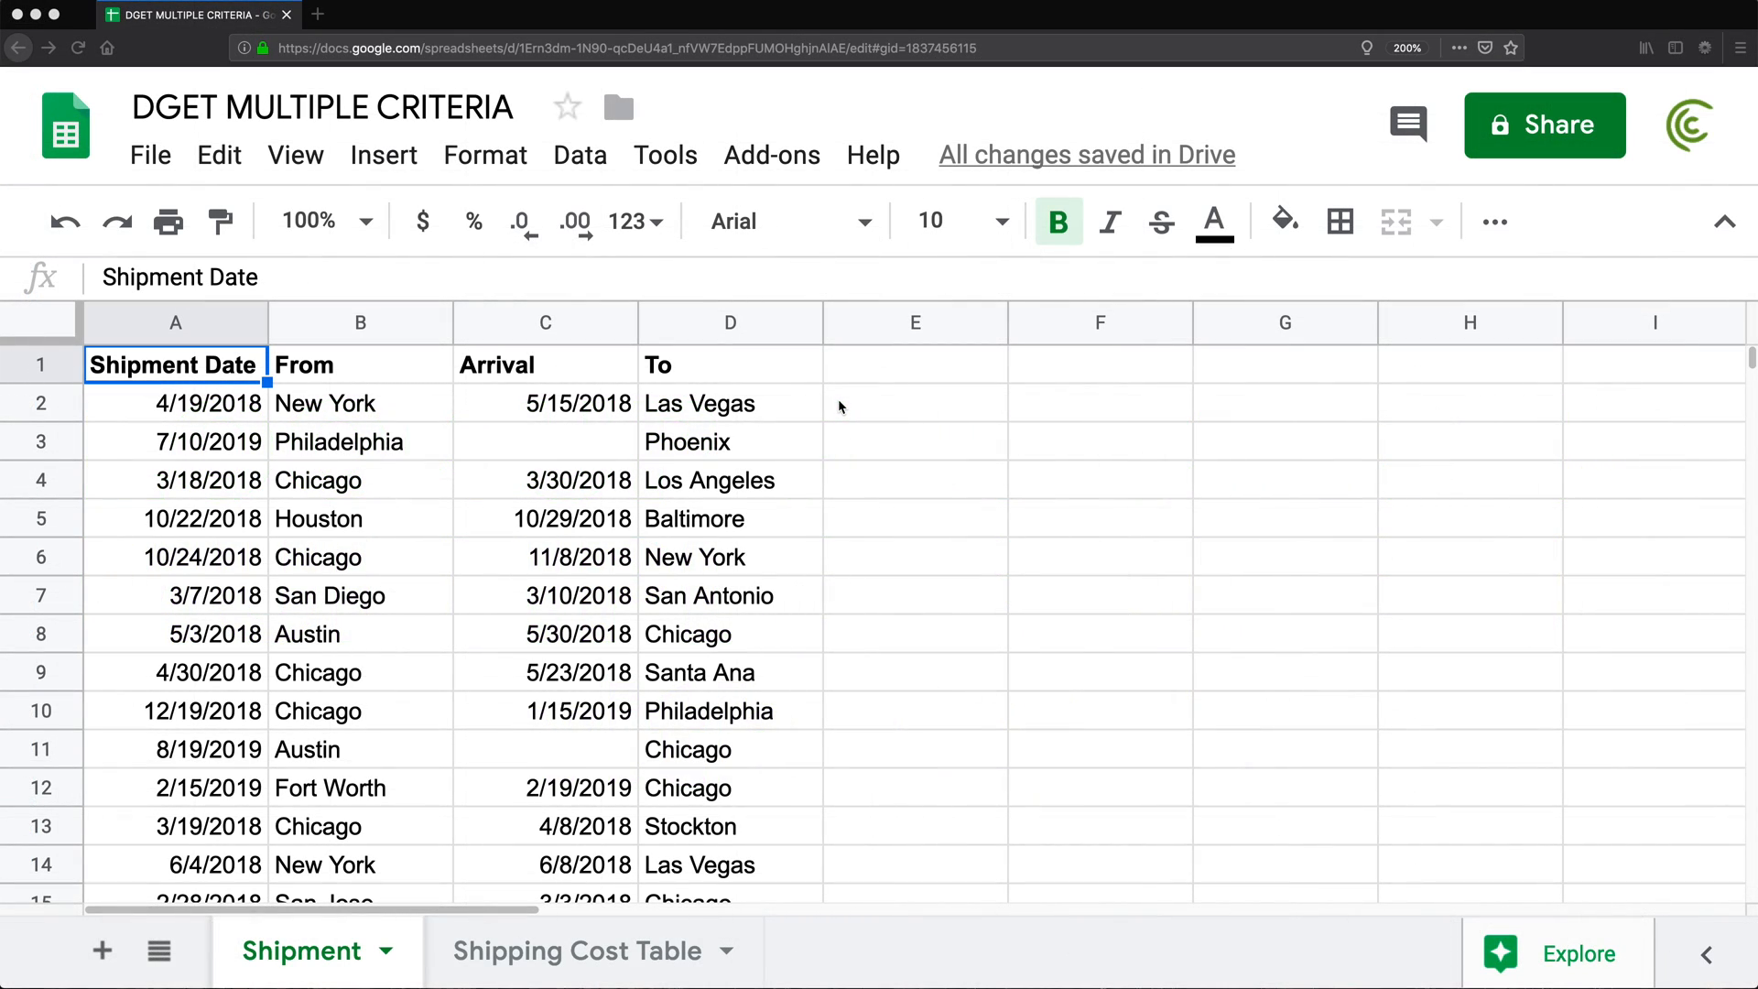
mouse_move(683, 490)
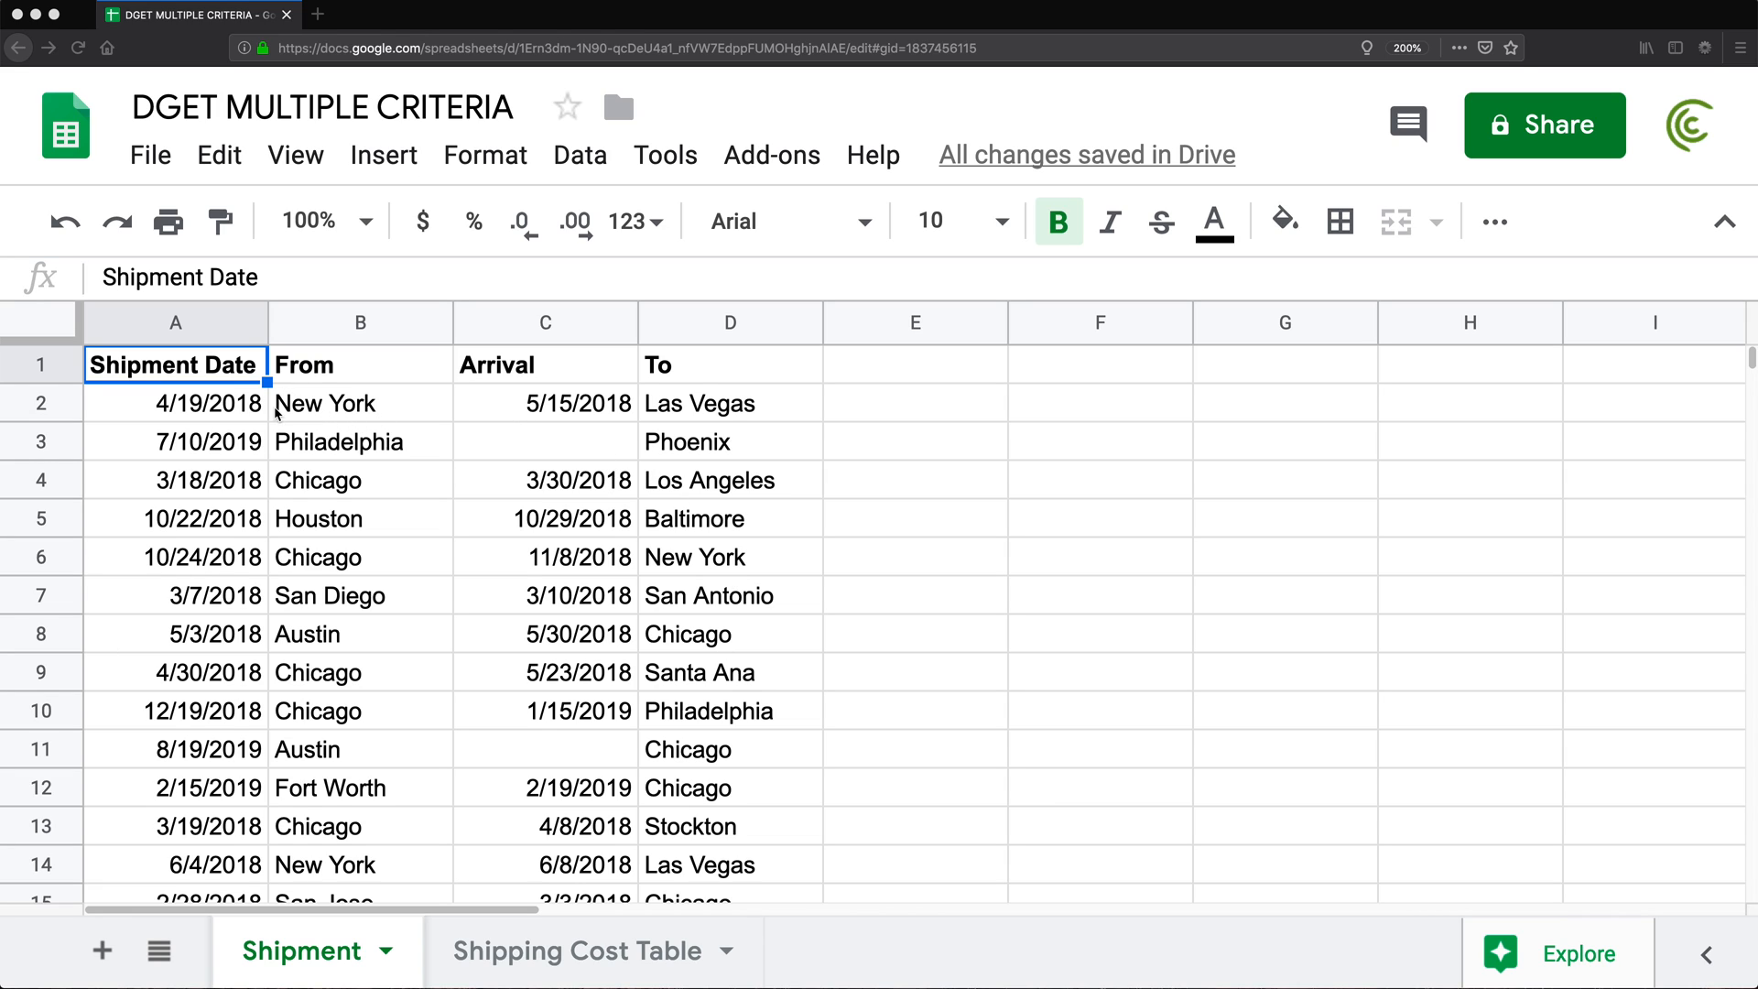
mouse_move(1091, 430)
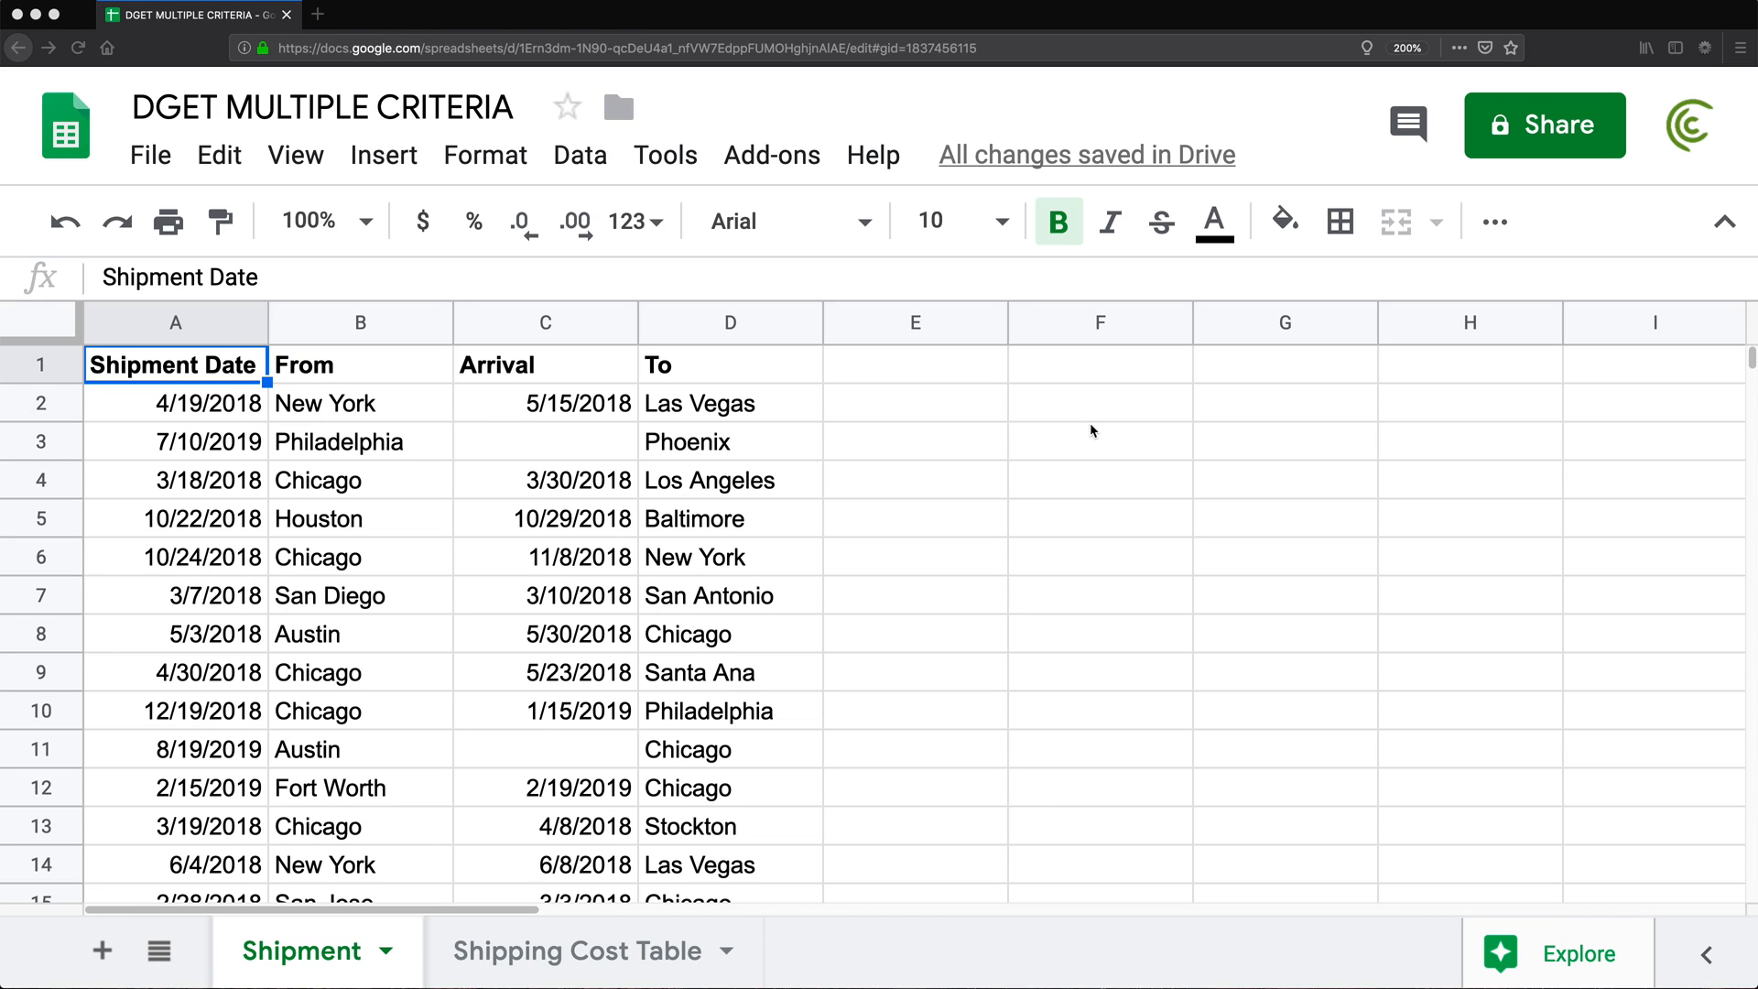
mouse_move(484, 472)
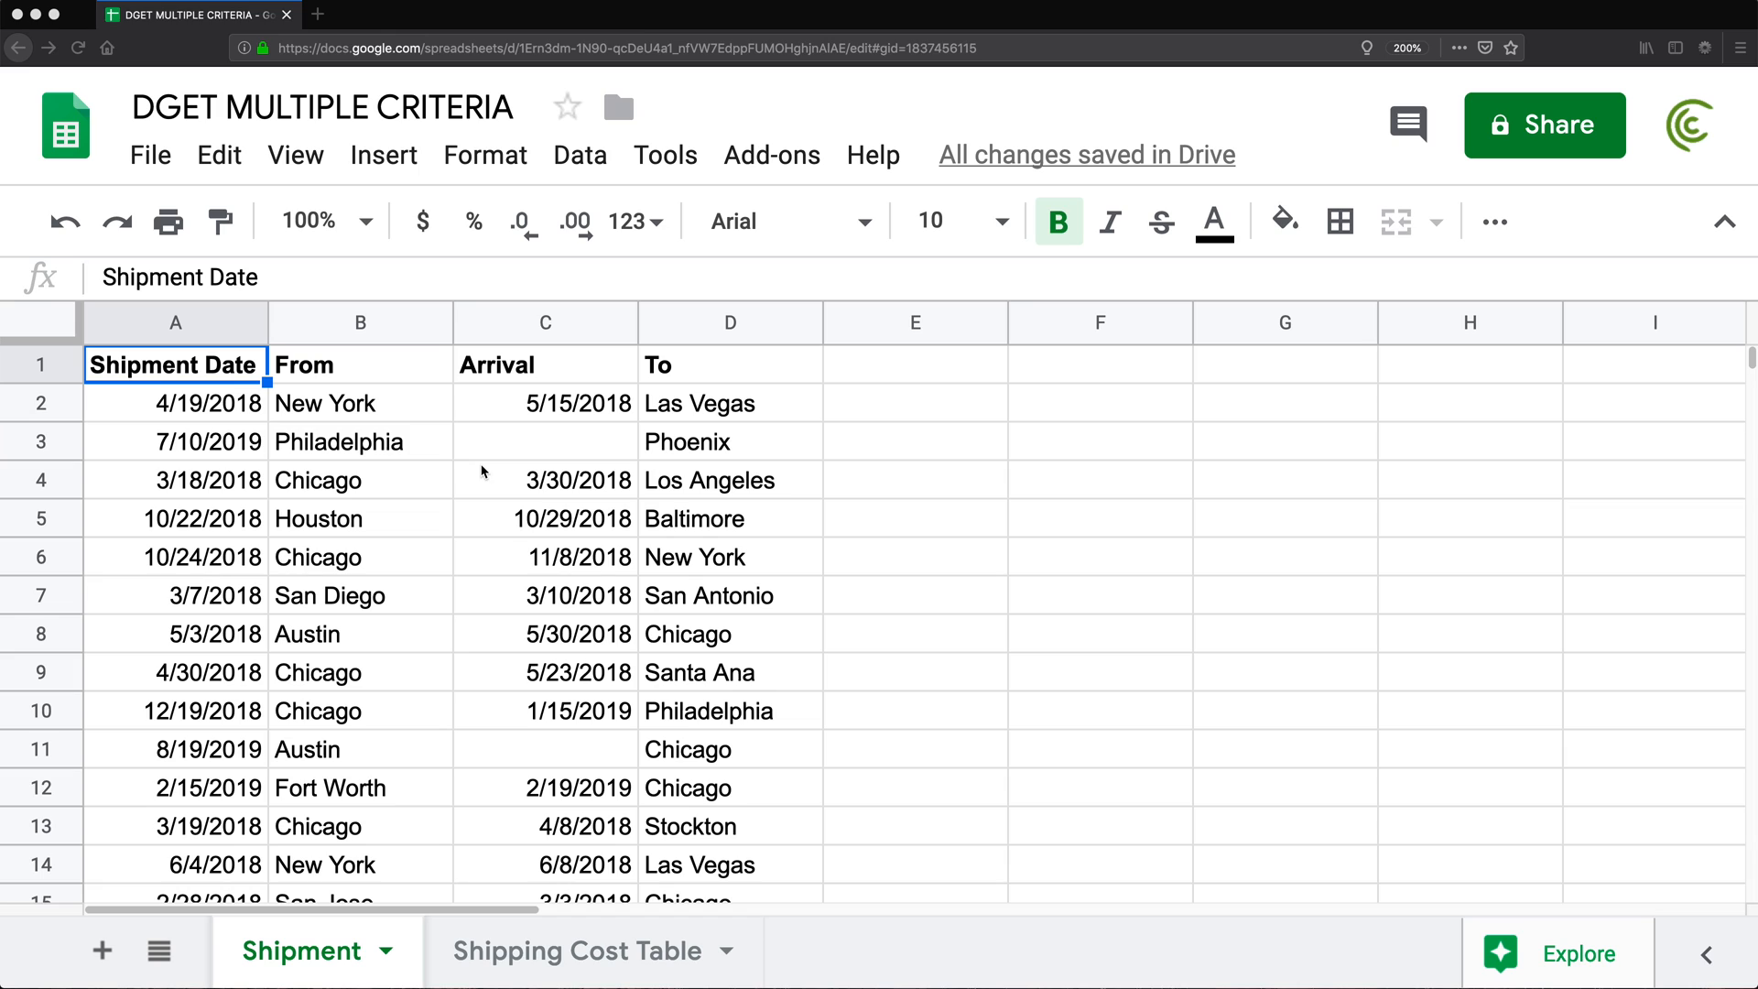
mouse_move(377, 852)
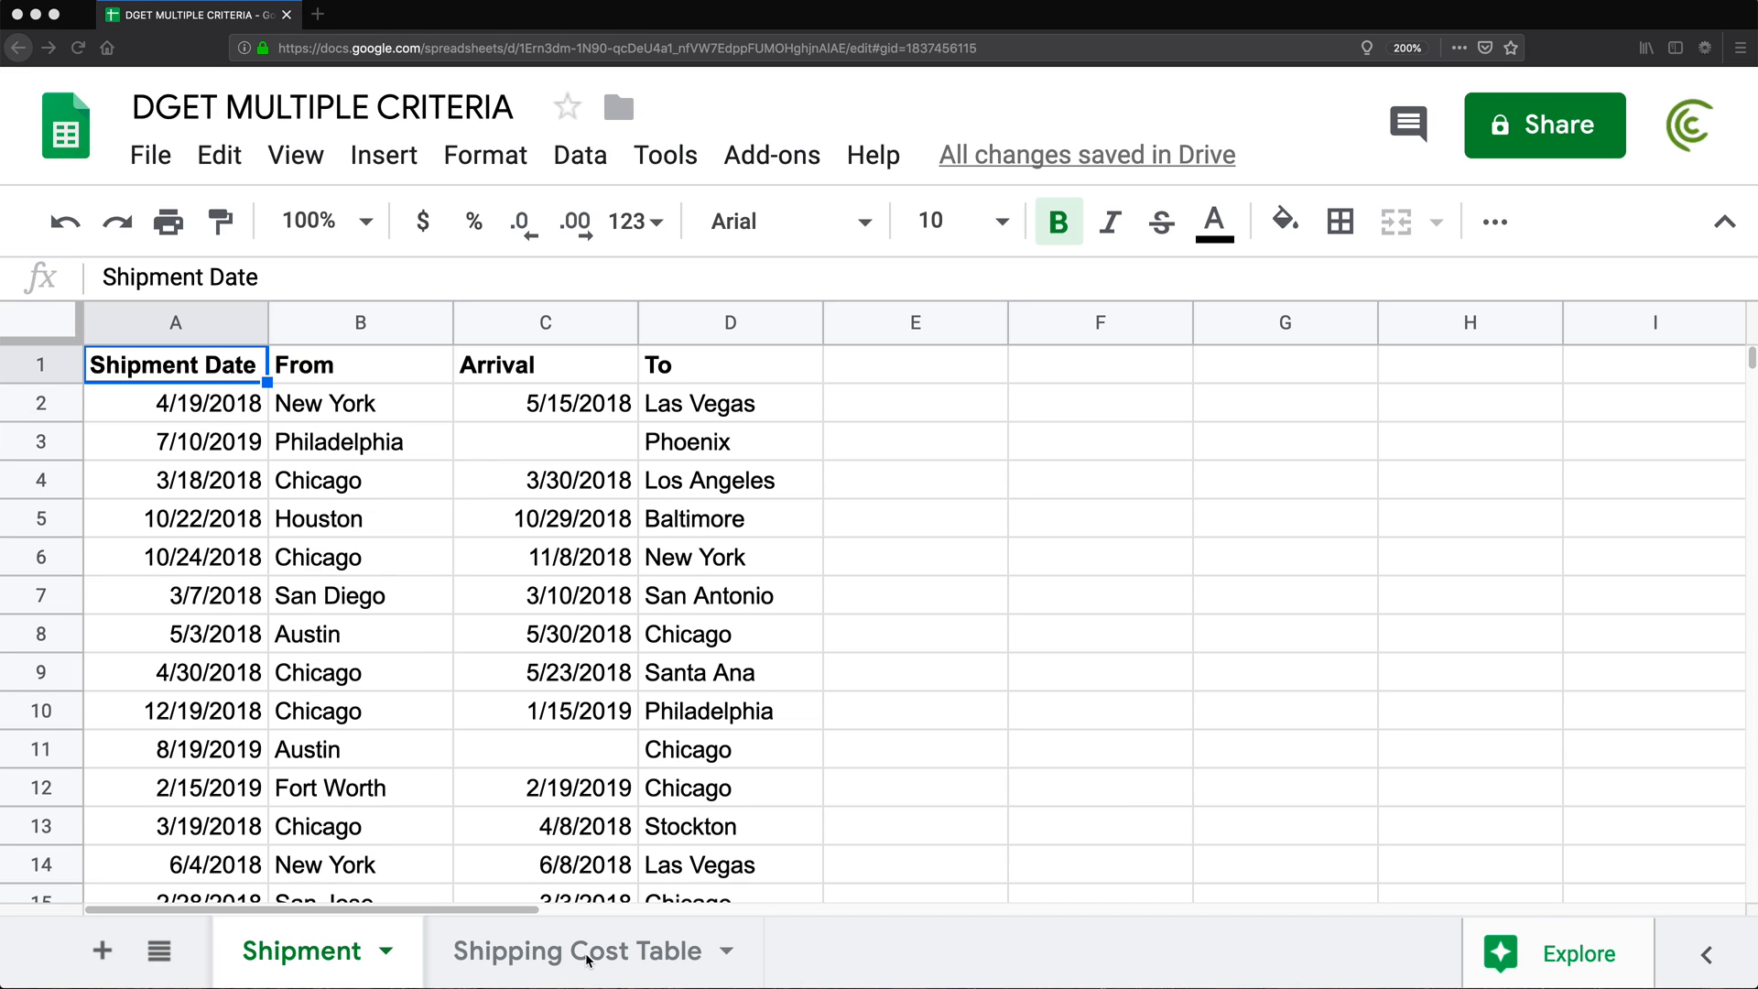
Review the Shipping Cost Table's Origin, Destination and Cost columns, including Chicago–Dallas at $367.56
left_click(585, 950)
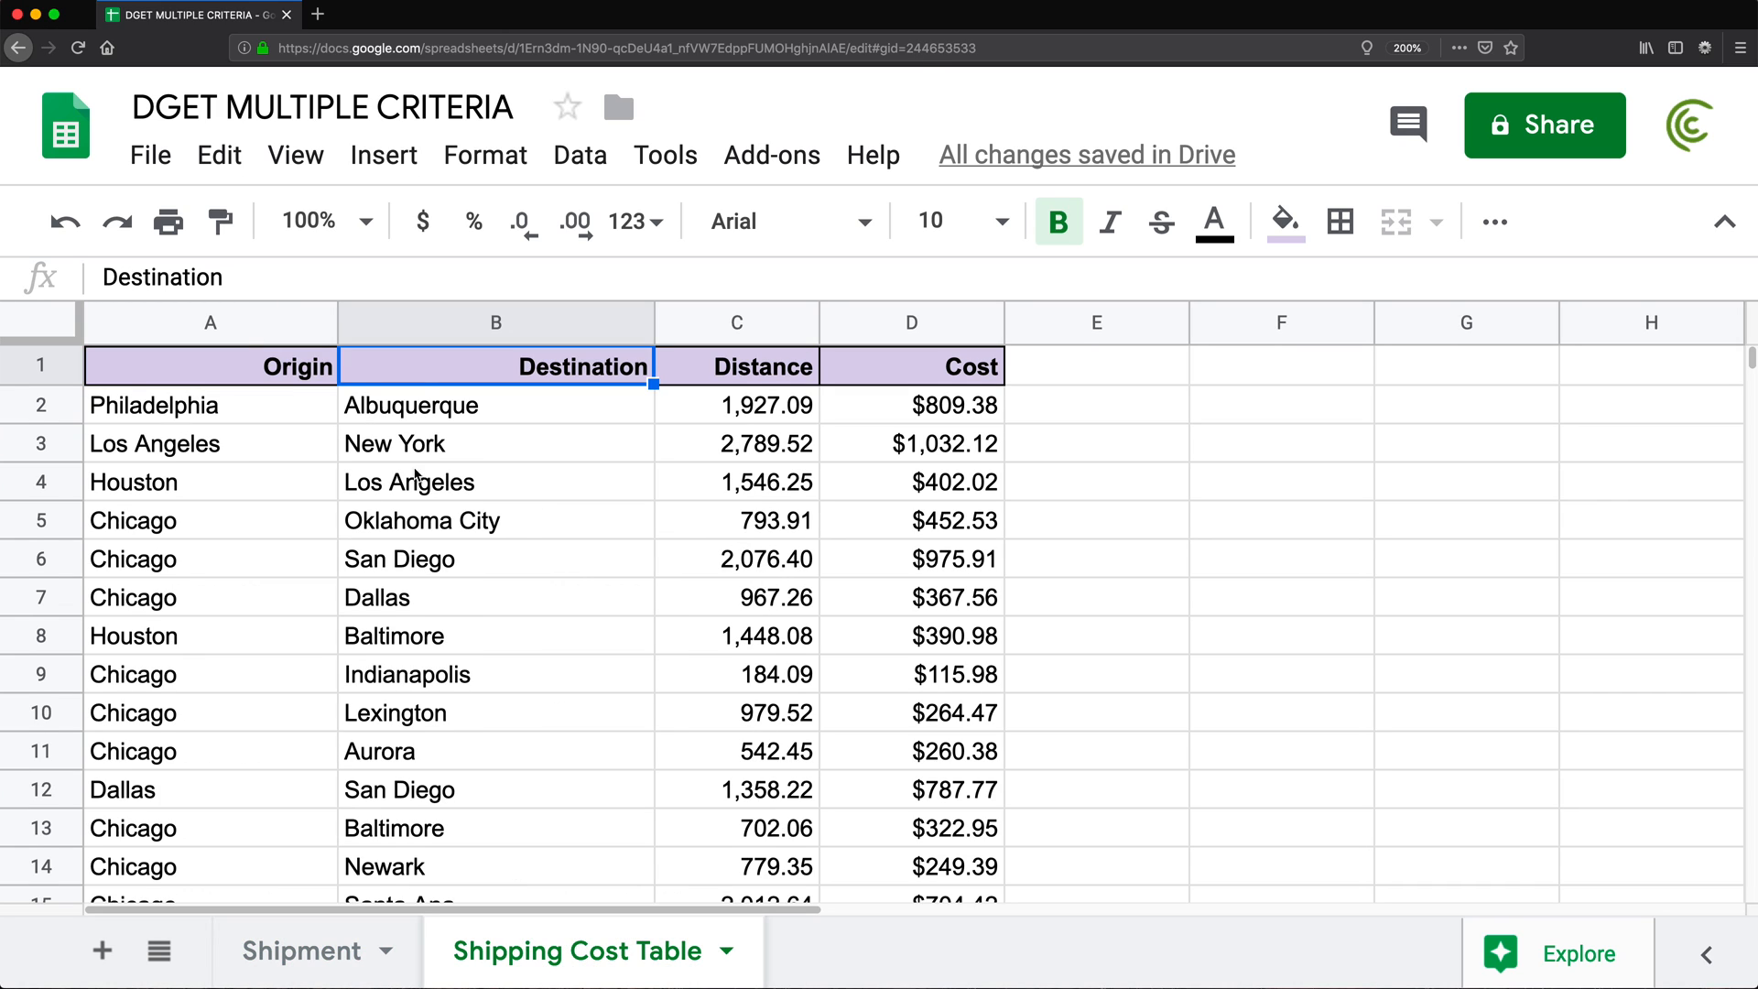
left_click(209, 366)
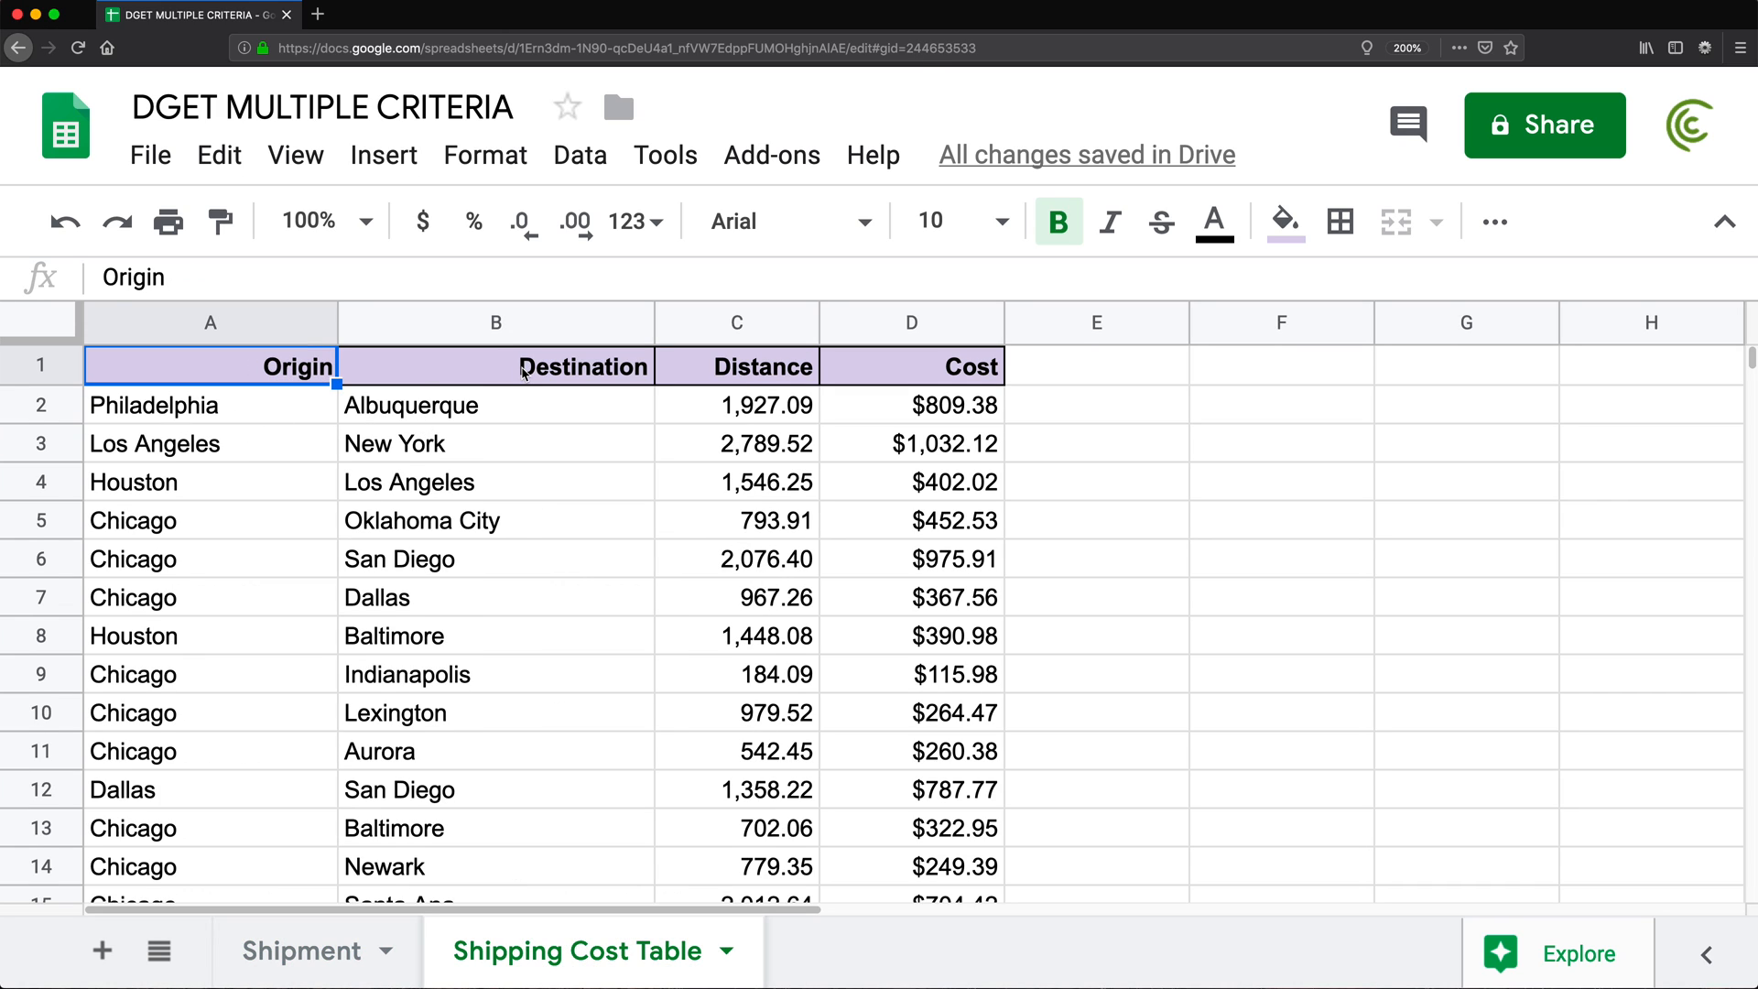
left_click(153, 443)
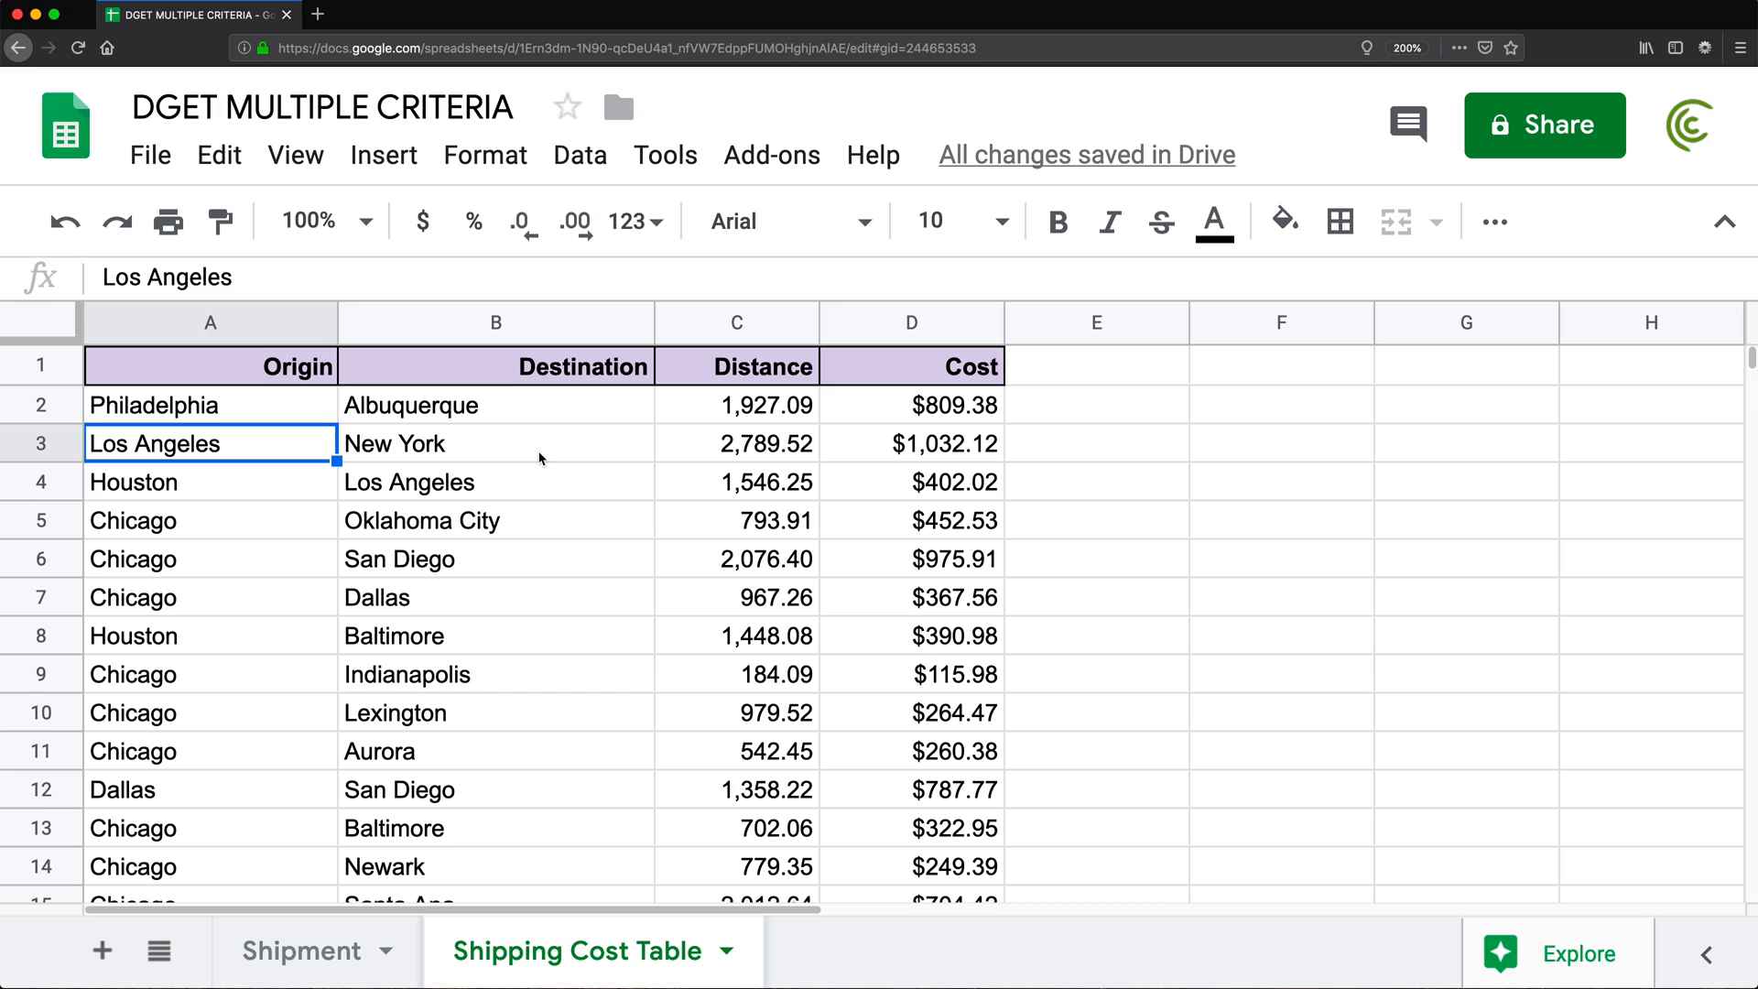
left_click(912, 405)
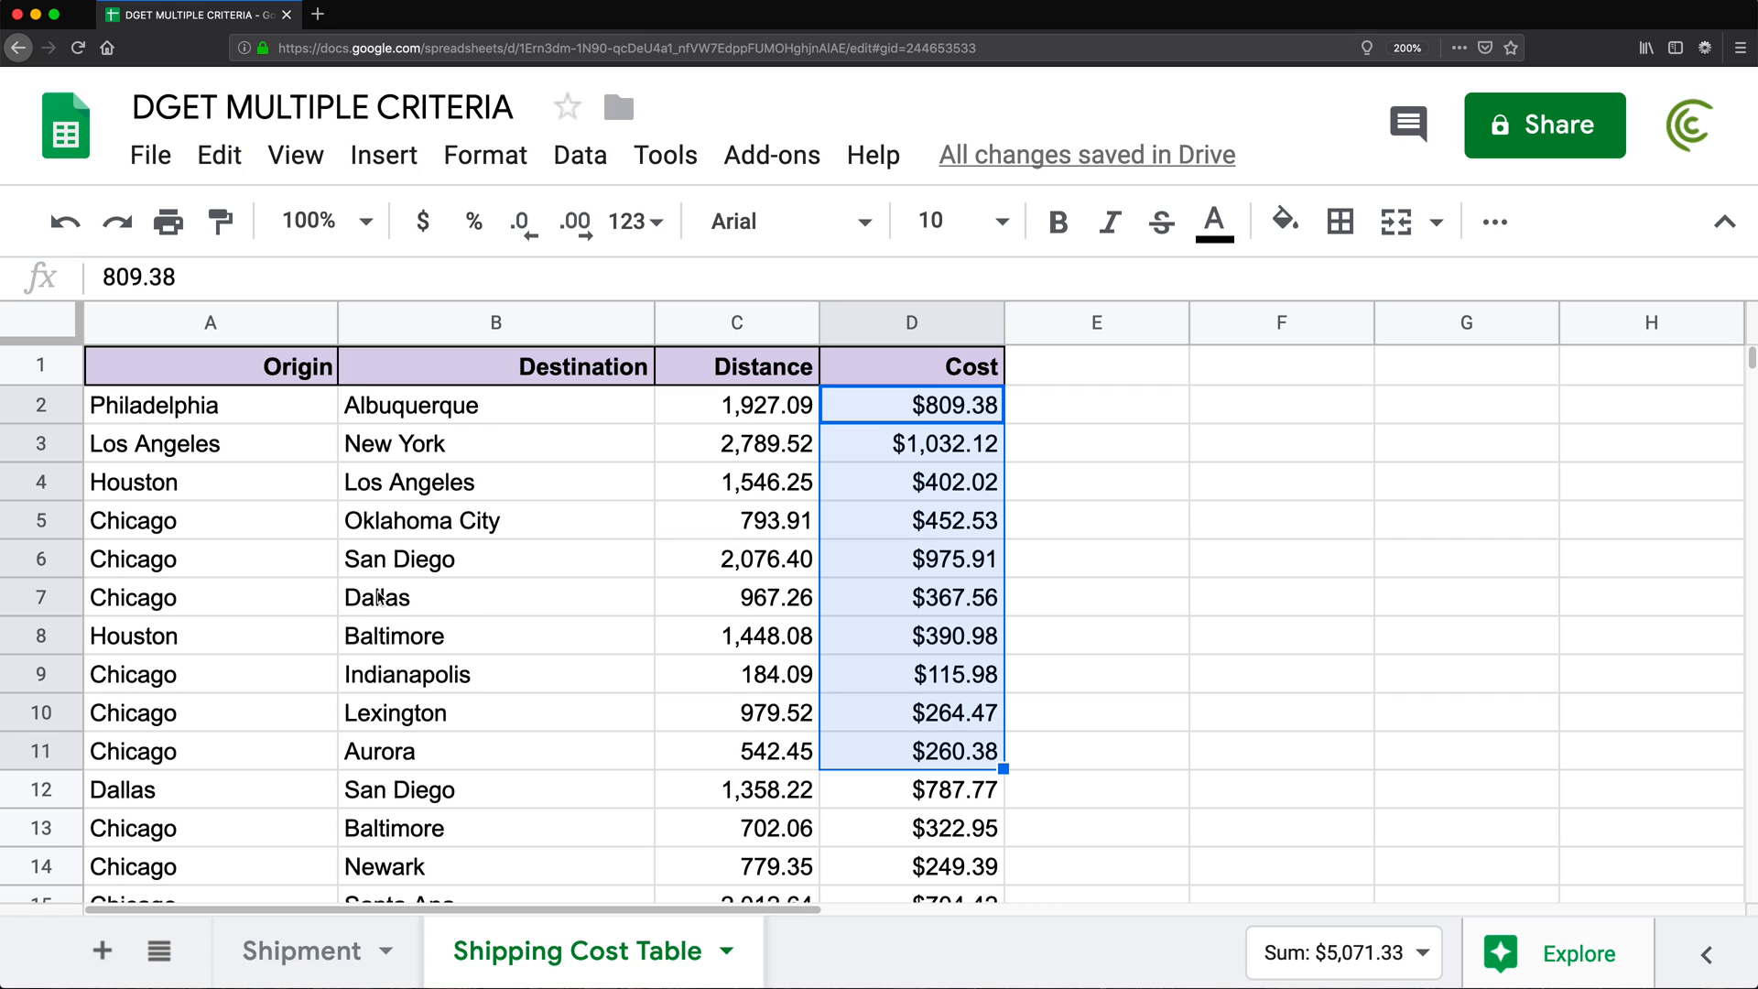
mouse_move(341, 601)
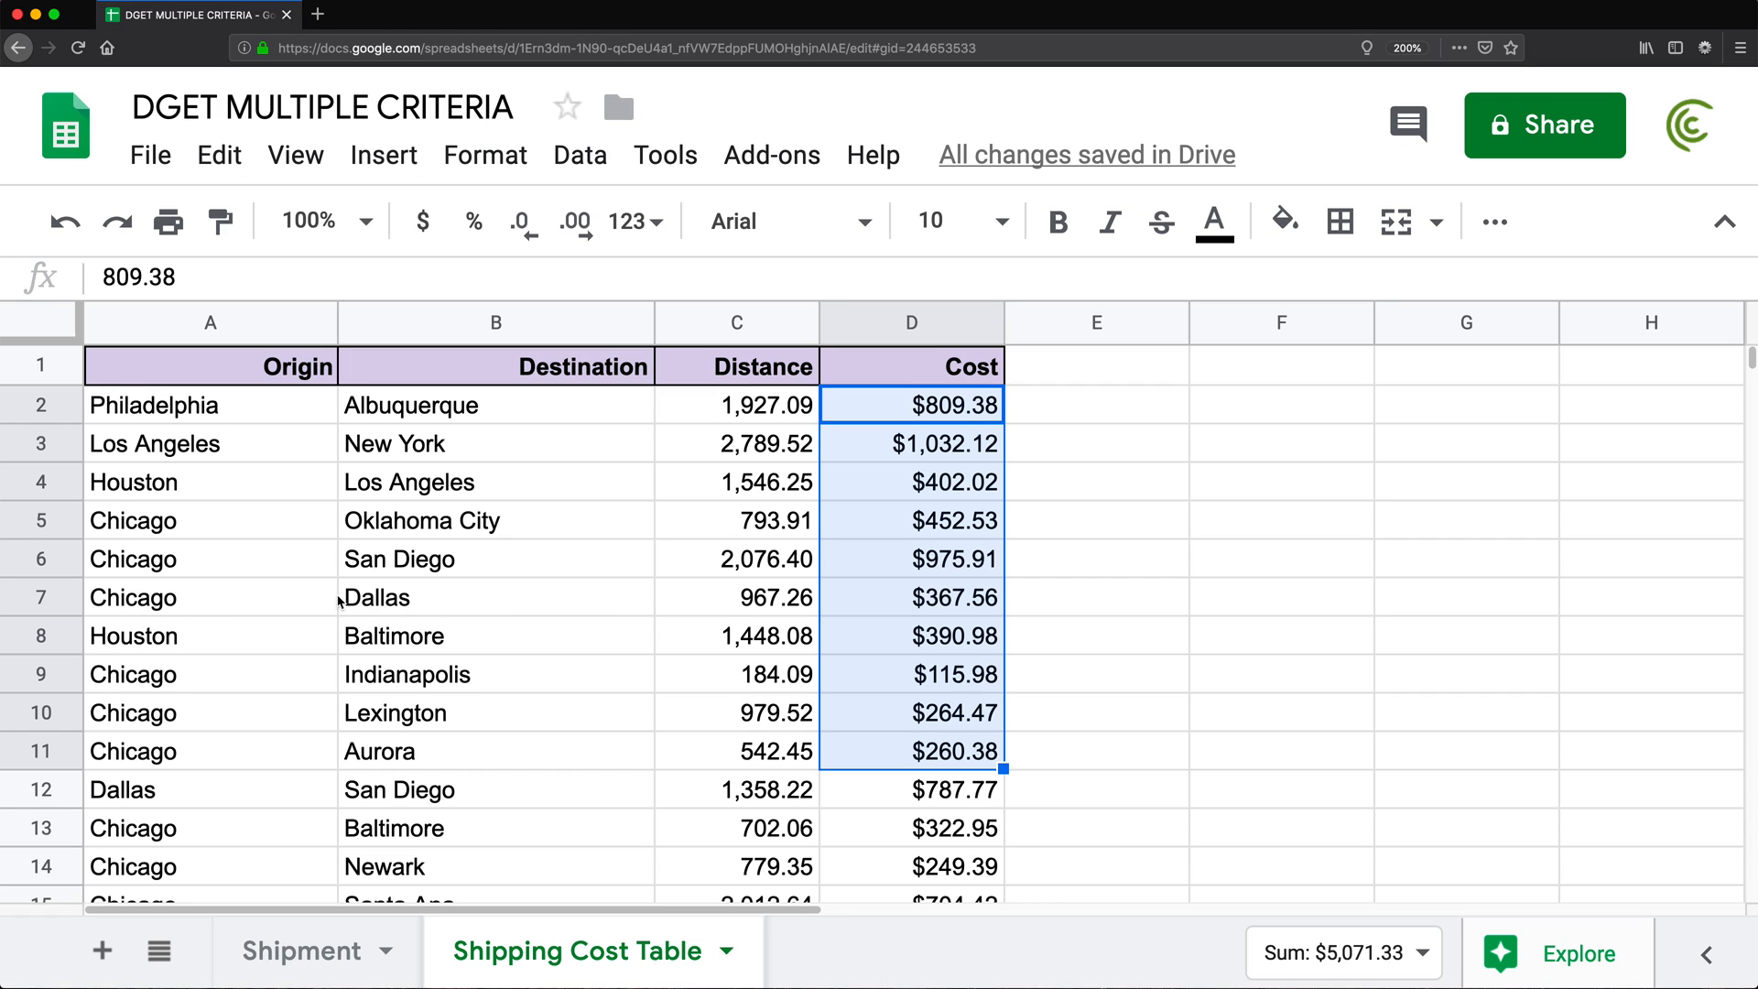
left_click(165, 597)
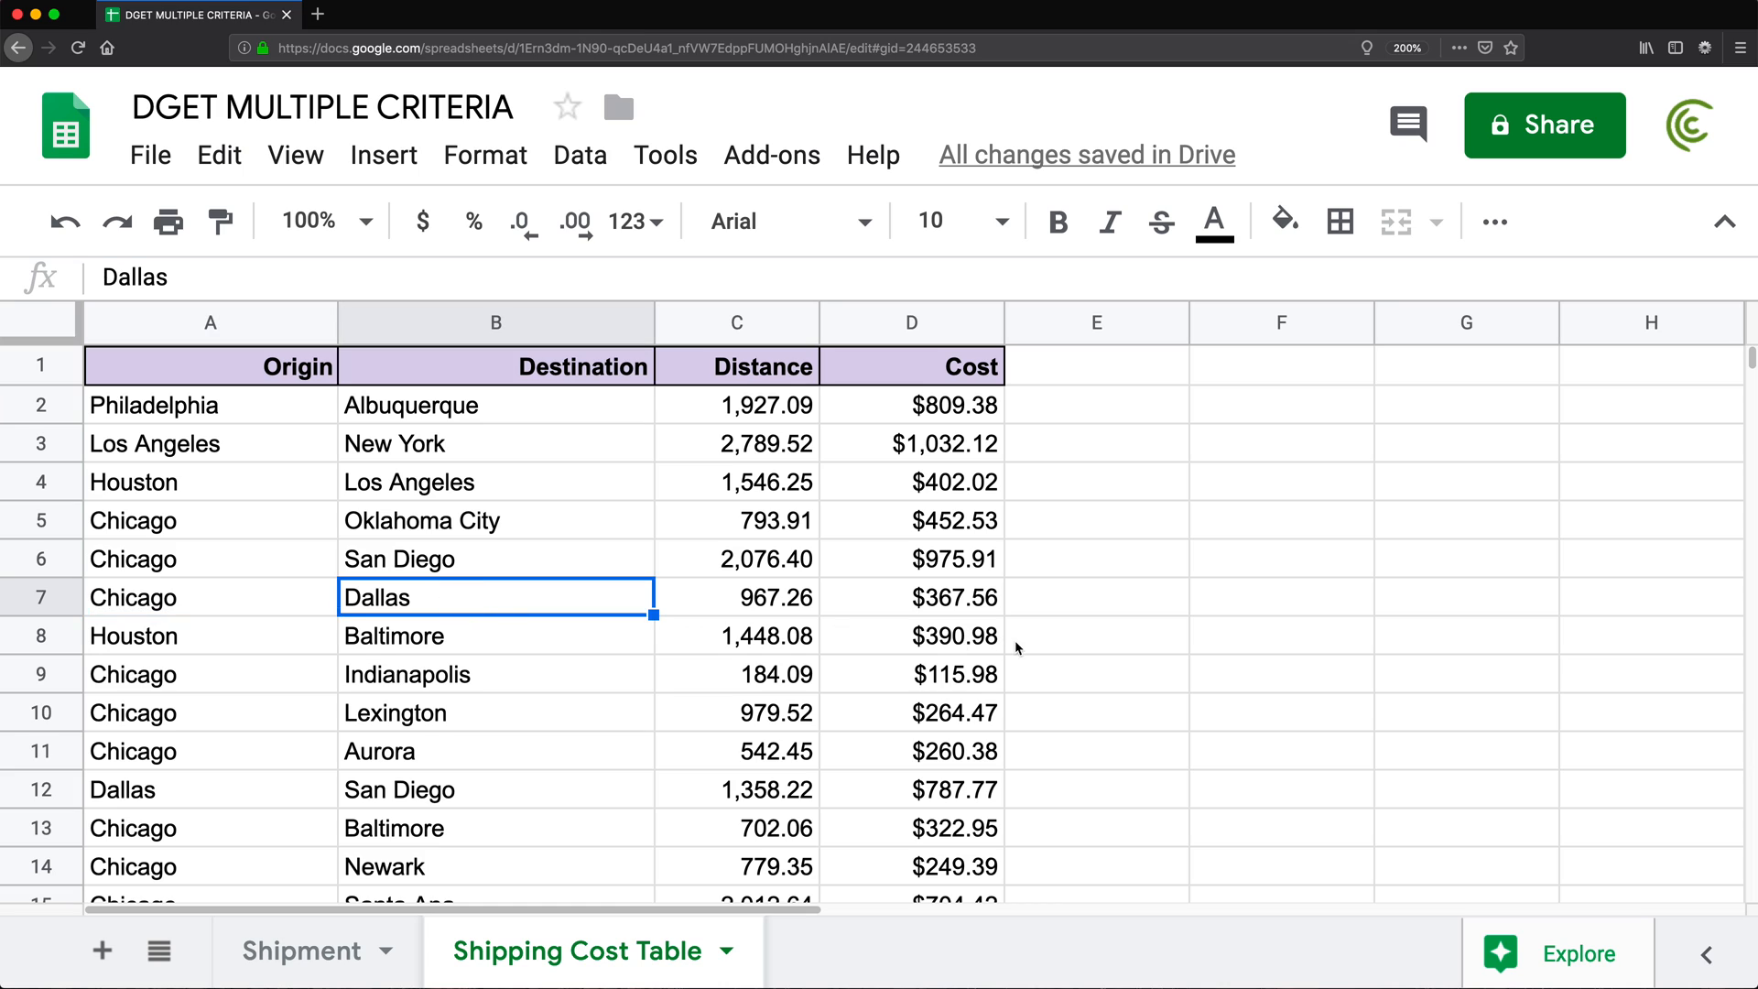
left_click(911, 597)
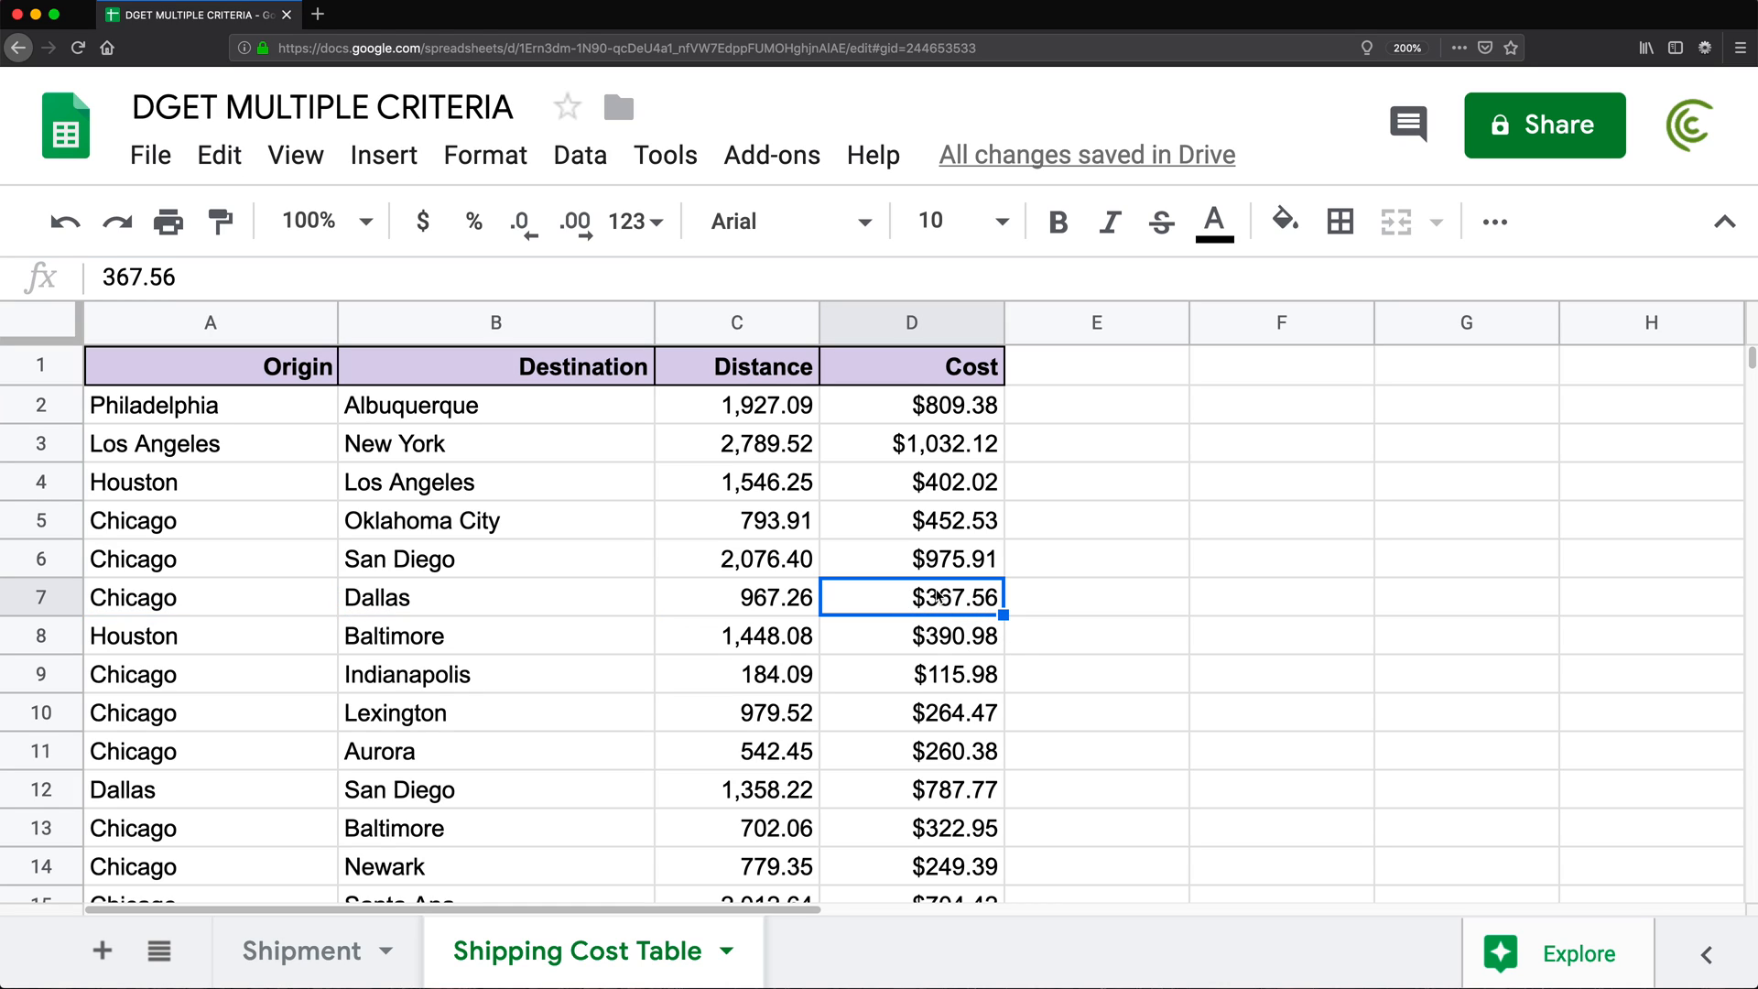
mouse_move(963, 615)
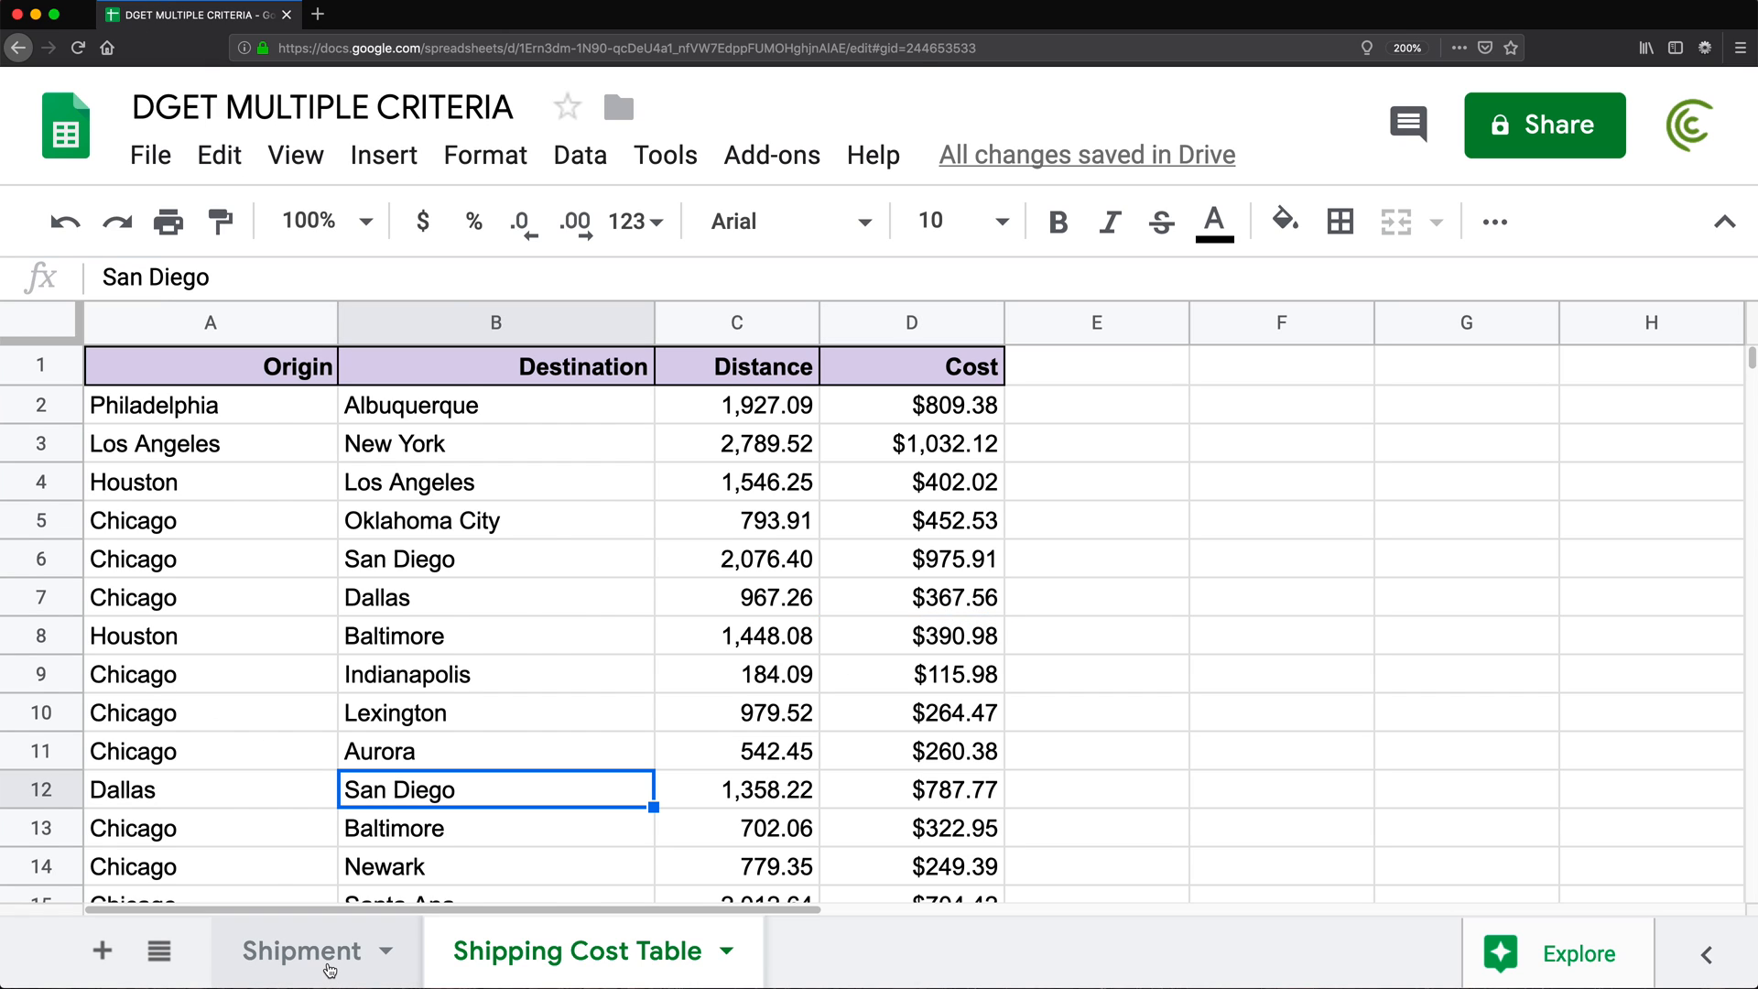
Add a 'Cost' heading in E1 of the Shipment sheet beside the To column
left_click(304, 950)
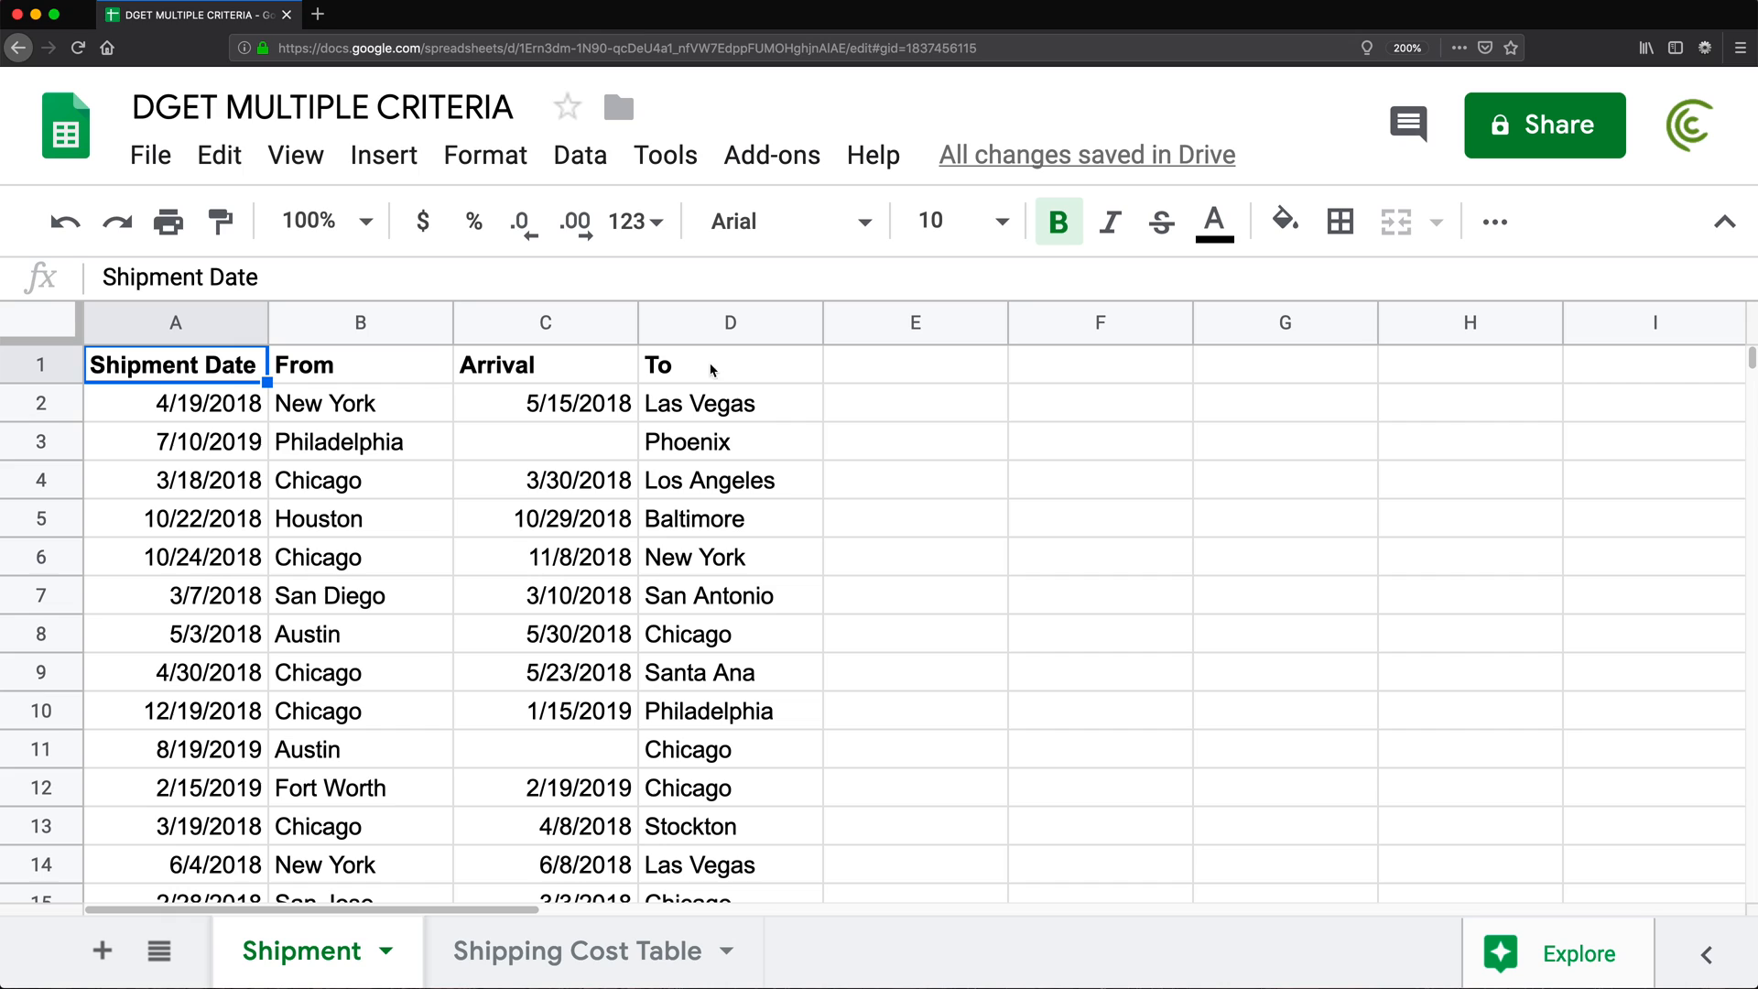
left_click(728, 403)
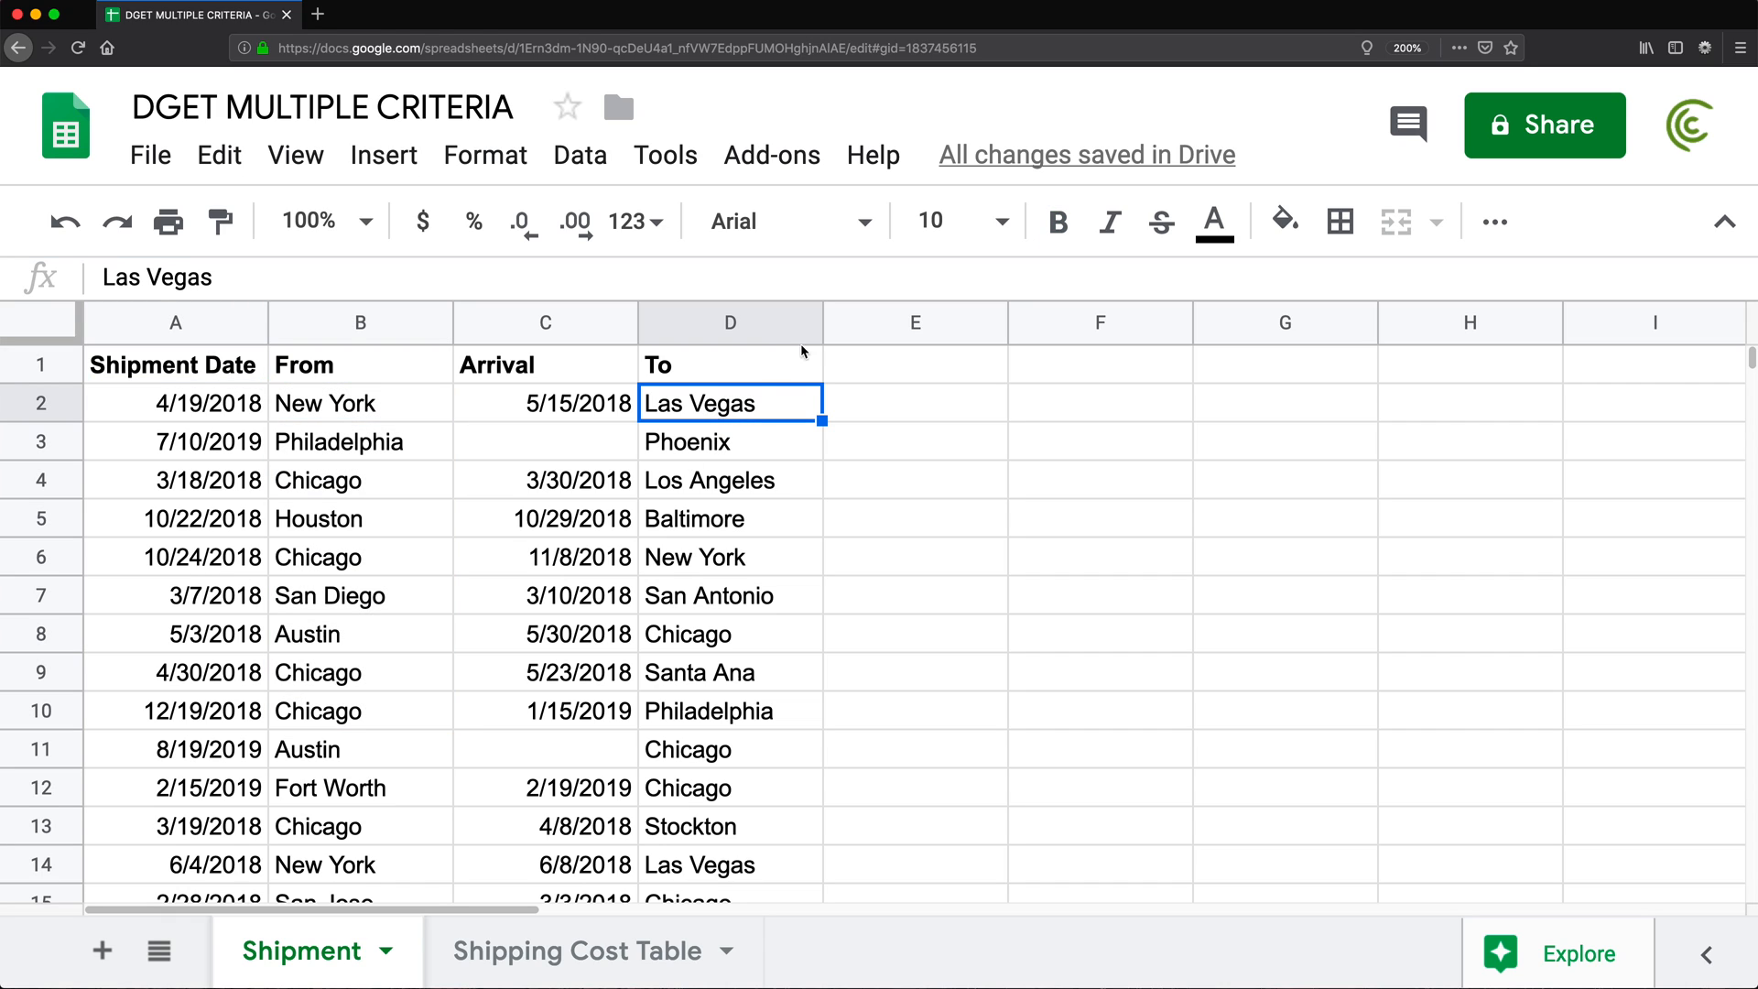
left_click(916, 364)
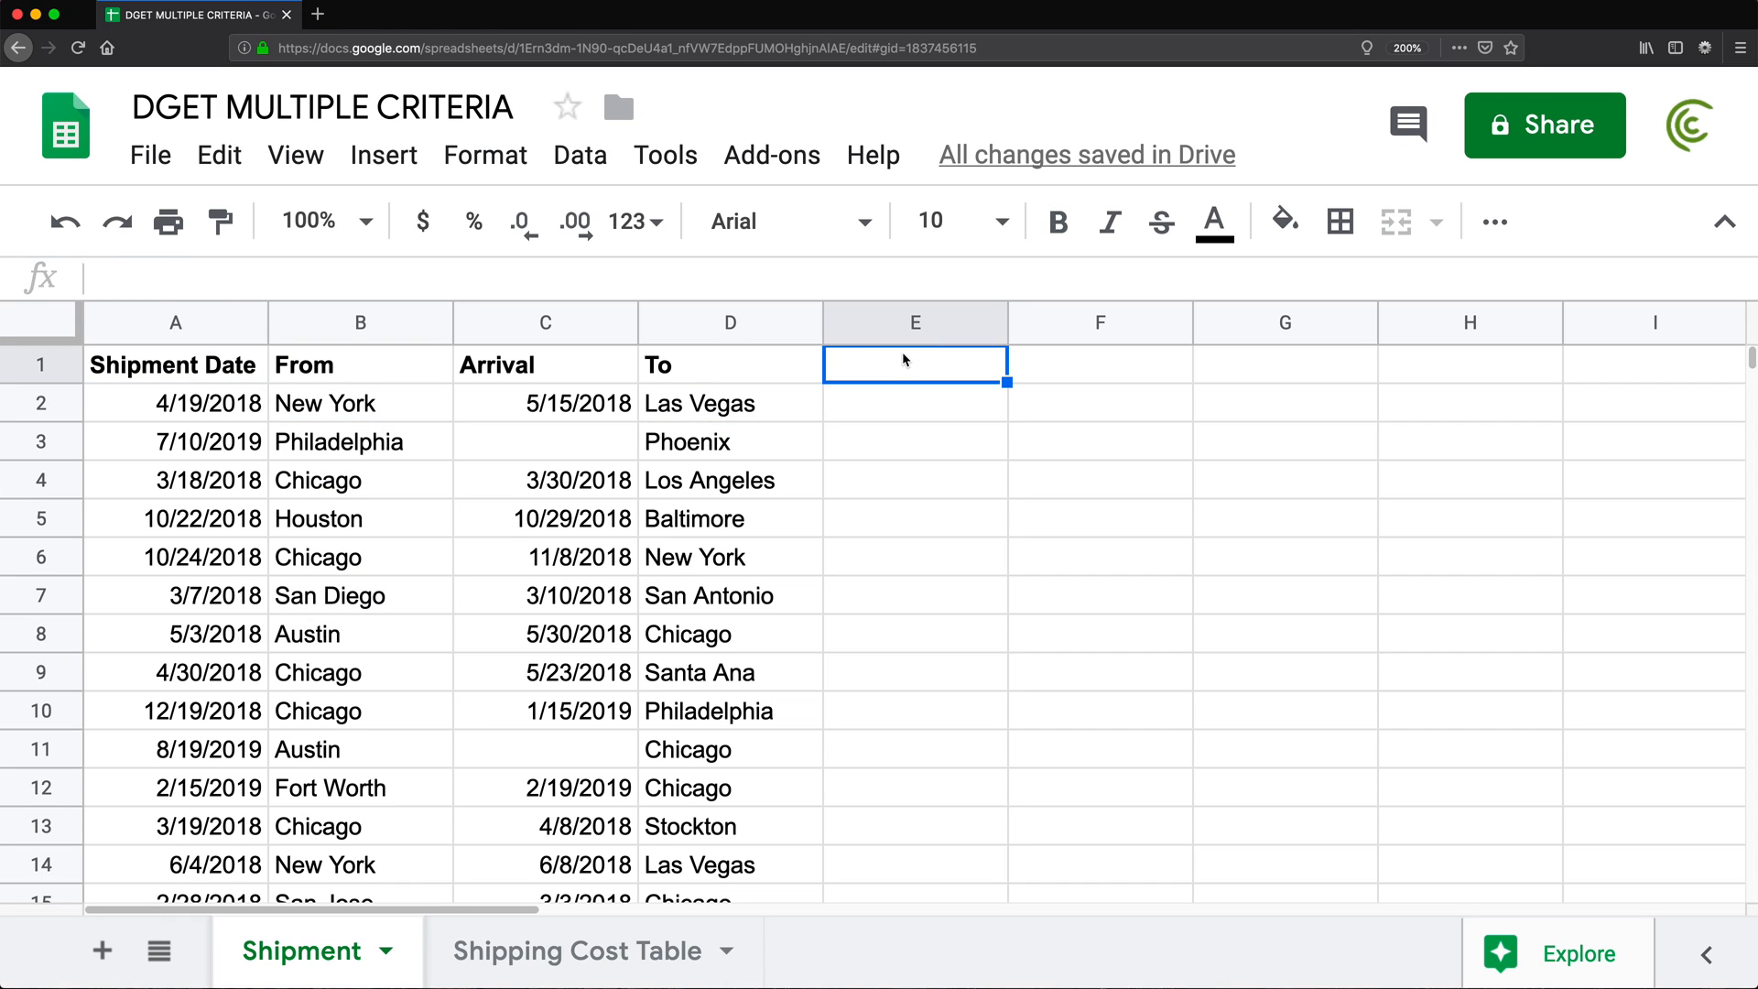
type("Cost")
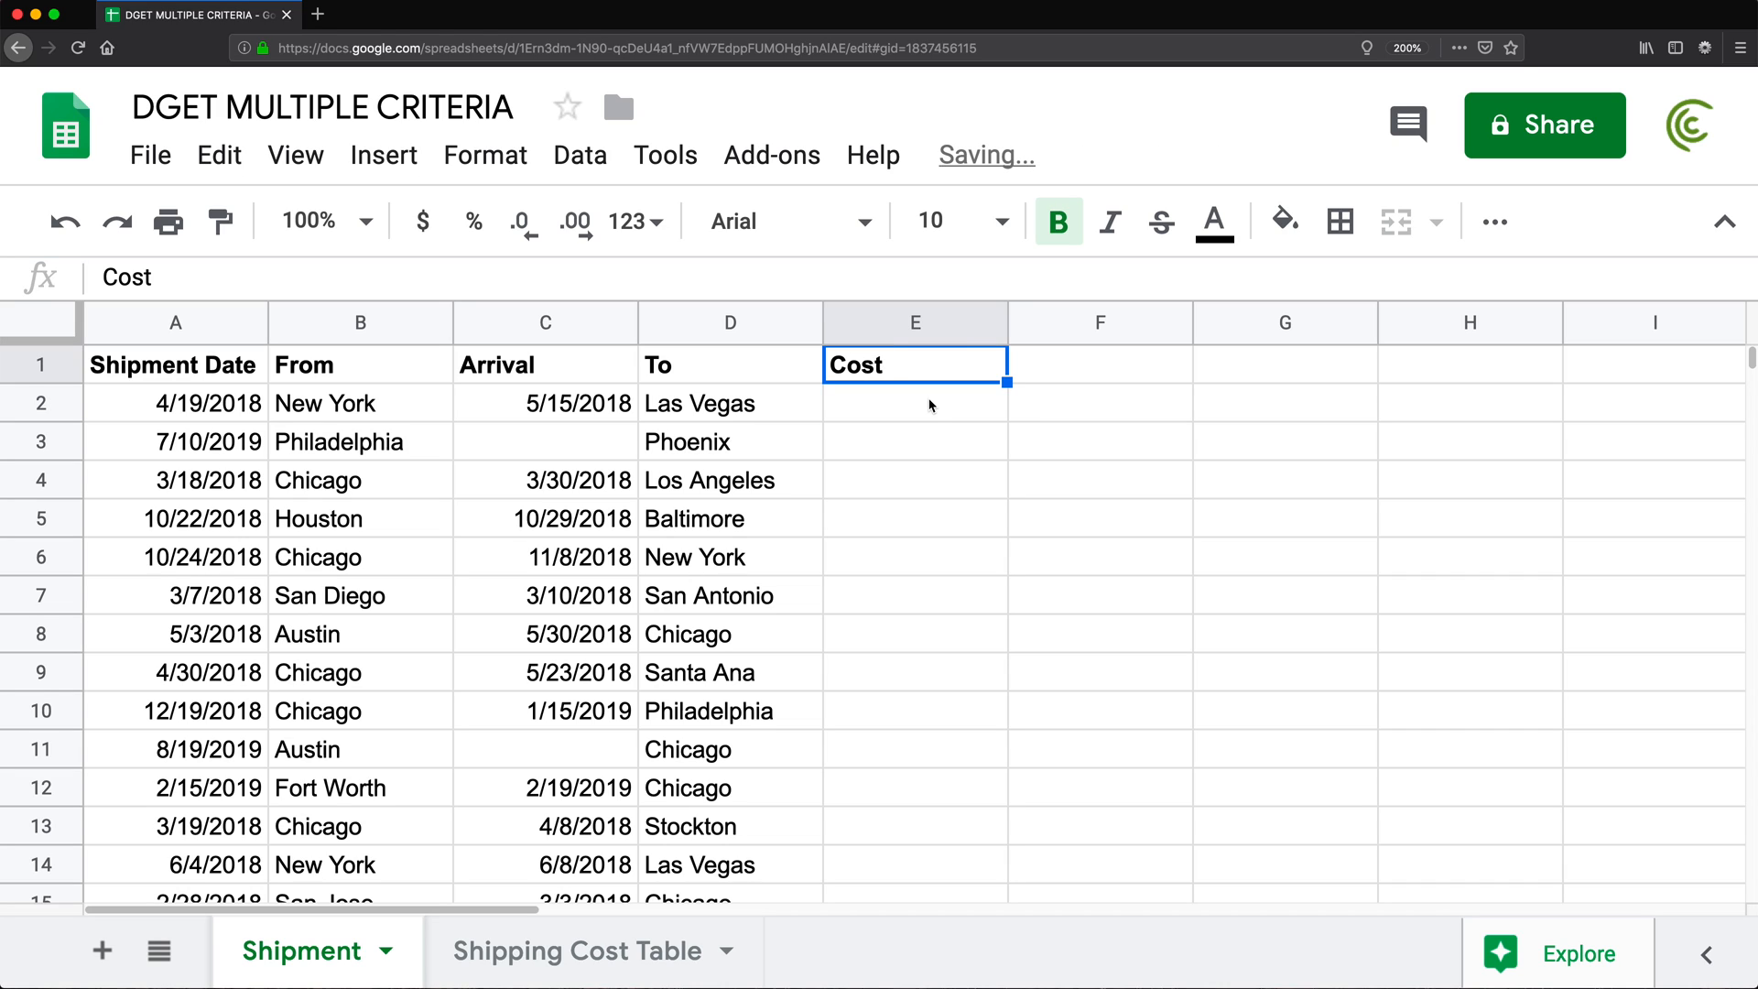
mouse_move(714, 579)
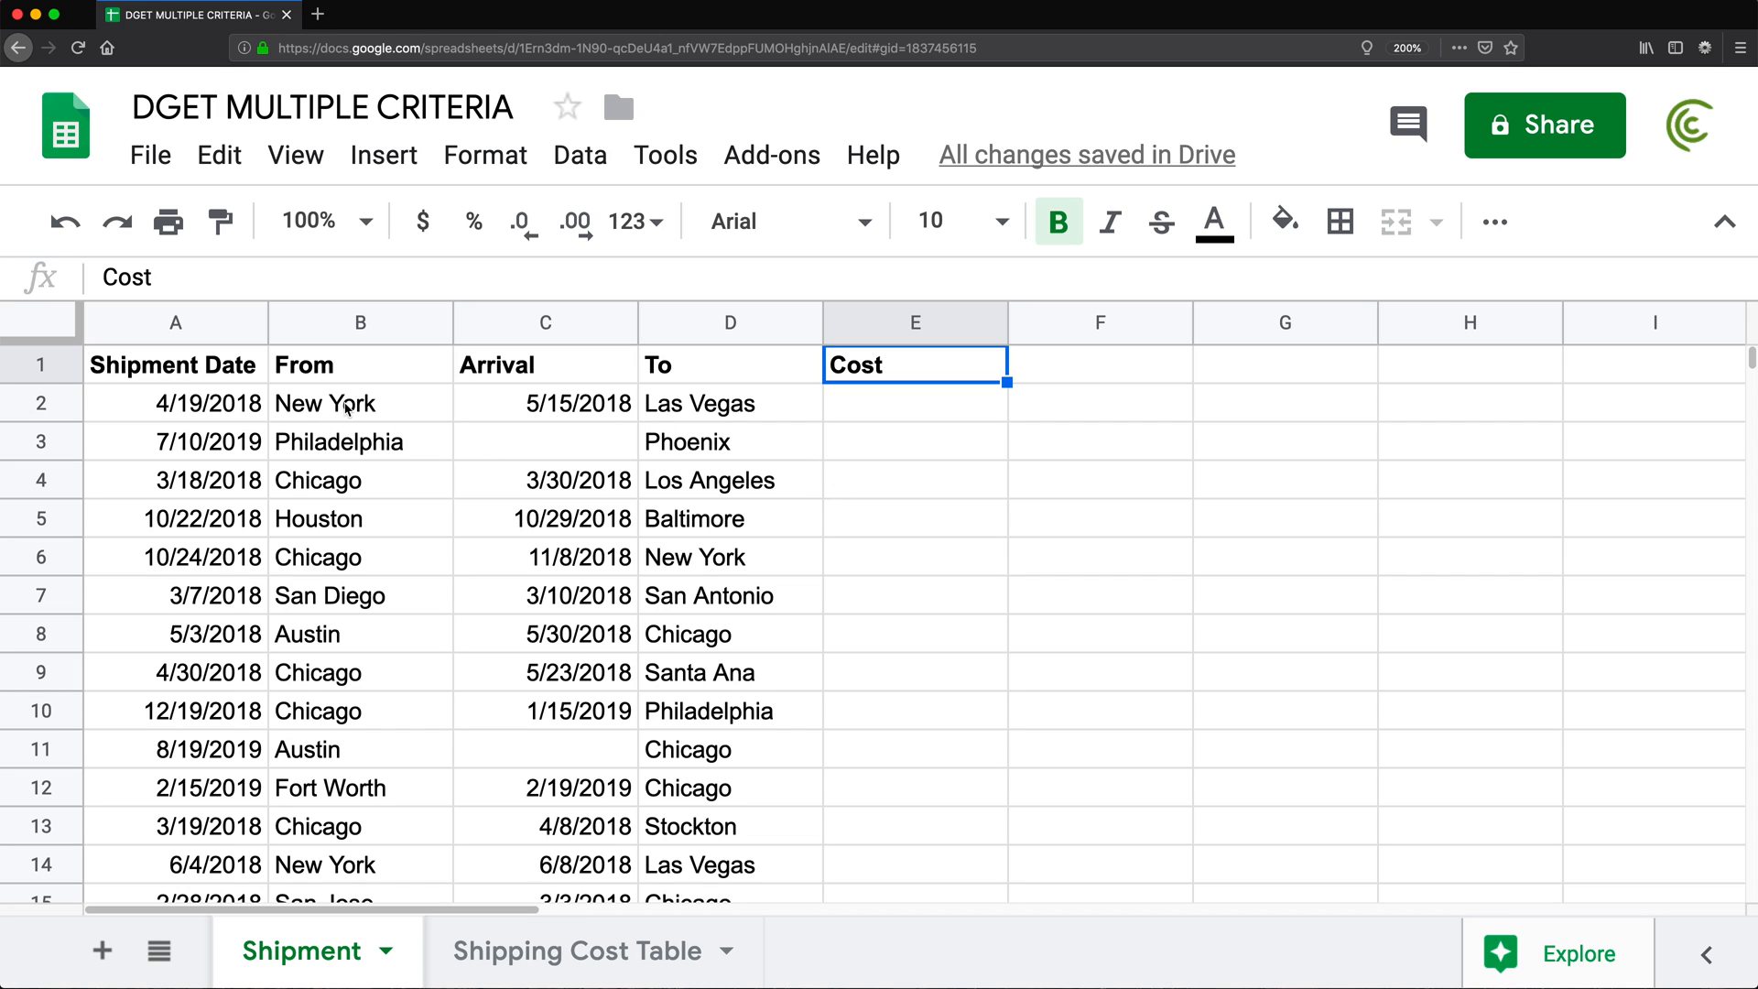
left_click(342, 403)
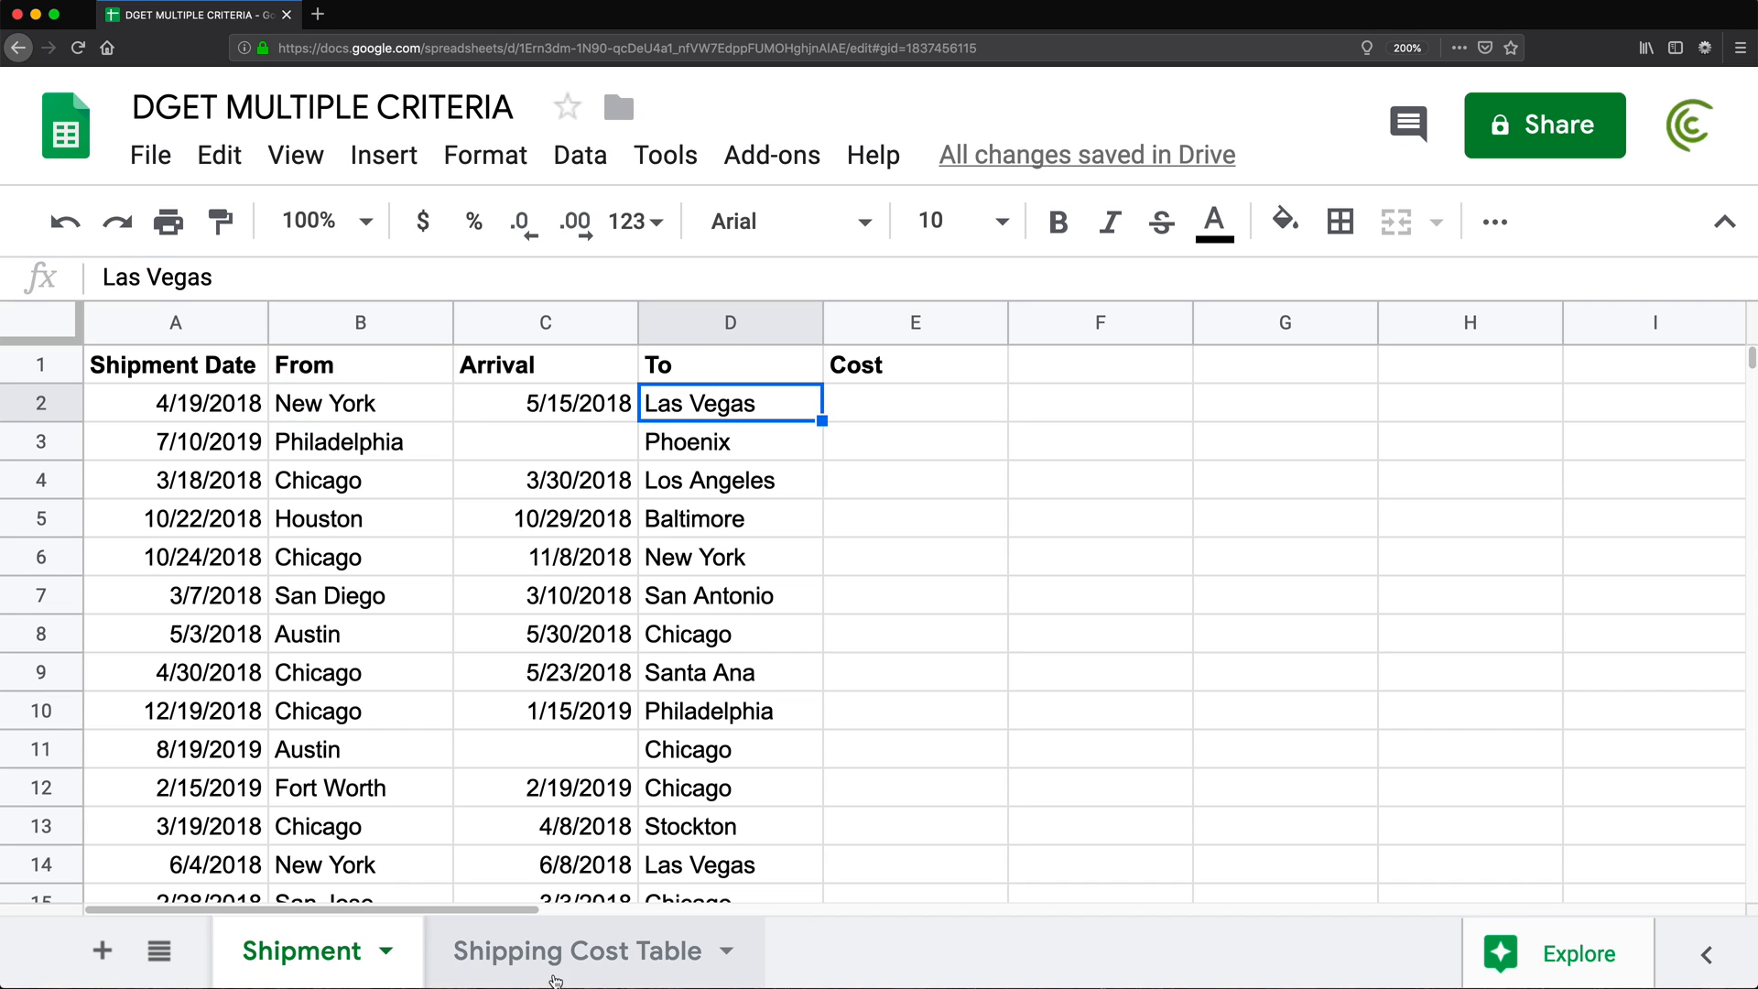
Filter the Shipping Cost Table's Destination column to show only Las Vegas rows
left_click(586, 950)
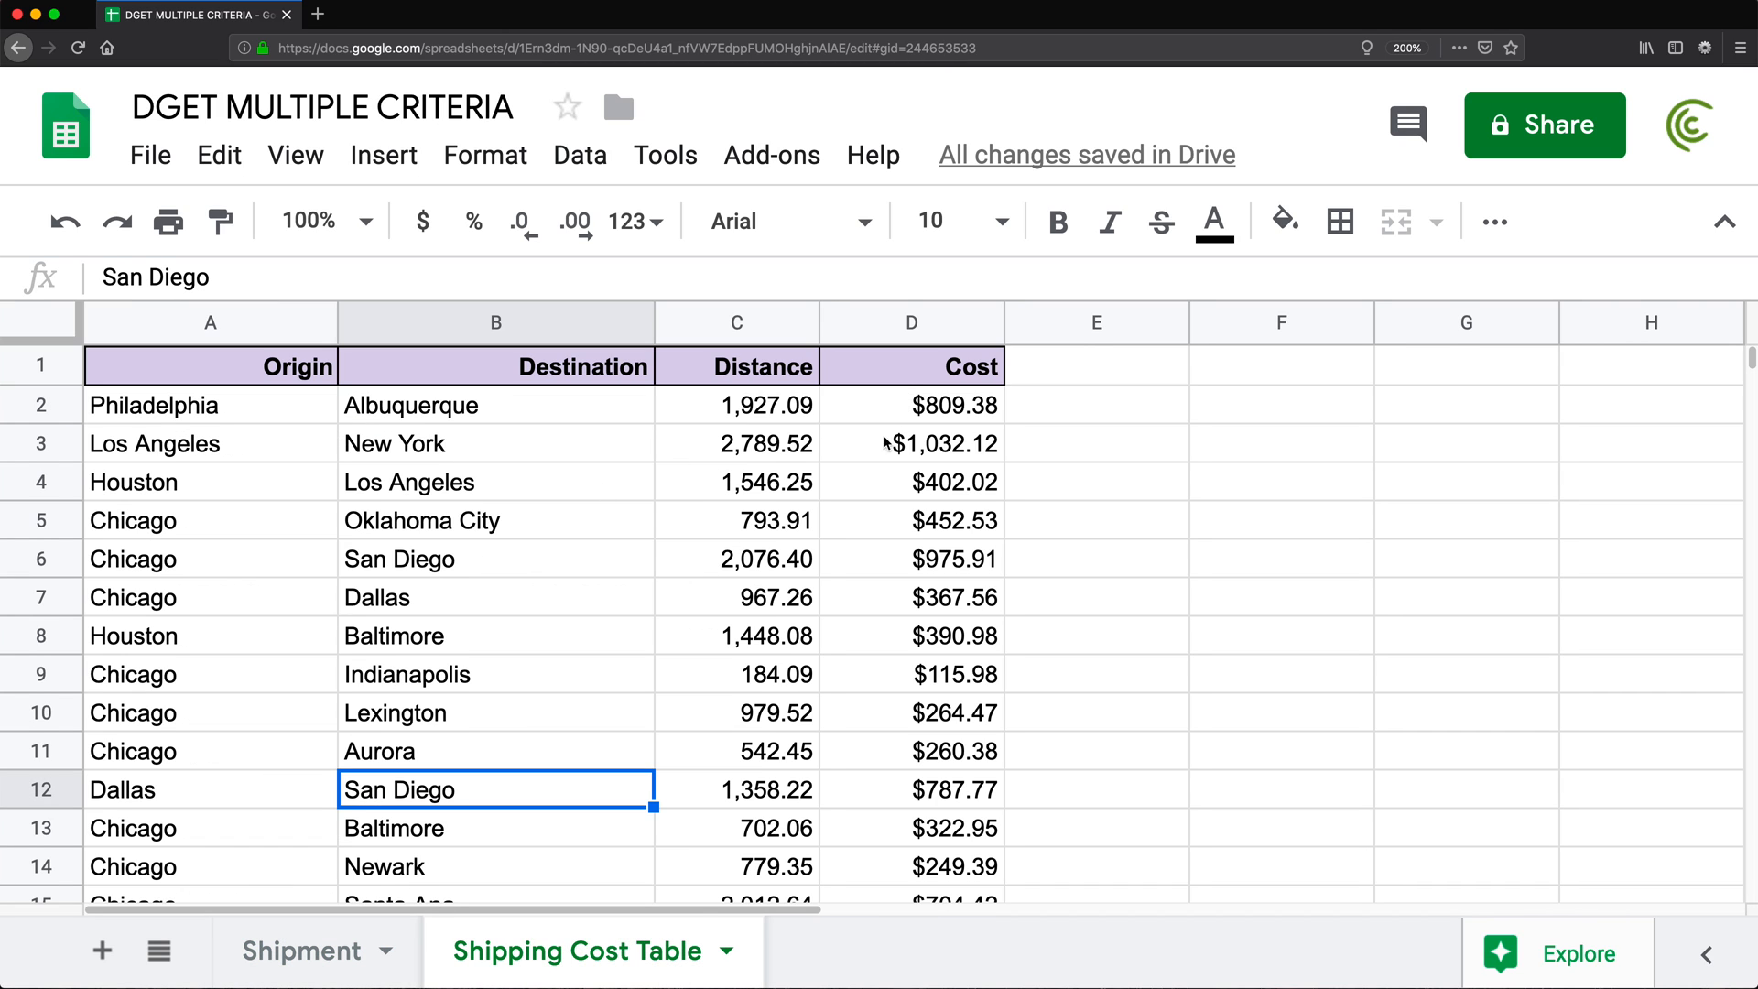
mouse_move(234, 370)
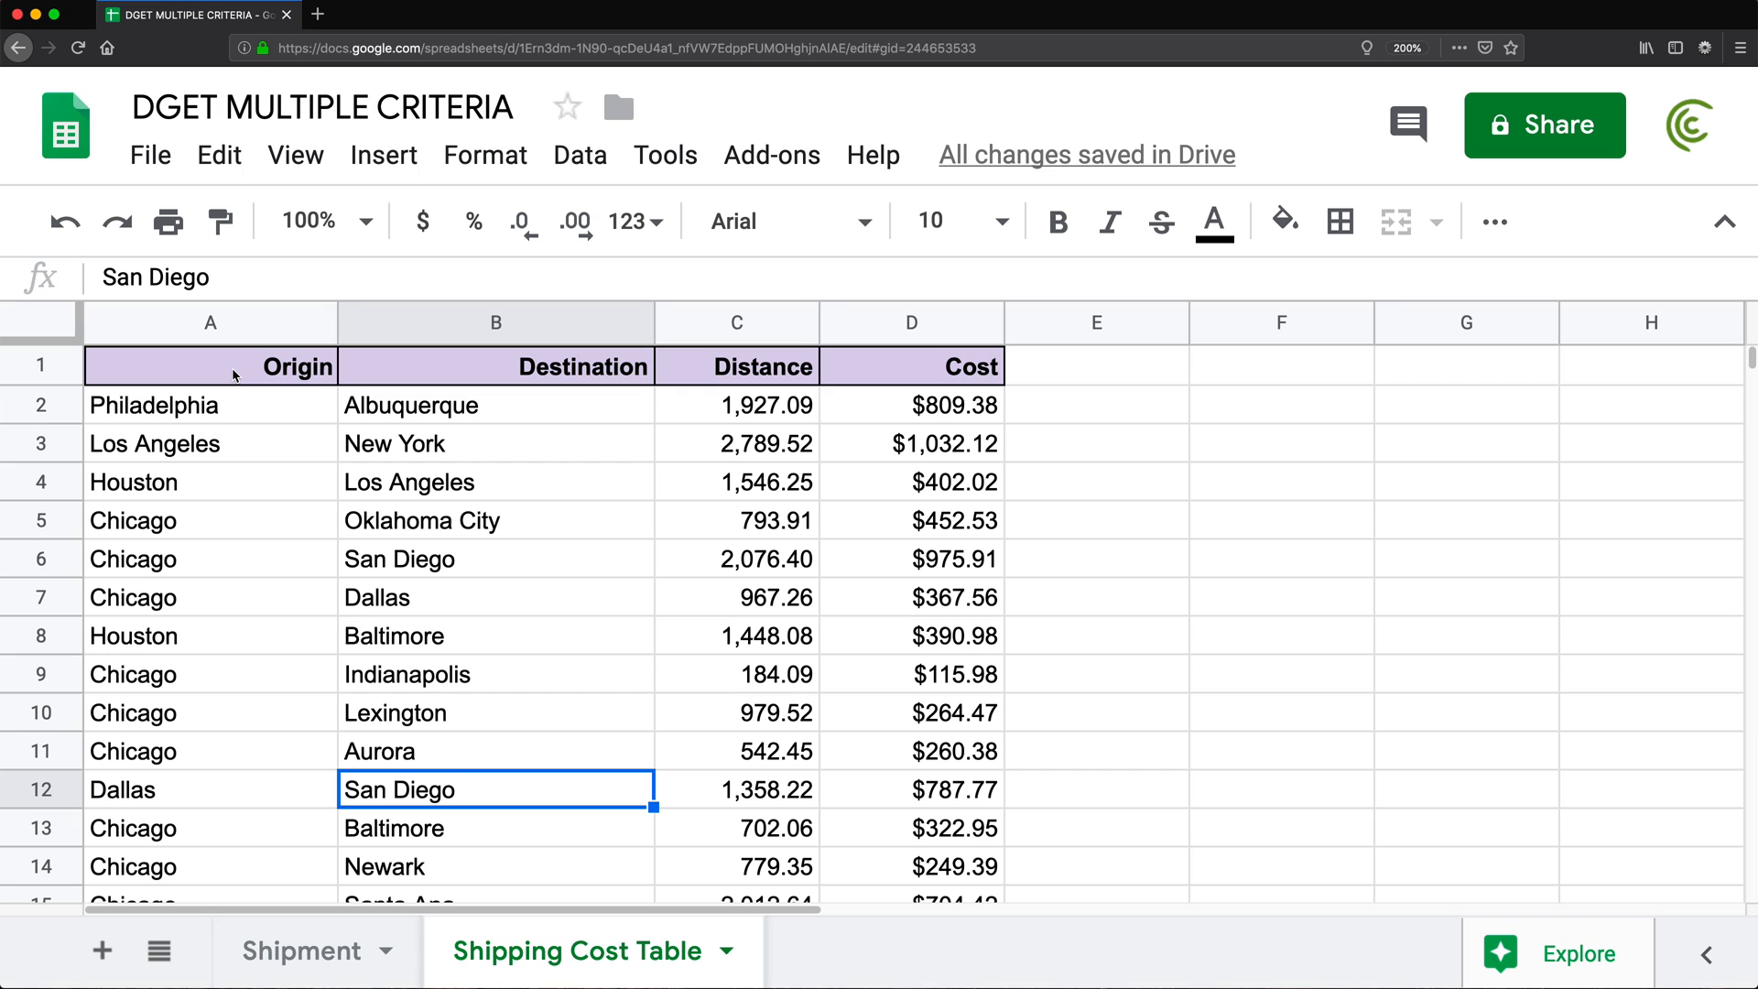
left_click(578, 154)
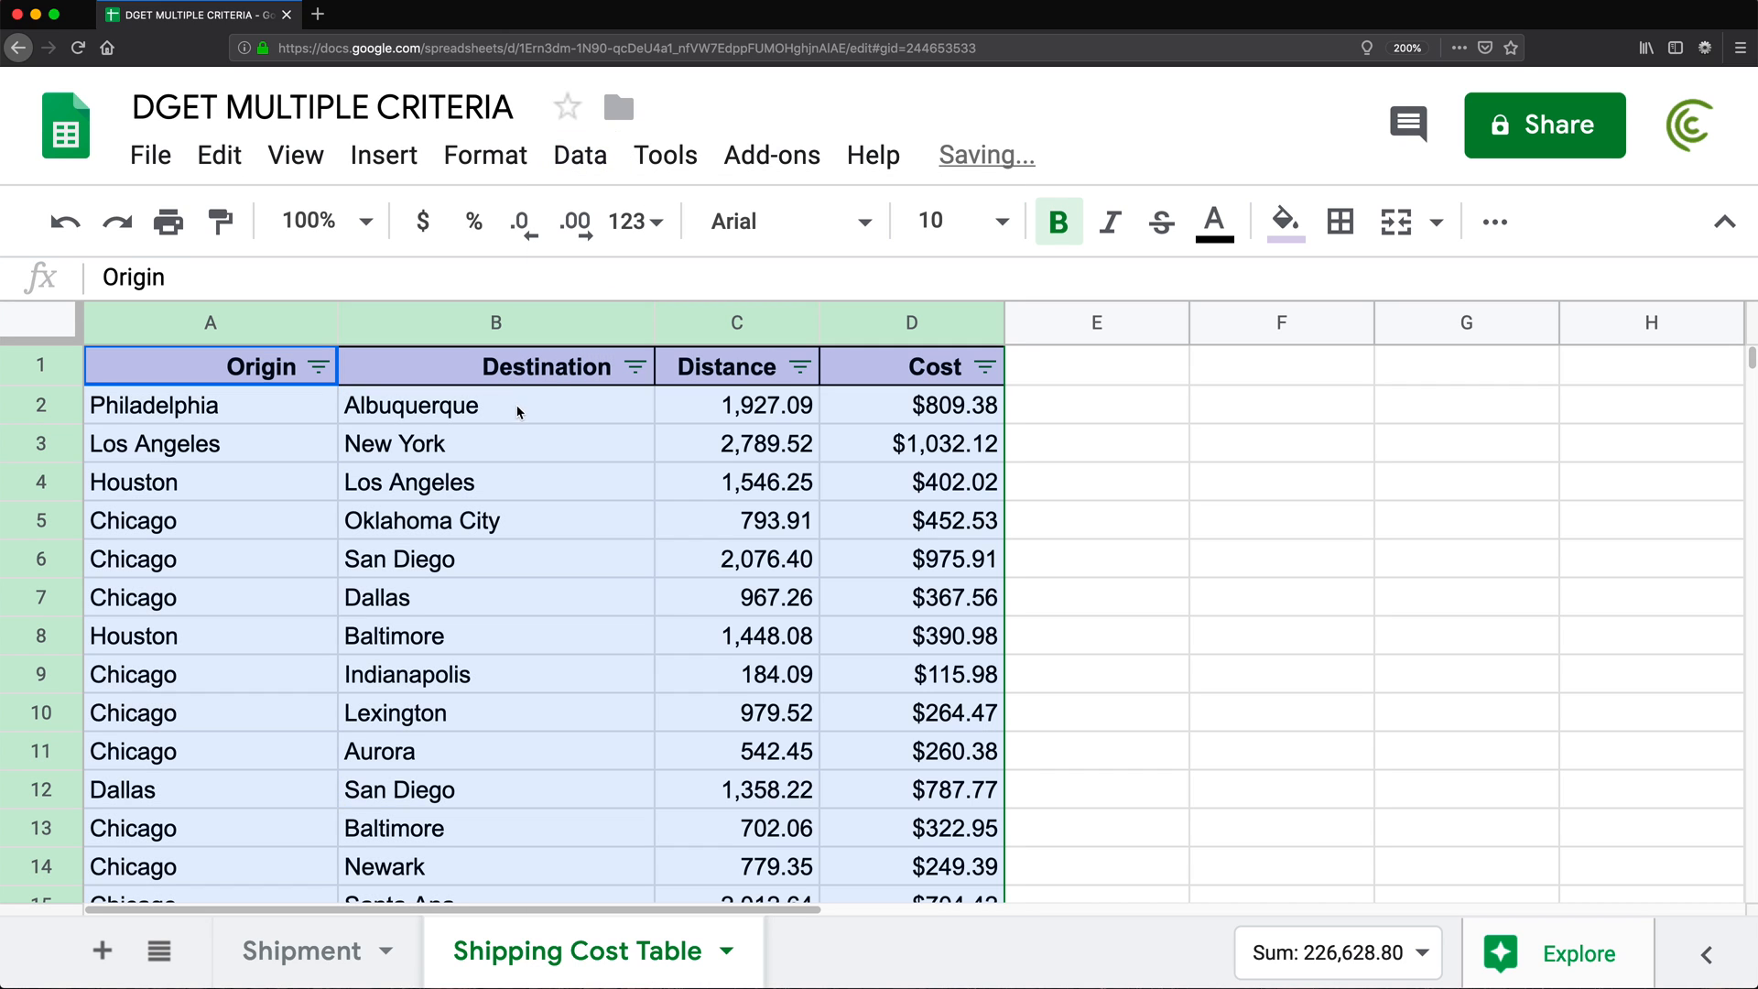
left_click(633, 366)
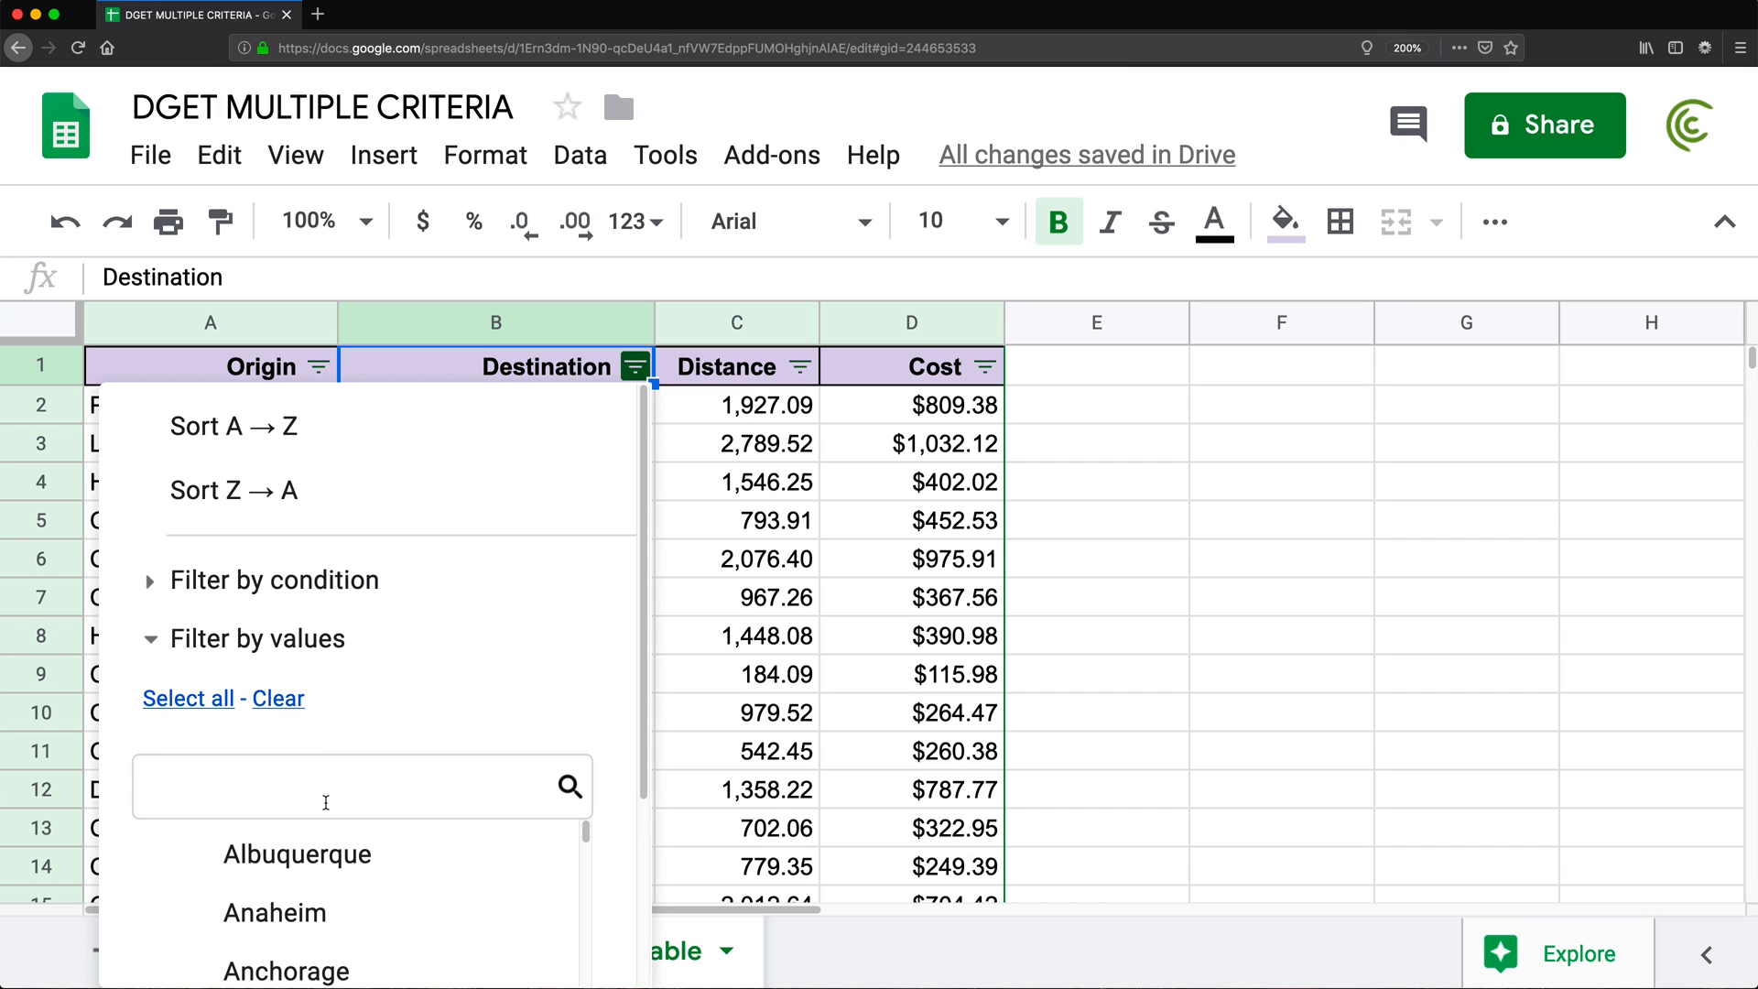
type("veg")
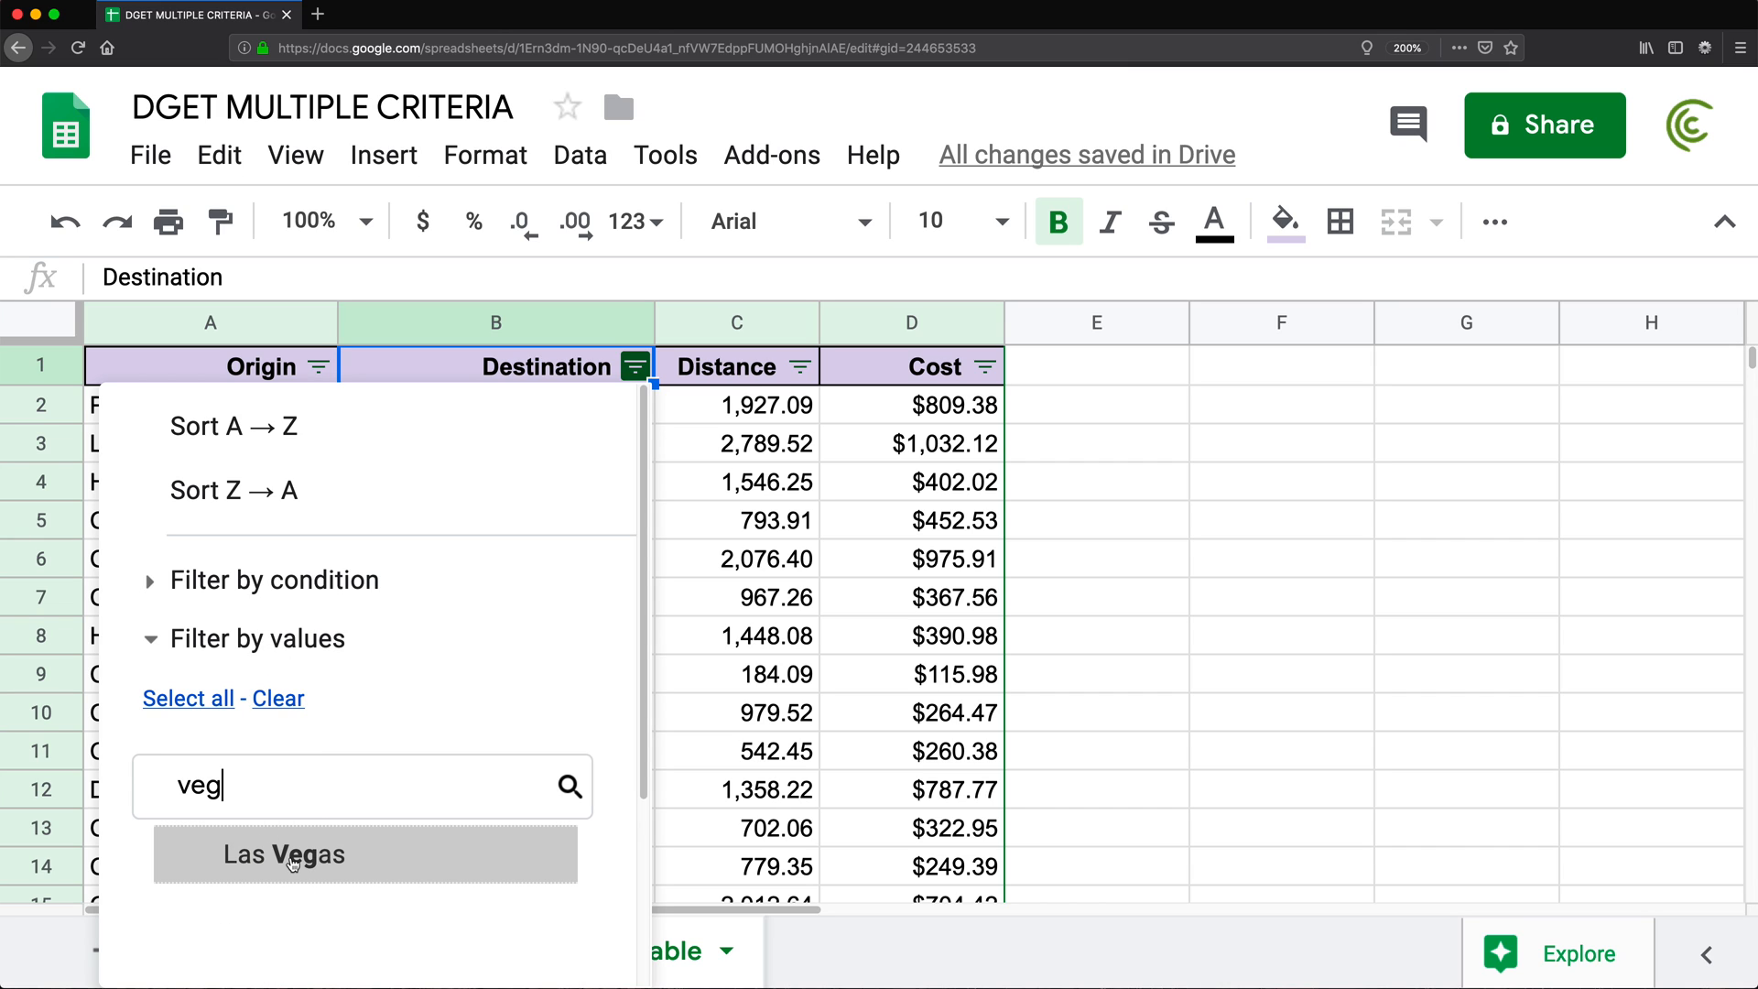
left_click(284, 853)
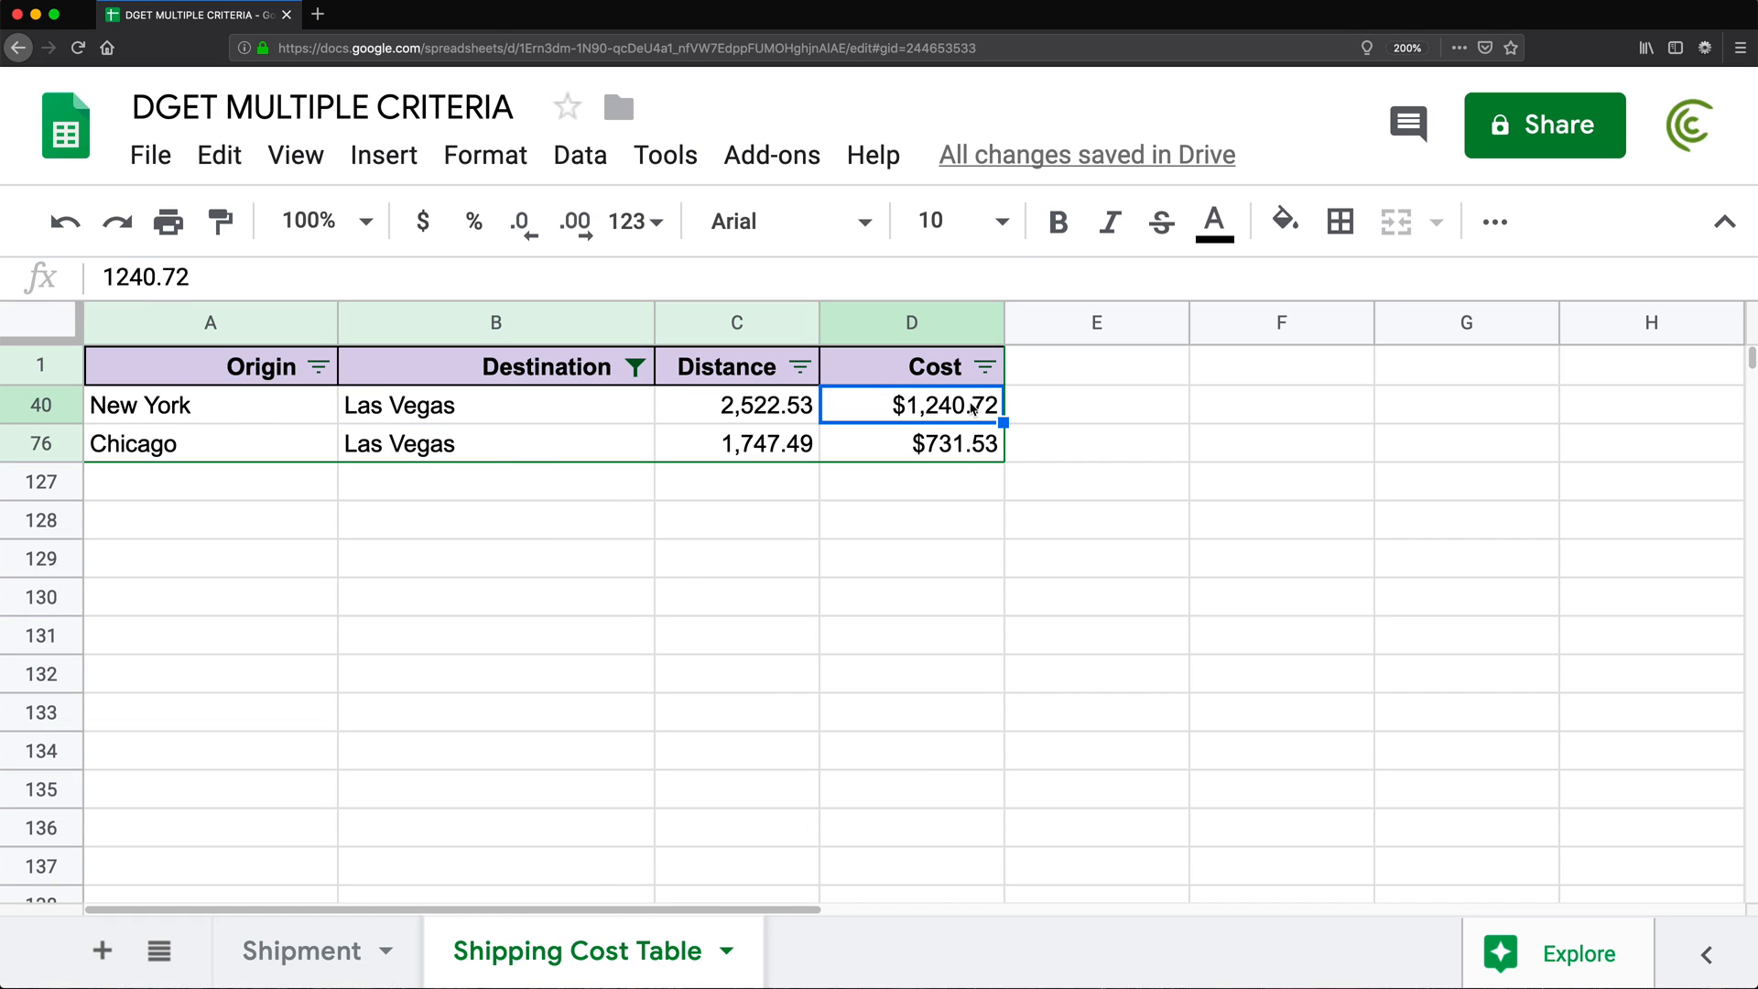
Copy the New York–Las Vegas cost 1240.72 into G1 as a value and remove the filter
key("Cmd+c")
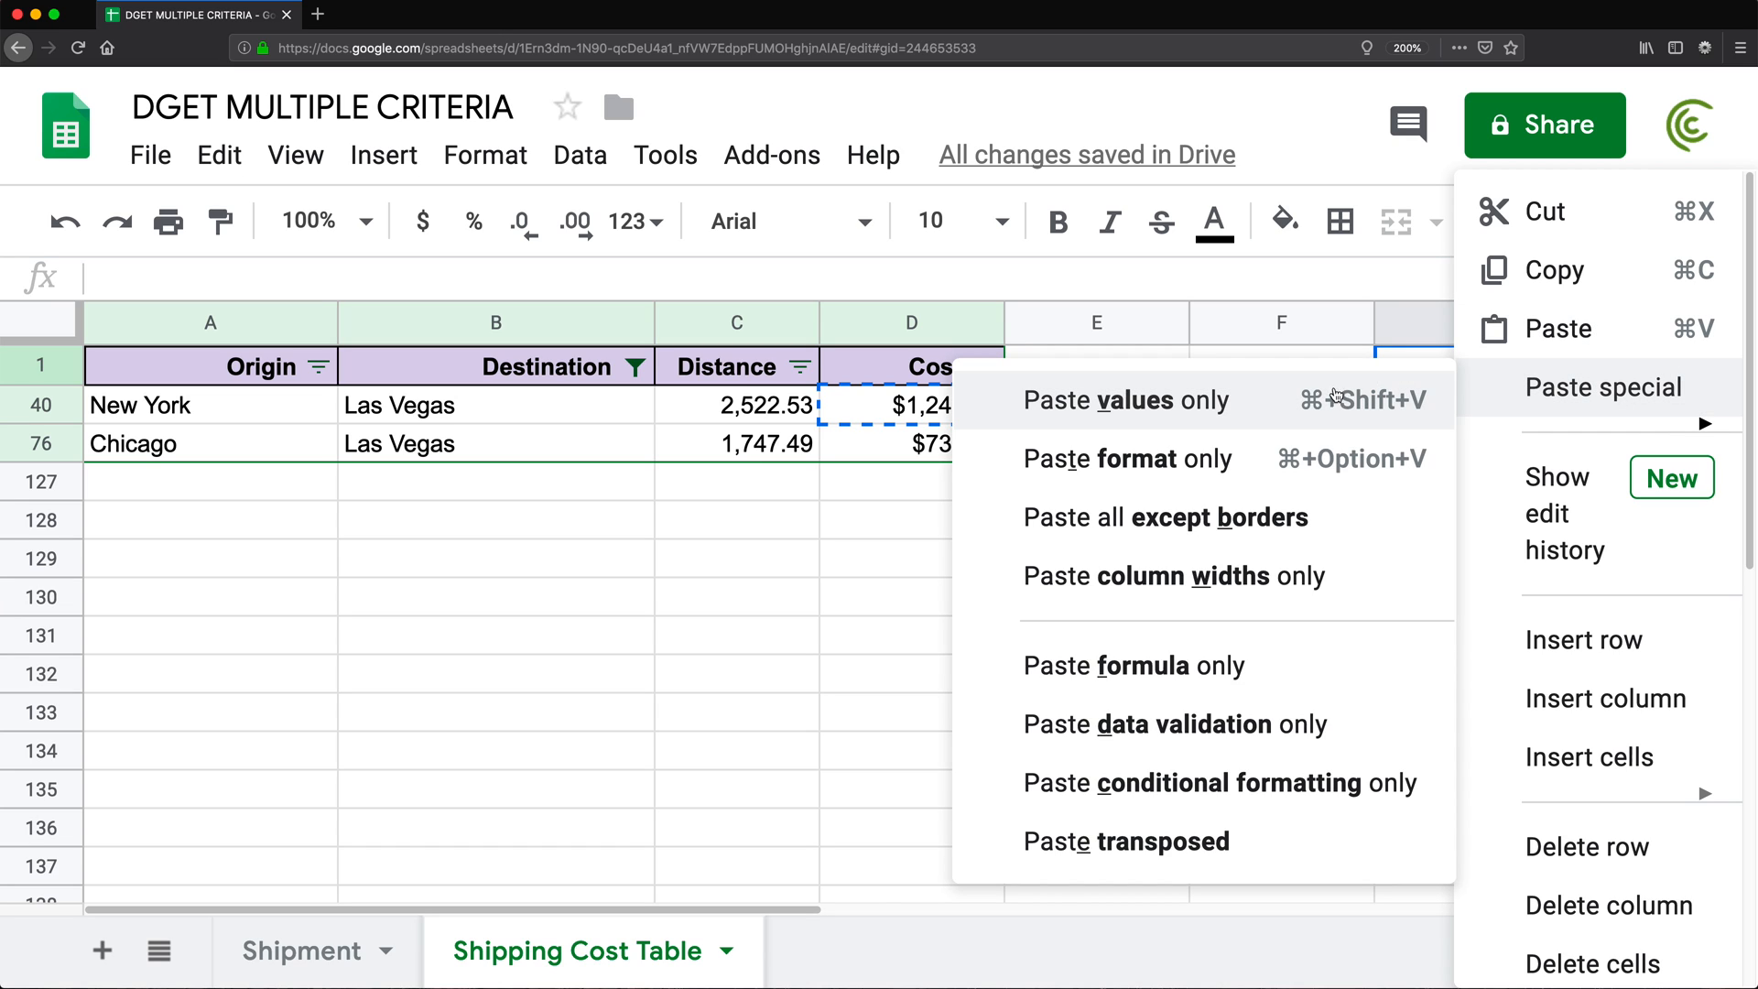
left_click(1124, 399)
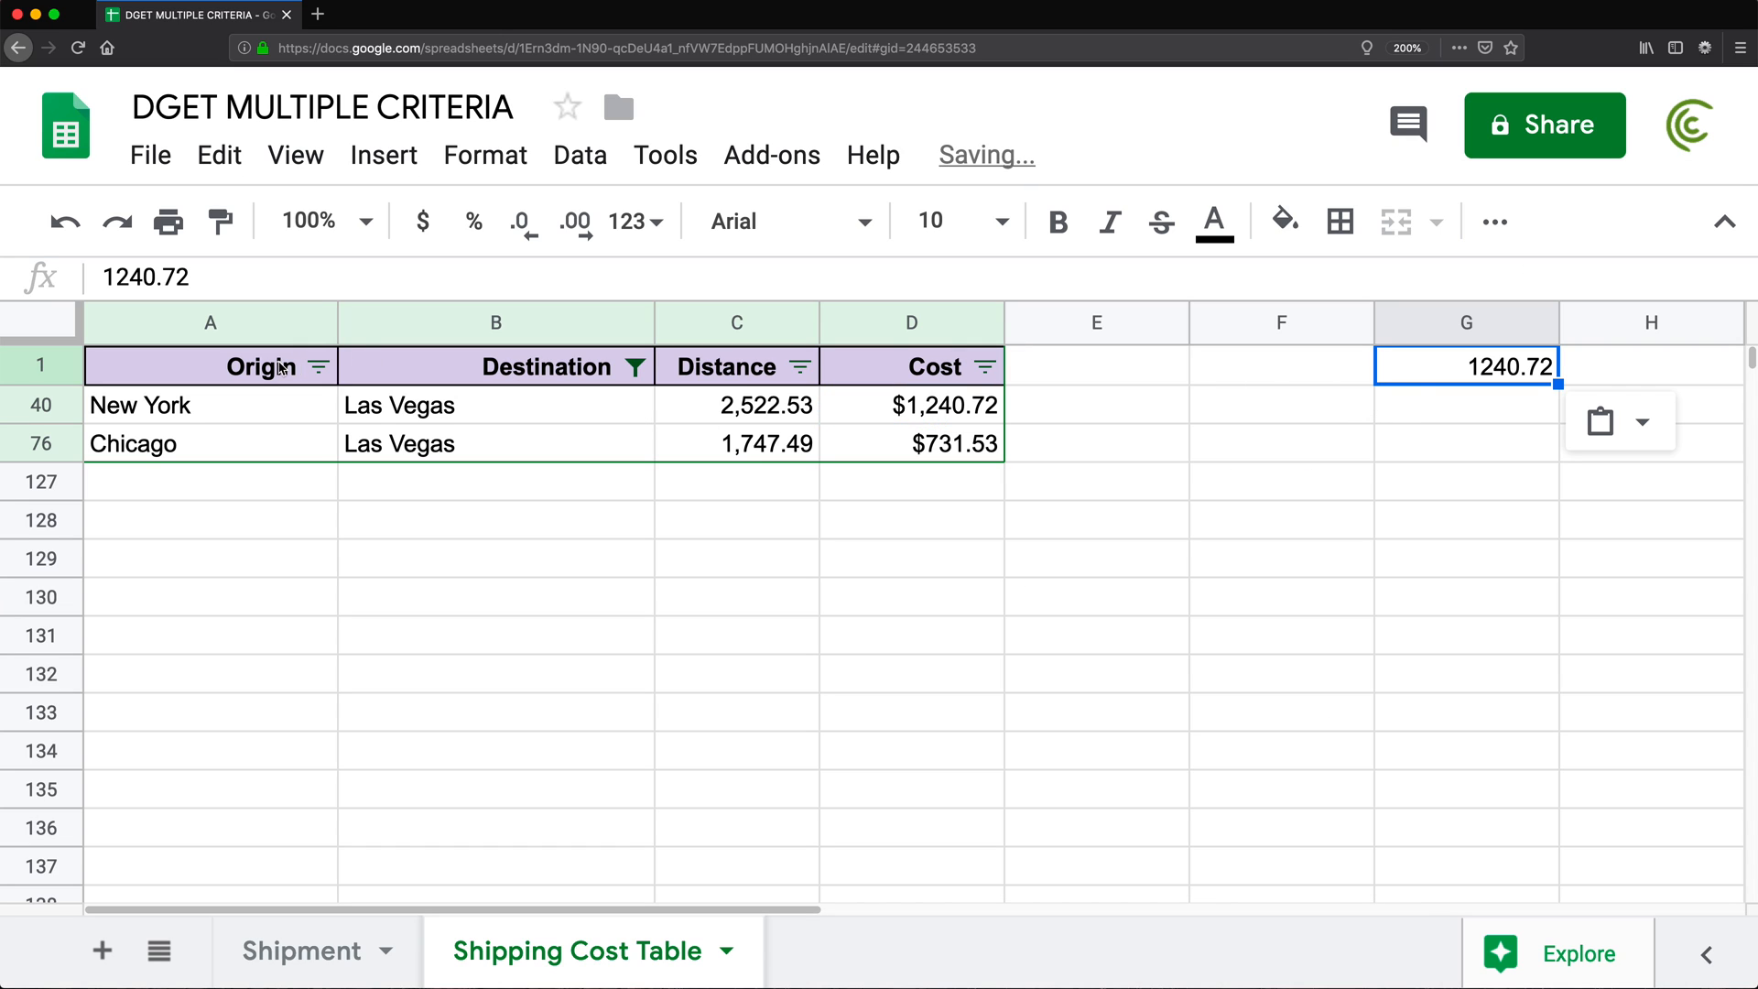
left_click(579, 154)
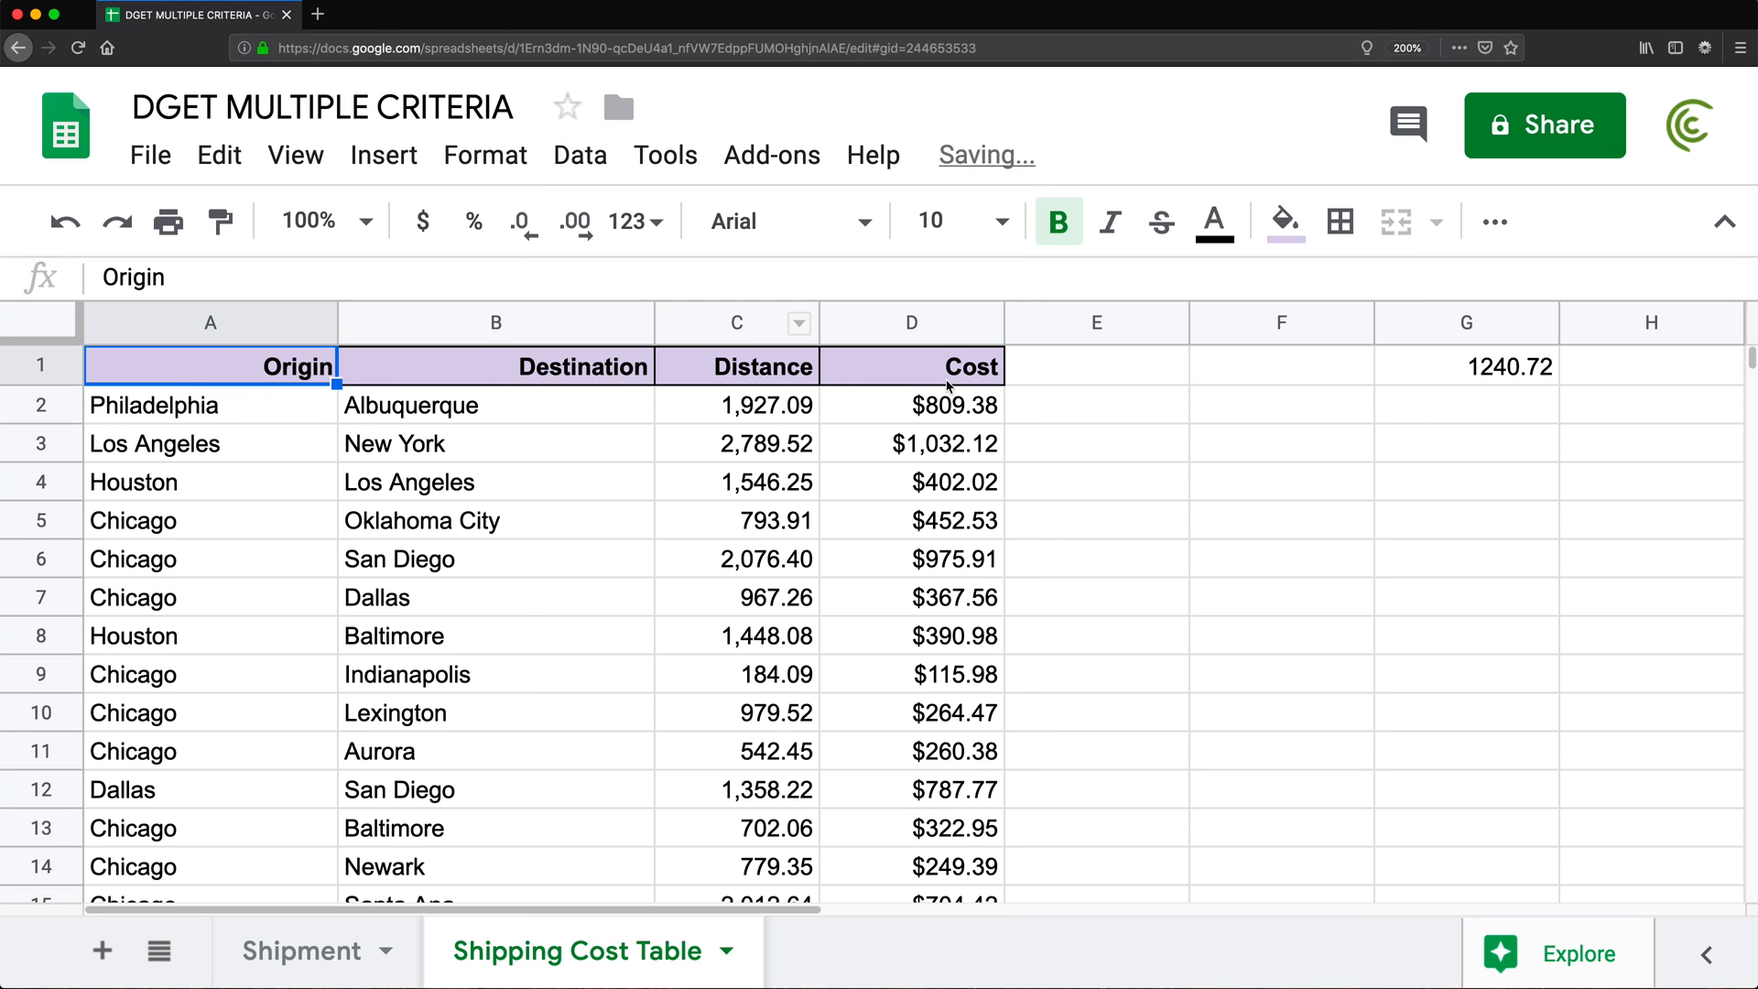
Place Origin and Destination headers in F5:G5 of the Shipping Cost Table
left_click(1094, 404)
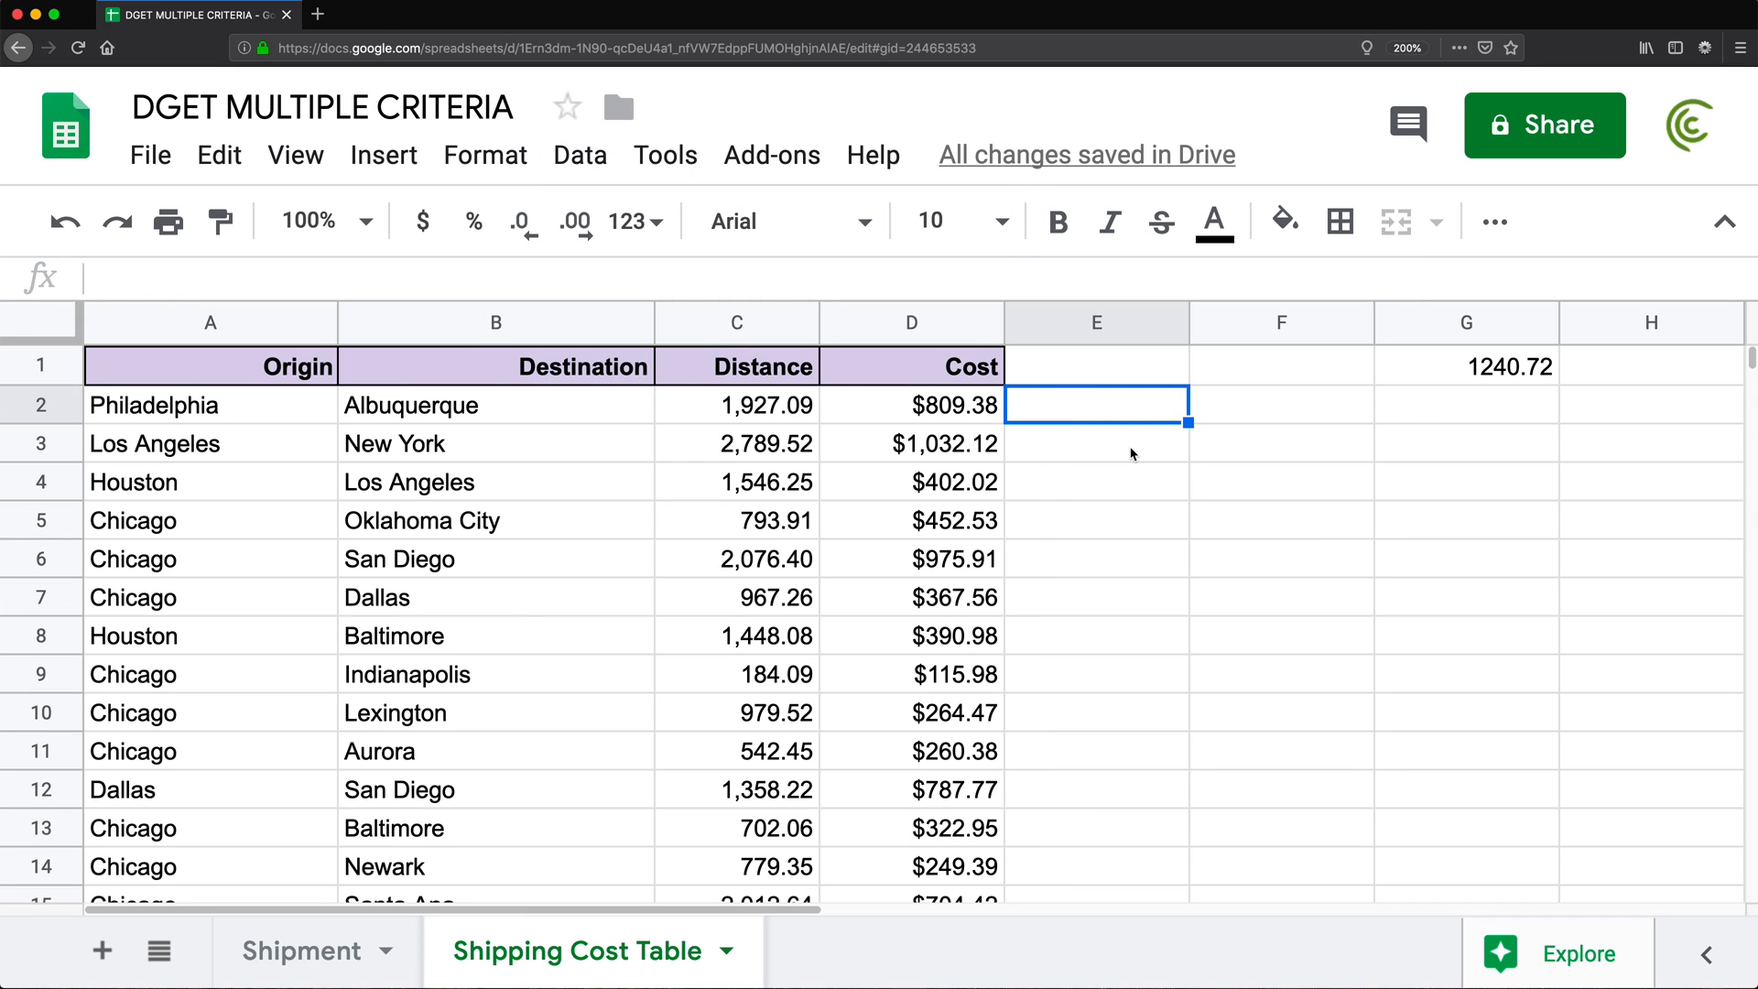
mouse_move(1280, 500)
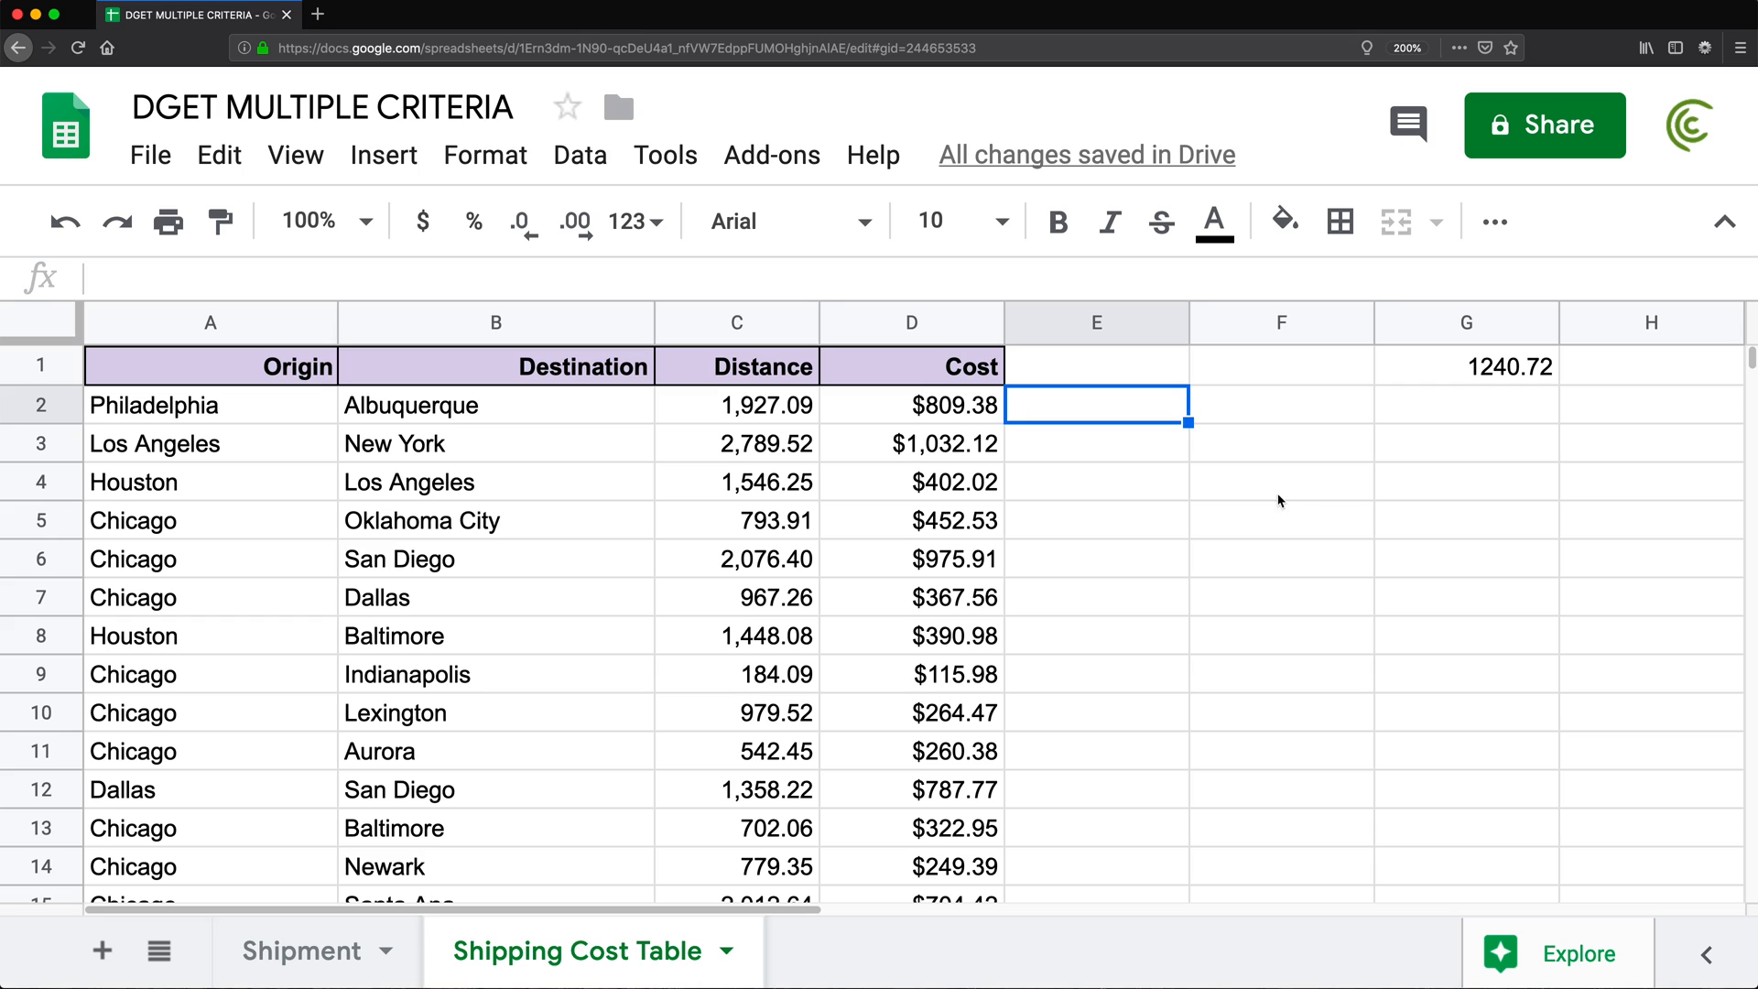
mouse_move(1307, 538)
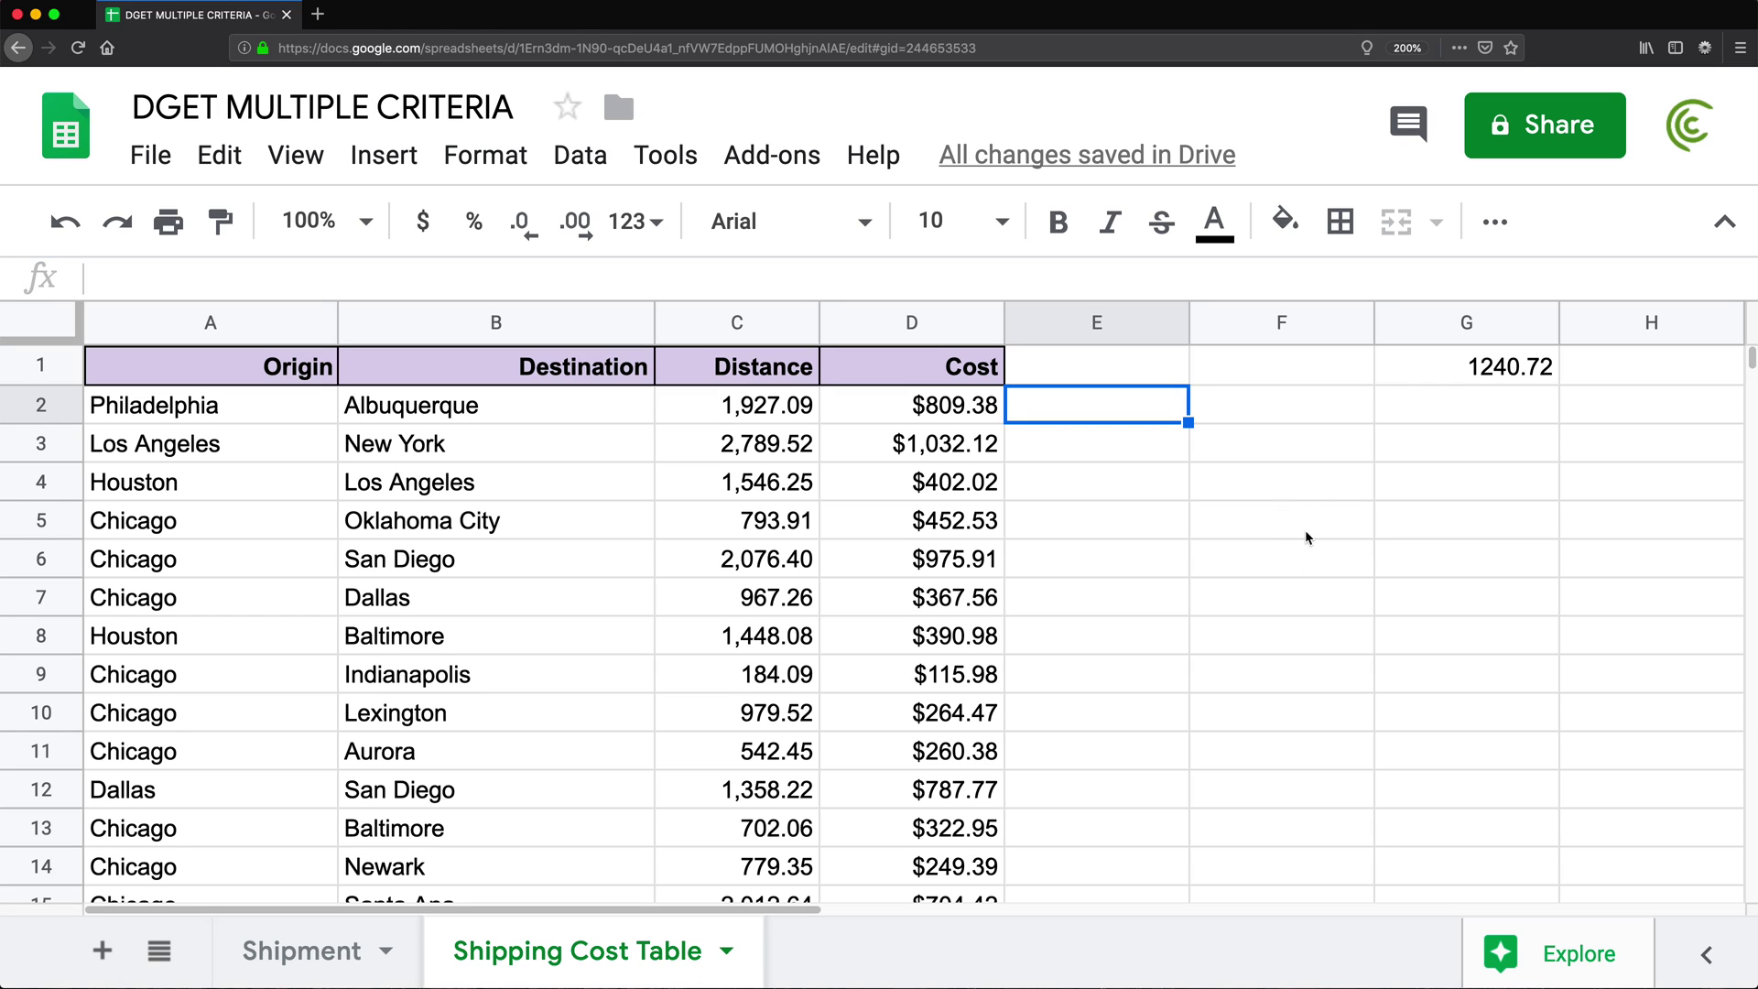
left_click(260, 366)
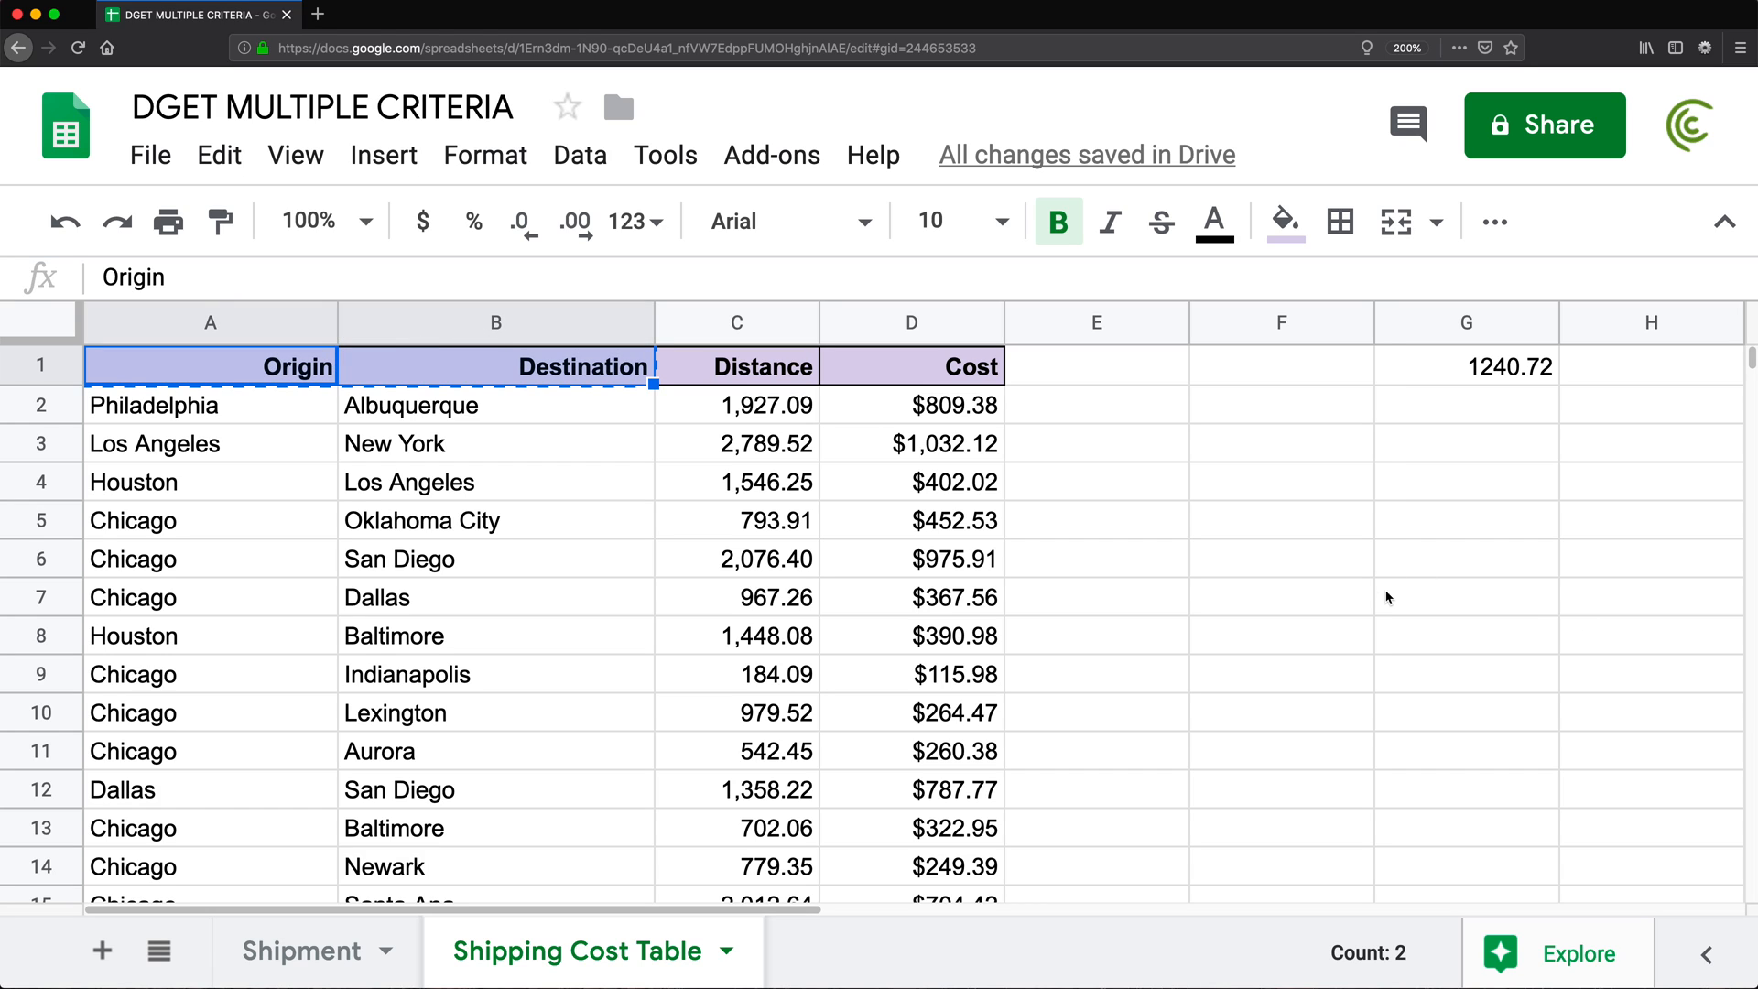
left_click(1281, 520)
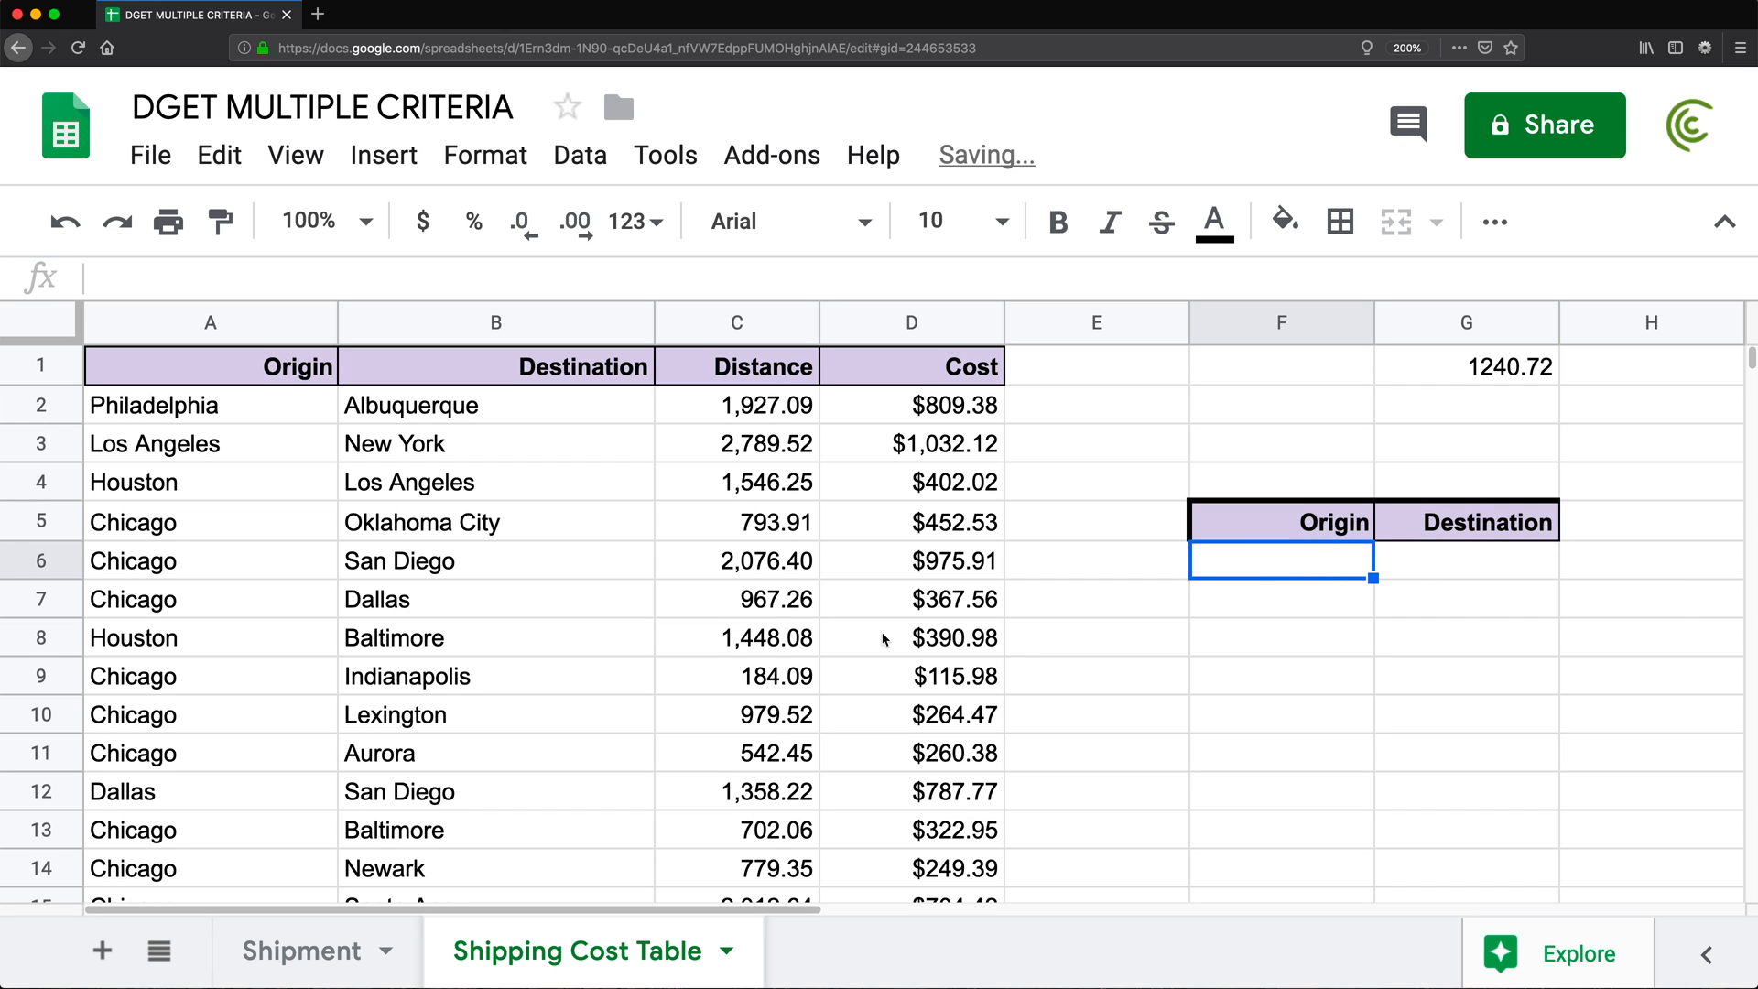
mouse_move(220, 582)
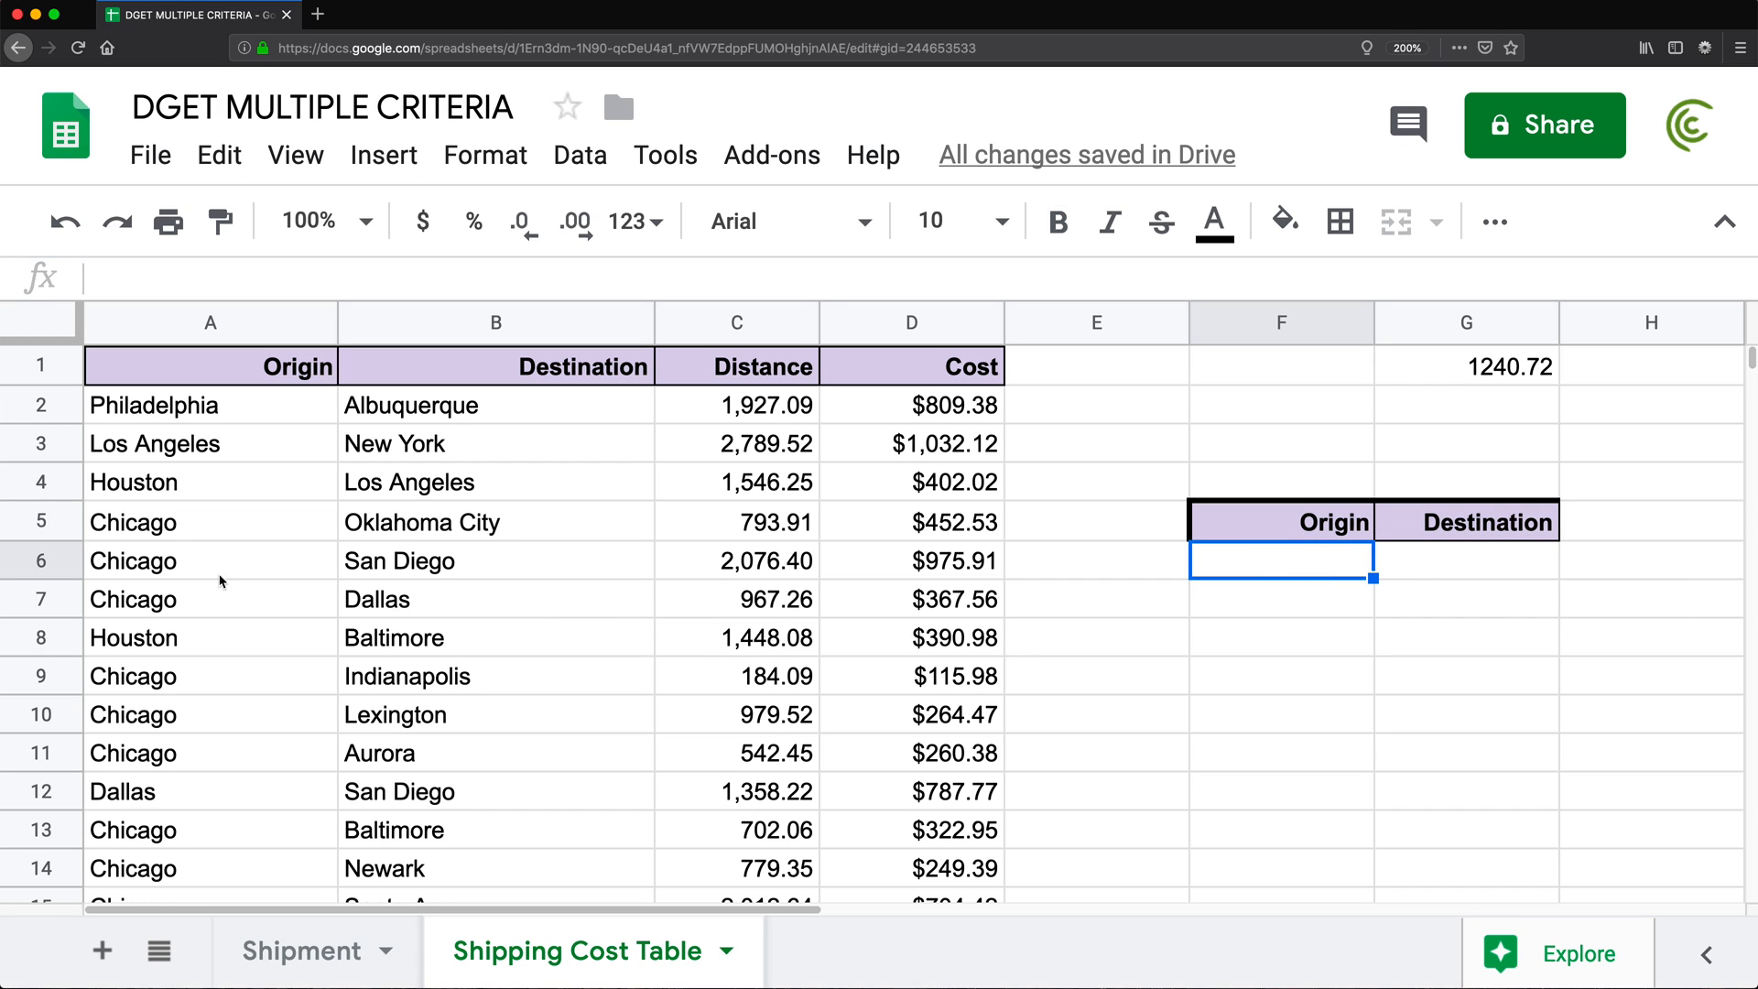
Fill the criteria row F6:G6 with New York and Las Vegas copied from the Shipment sheet
left_click(304, 950)
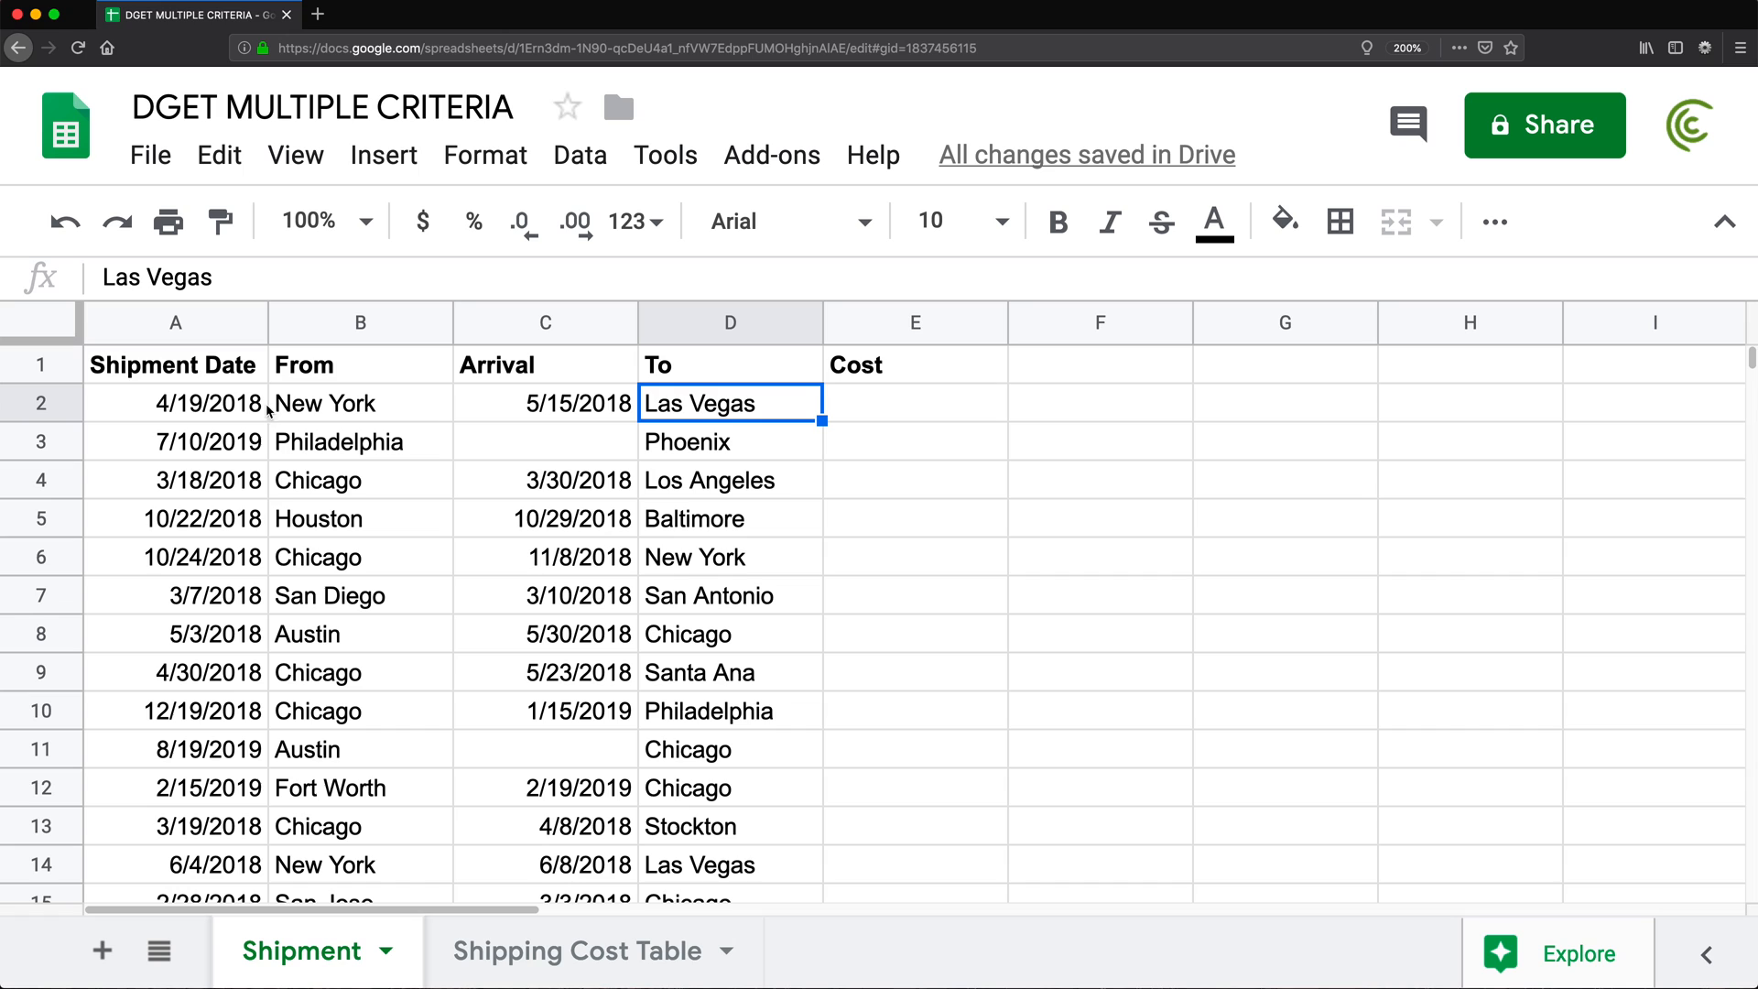
left_click(590, 950)
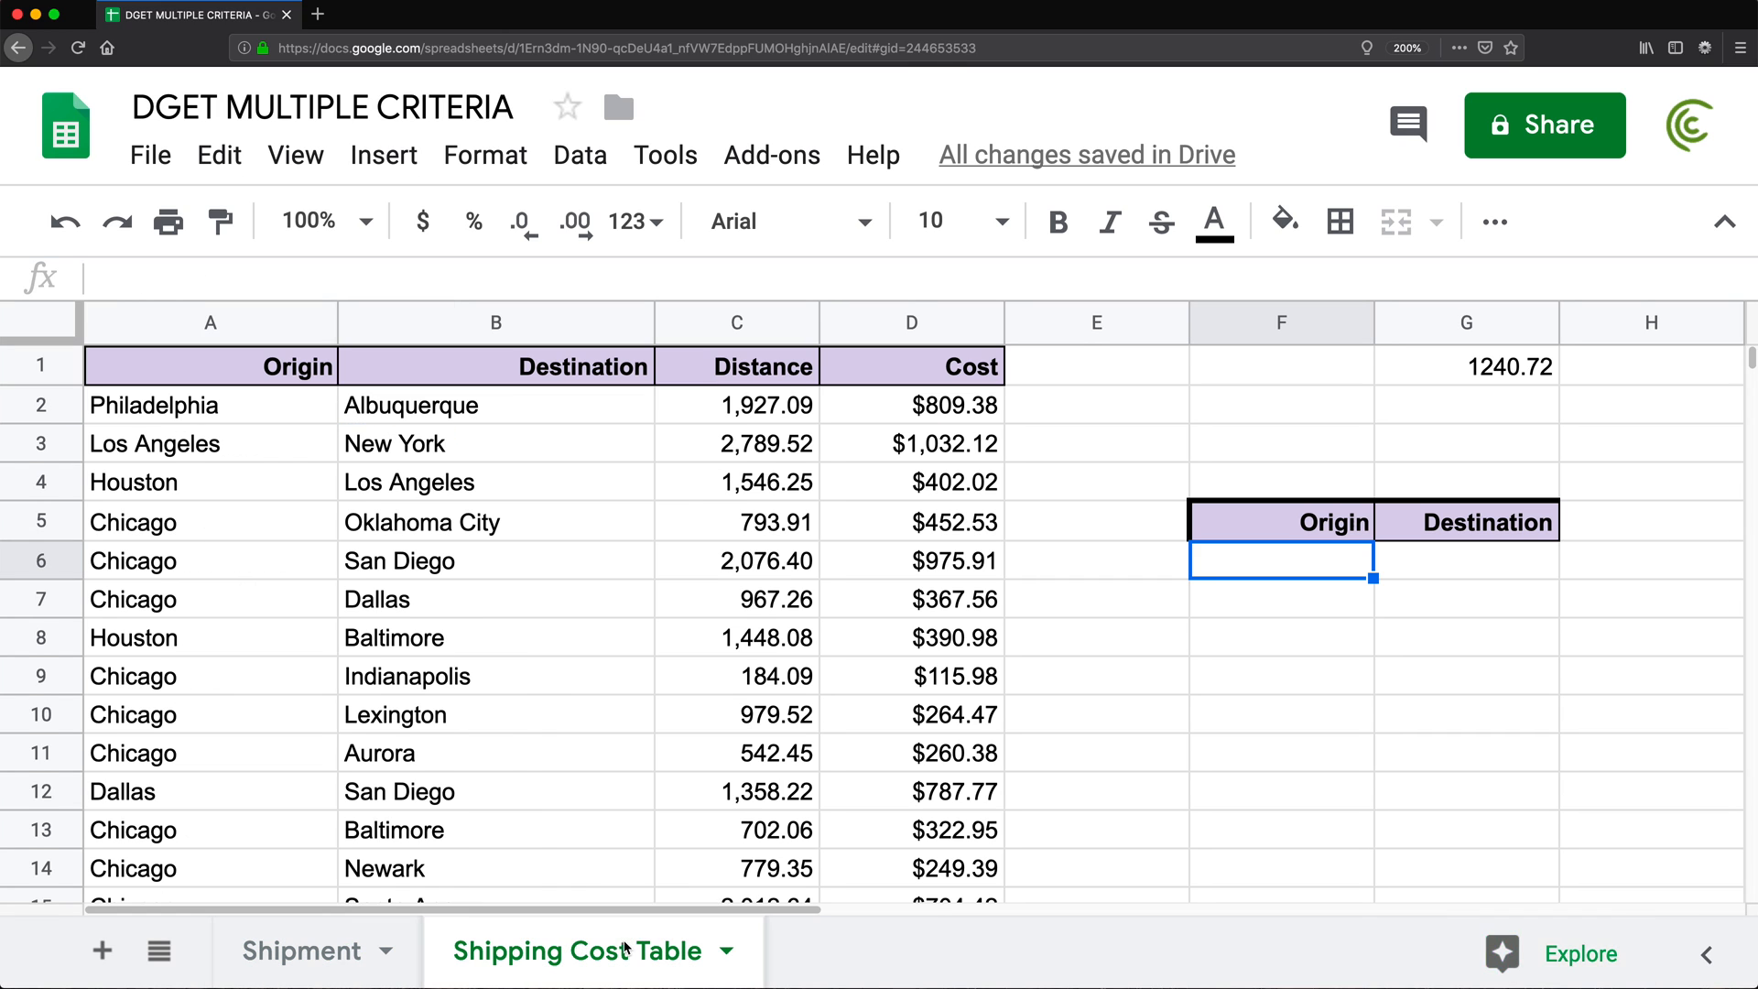
key("Cmd+V")
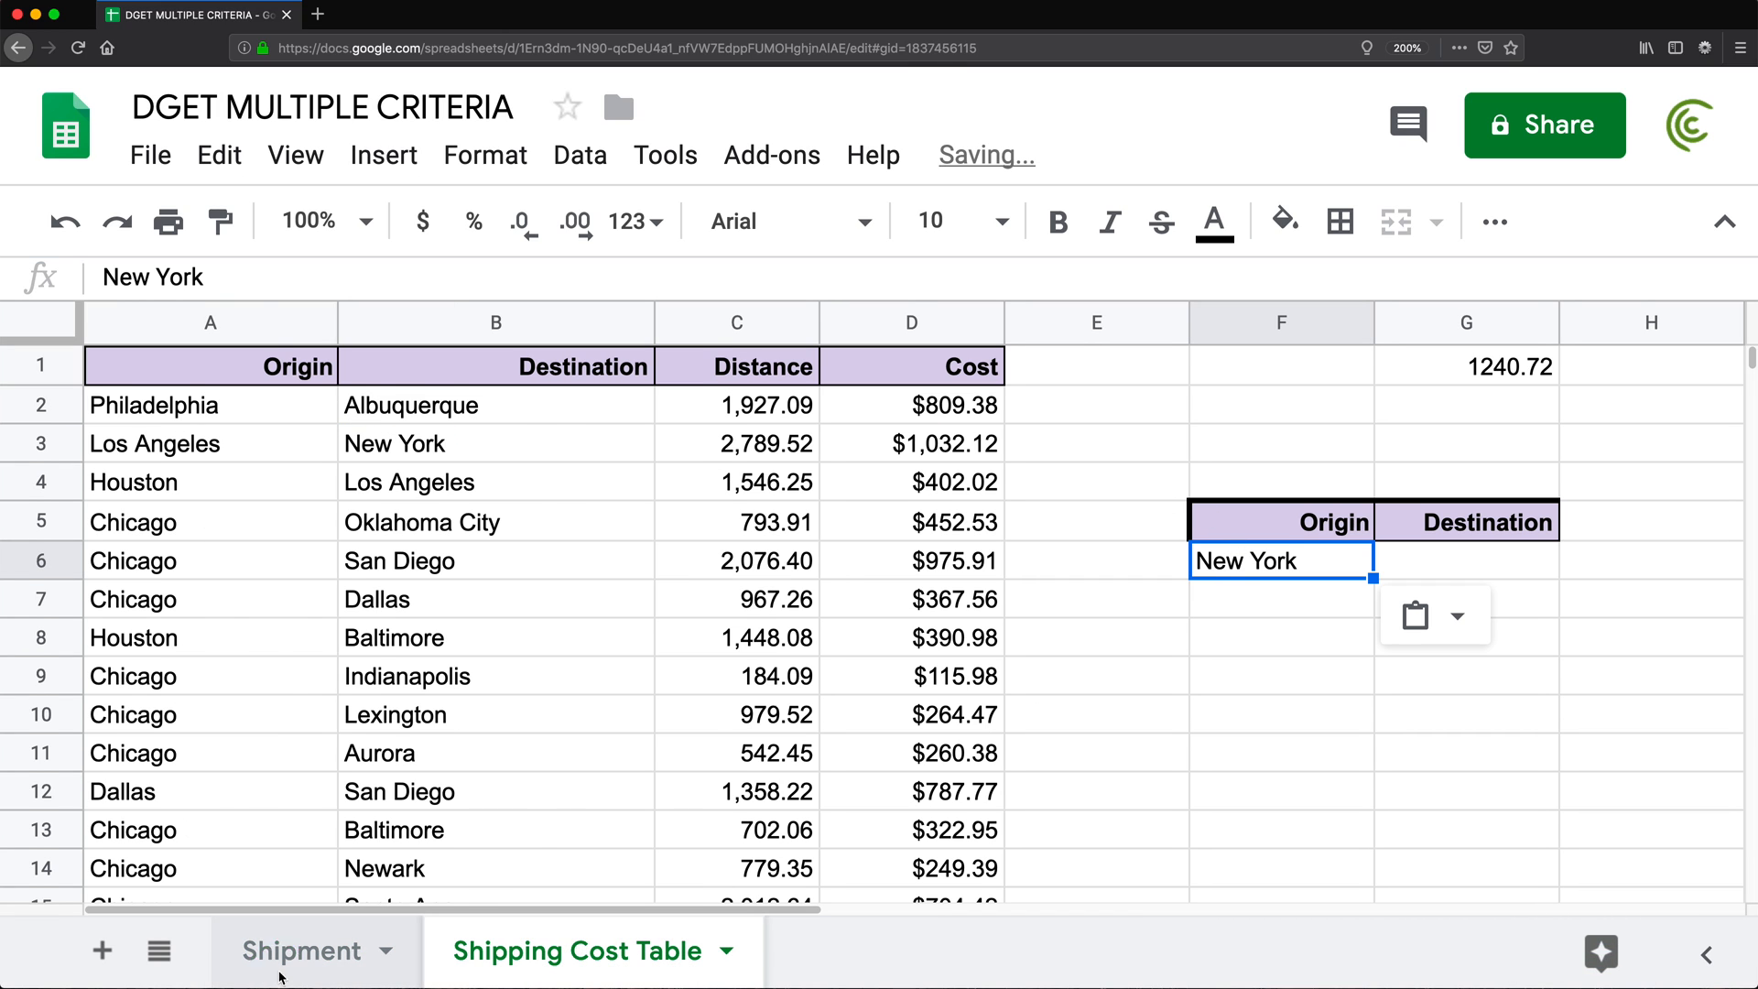
left_click(300, 950)
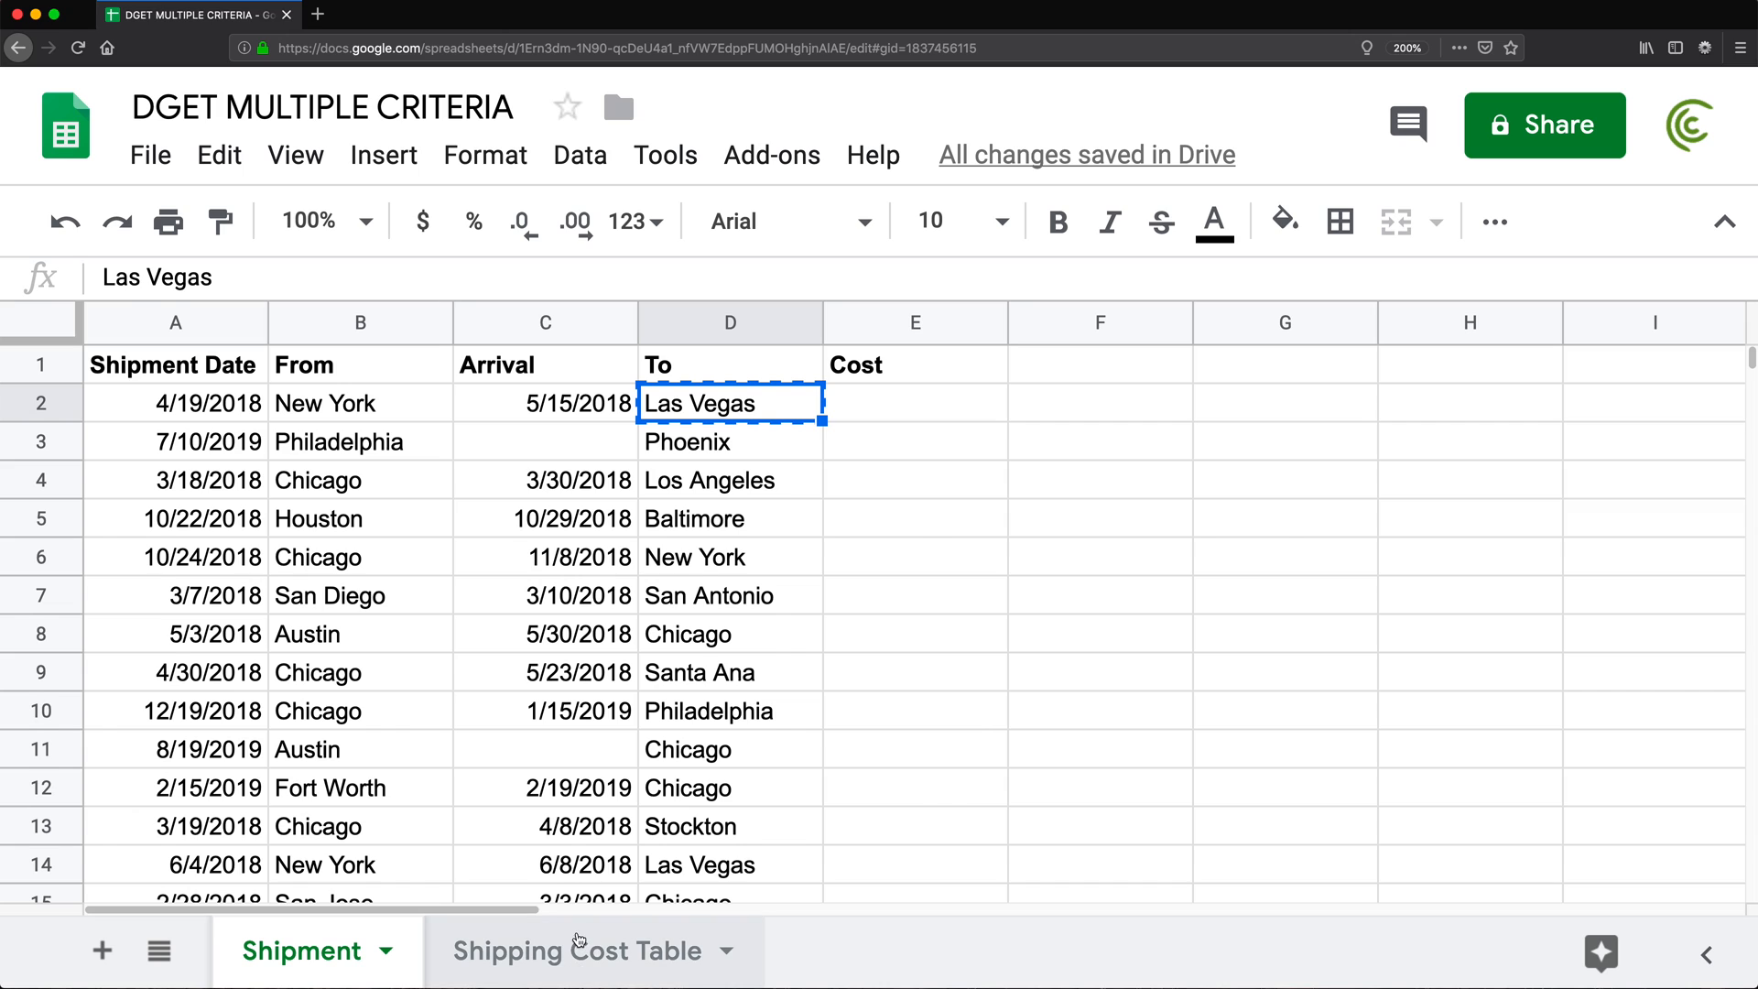
left_click(586, 951)
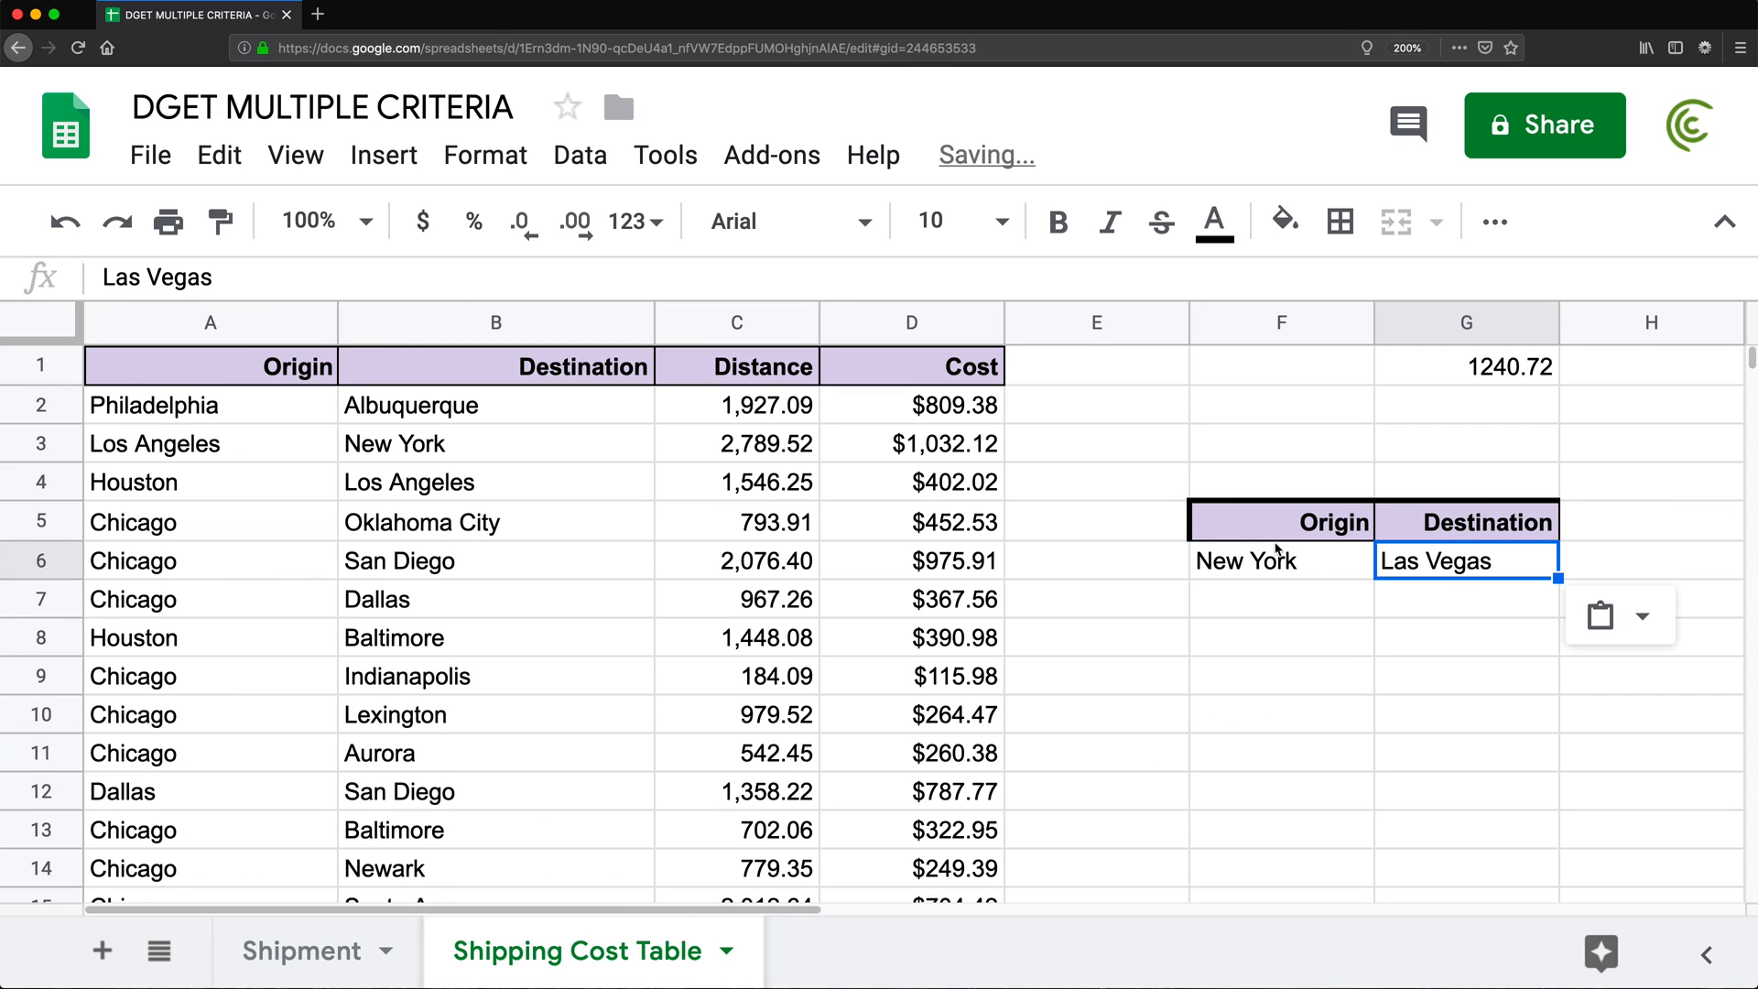
left_click(1278, 562)
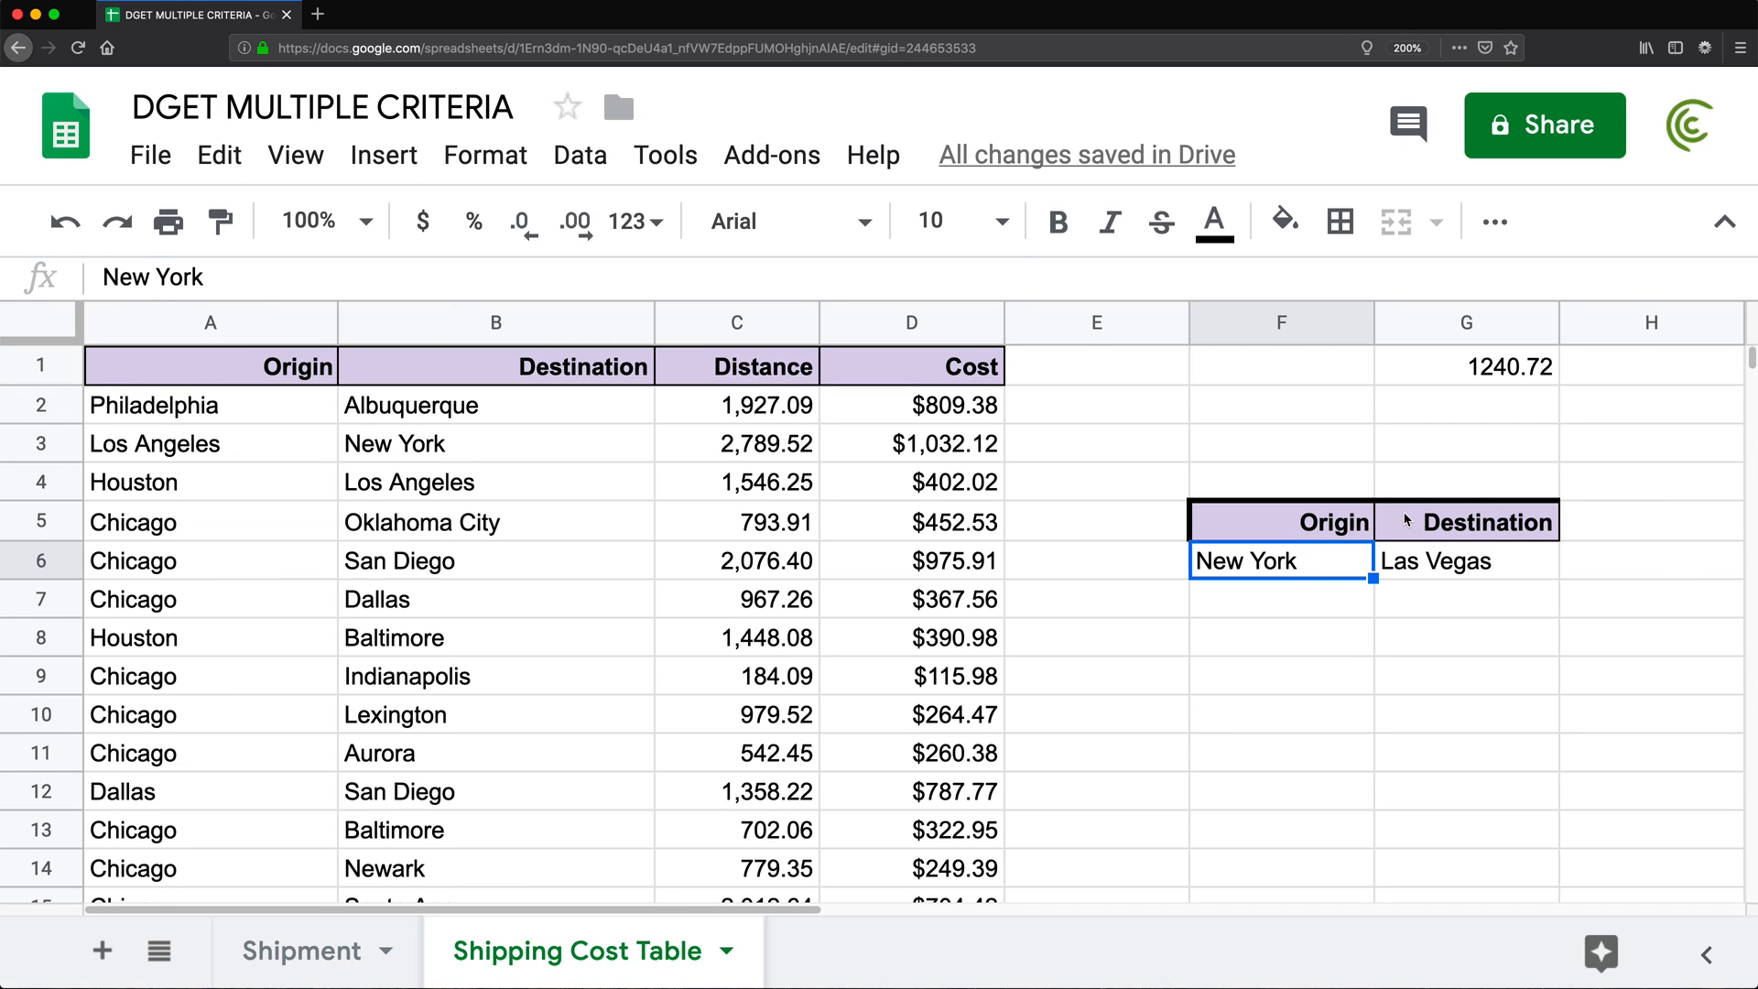
left_click(1281, 678)
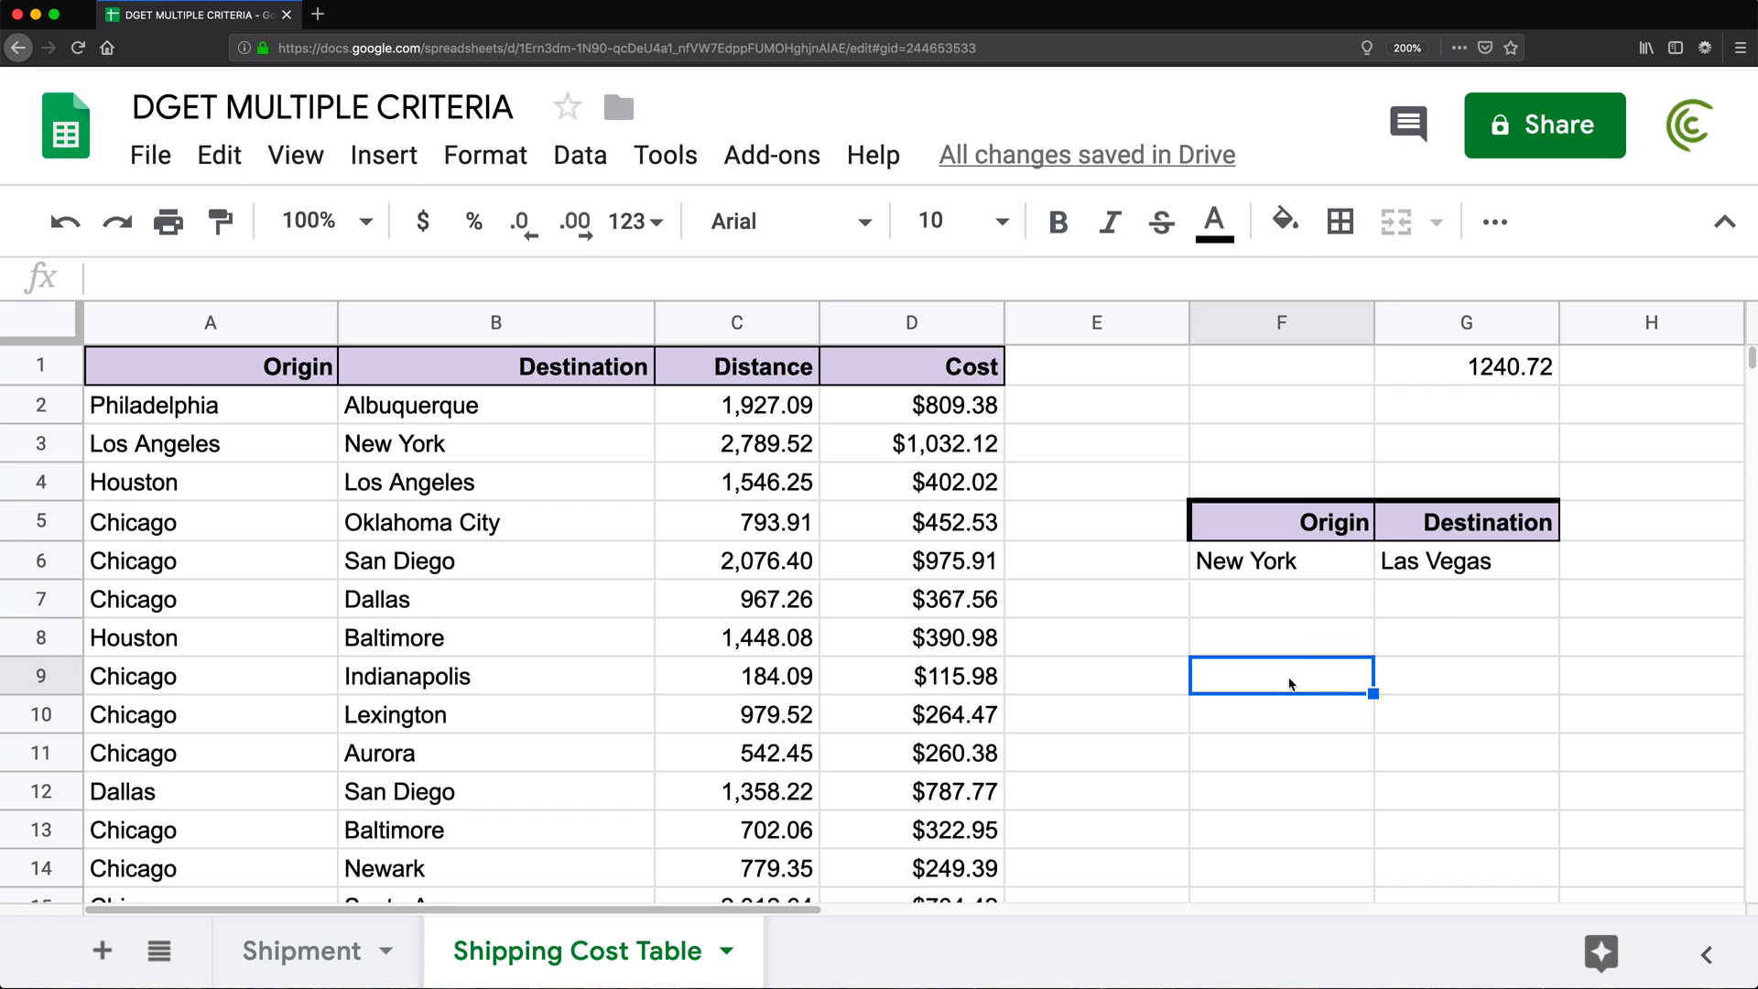
Enter a DGET in F9 on absolute A1:D126, field "cost", criteria F5:G6, returning 1240.72
type("=DGET(")
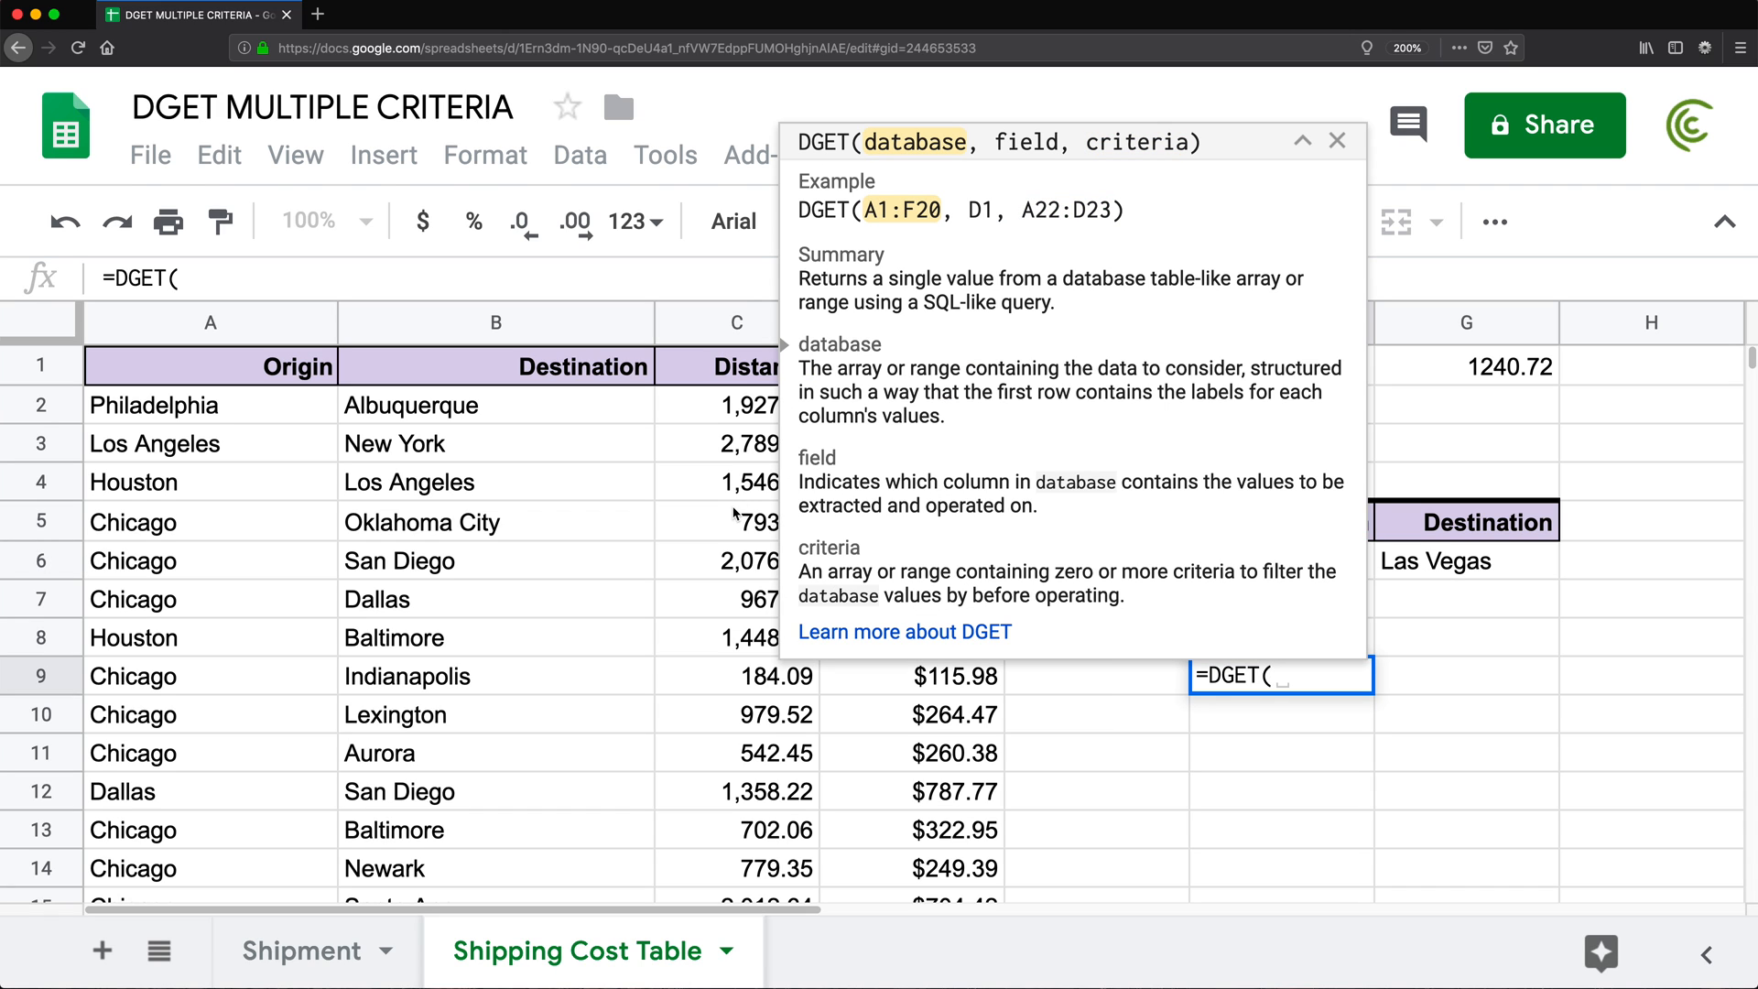
left_click(173, 366)
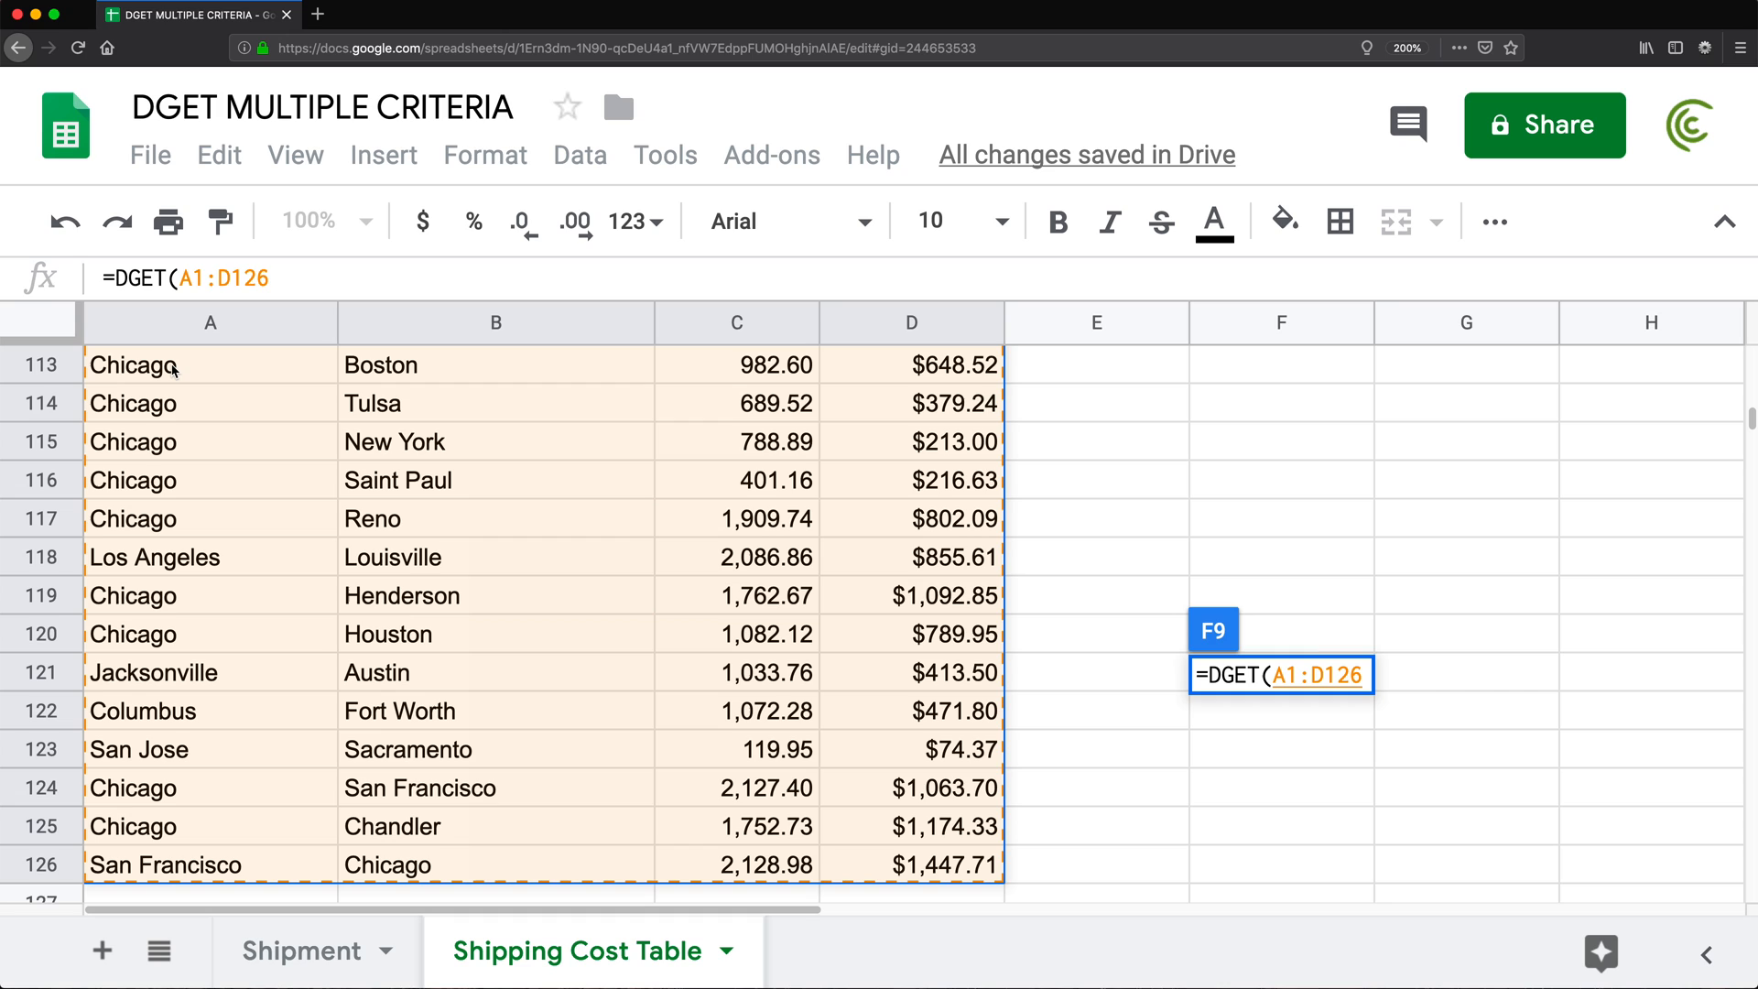
key("F4")
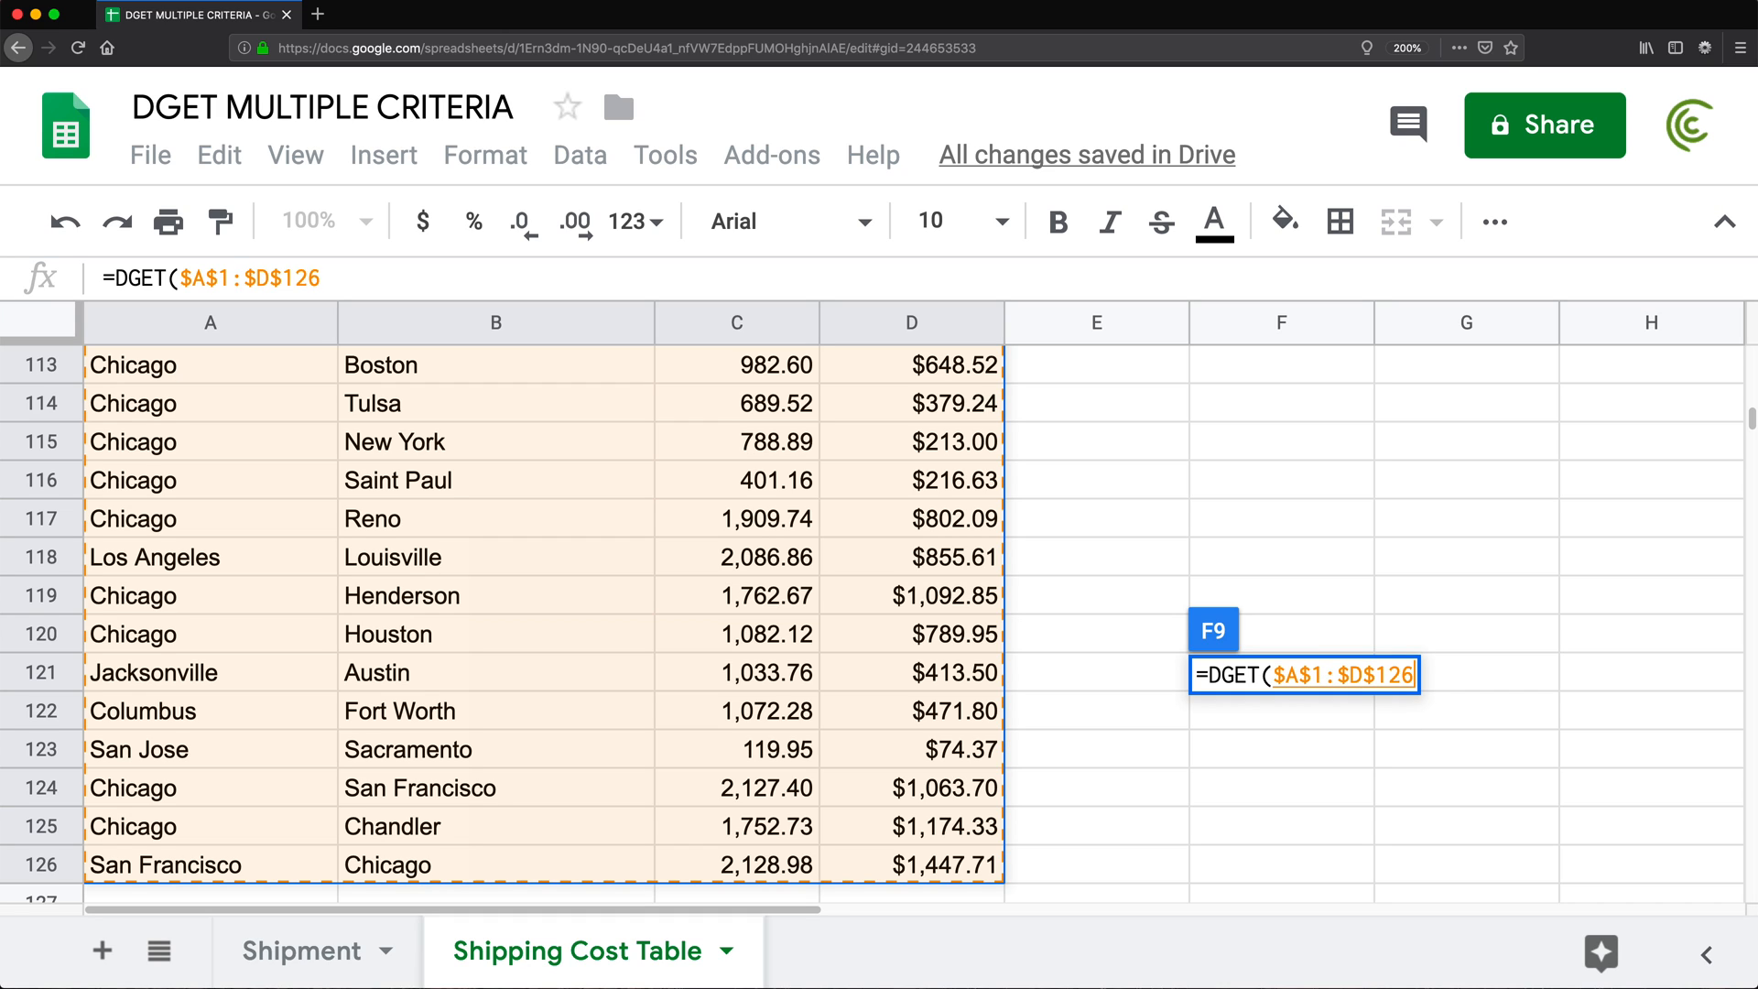
type(",")
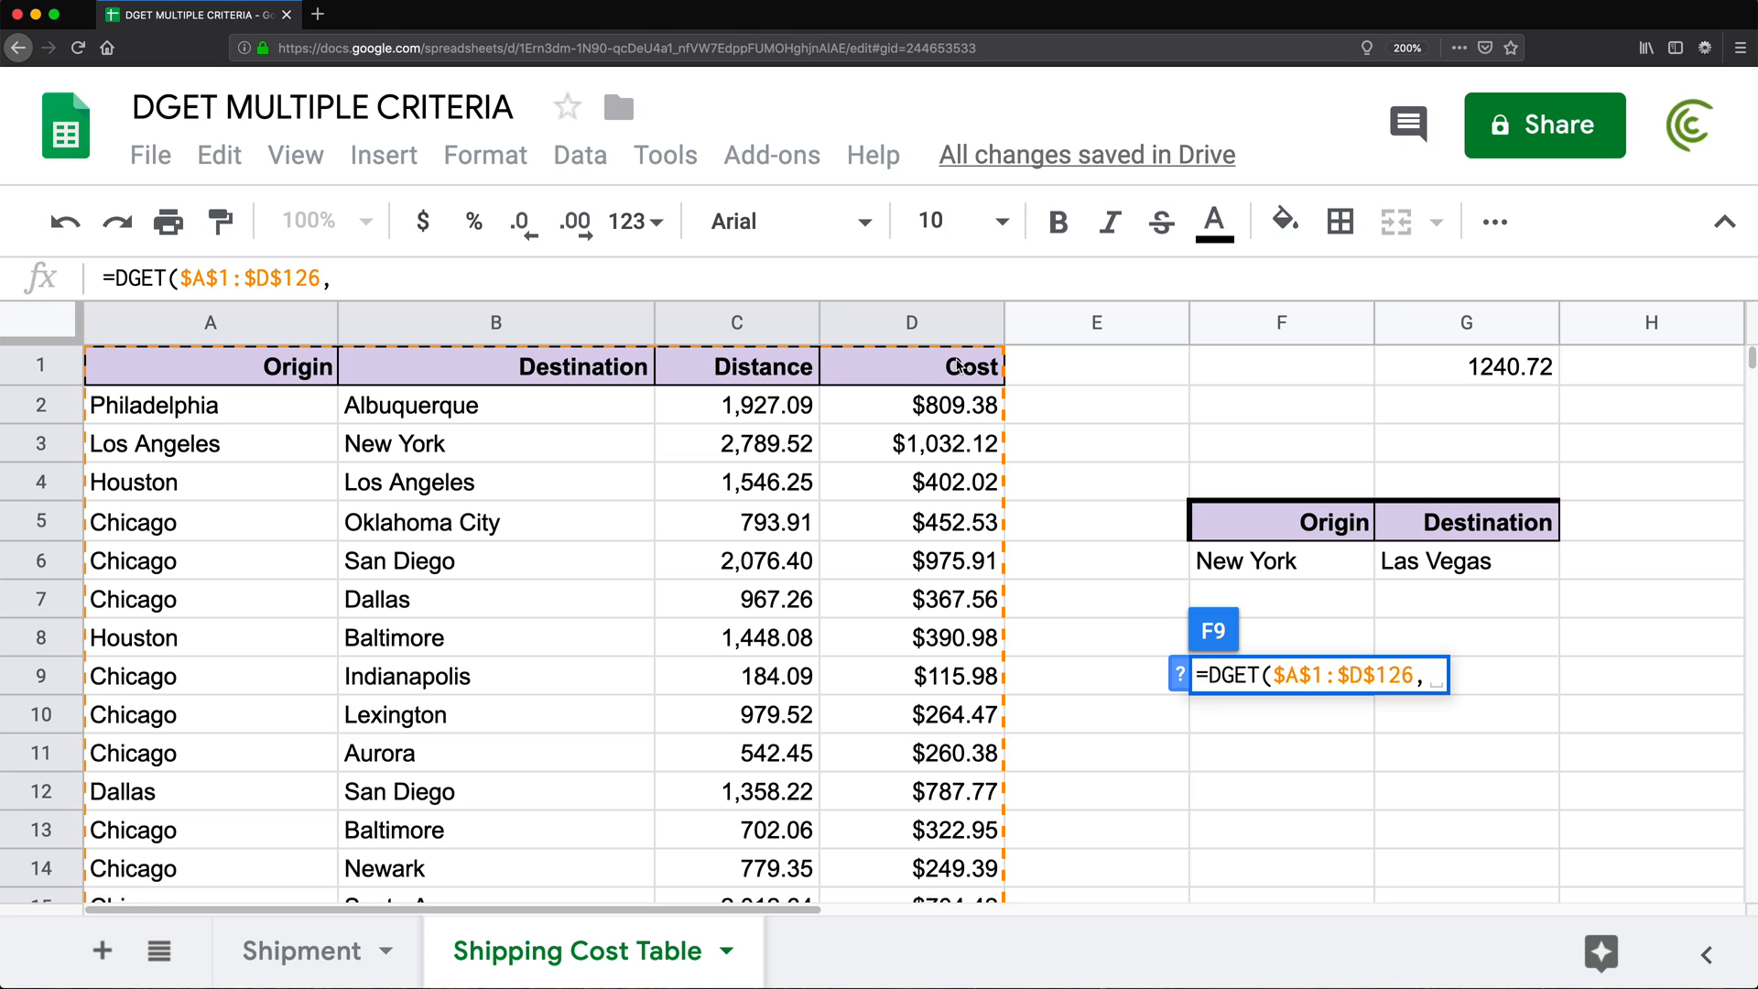
type("\"cost\"")
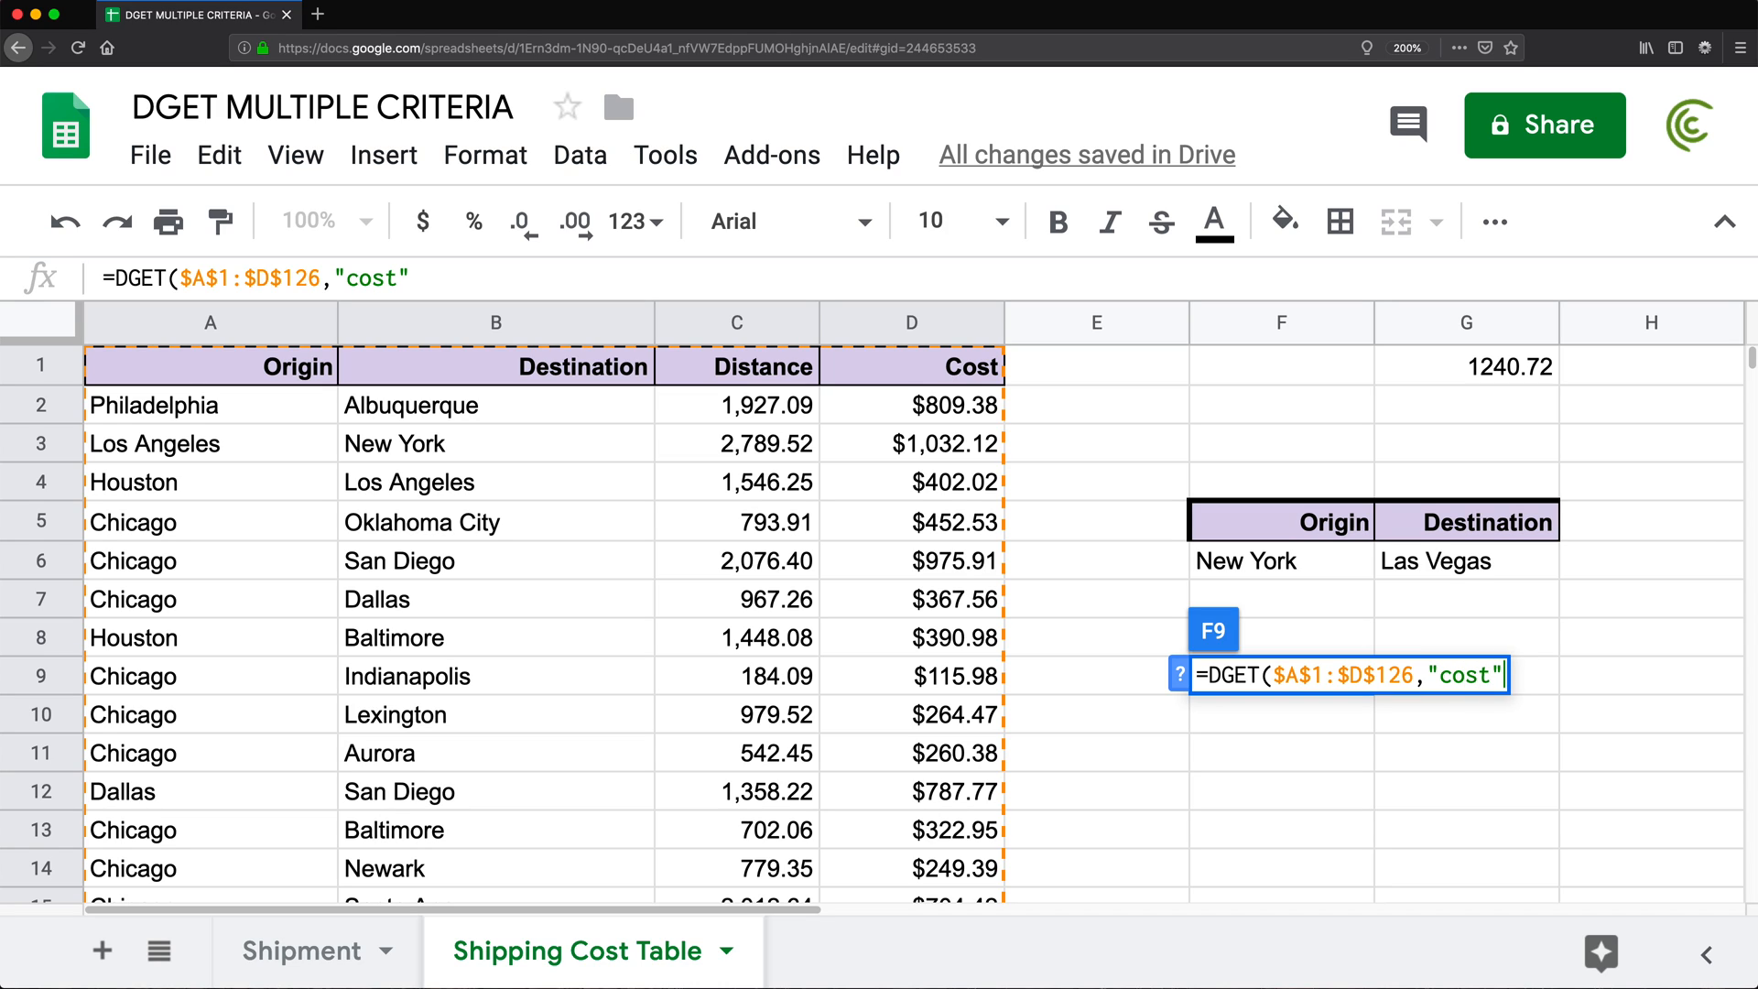
type(",")
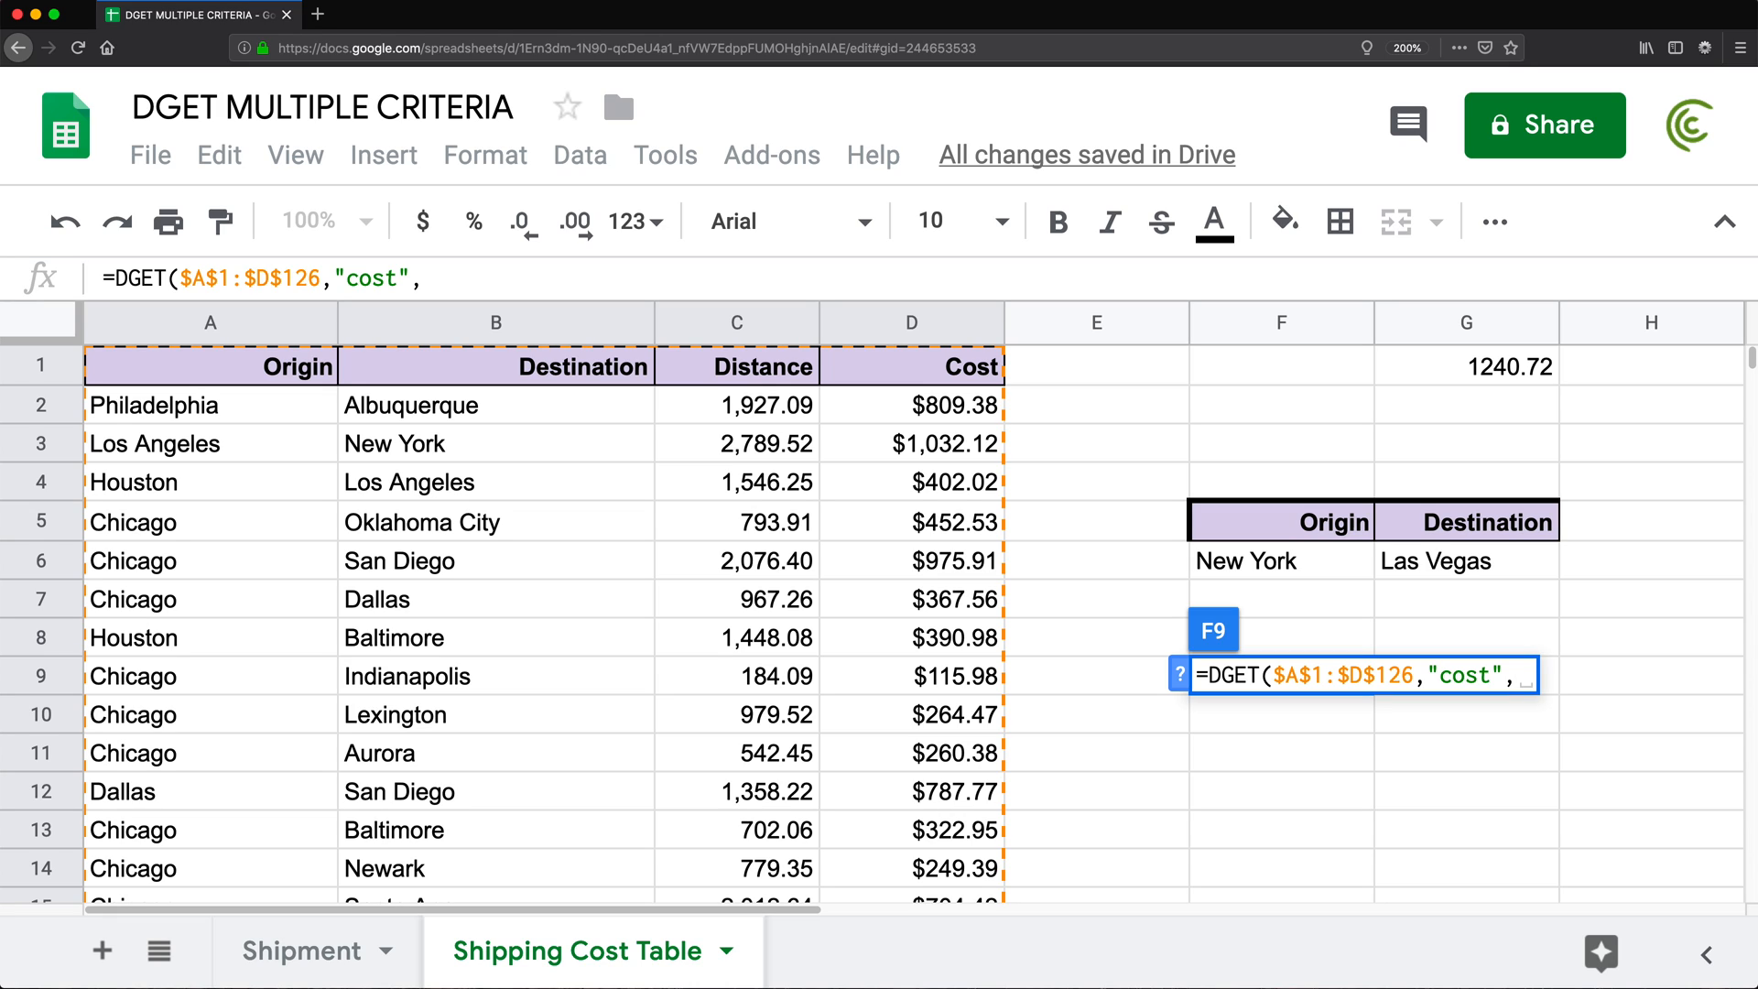
left_click(1285, 520)
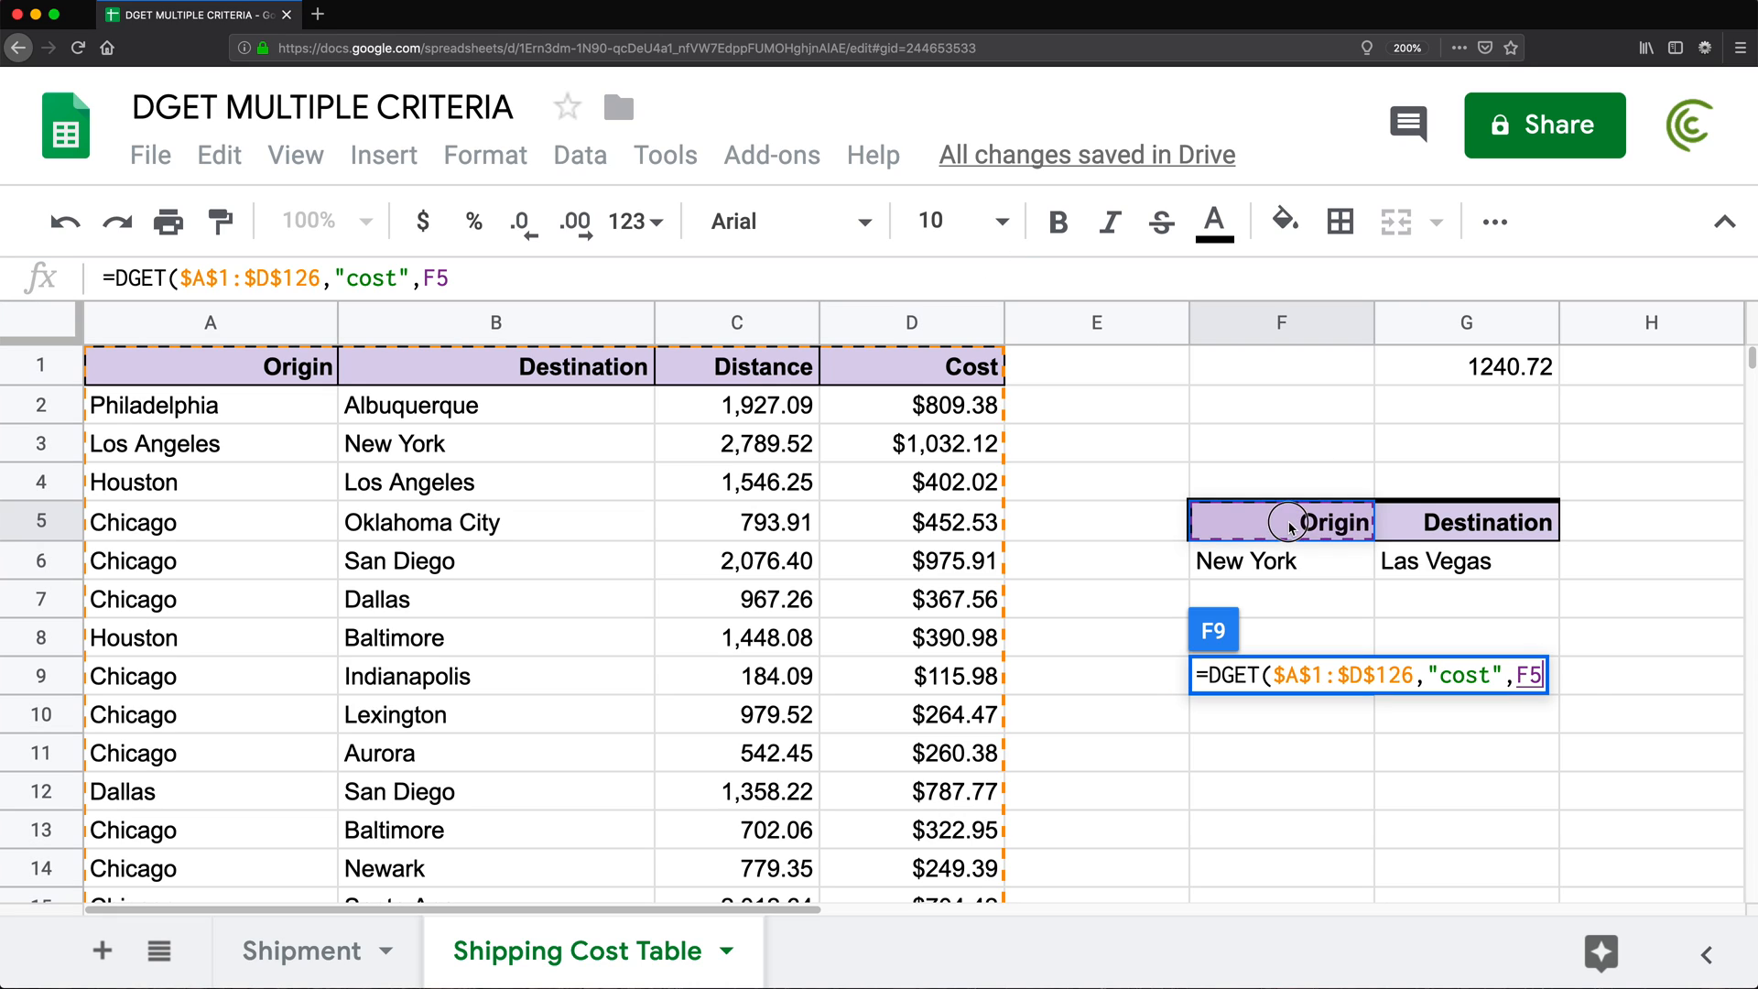
left_click_drag(1282, 520, 1545, 560)
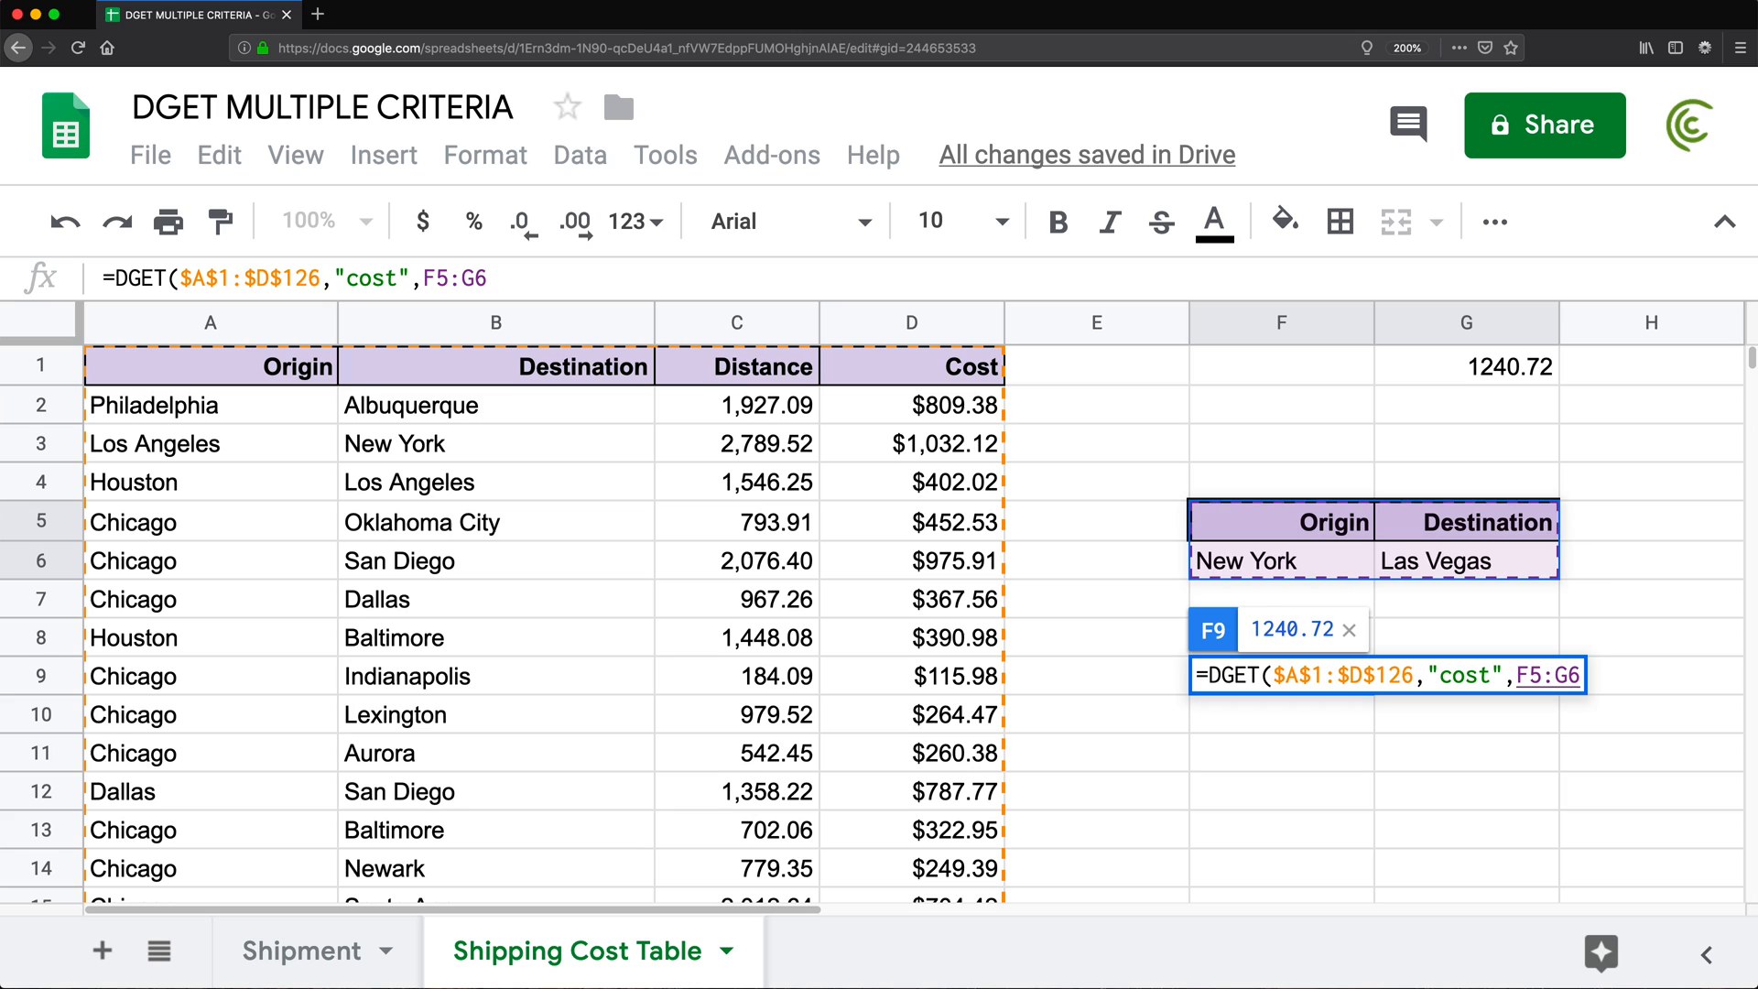
type(")")
key("Enter")
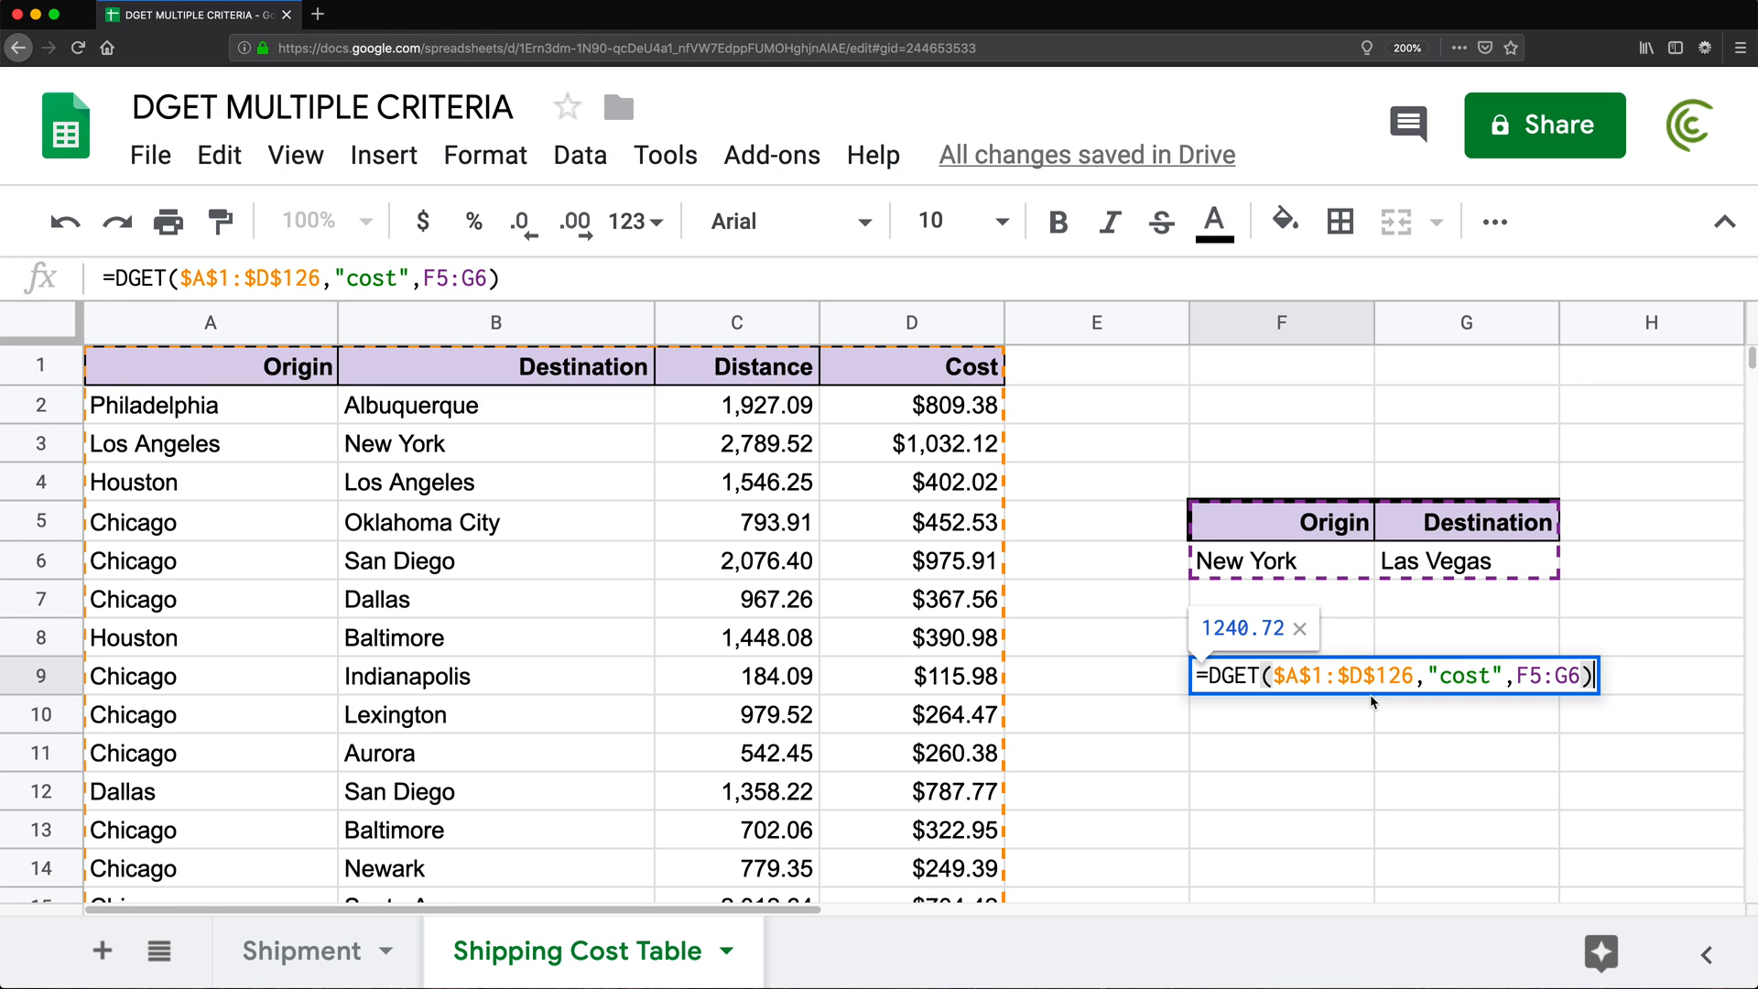
key("Enter")
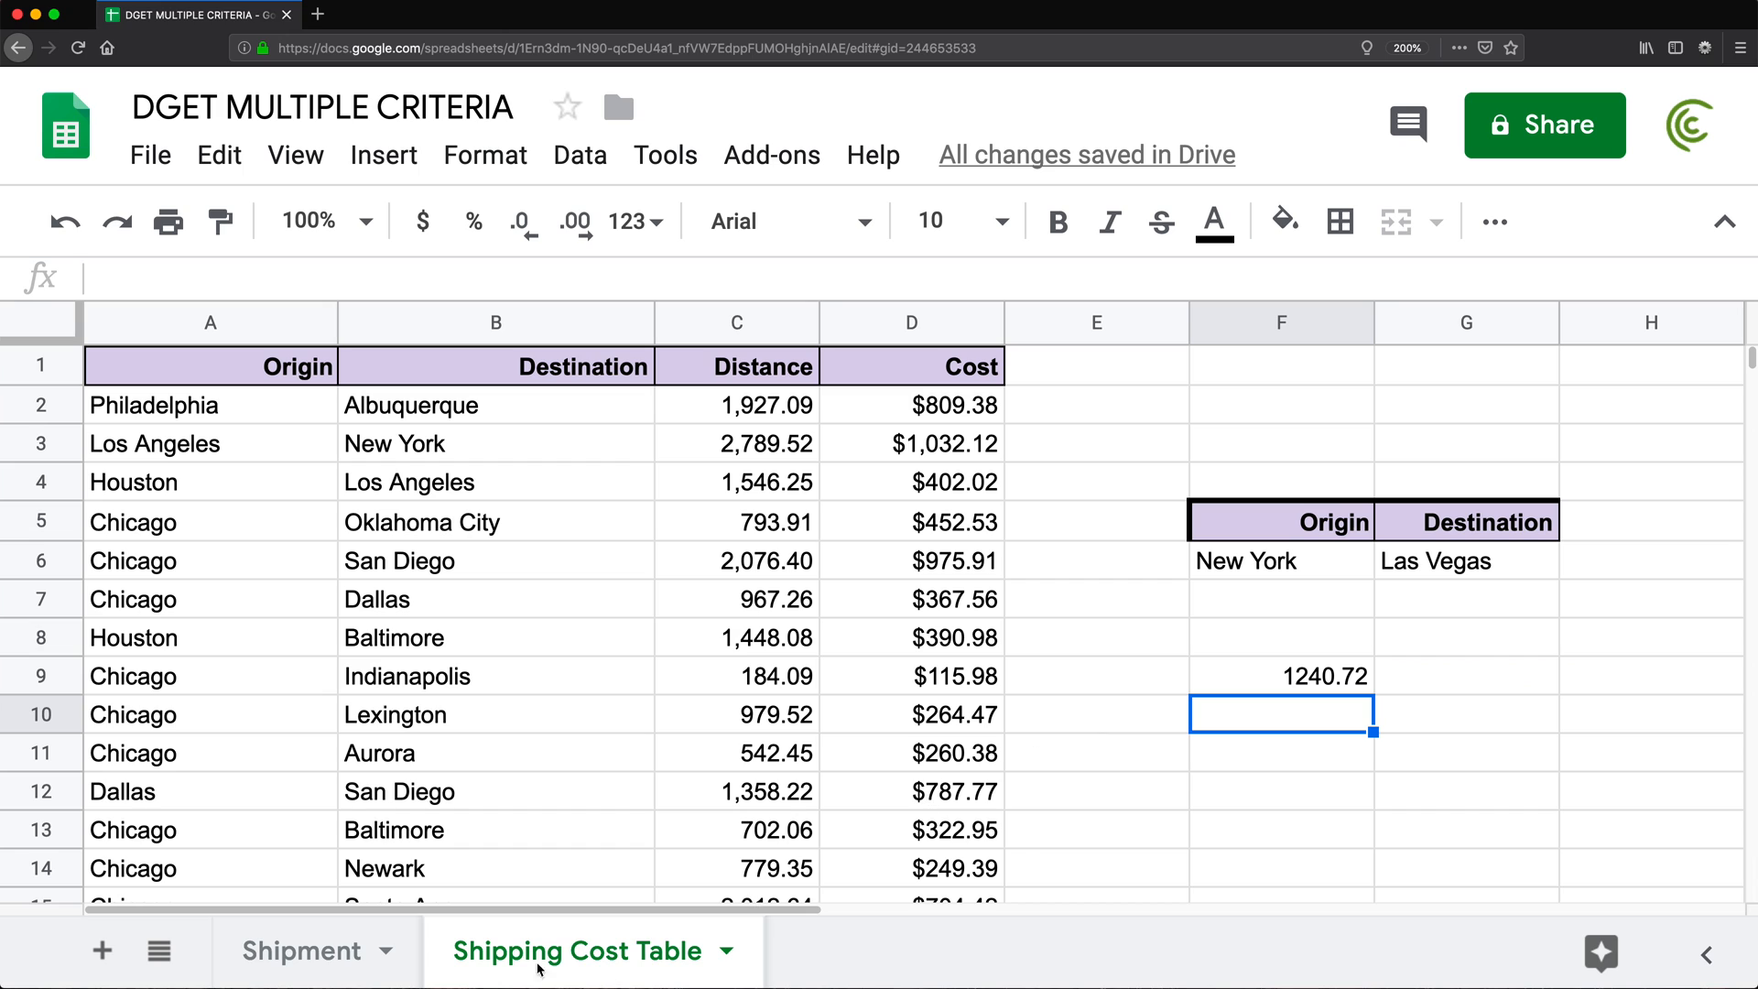
Compare with the Shipment sheet and review the DGET formula in F9 without changing it
left_click(304, 951)
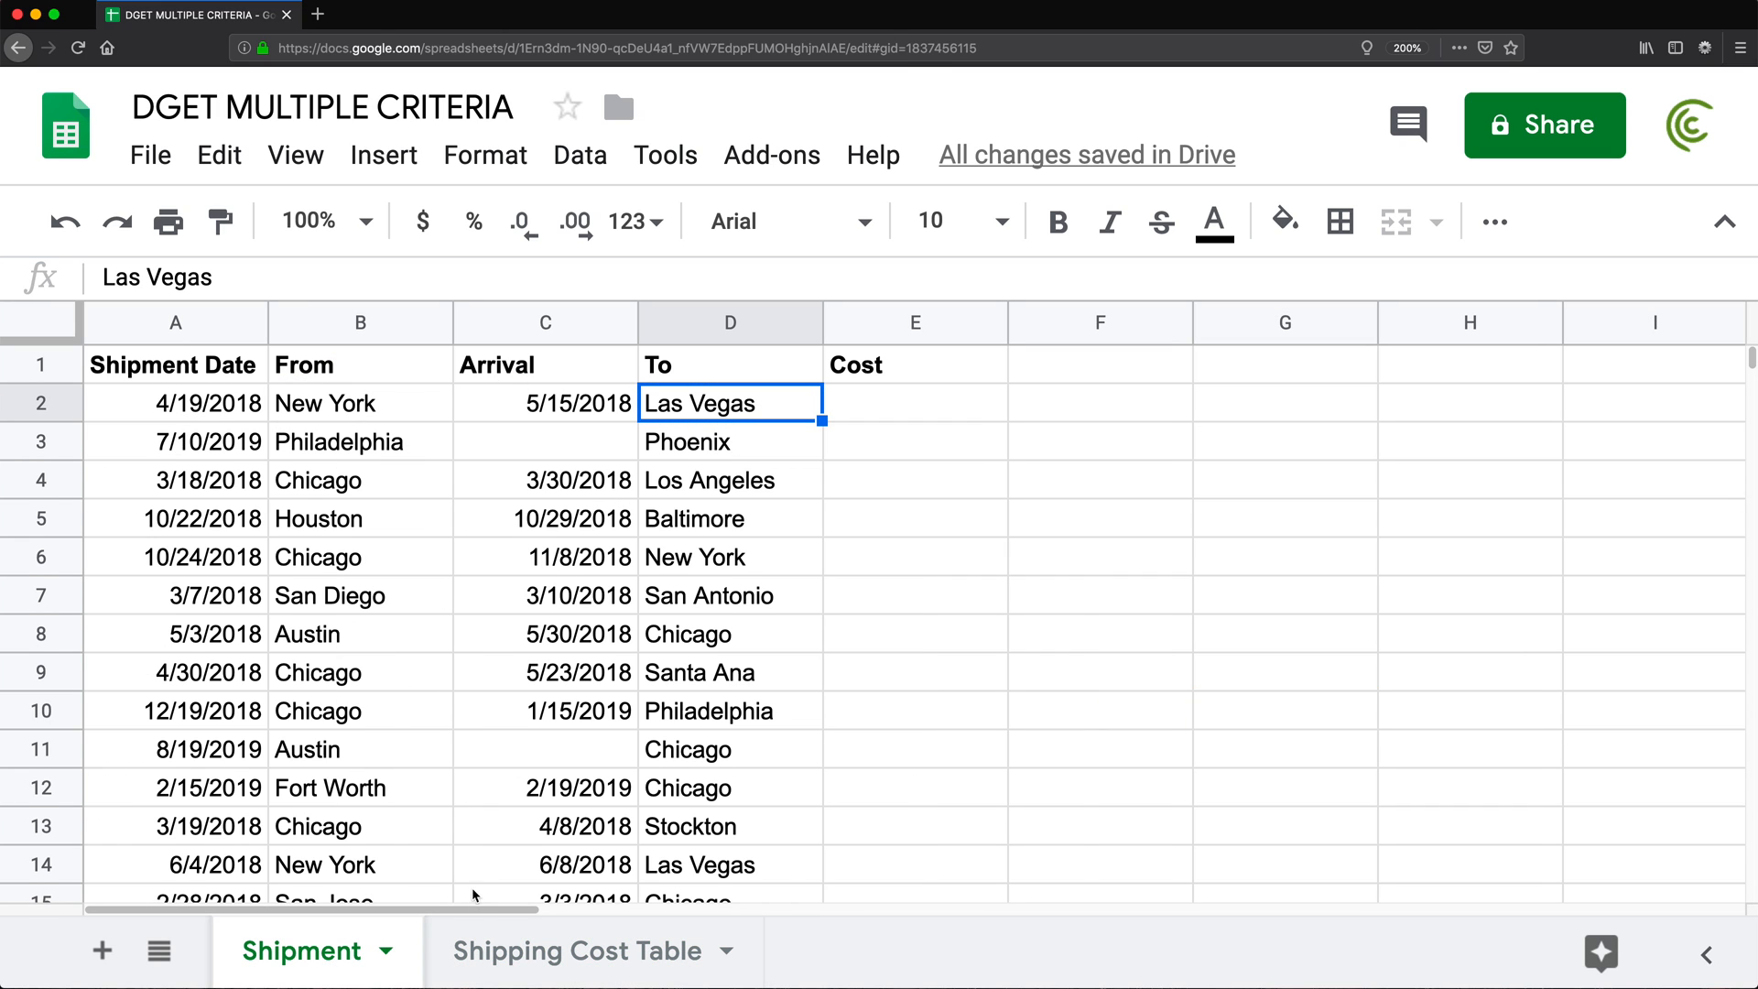
left_click(590, 950)
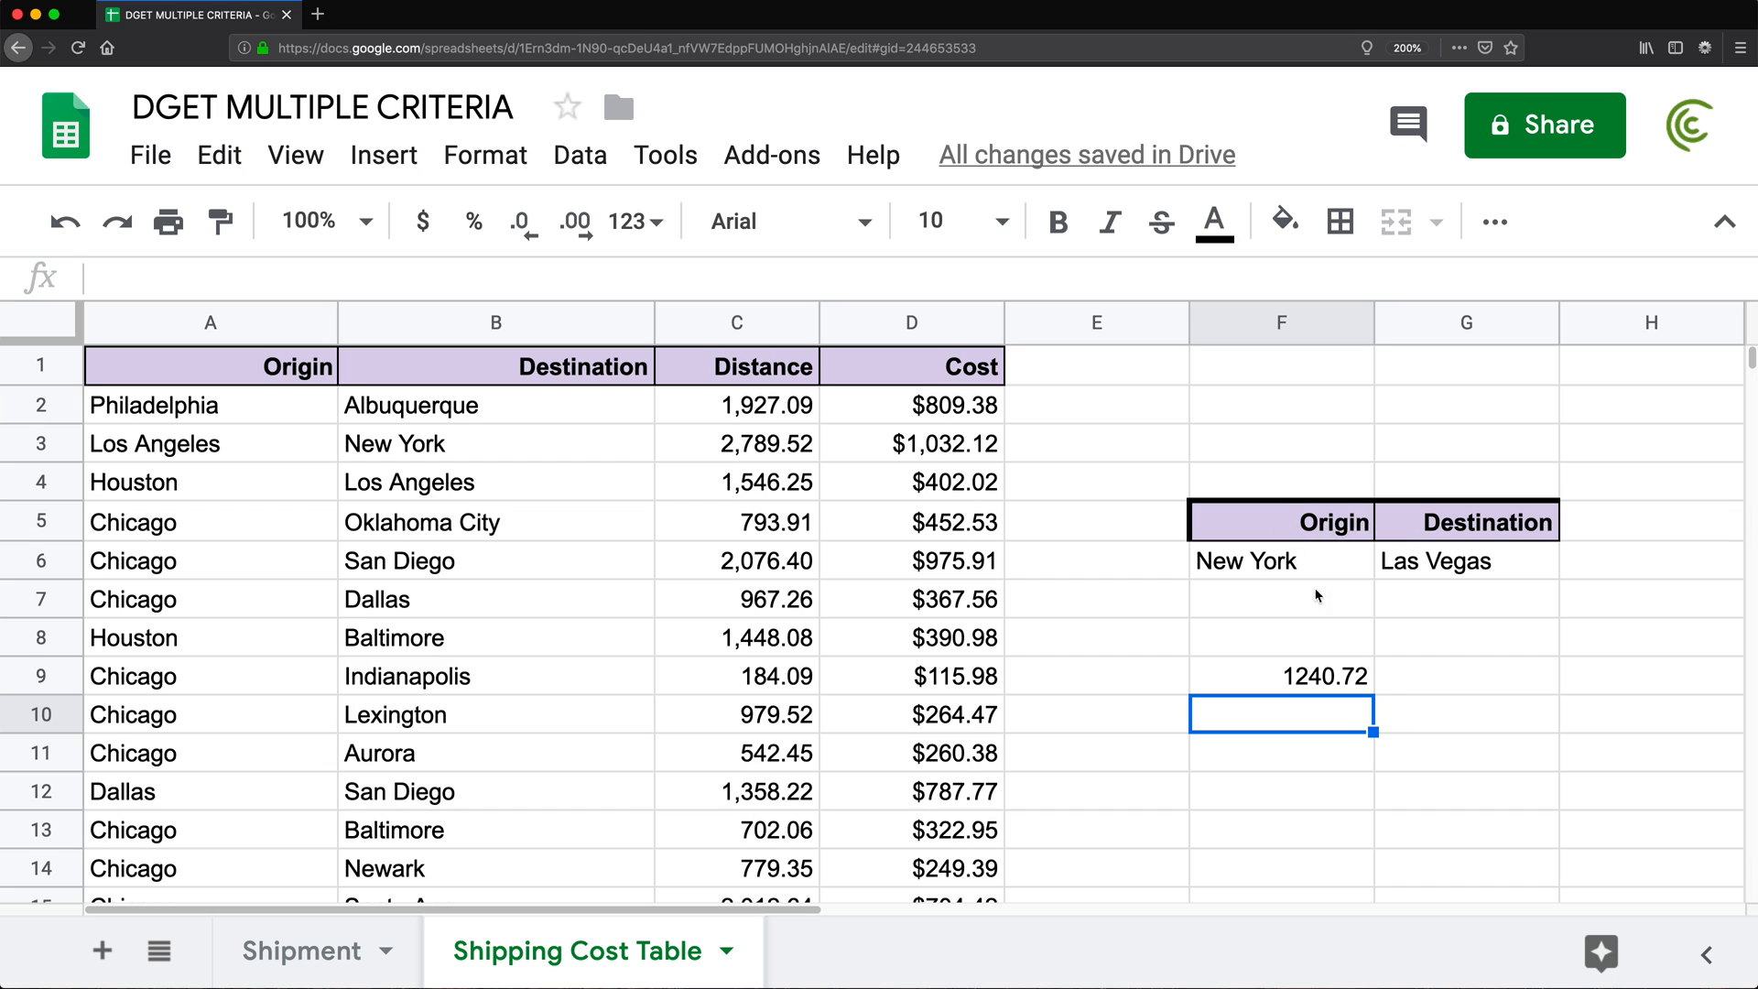
left_click(1333, 678)
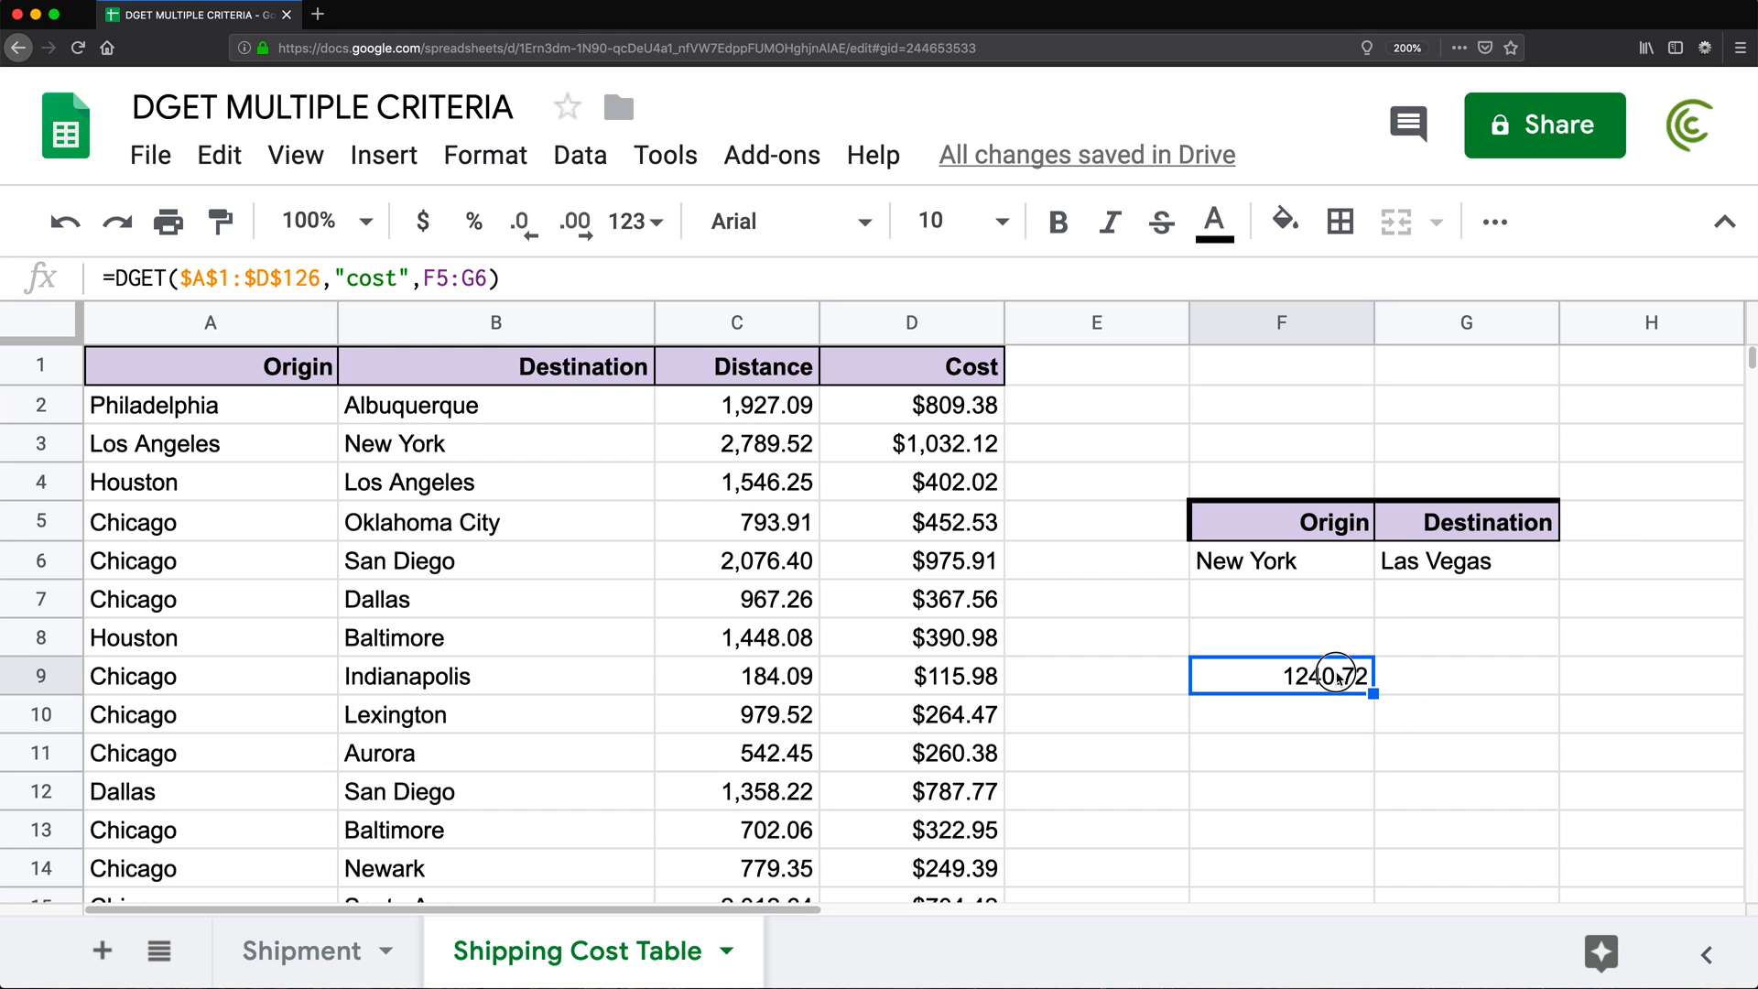
double_click(1282, 676)
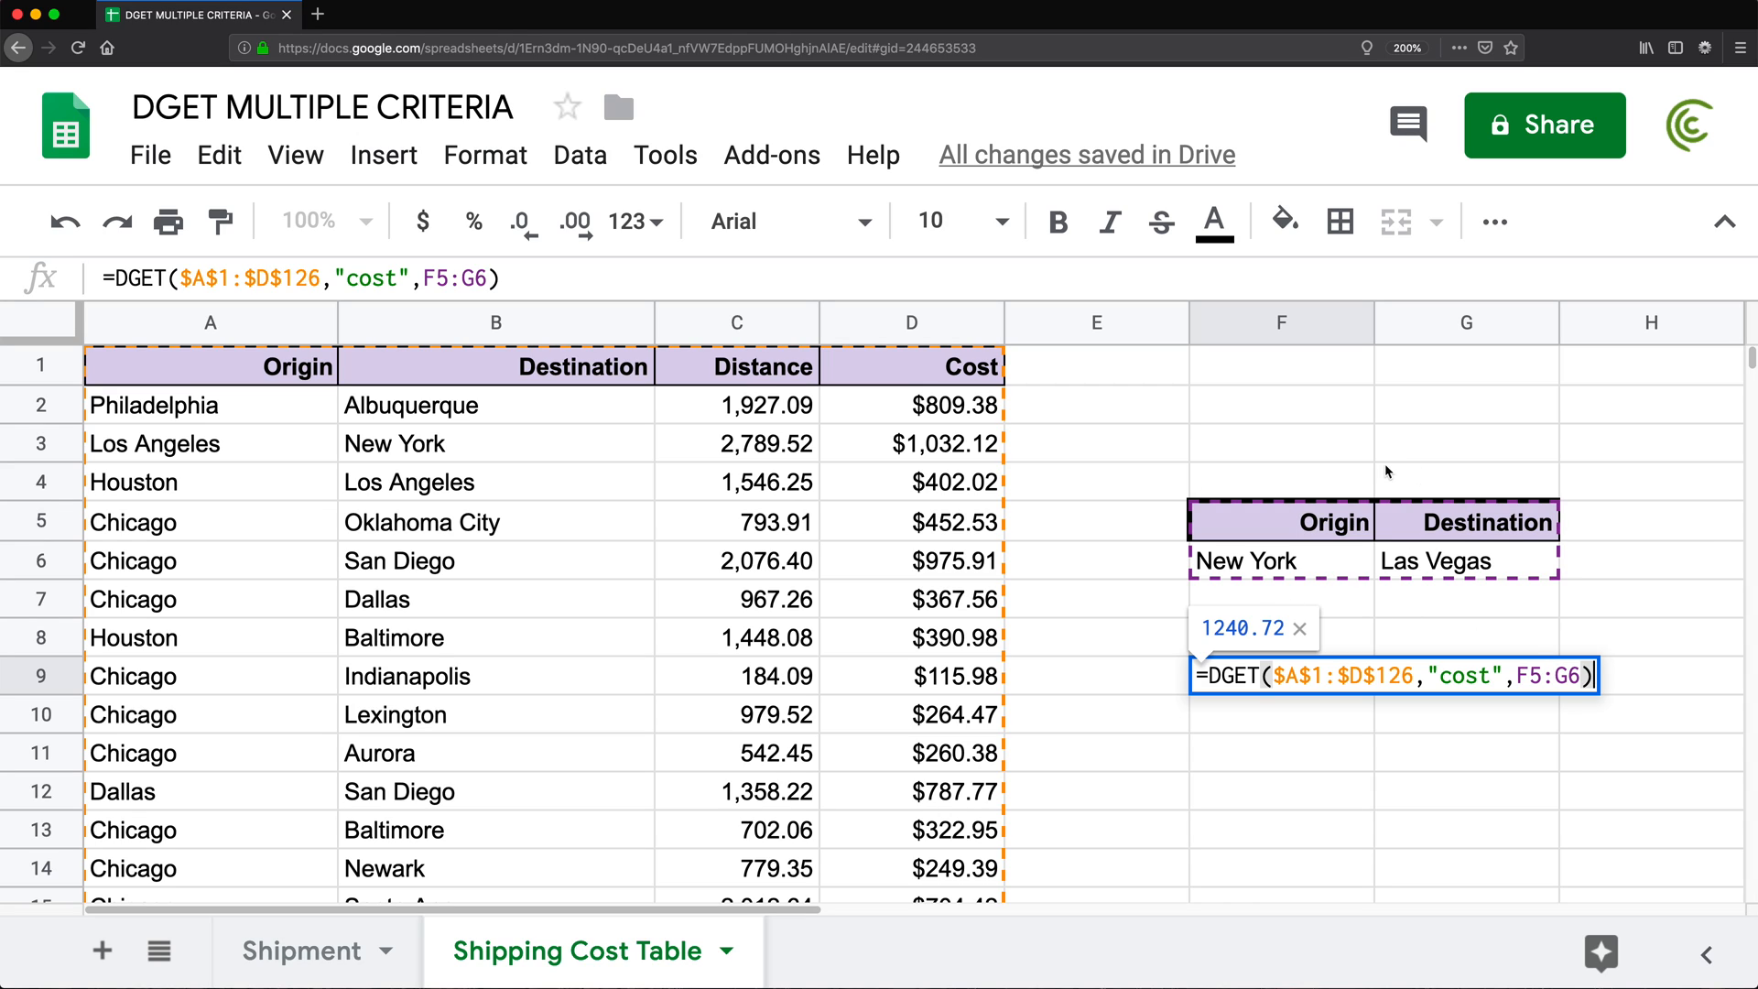
key("Enter")
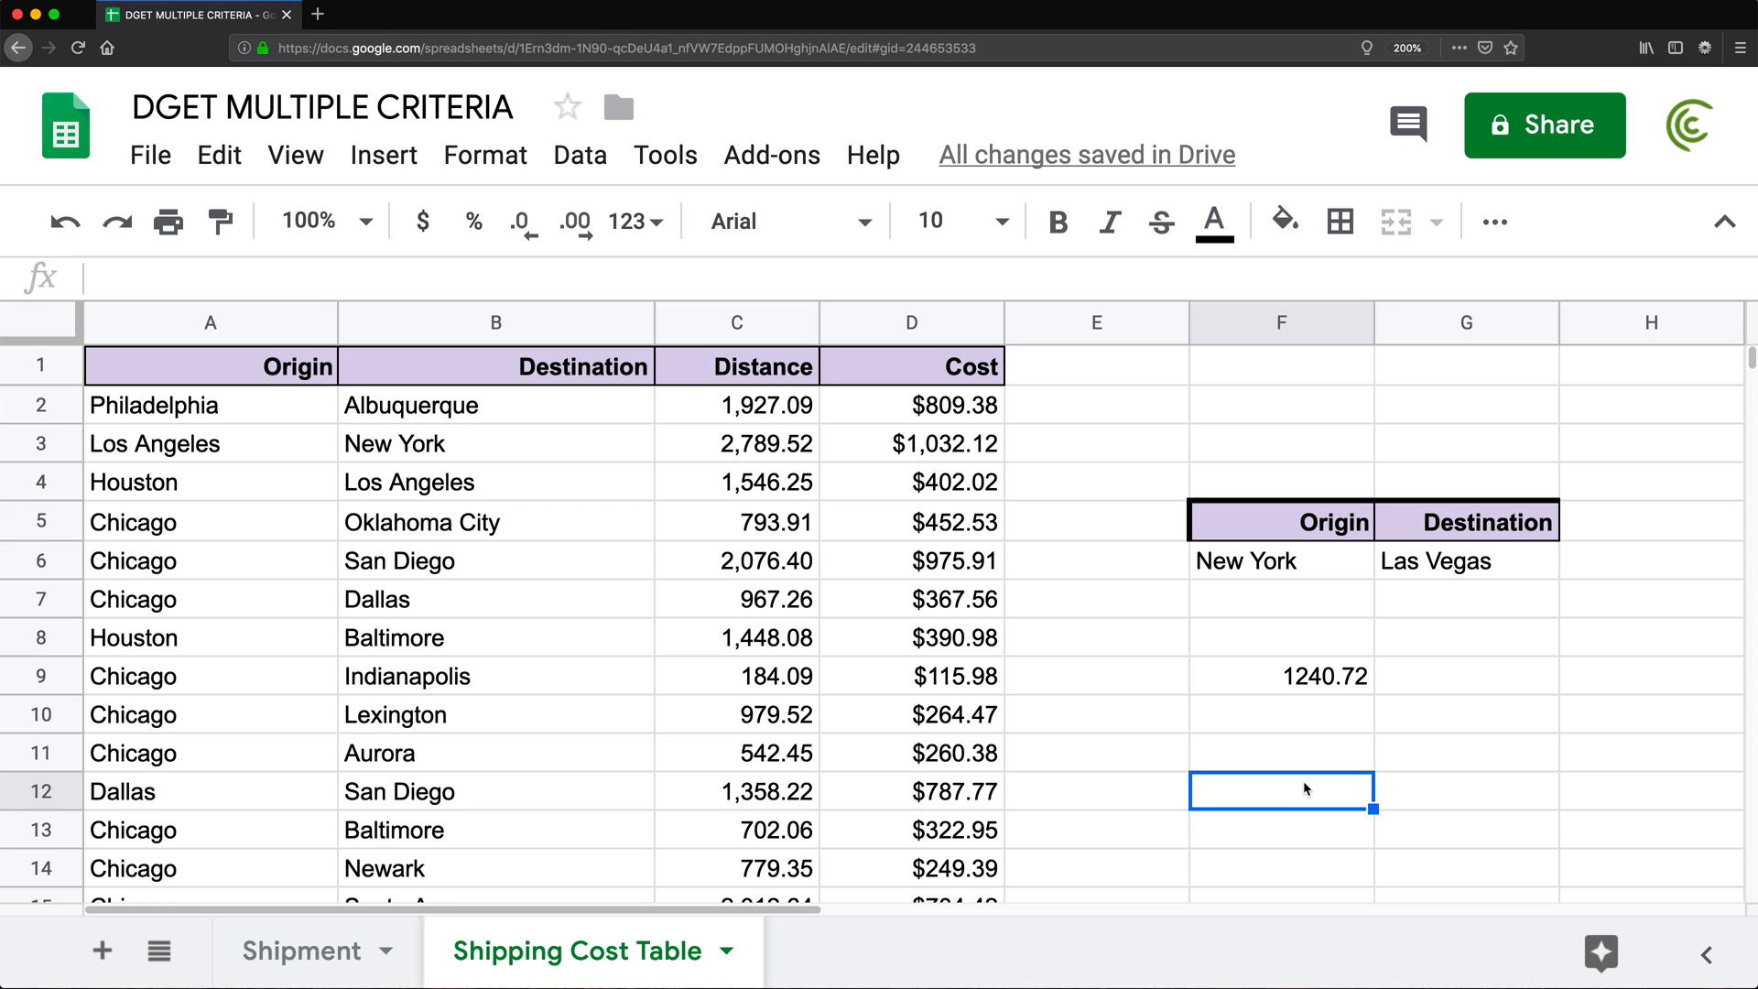
Build the criteria array {"Origin","Destination";"New York","Las Vegas"} in F12 and copy it
type("=")
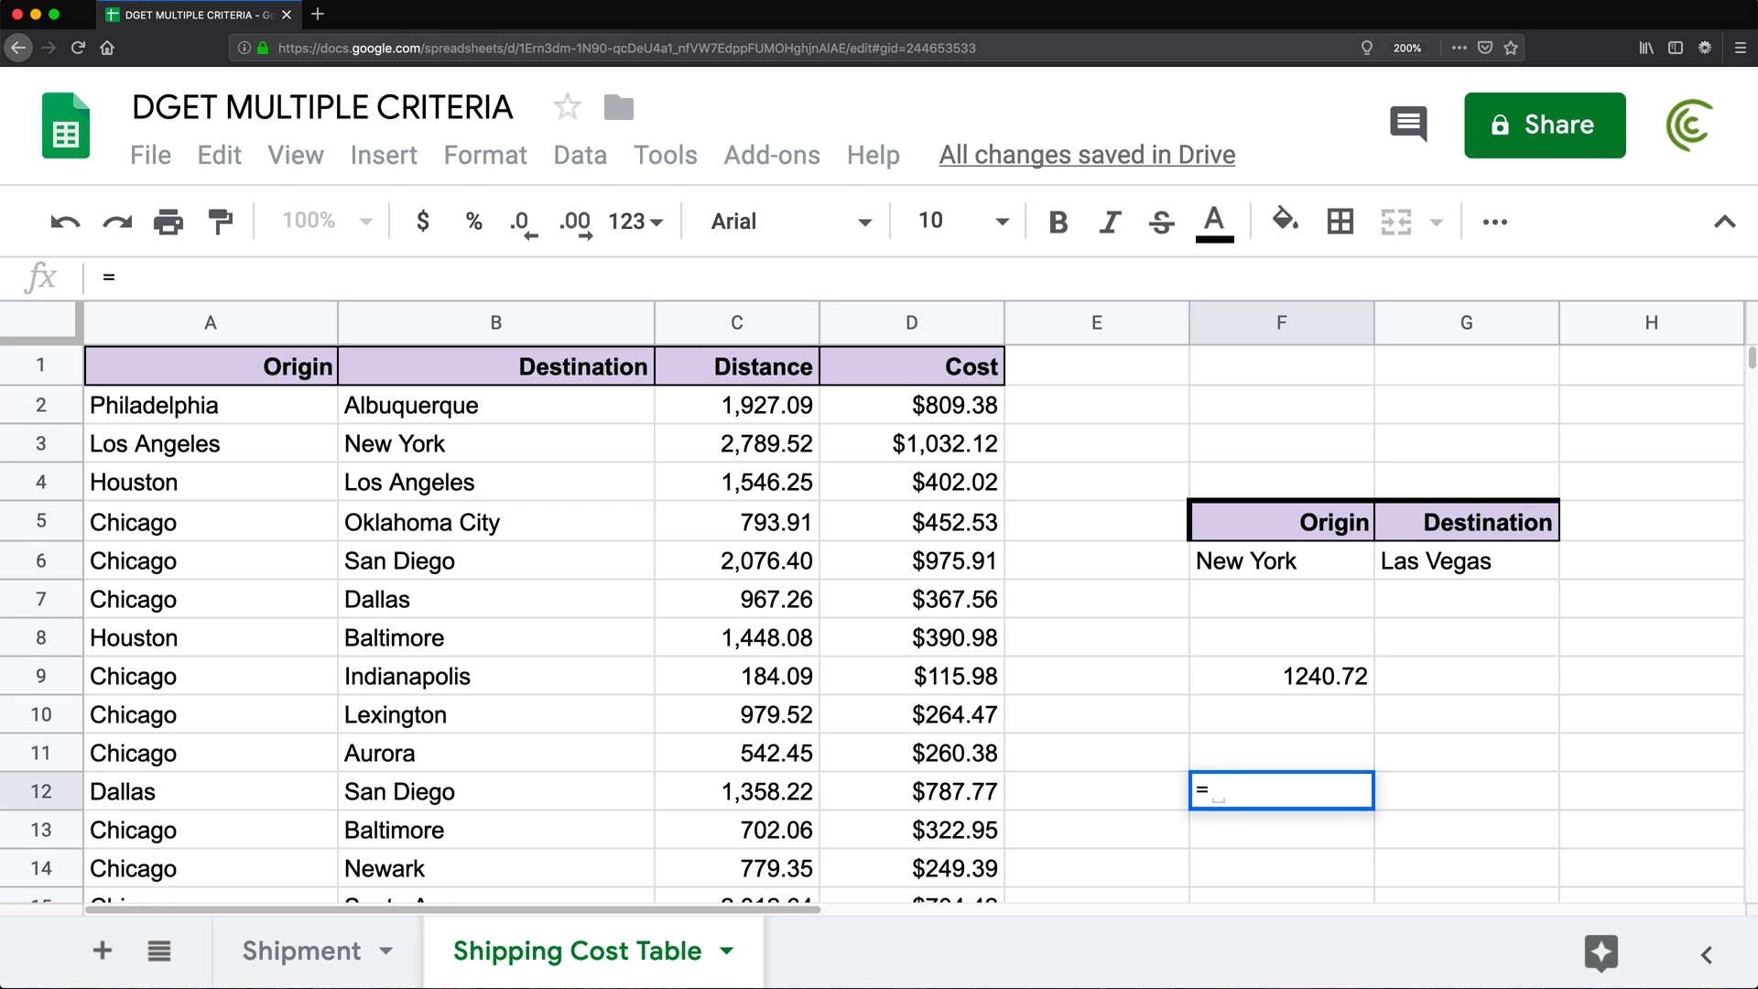
type("{}")
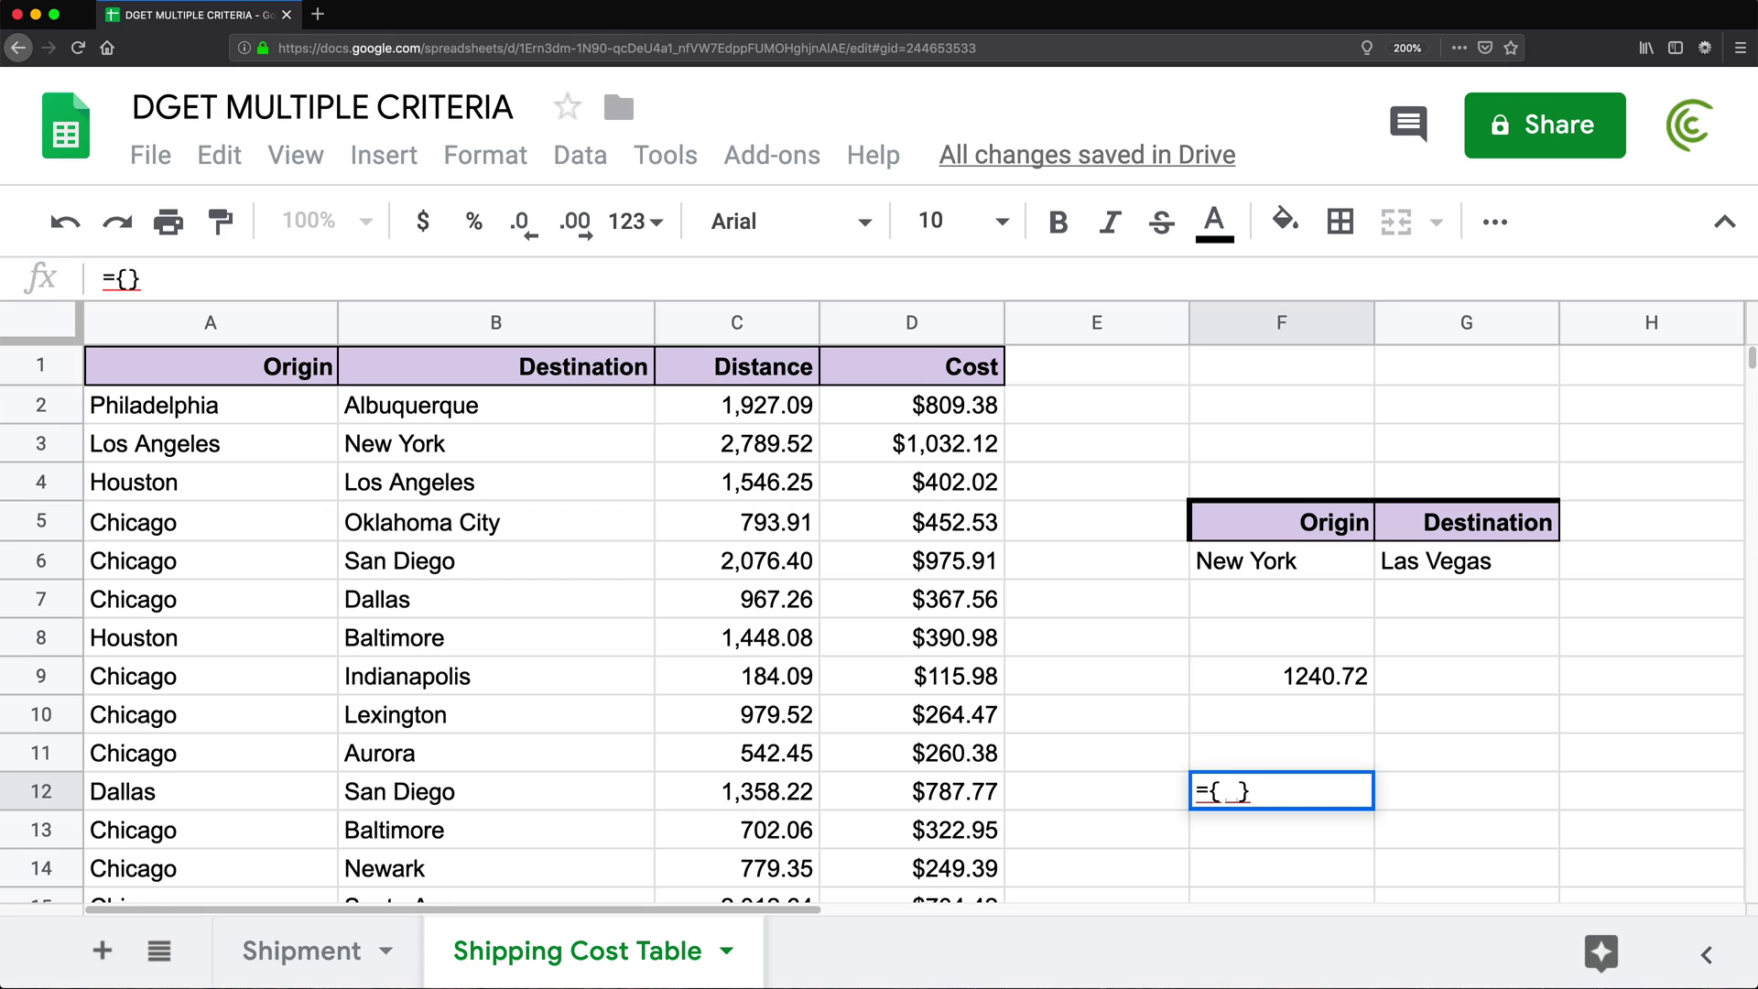
type("\"Origin\",")
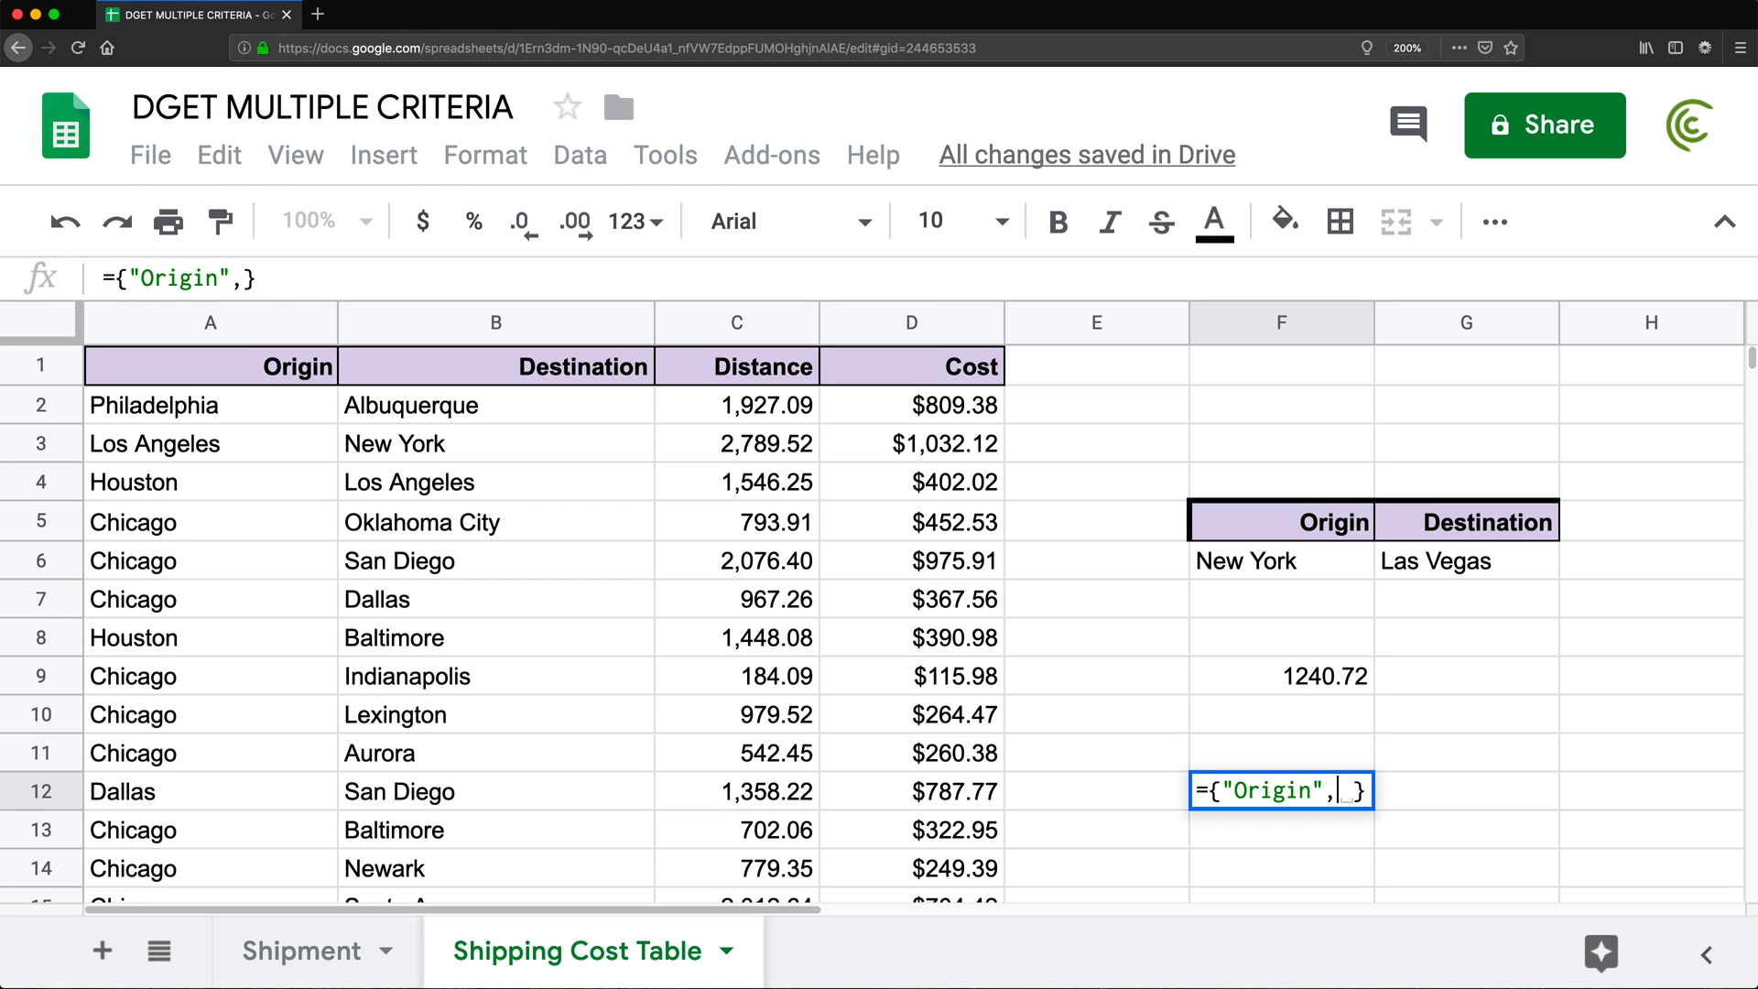
type("\"Destination\"")
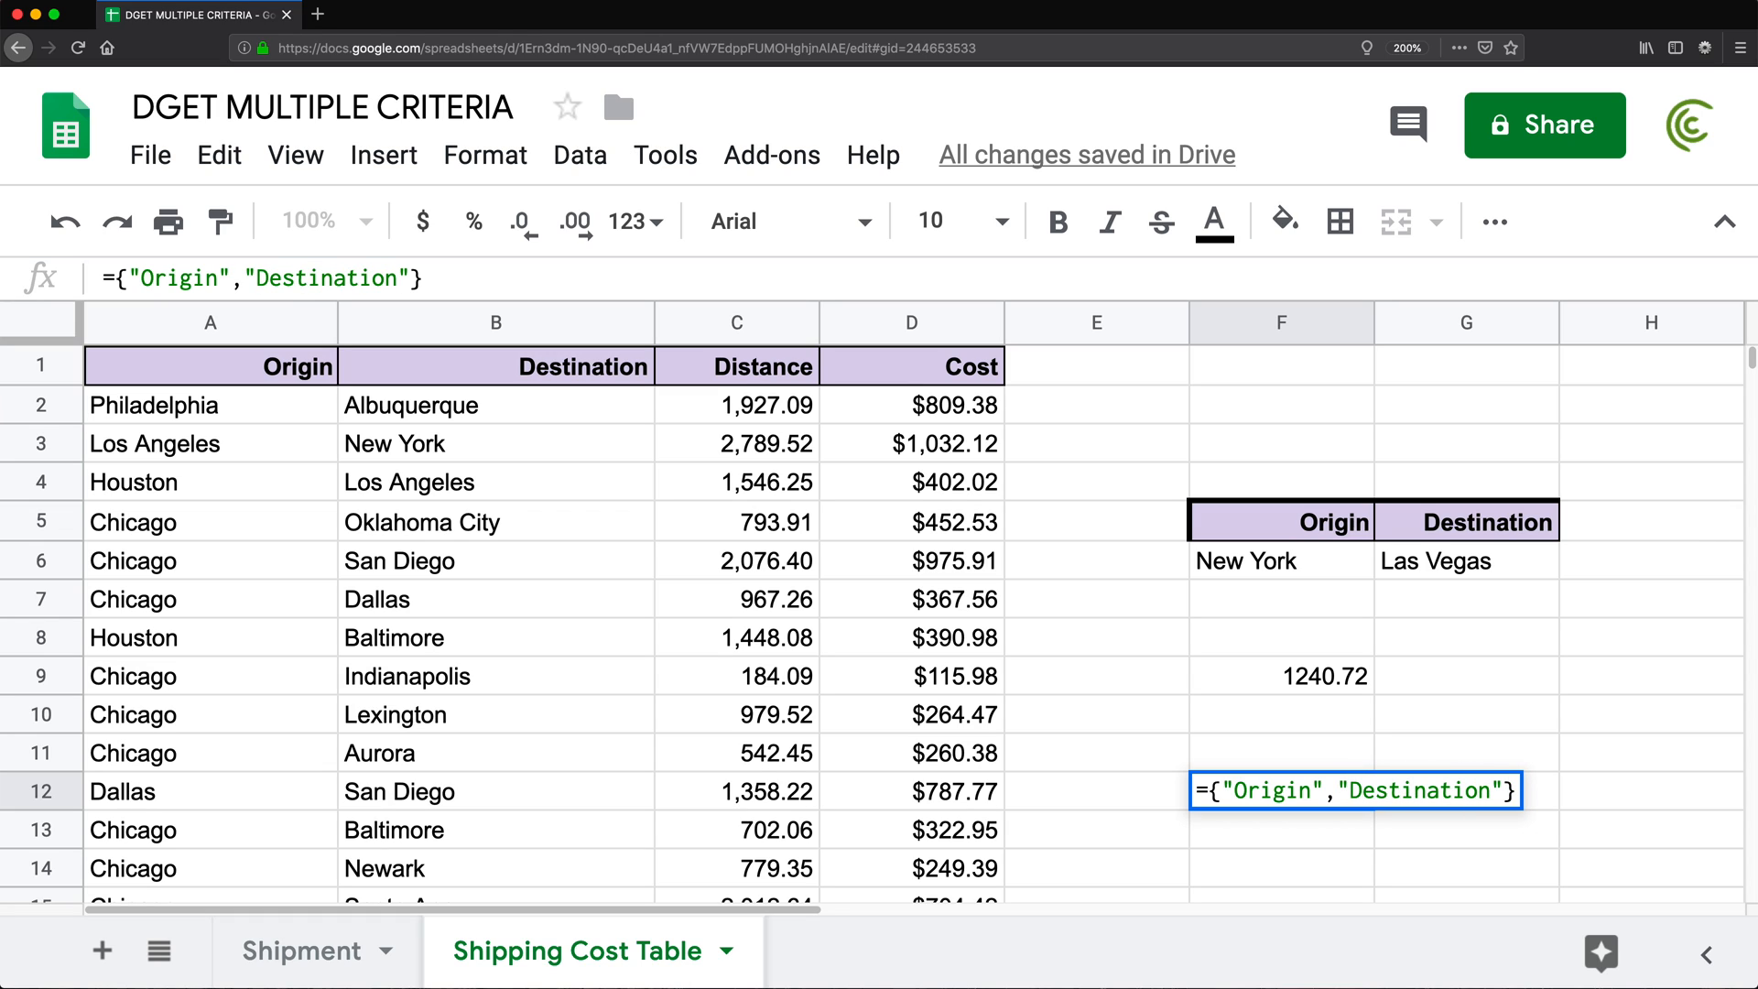
type(";")
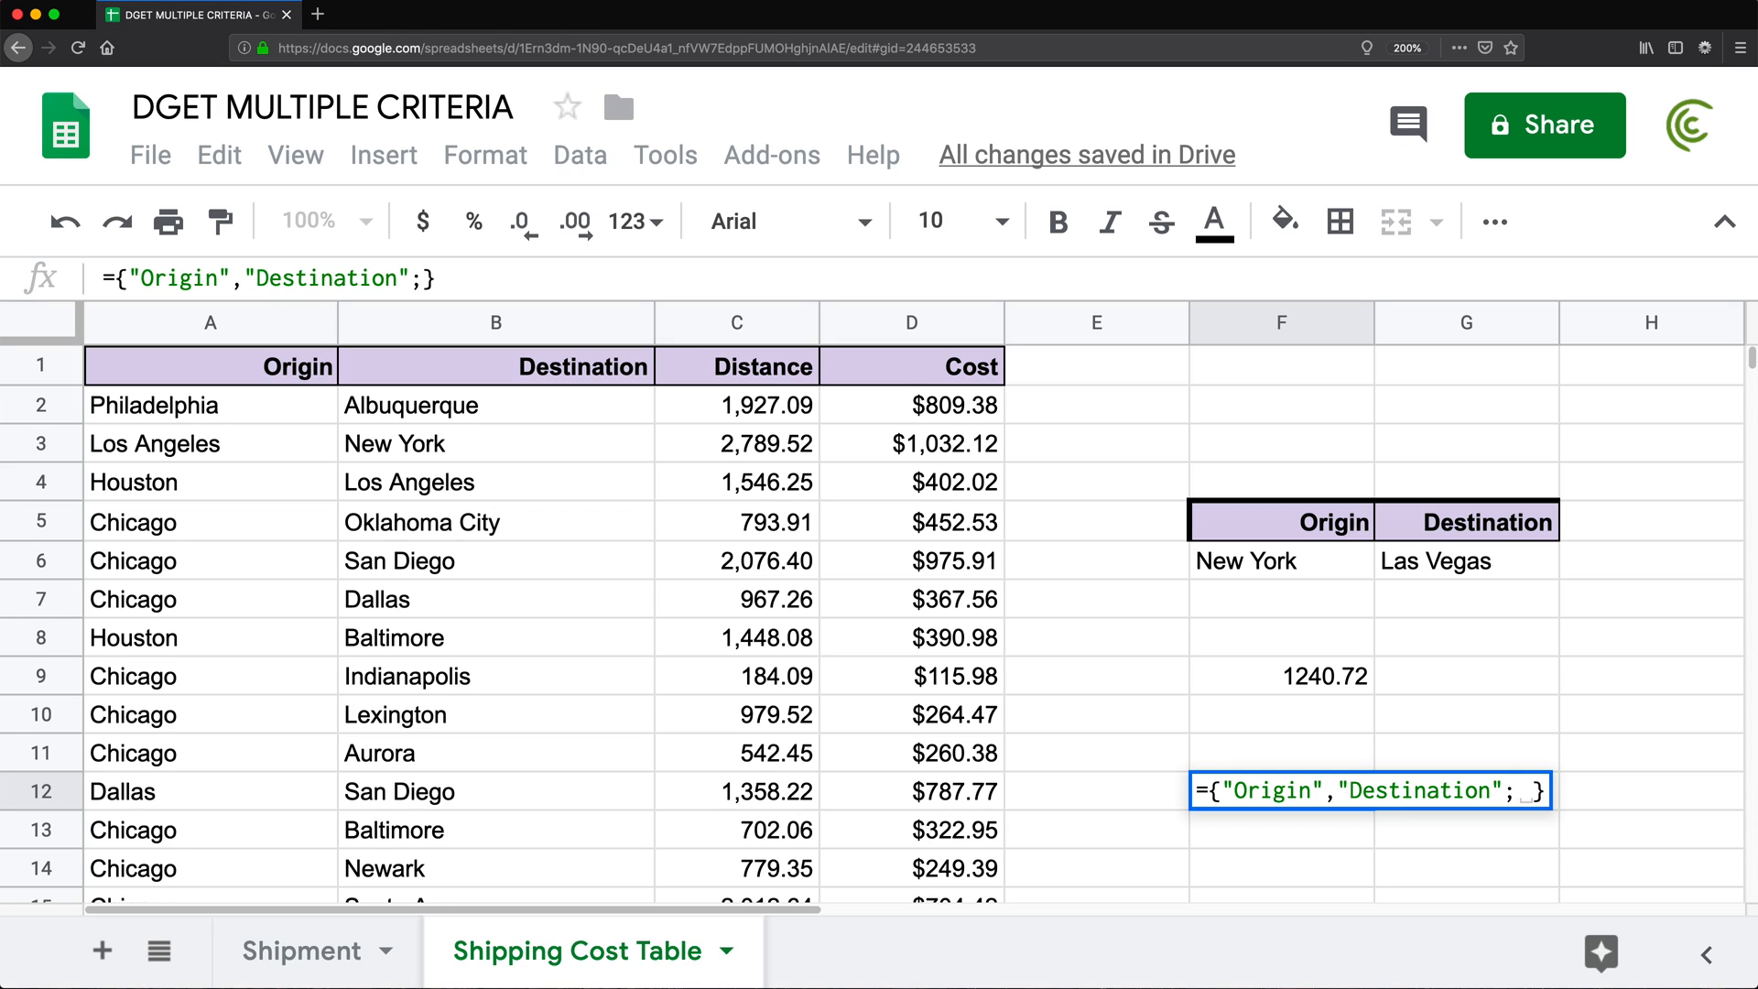
type("\"")
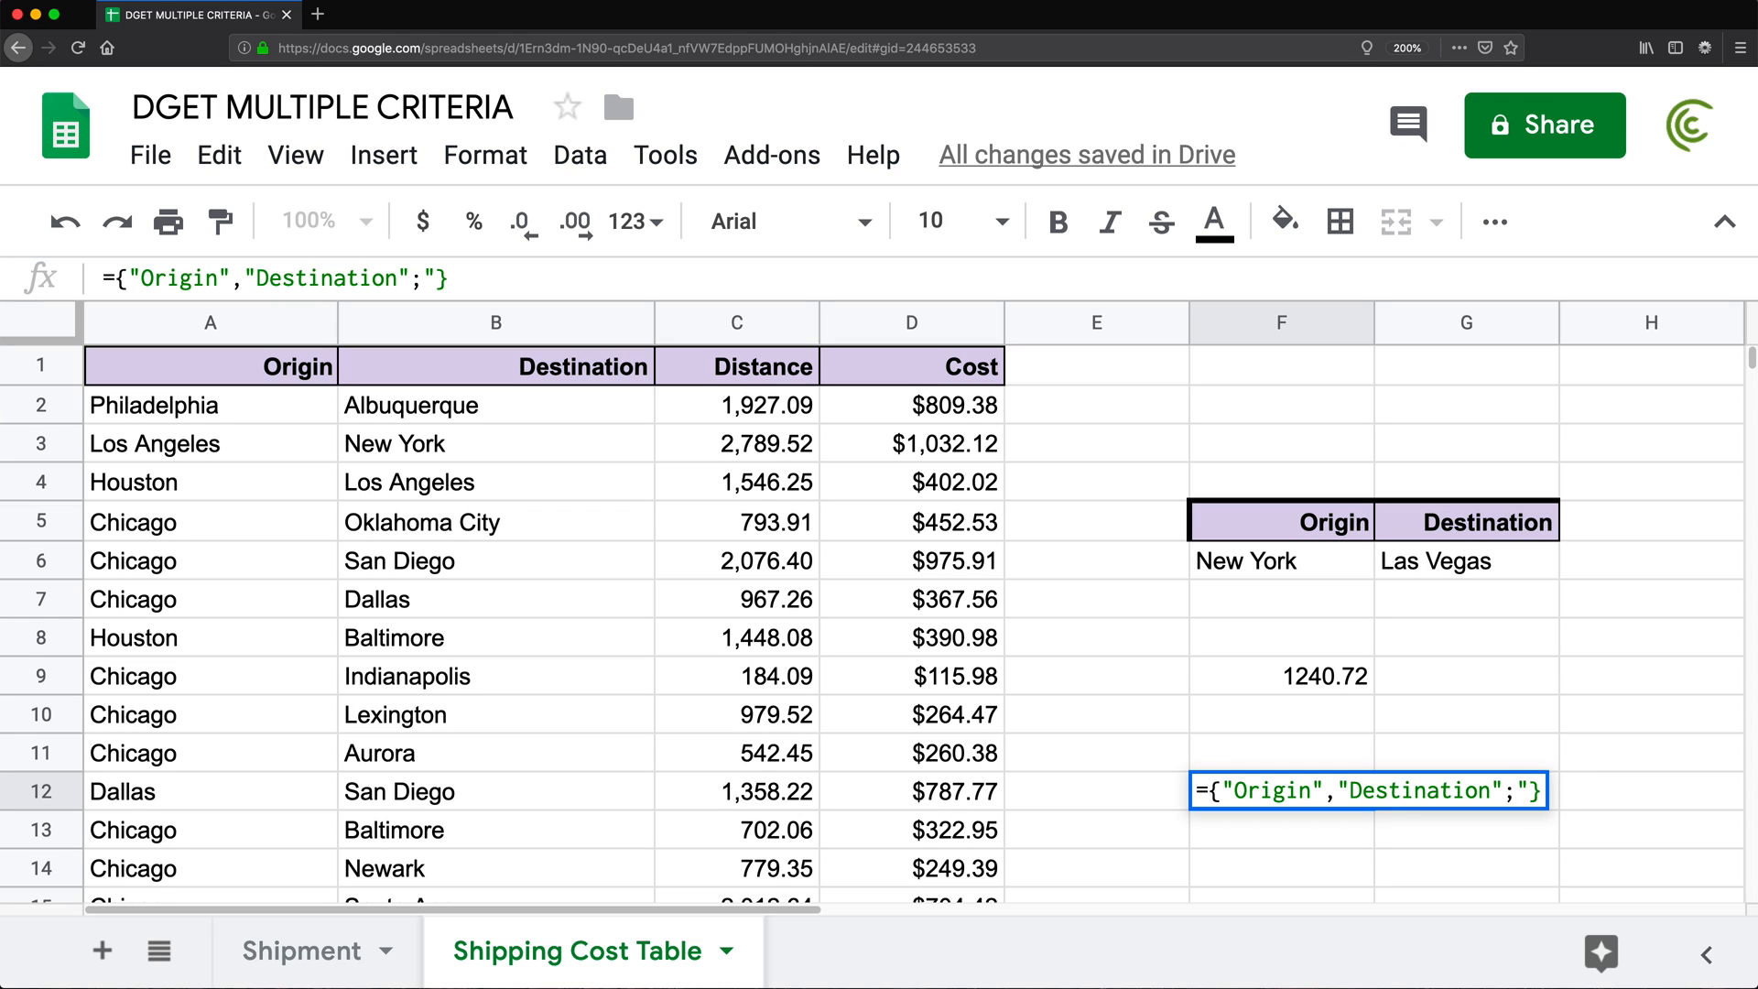
type("Ney")
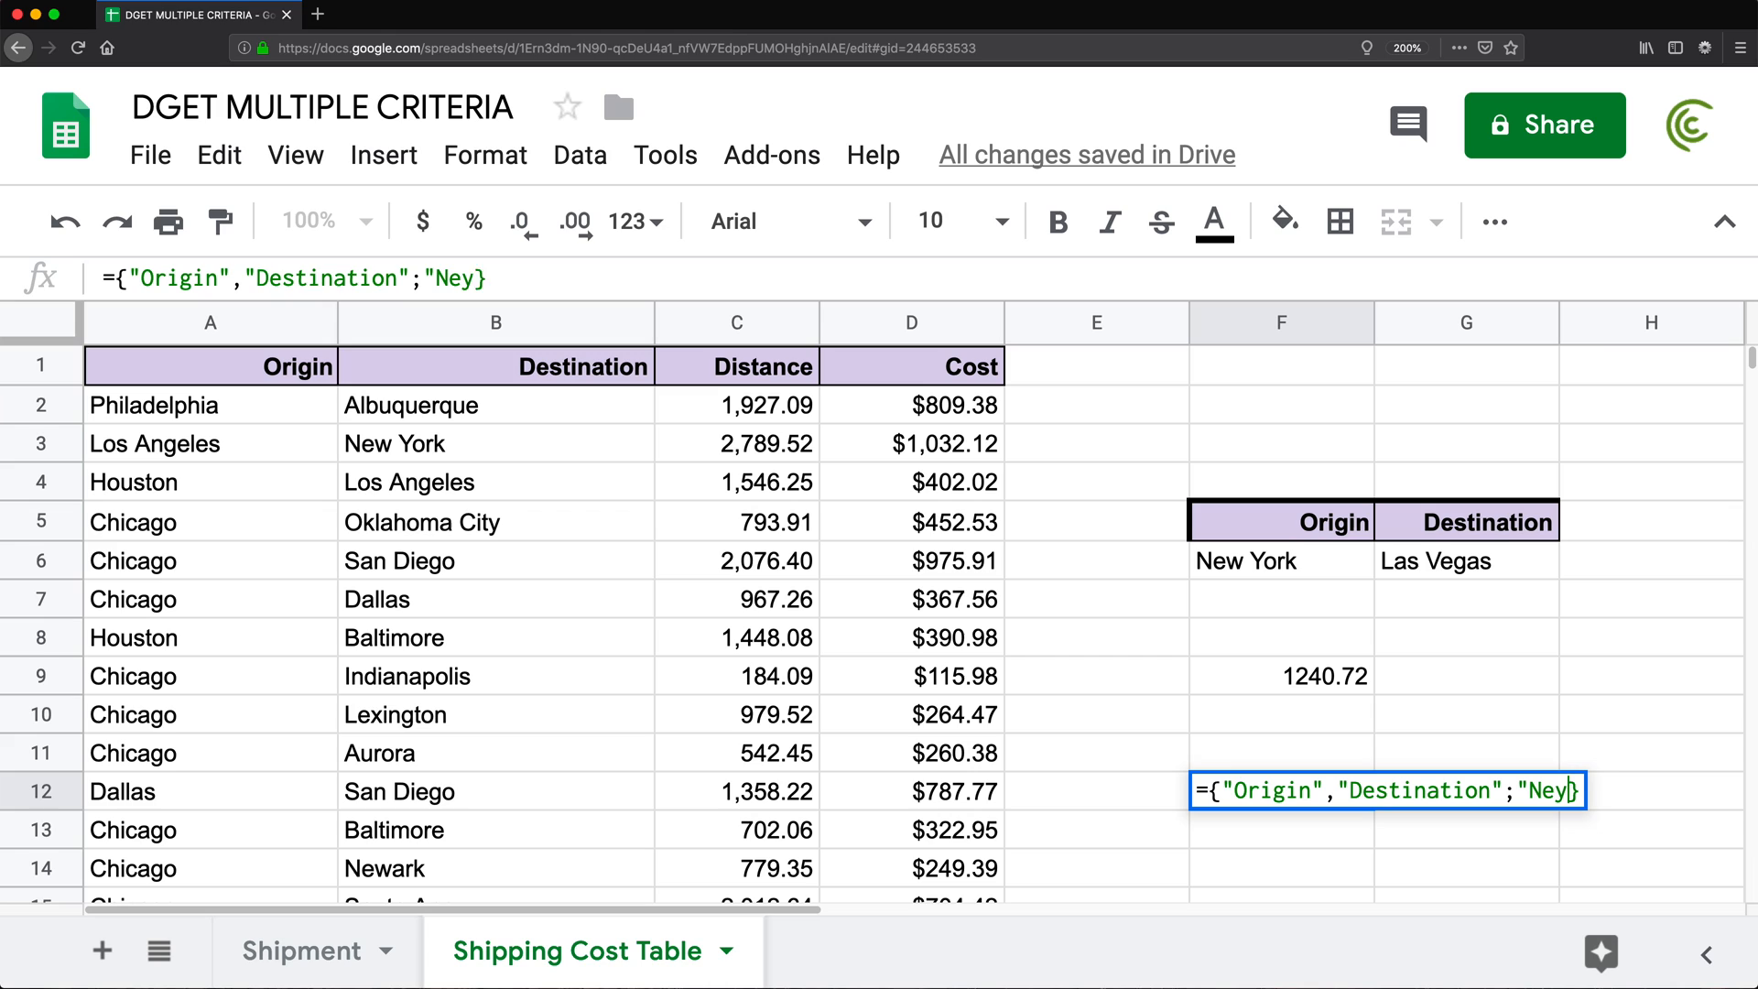
key("Backspace")
type("w York\",")
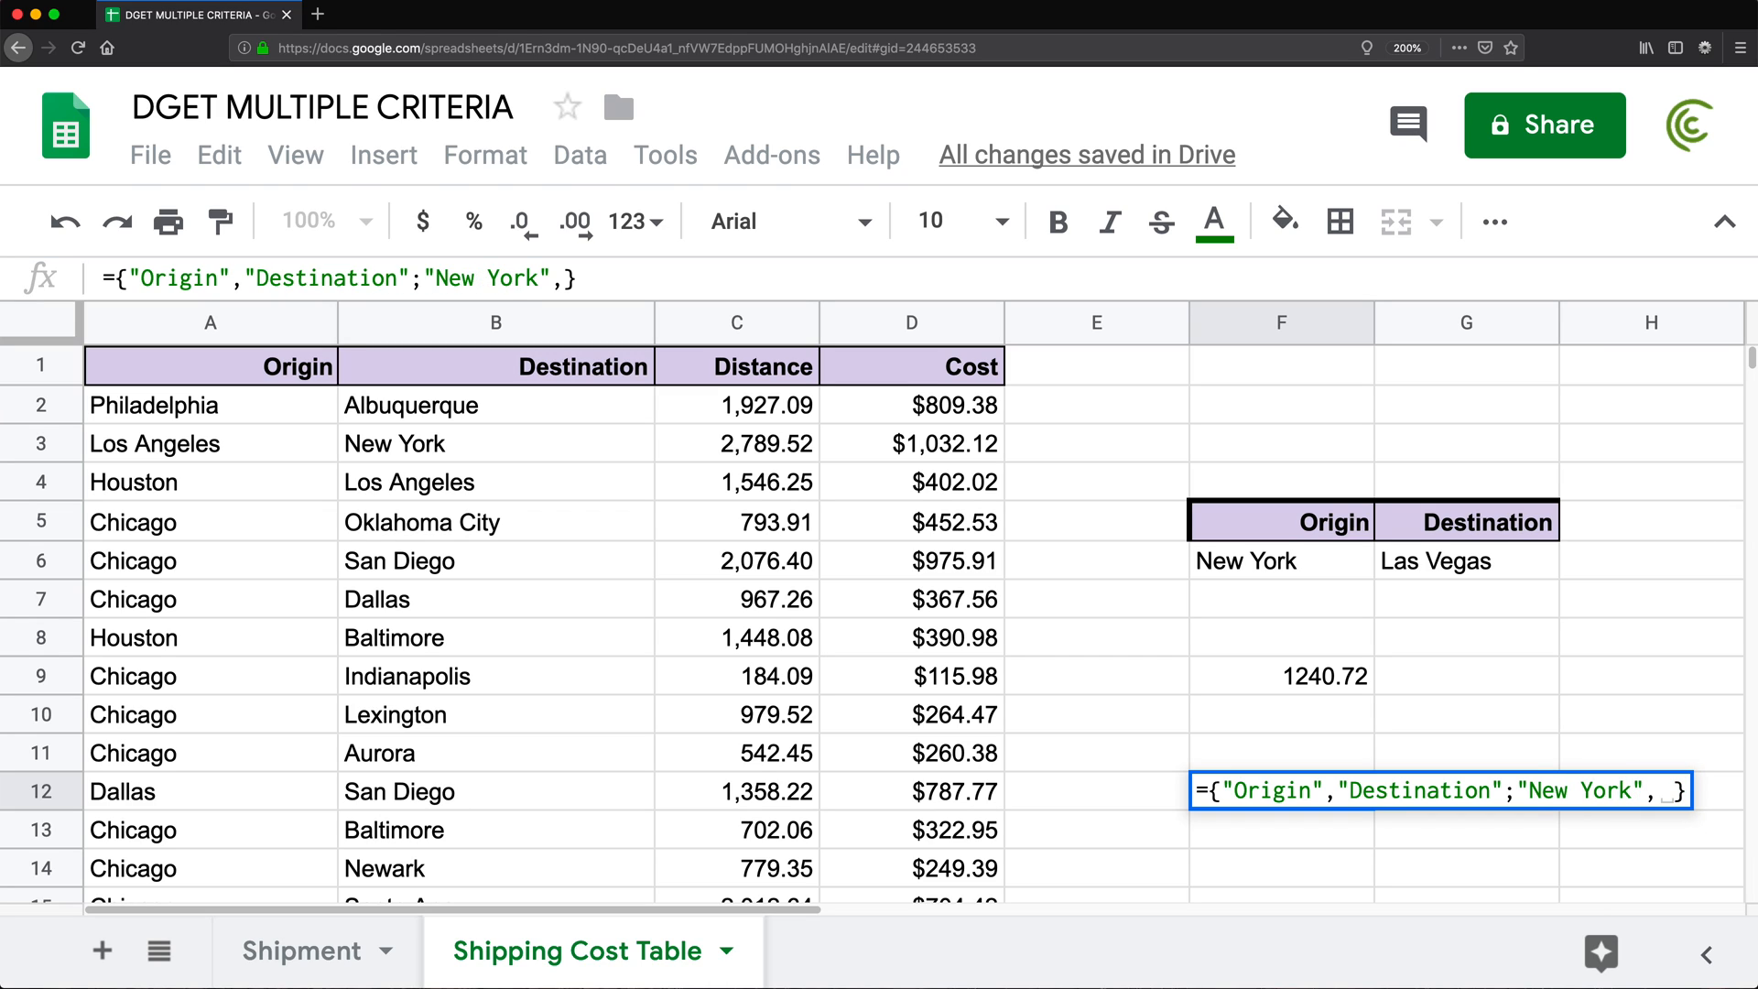
type("\"Las Ve")
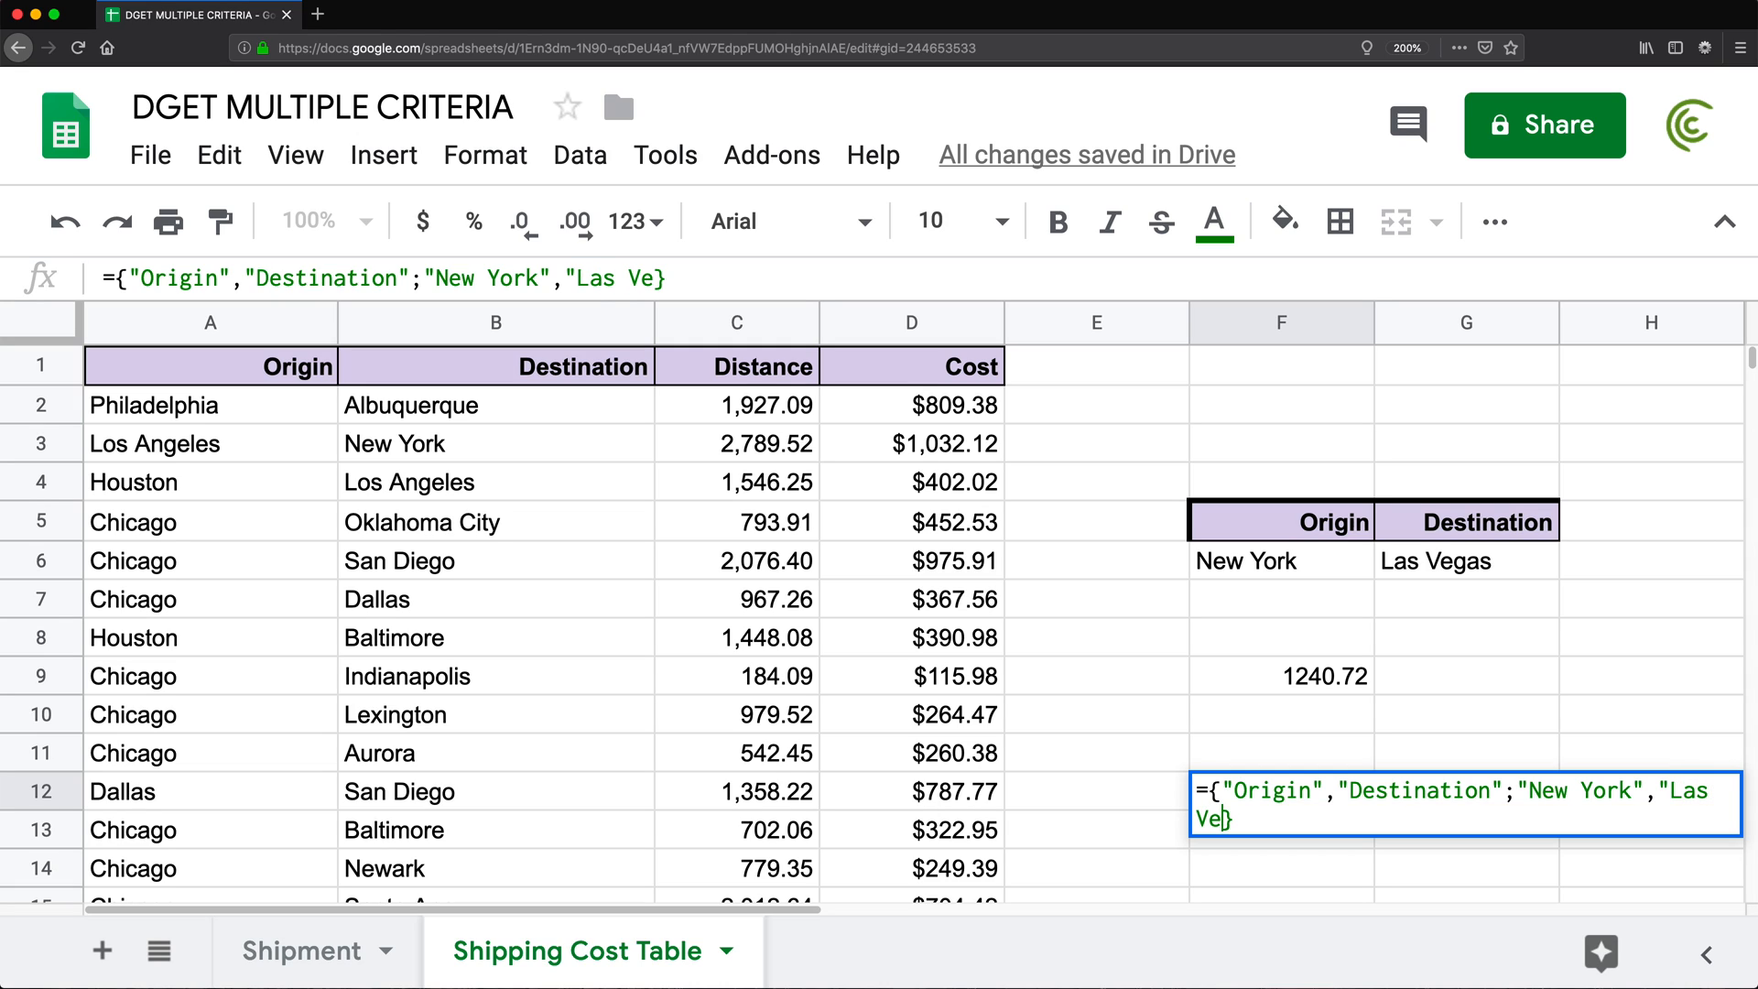
type("gas\"}")
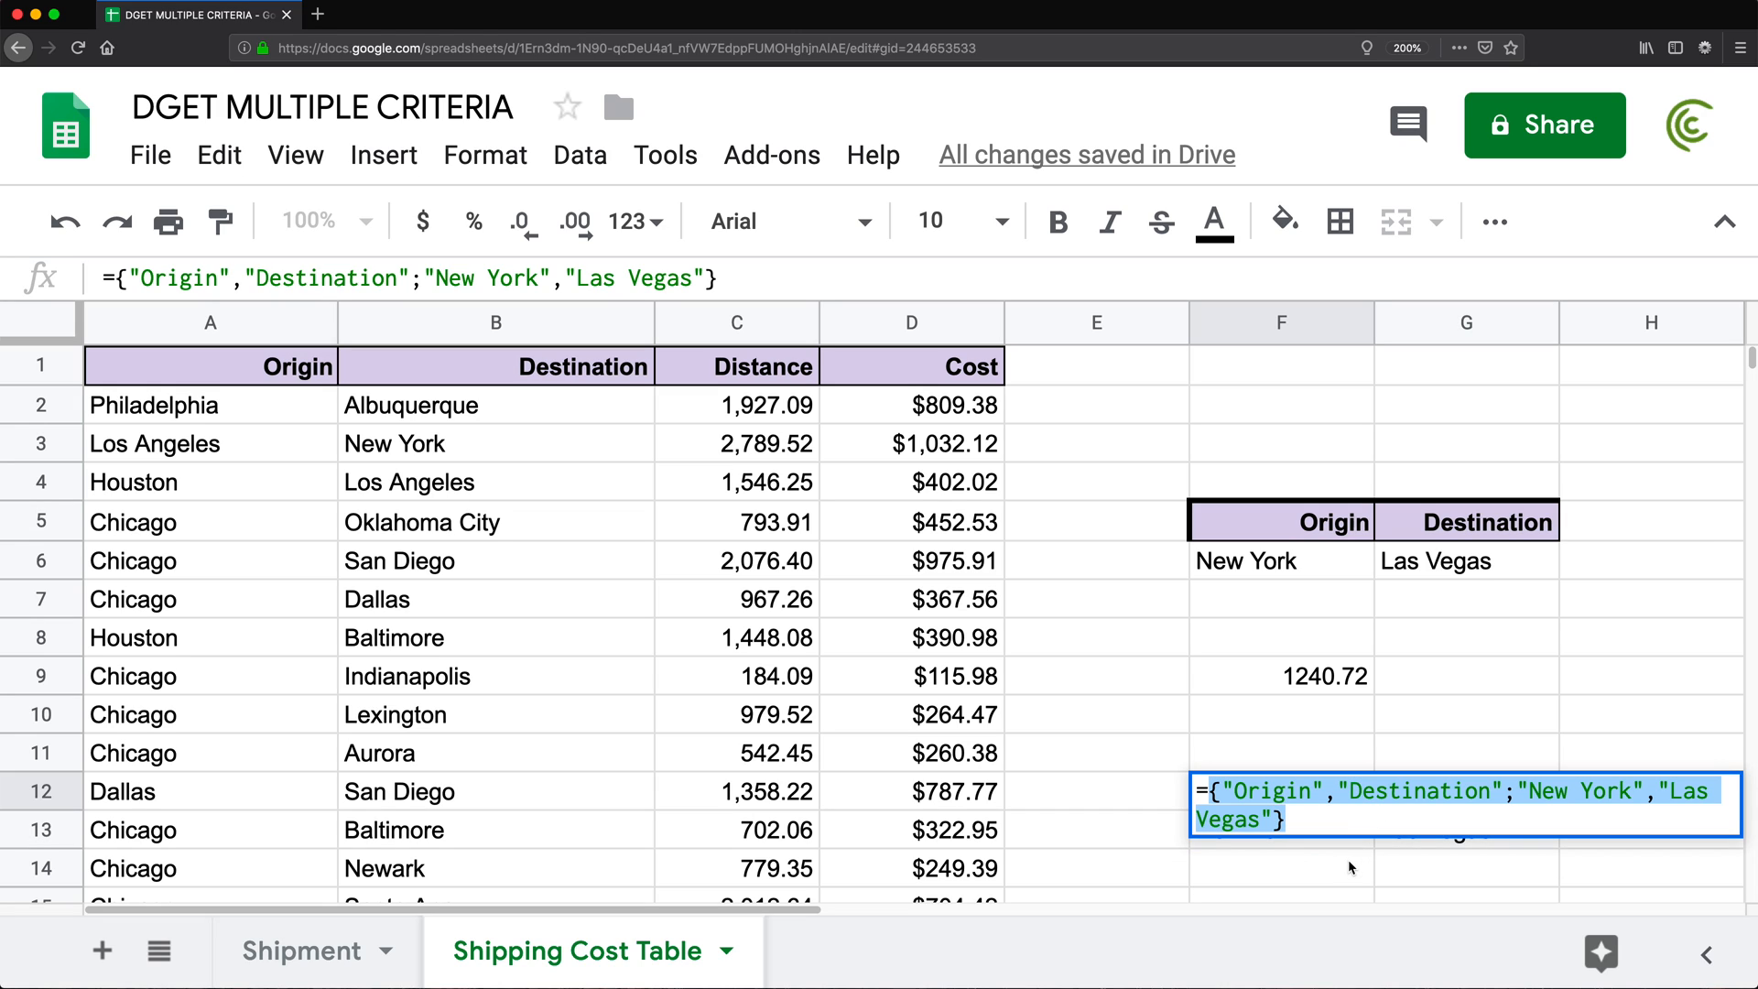
key("Enter")
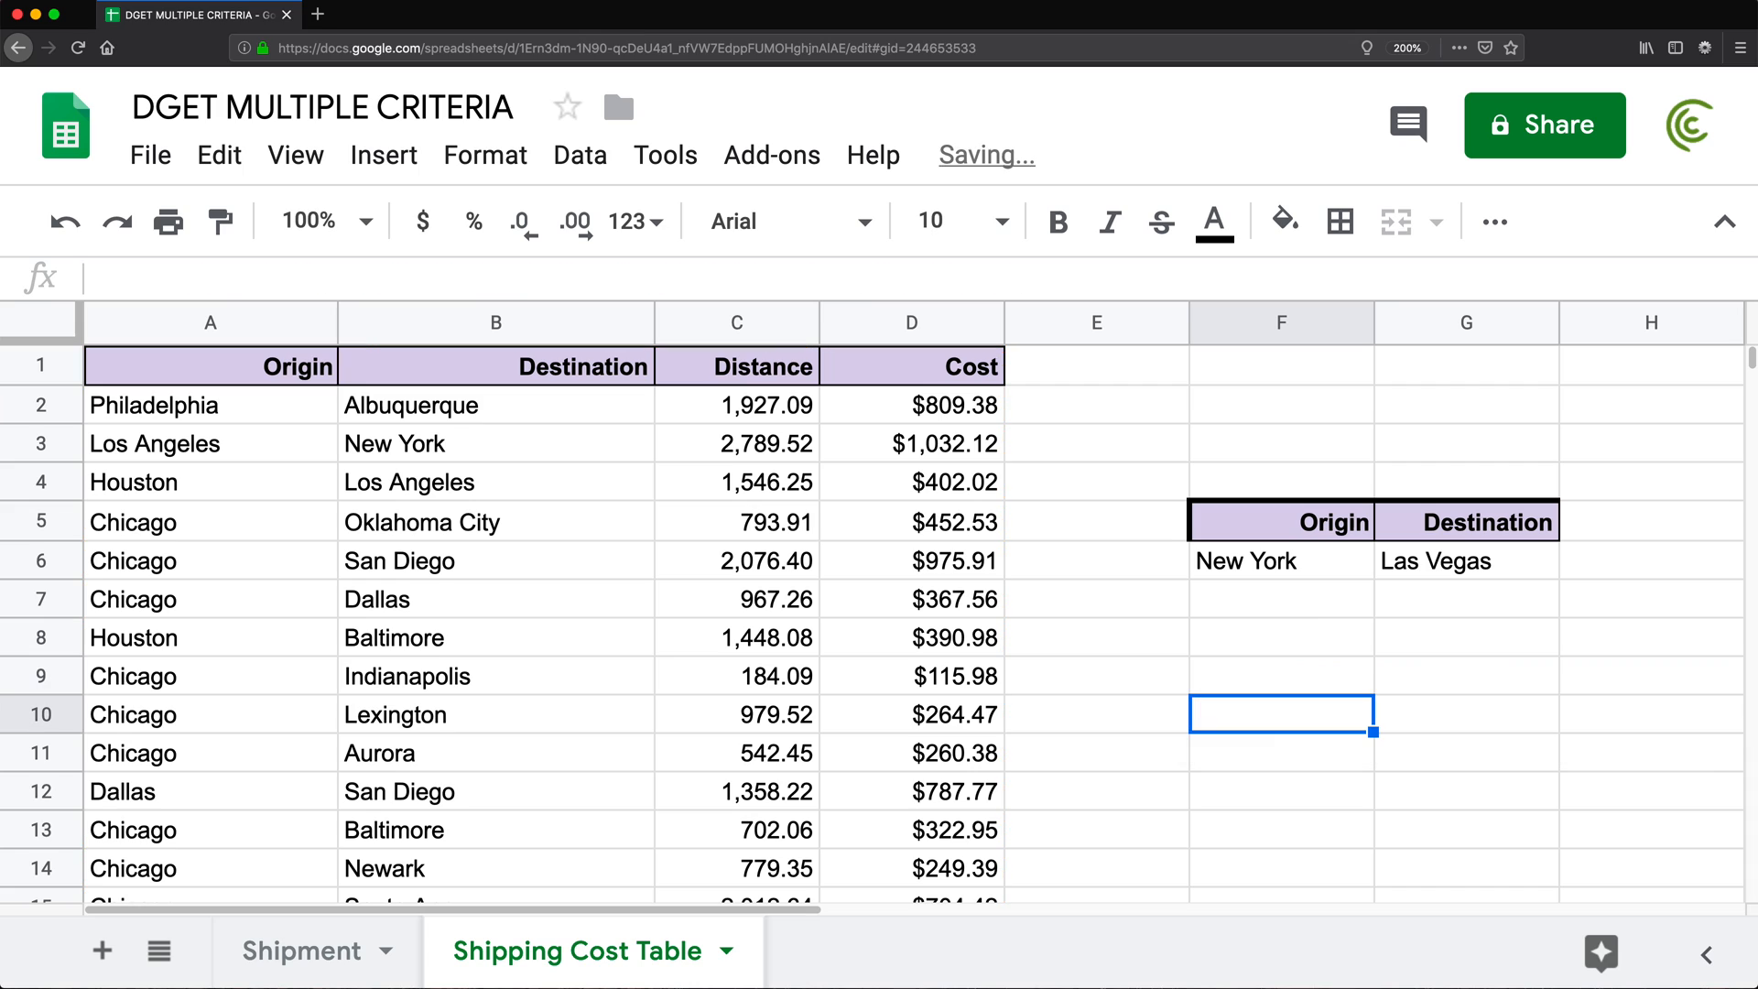
Rewrite F9's DGET with the inline criteria array, still returning 1240.72
type("=DGET($A$1:$D$126,\"cost\",{\"Origin\",\"Destination\";\"New York\",\"Las Vegas\"})")
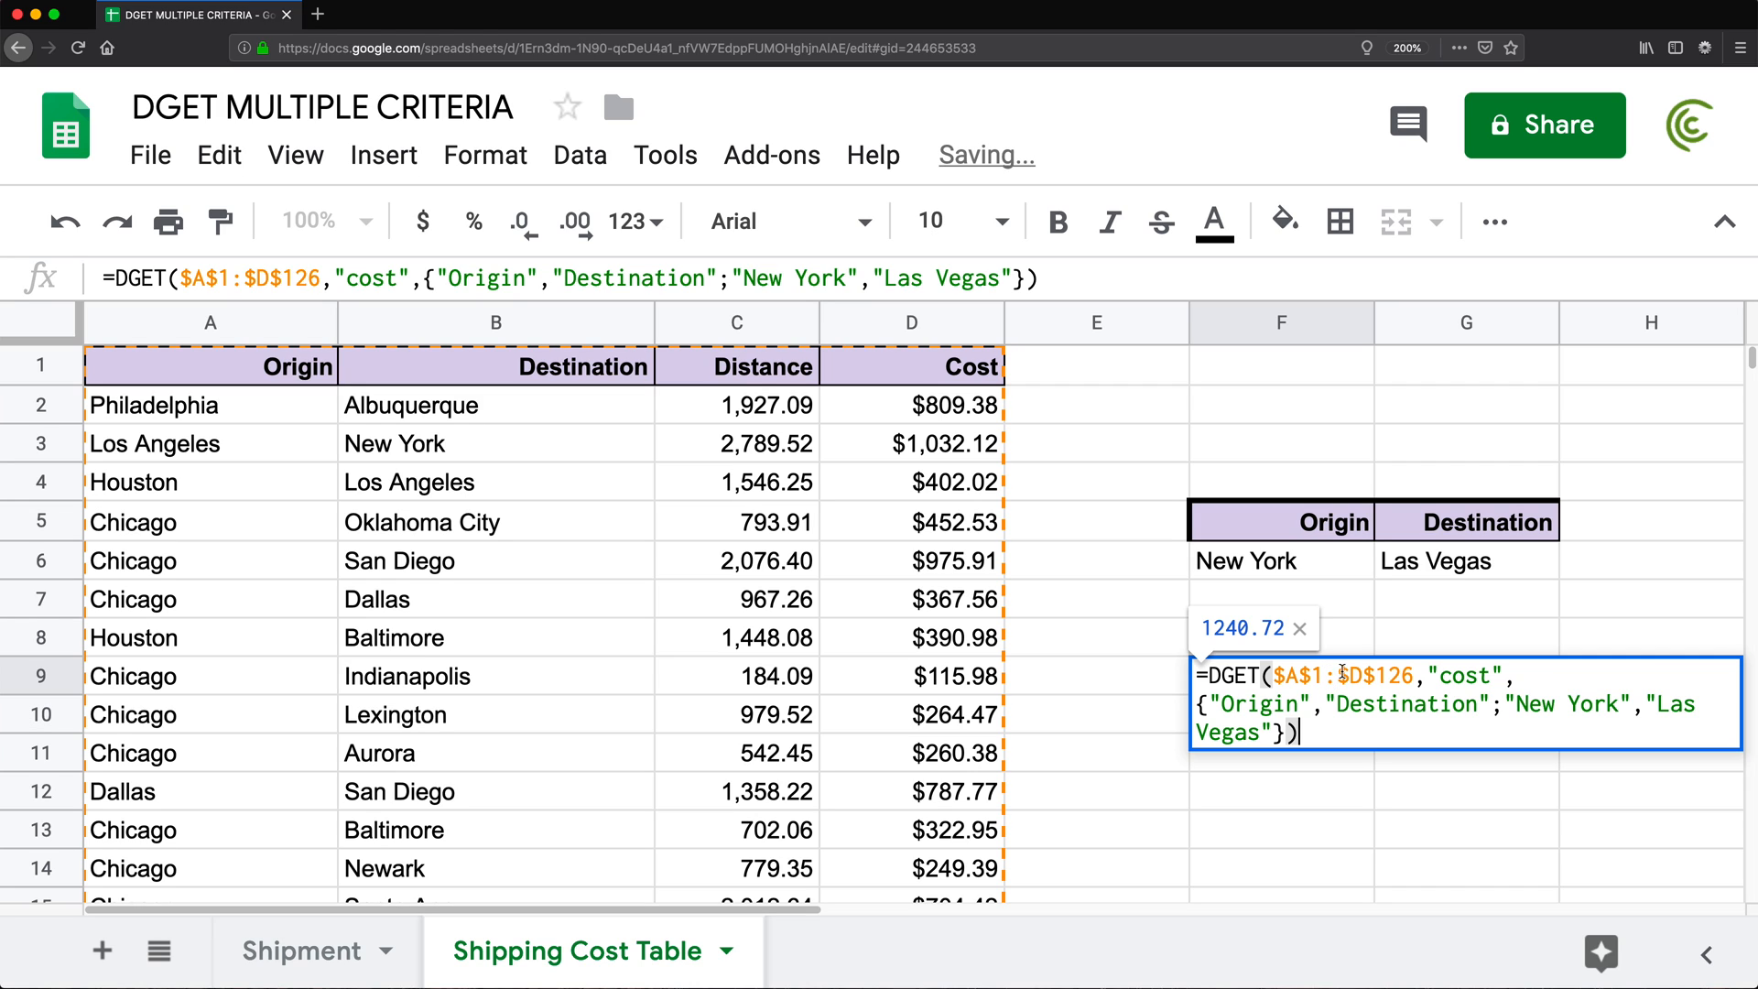
key("Enter")
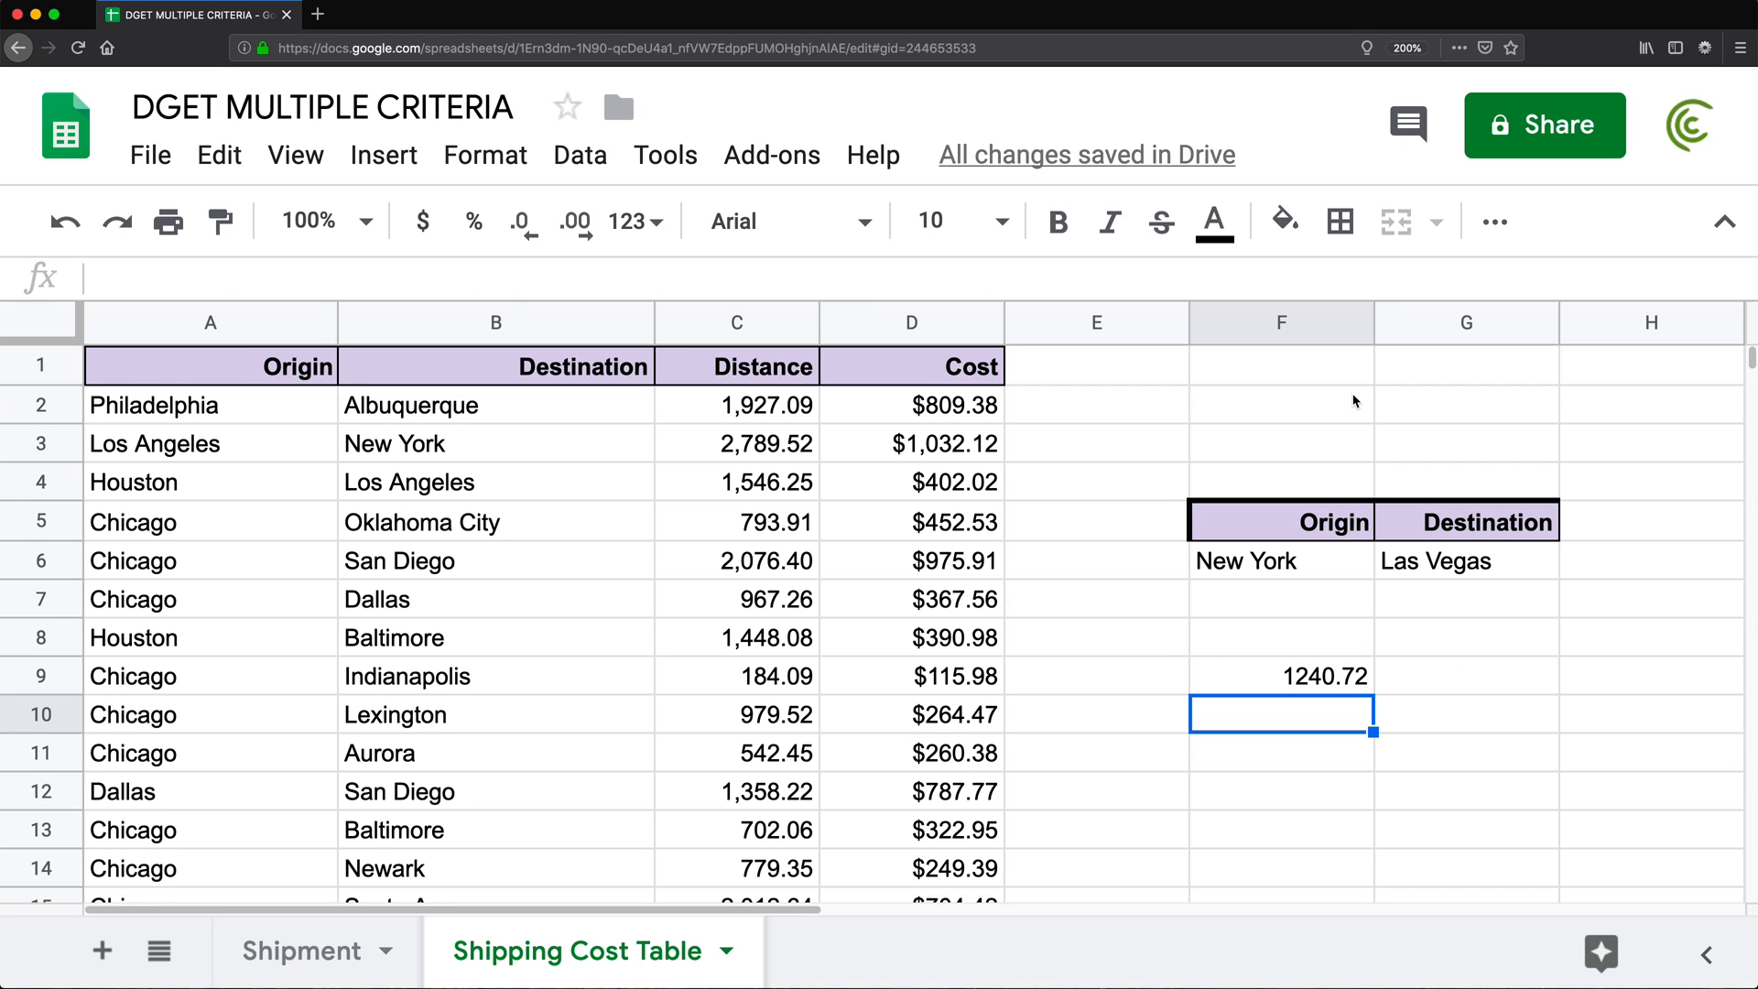
Delete helper columns F:G and start a DGET in Shipment E2 on absolute 'Shipping Cost Table'!A1:D126
right_click(1282, 323)
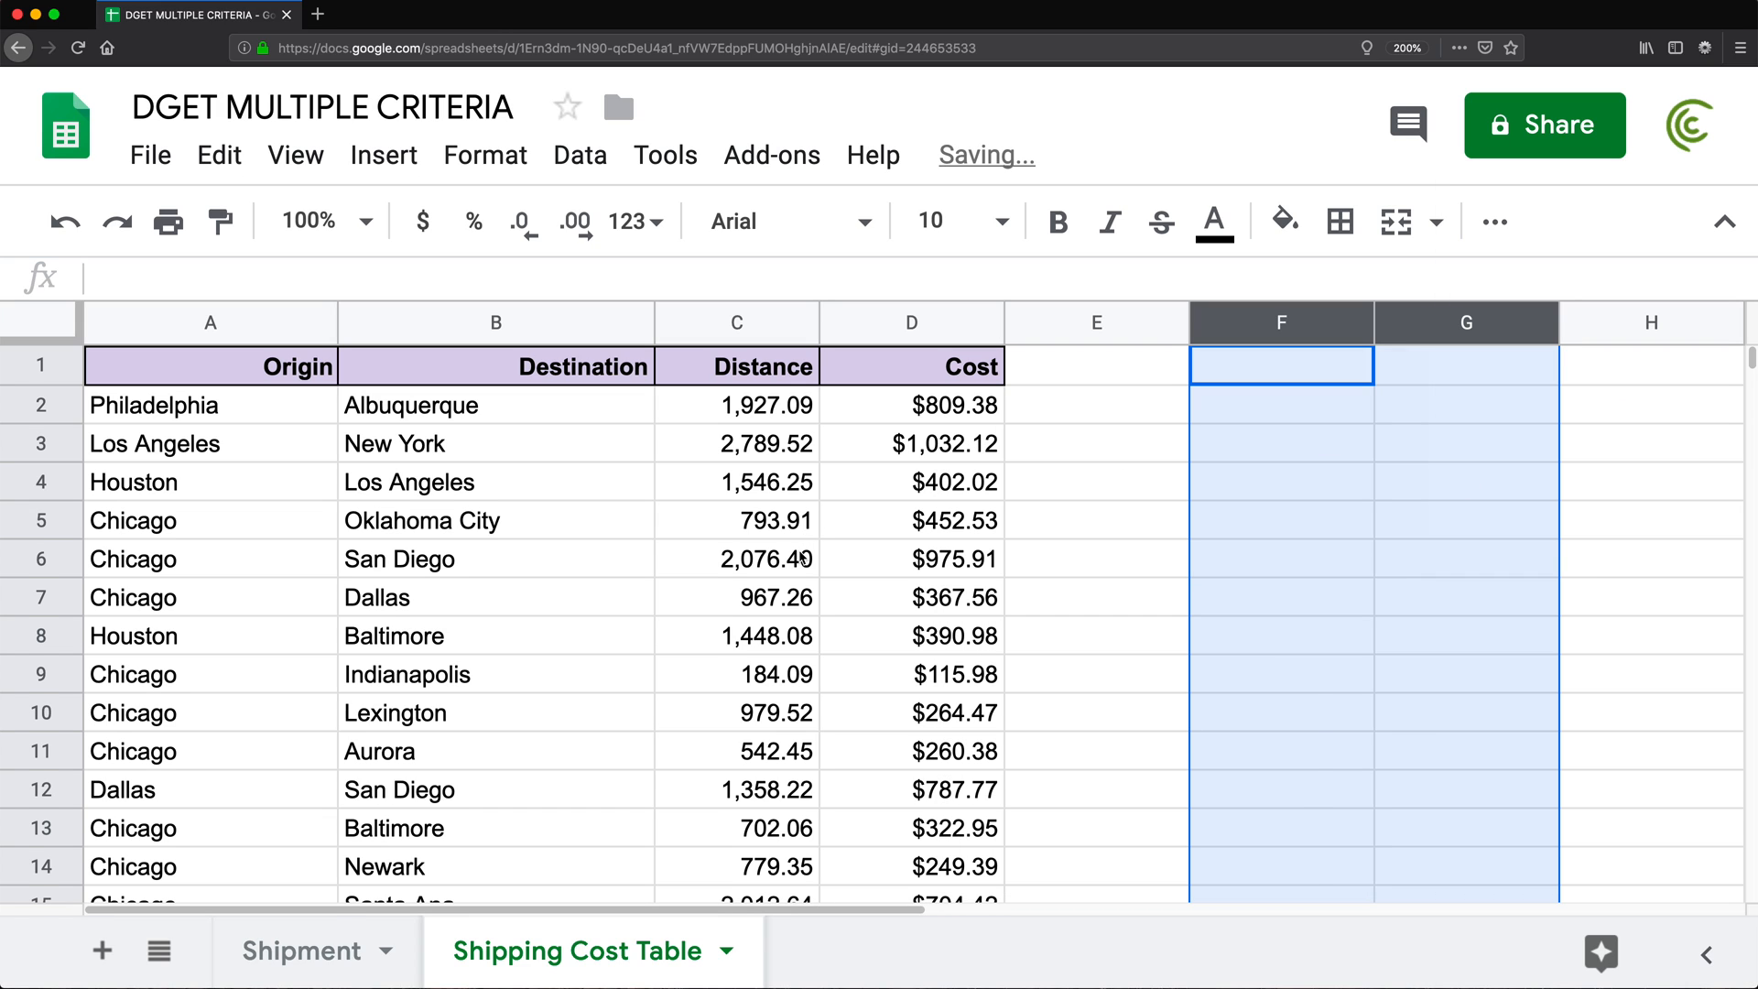
left_click(308, 951)
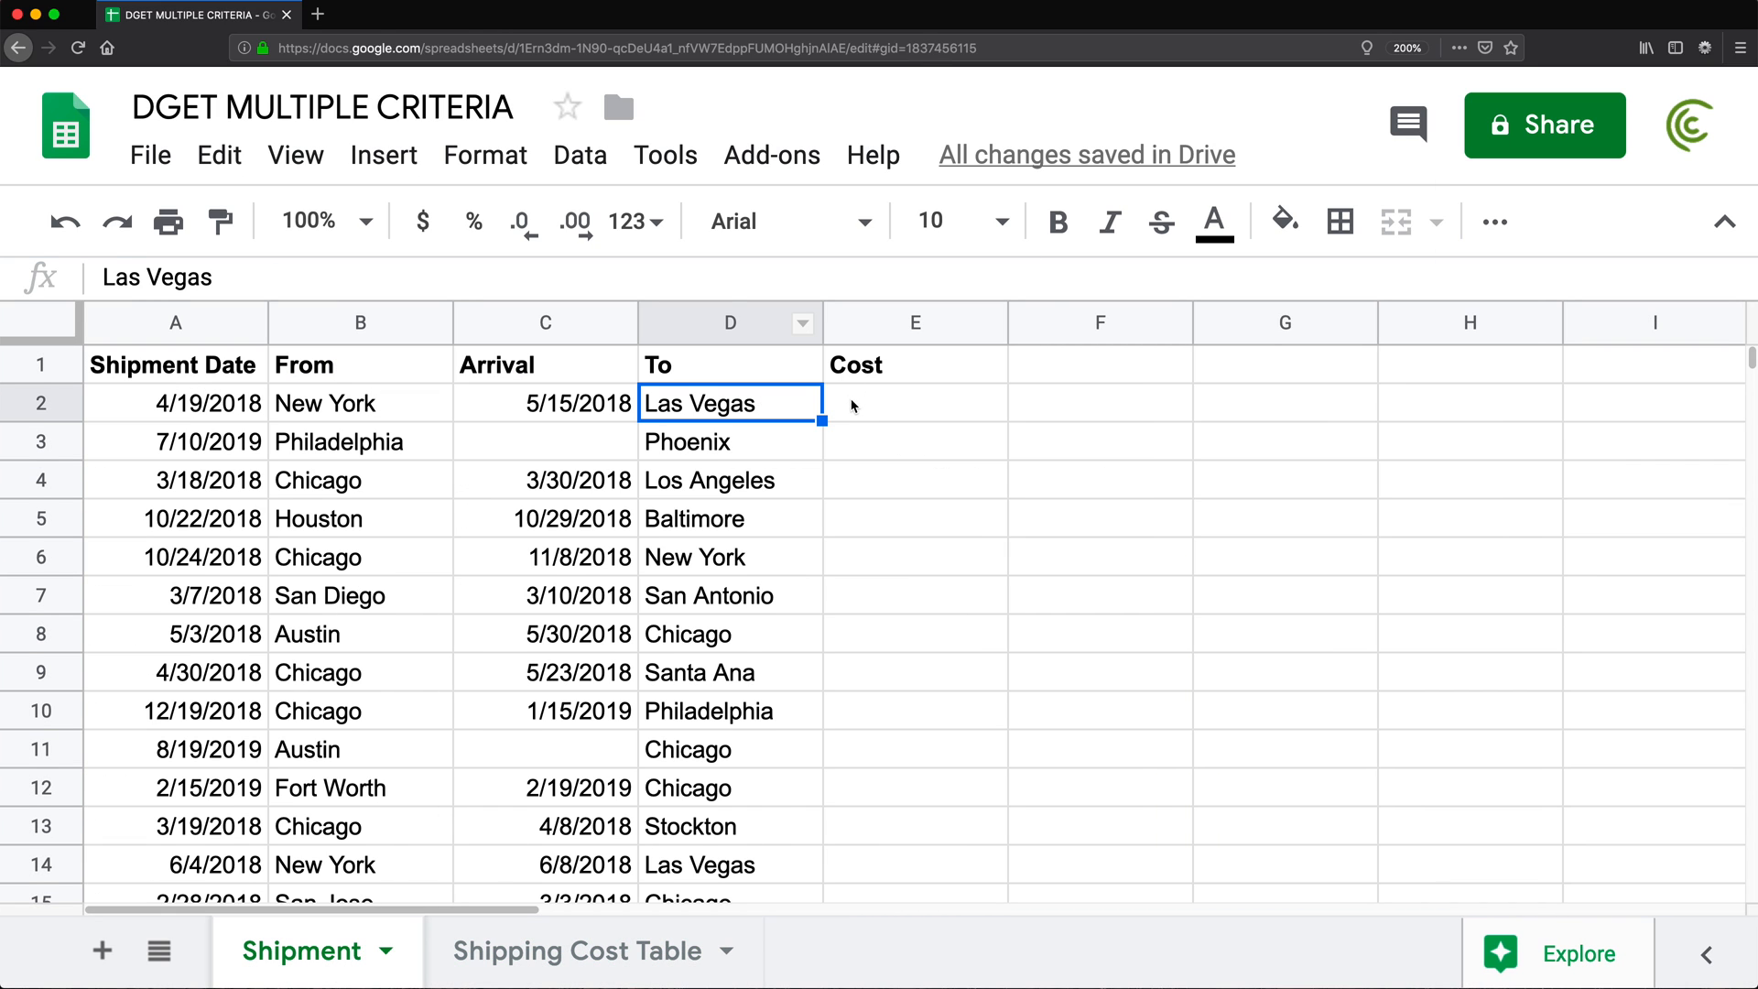
left_click(915, 402)
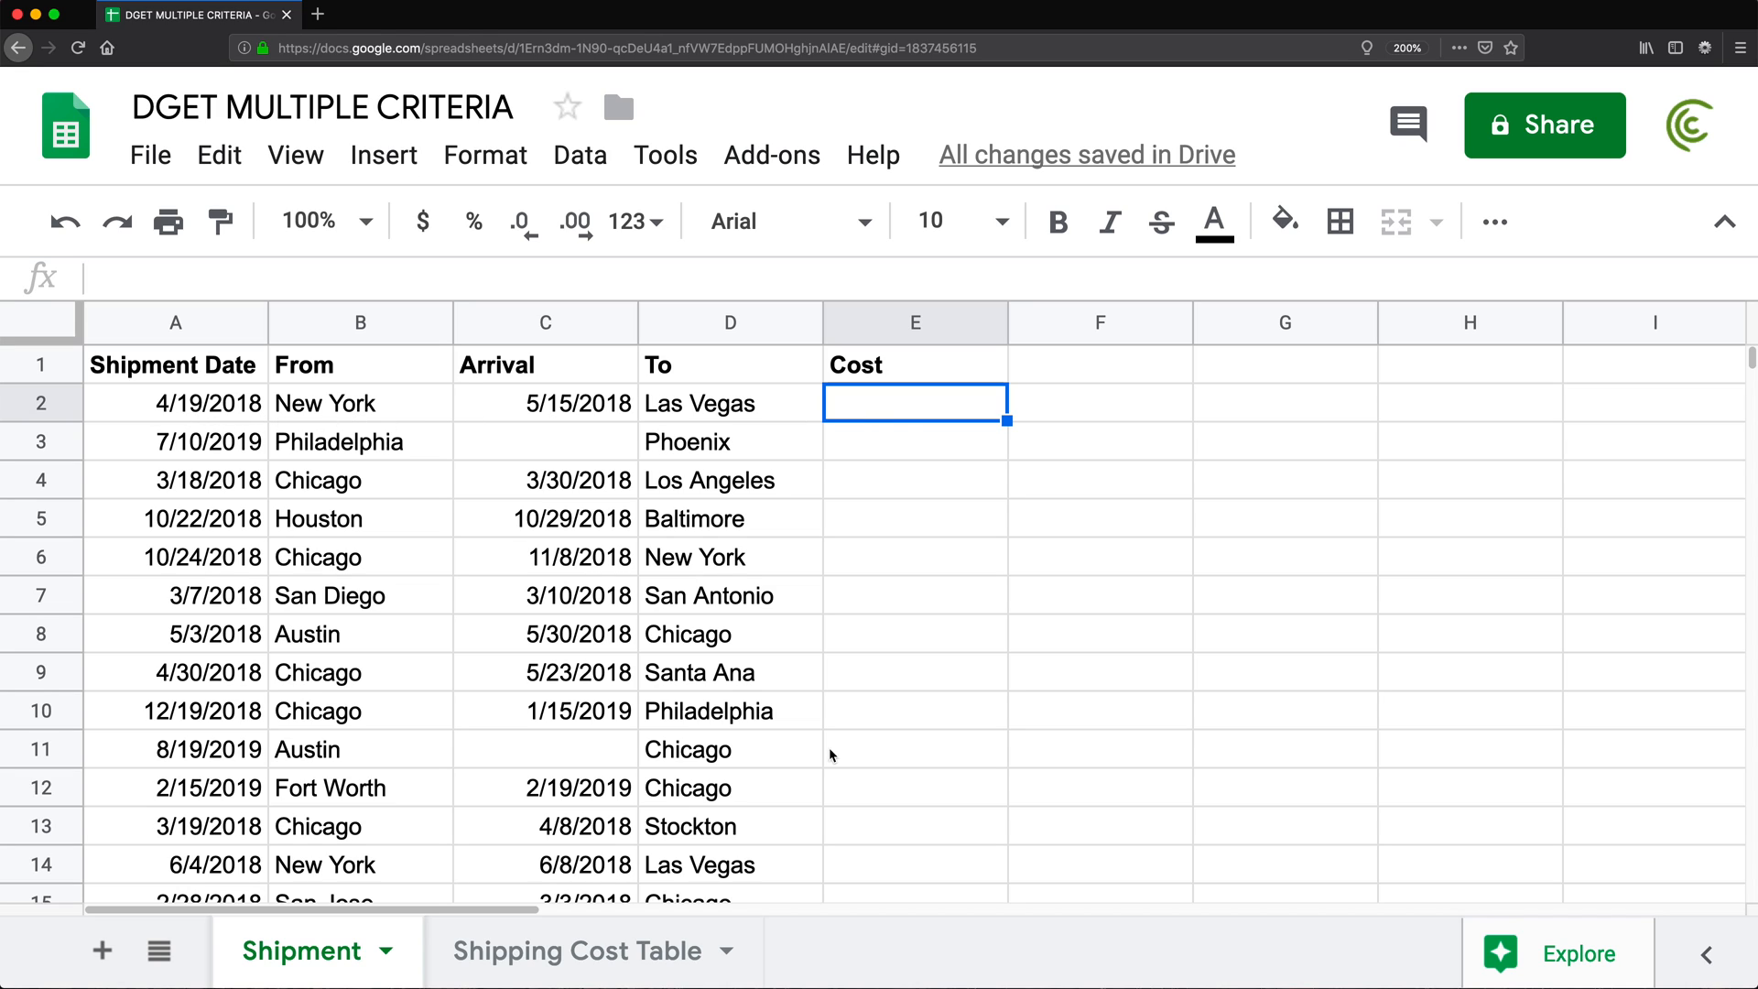
mouse_move(381, 414)
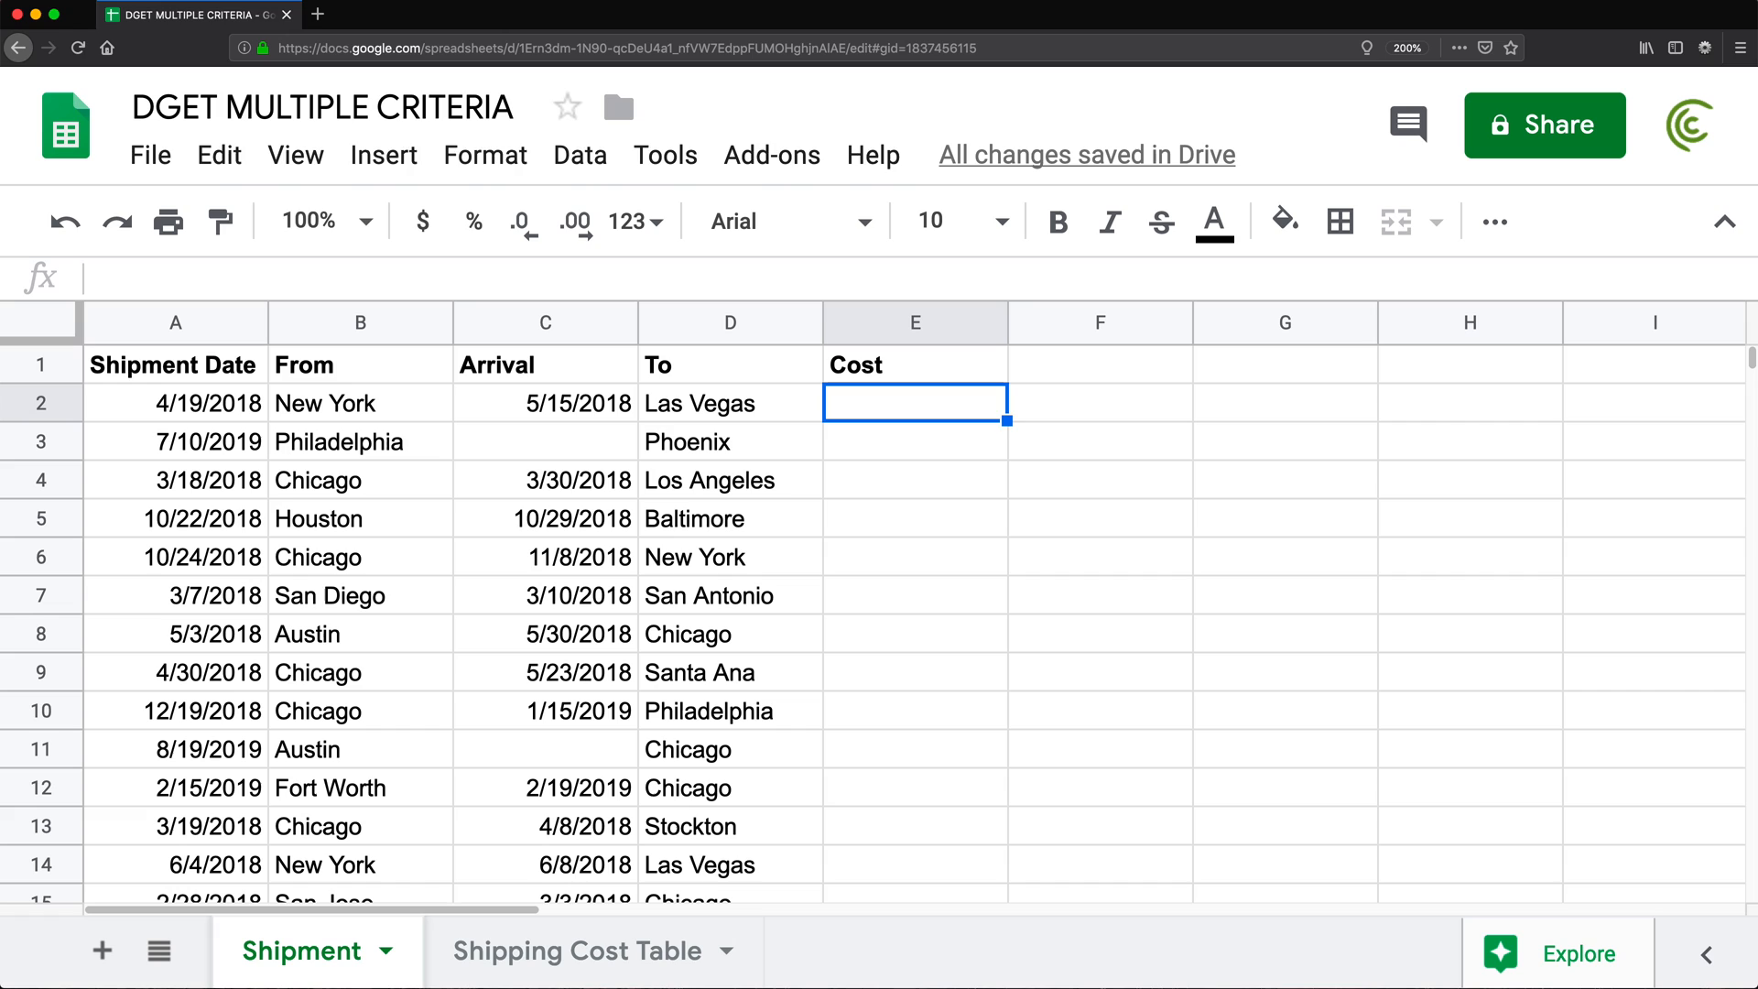
type("=DGET")
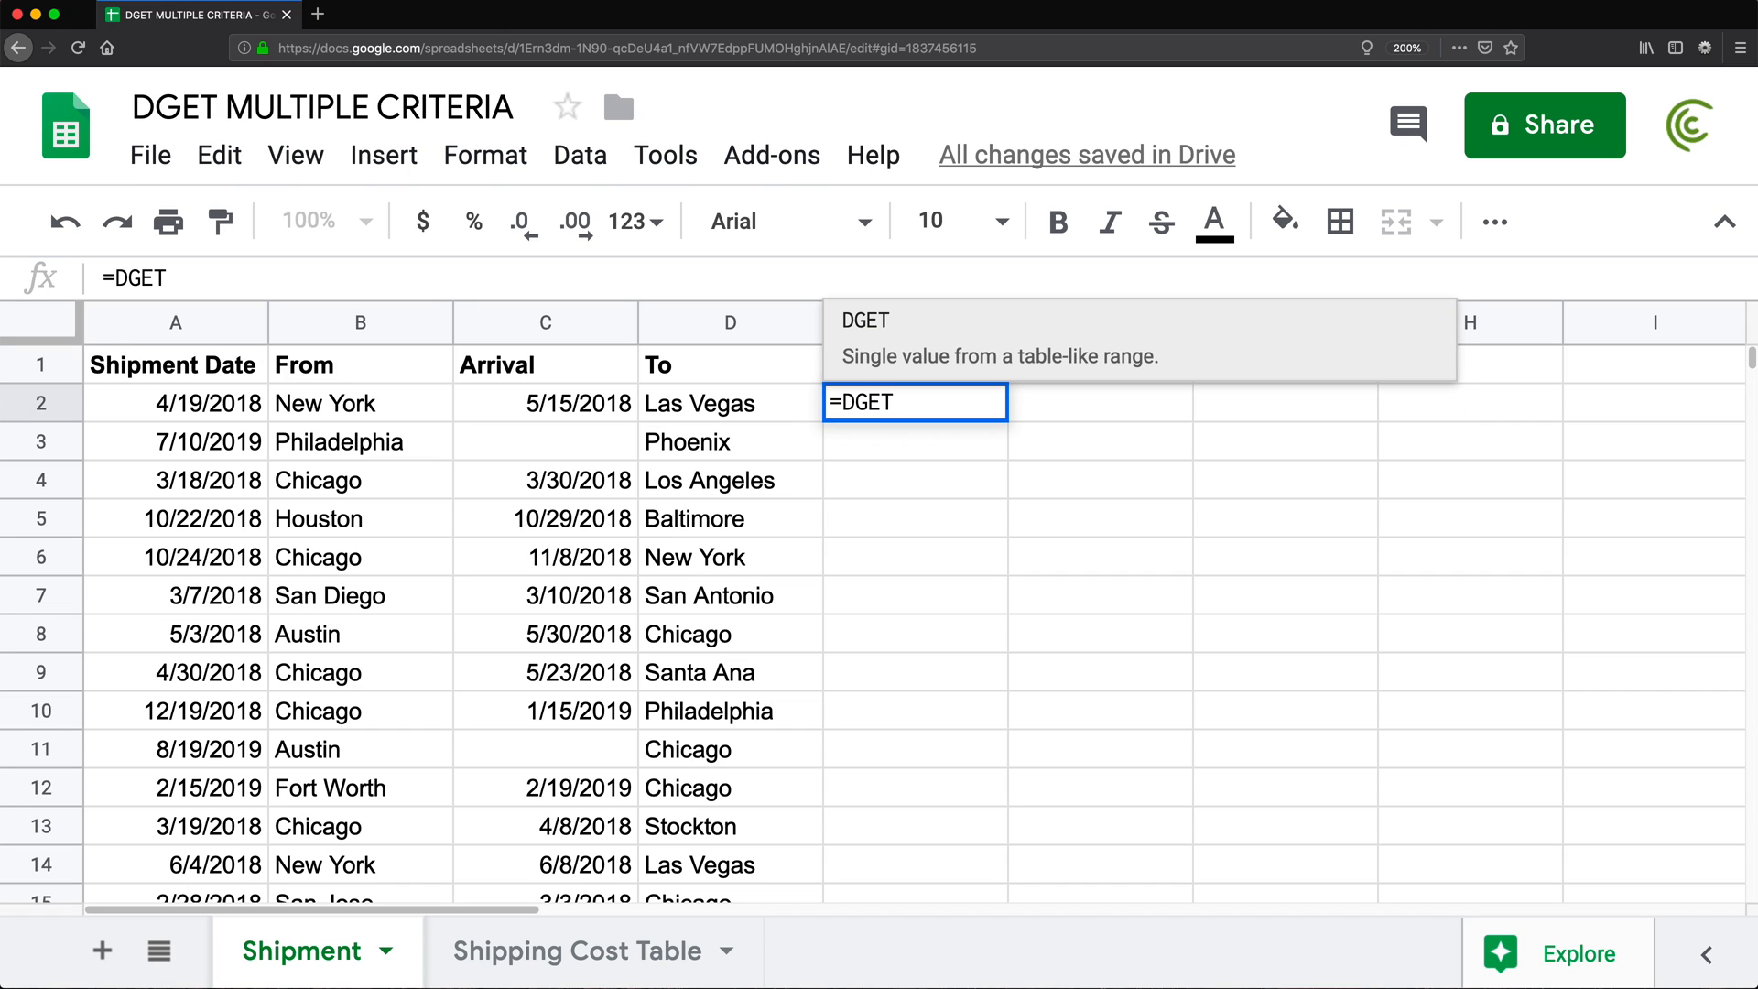
type("(")
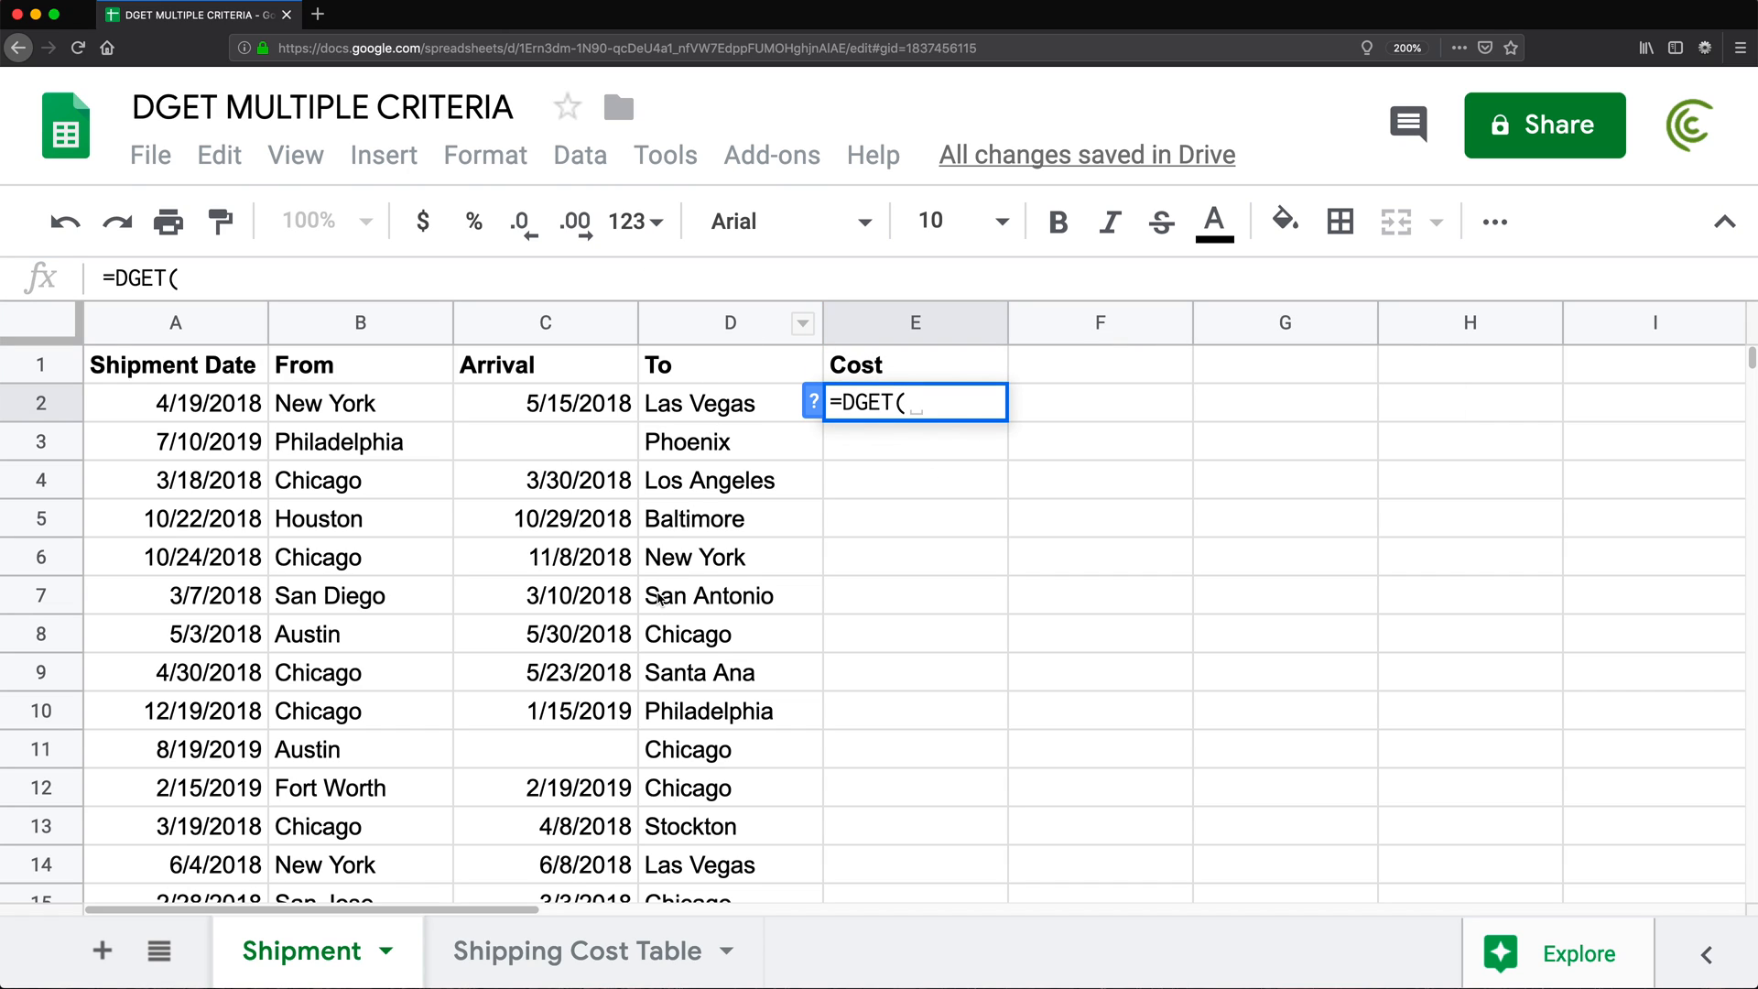
left_click(579, 950)
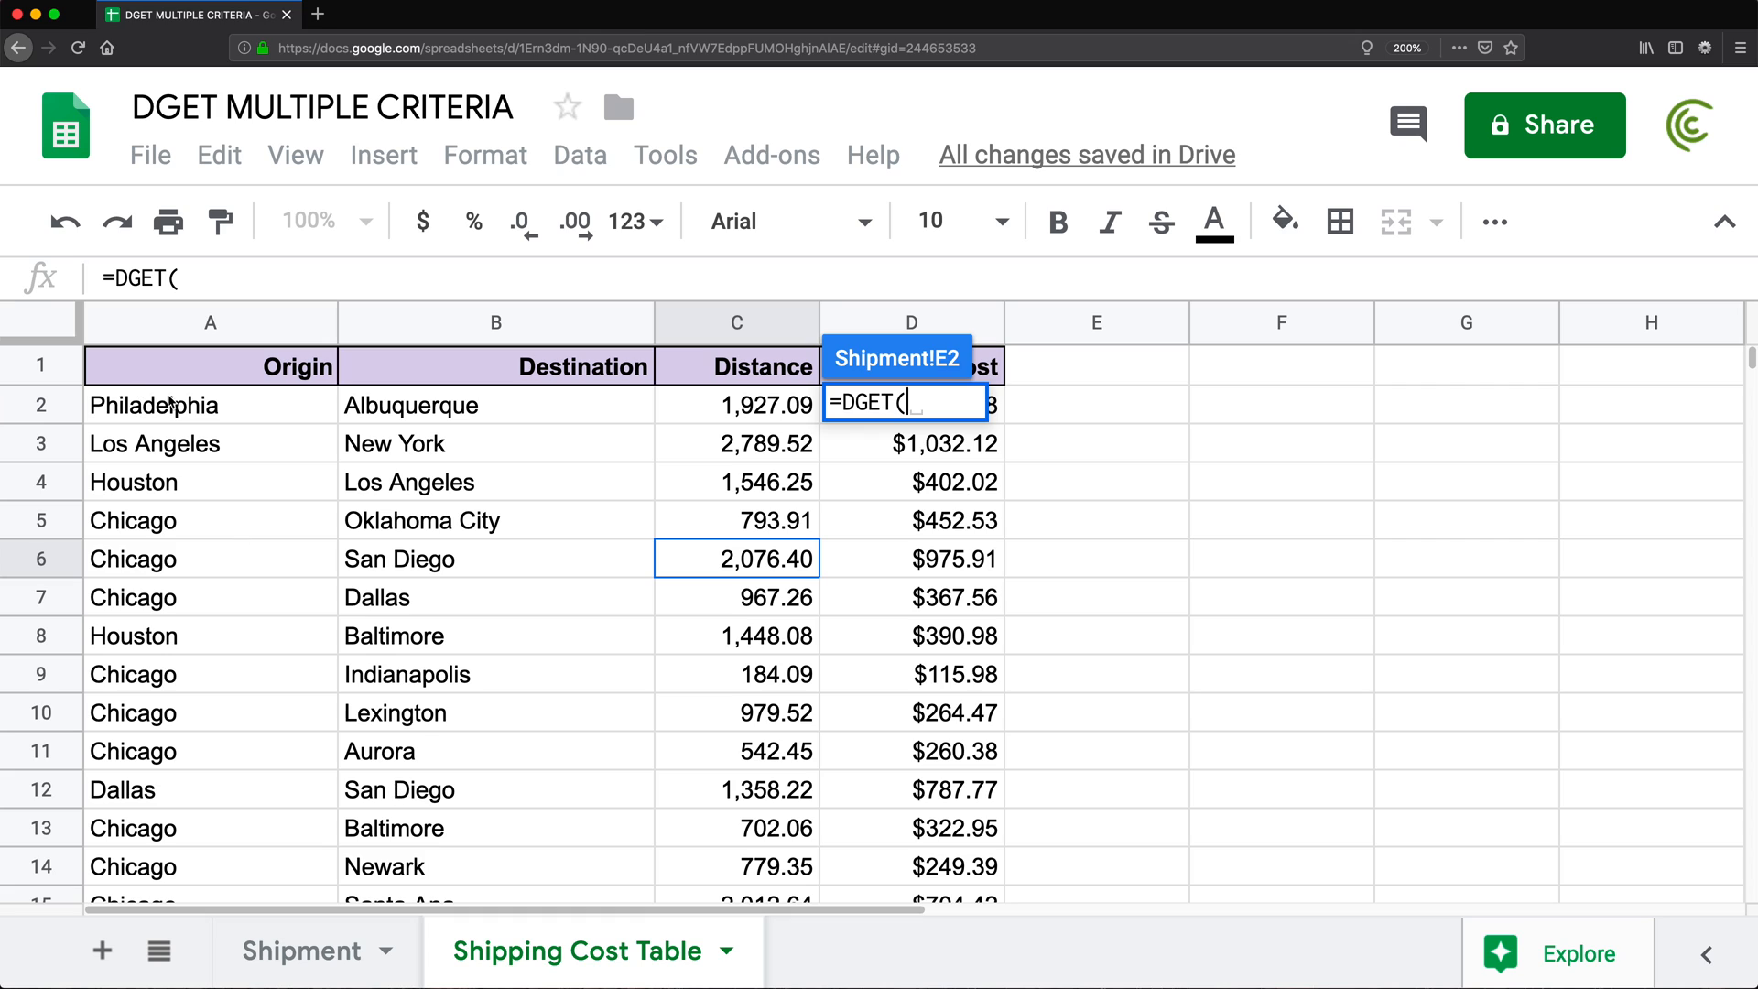
left_click(208, 366)
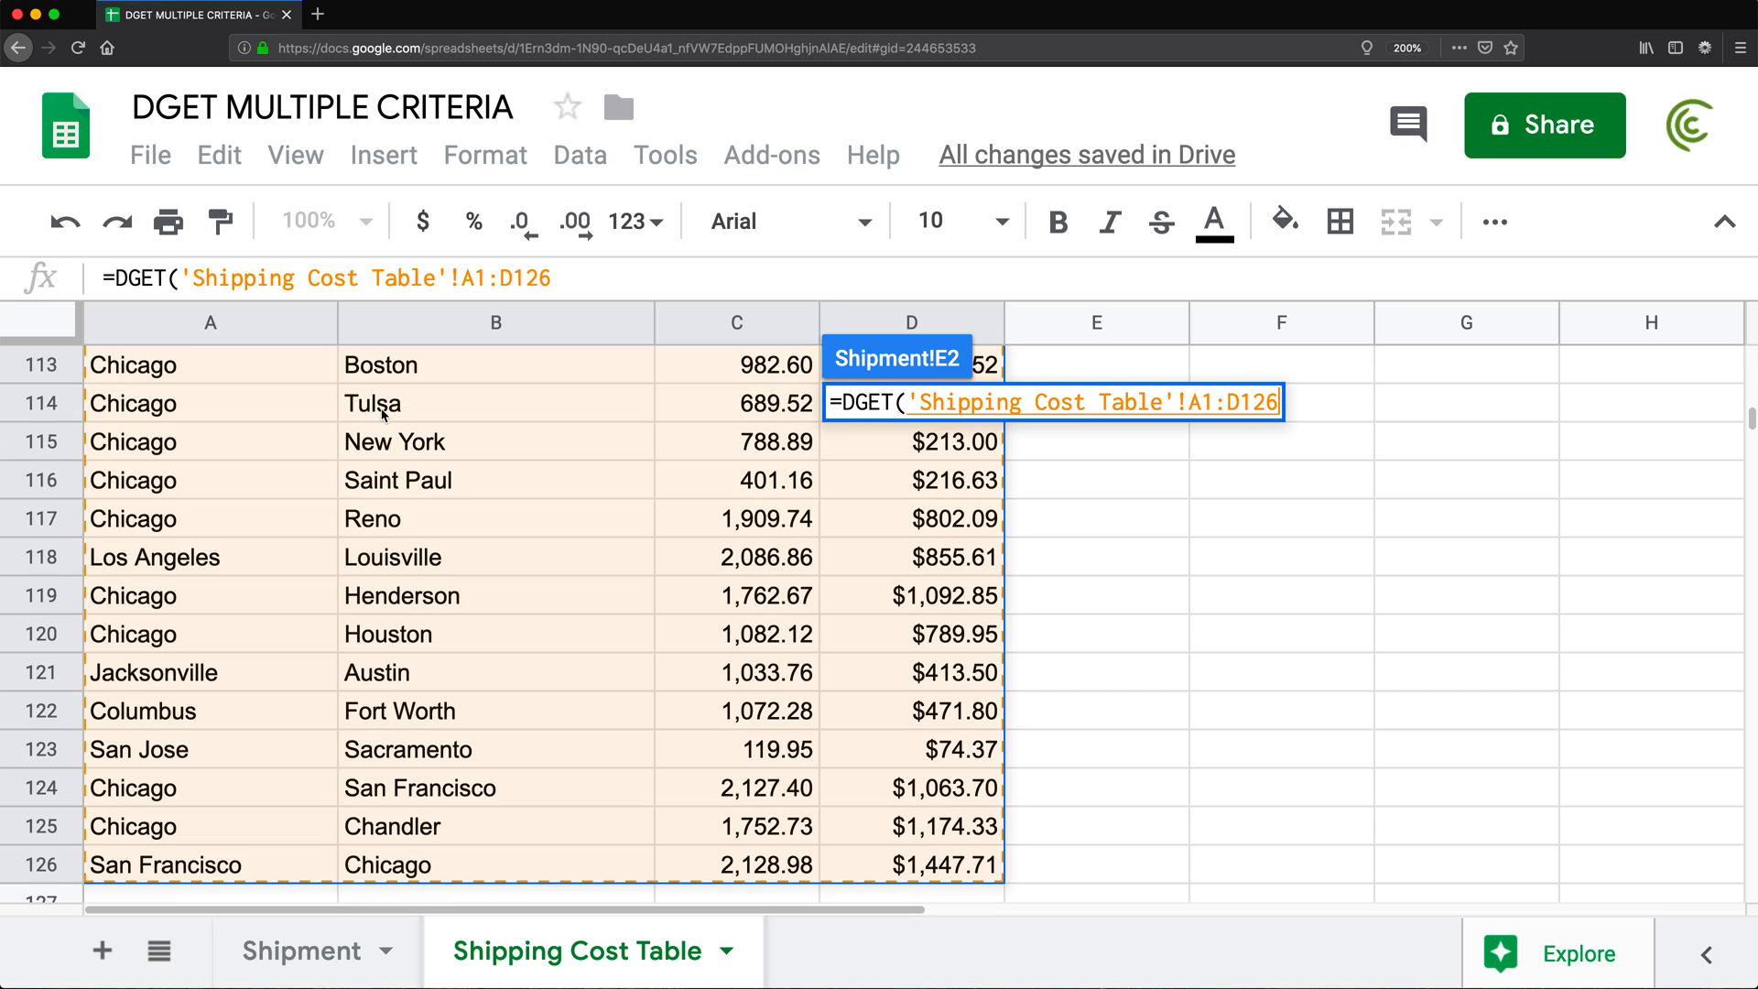
key("F4")
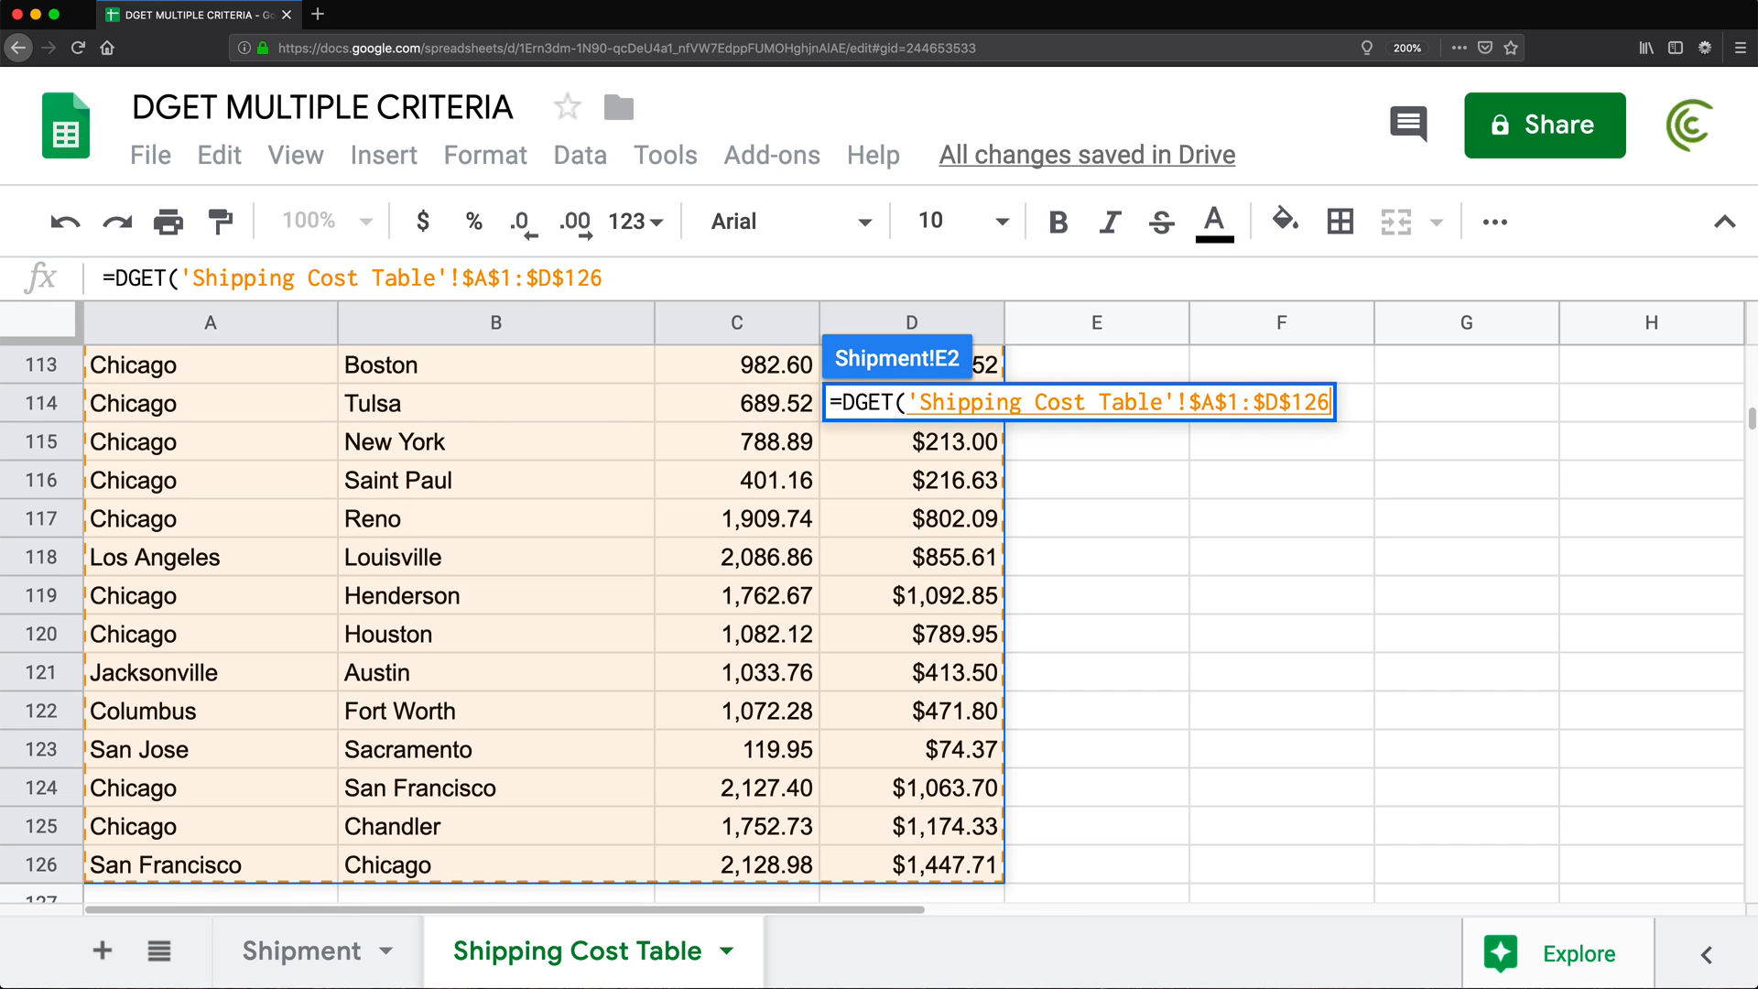
Add field "Cost" and inline criteria headers {"Origin","Destination";} to the E2 formula
type(",")
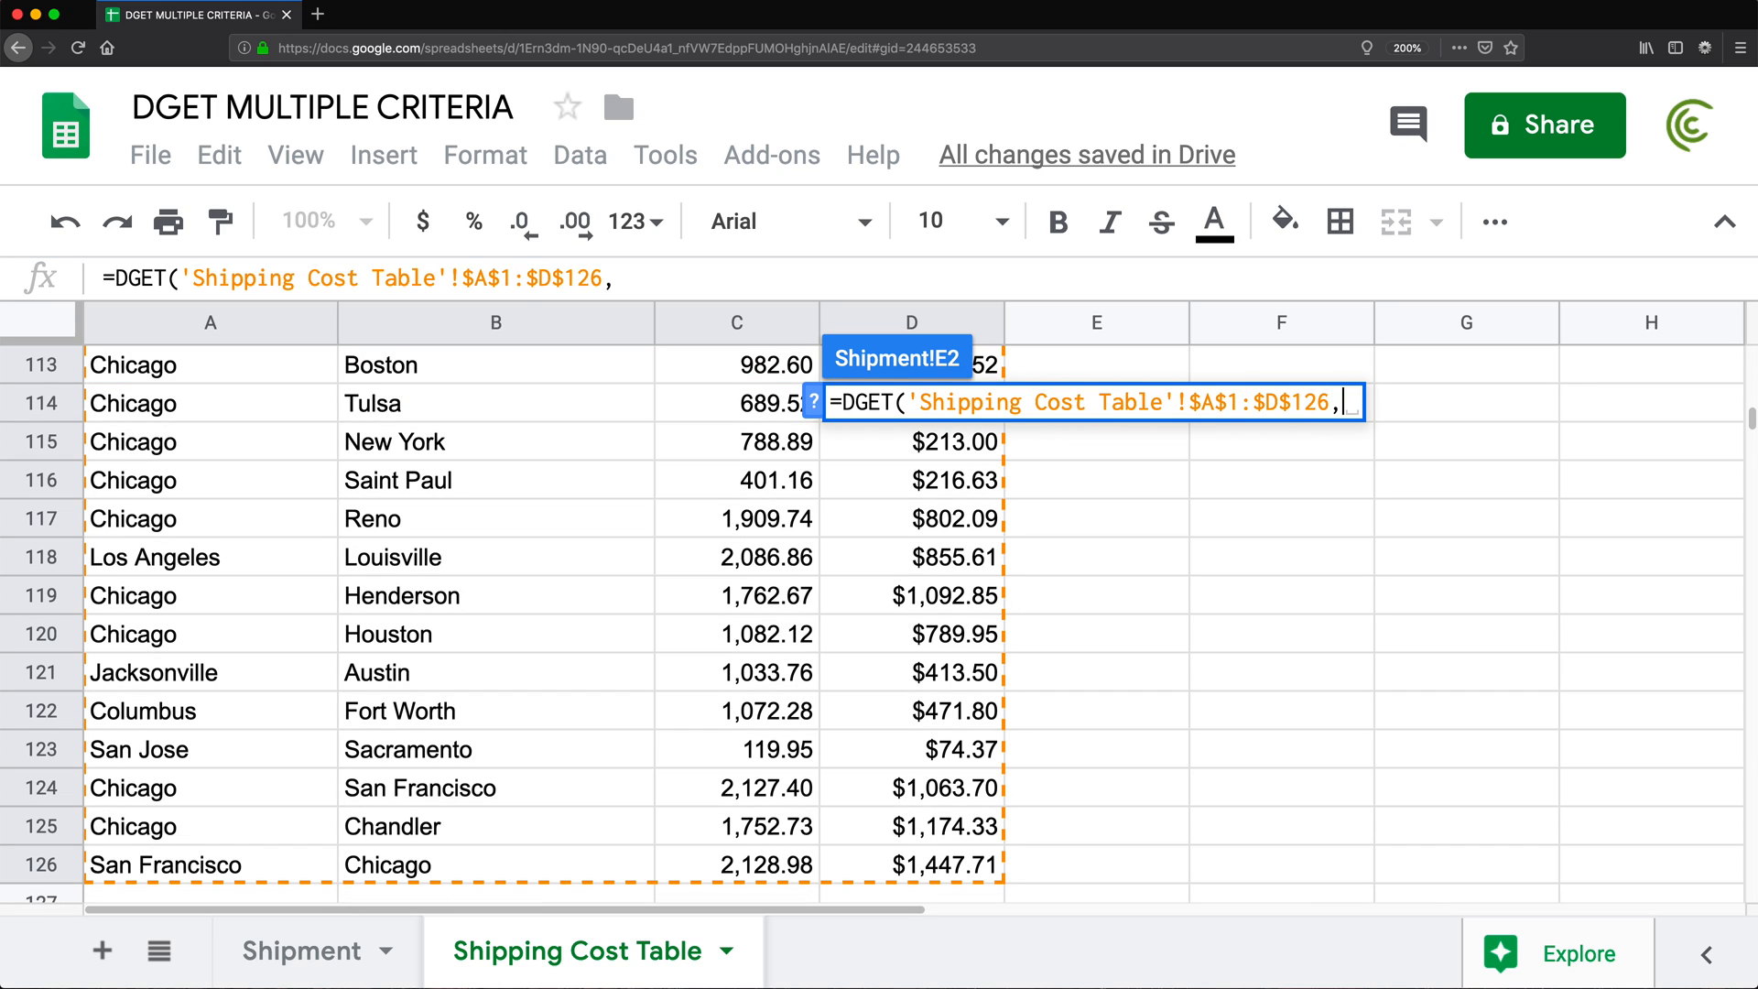
type("\"Co")
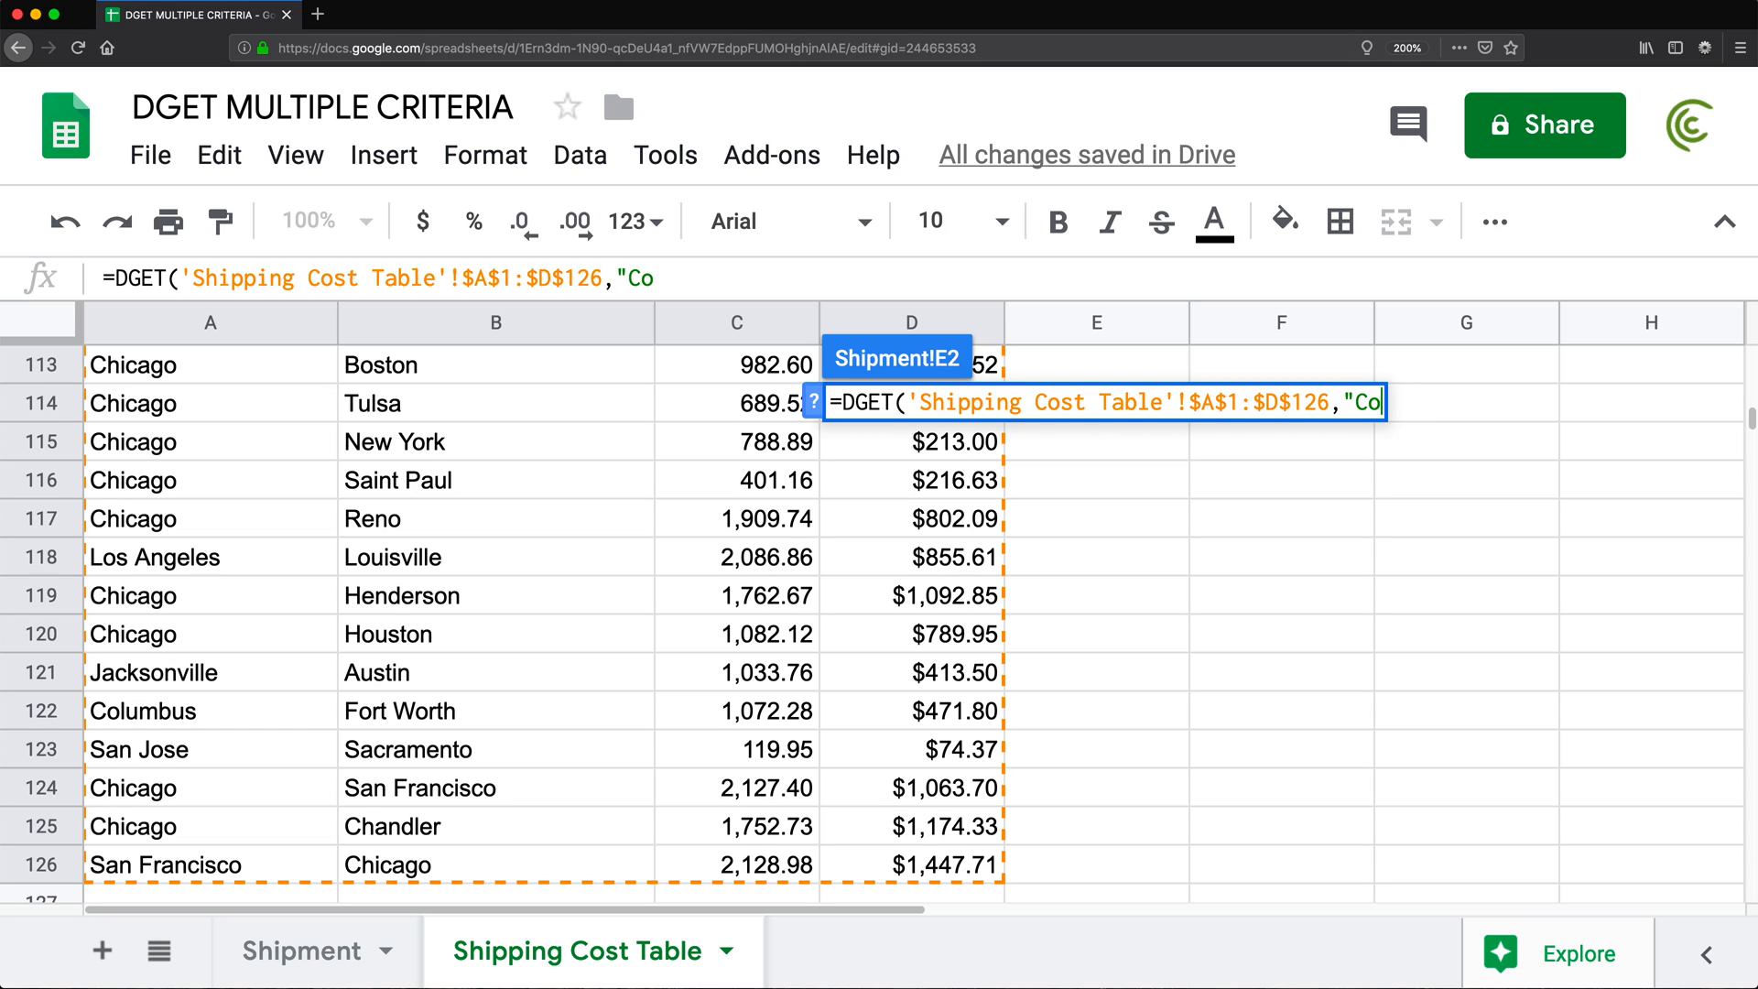
type("st\",")
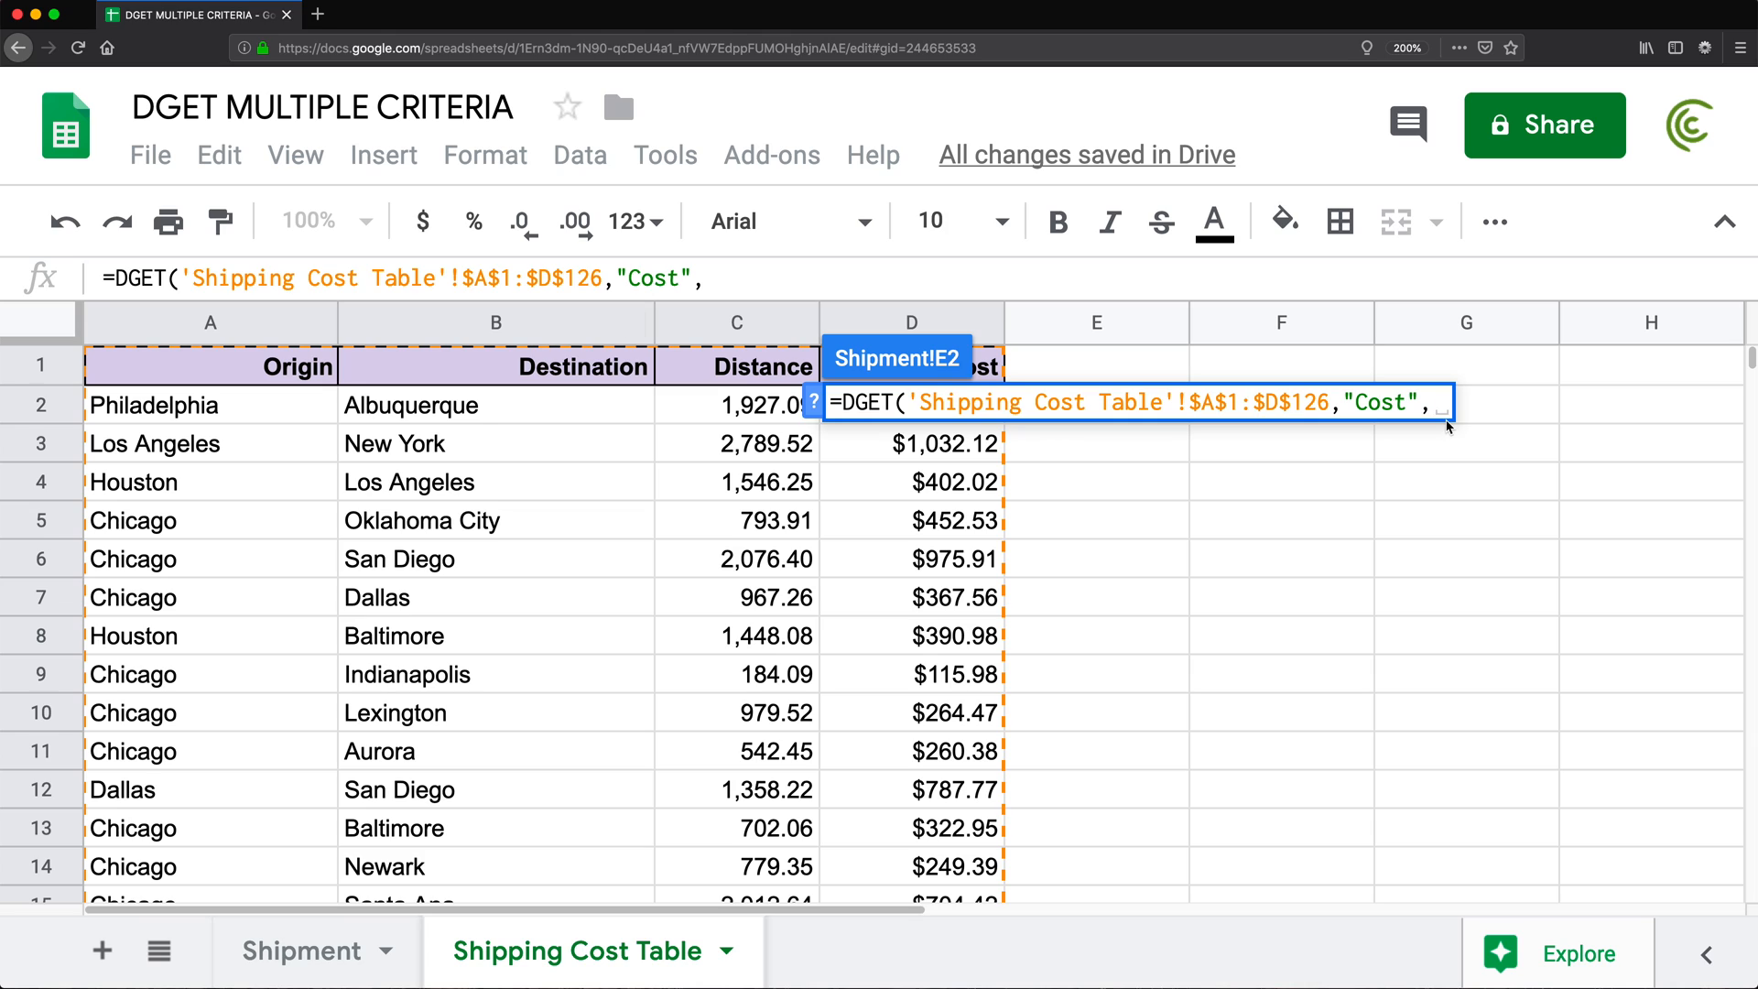
type("{}")
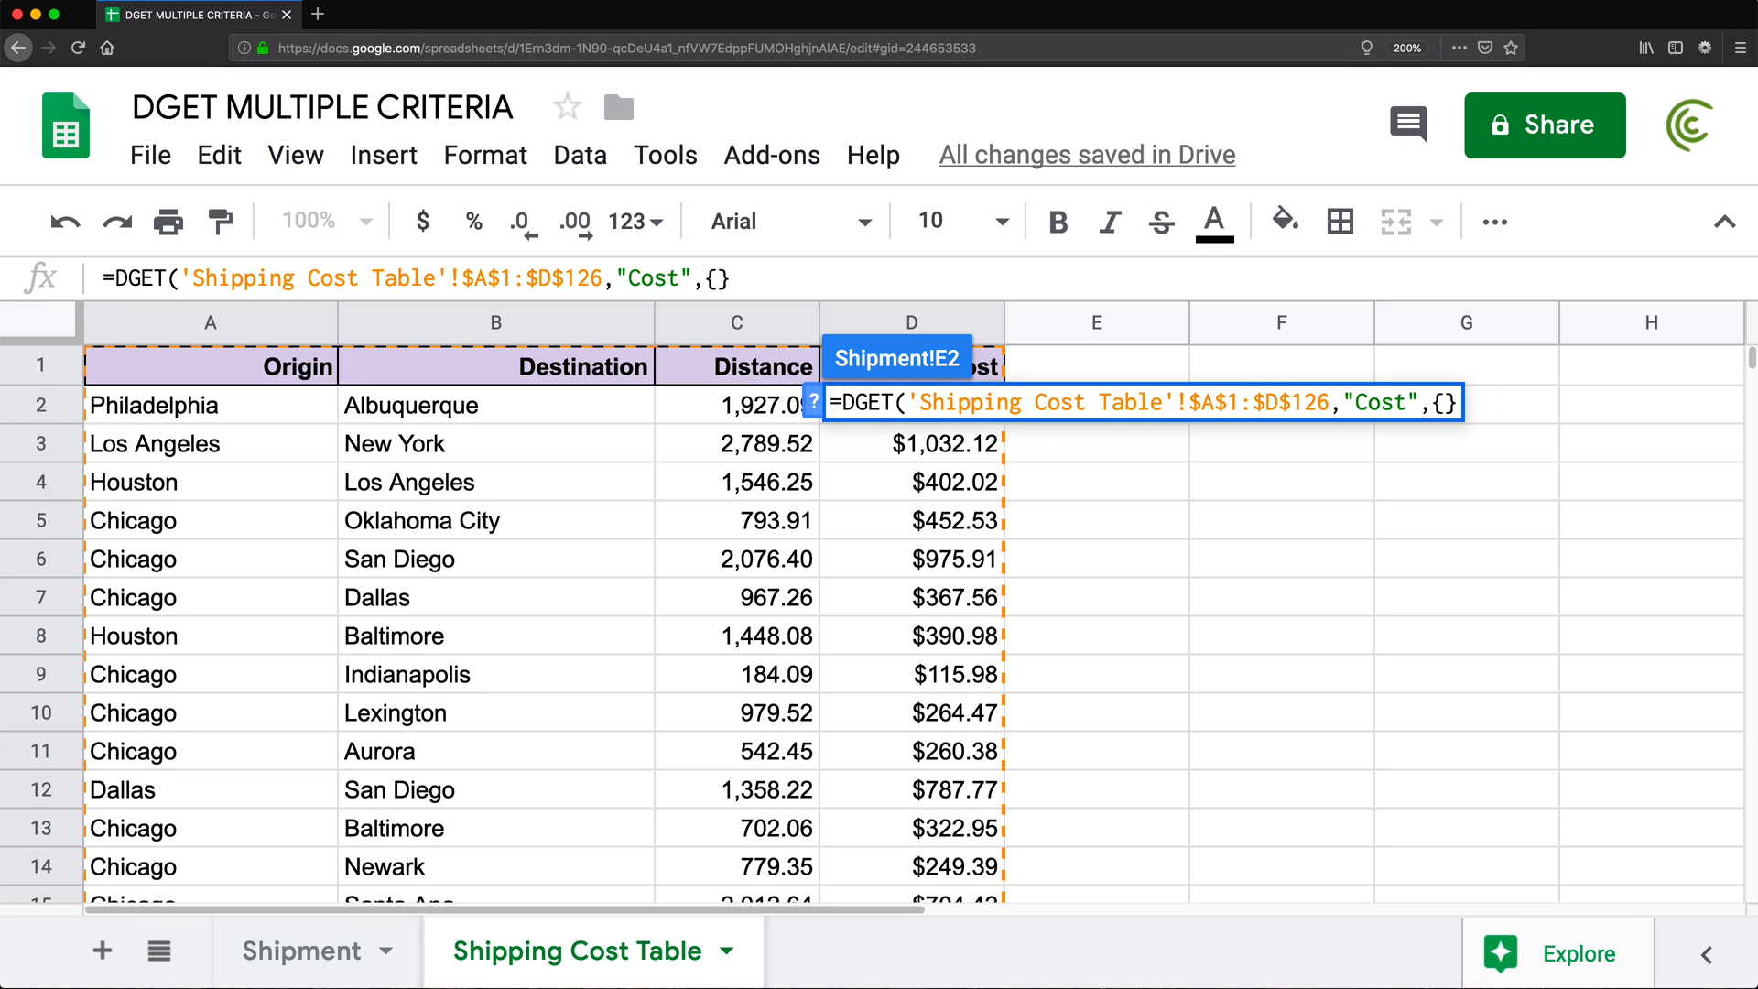
type(")")
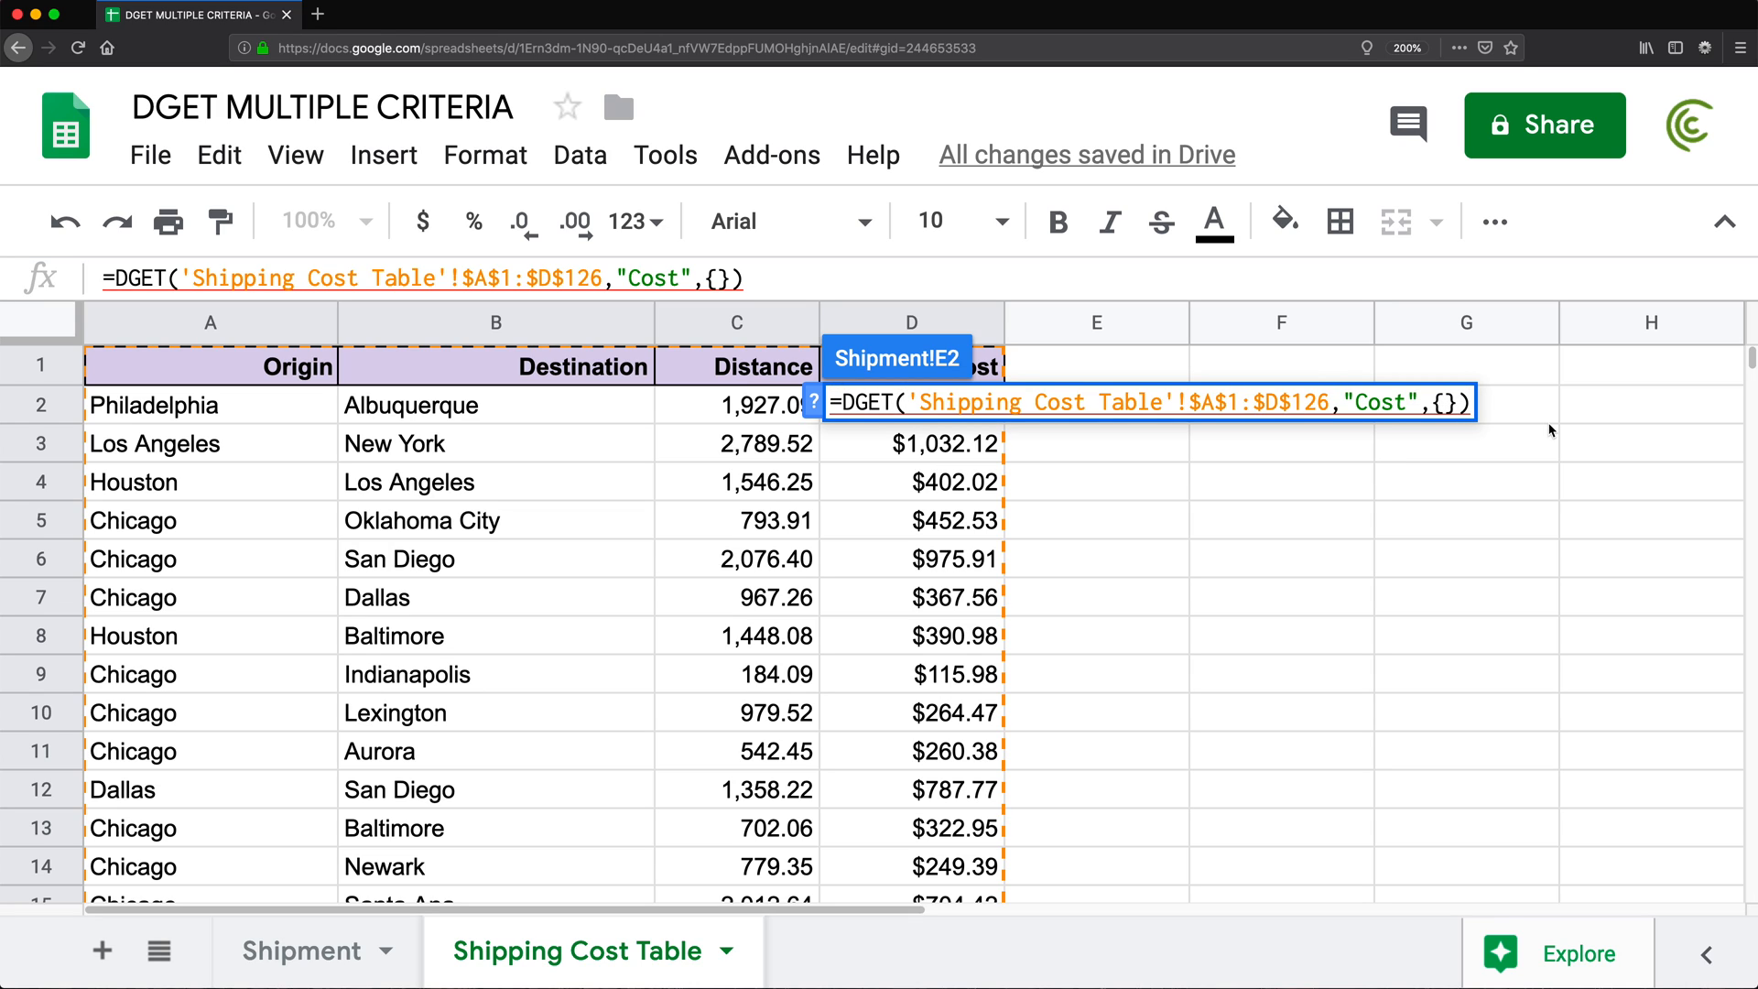
type("\"Origi")
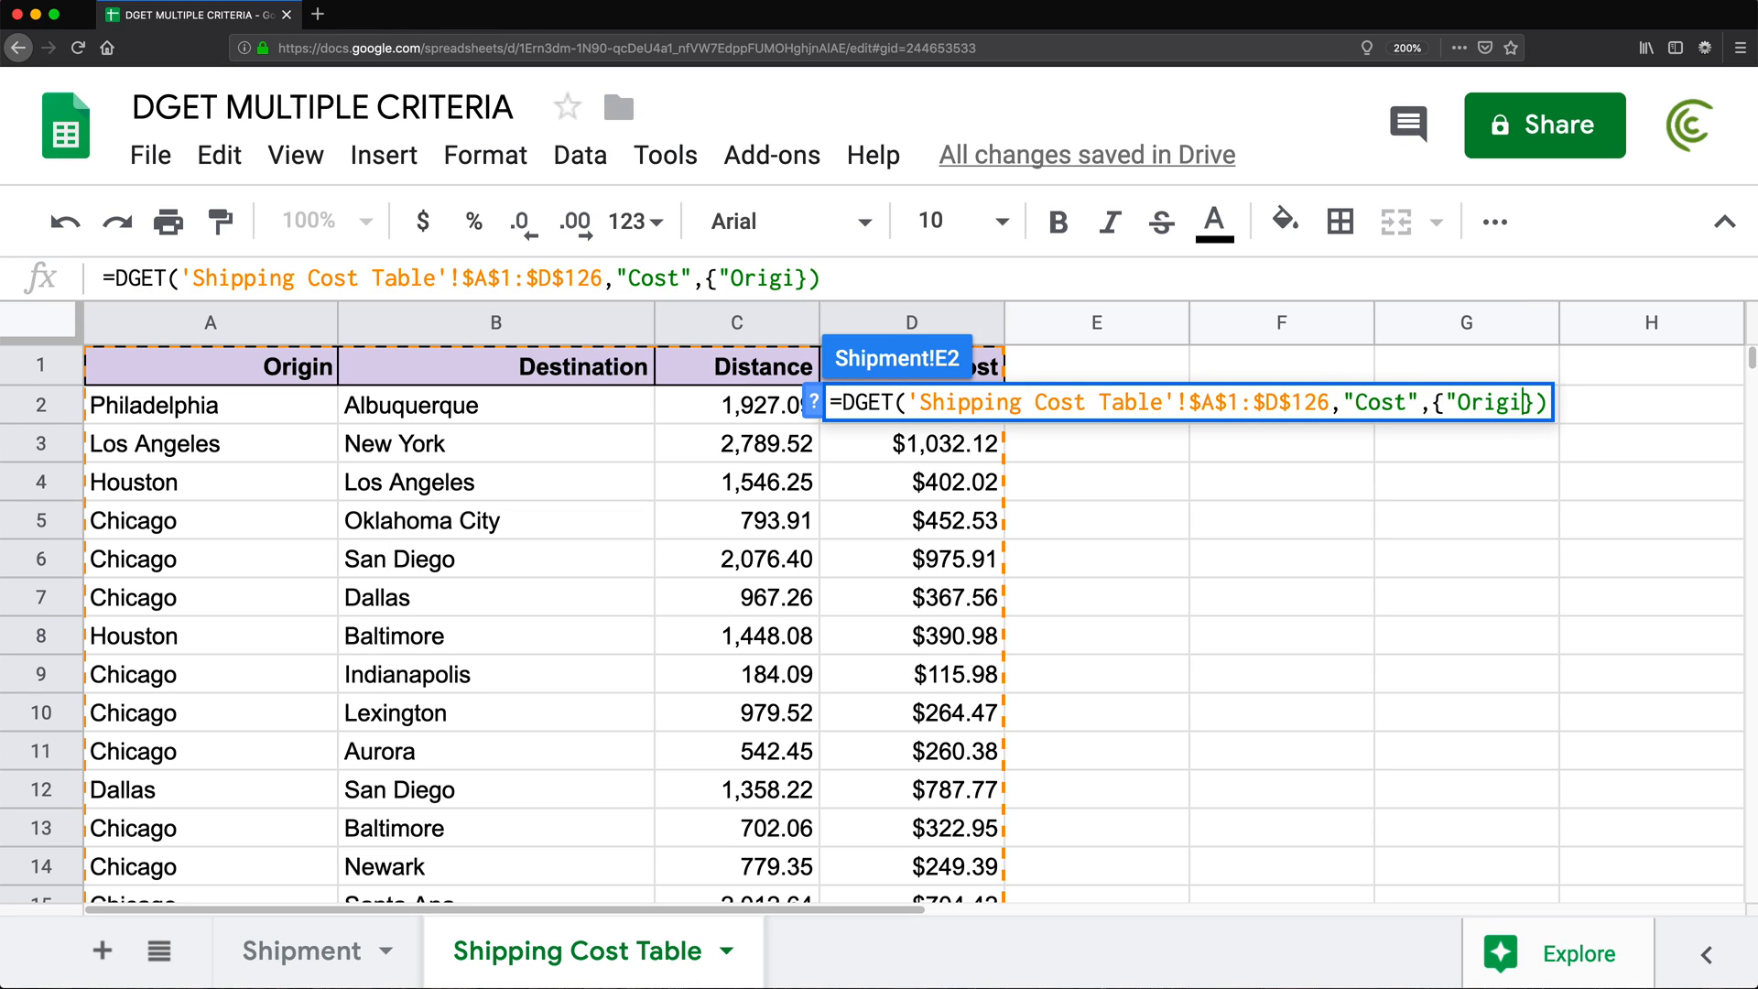
type("n\"")
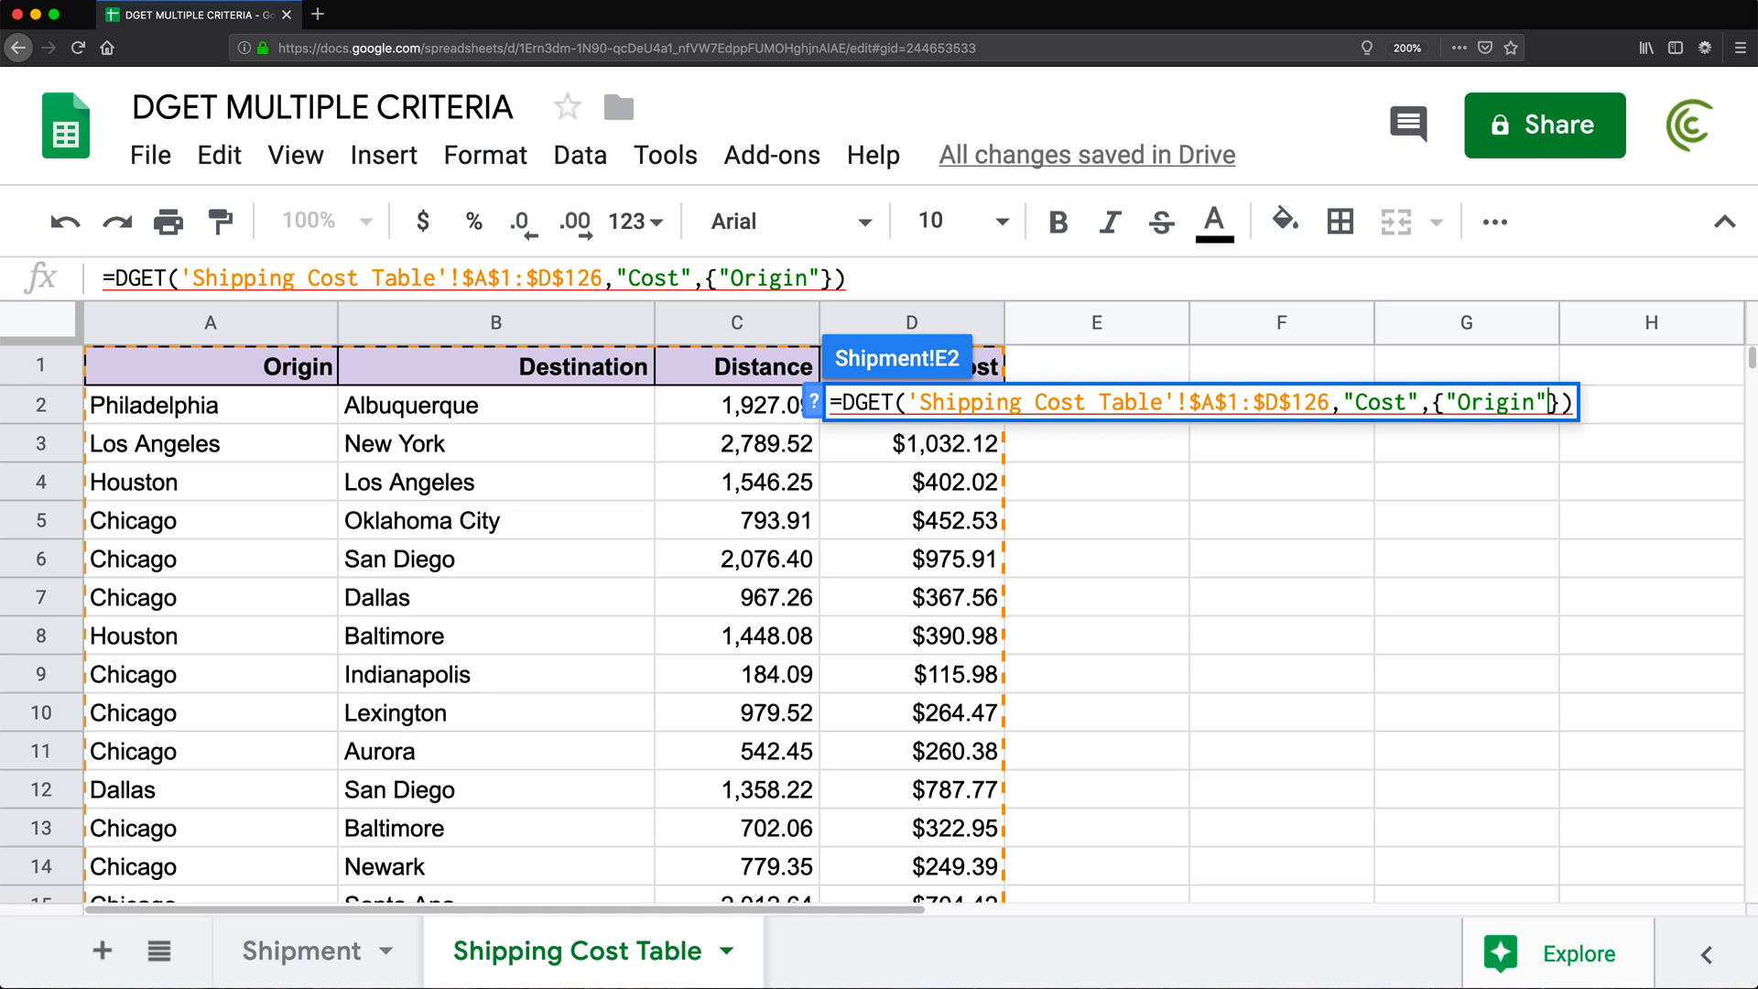
type(",\"De")
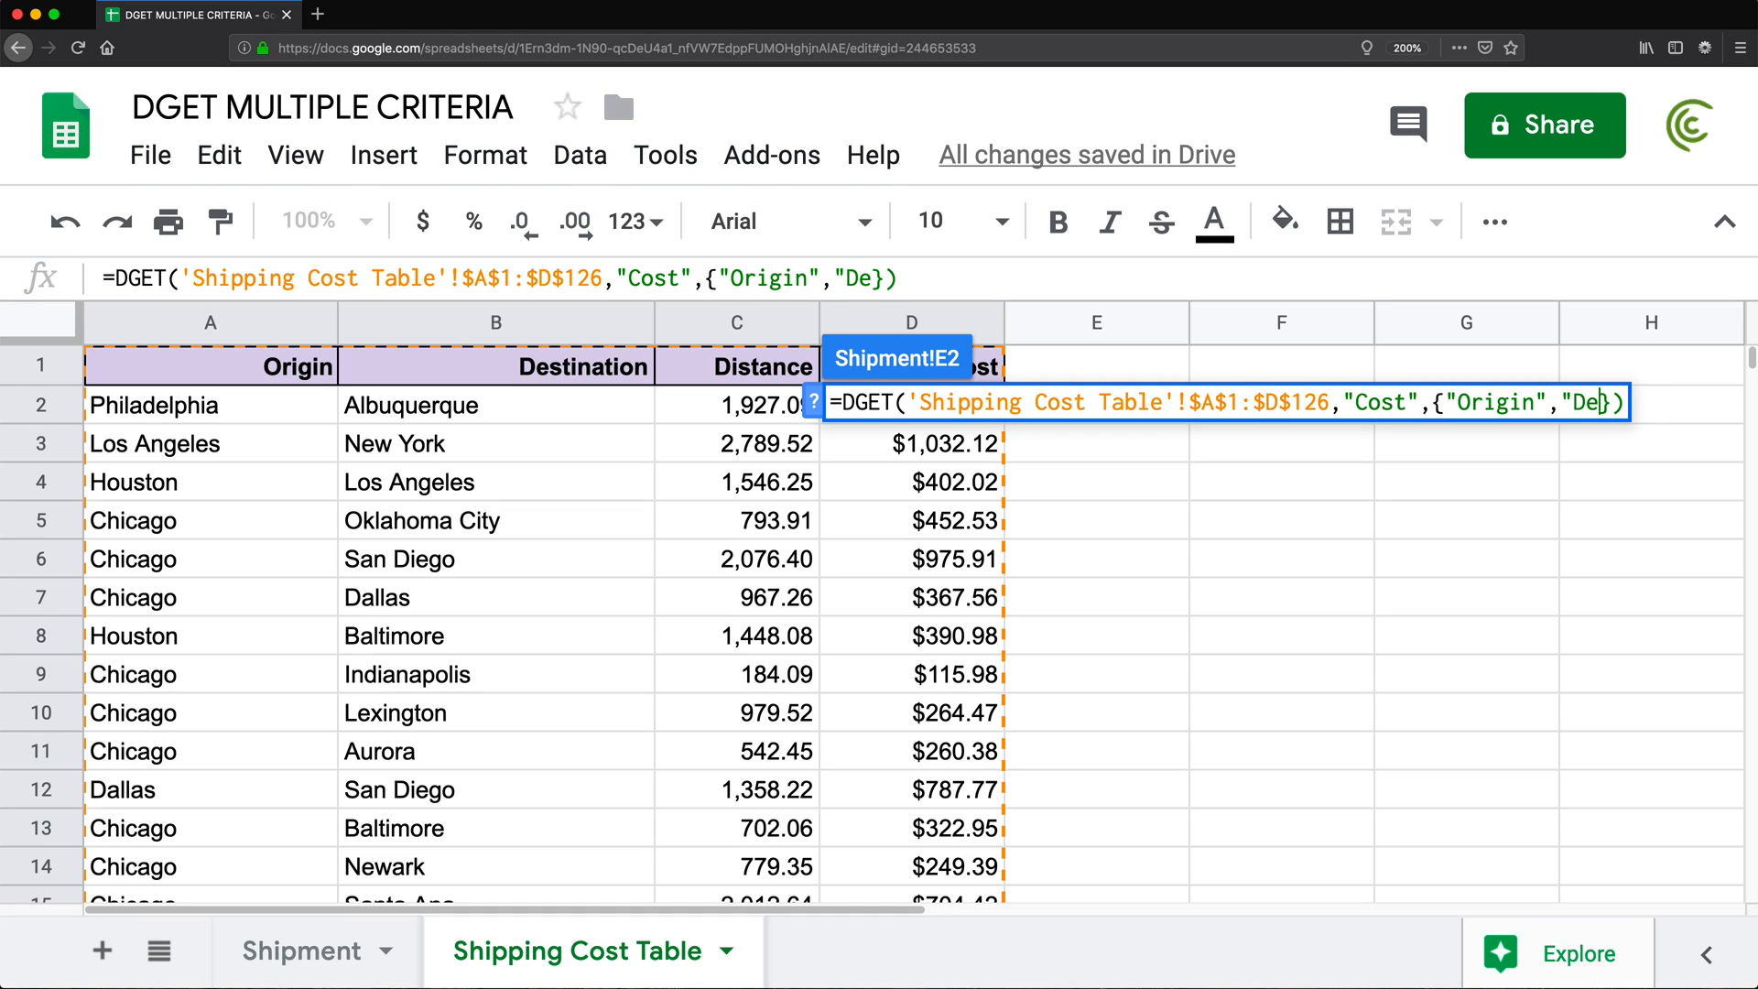
type("stination")
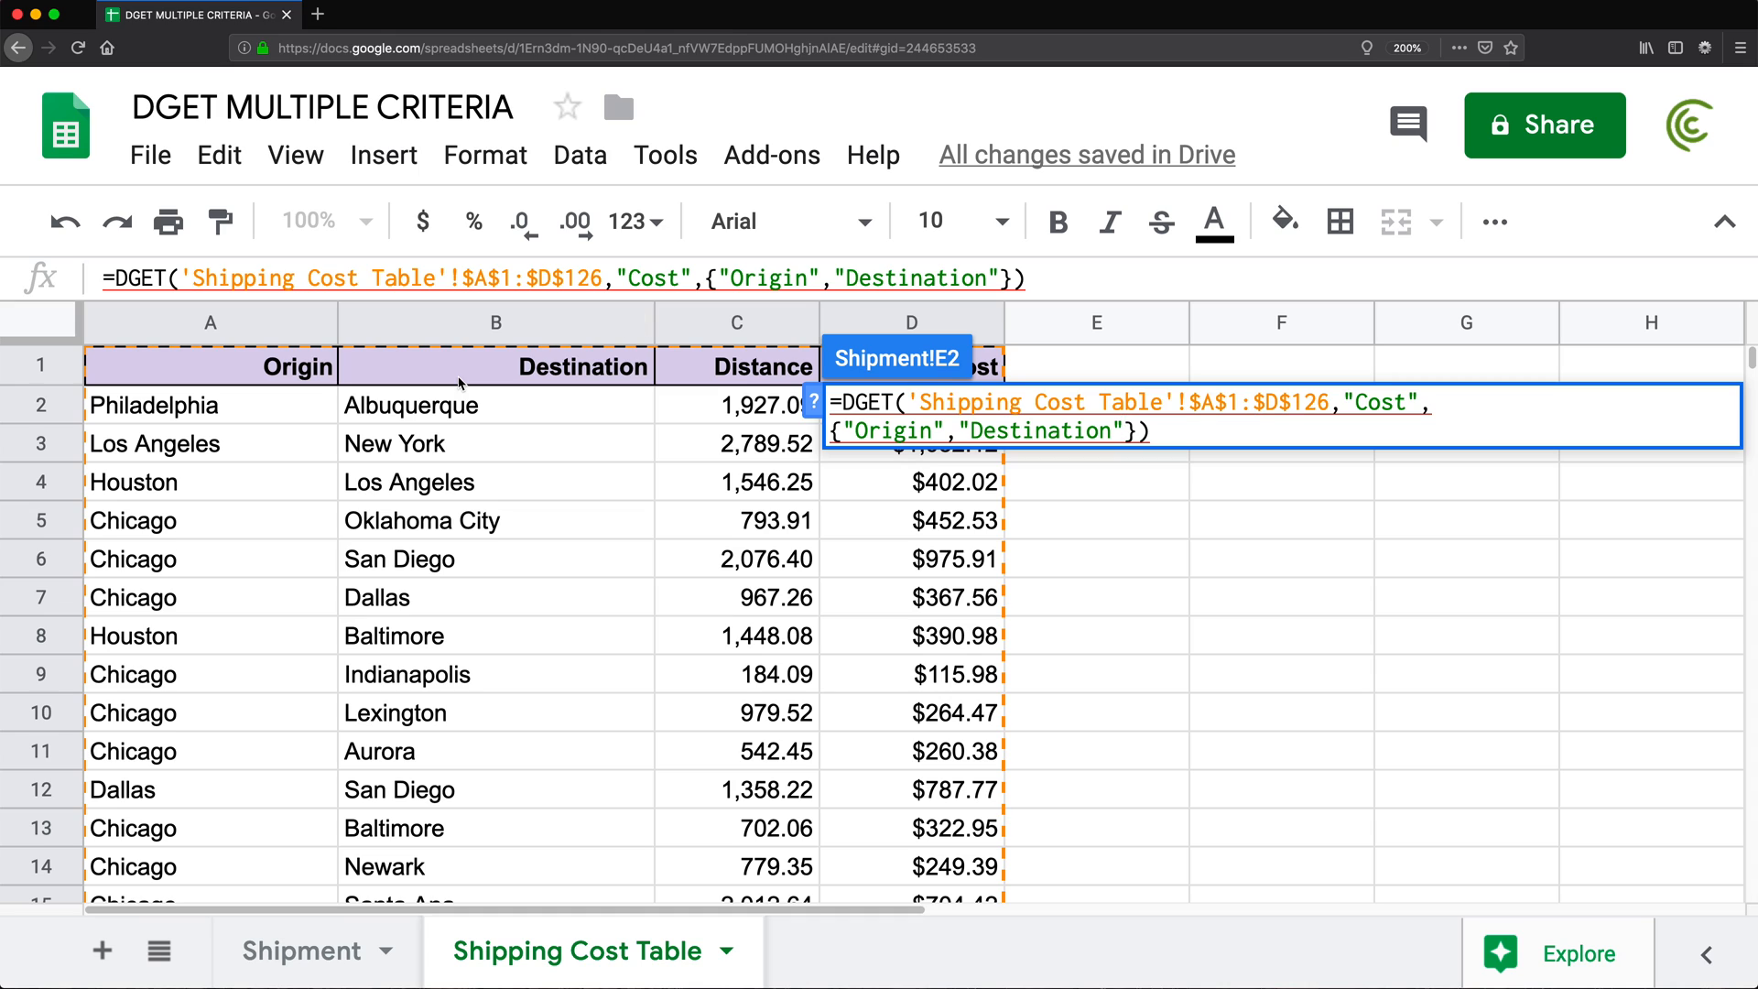
type(";")
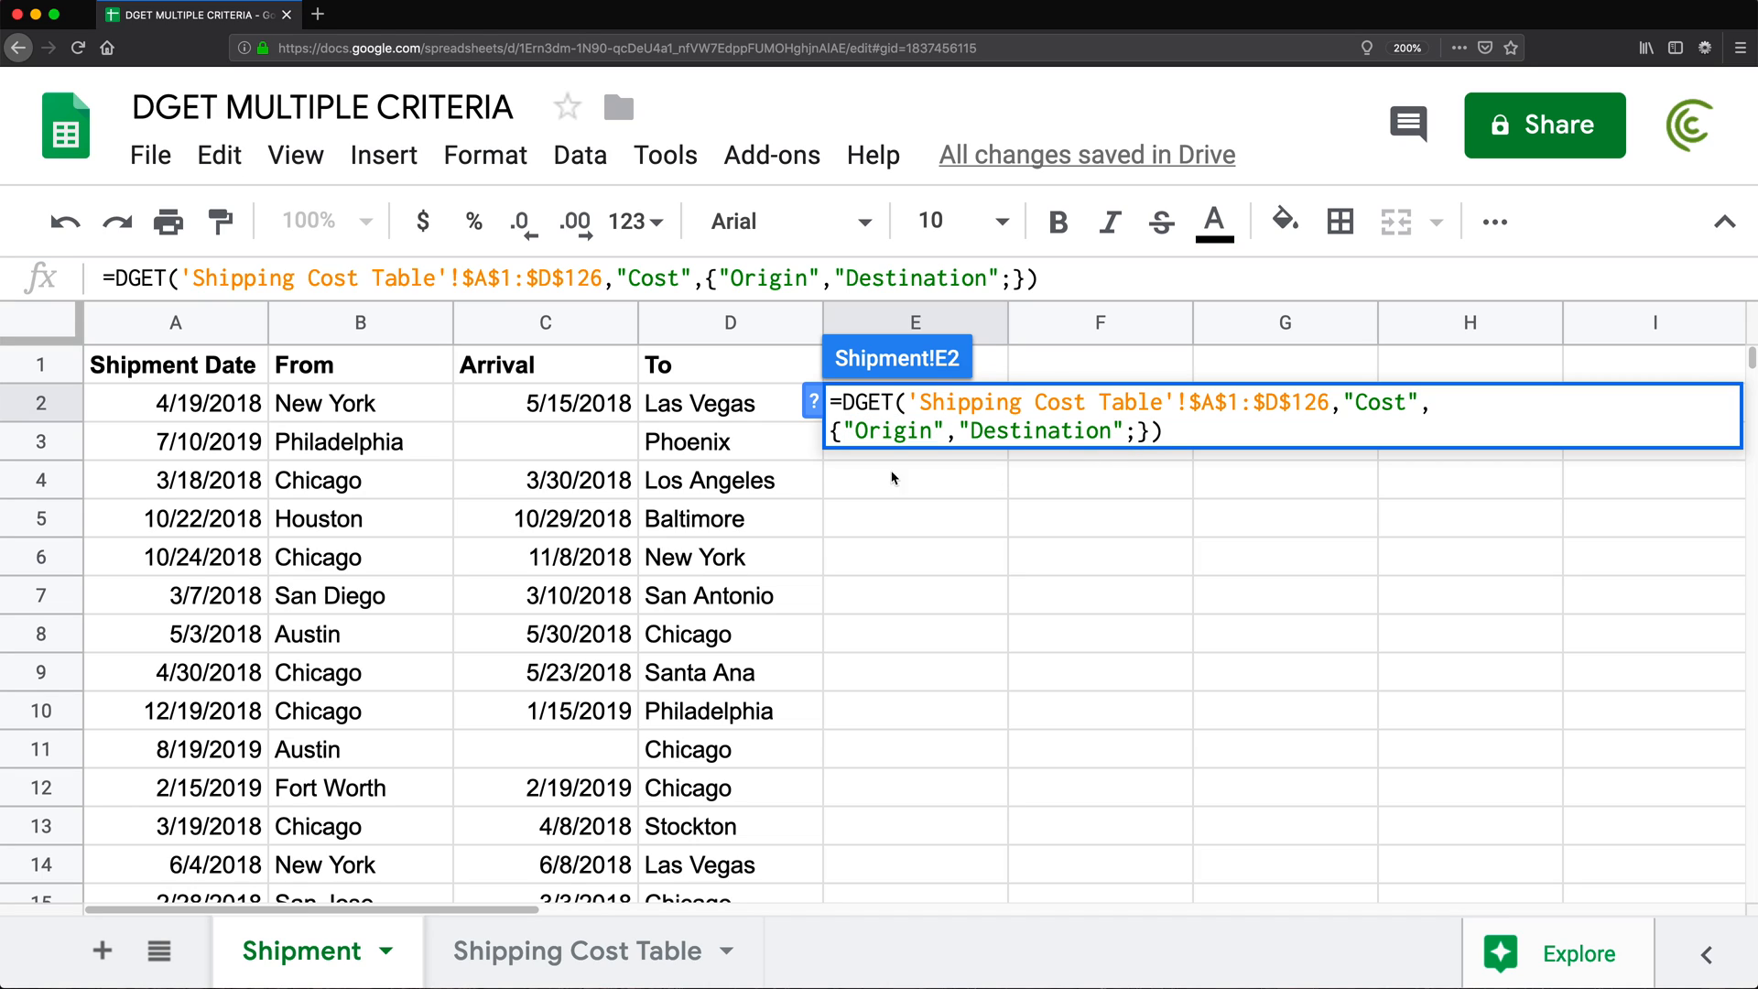
left_click(359, 403)
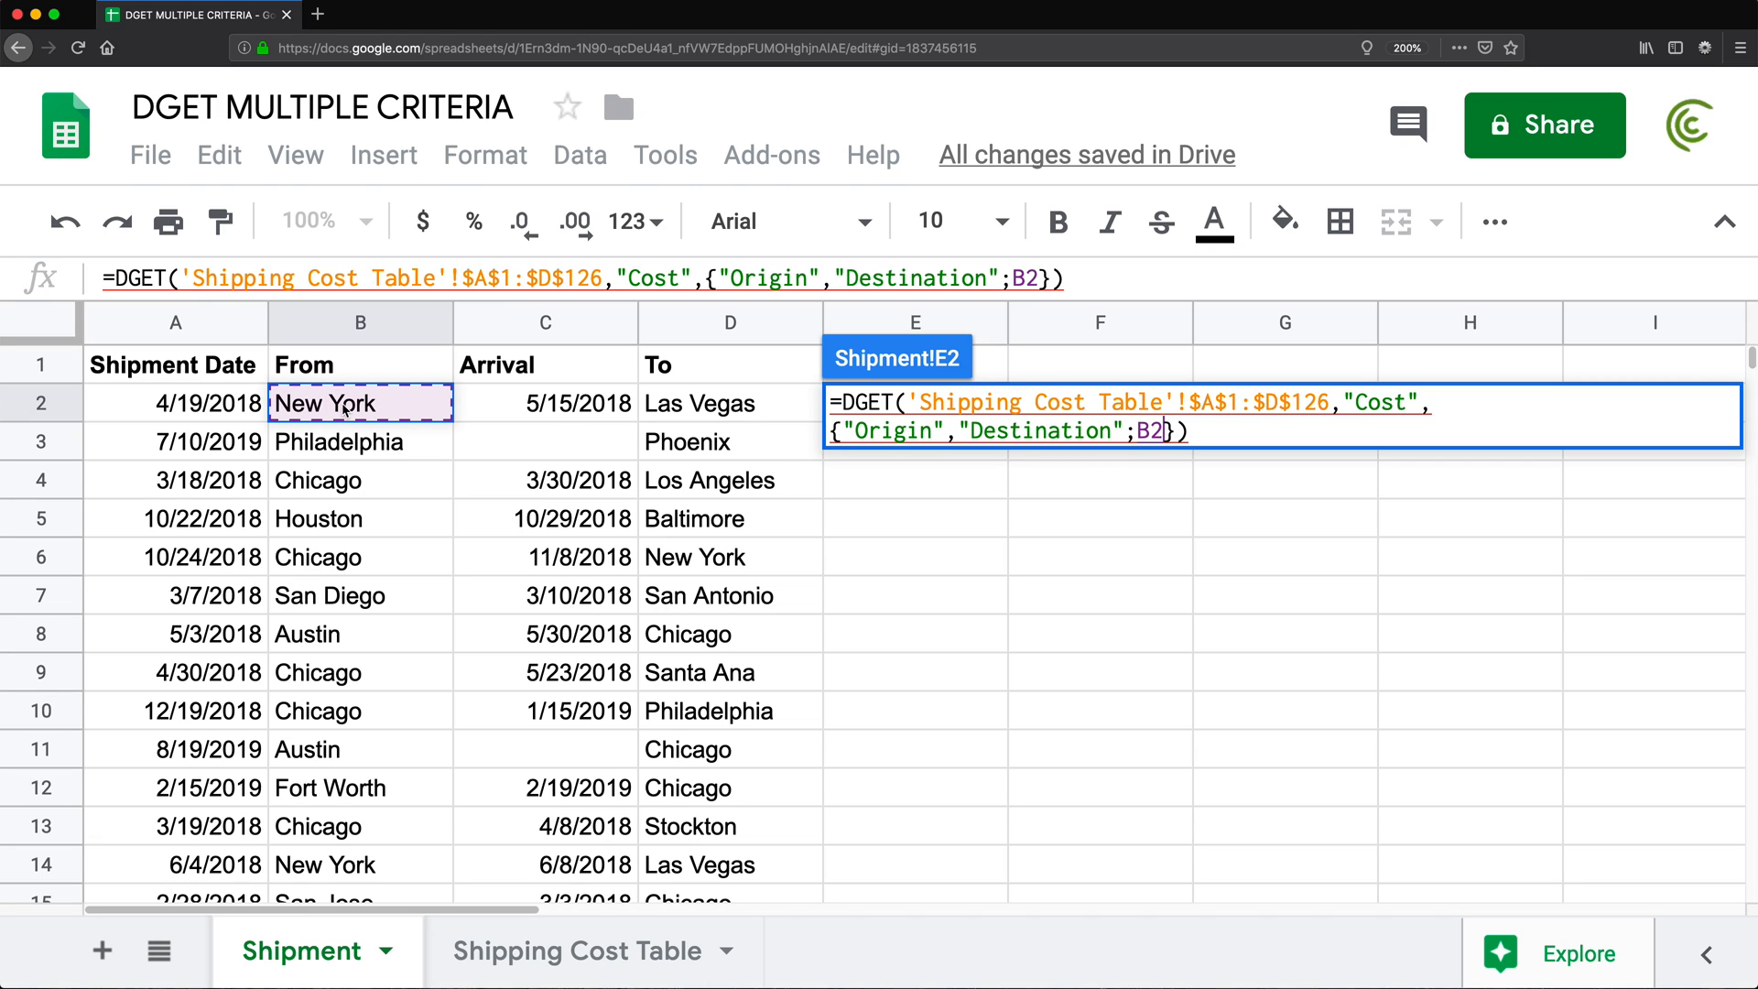
type(",")
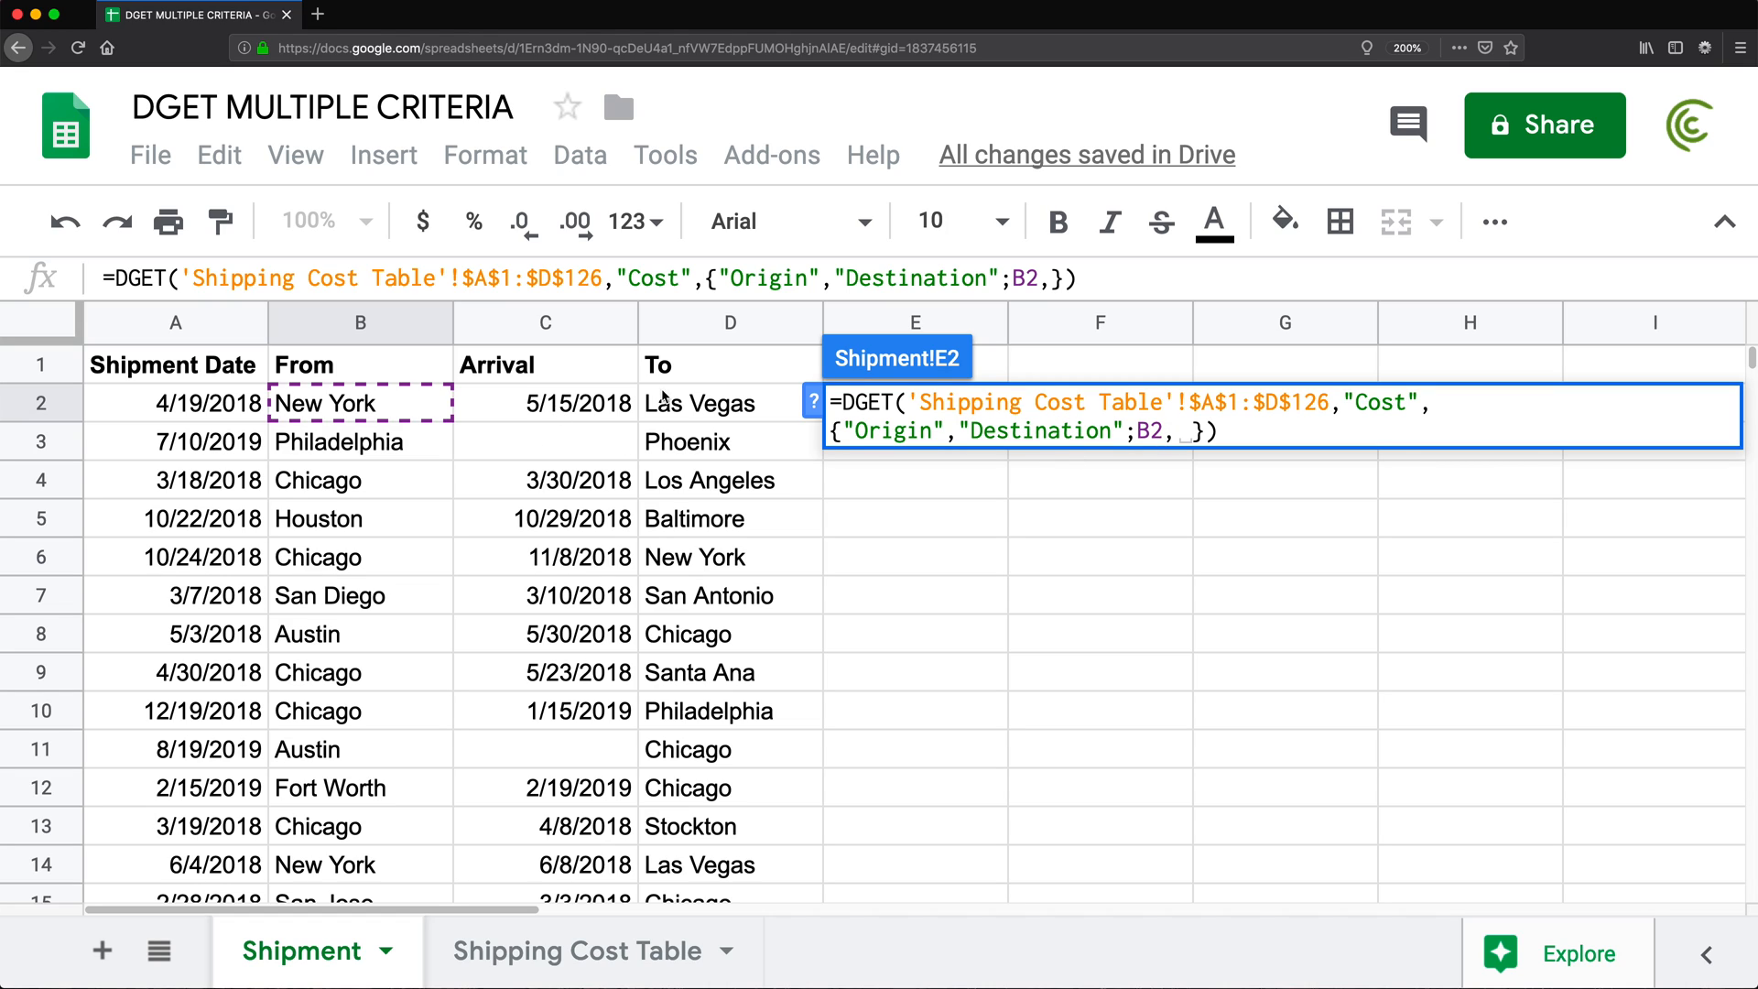
left_click(729, 403)
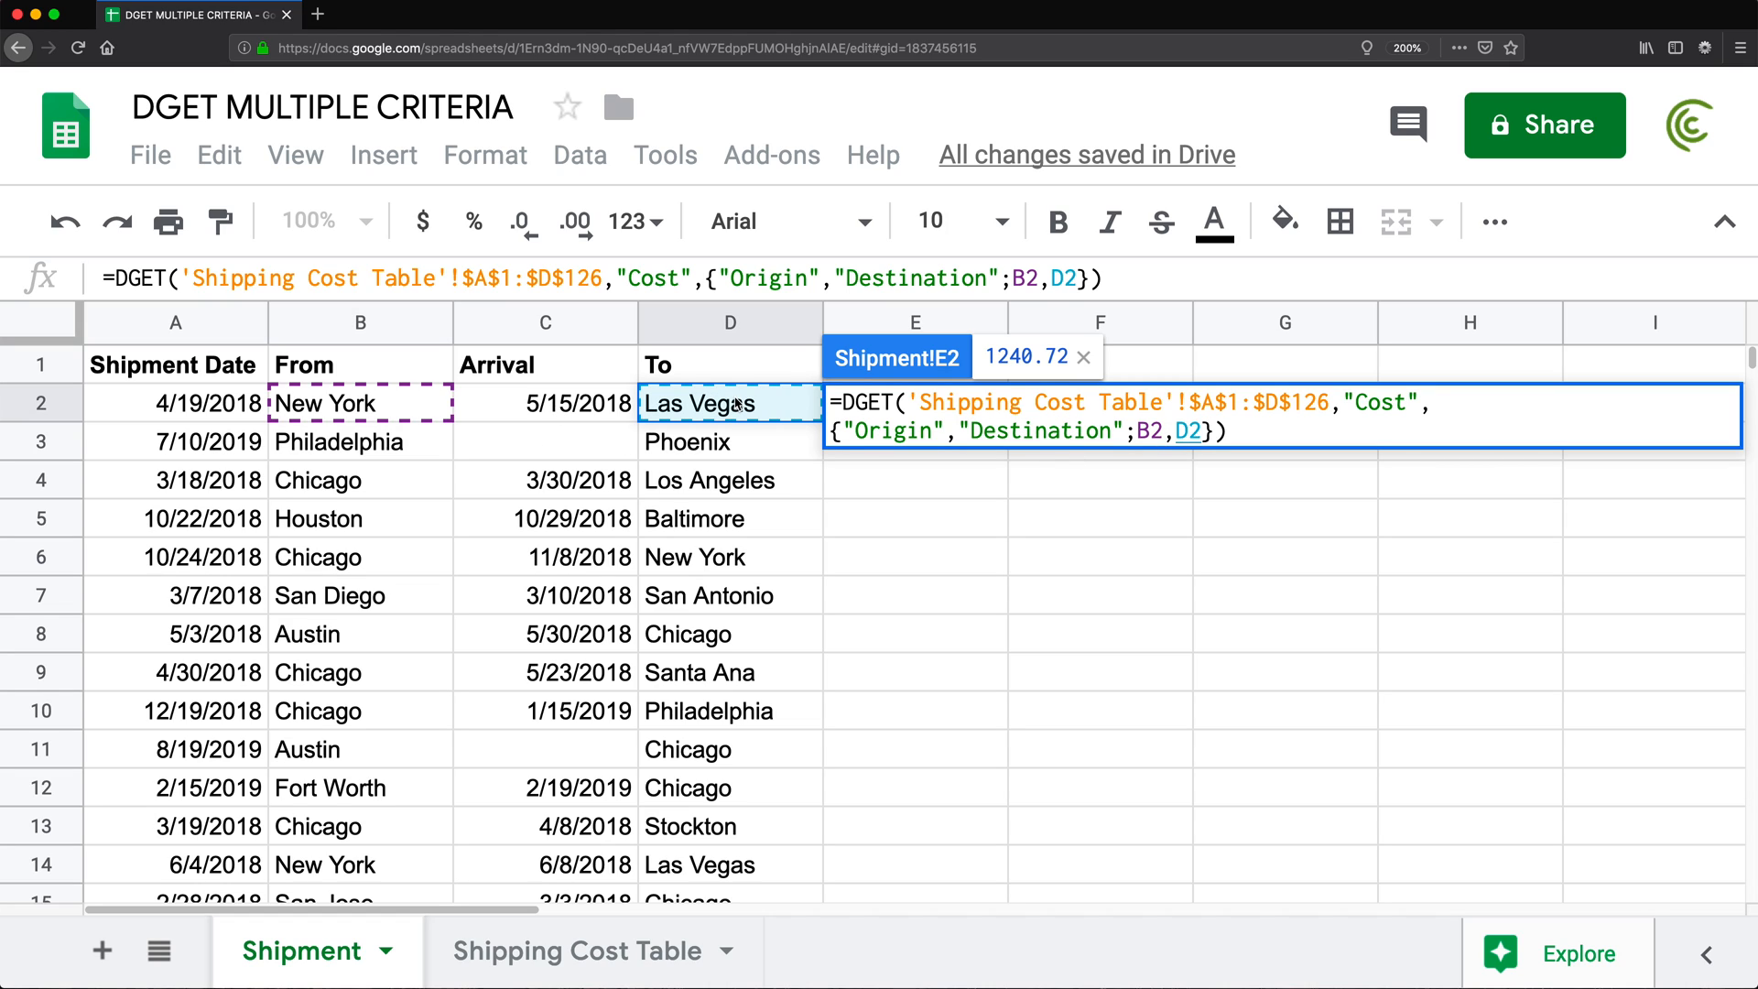
key("Enter")
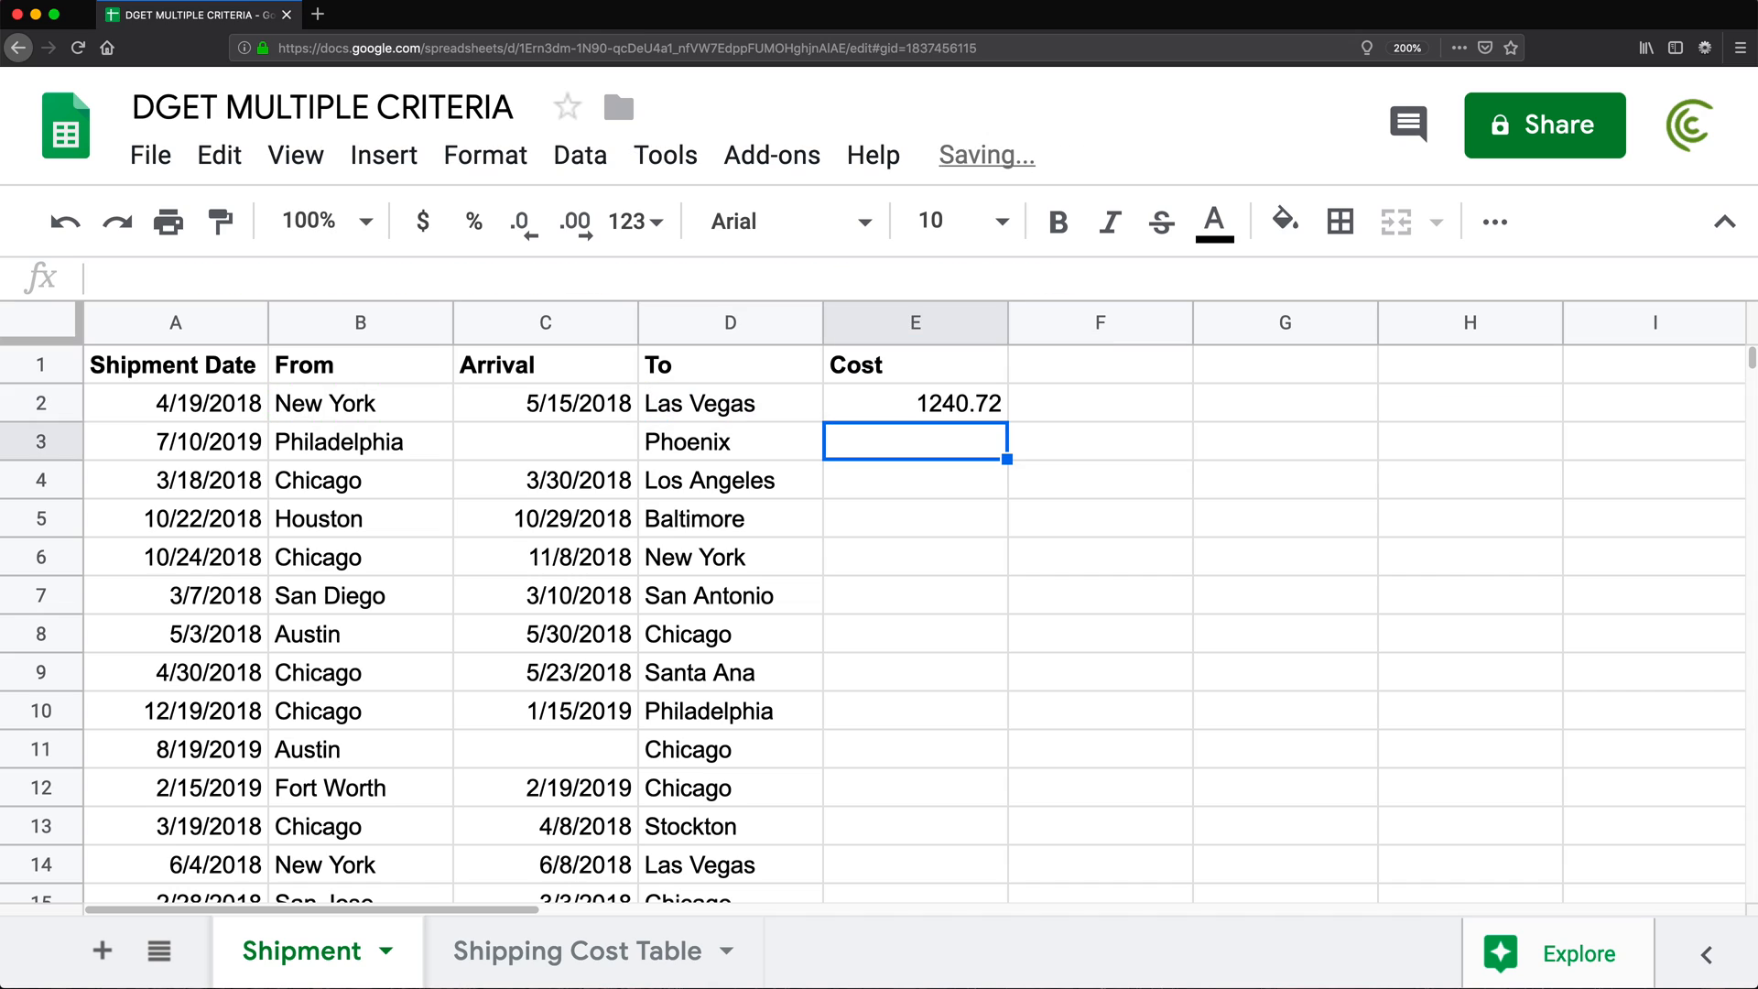
left_click(915, 403)
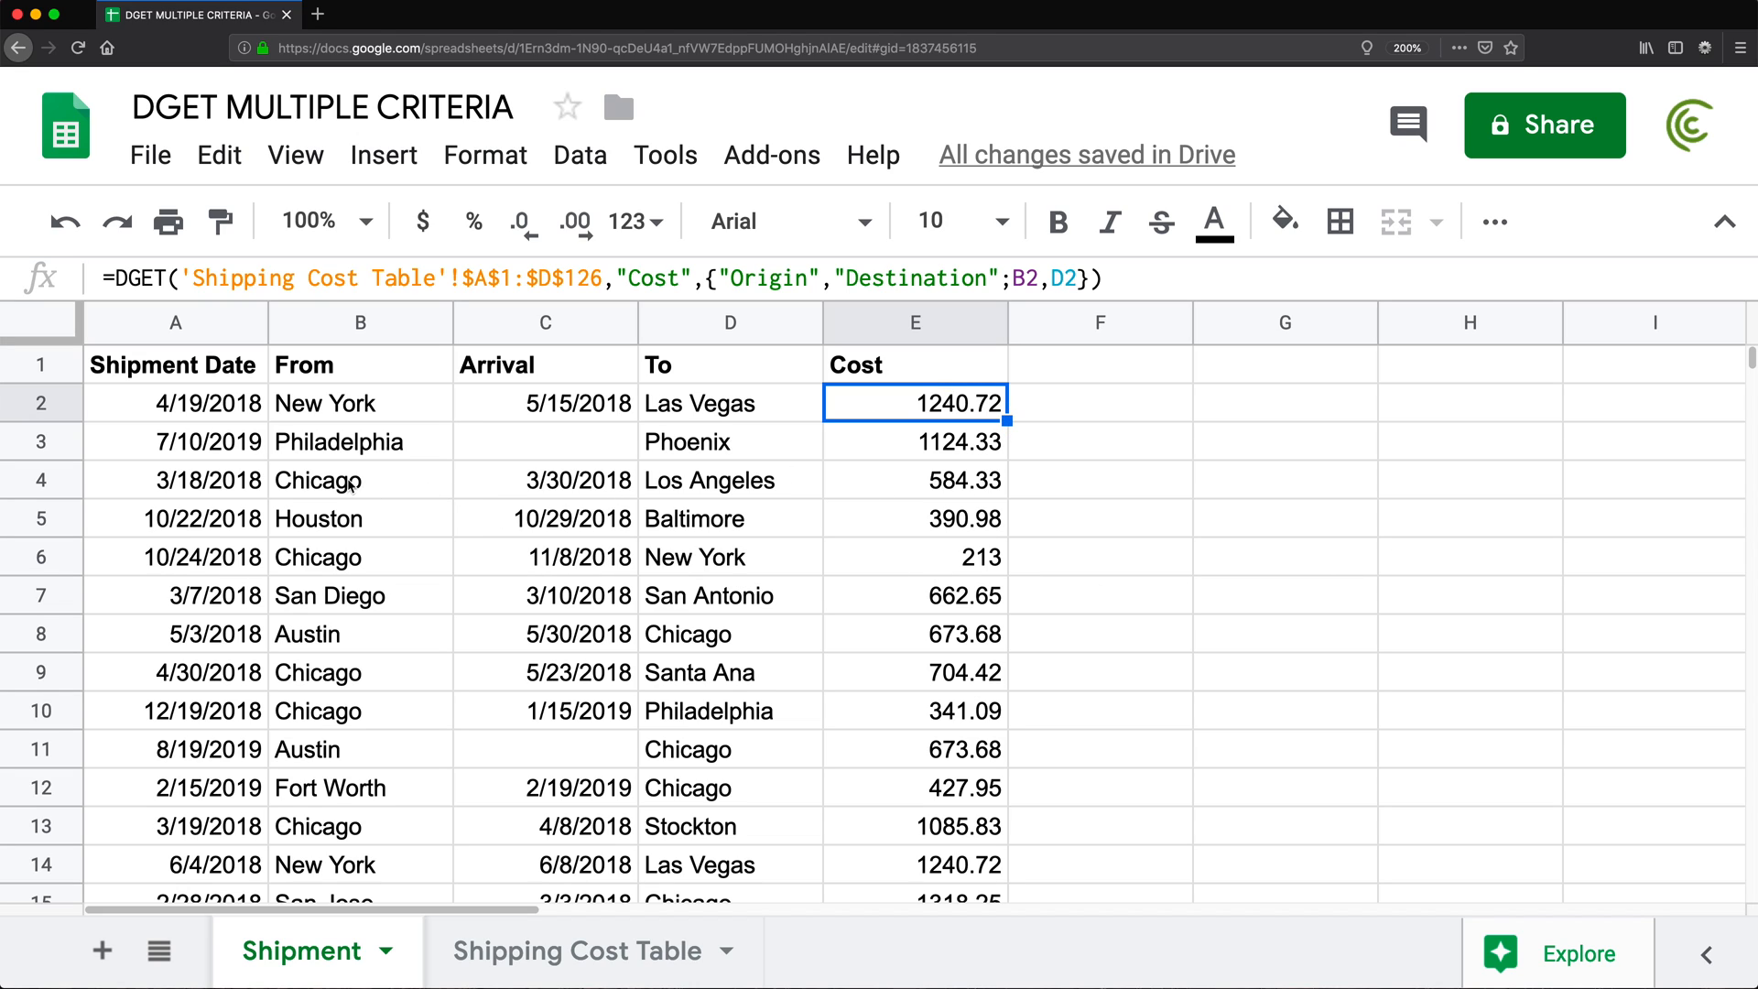
left_click(348, 480)
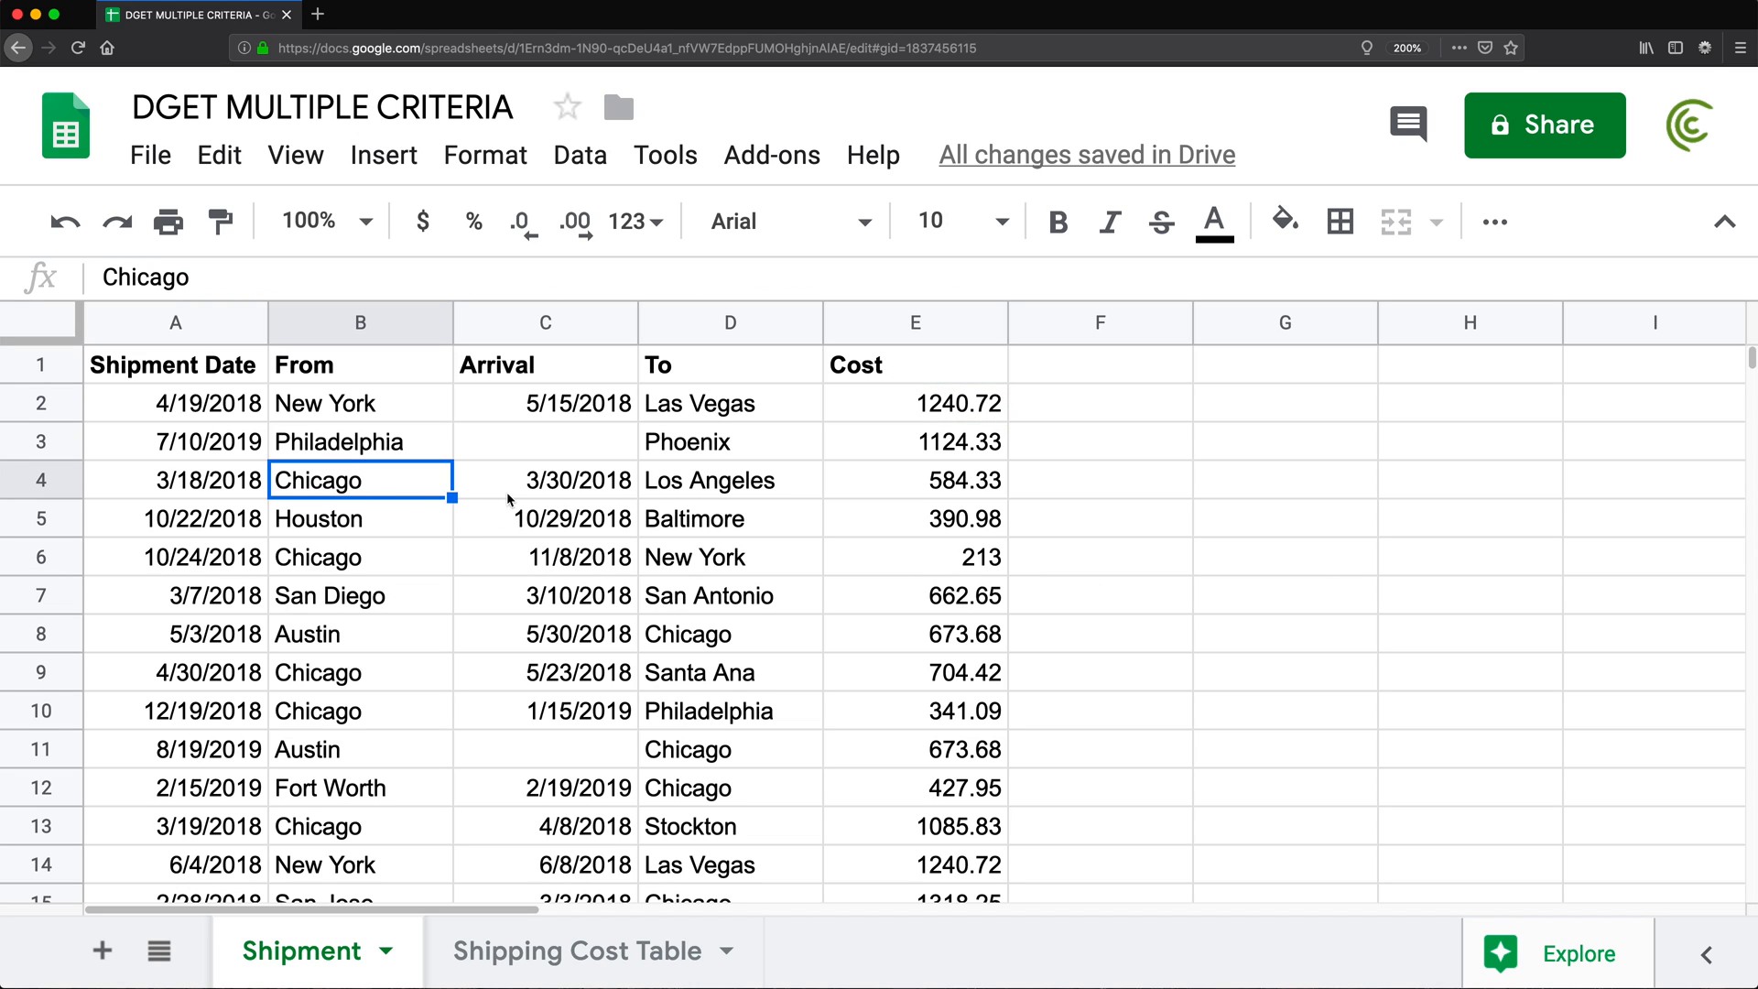
left_click(728, 479)
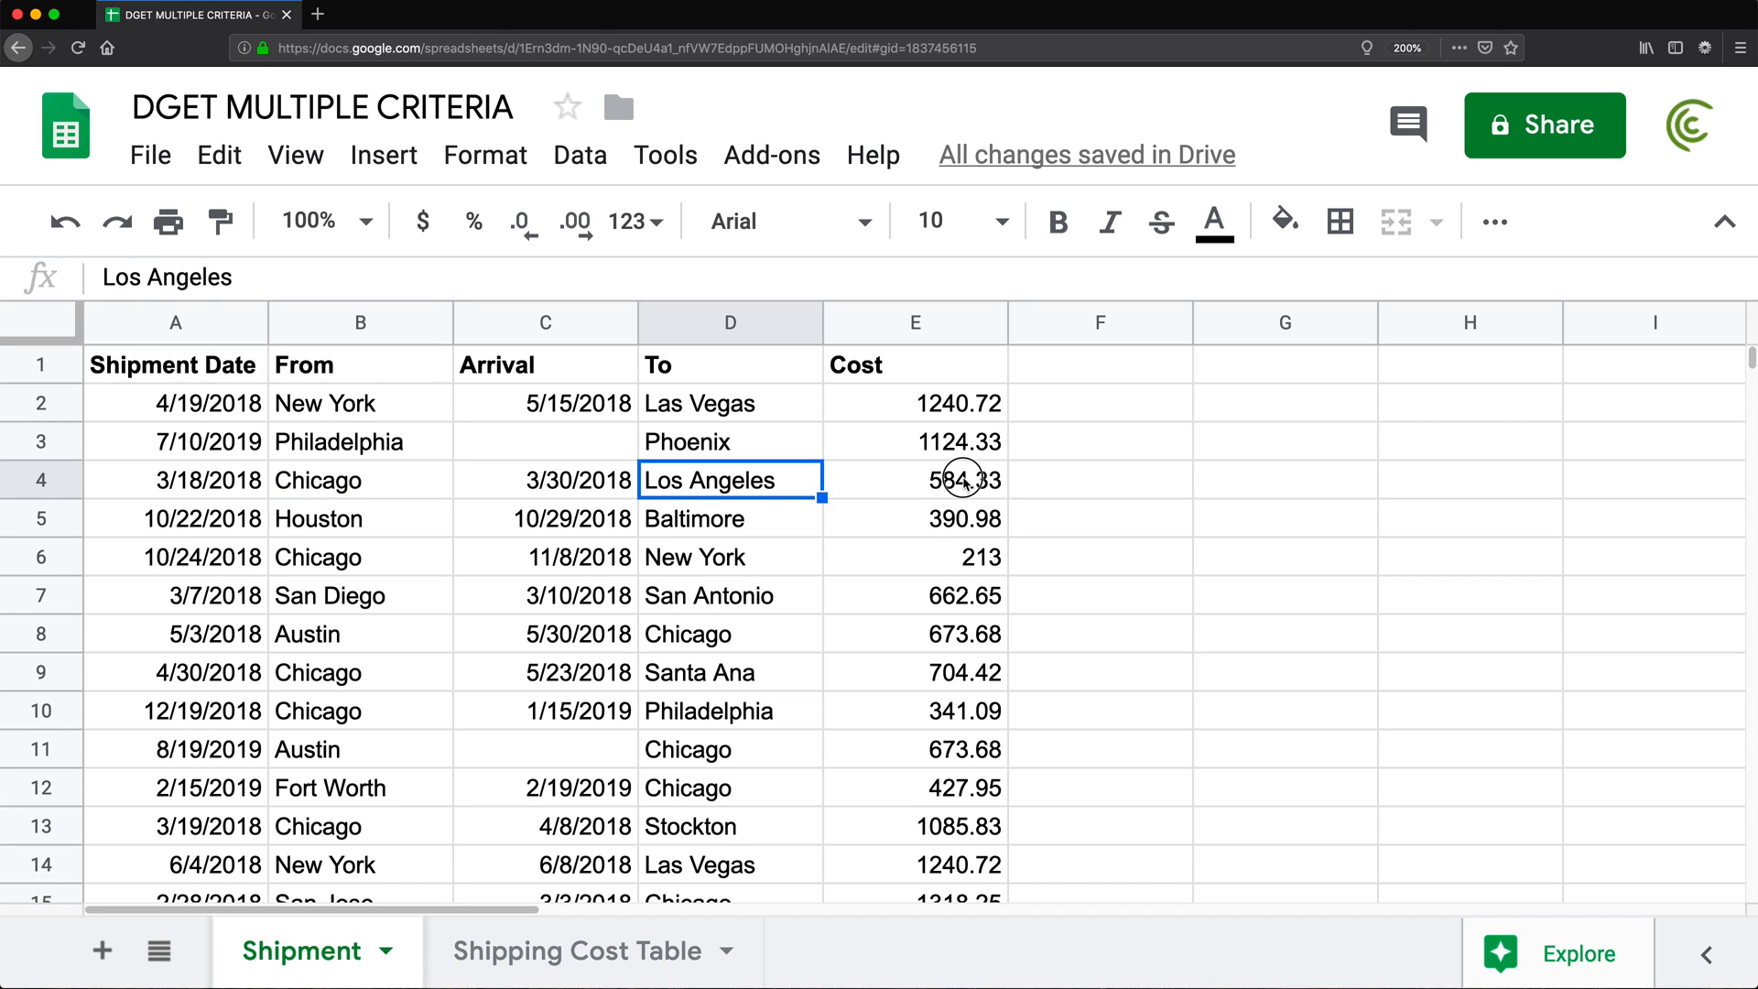
left_click(916, 480)
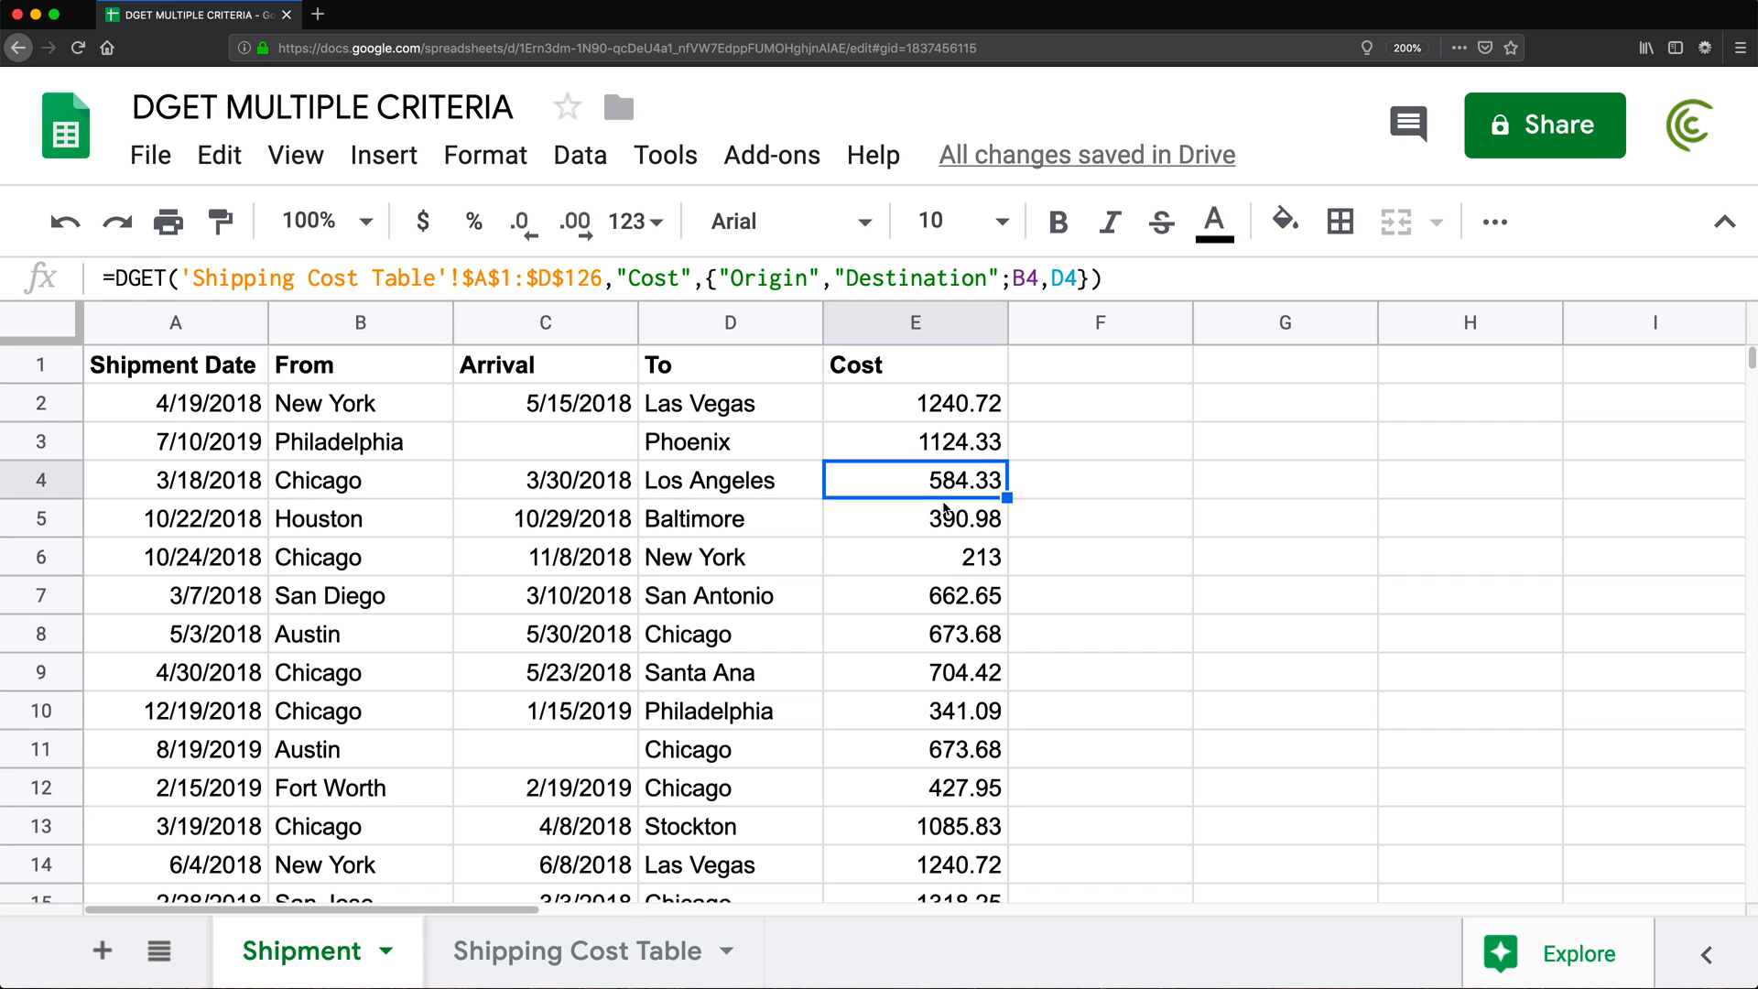
left_click(586, 952)
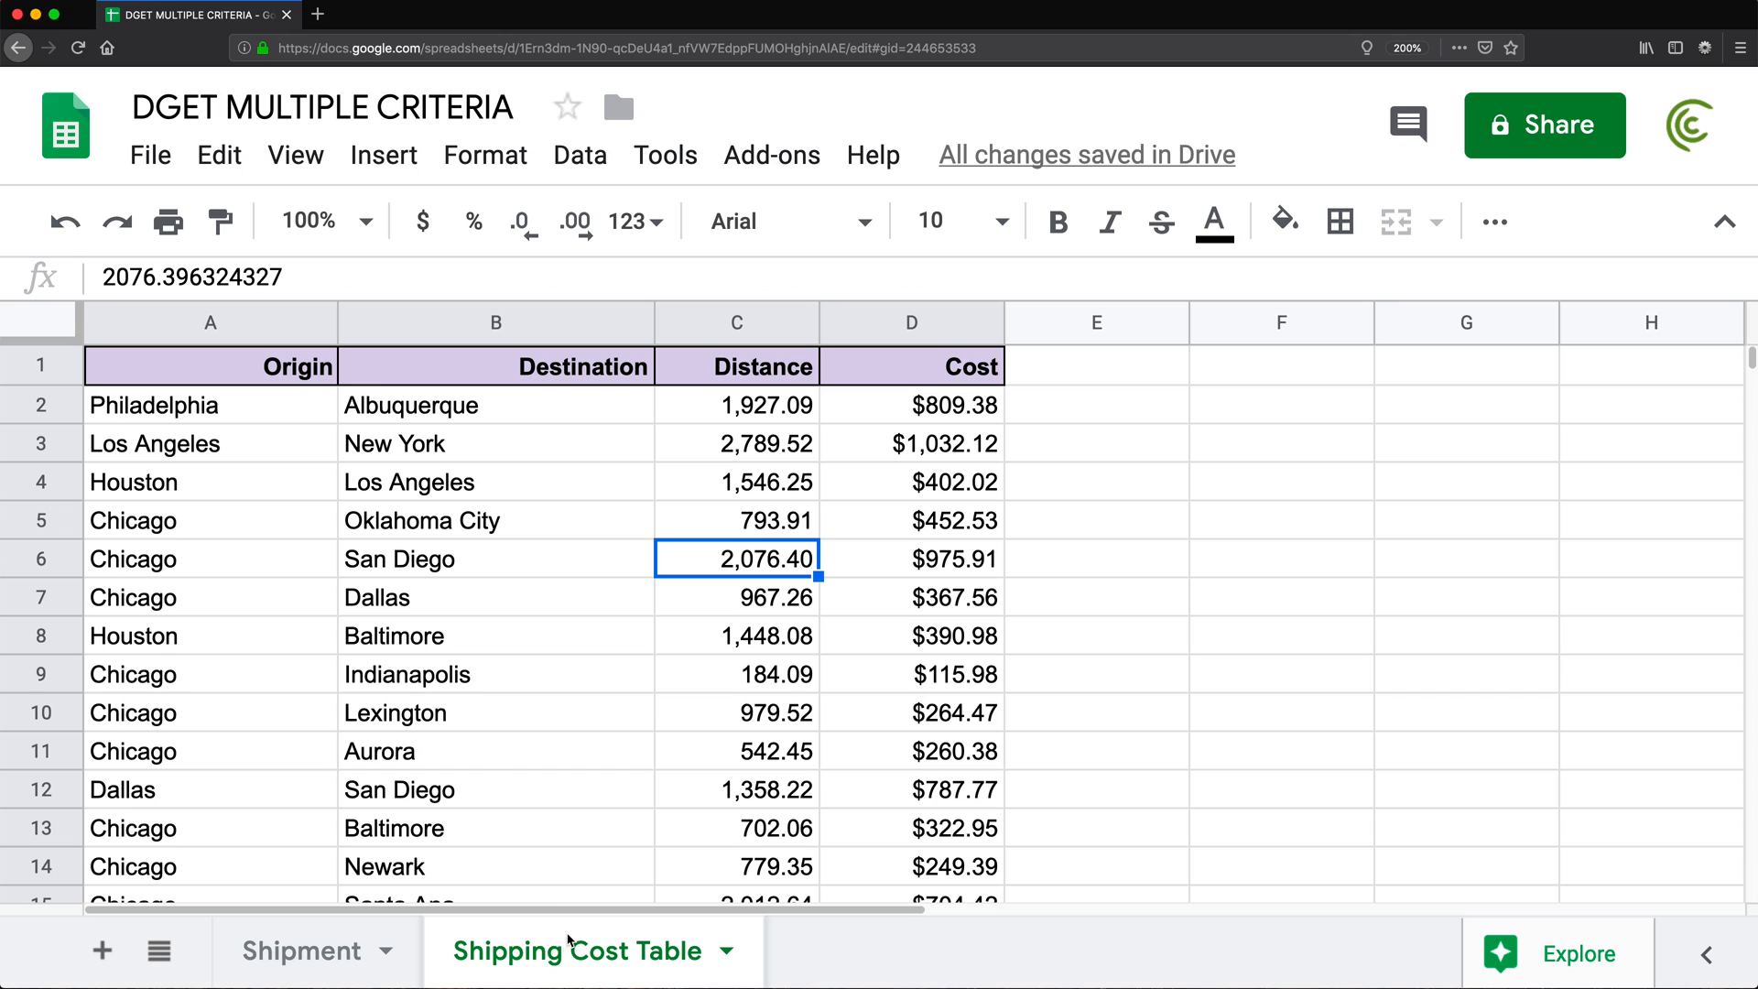
left_click(579, 154)
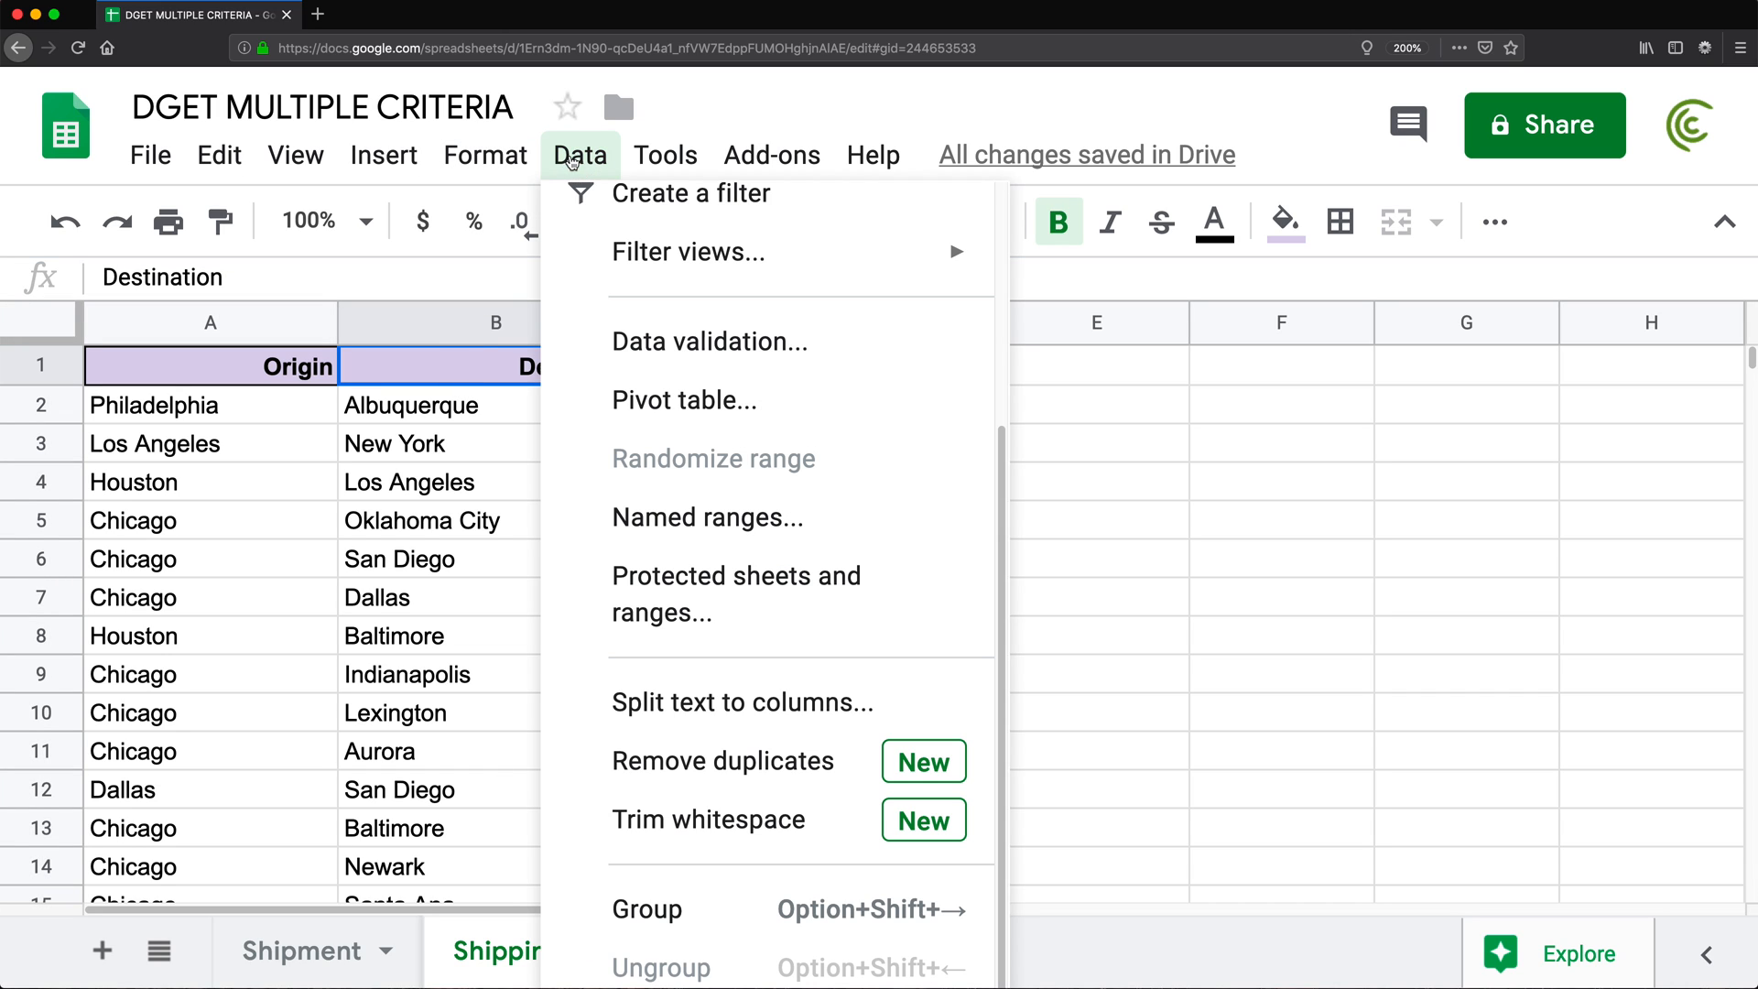
left_click(690, 194)
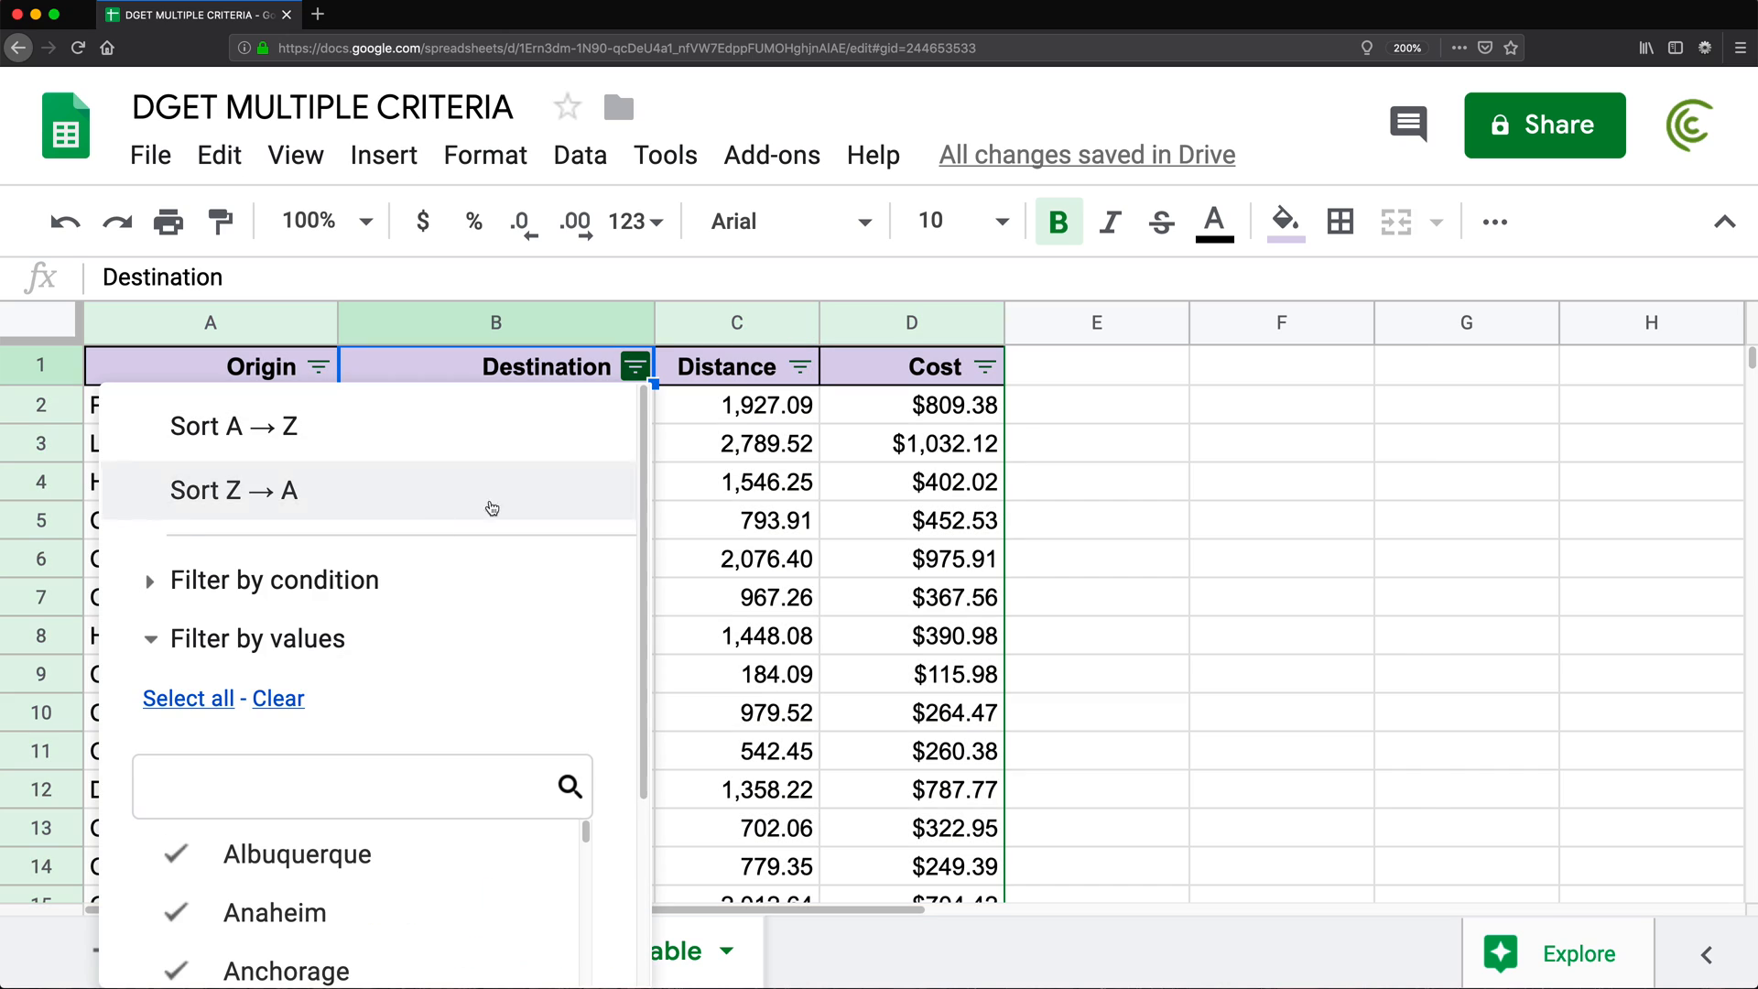
left_click(293, 788)
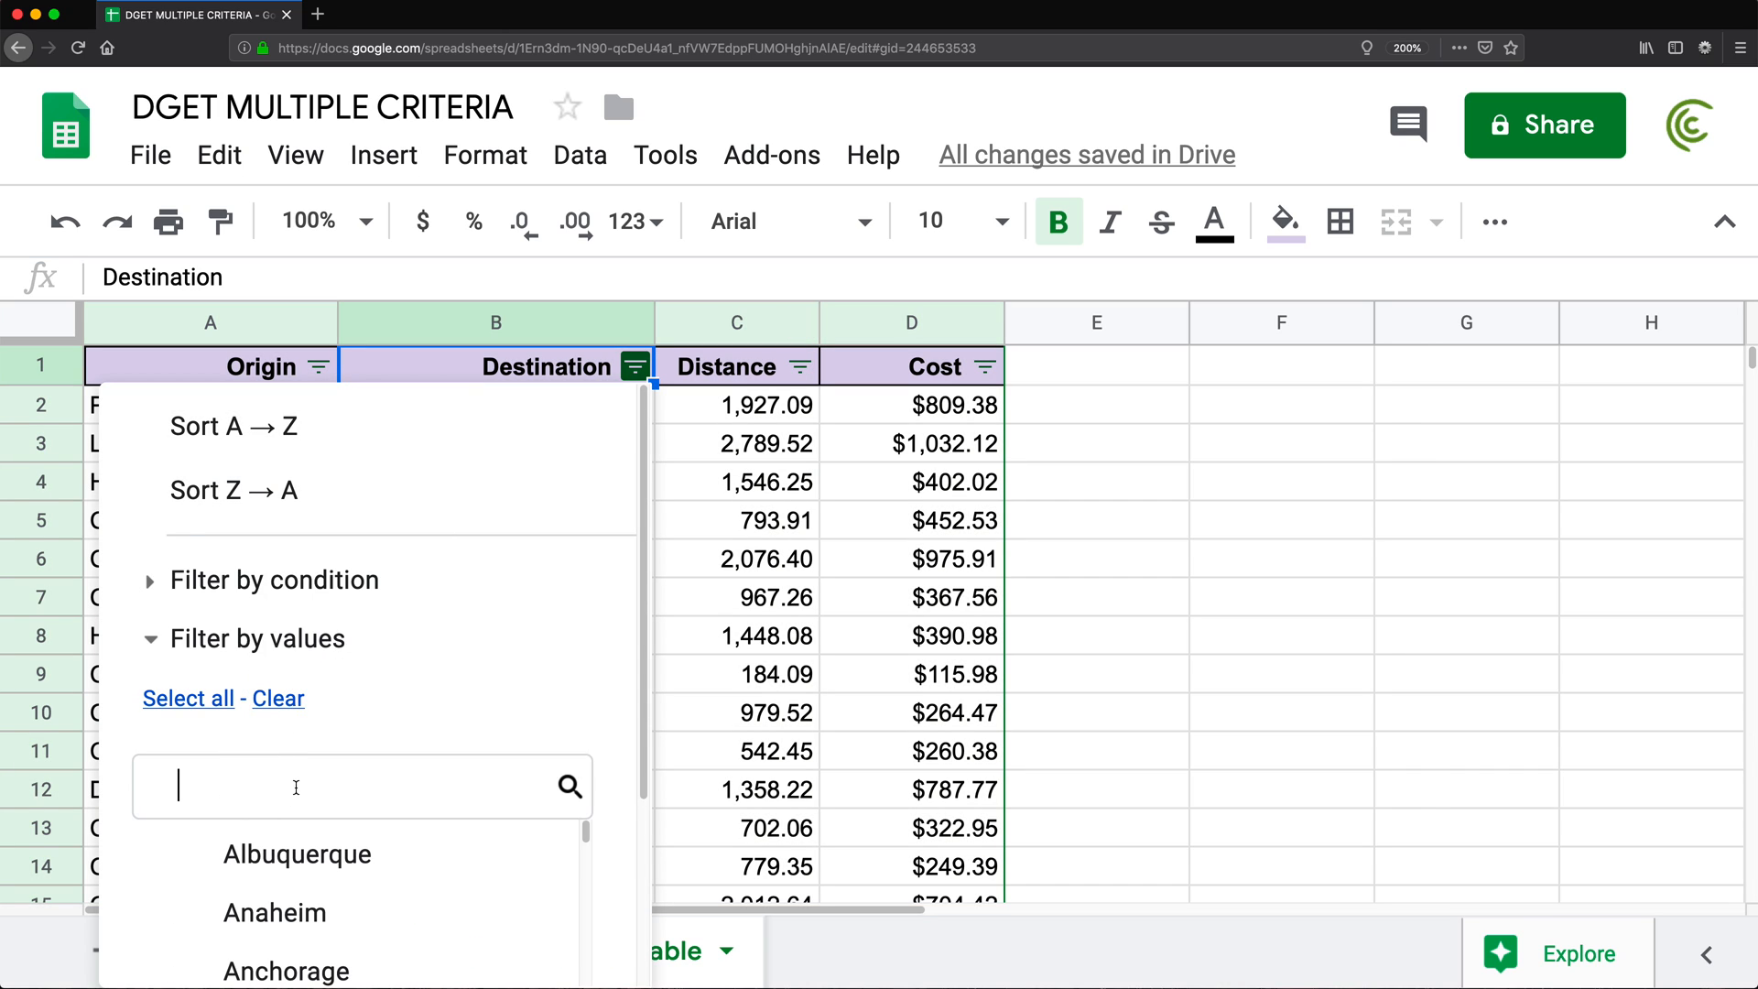
type("los")
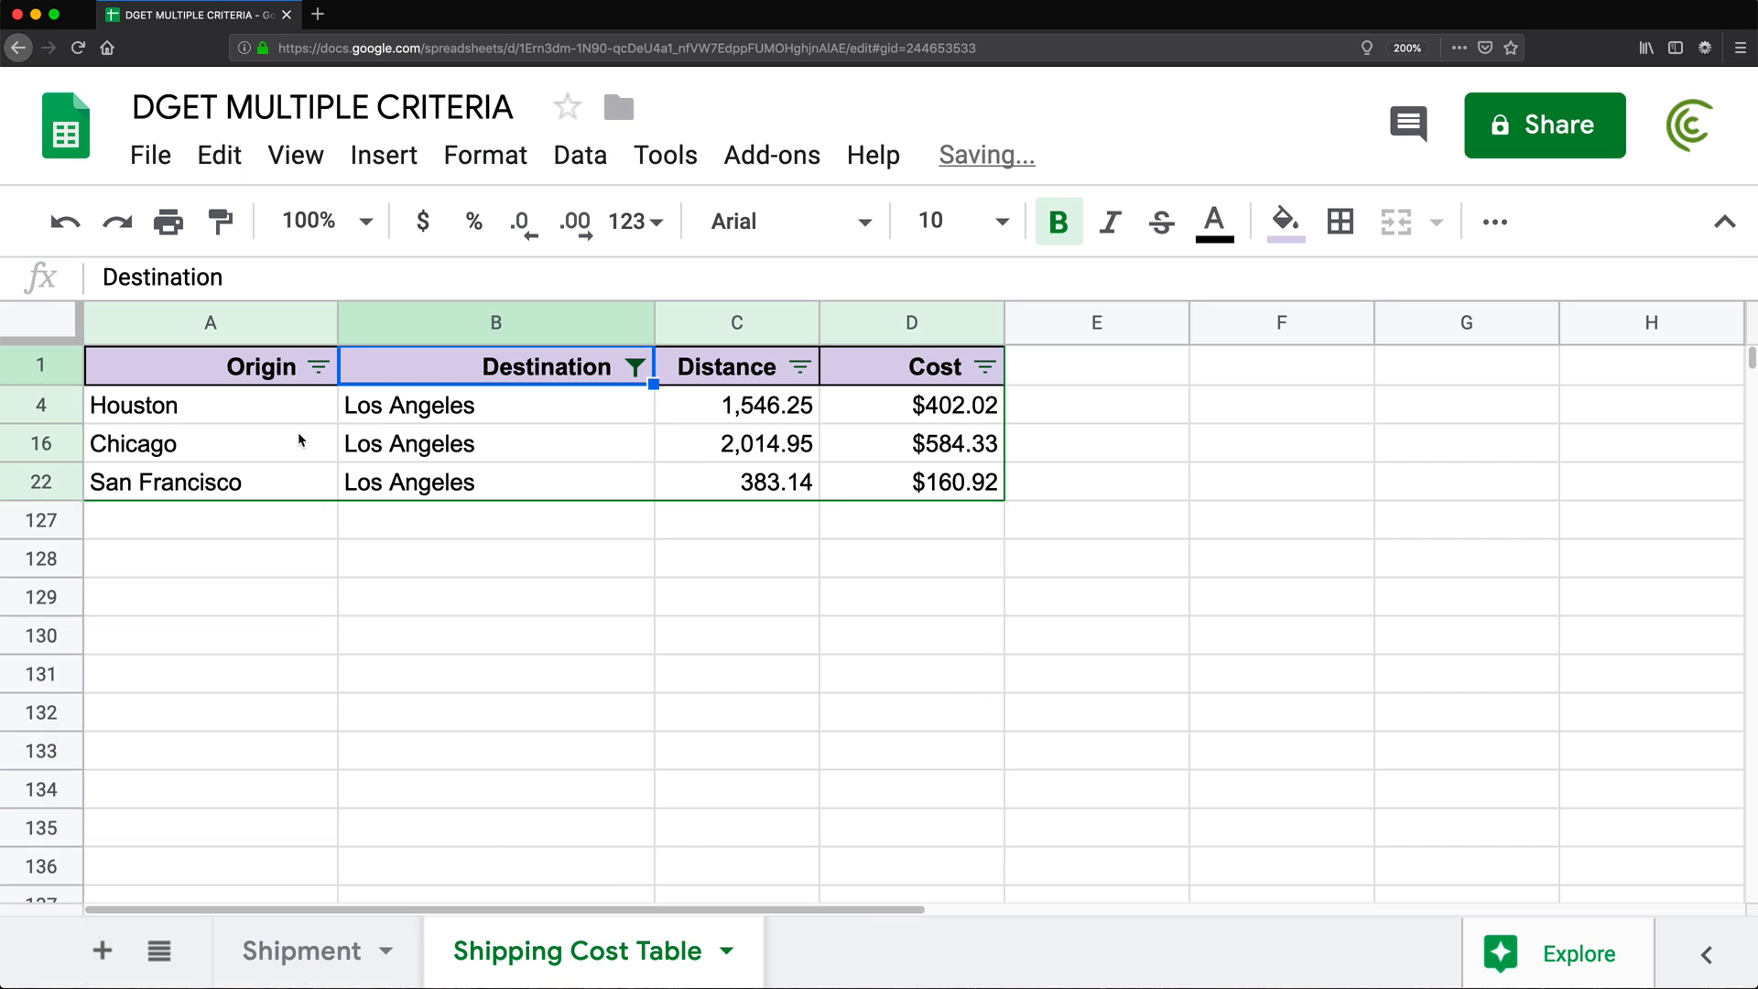
left_click(912, 443)
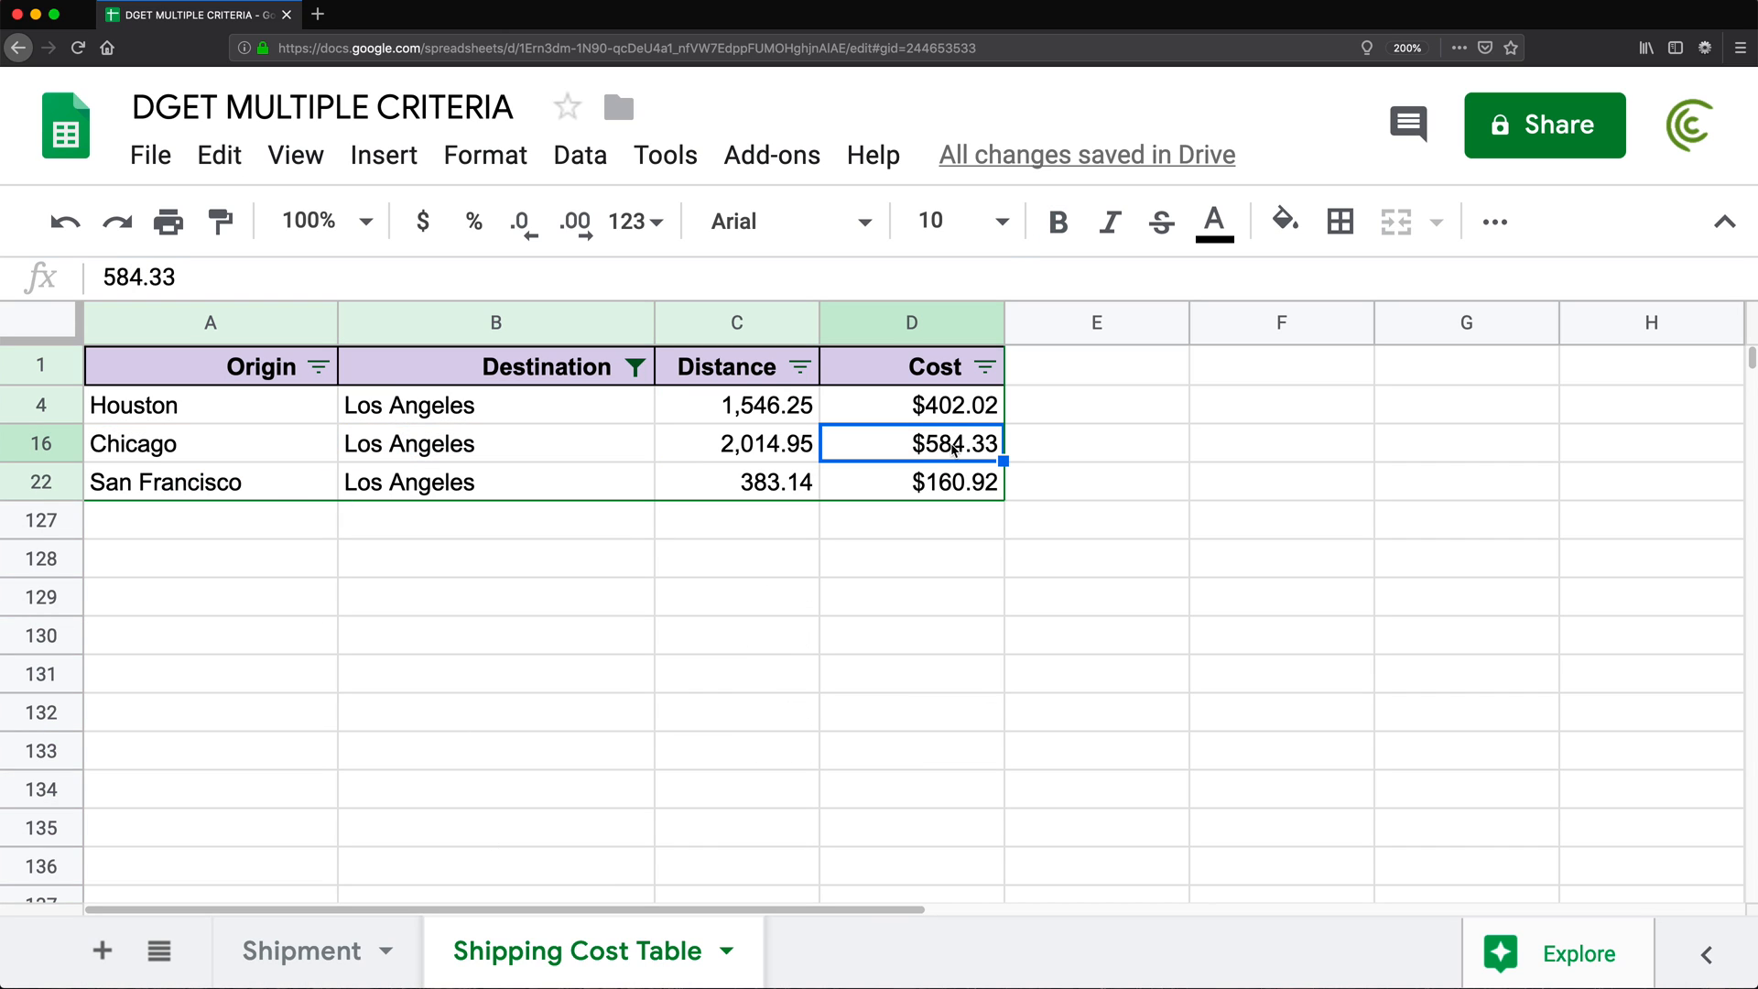
left_click(305, 951)
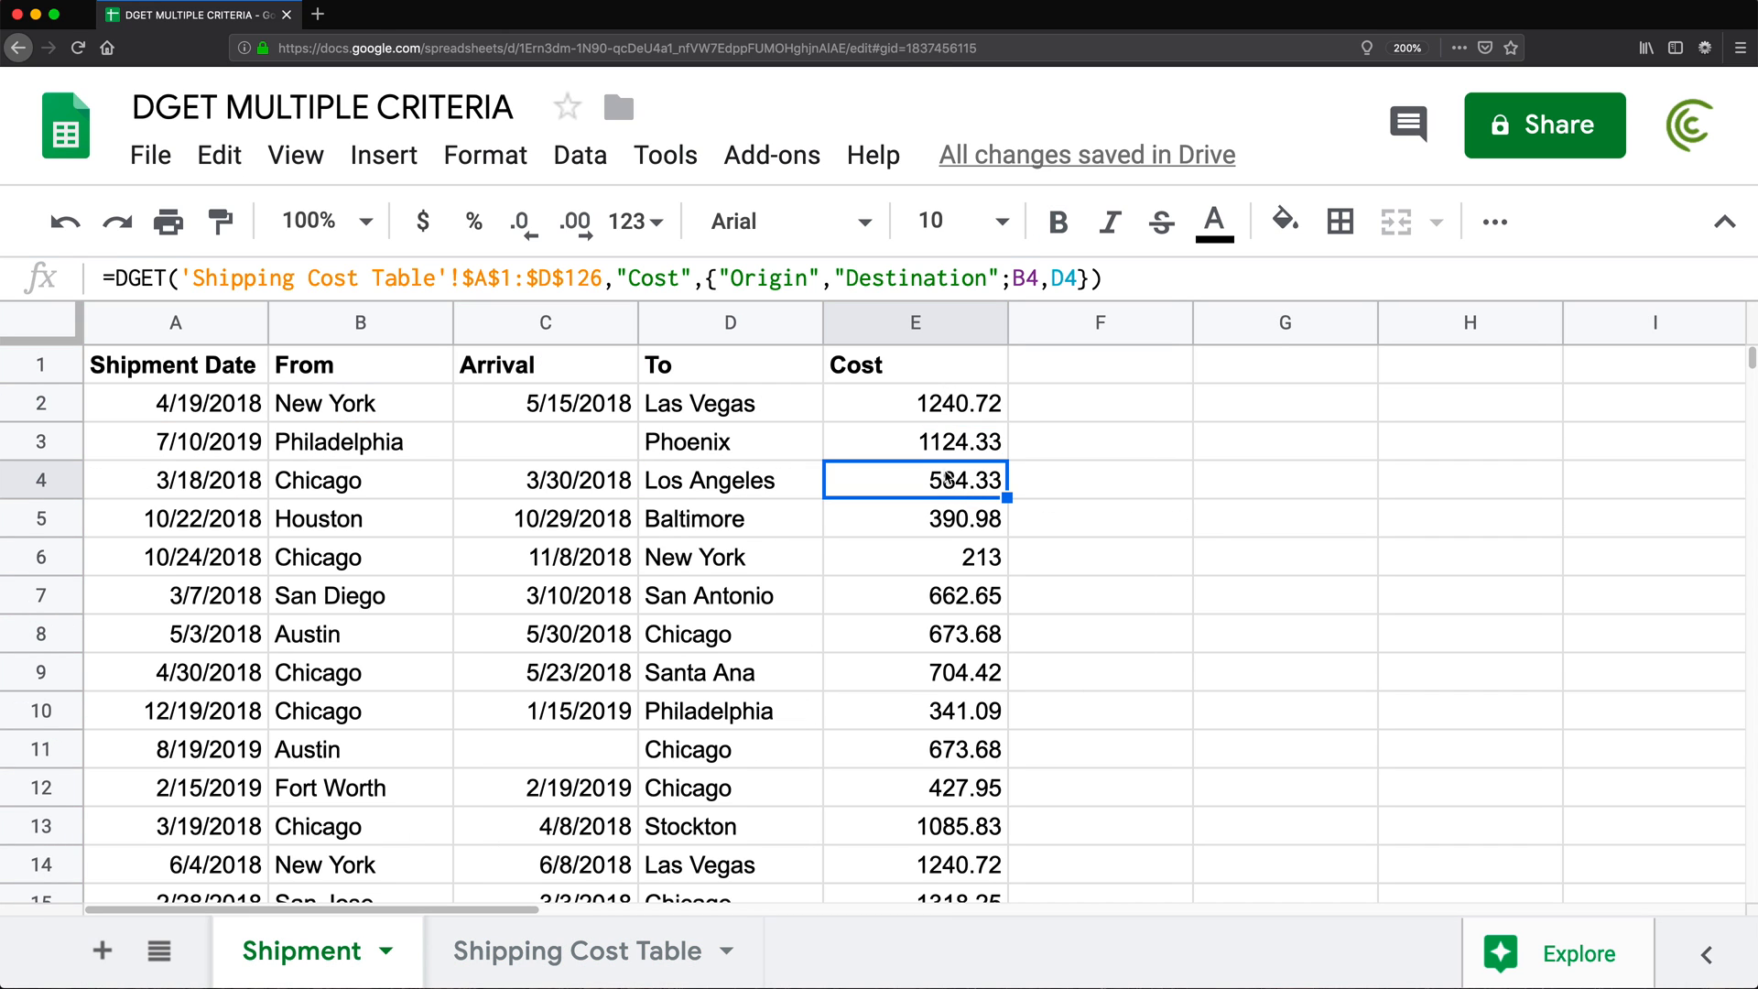
left_click(582, 950)
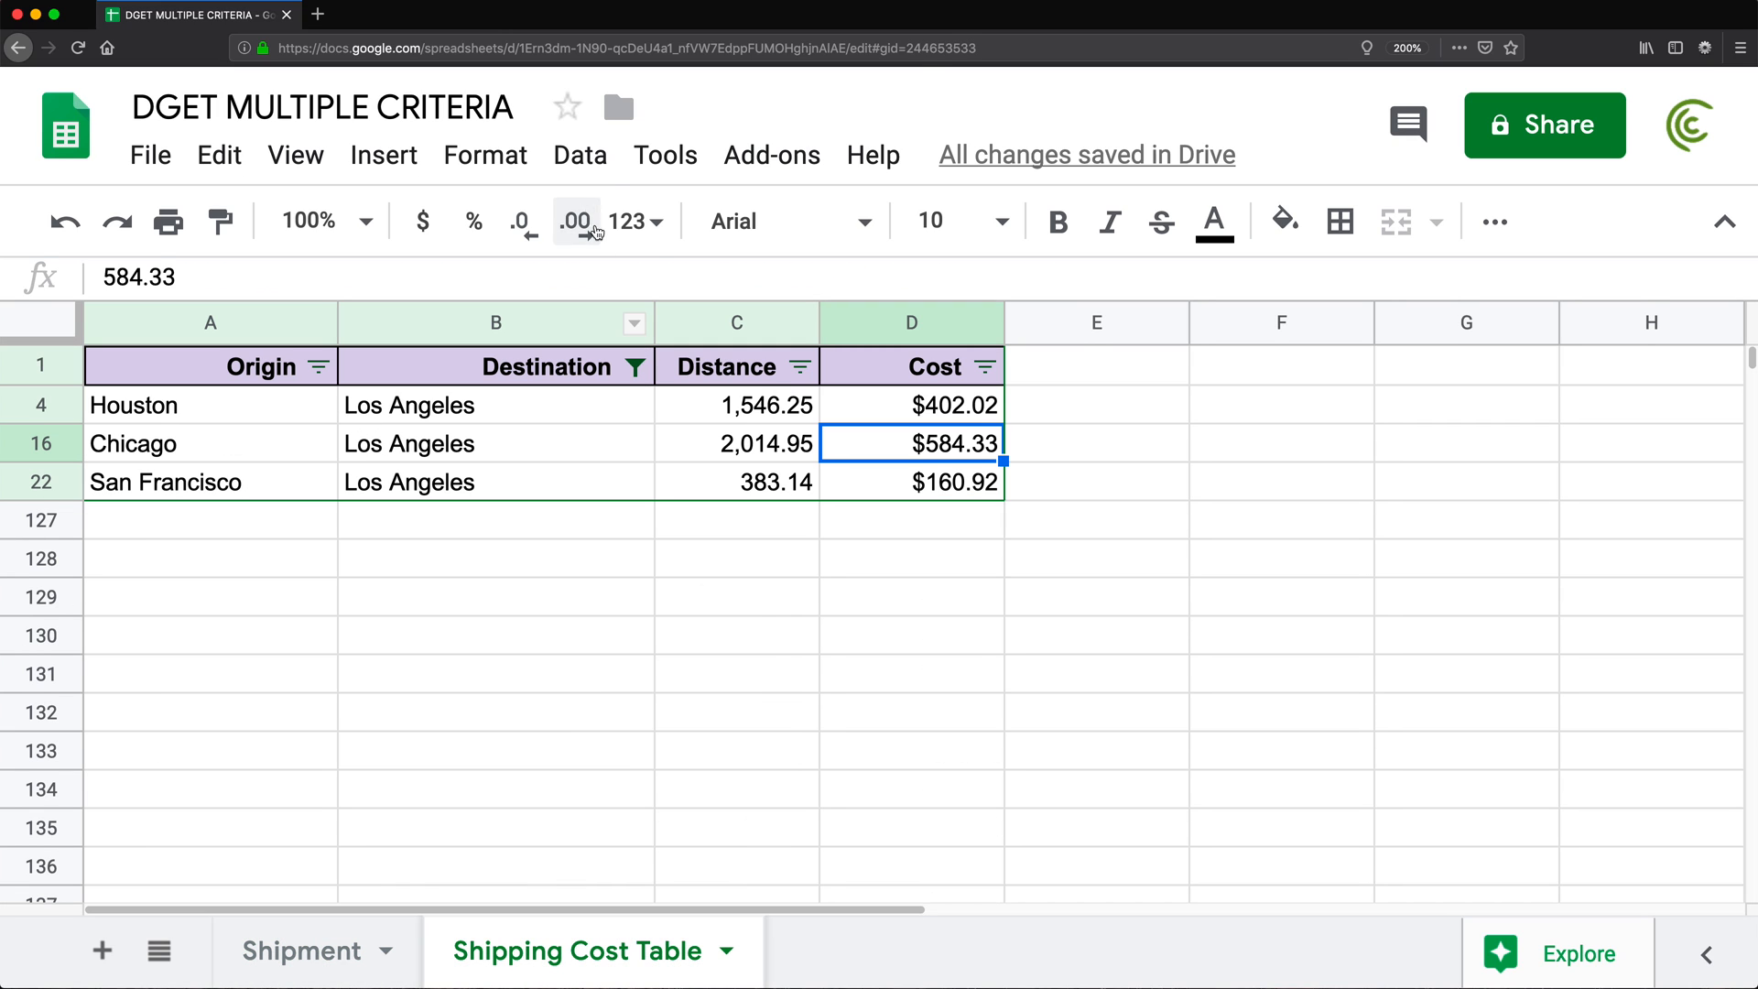
left_click(581, 154)
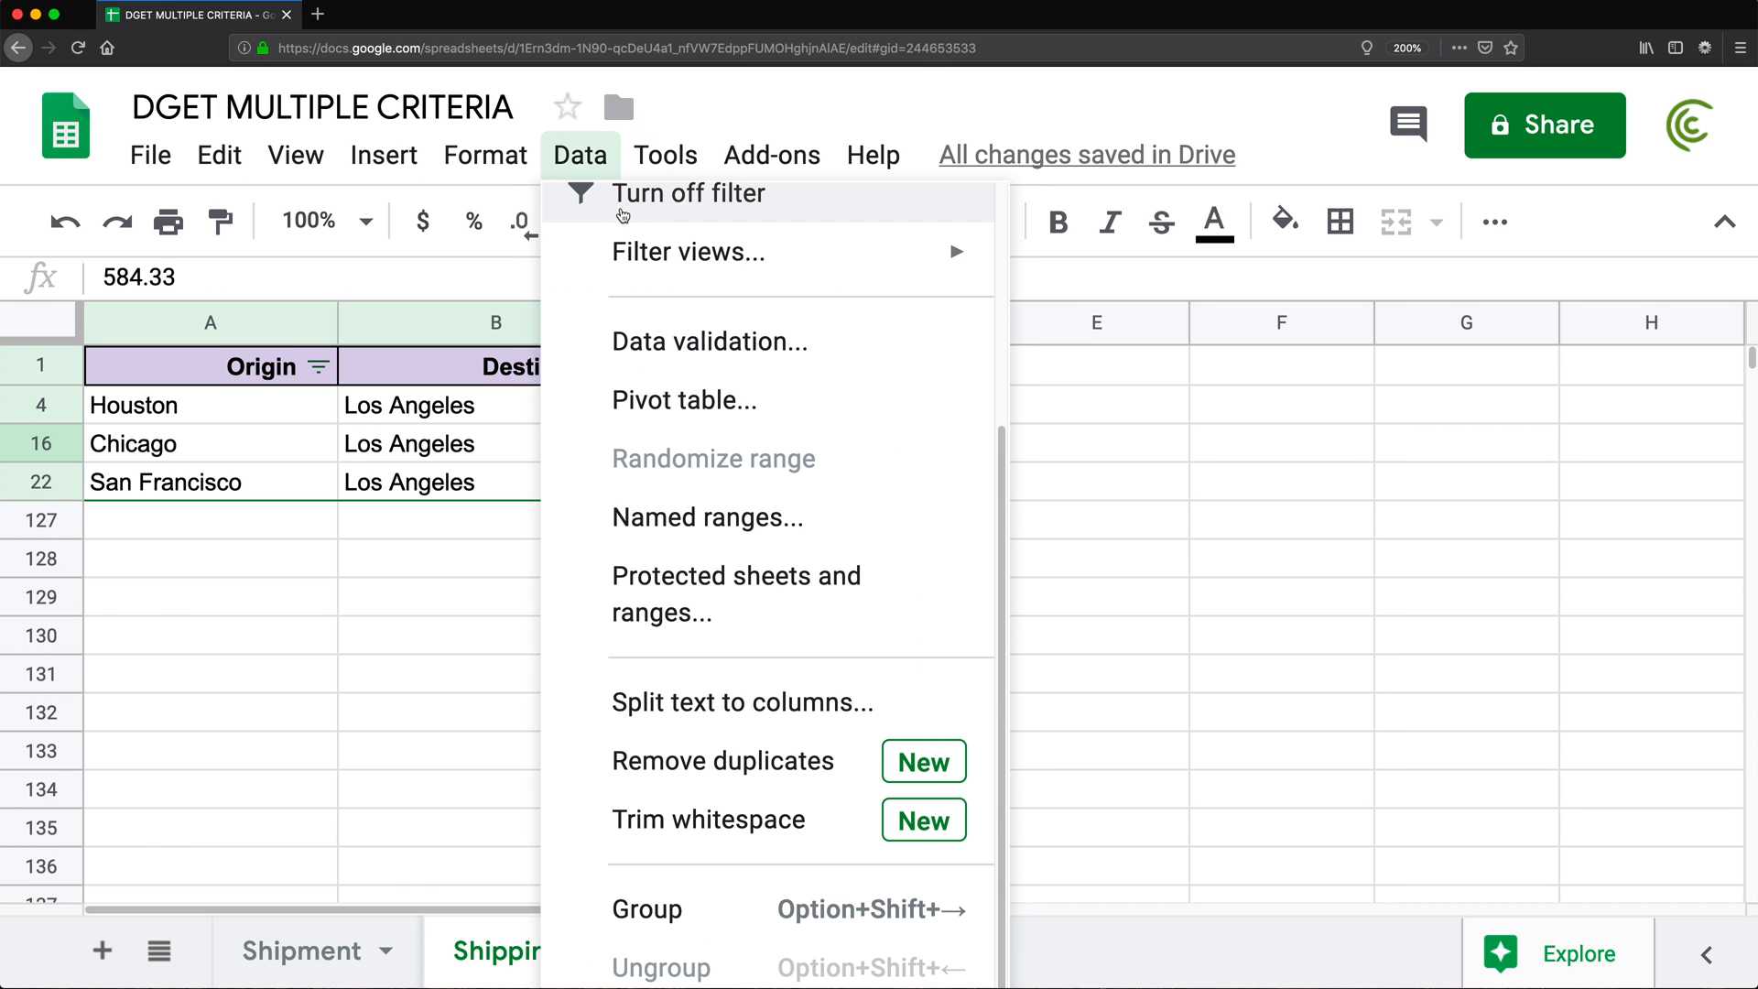
left_click(302, 950)
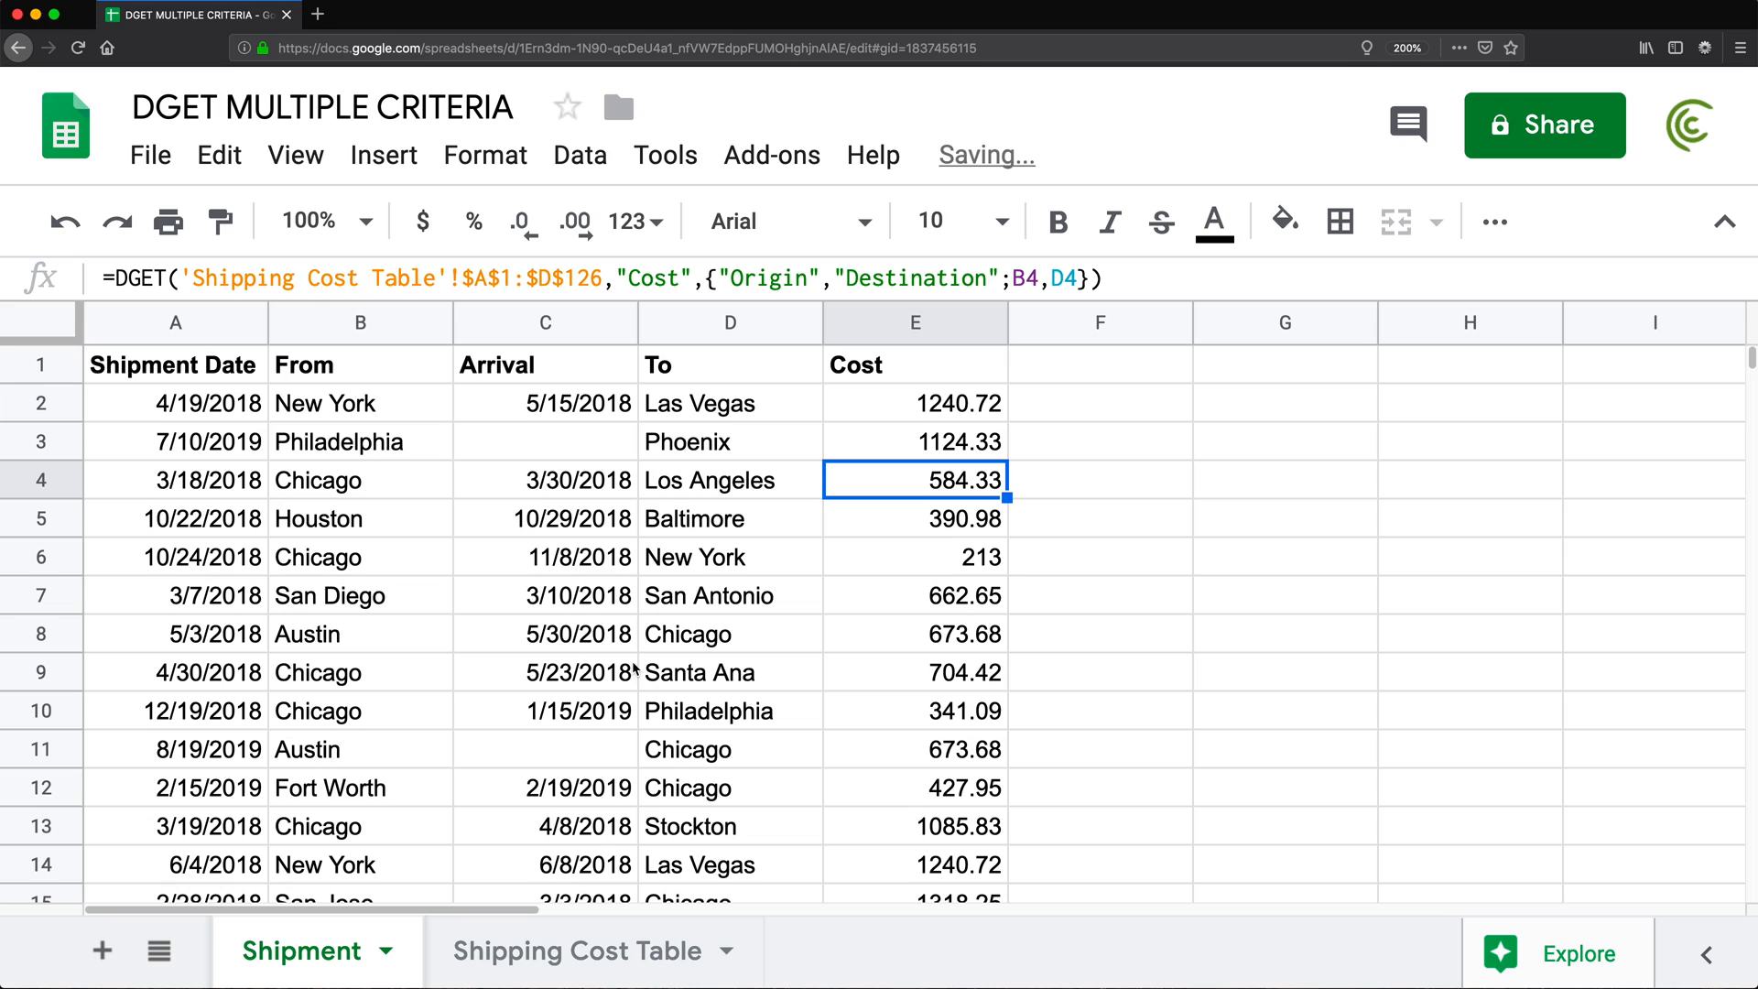
left_click(915, 403)
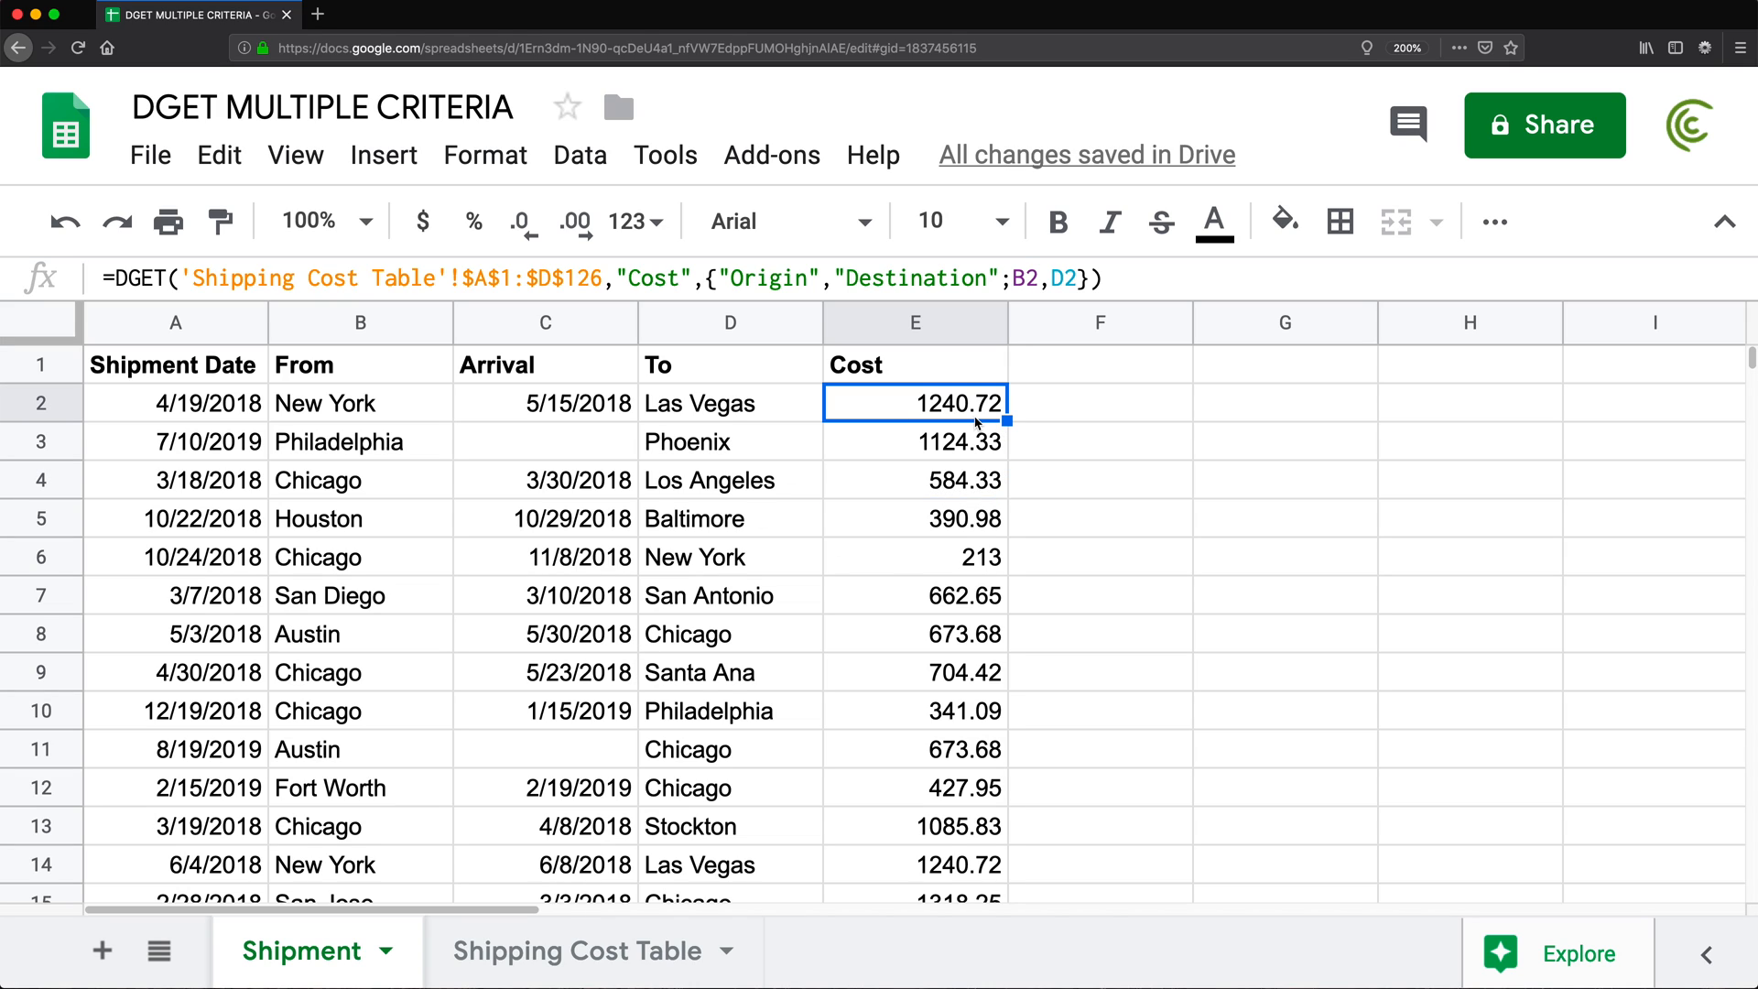
Review the row 2 cost formula, then format the whole Cost column E as dollar currency
double_click(915, 403)
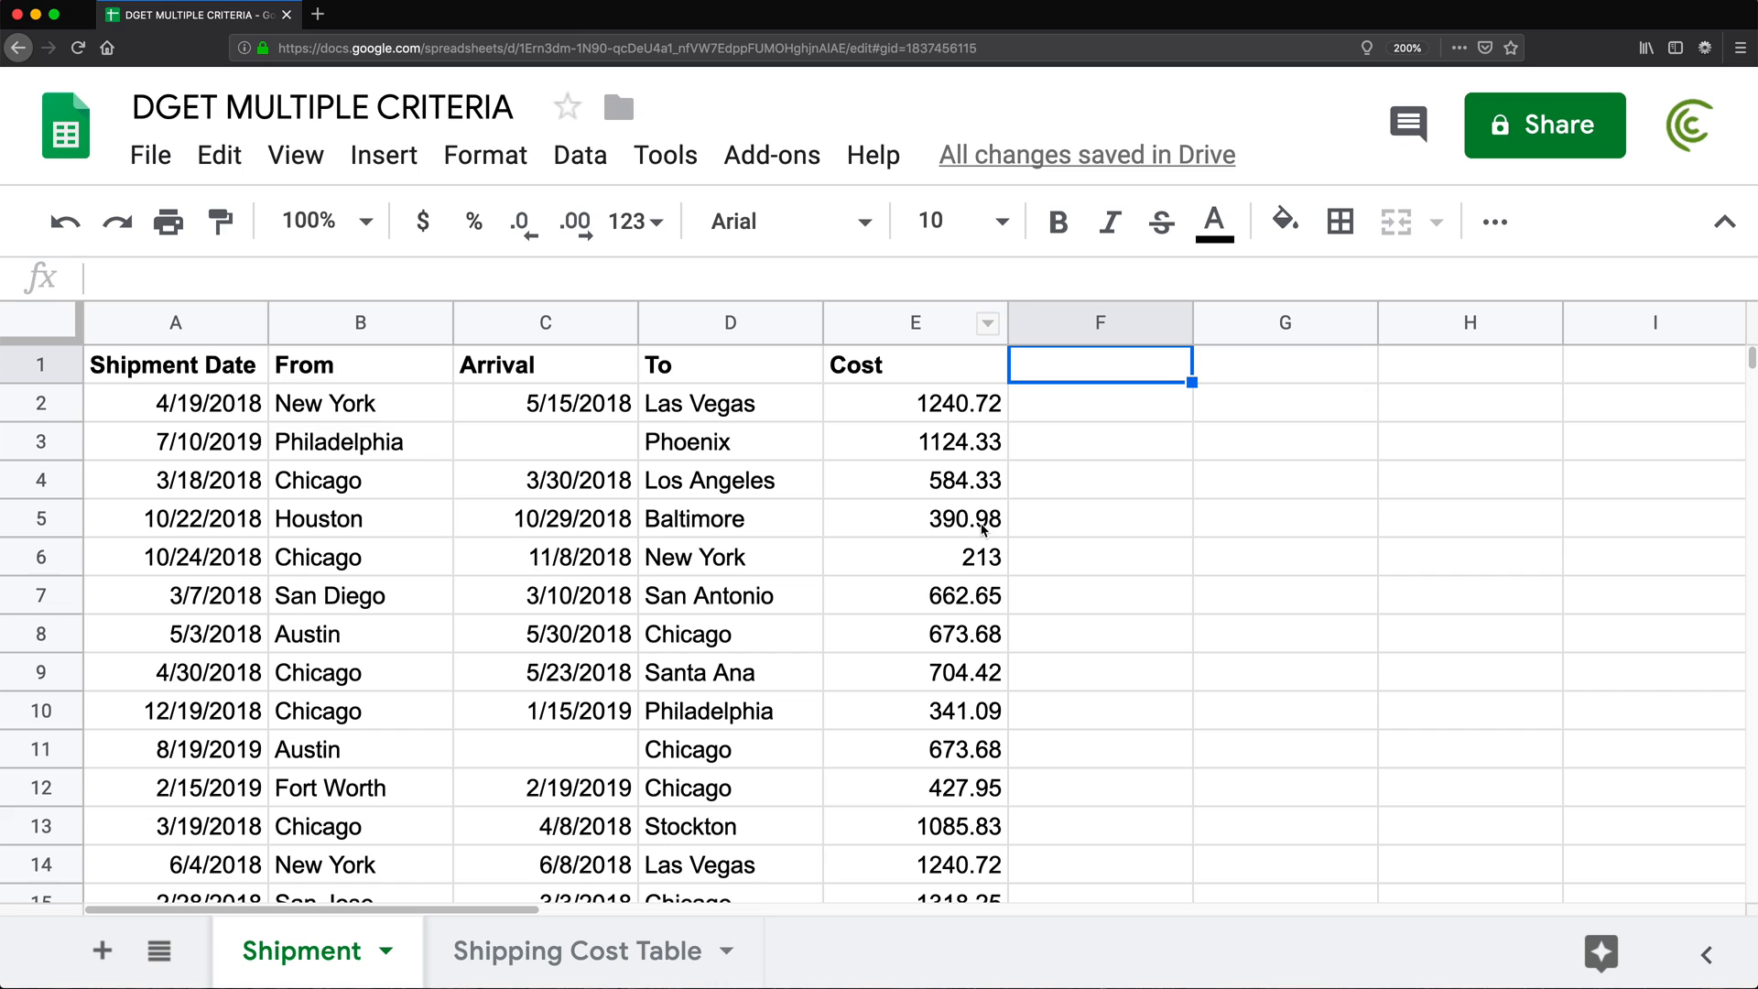
left_click(948, 415)
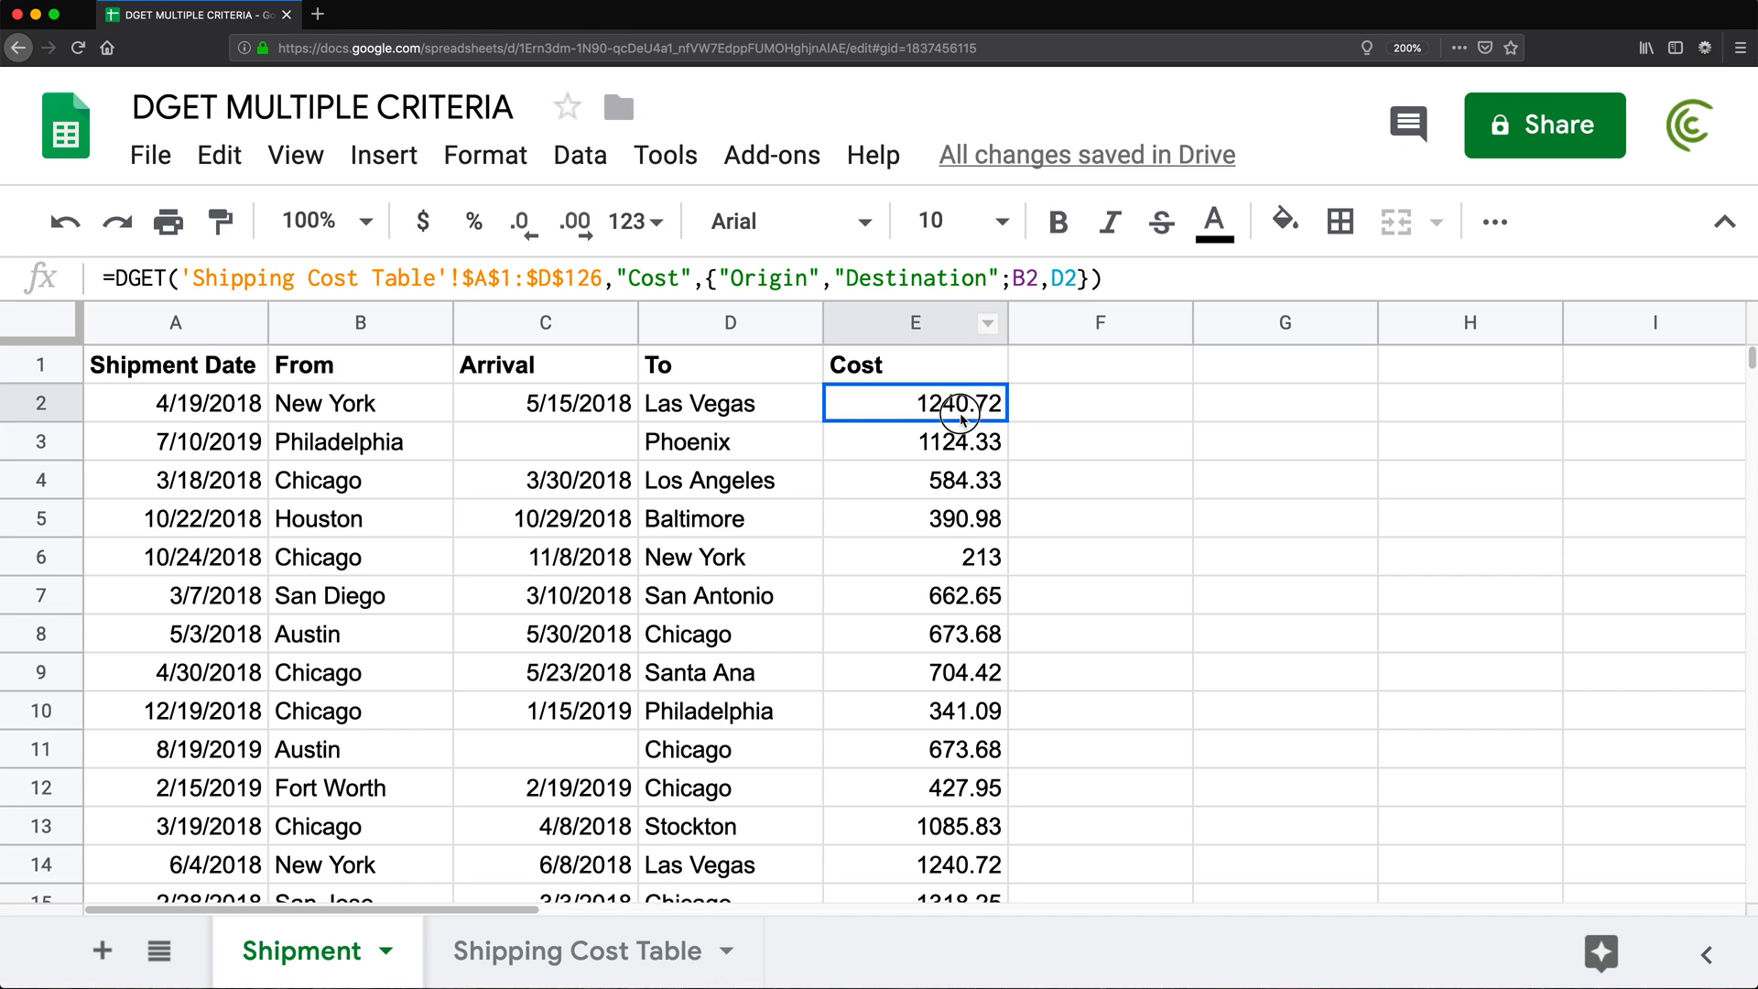
left_click(915, 322)
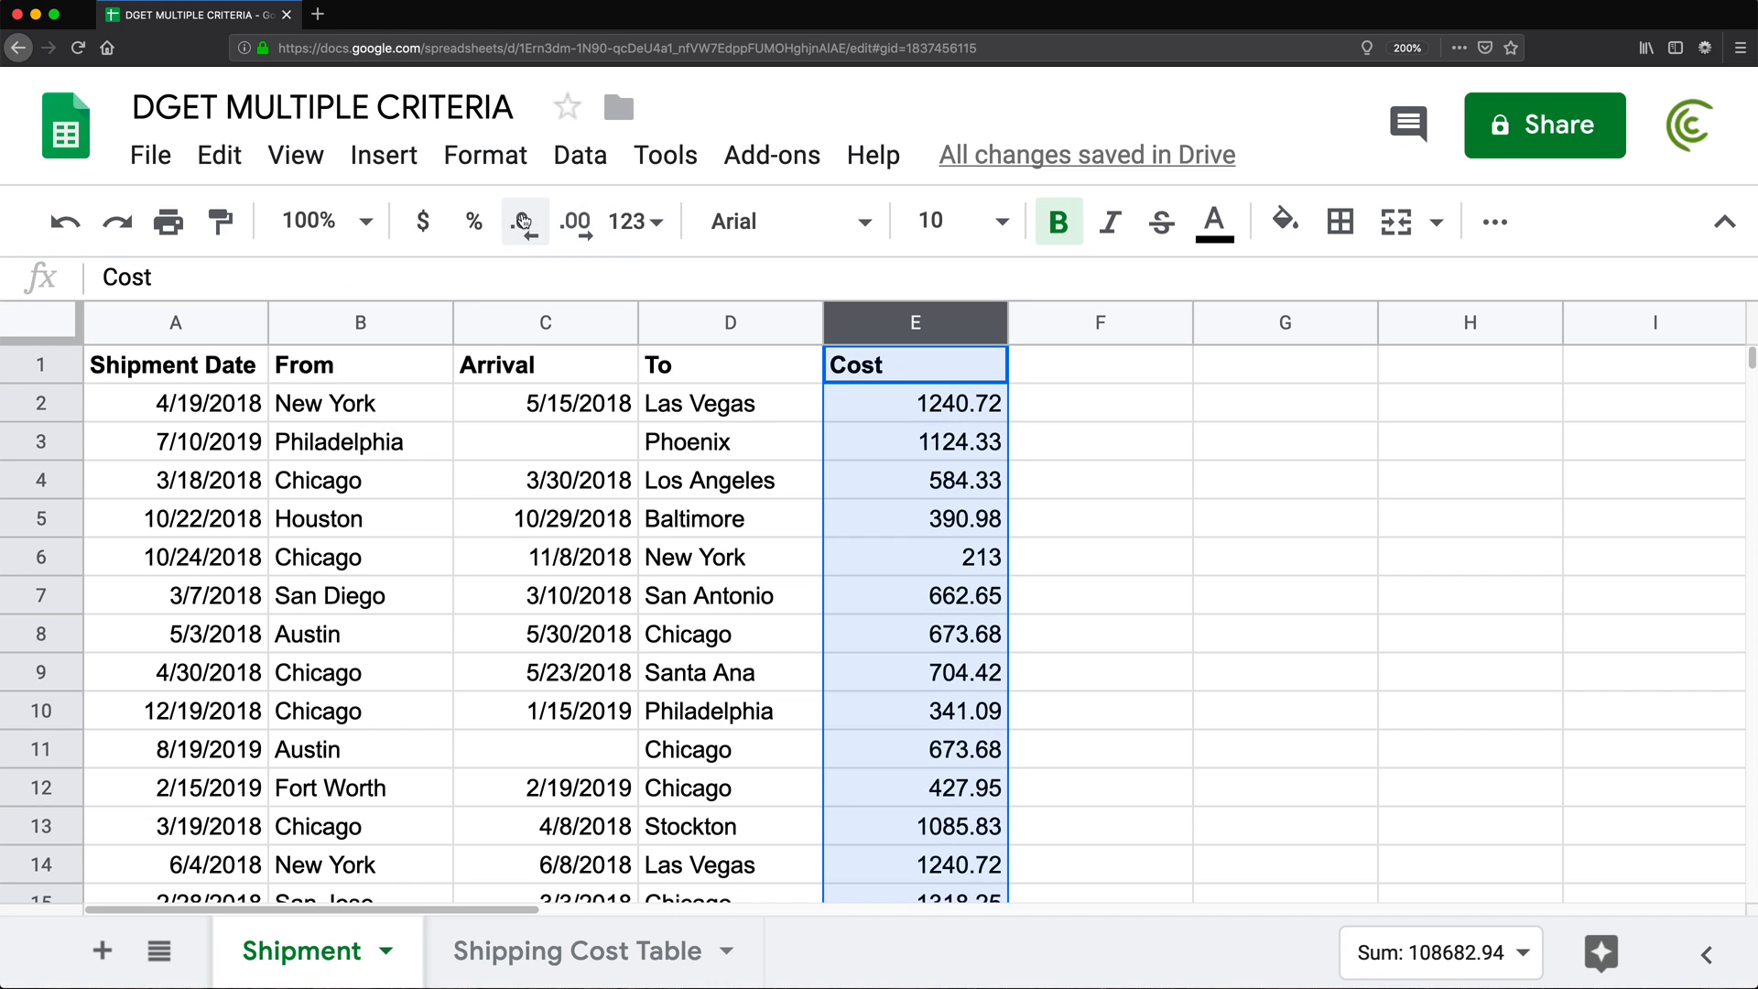
left_click(421, 222)
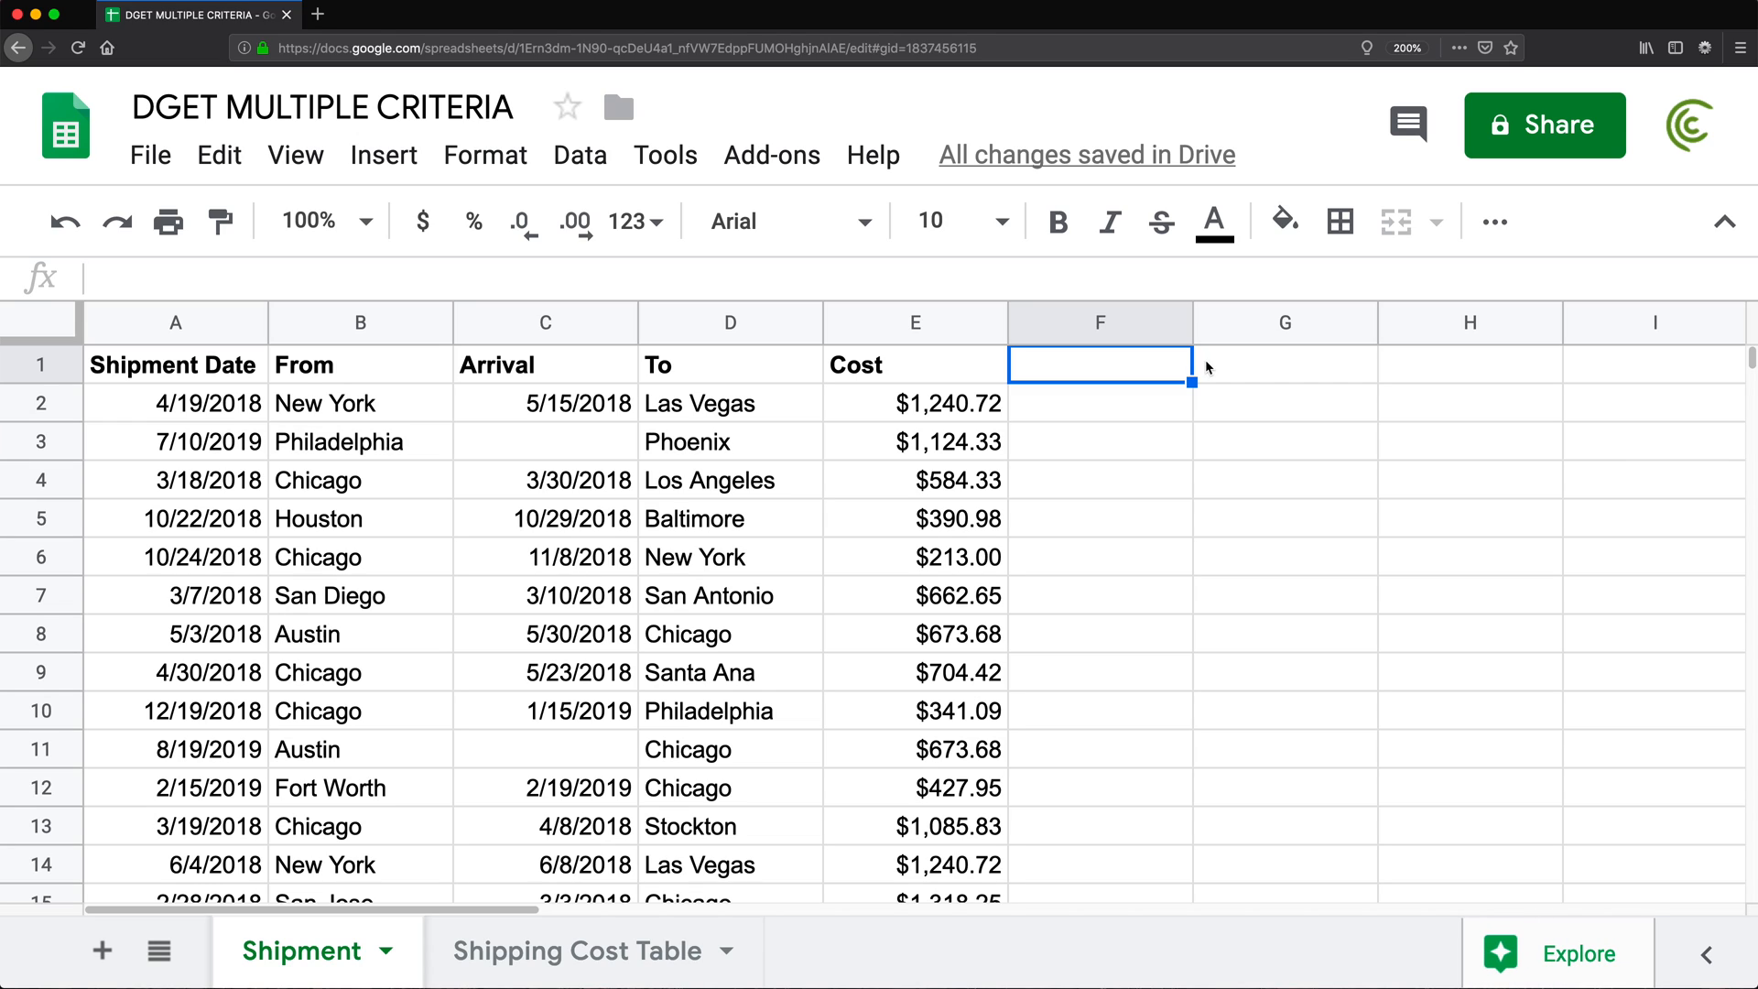
Add a bold 'Category' heading in F1 of the Shipment sheet
type("C")
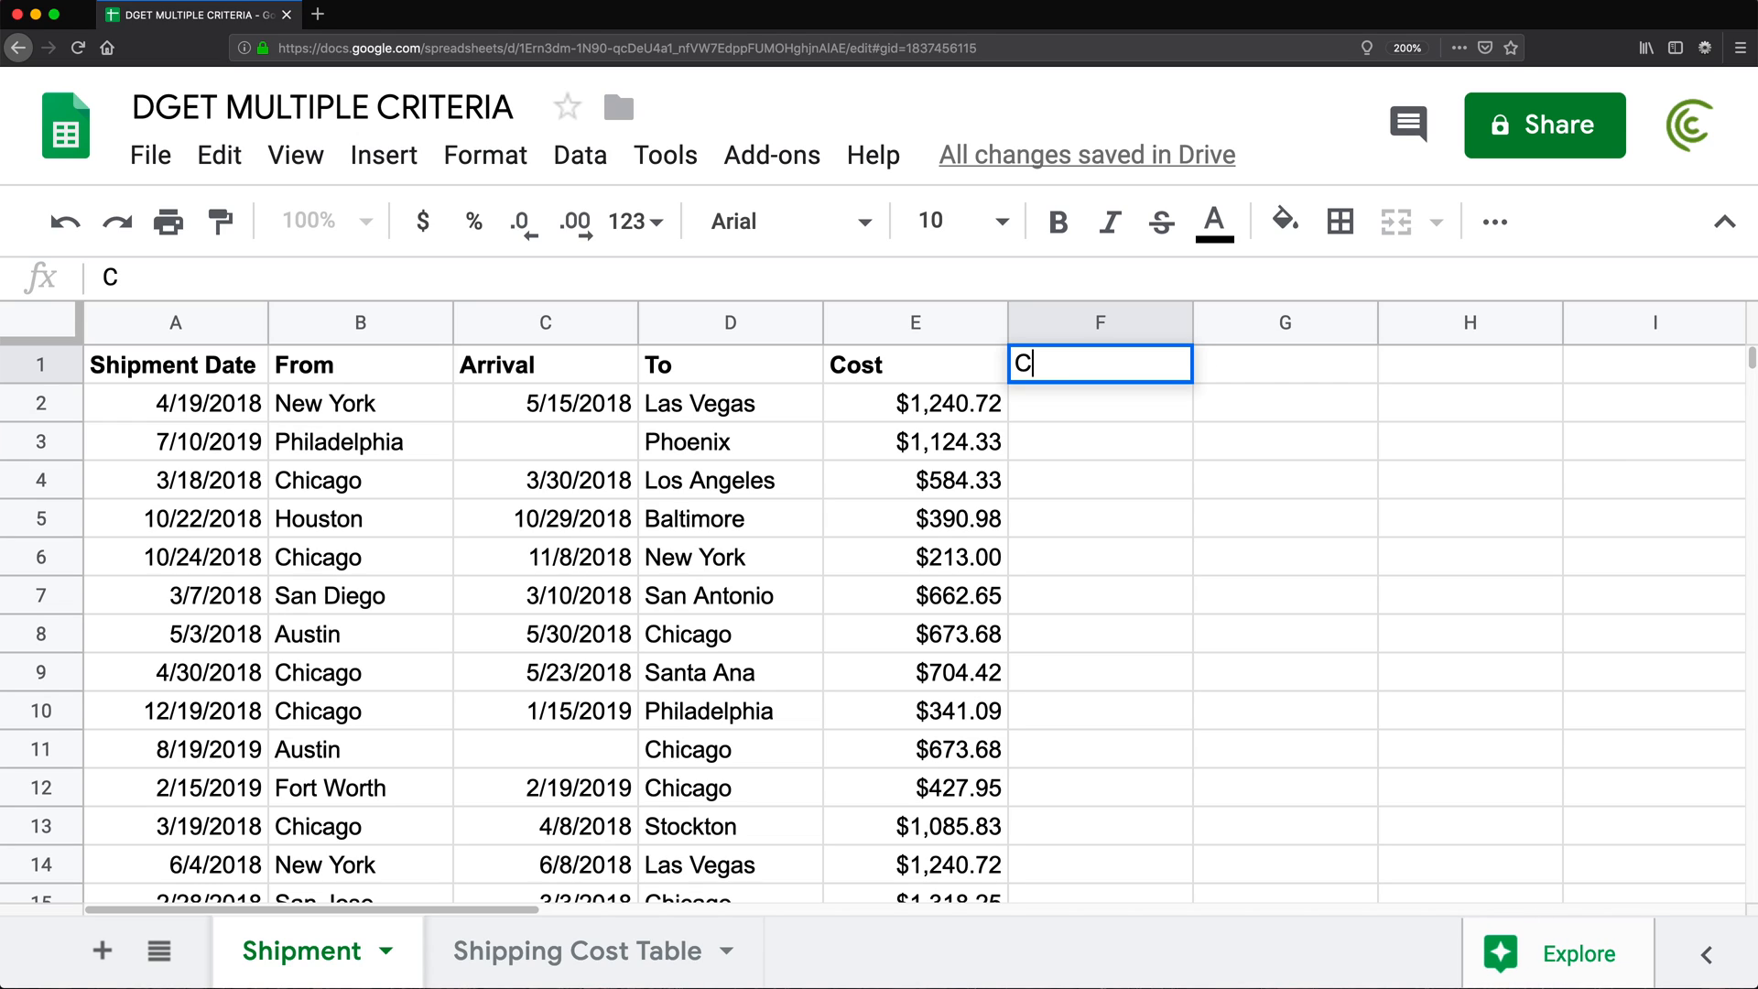
type("ategory")
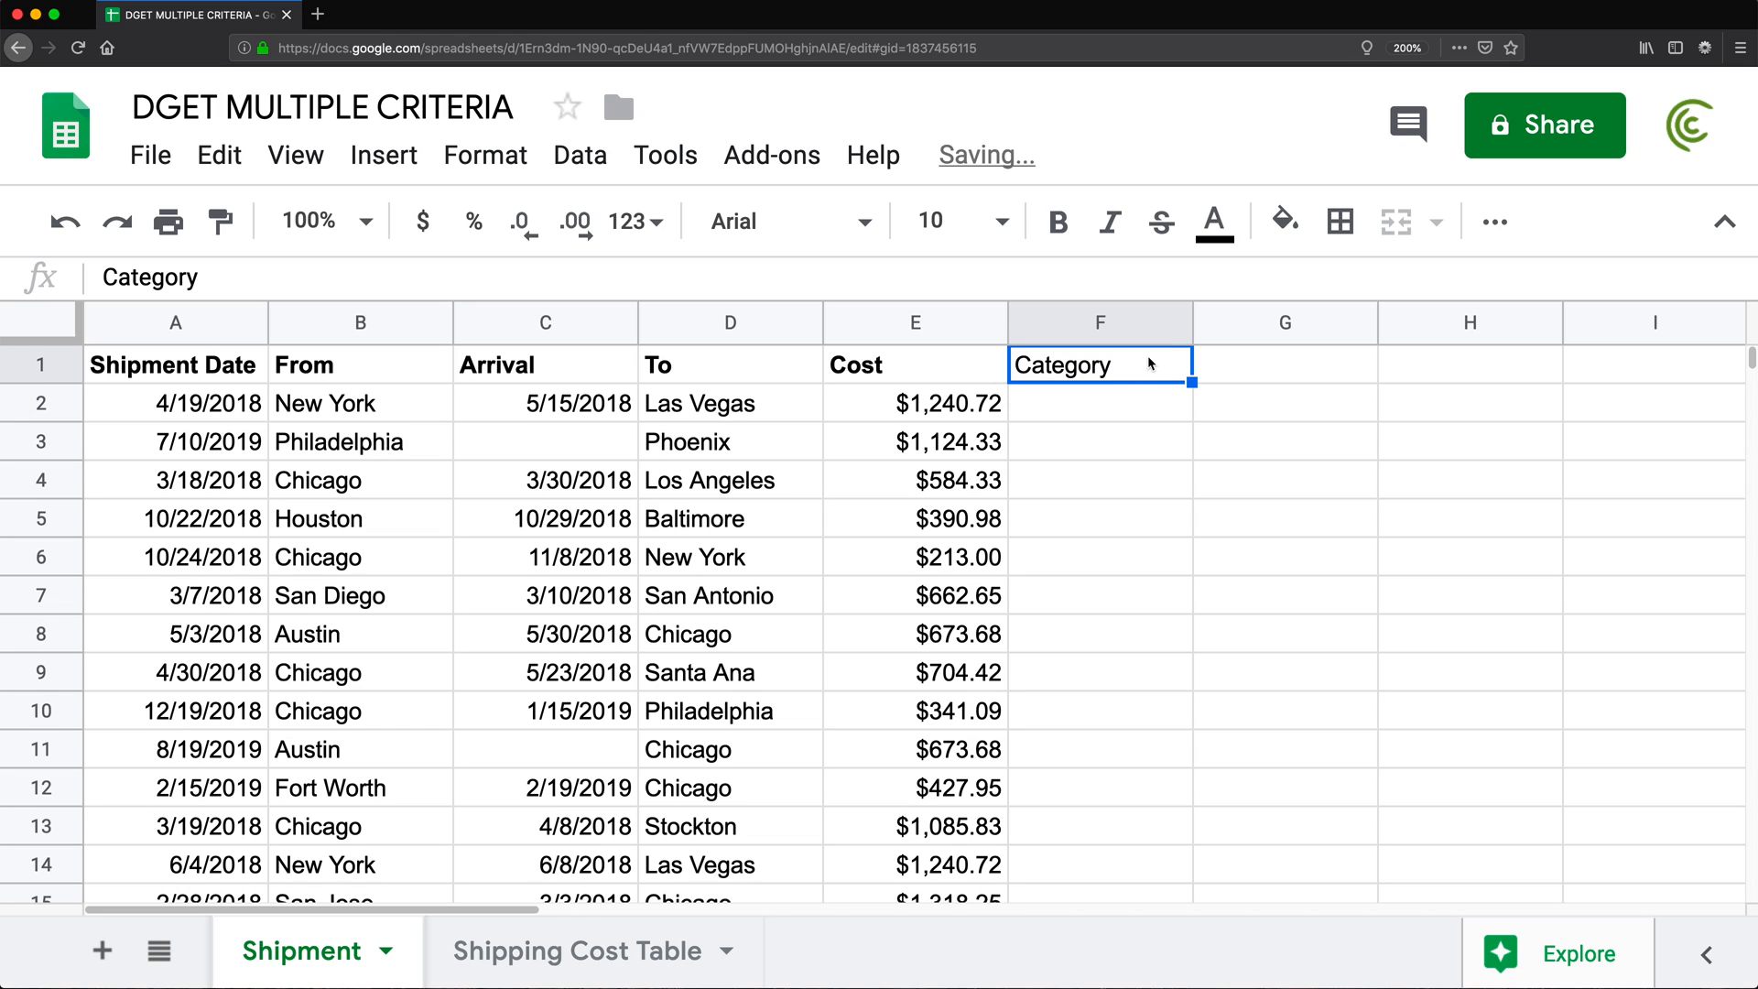
left_click(1058, 221)
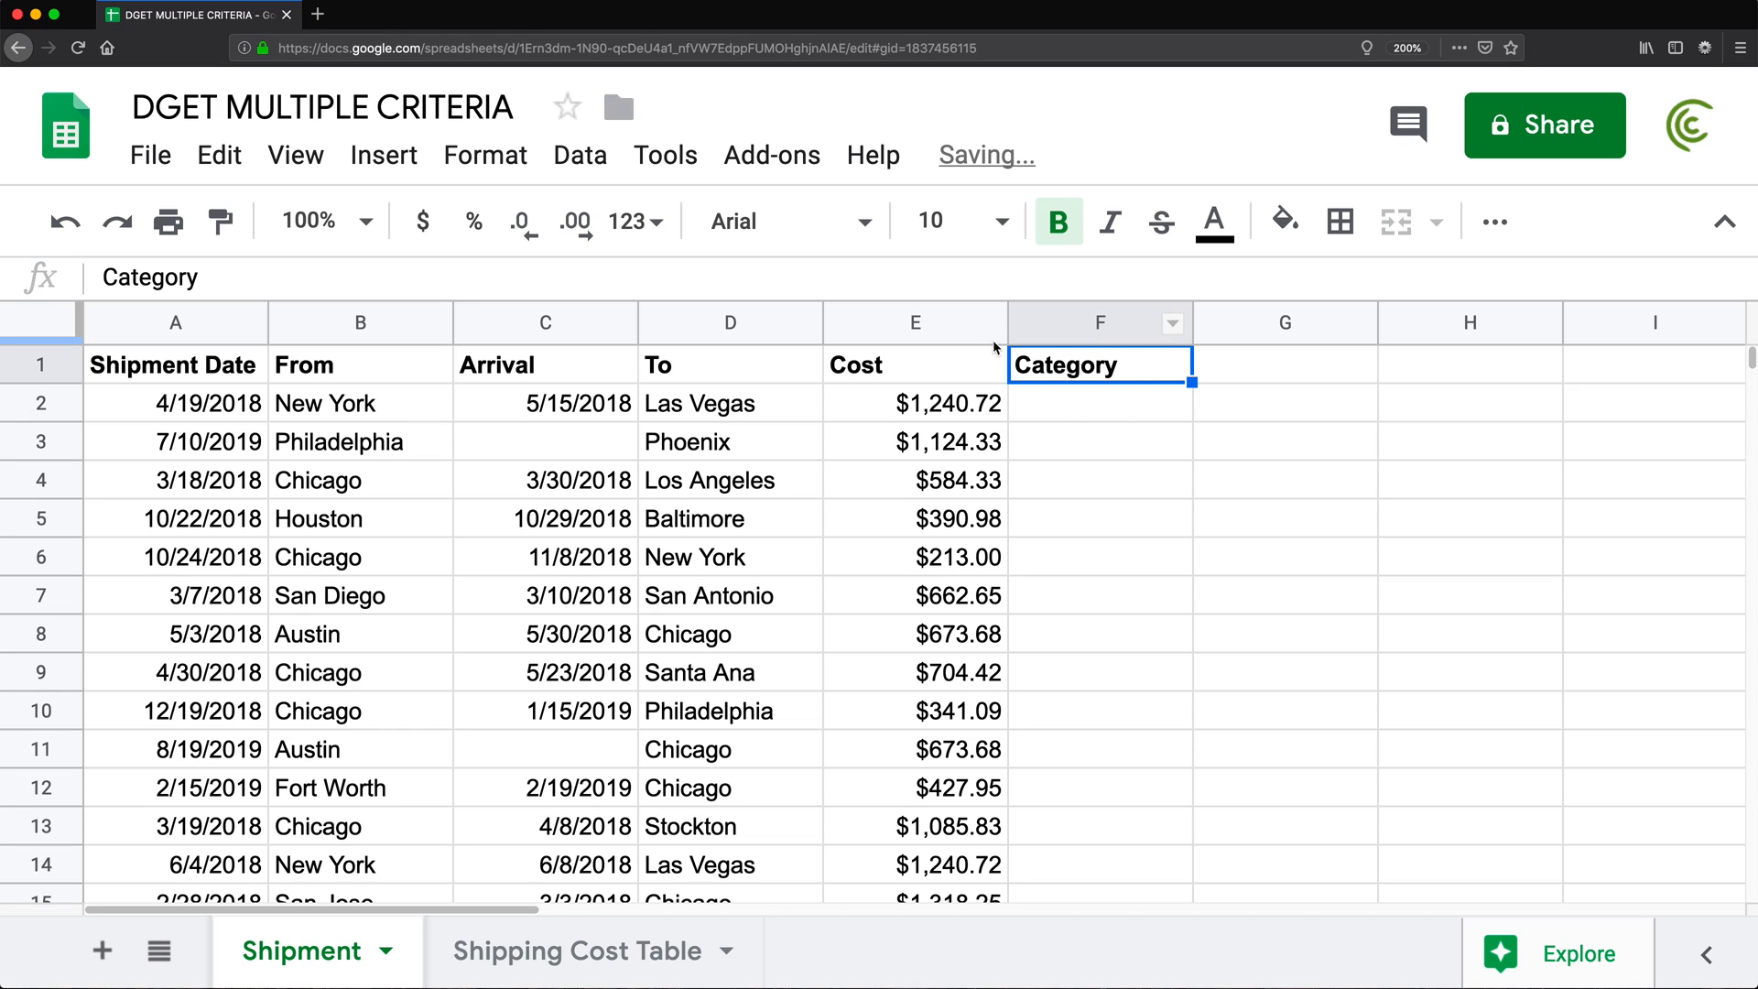
Check the maximum cost with =MAX(E:E) in G2, then clear the scratch cell
left_click(1286, 401)
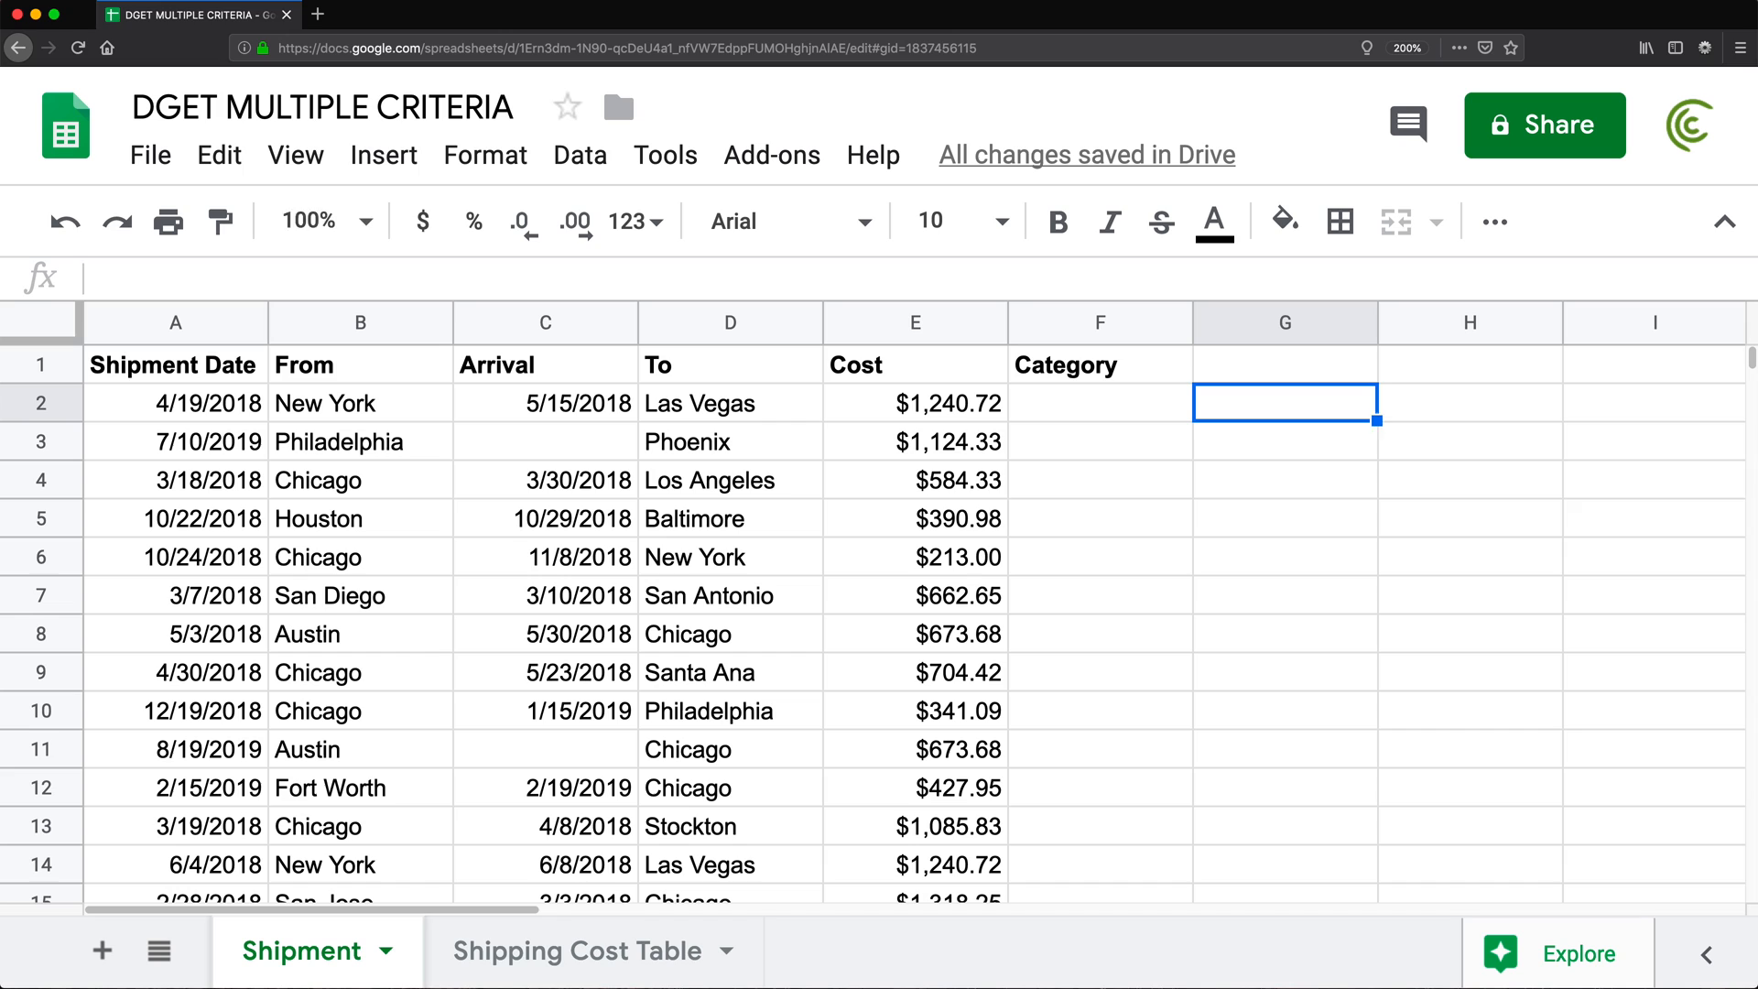
type("=max")
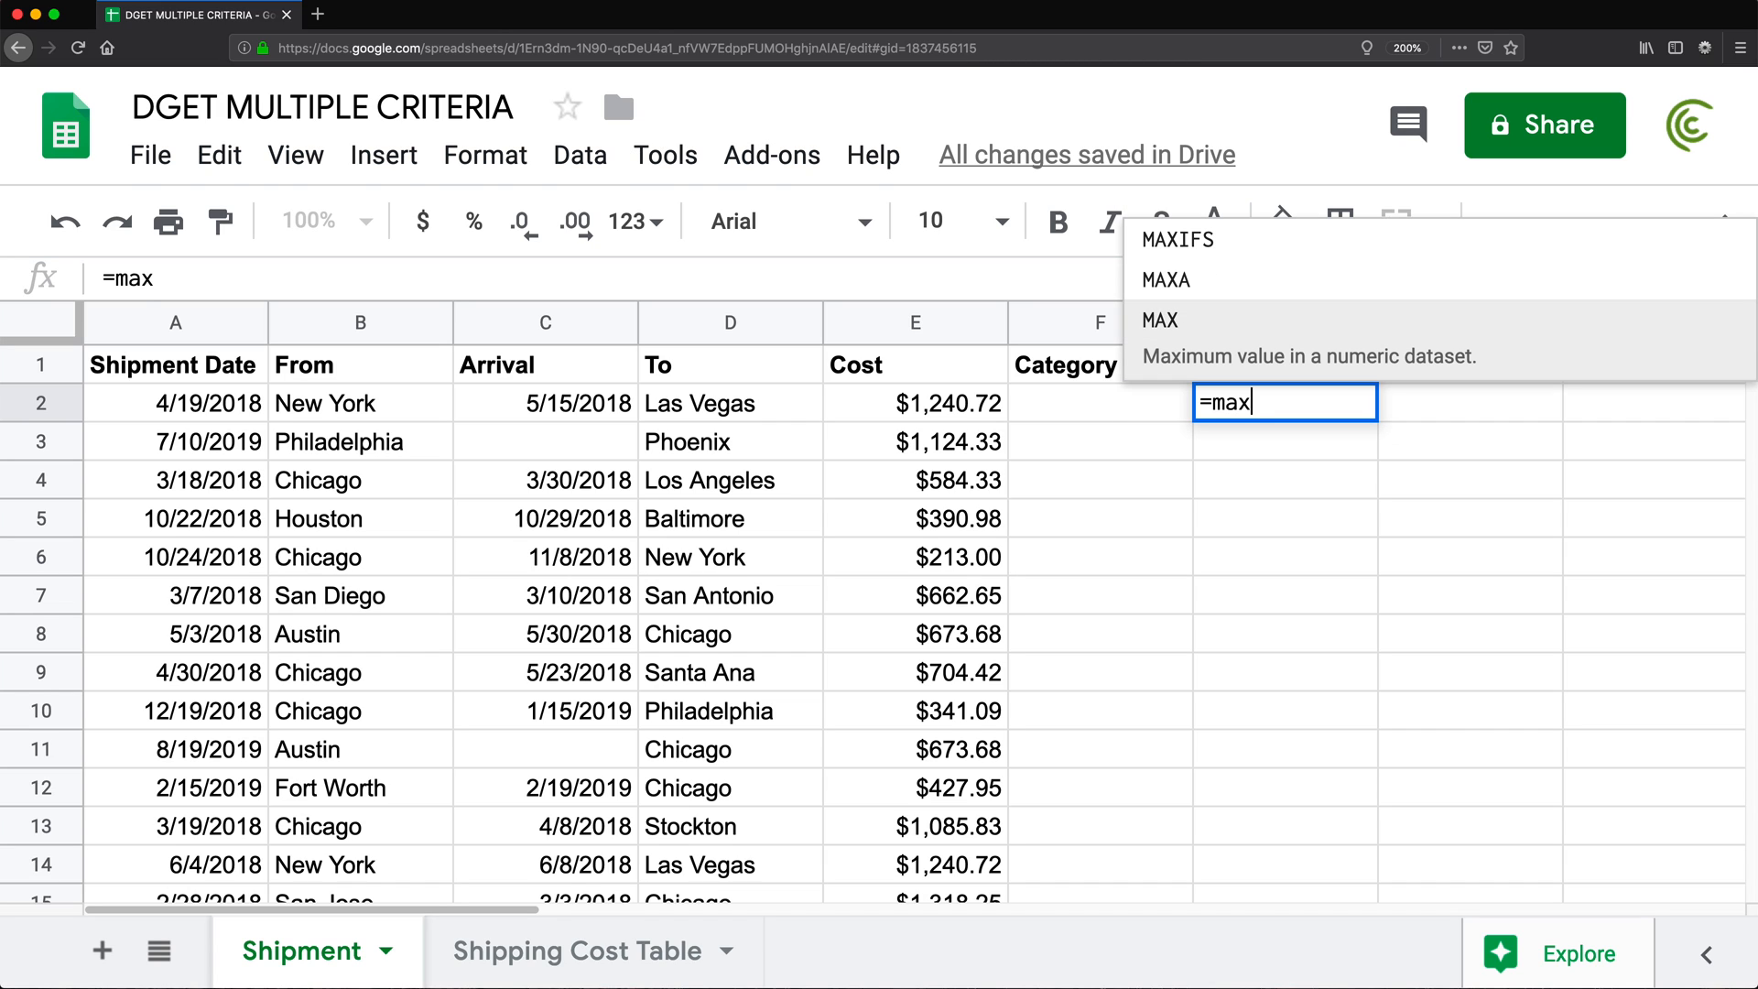
left_click(915, 323)
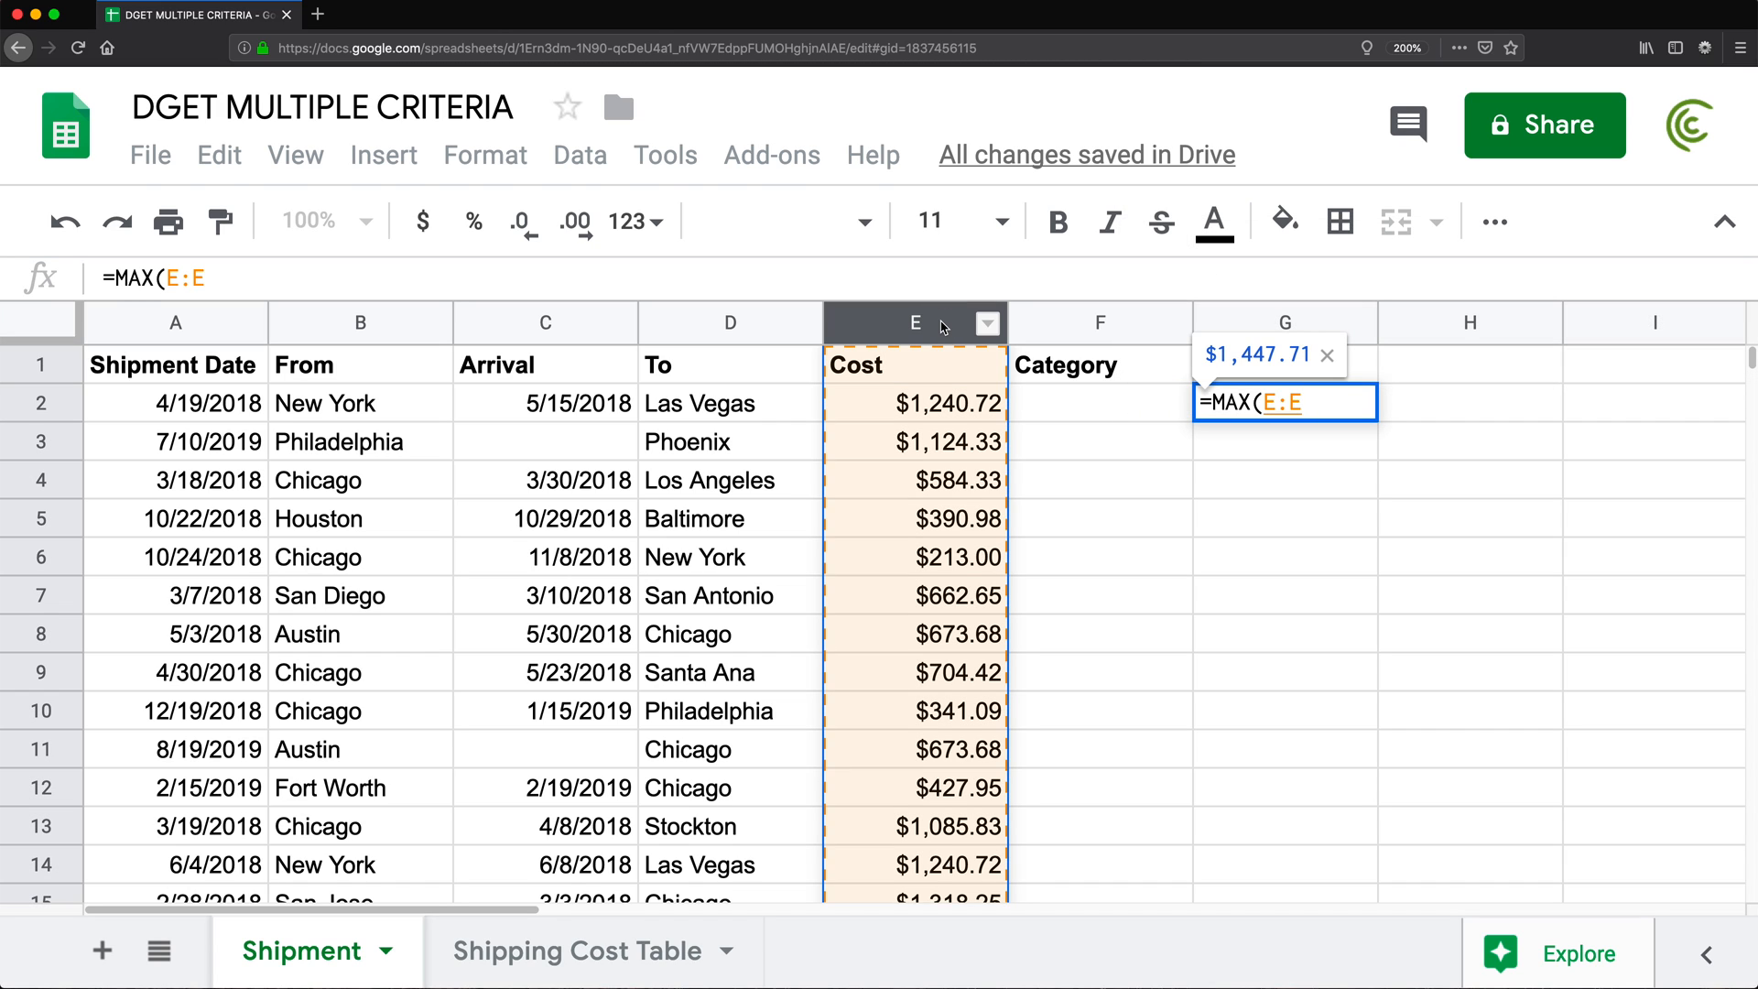
key("Enter")
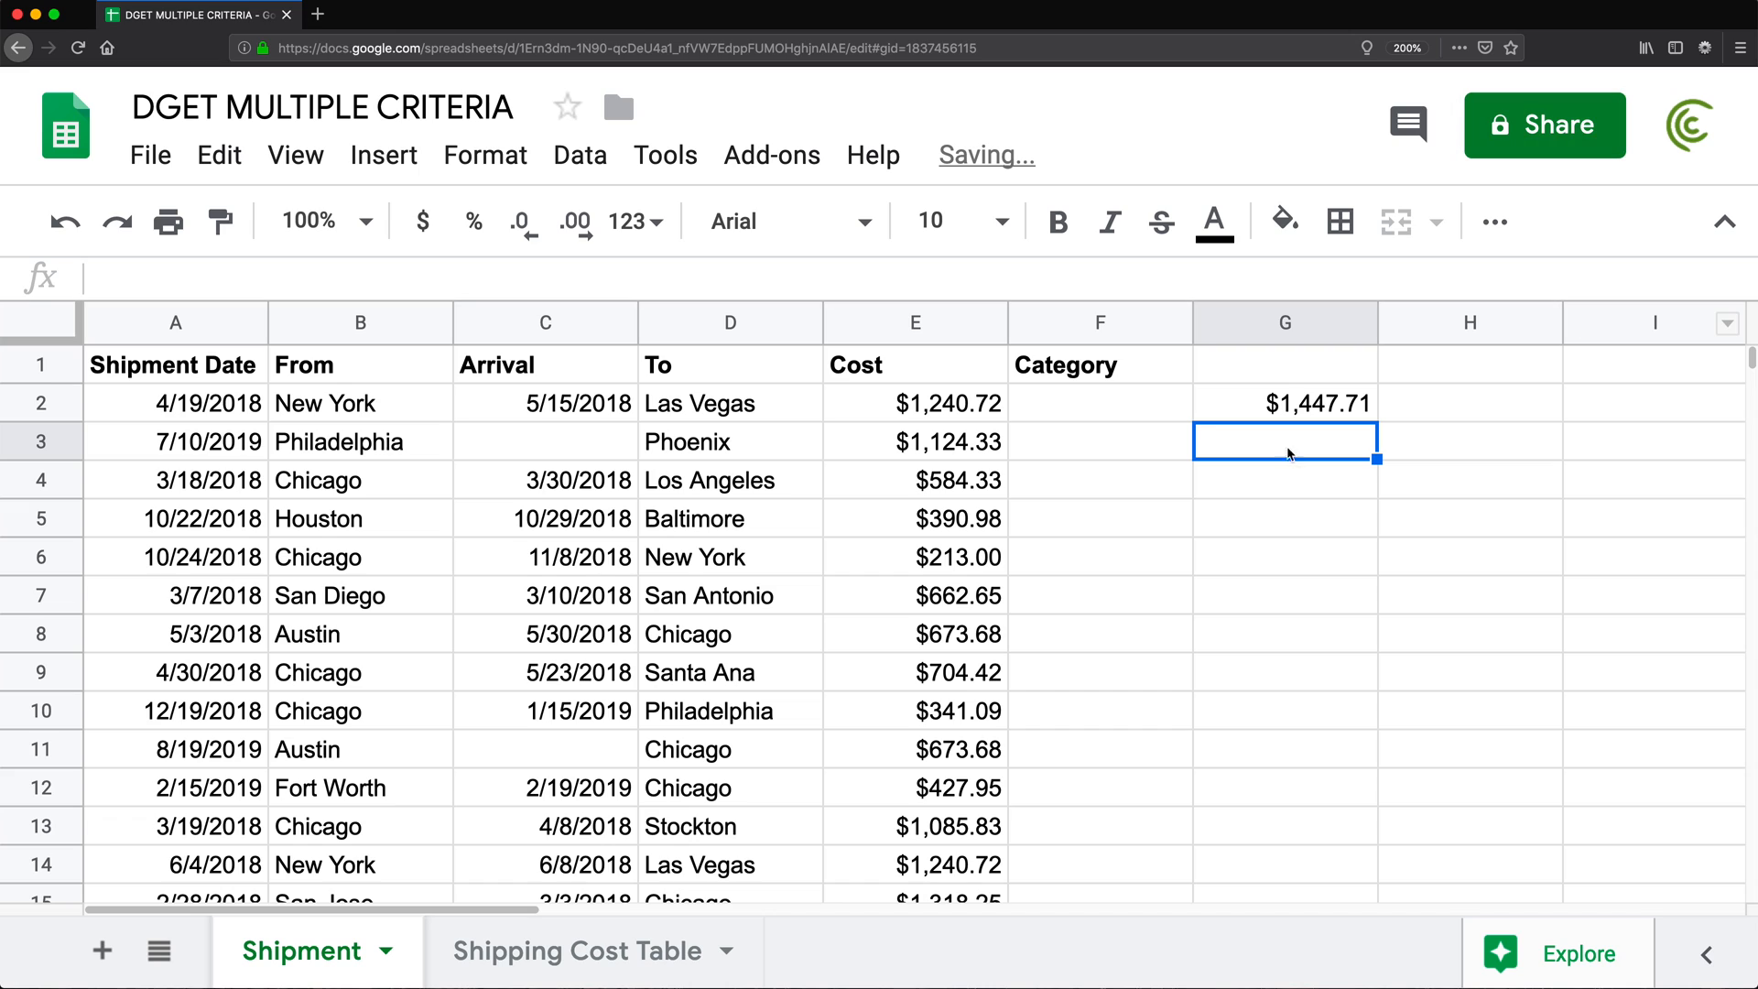
left_click(1283, 402)
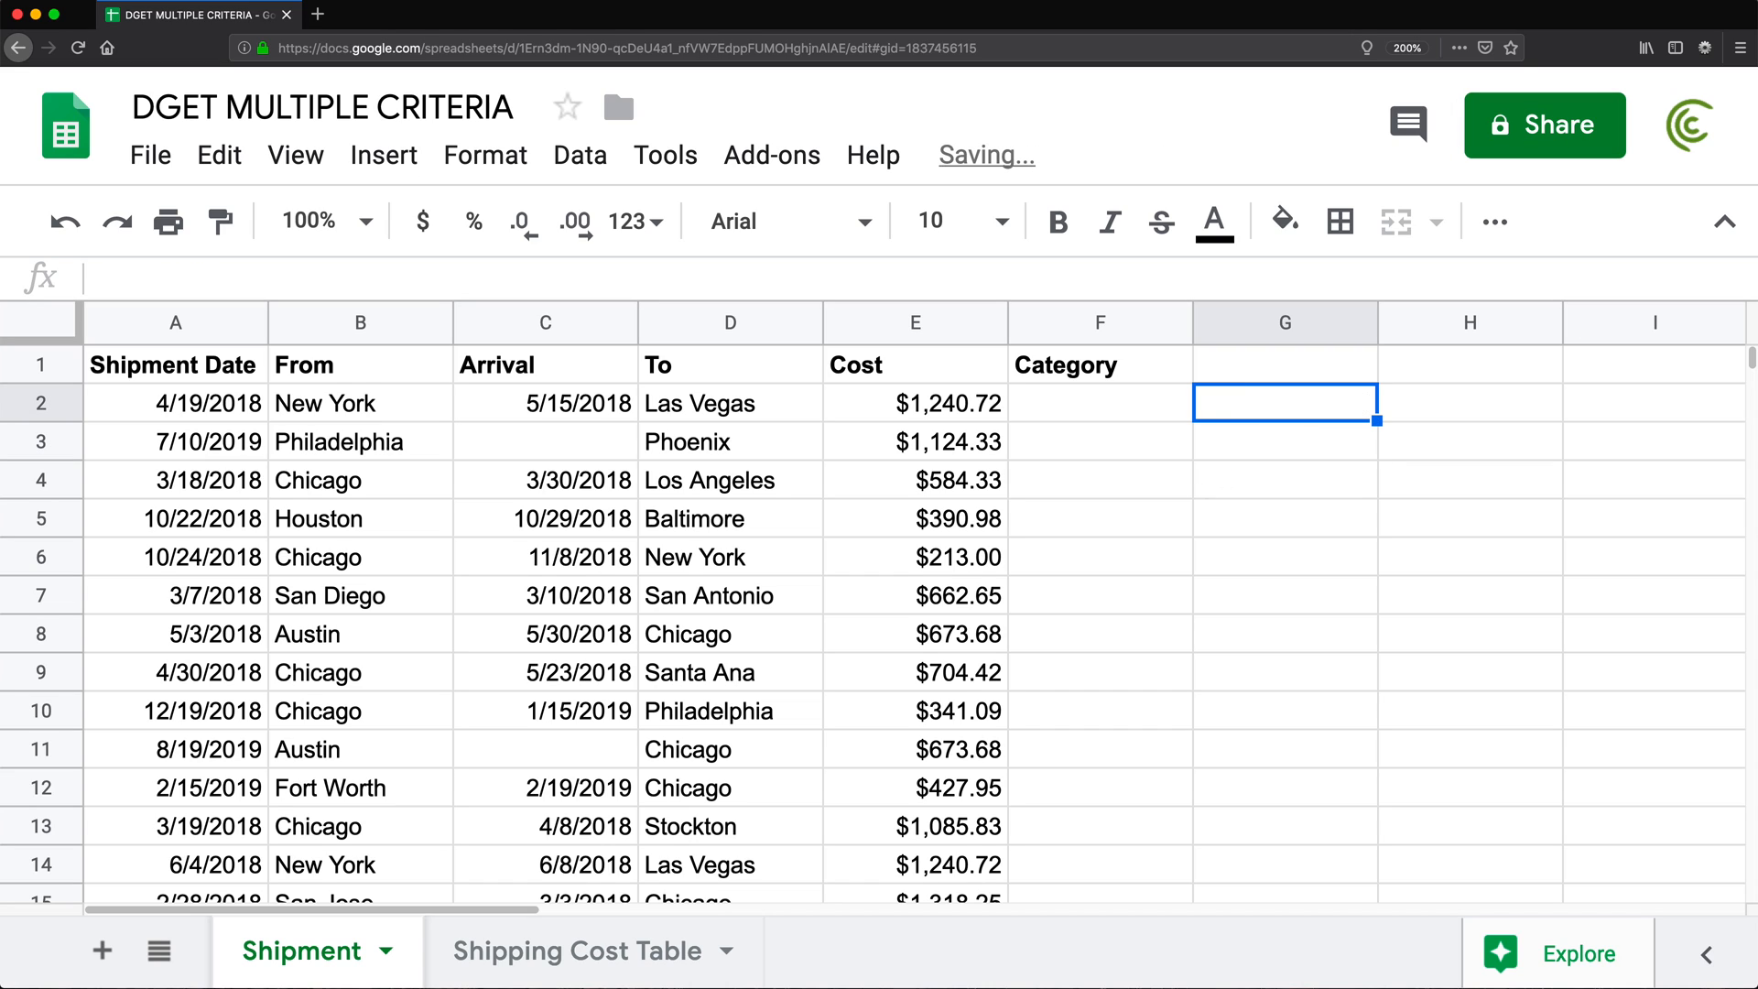
mouse_move(40, 937)
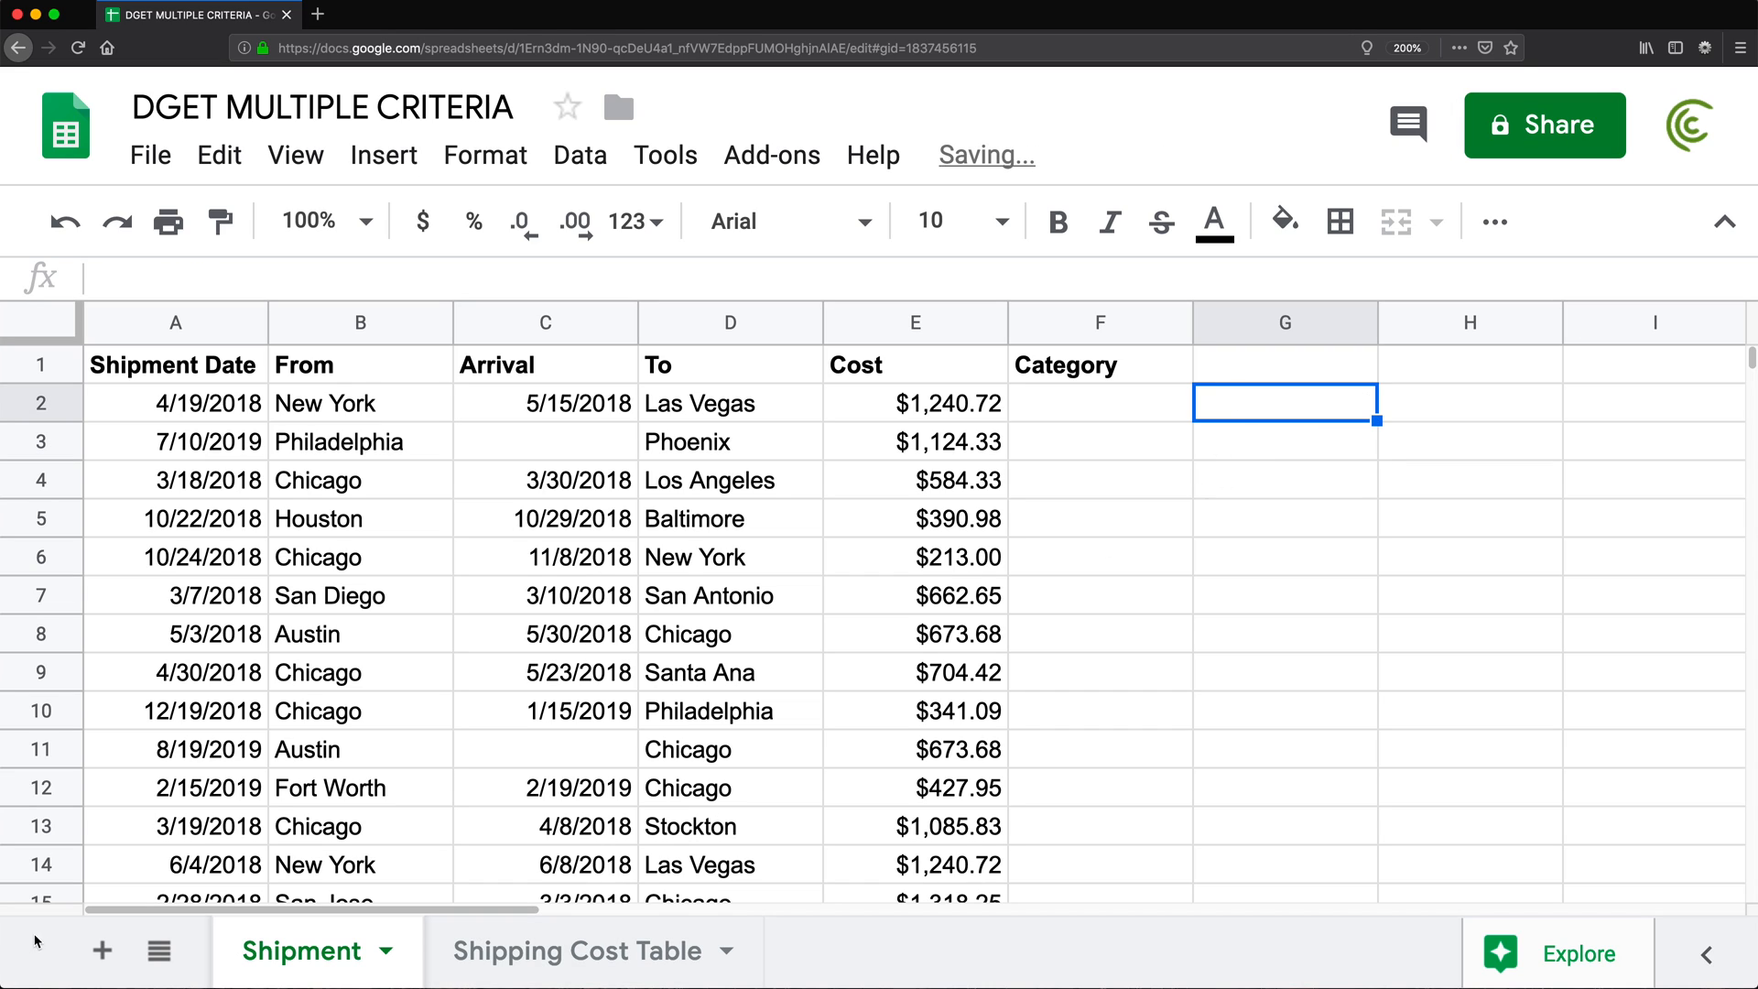
Create a Category sheet with its first band 0–500 Low Value
left_click(101, 950)
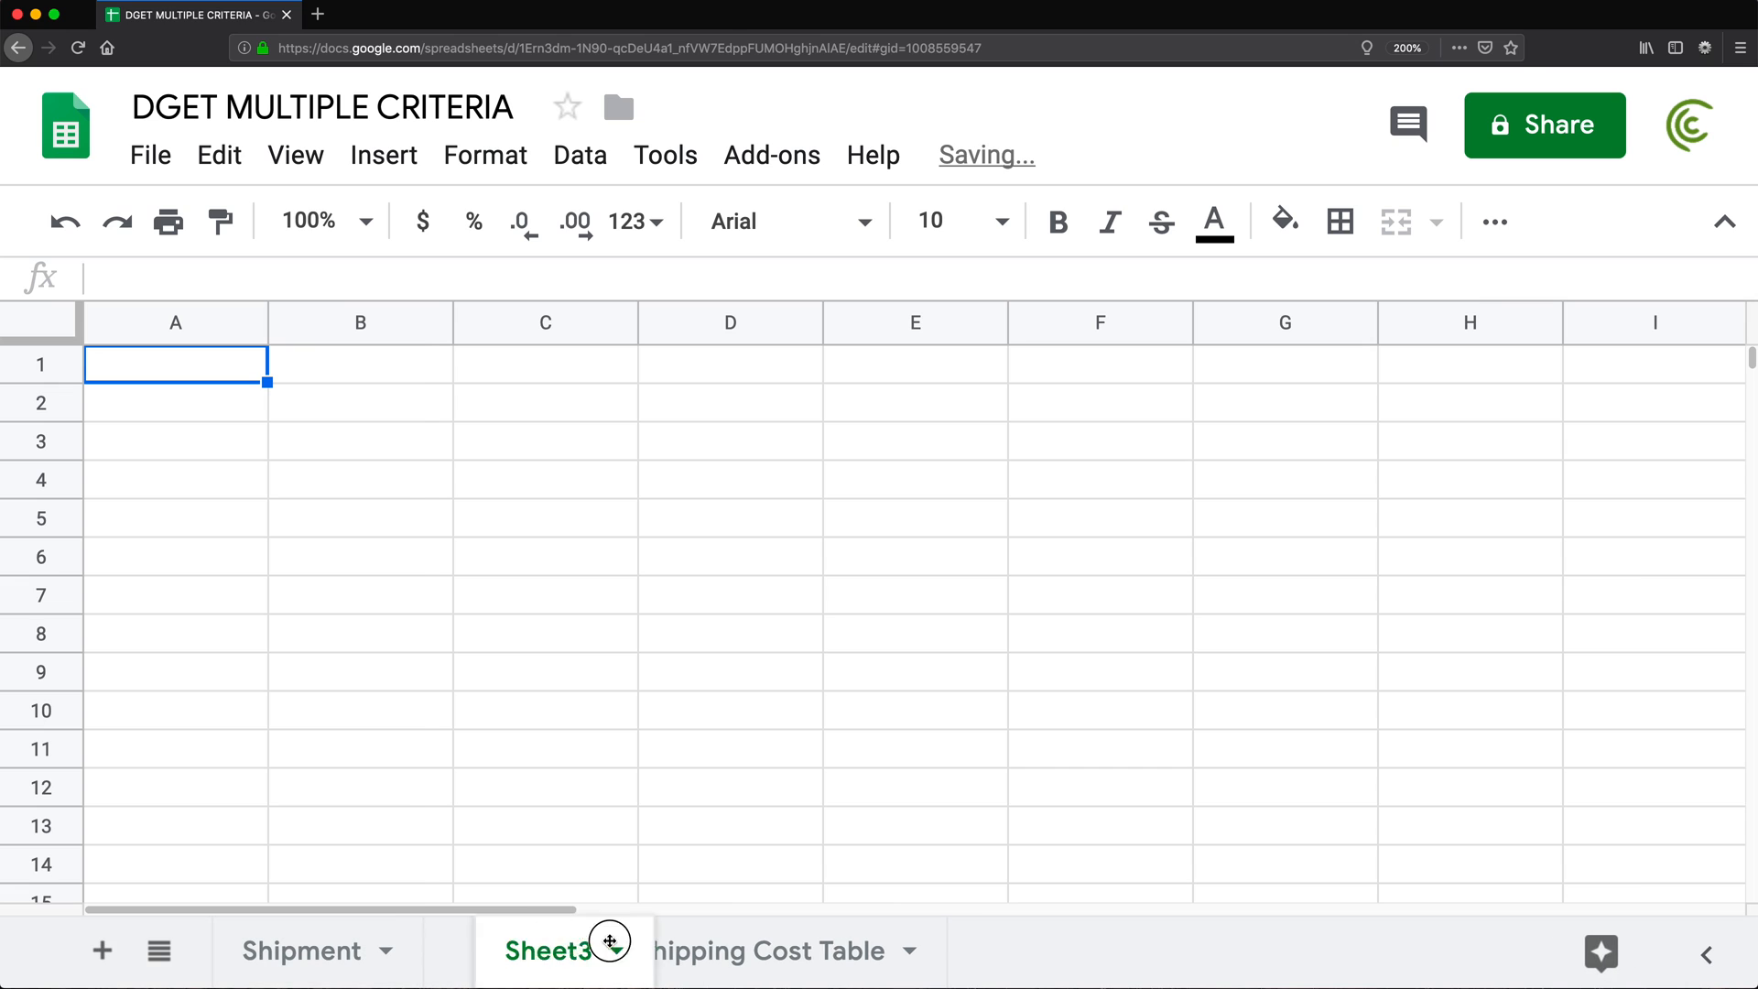
type("Category")
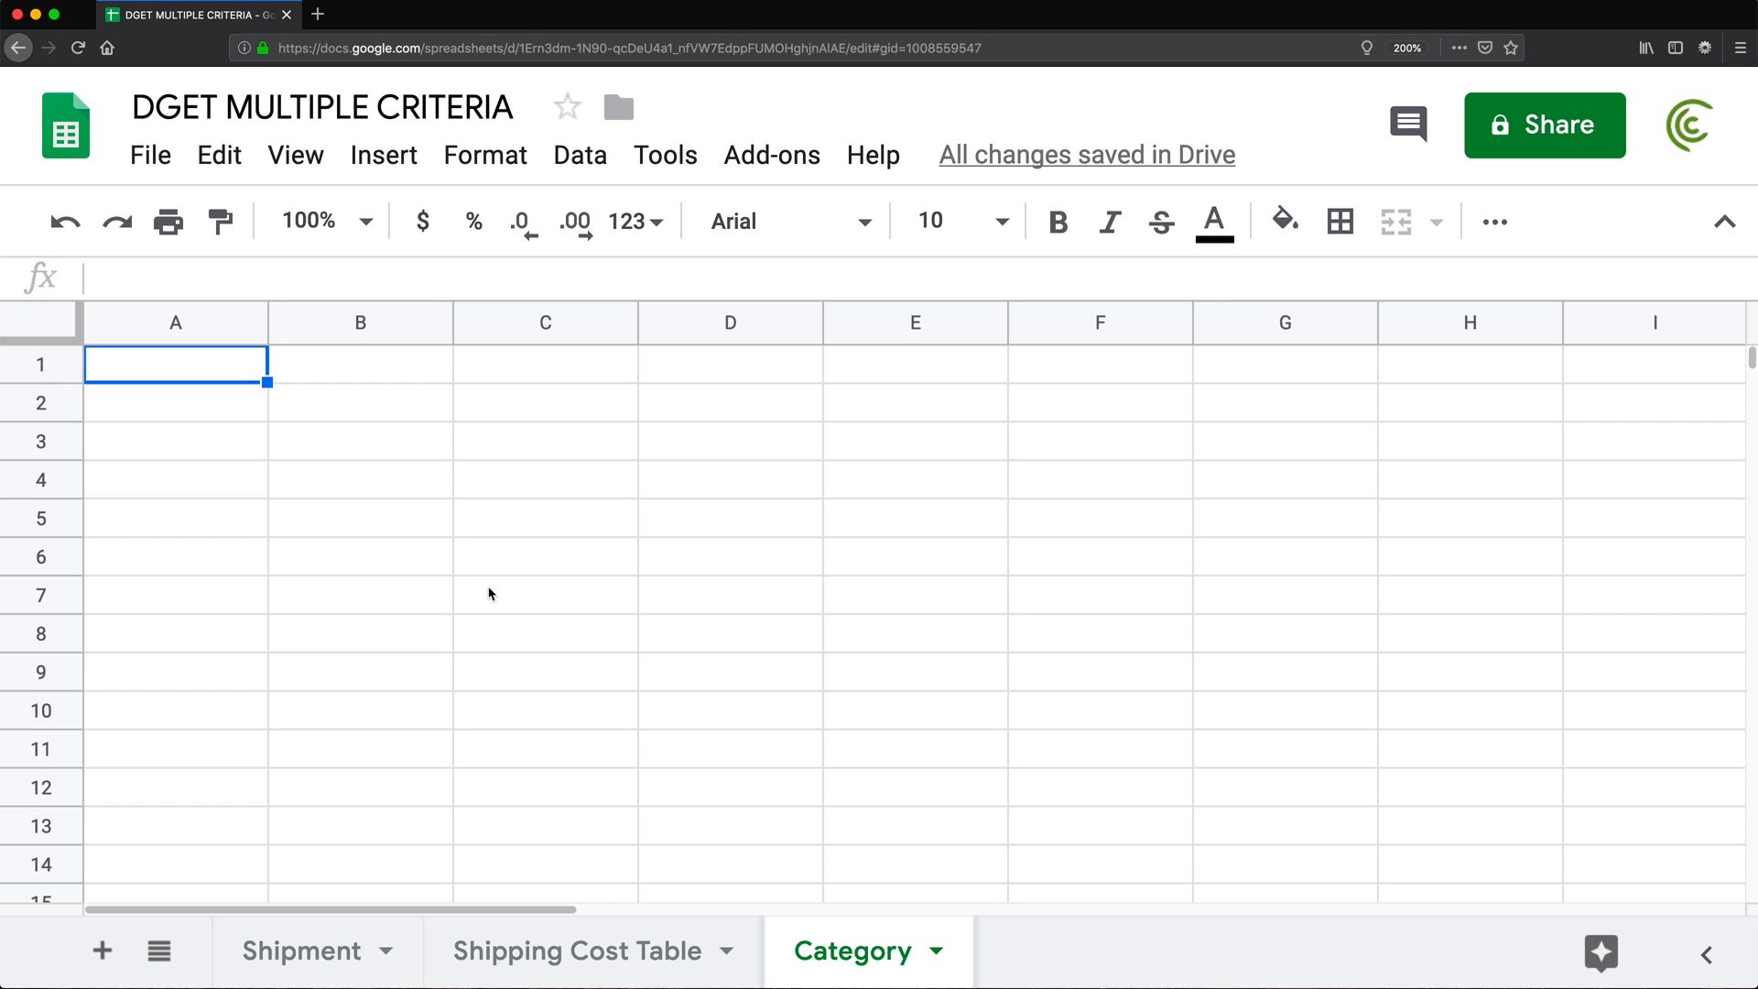
type("0")
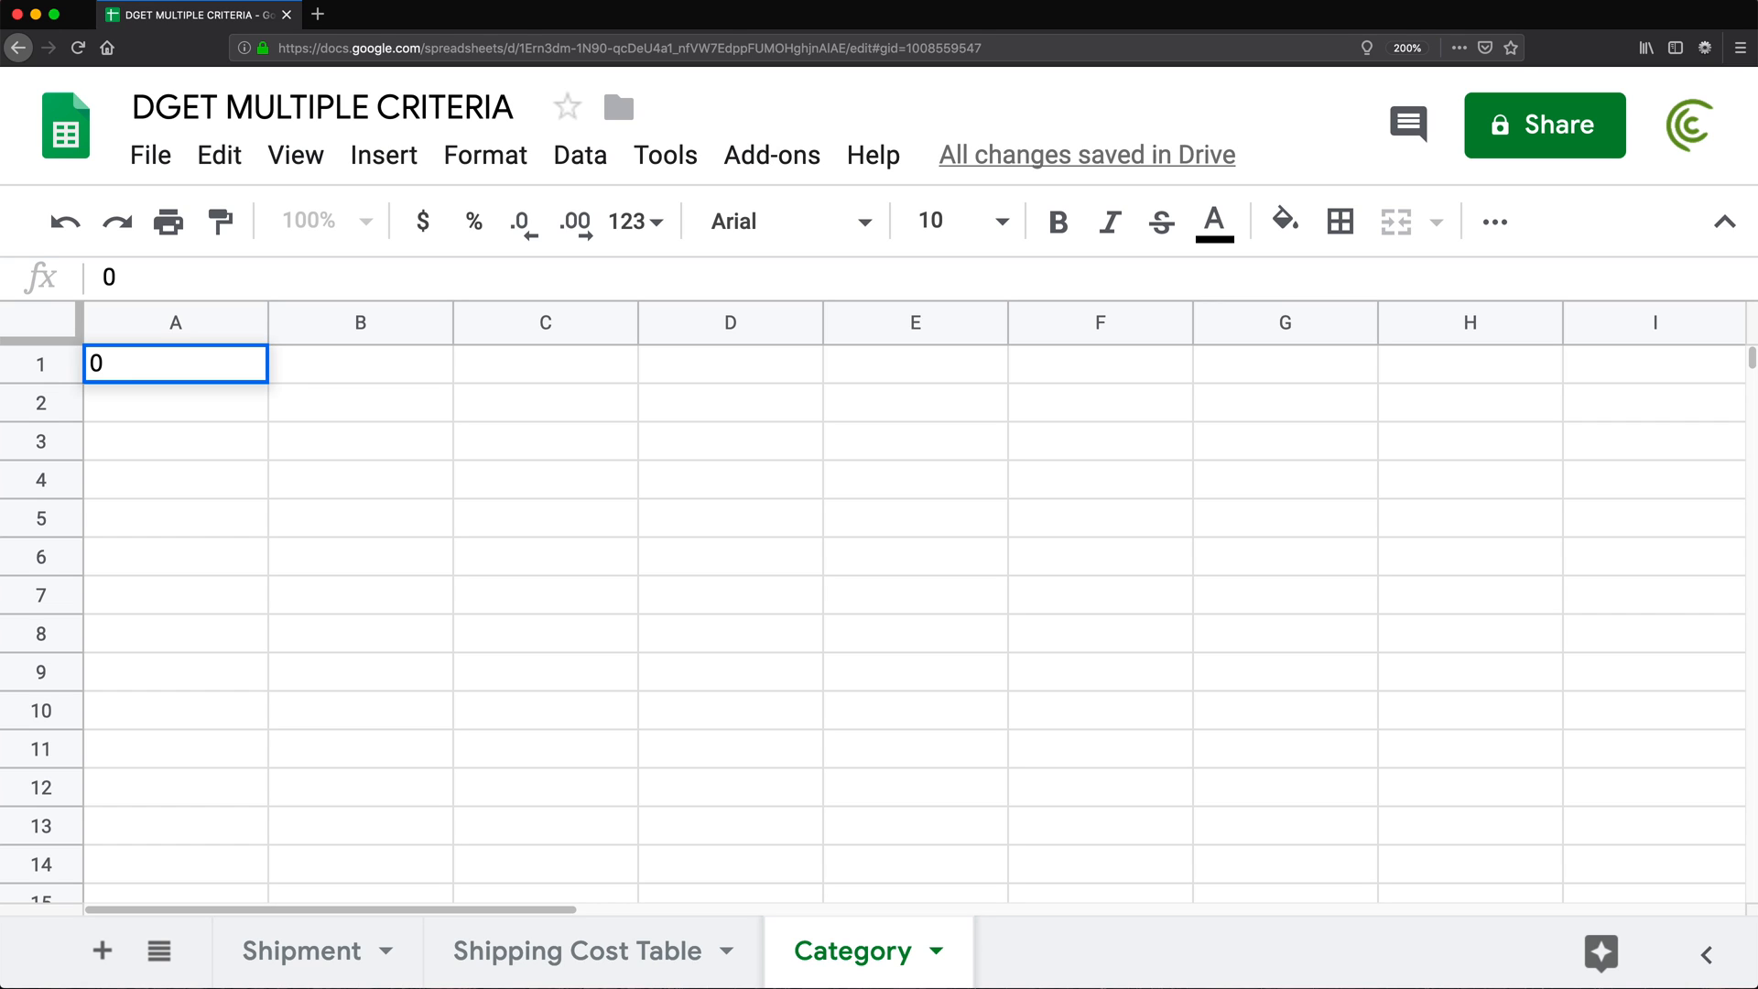
type("500")
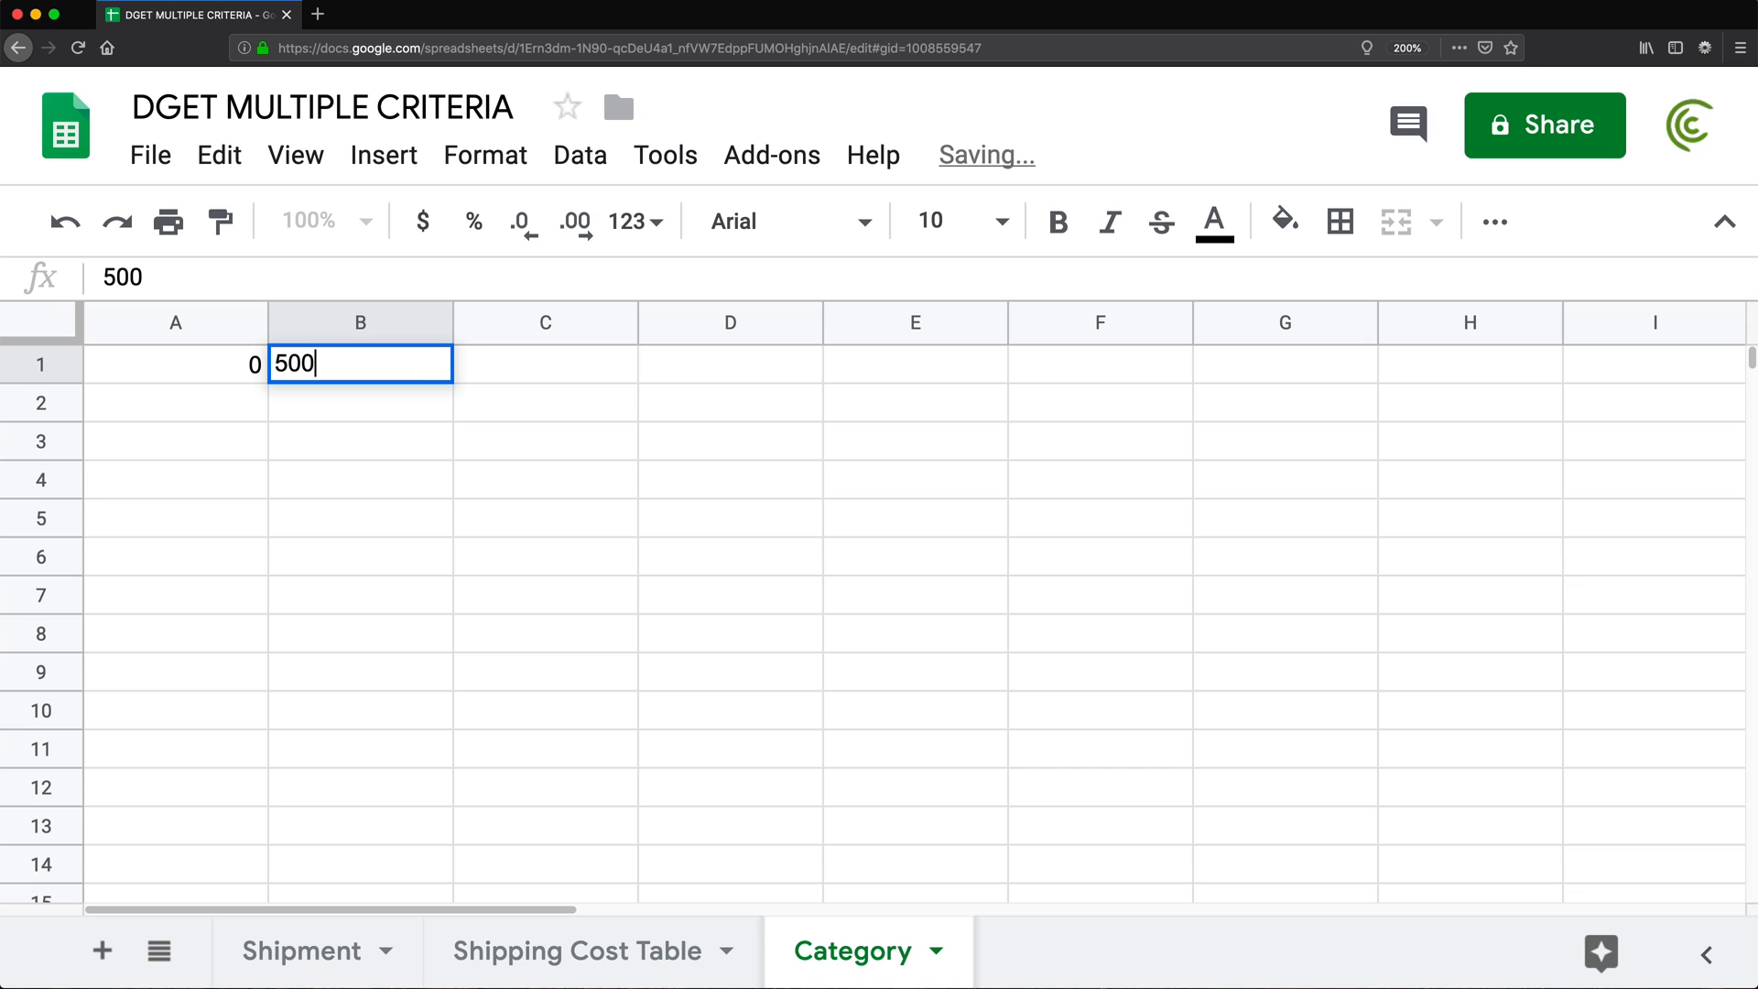
type("Low Value")
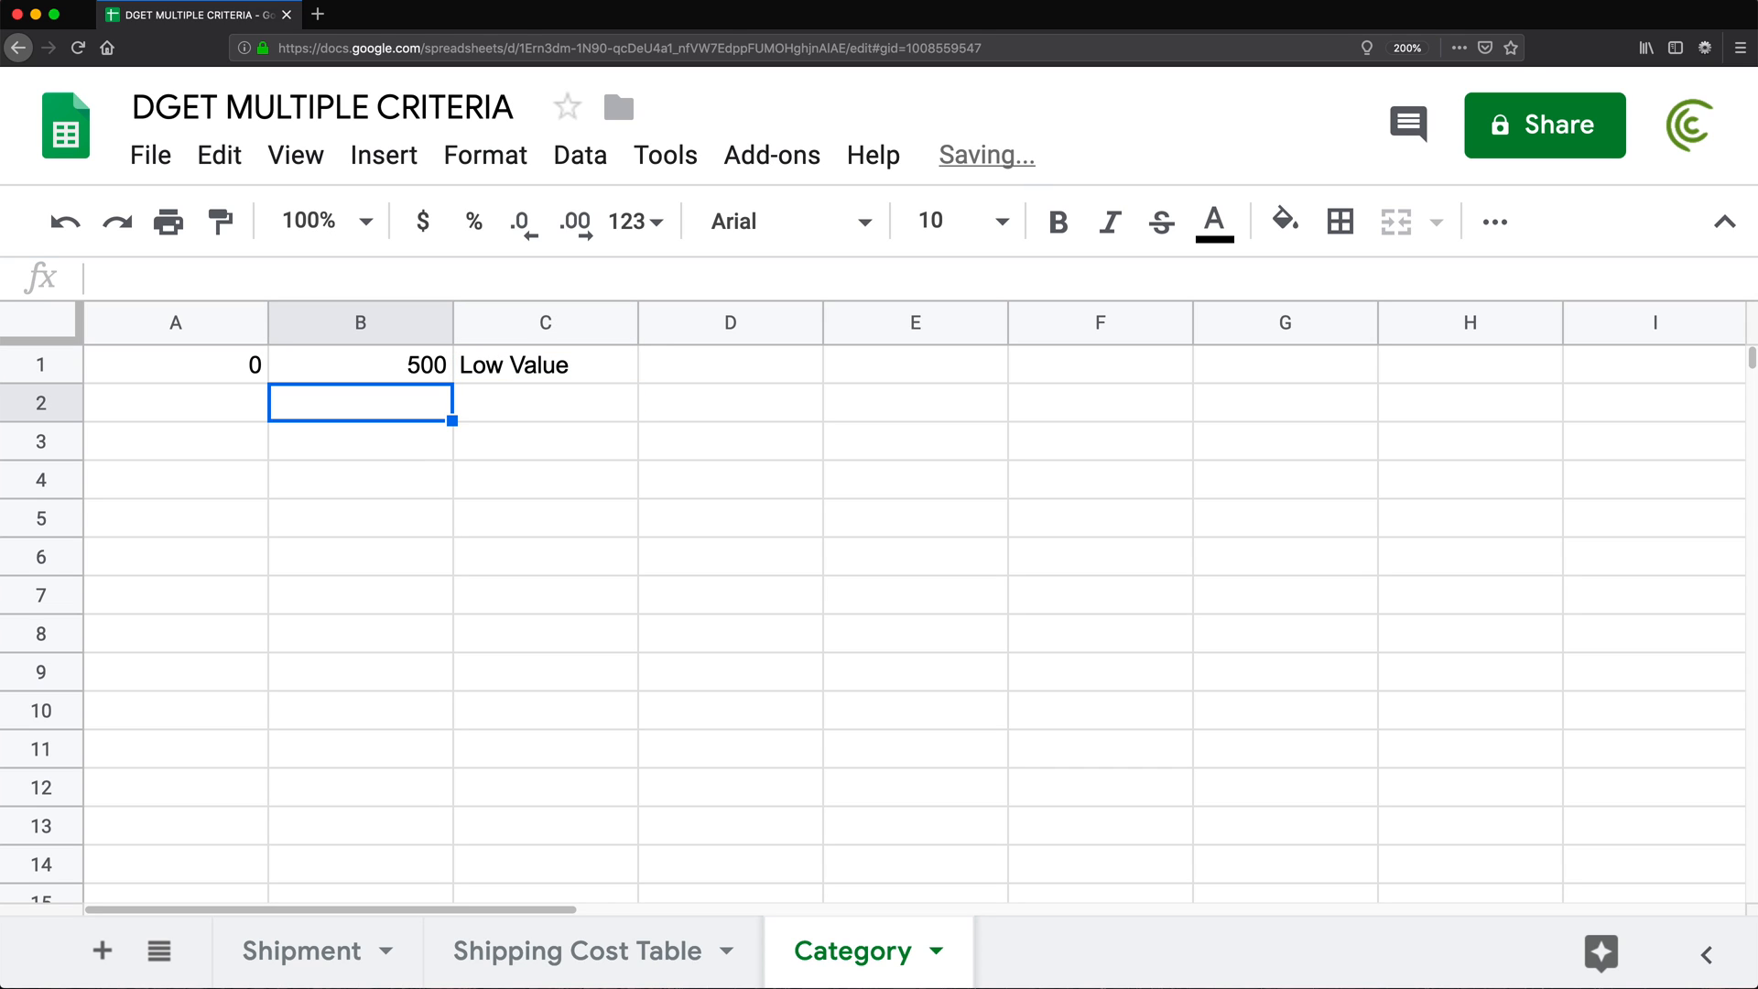
Add the bands 501–1000 Mid Value and 1001–2000 High Value
type("501")
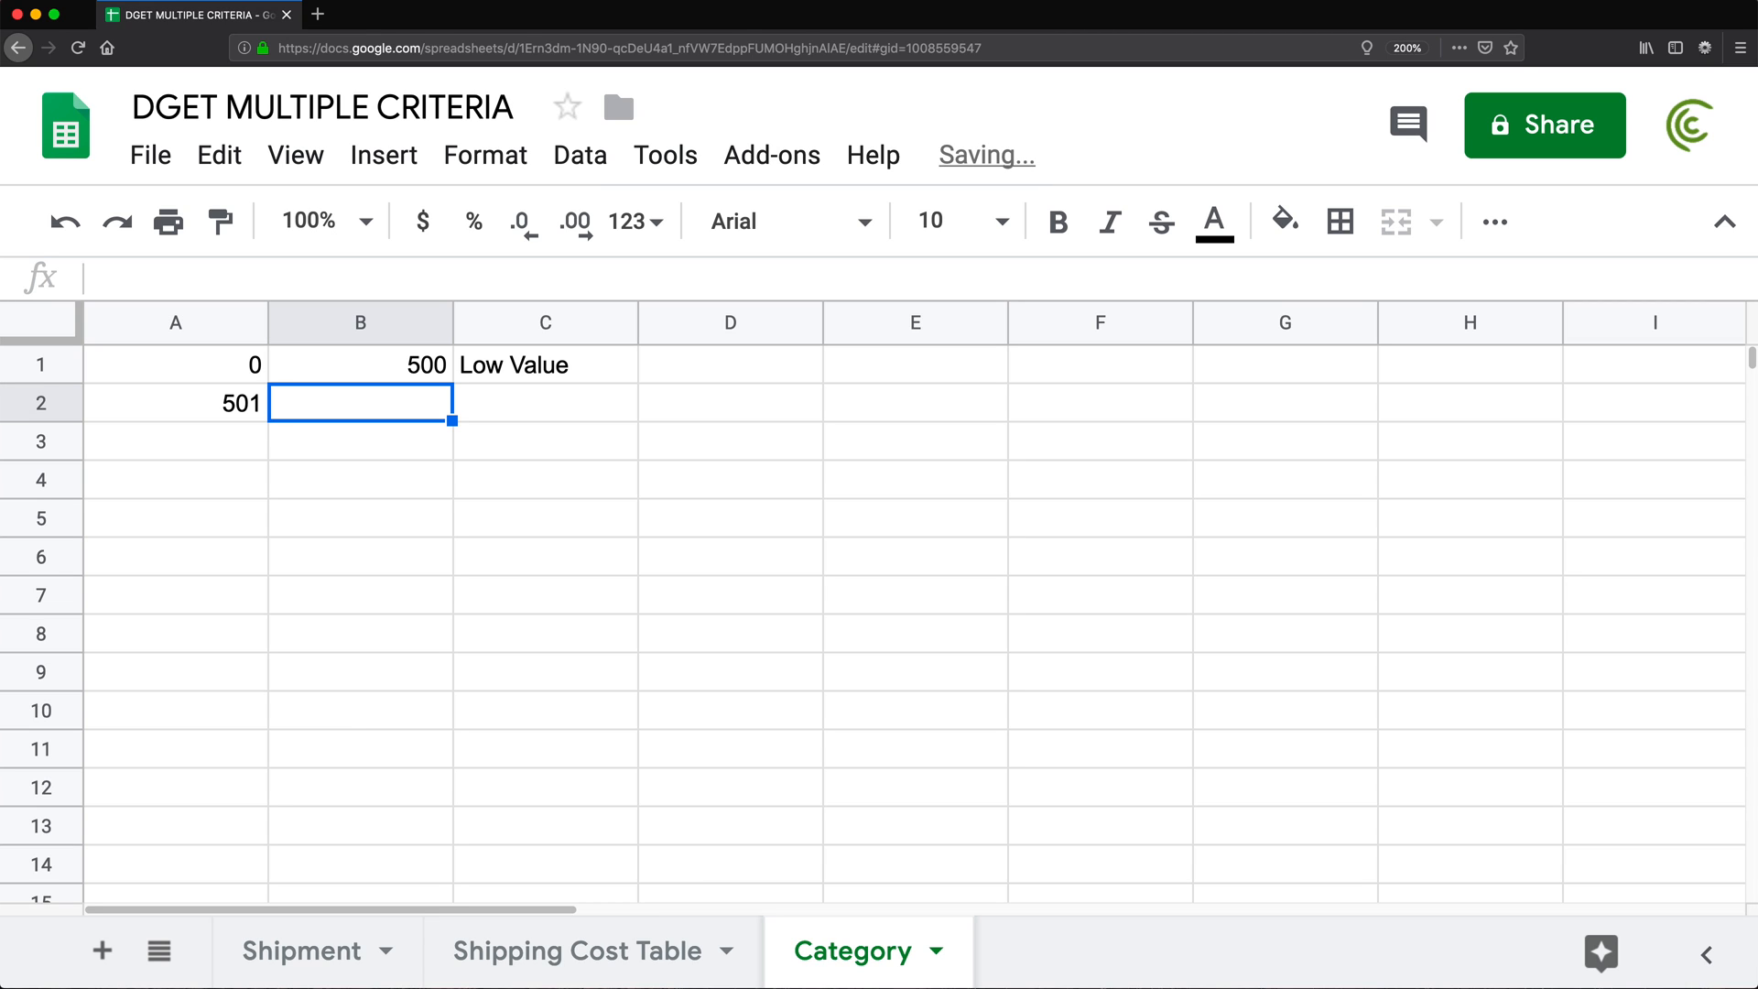
type("1000")
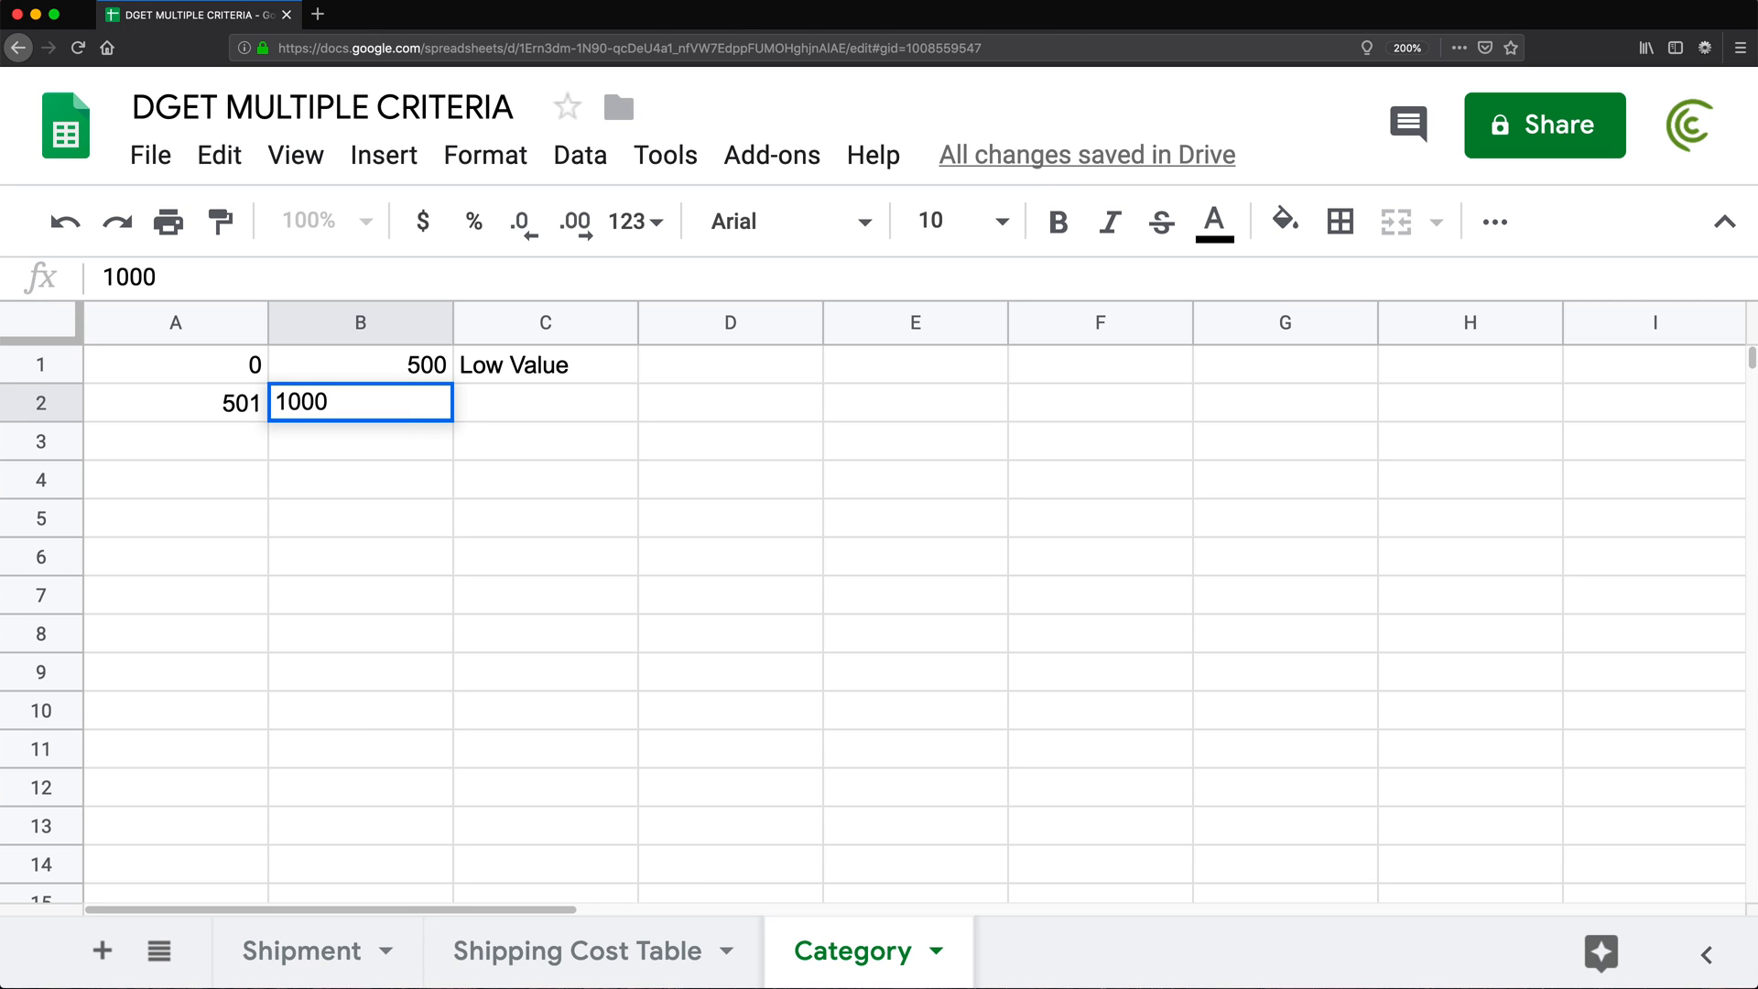
type("Mod Val")
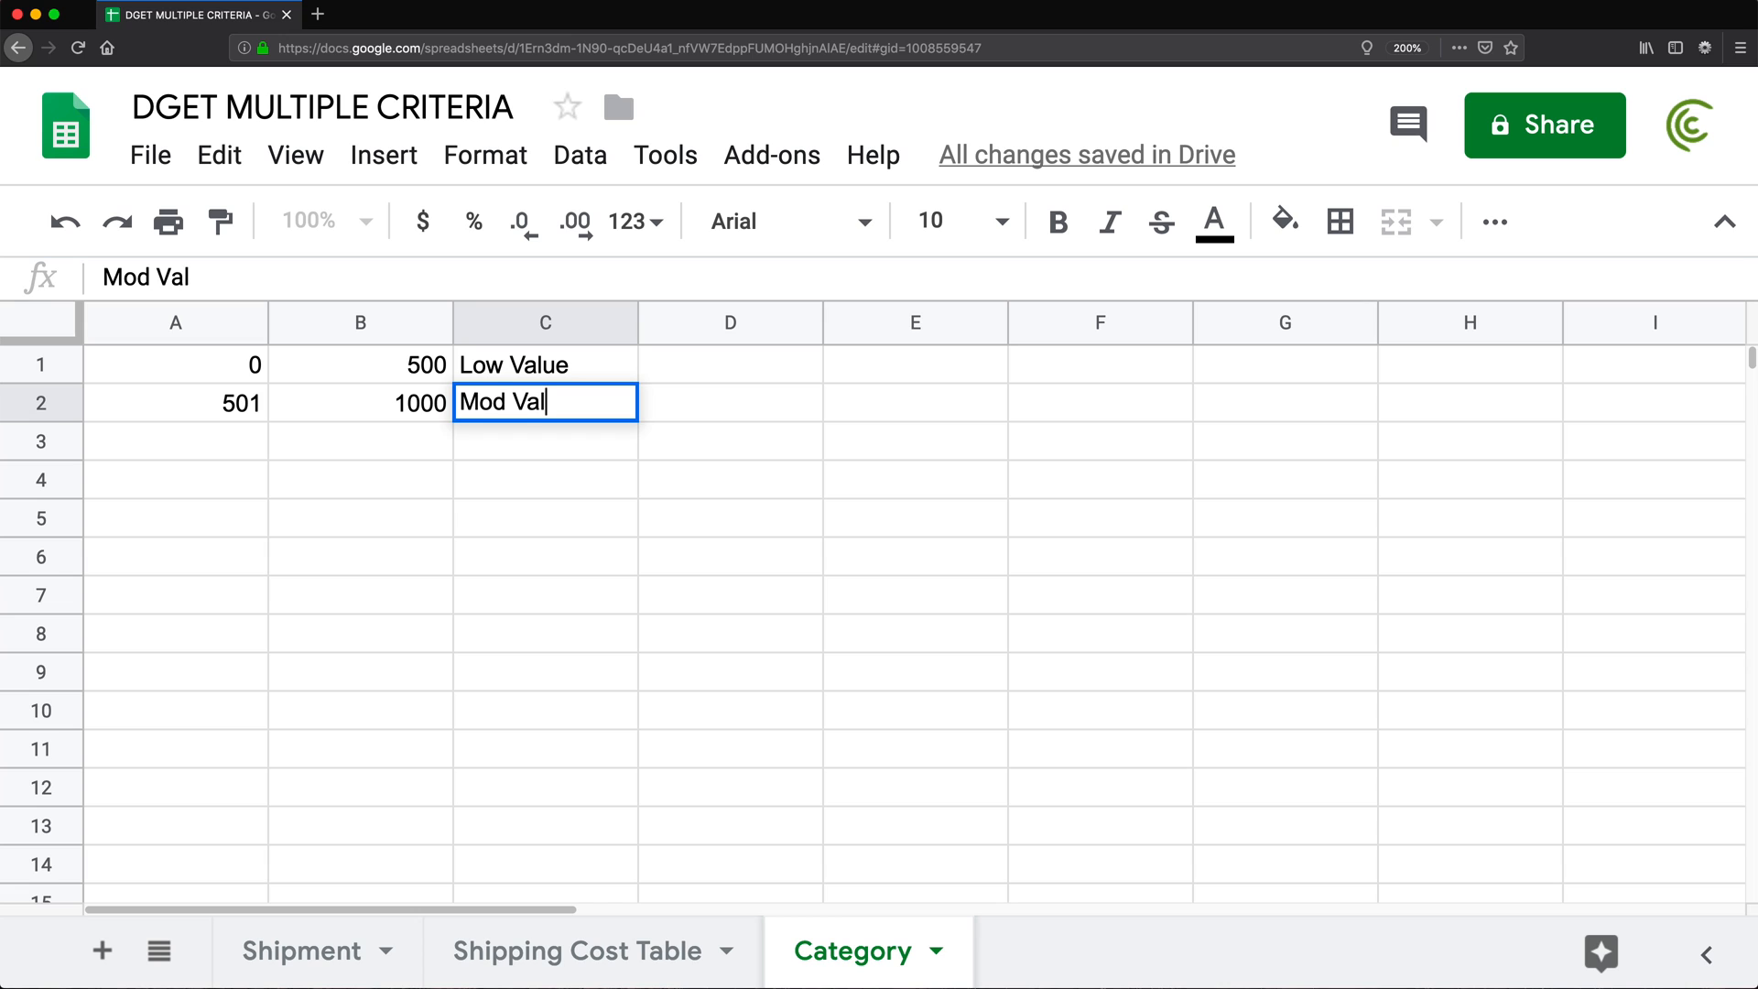
key("Backspace")
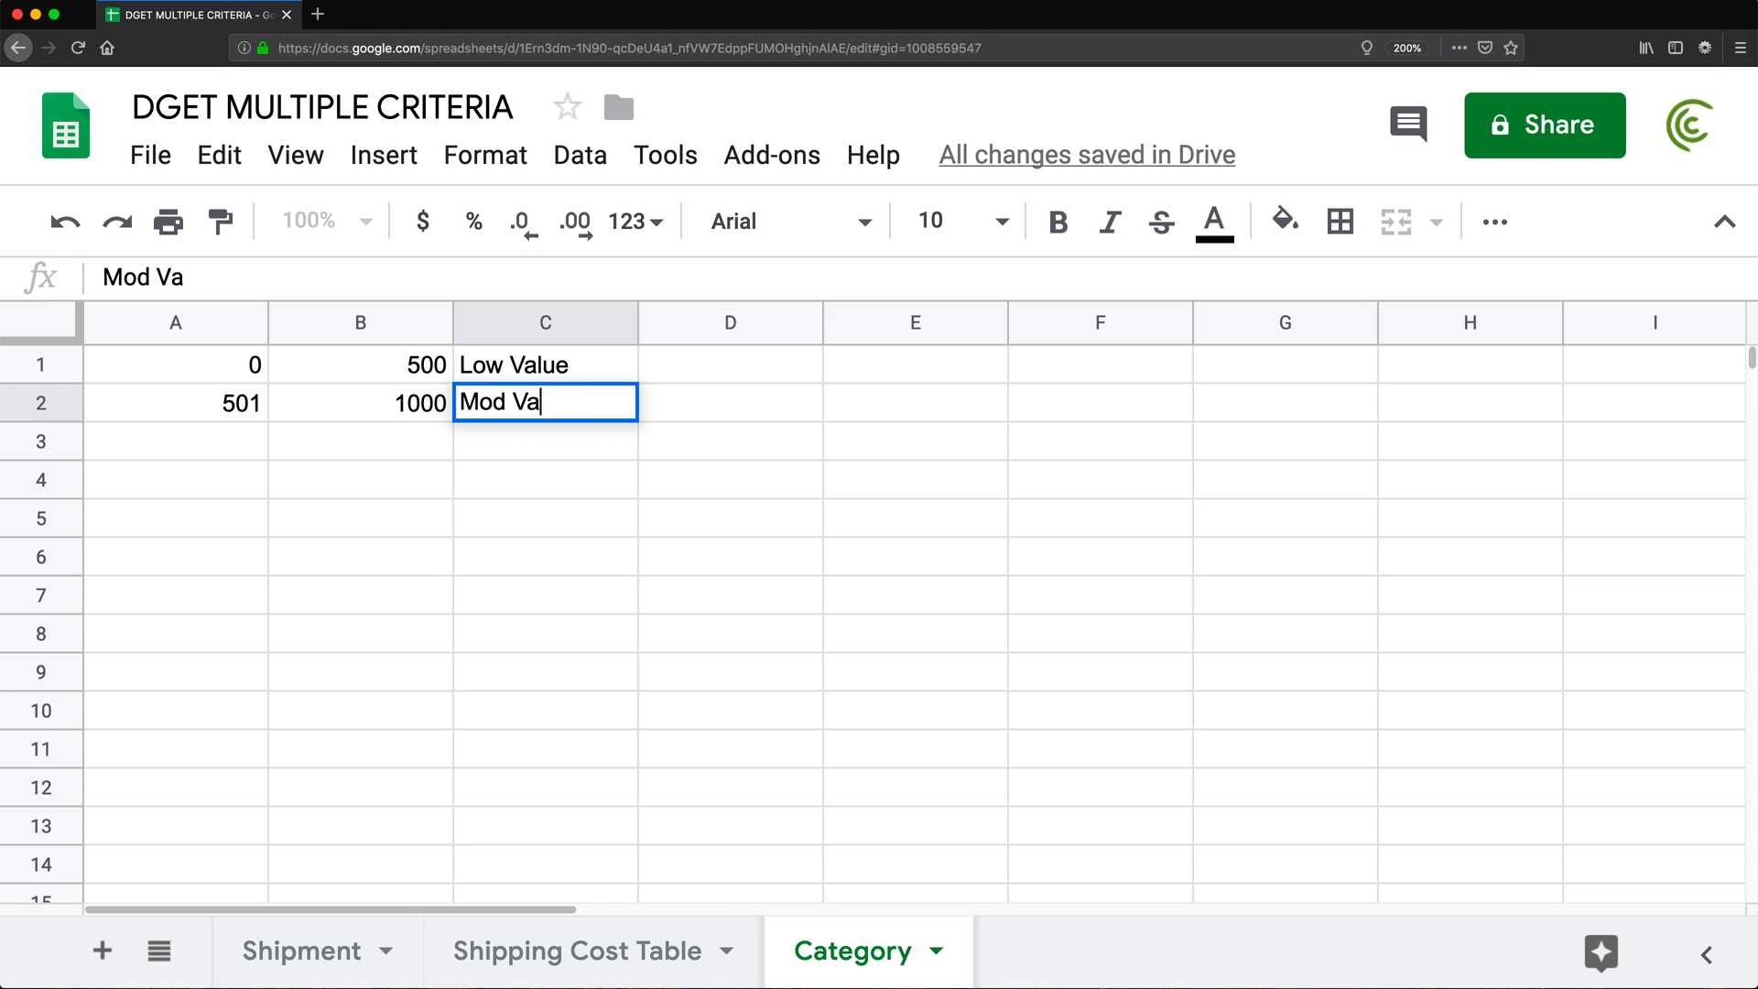
type("Mid")
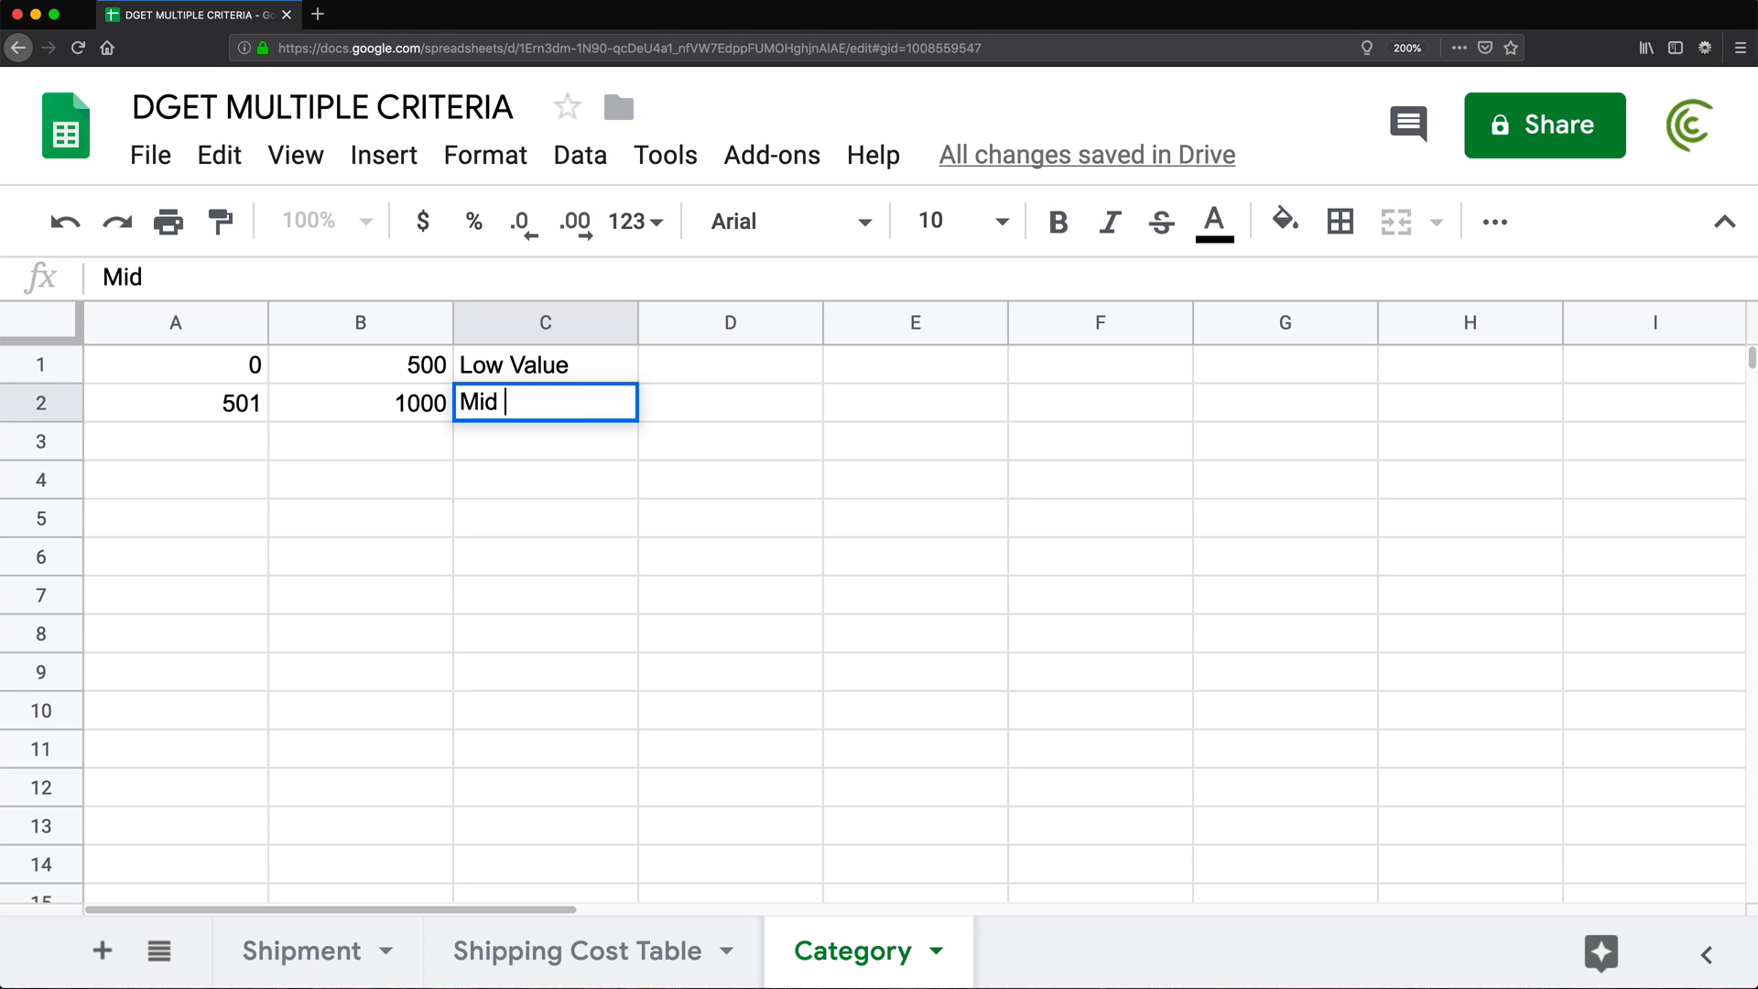
key("Enter")
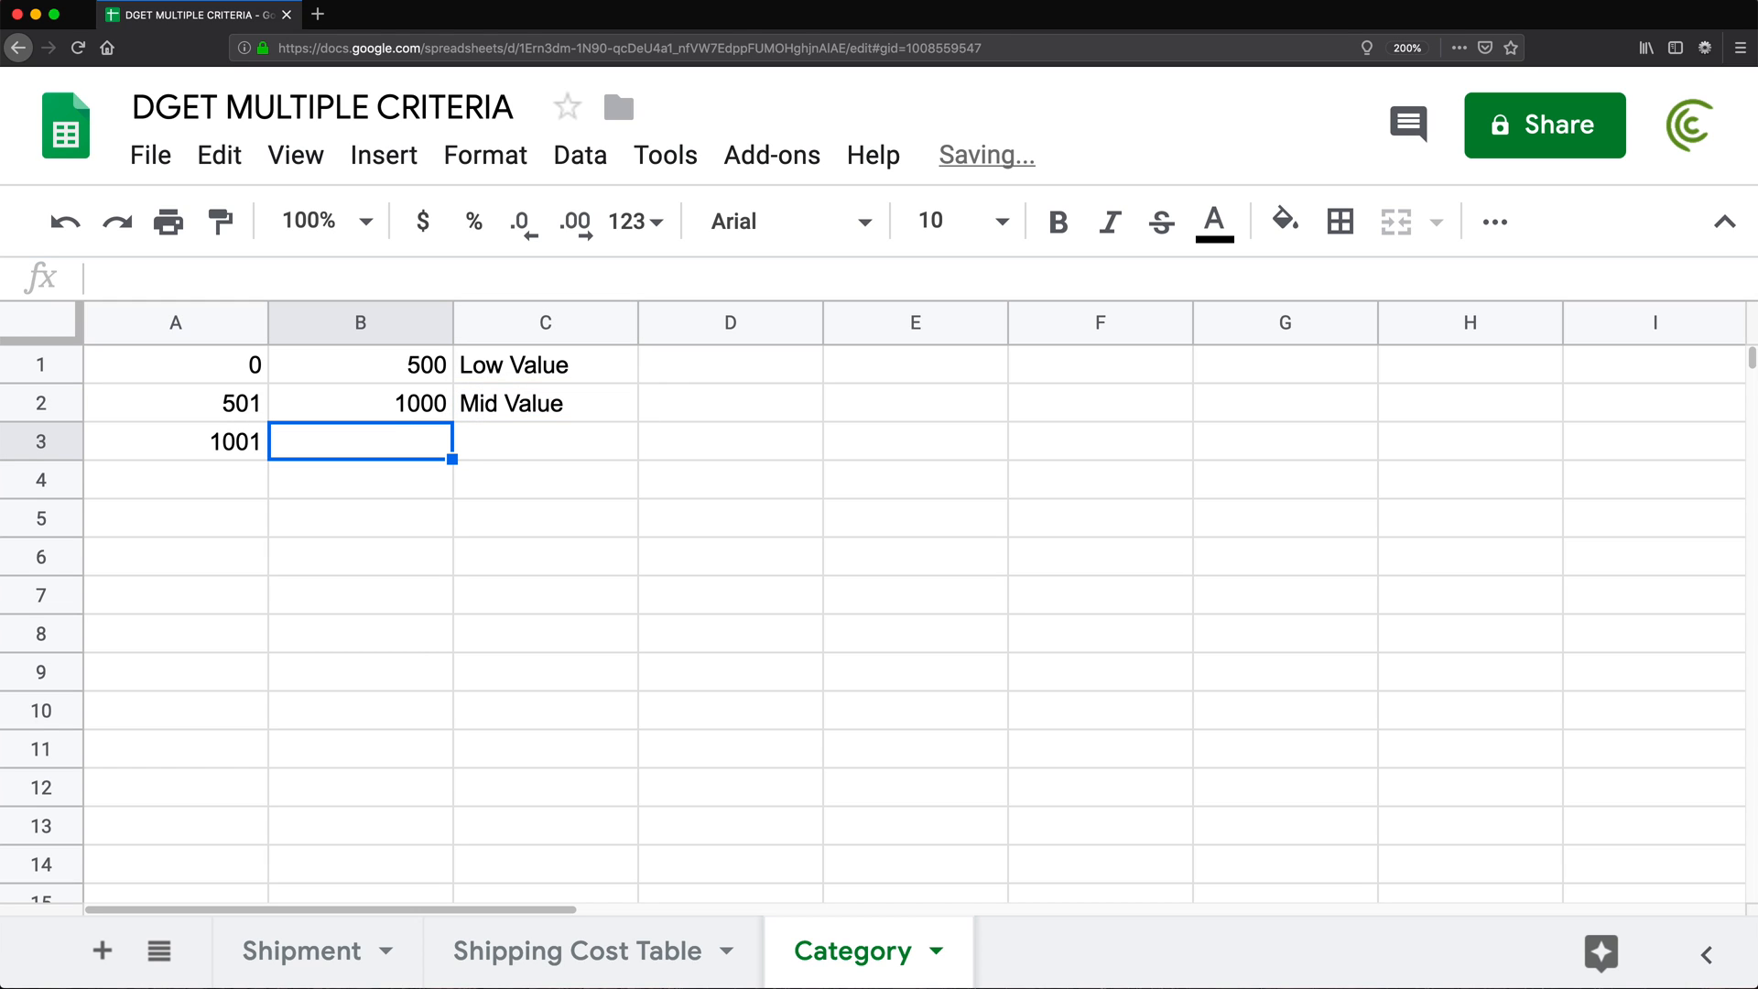
type("2000")
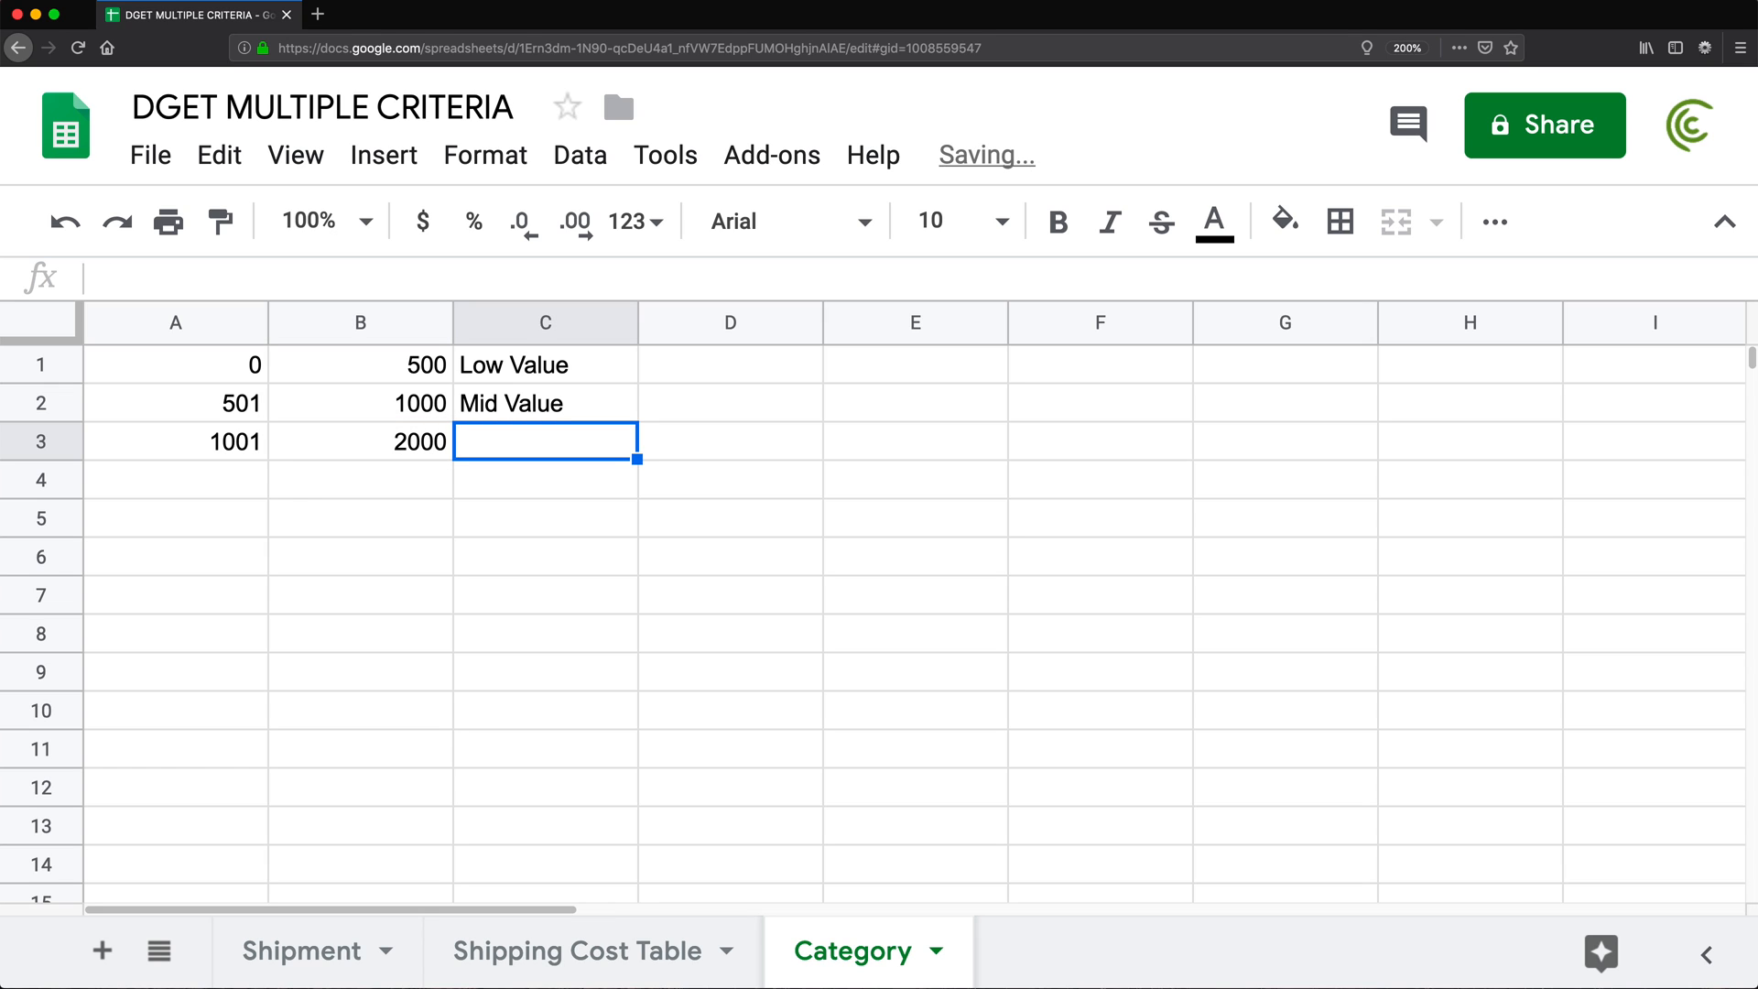
type("High Value")
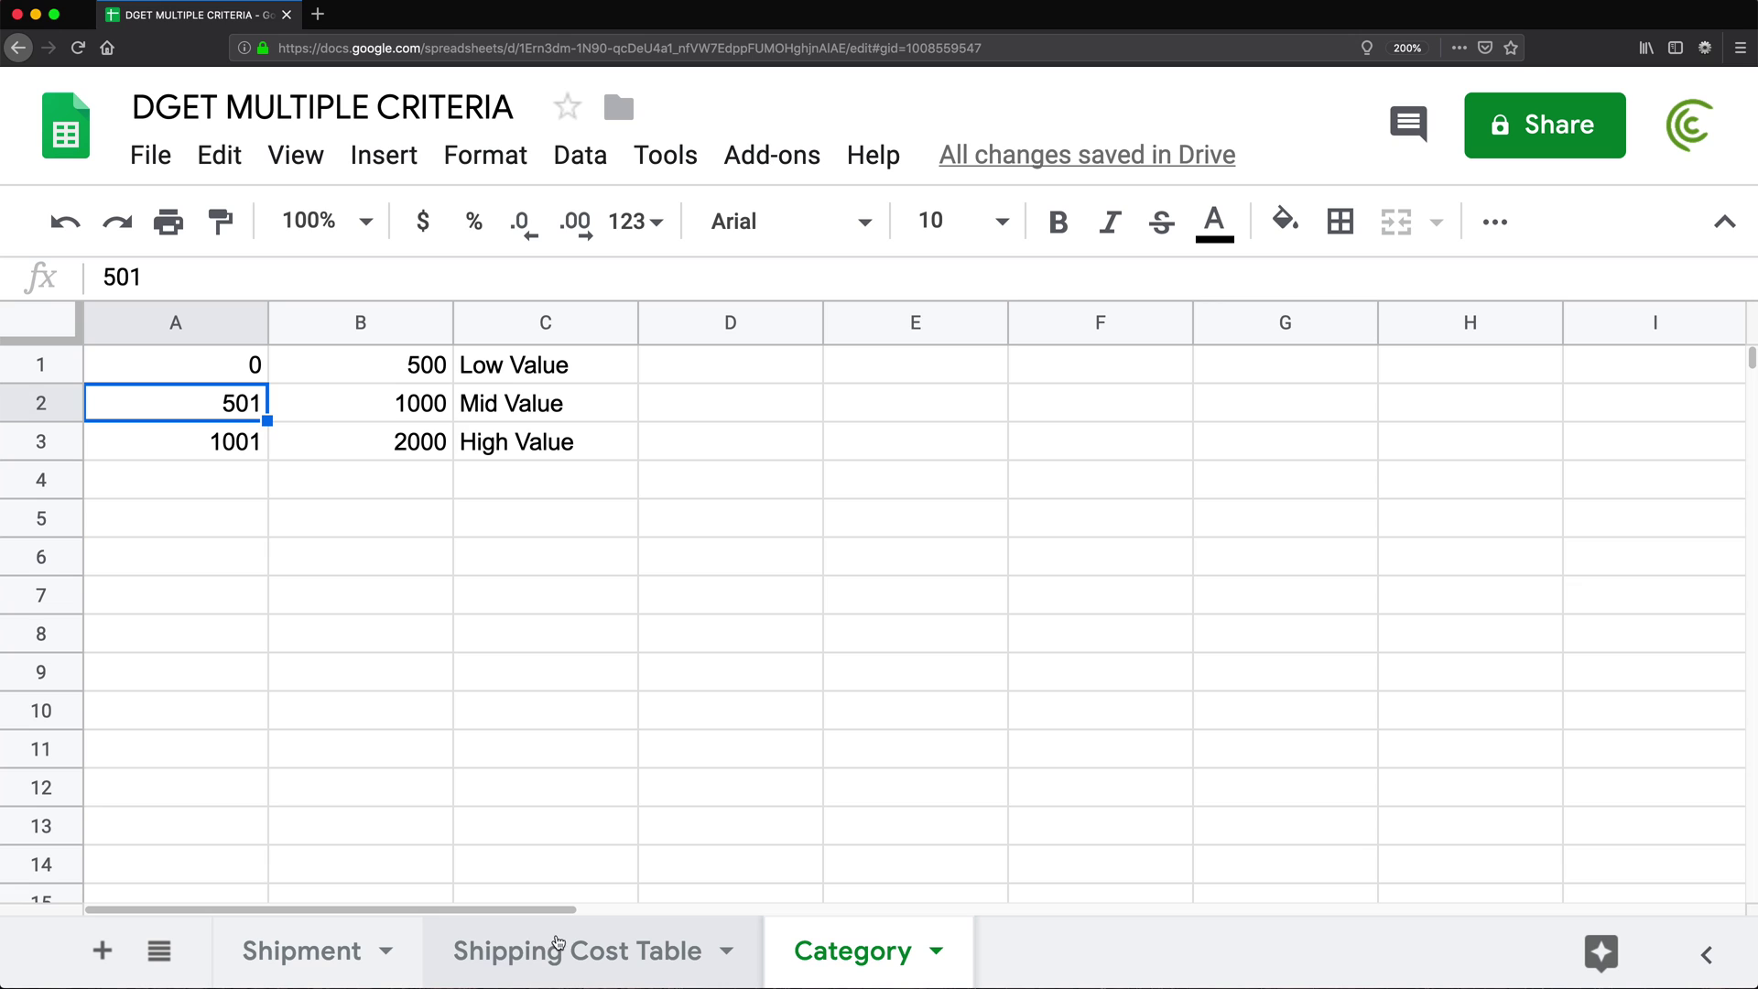
mouse_move(557, 957)
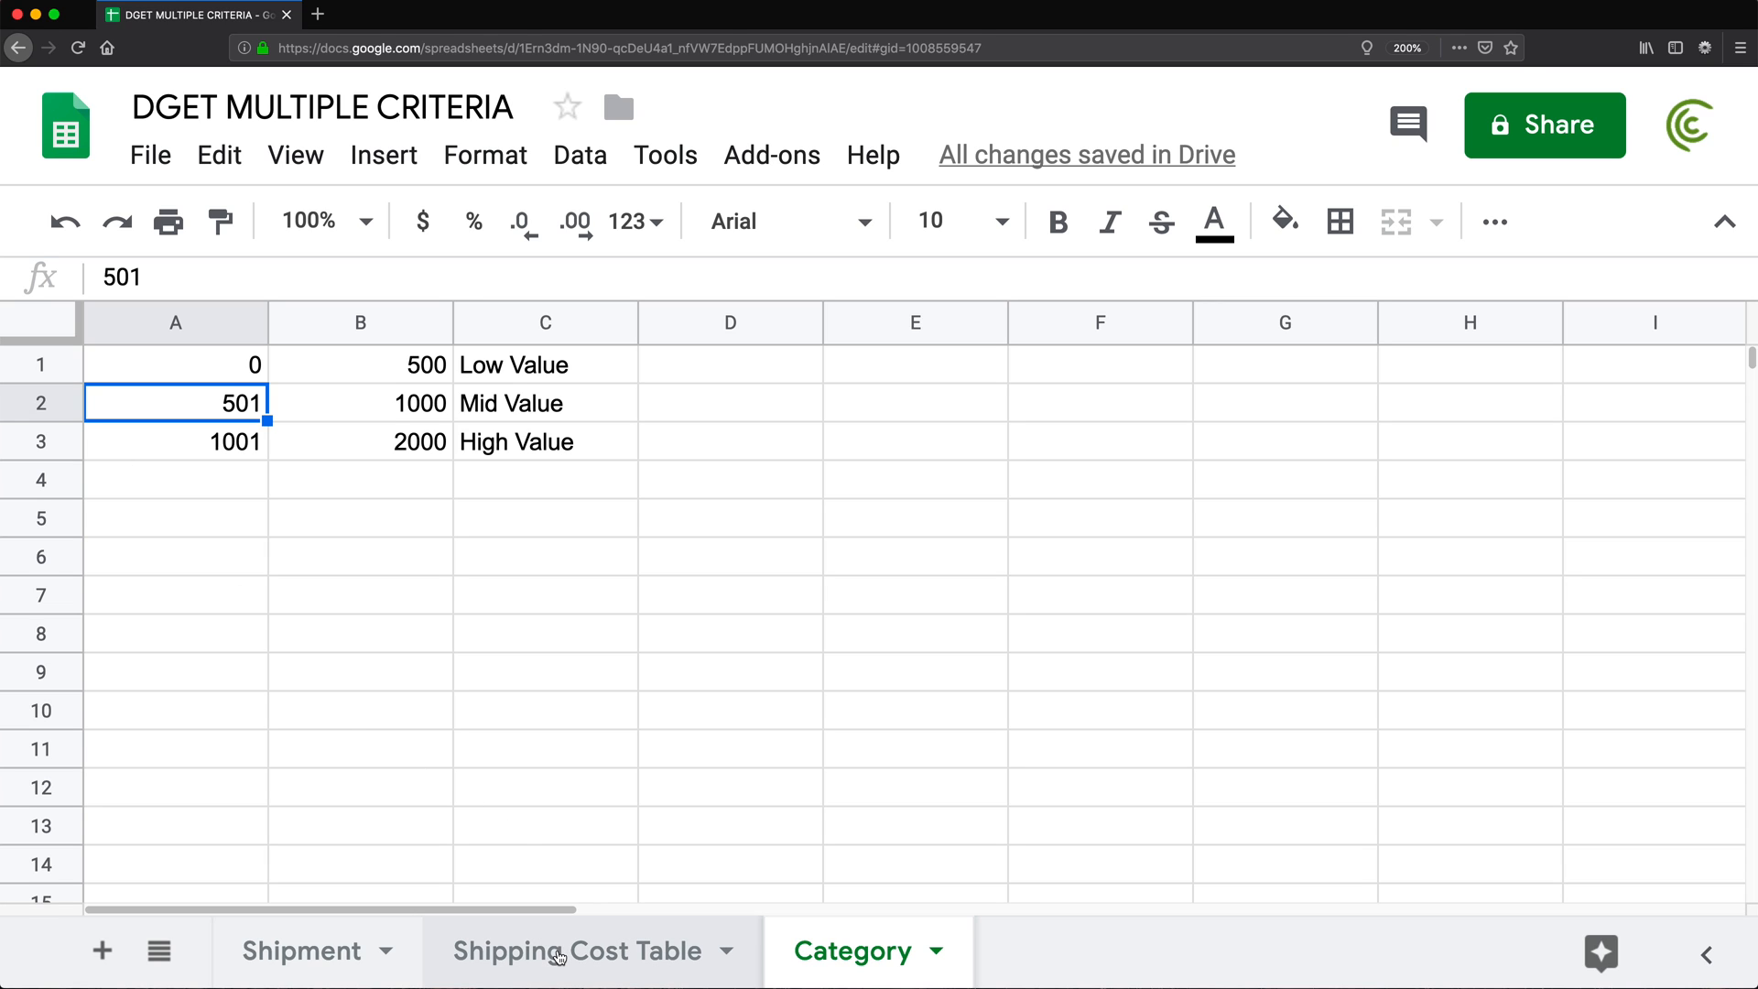
Review the empty Category cell and the existing cost lookup in E2 on the Shipment sheet
left_click(302, 950)
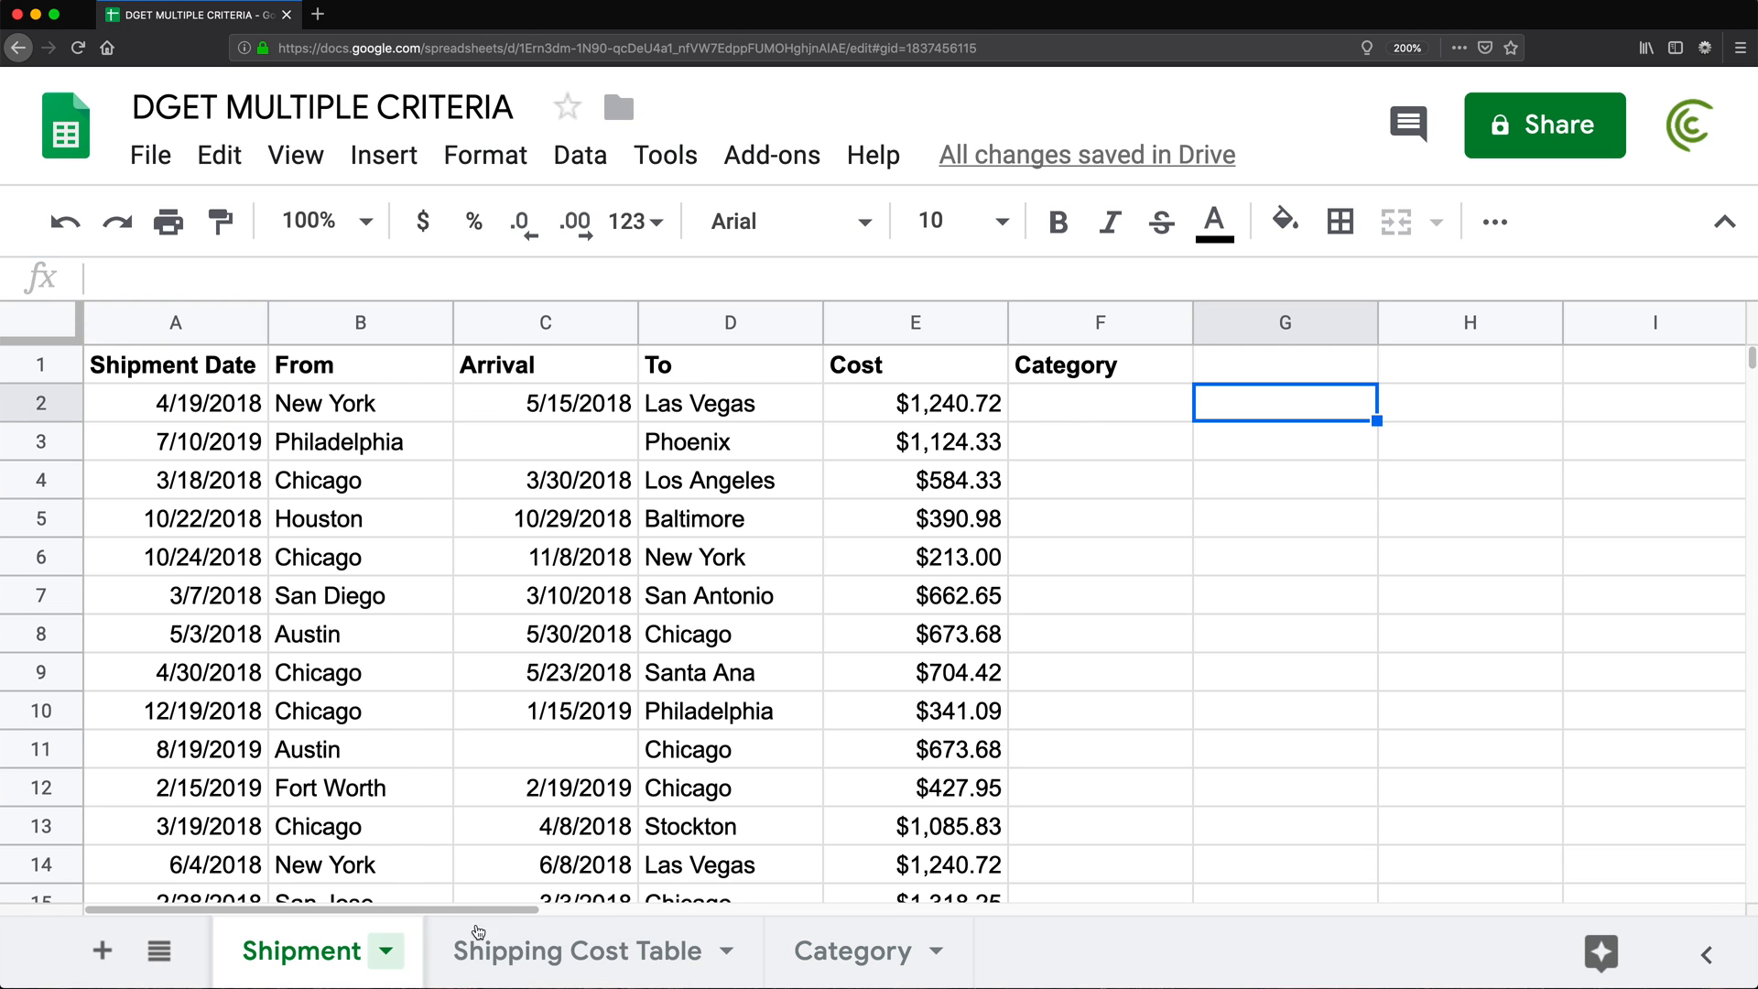
left_click(1099, 402)
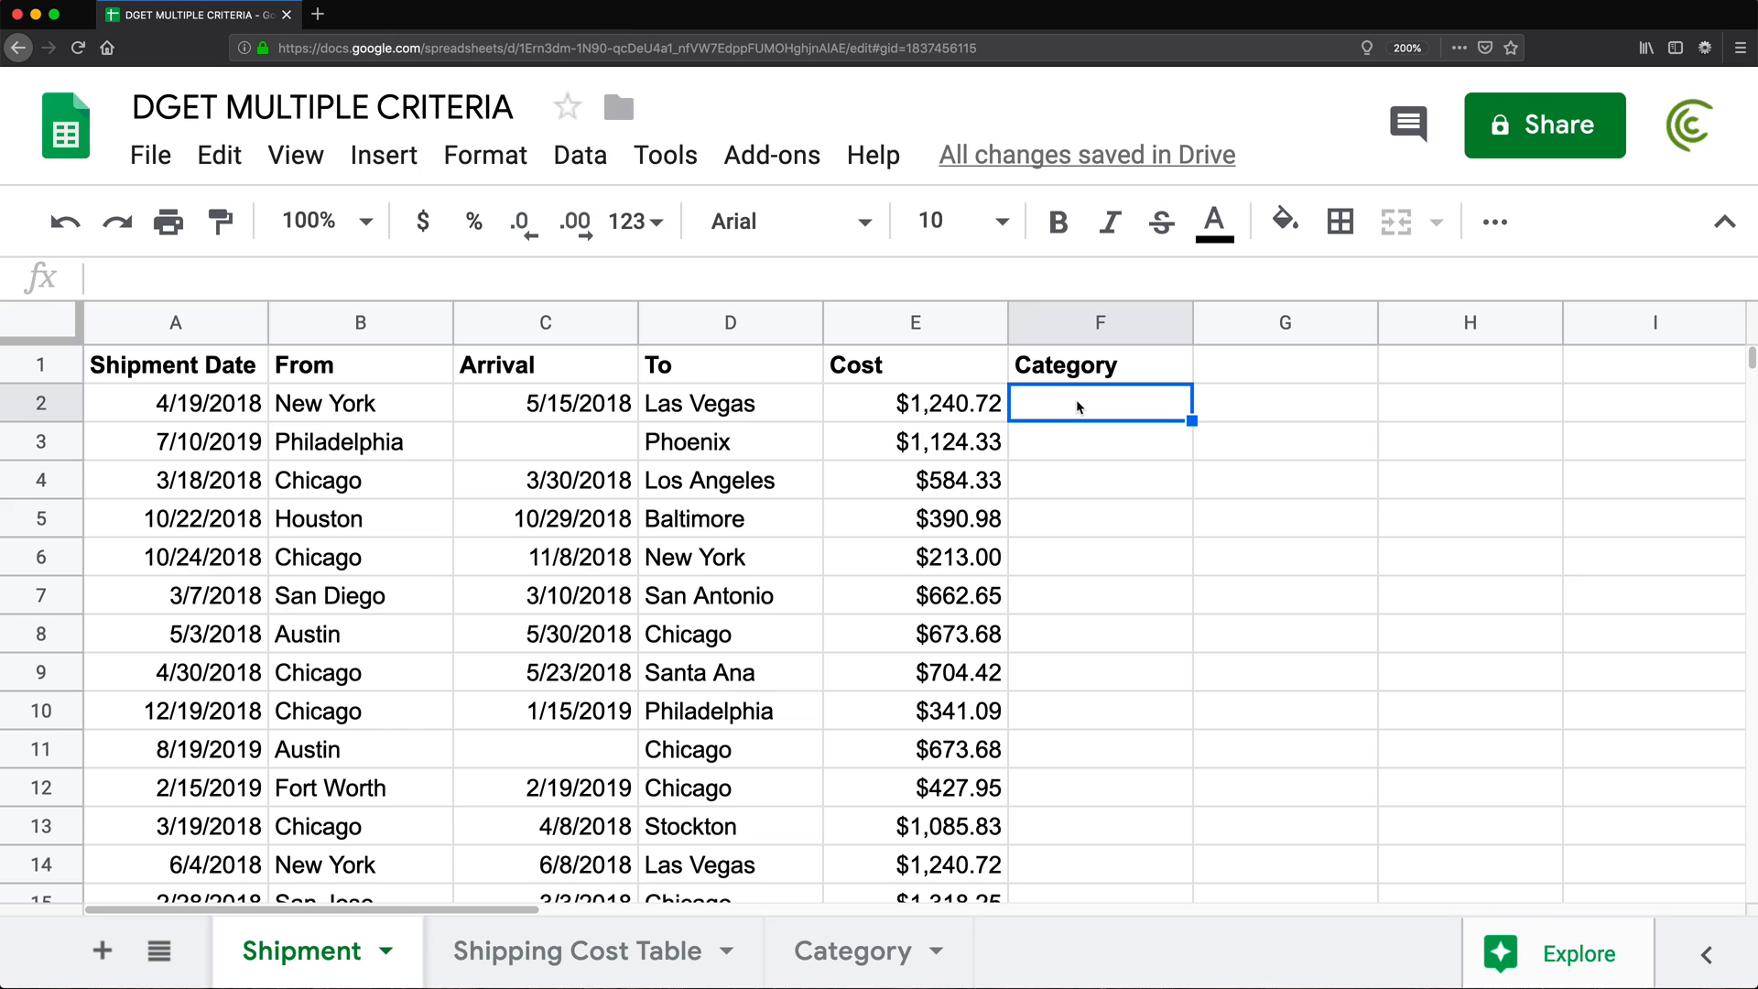
mouse_move(897, 403)
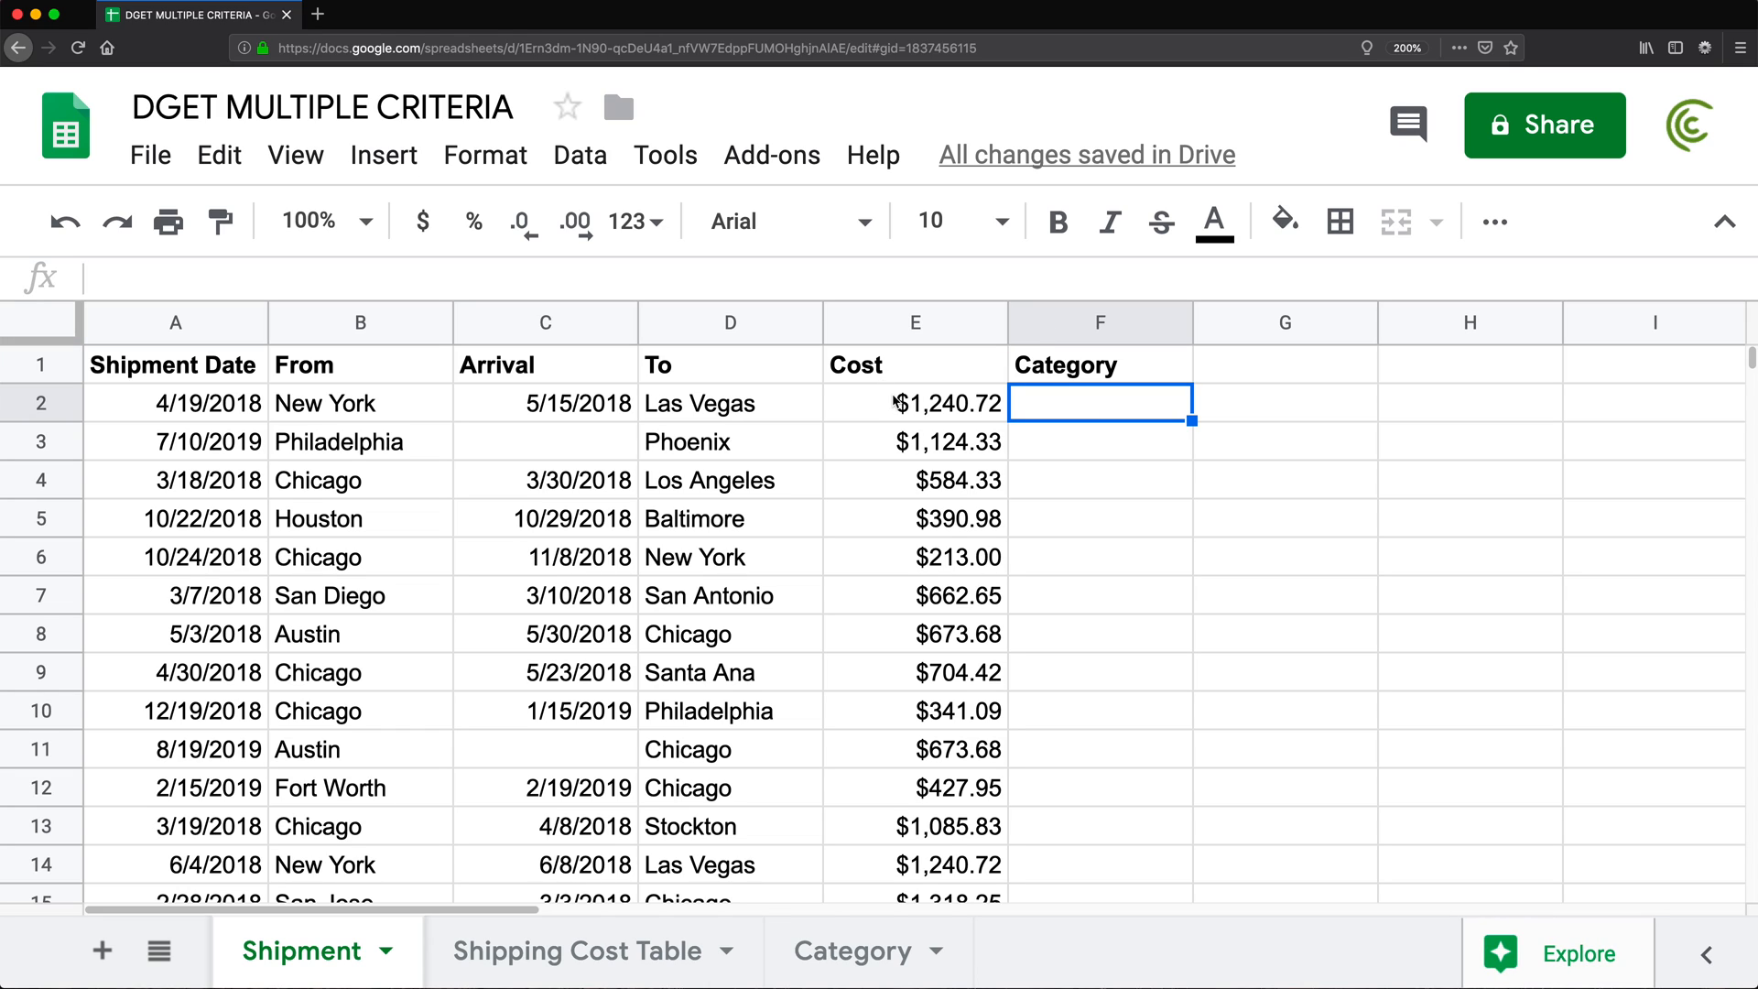
left_click(915, 403)
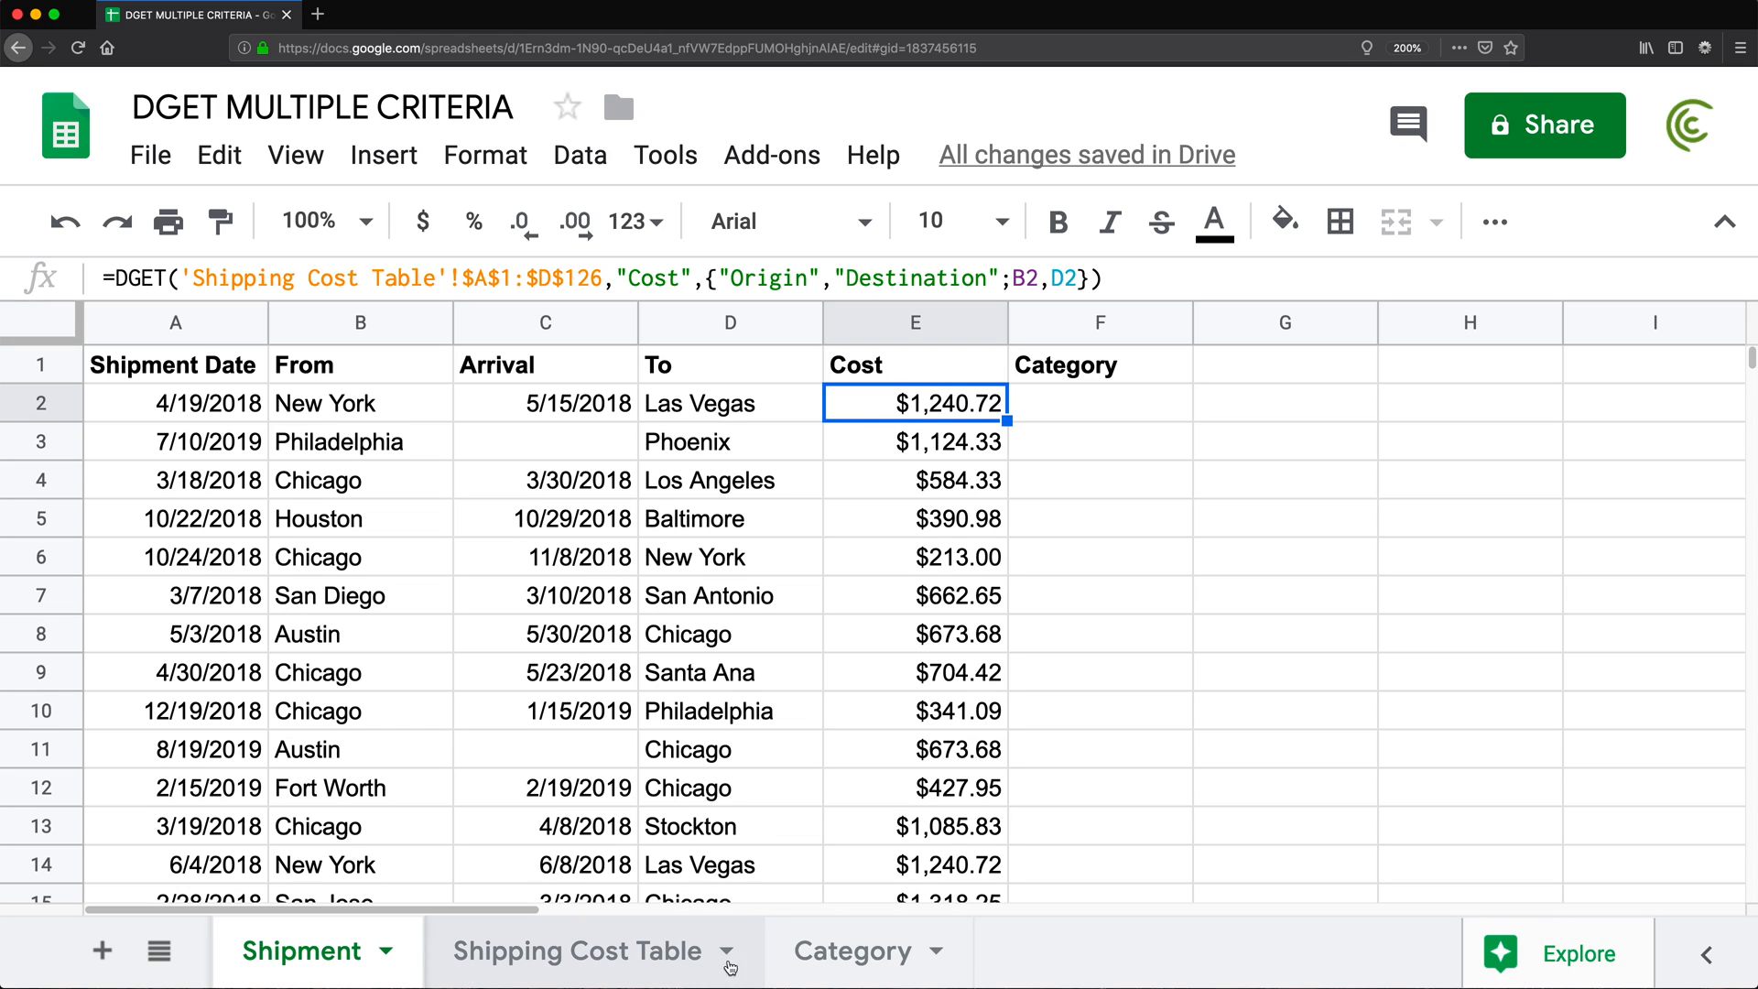
left_click(853, 951)
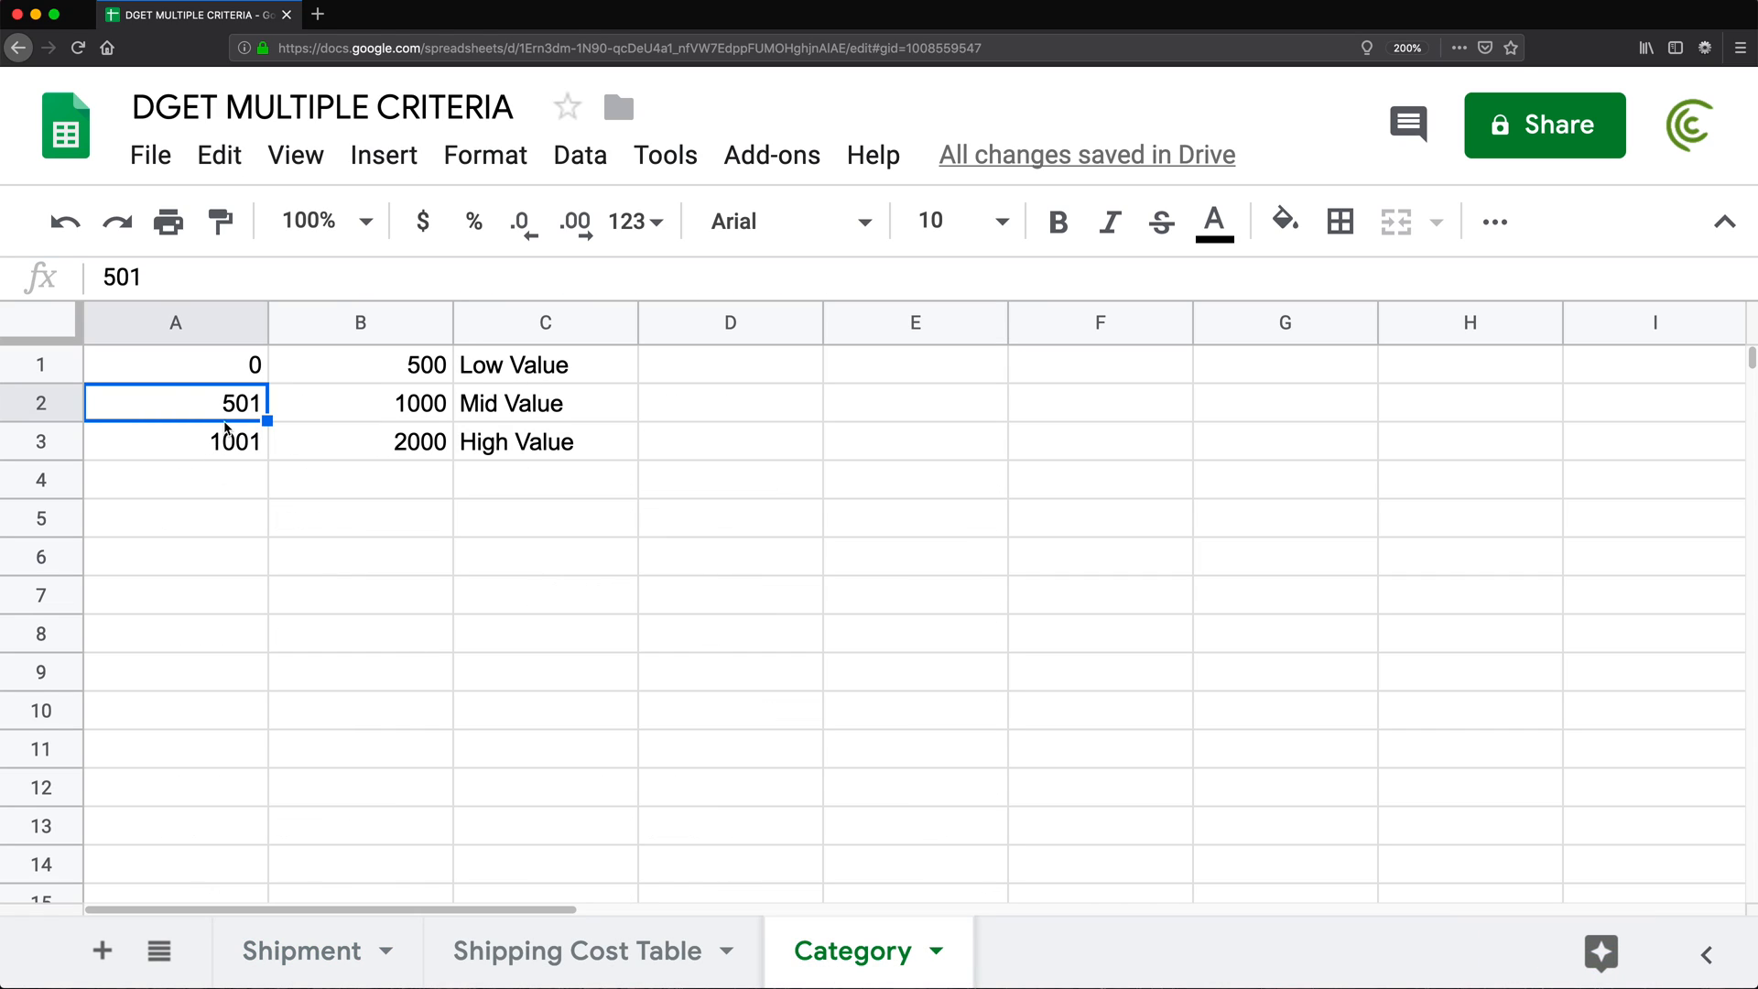
Insert a header row above the value bands with From, To and Name, then return to Shipment
right_click(33, 364)
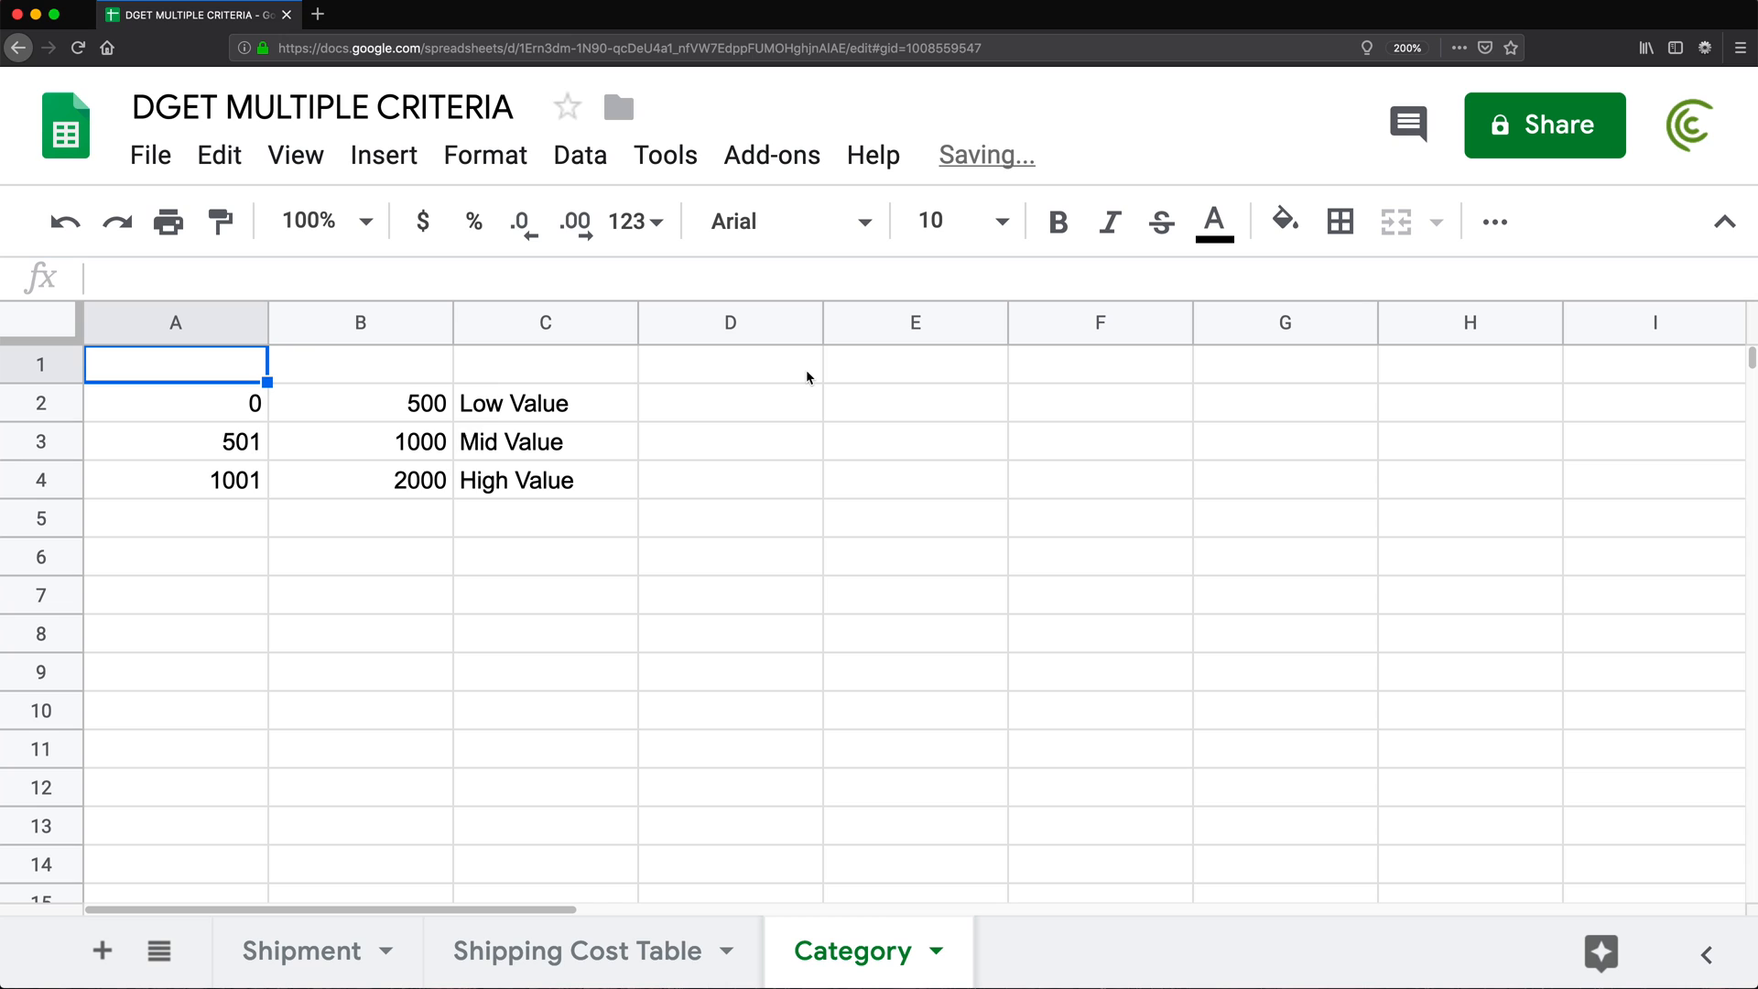
type("From")
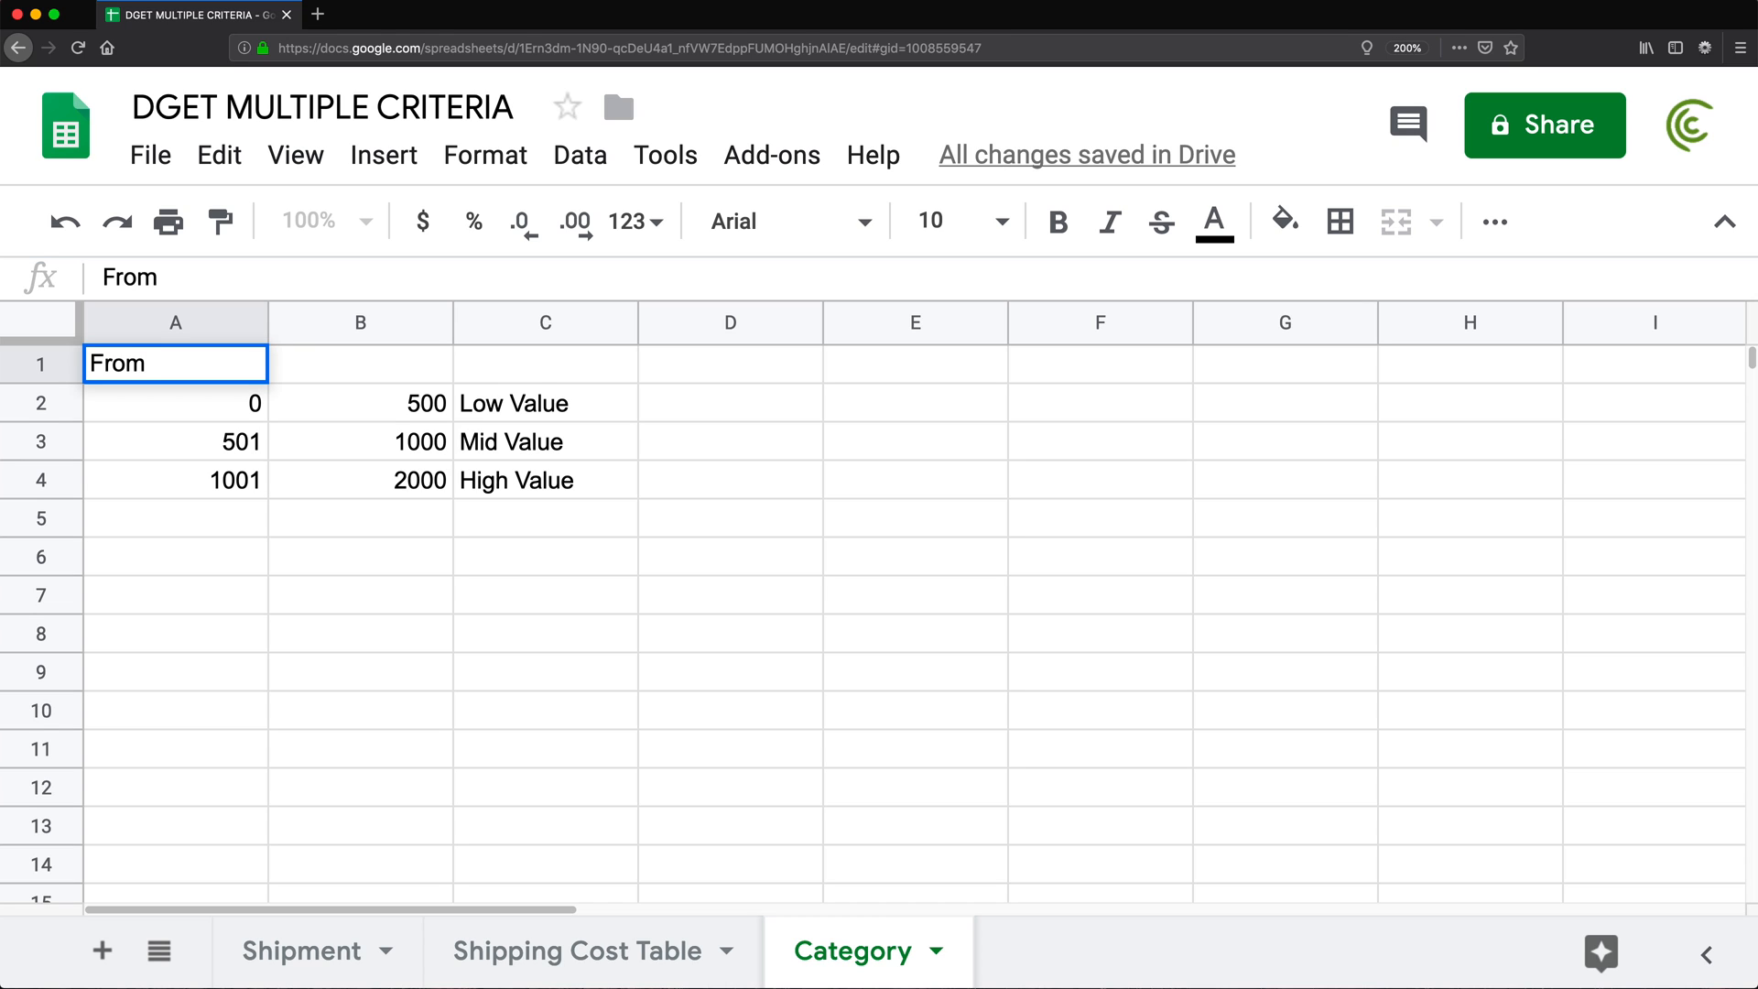
type("To")
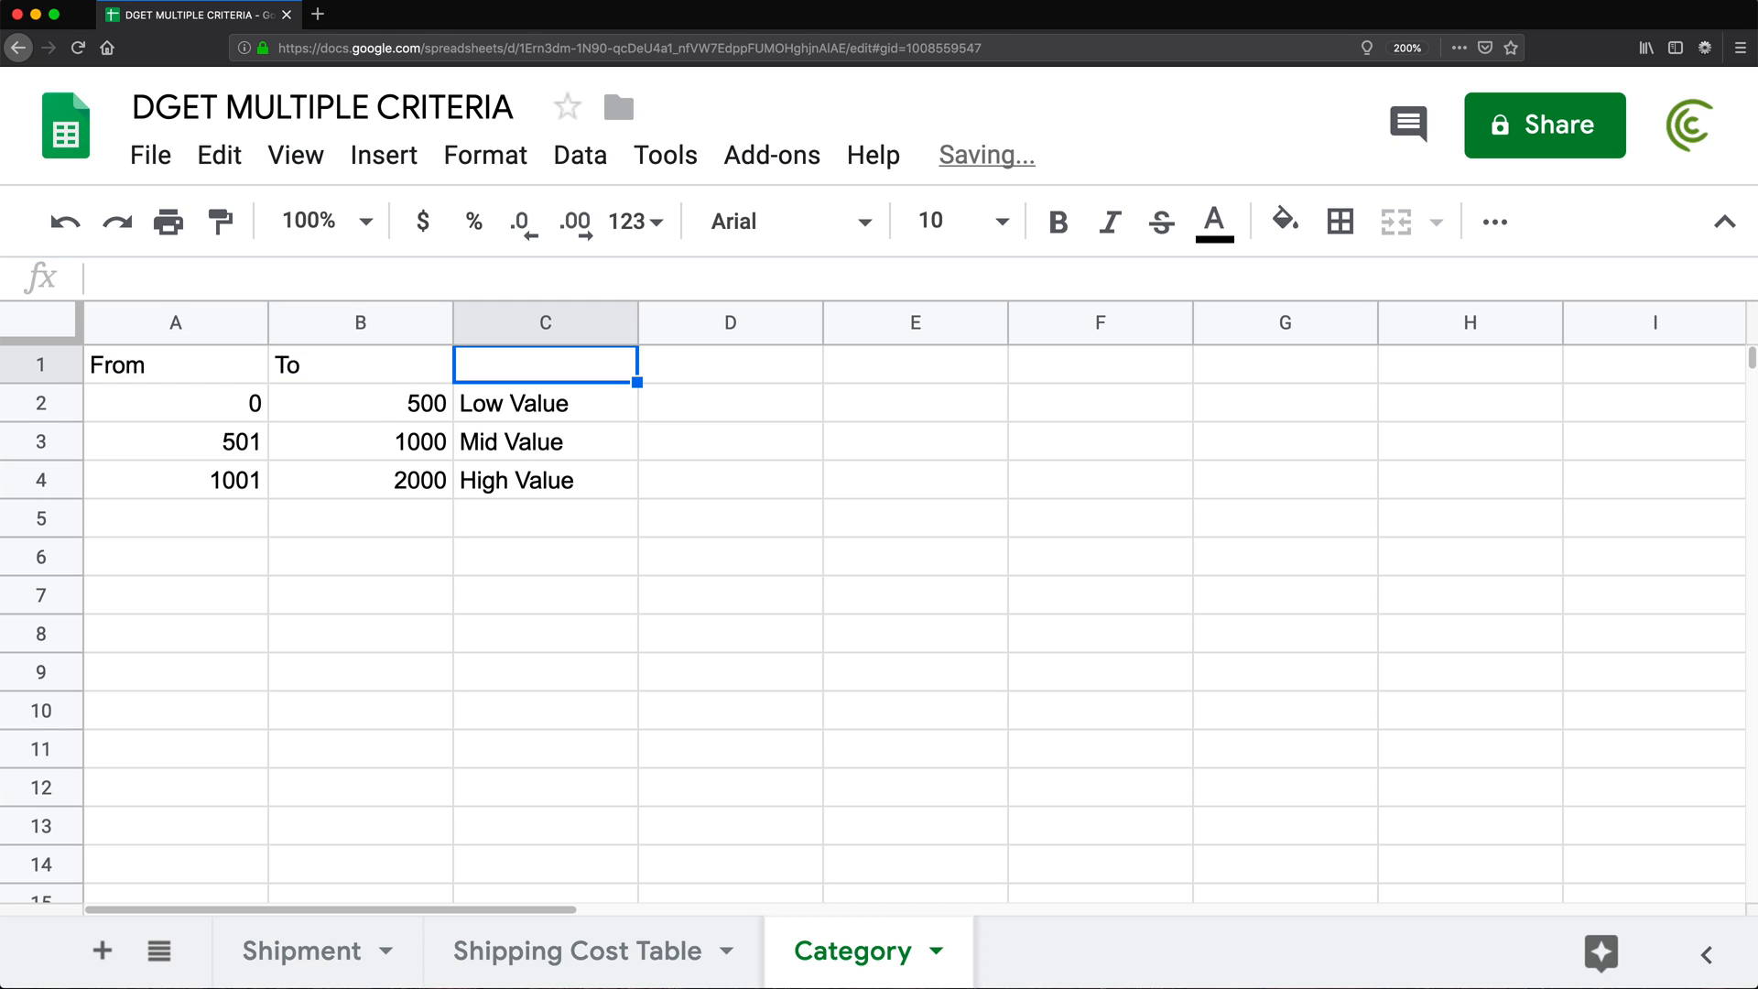
type("Name")
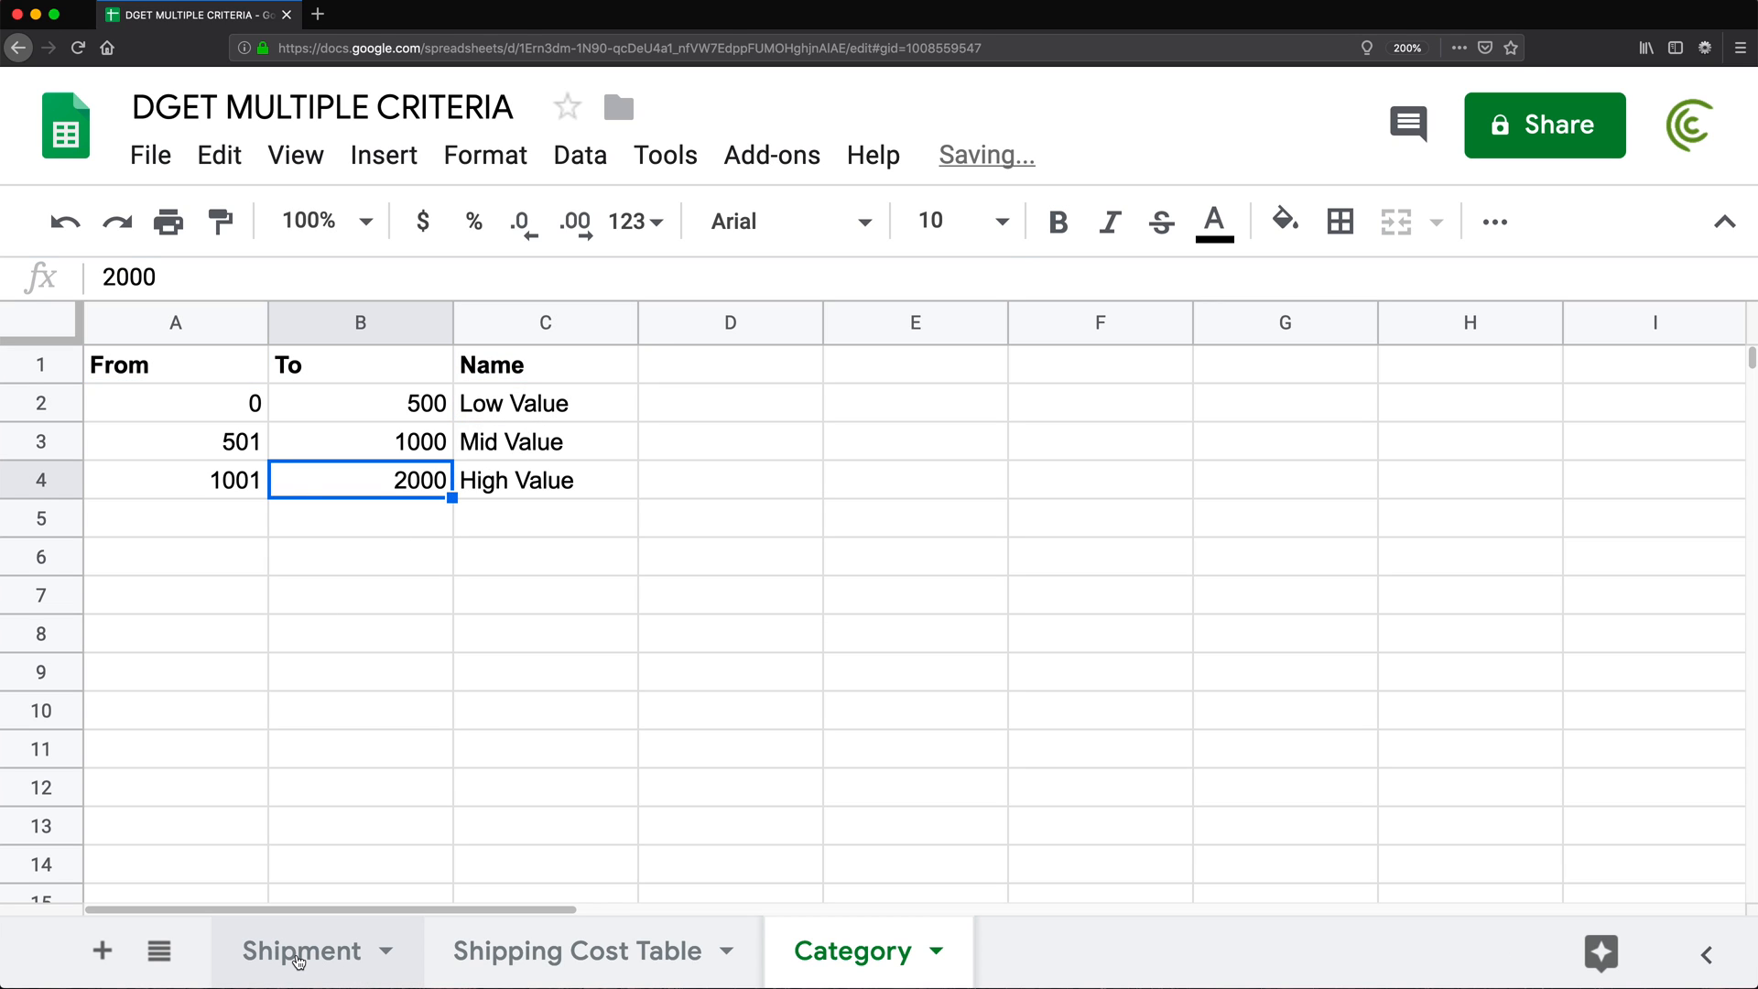
left_click(302, 950)
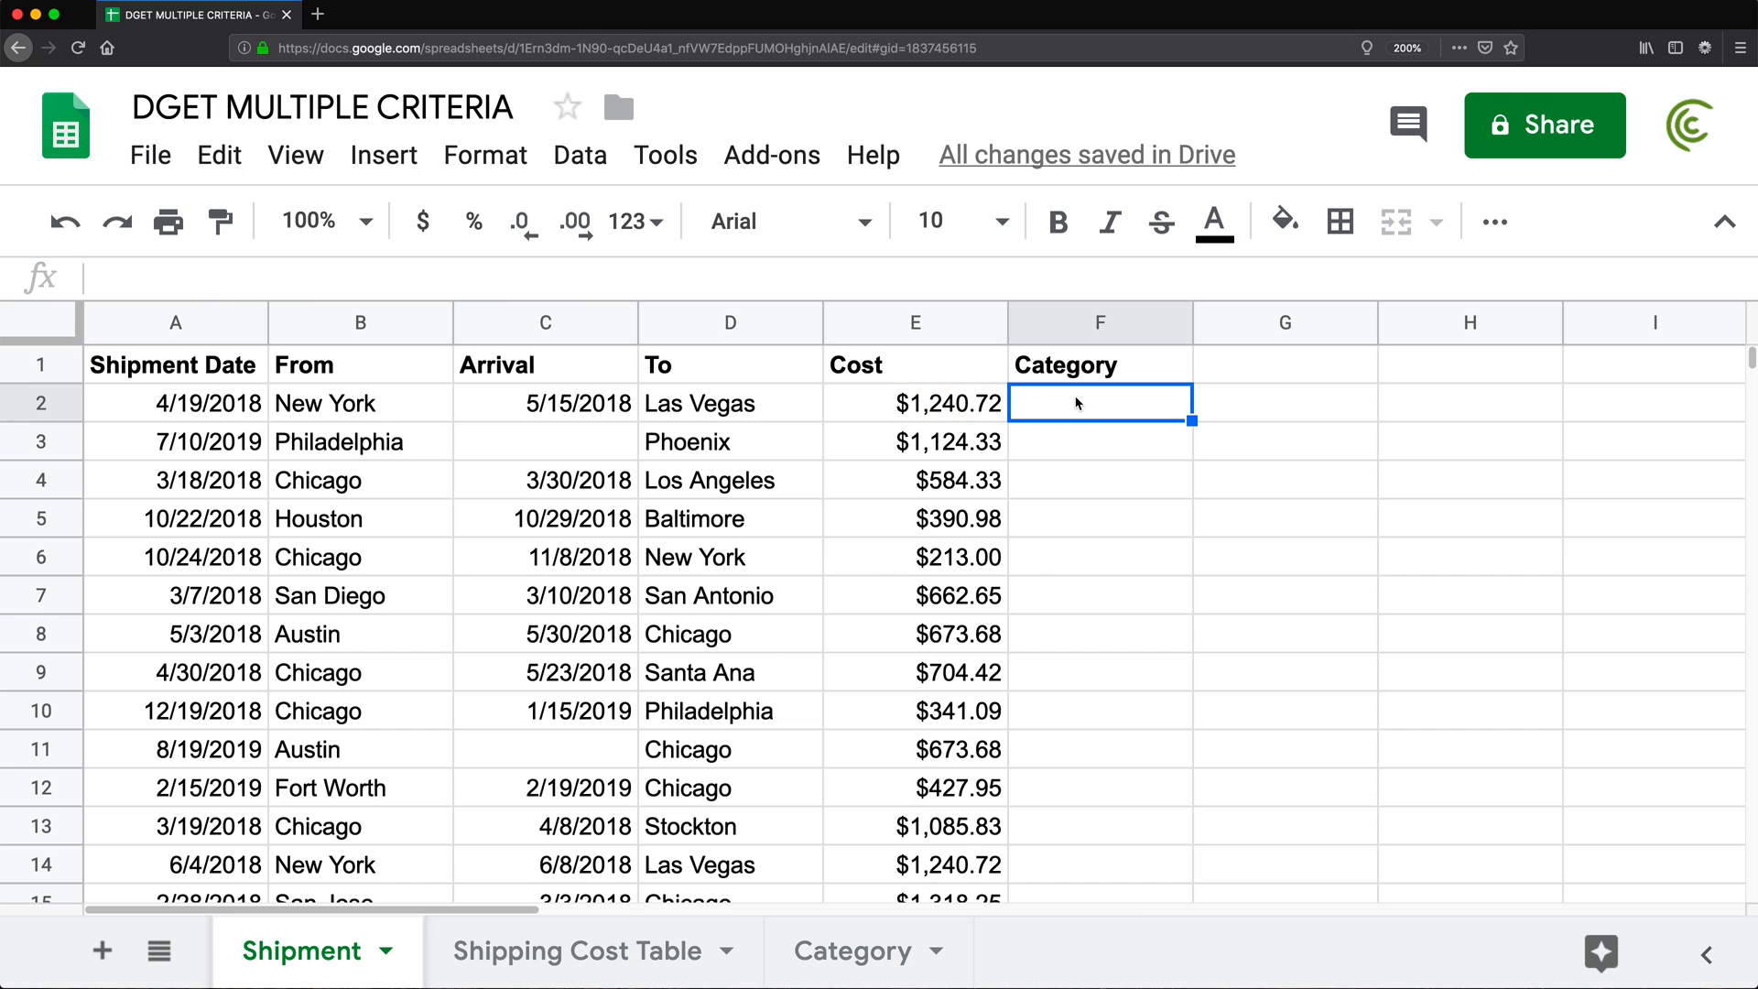
Start F2's DGET on absolute range Category!$A$1:$C$4 returning the "Name" field
type("=DGET")
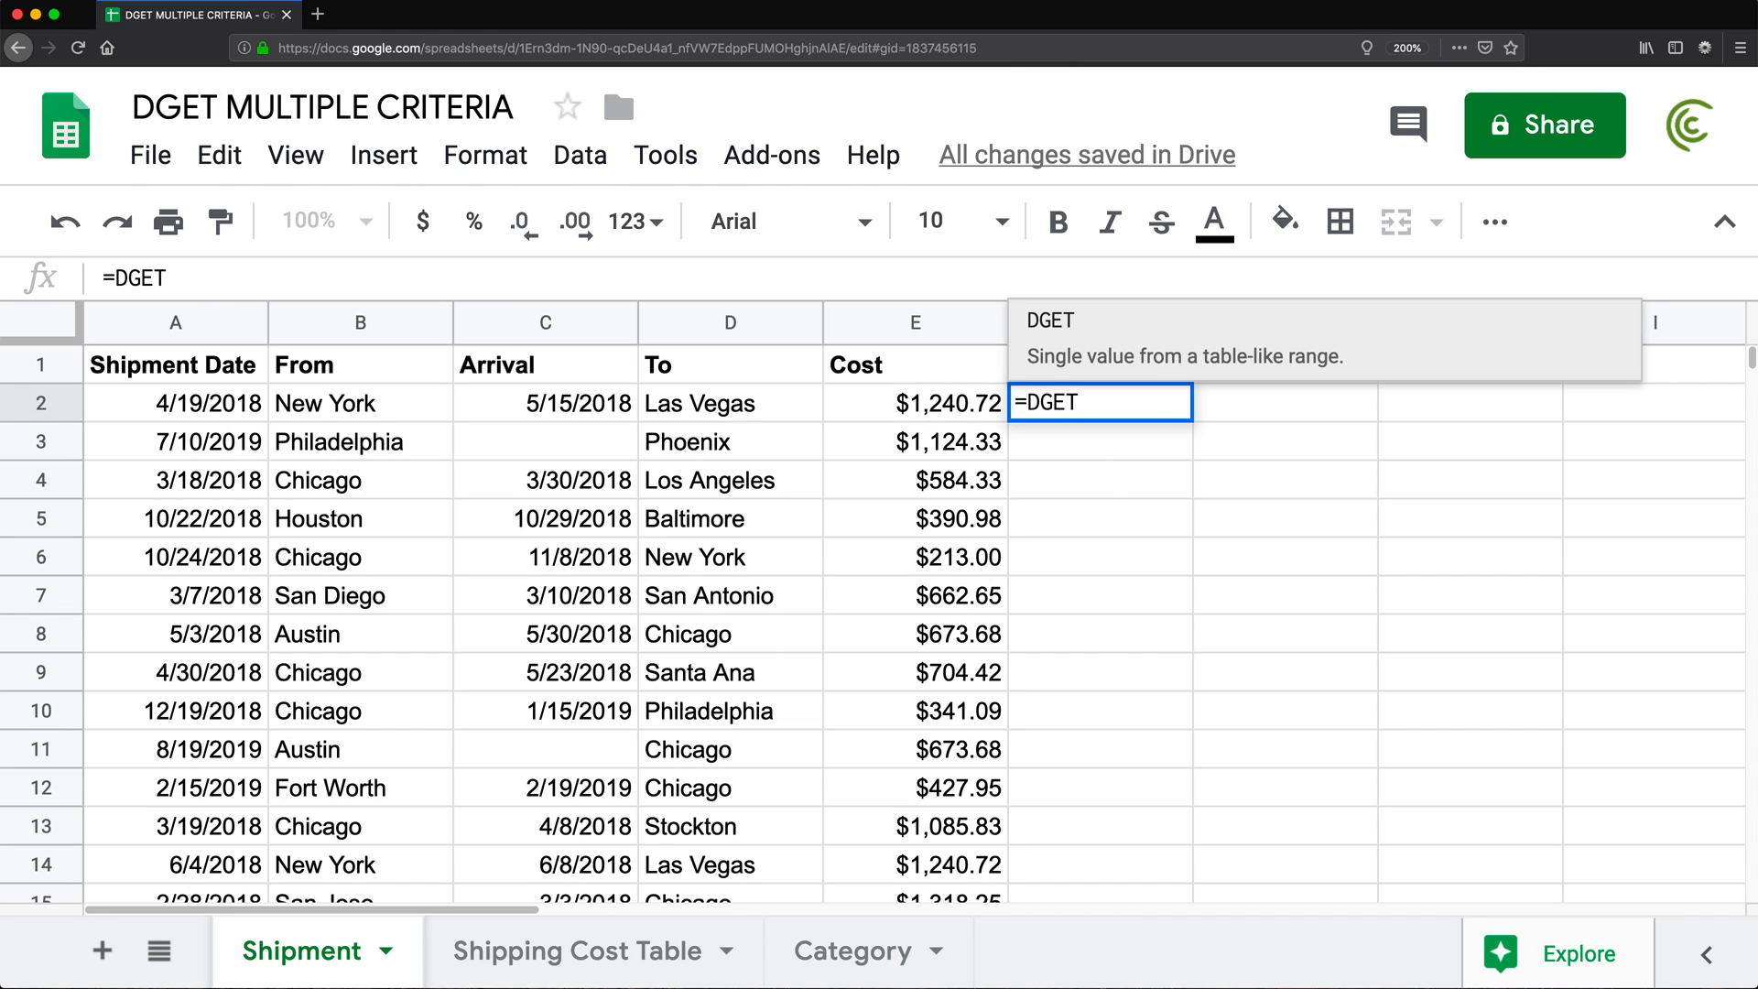
type("(")
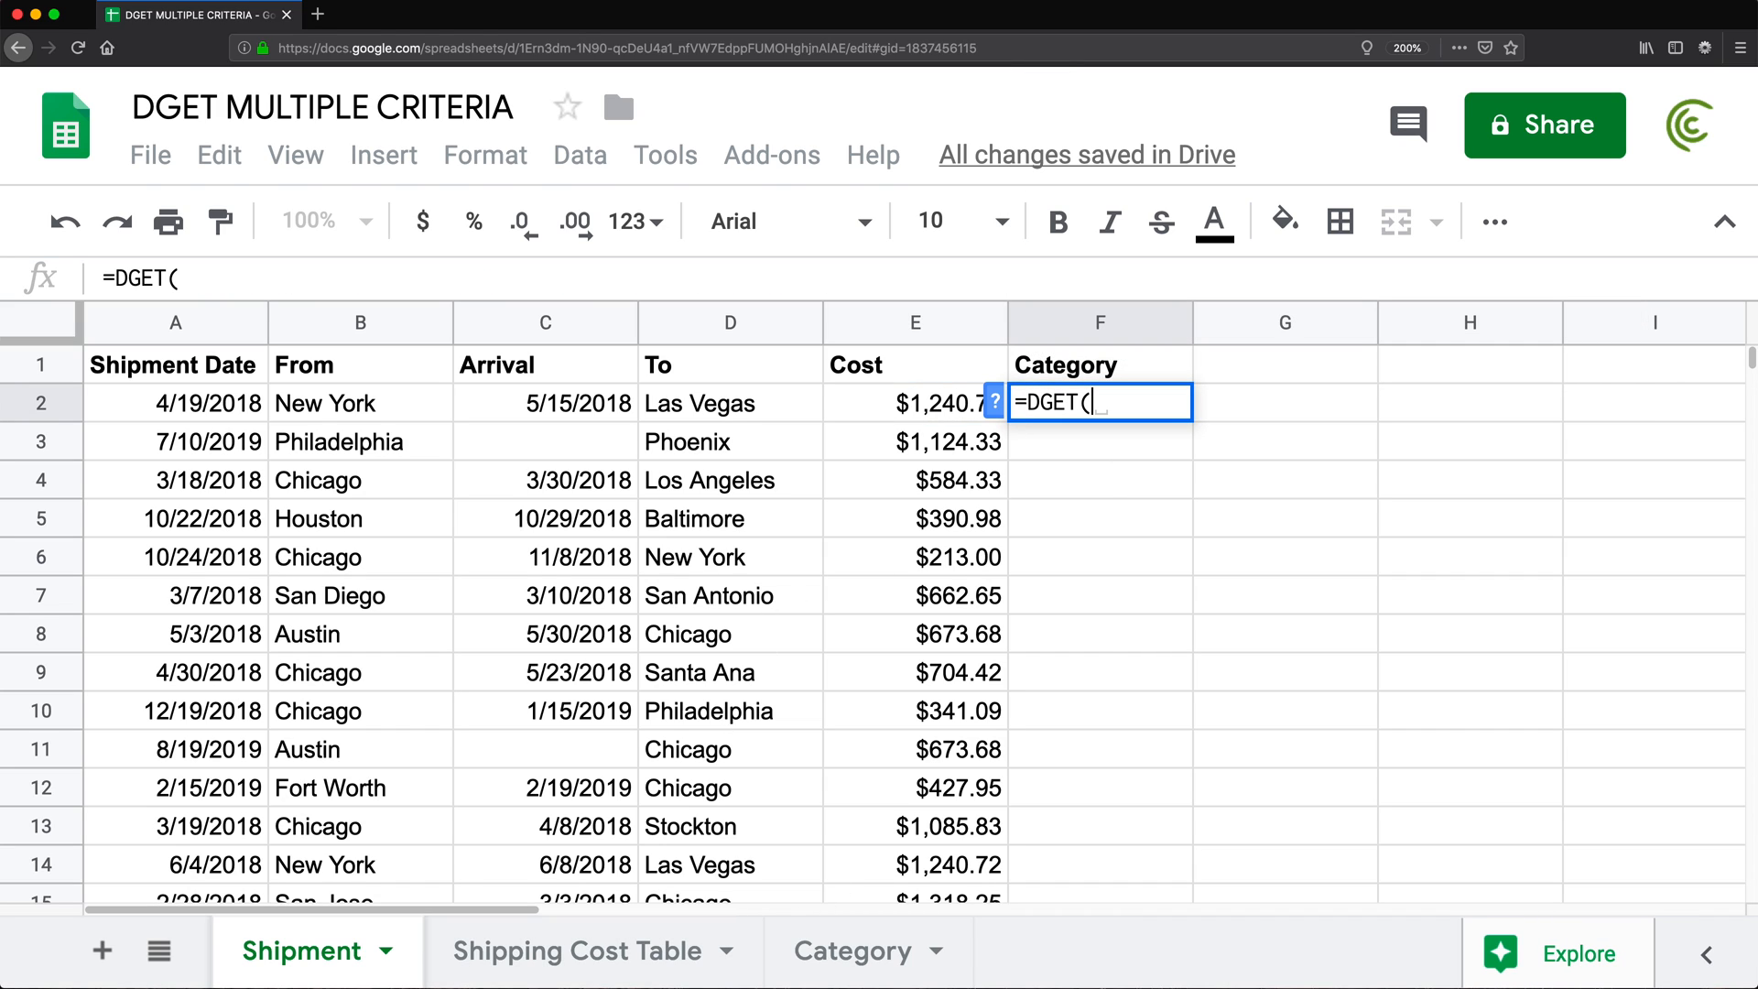
left_click(857, 951)
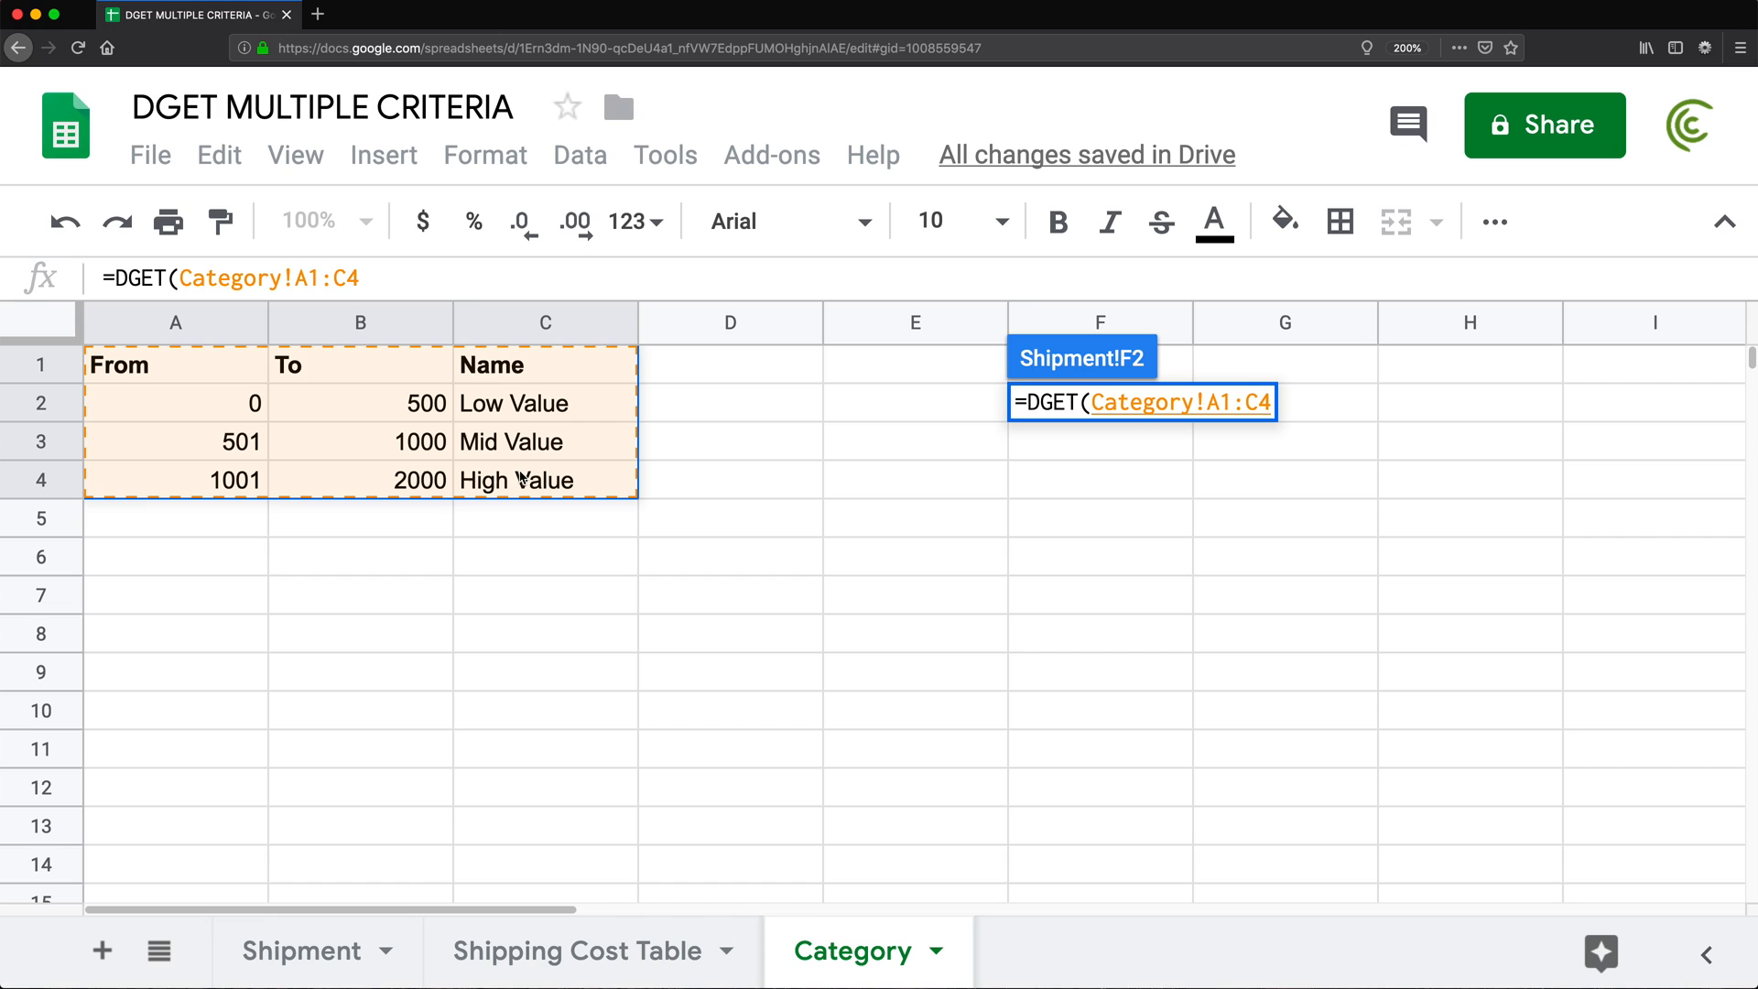
key("F4")
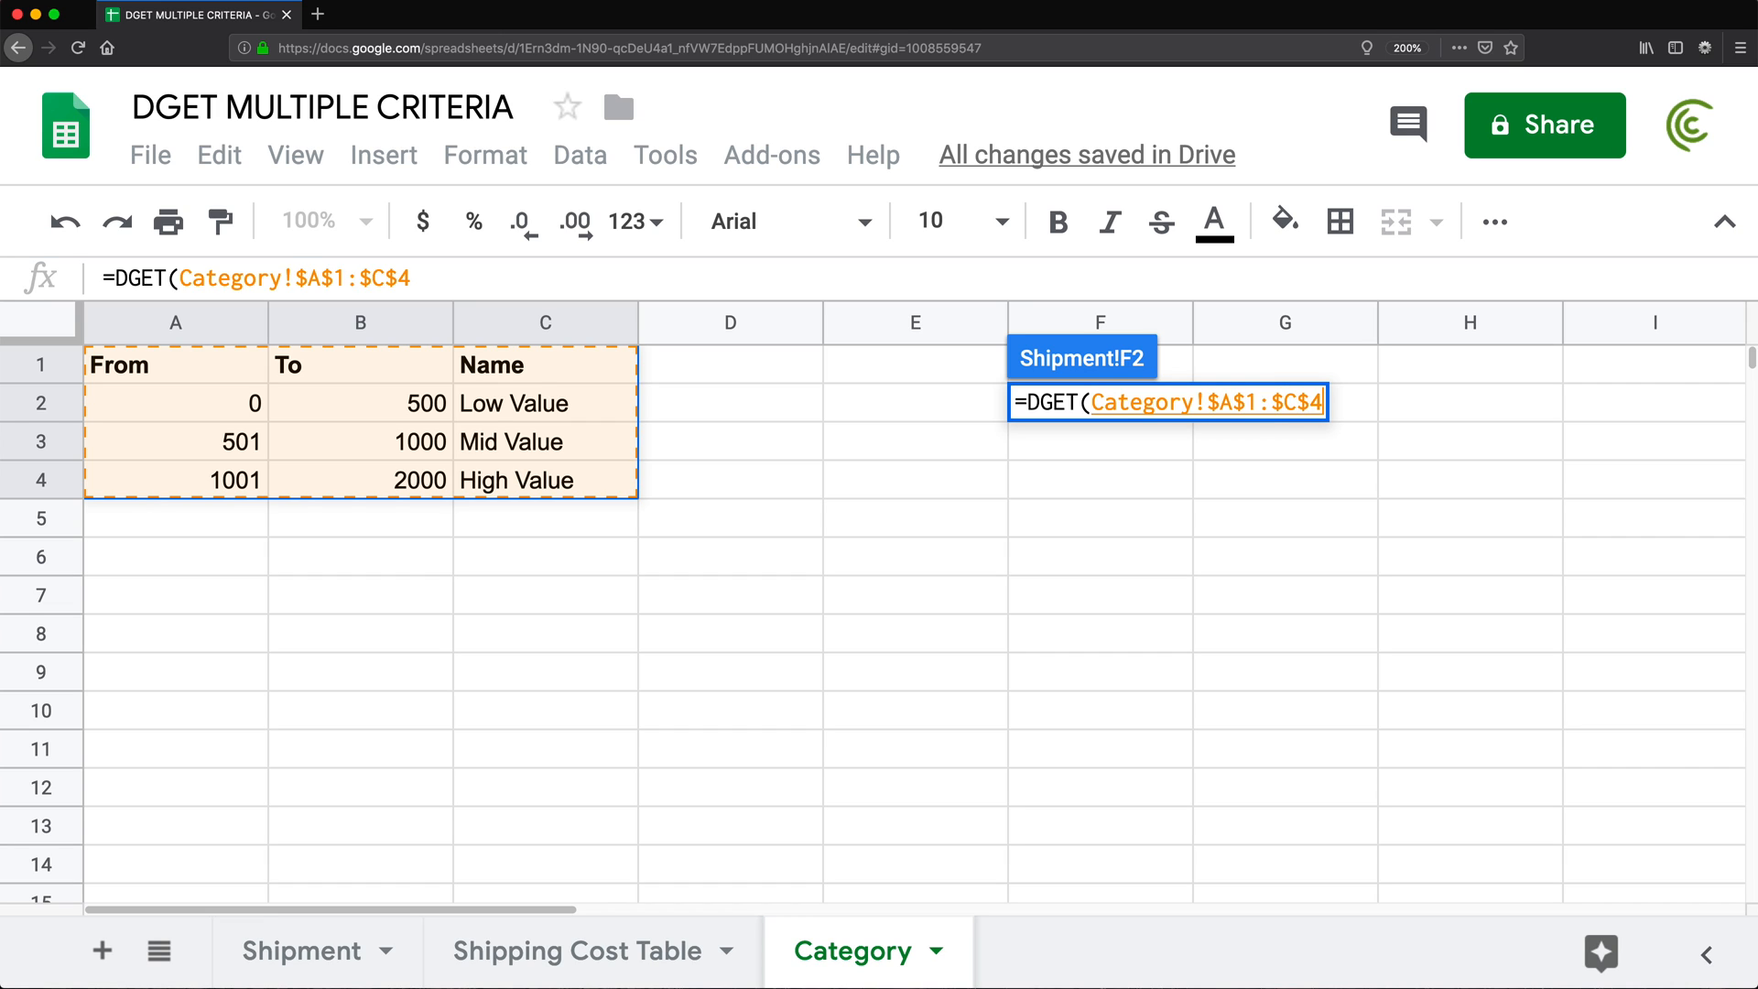
type(",")
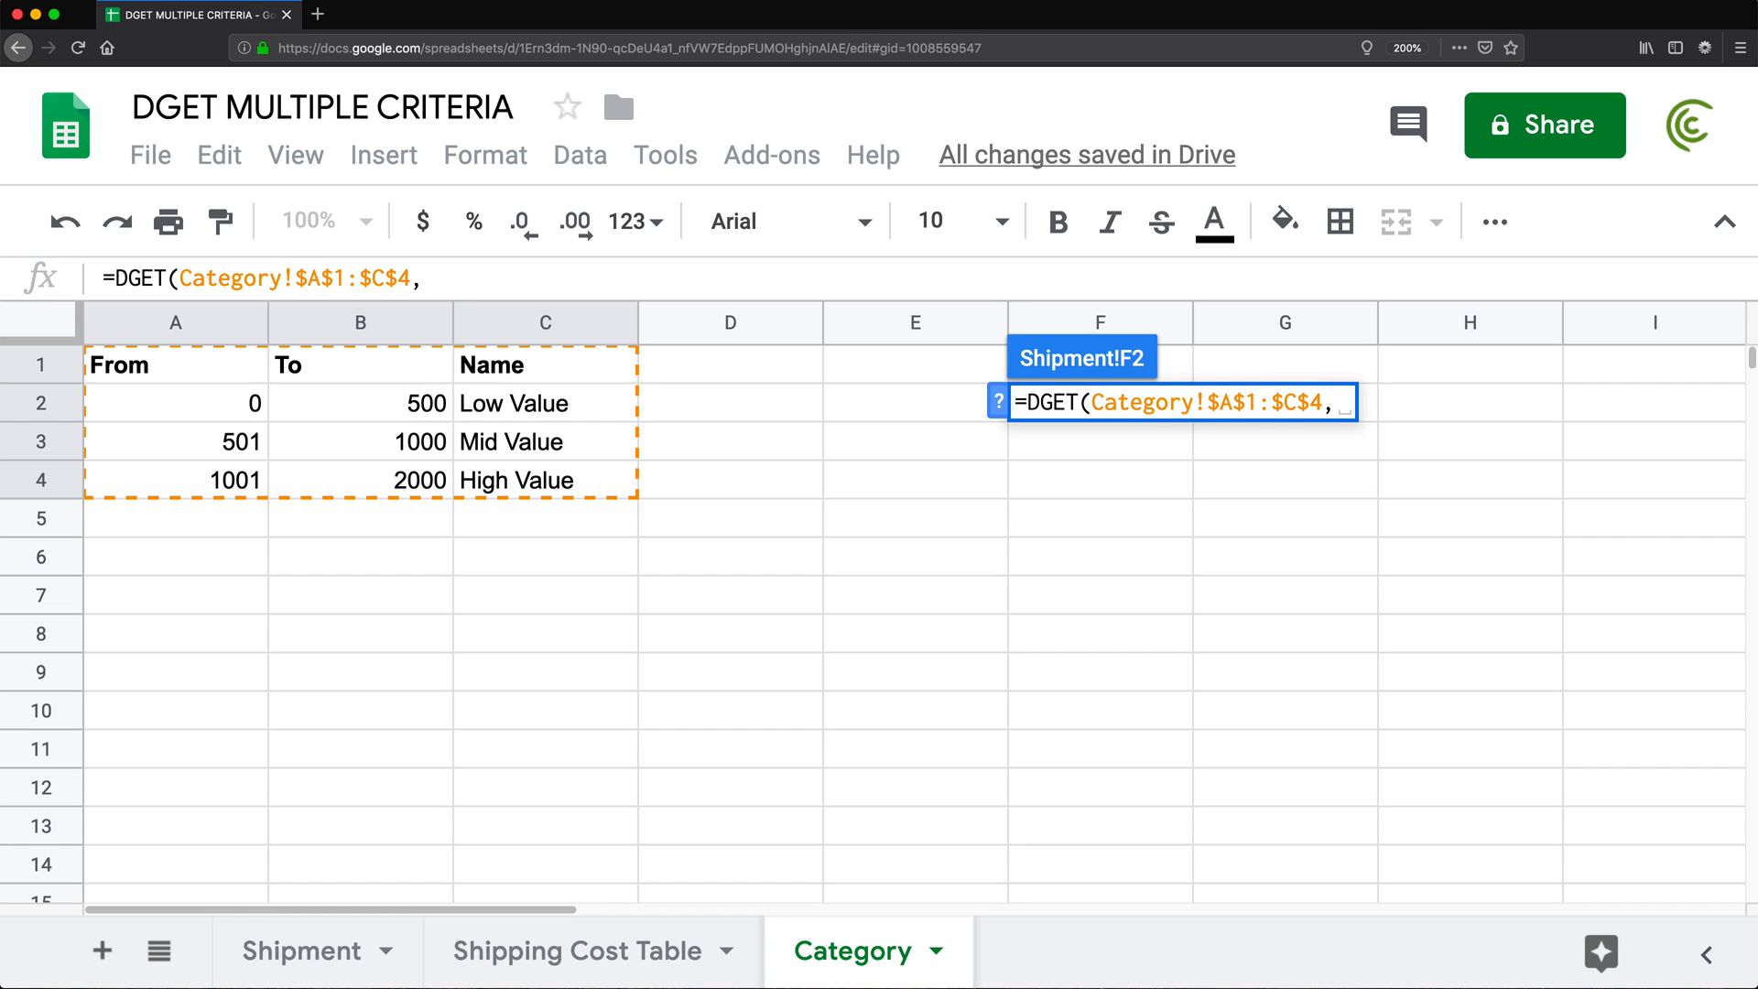
type("\"")
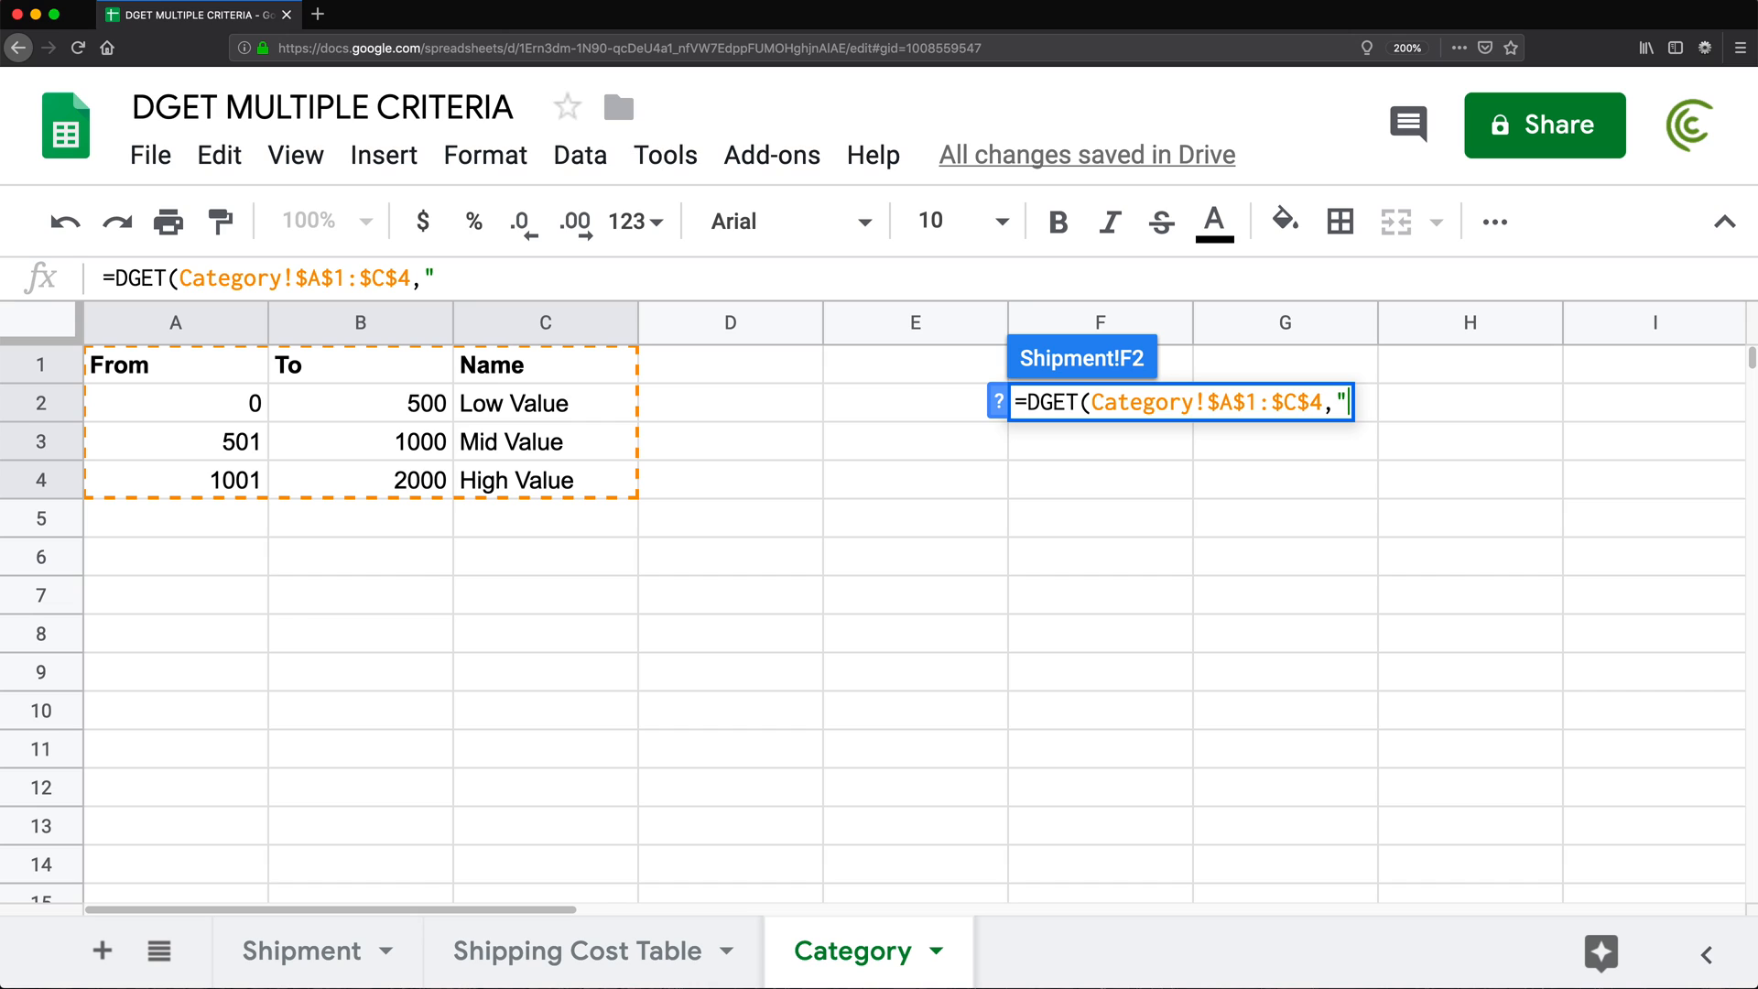
type("Name\"")
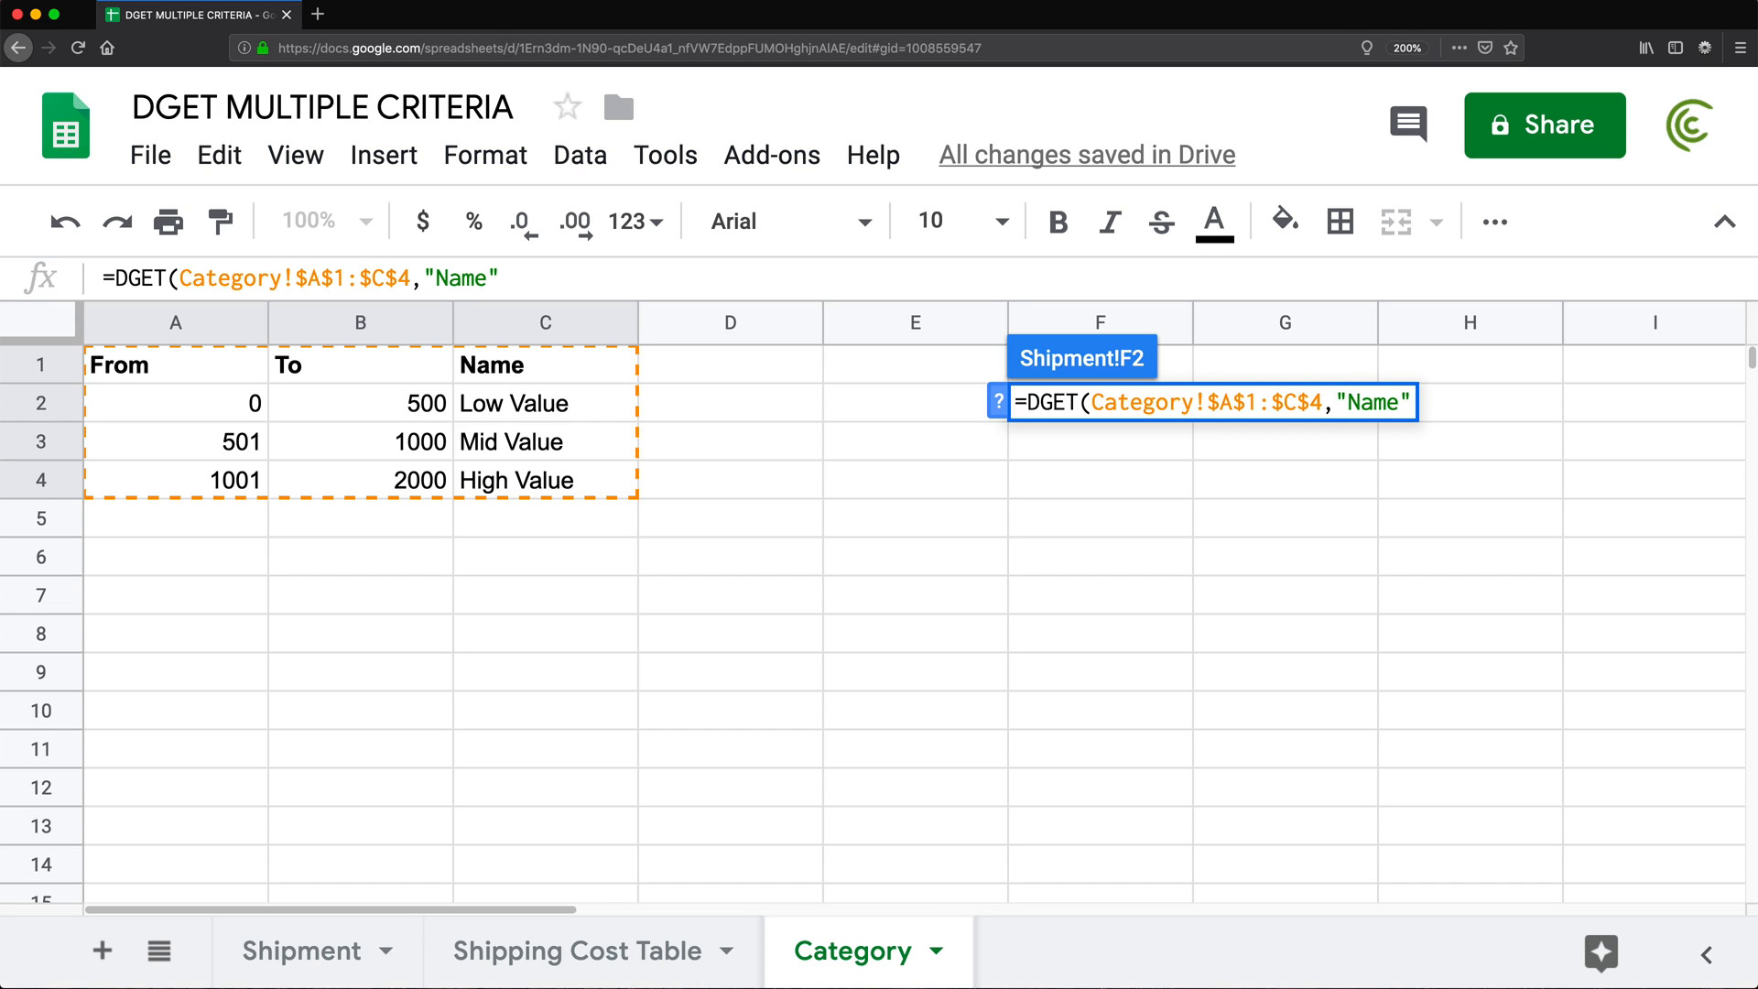
type(",")
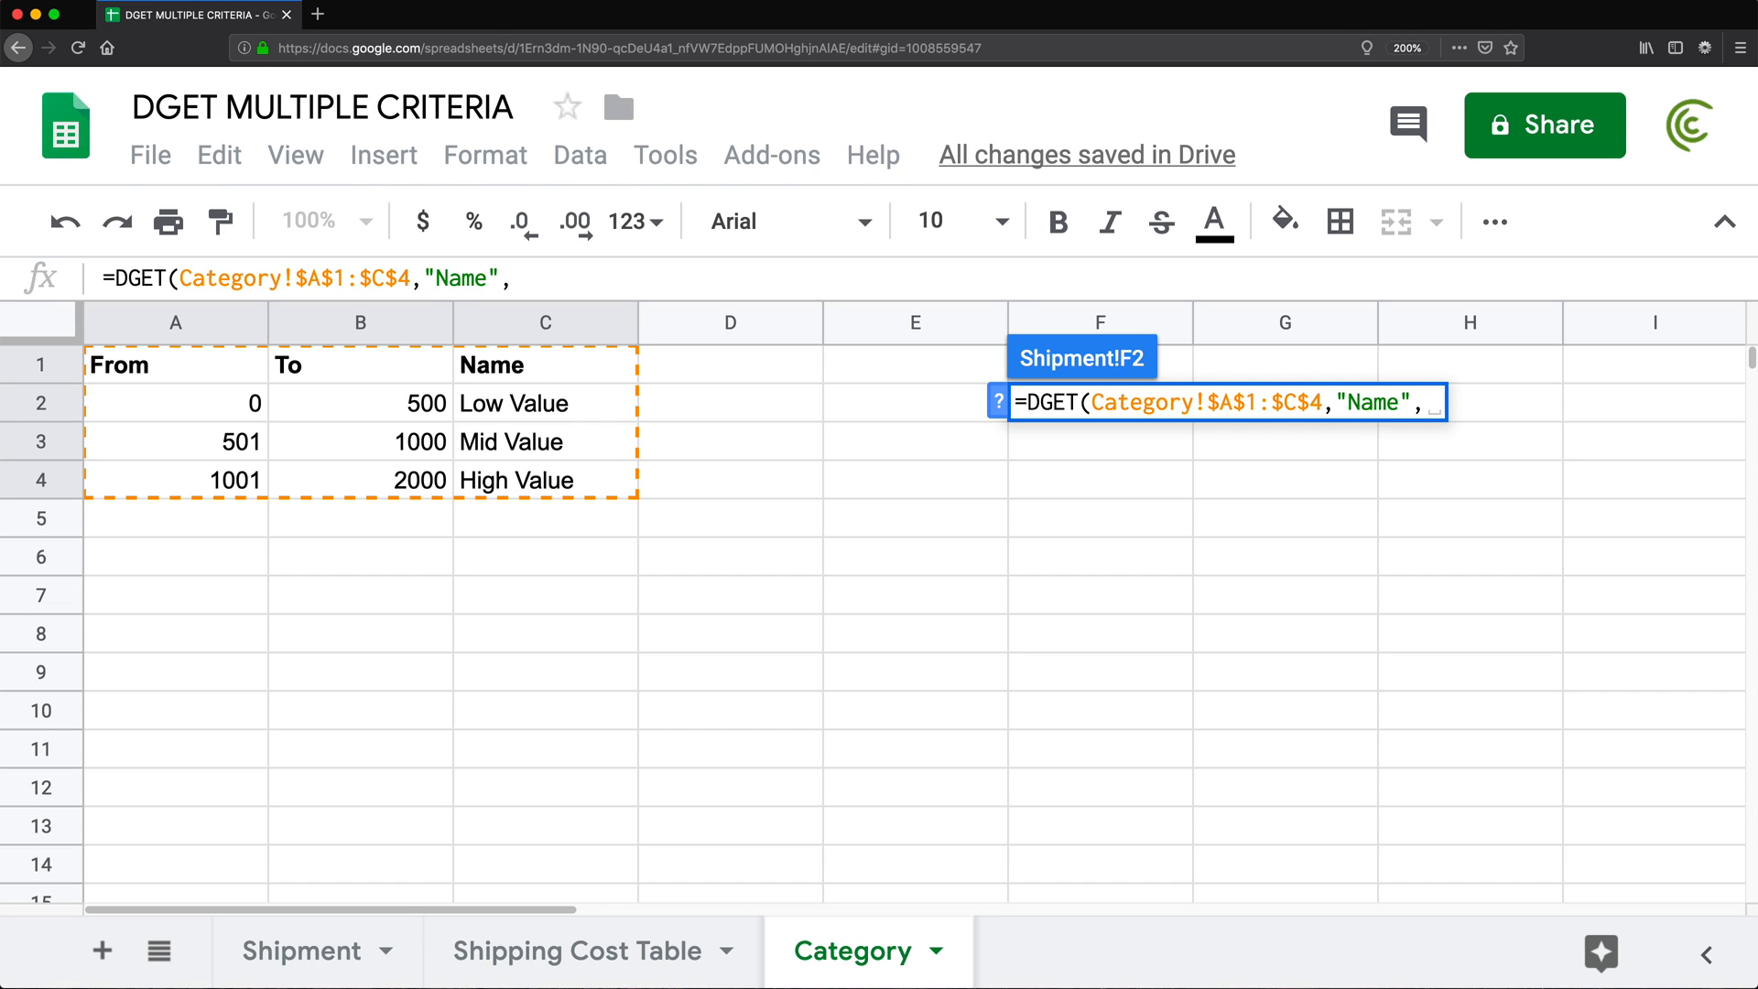
Add inline criteria {"From","To";"<300",">300"} and confirm, showing Low Value
type("{})")
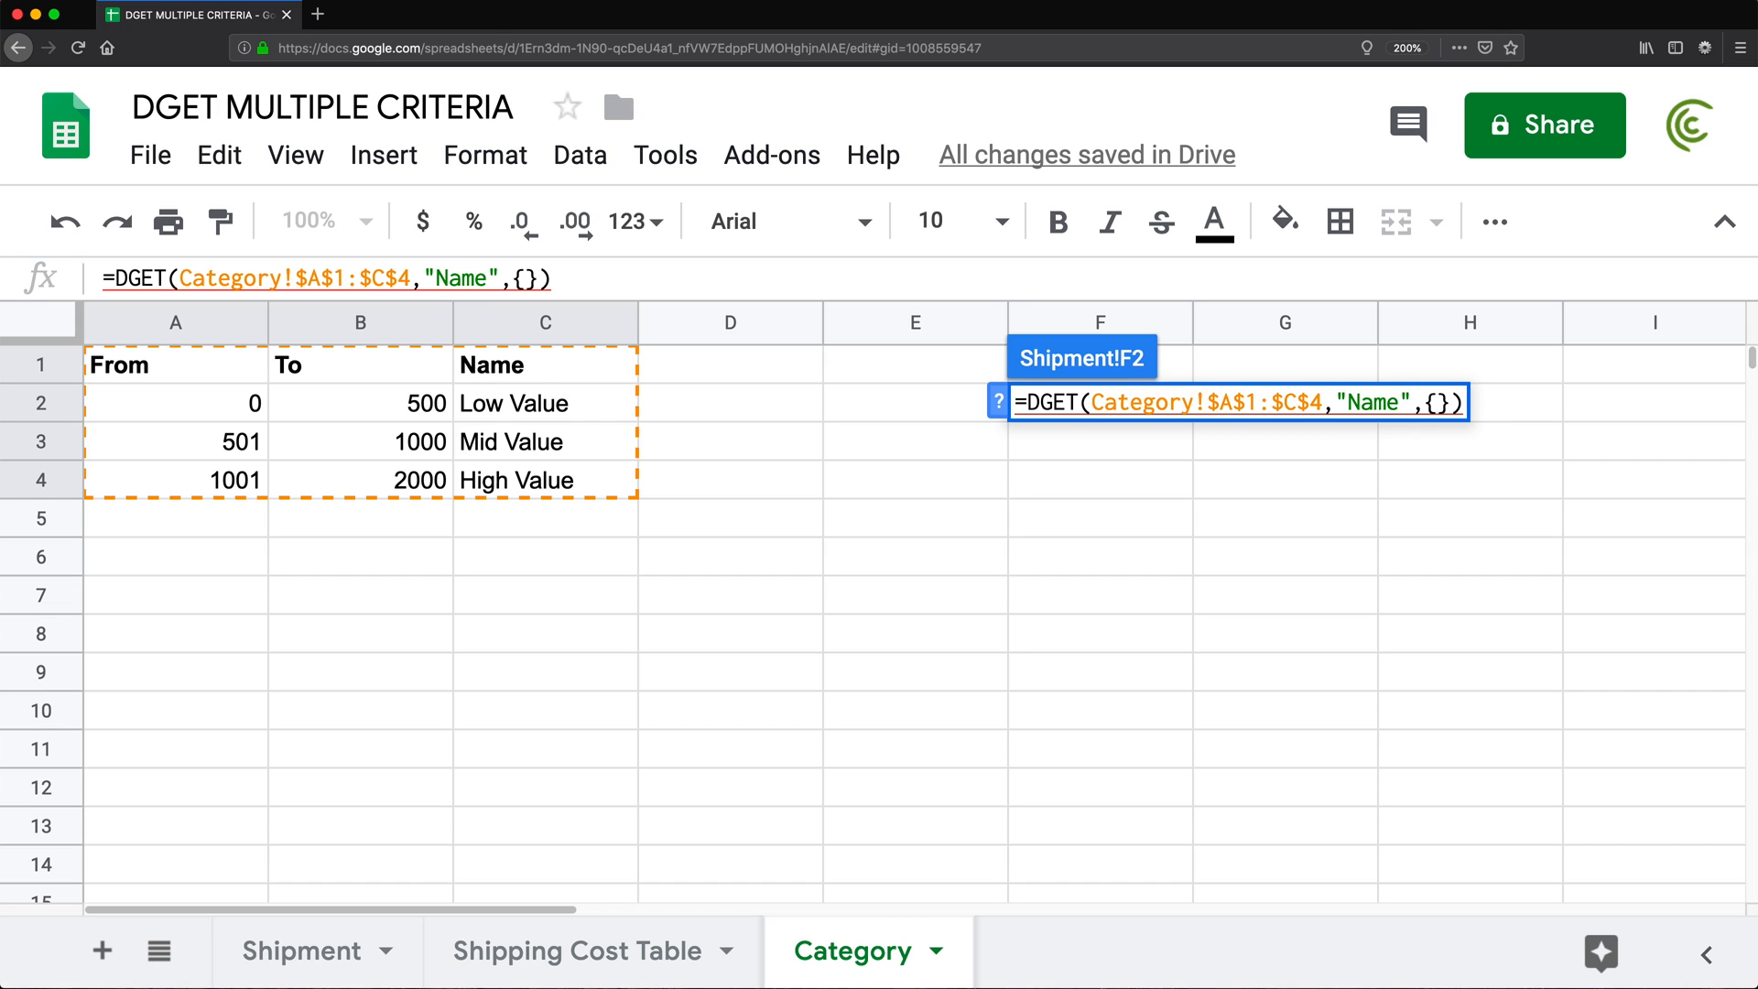
type("\"From\"")
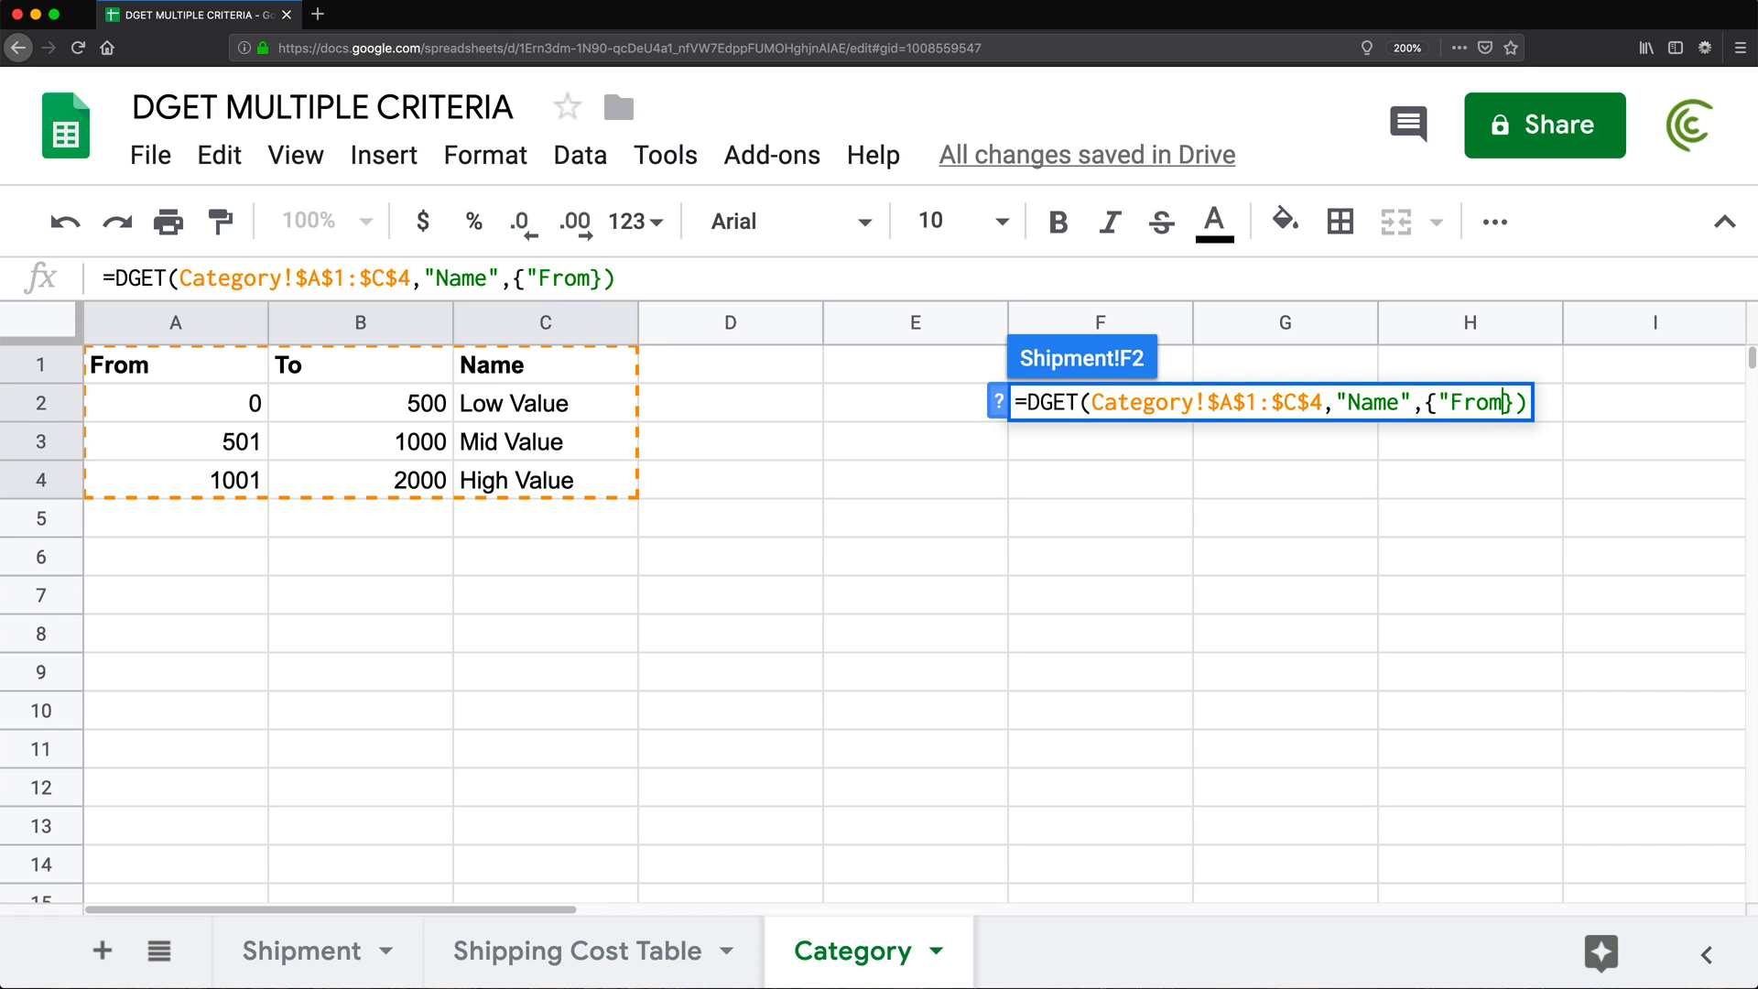
type(",\"")
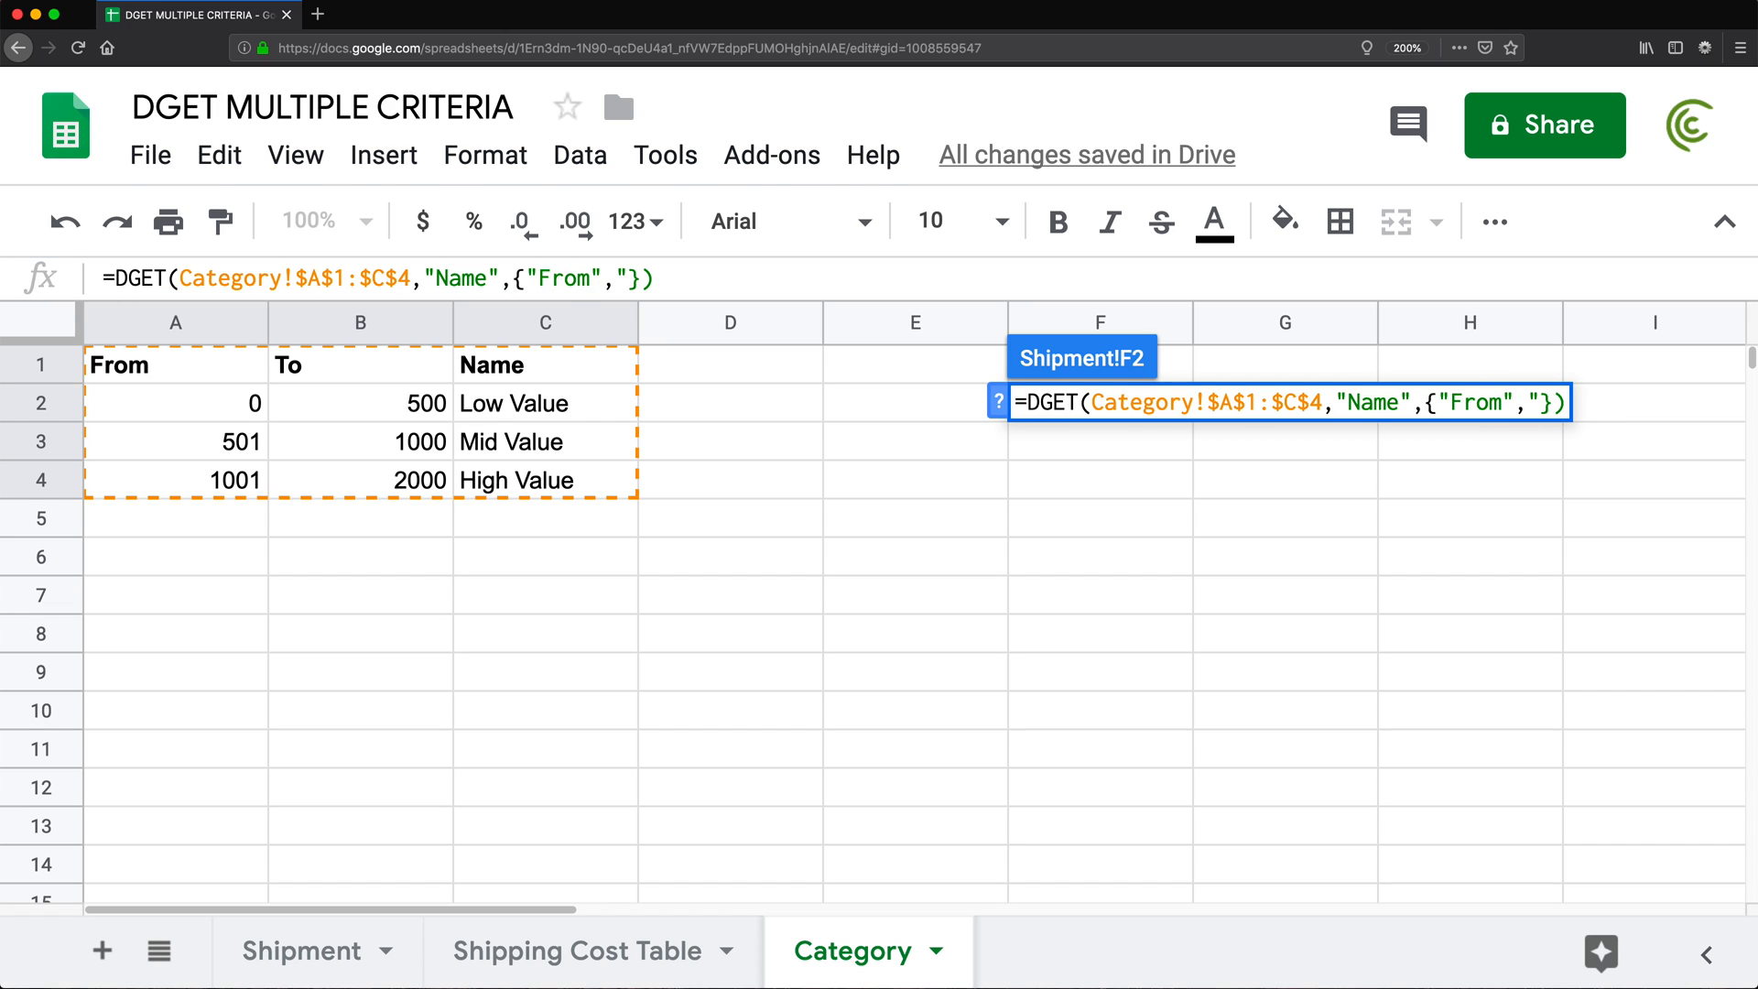
type("To\";")
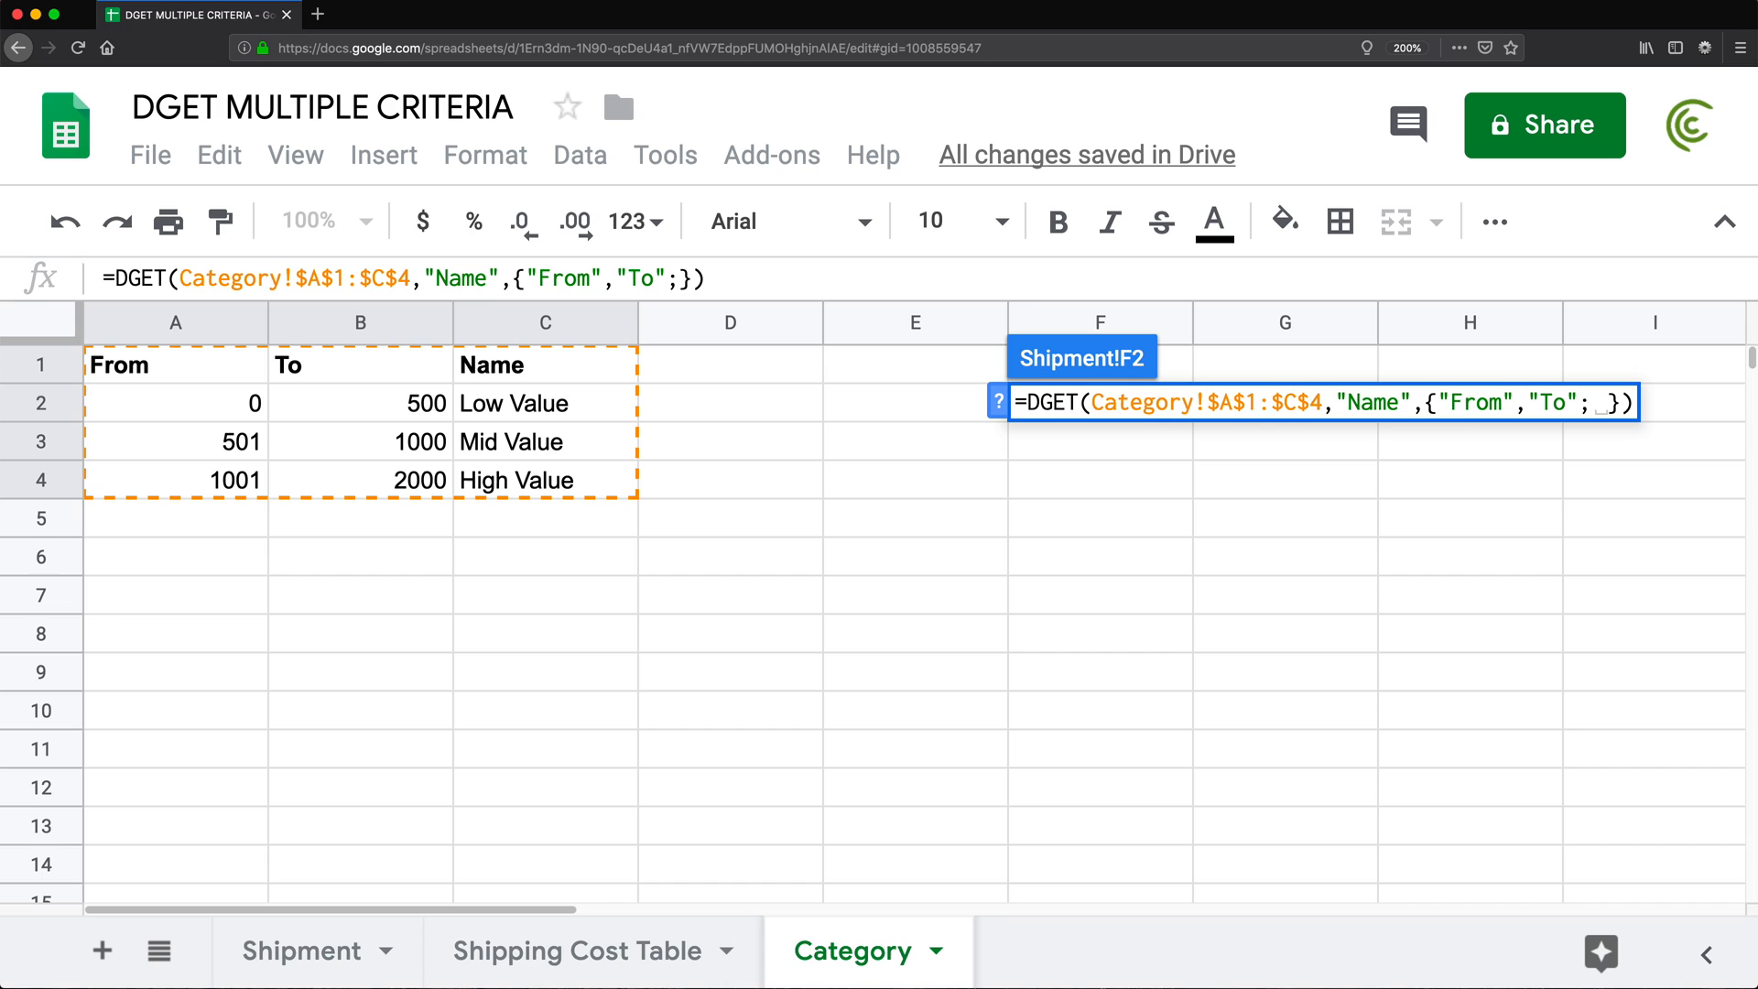
type("\"\"")
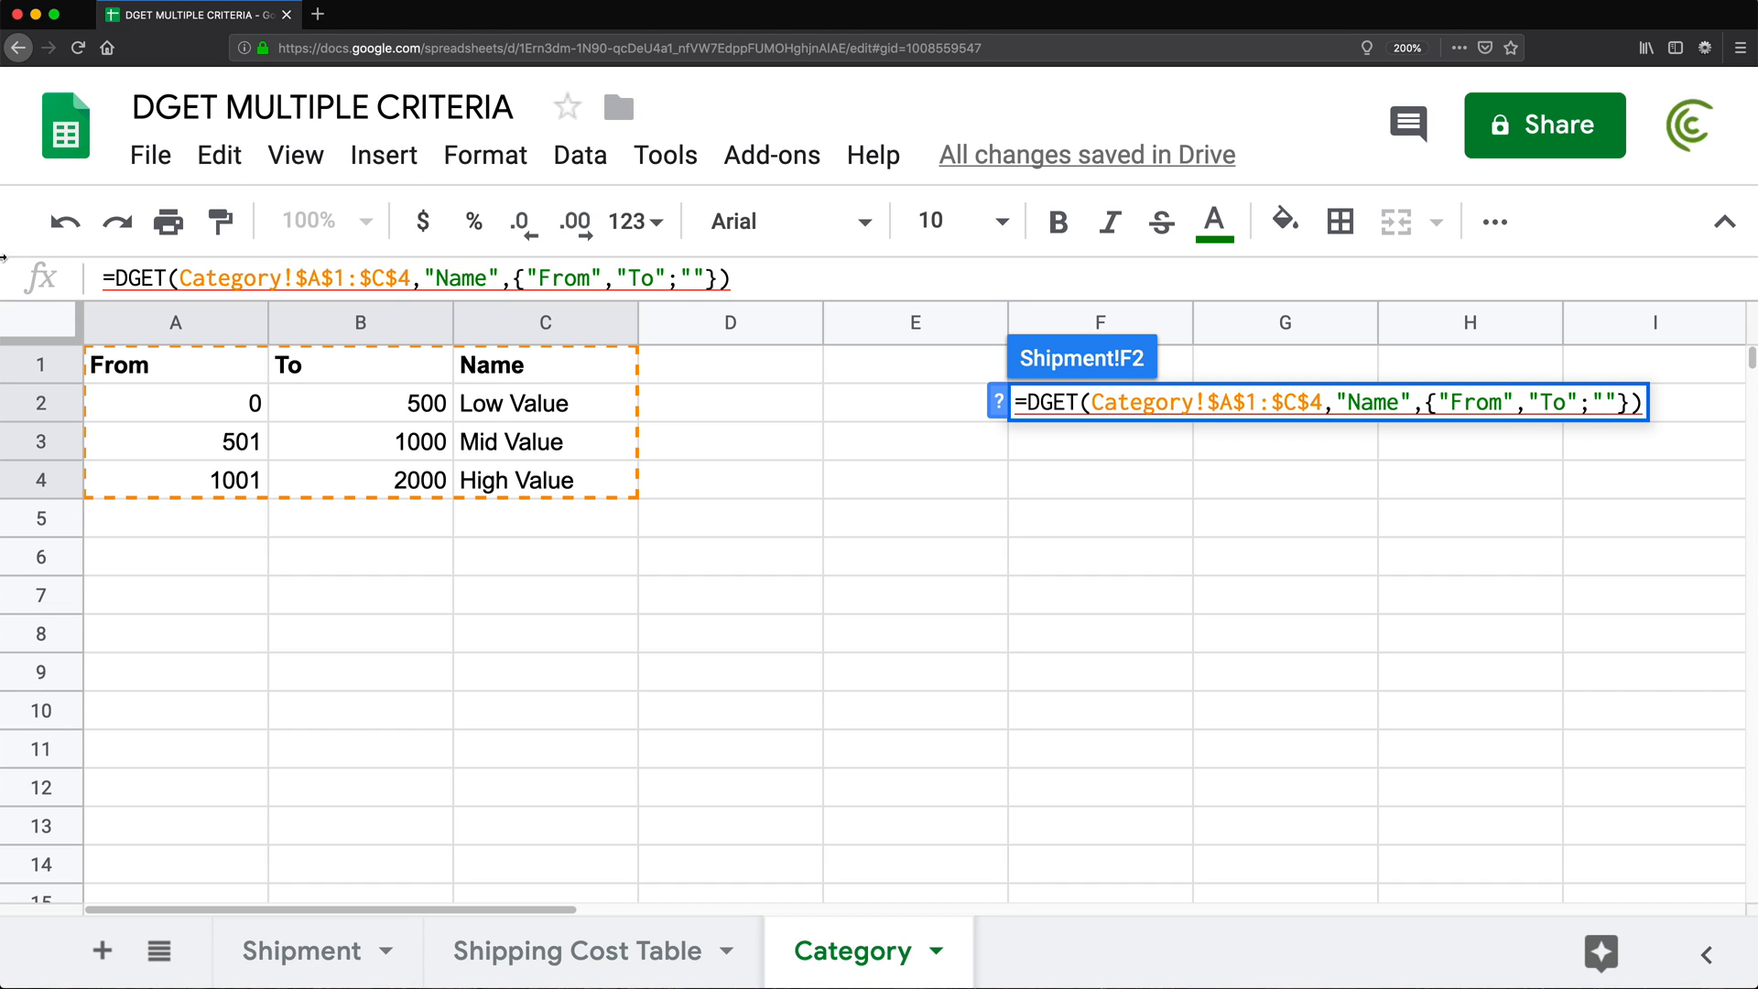
mouse_move(381, 442)
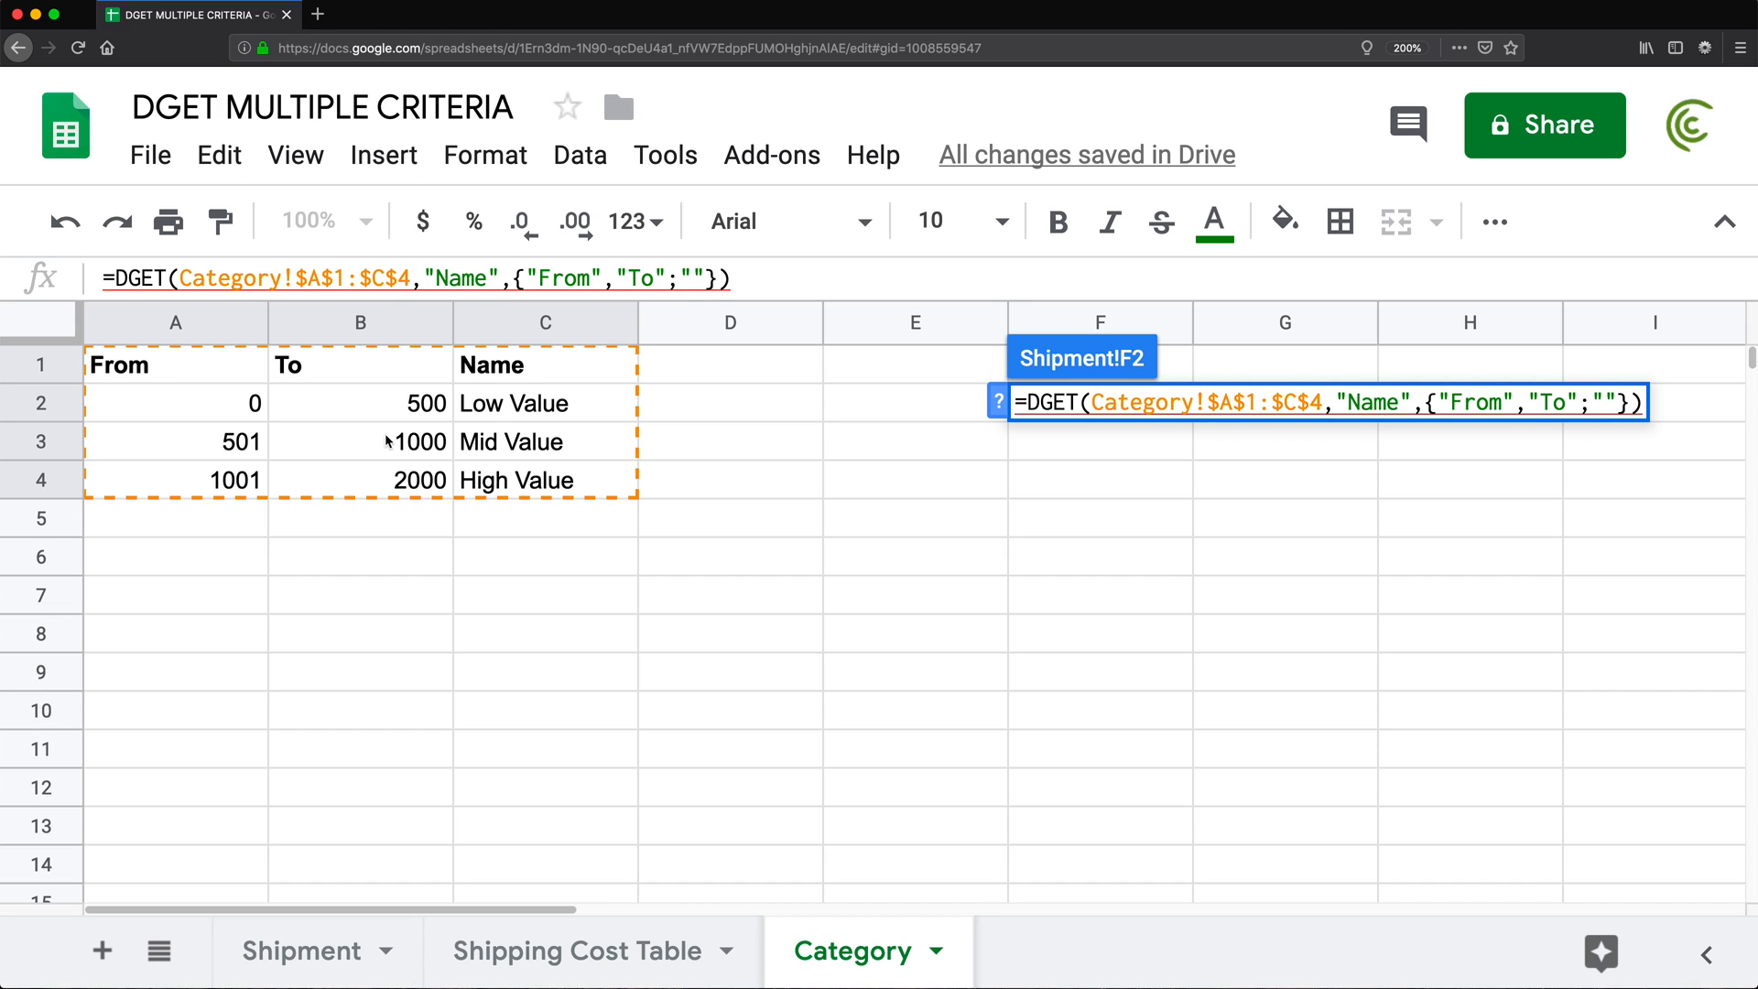
type("<300")
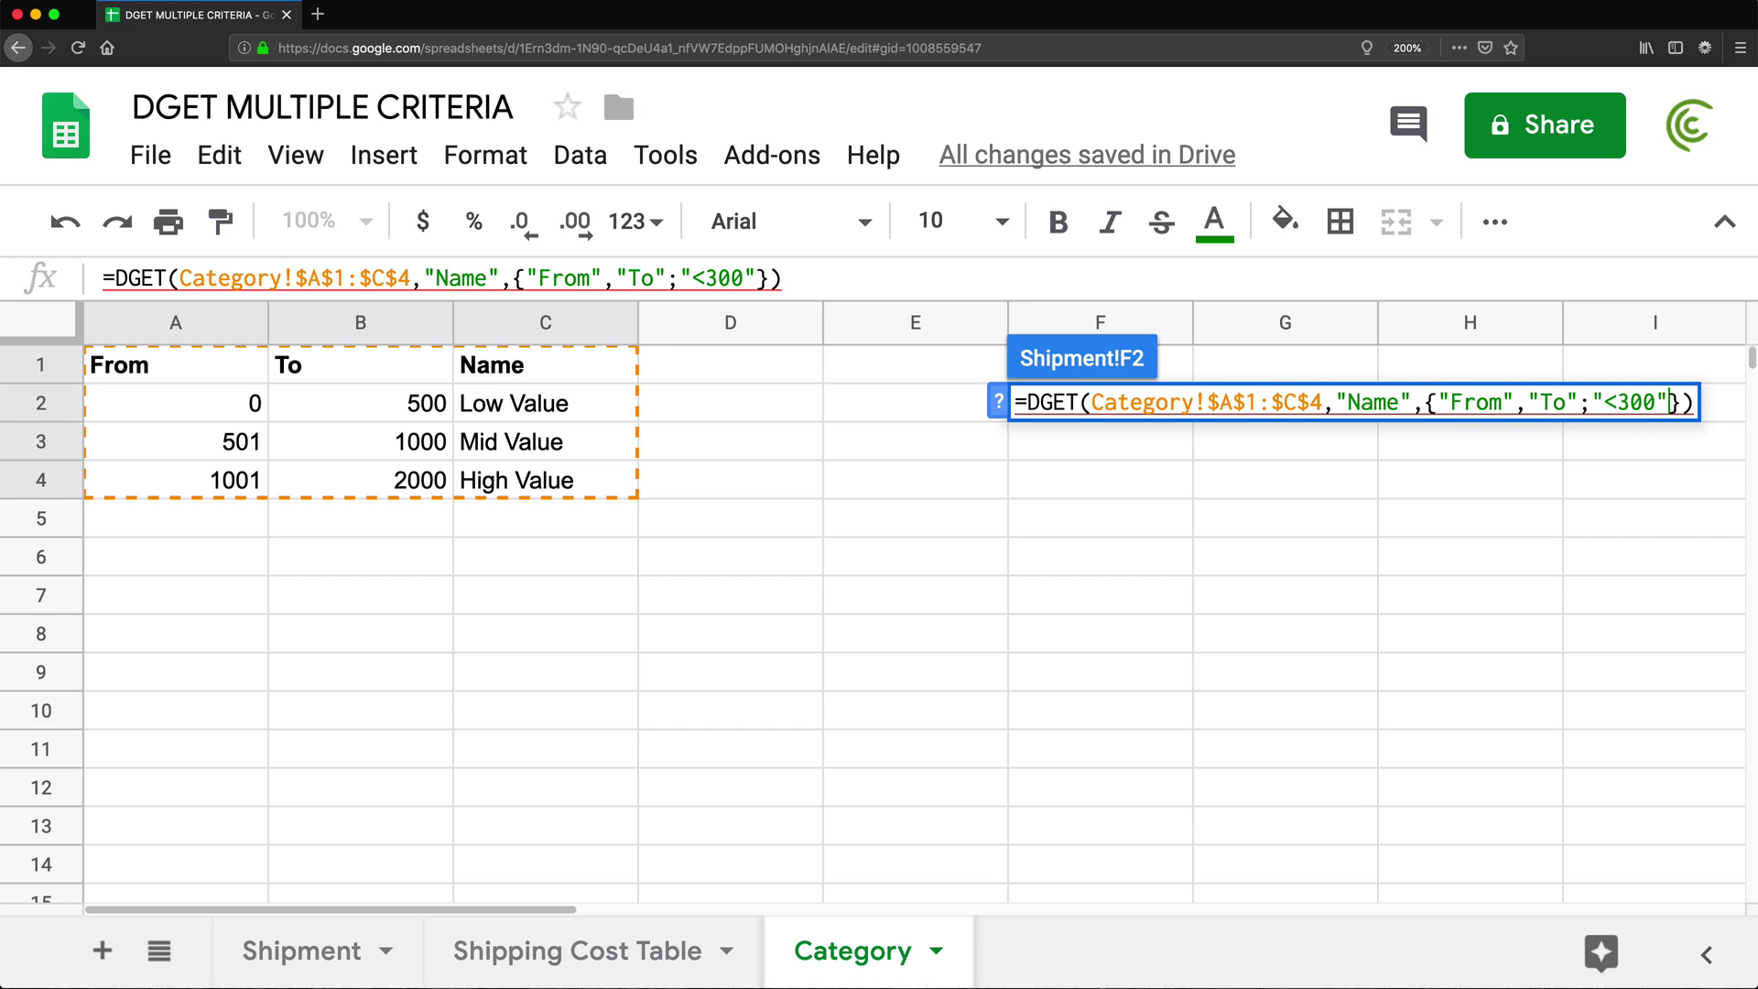
type(",\"\"")
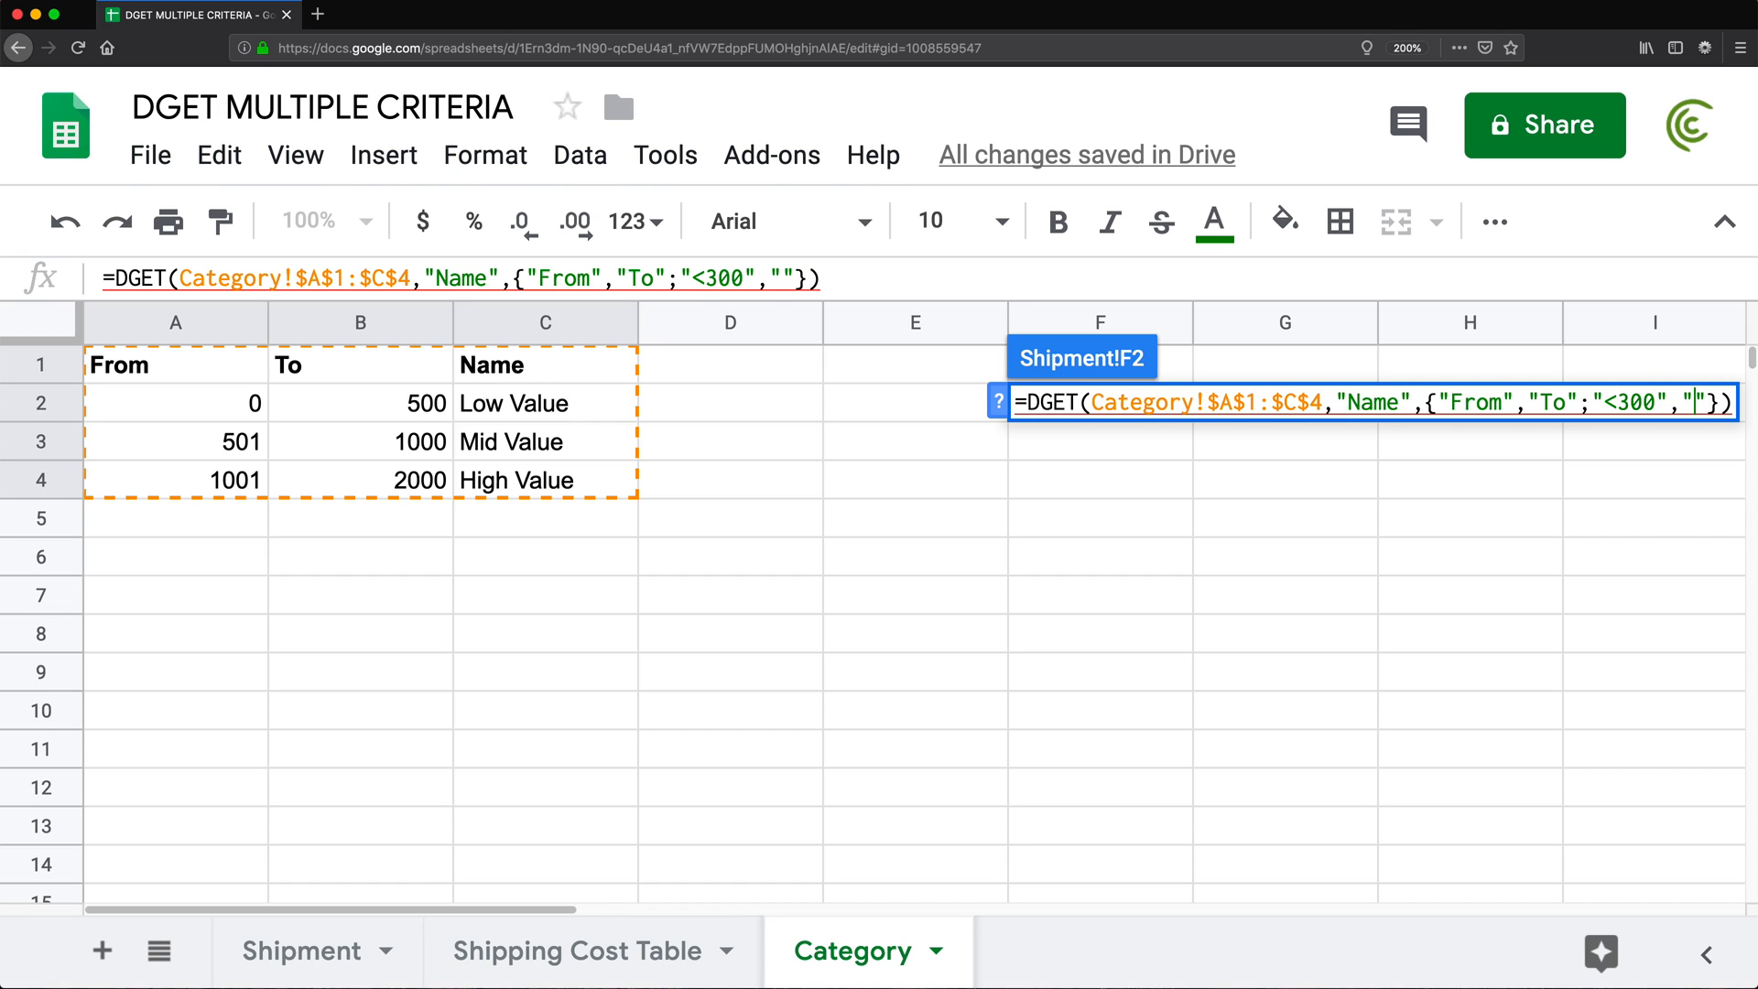
type(">300")
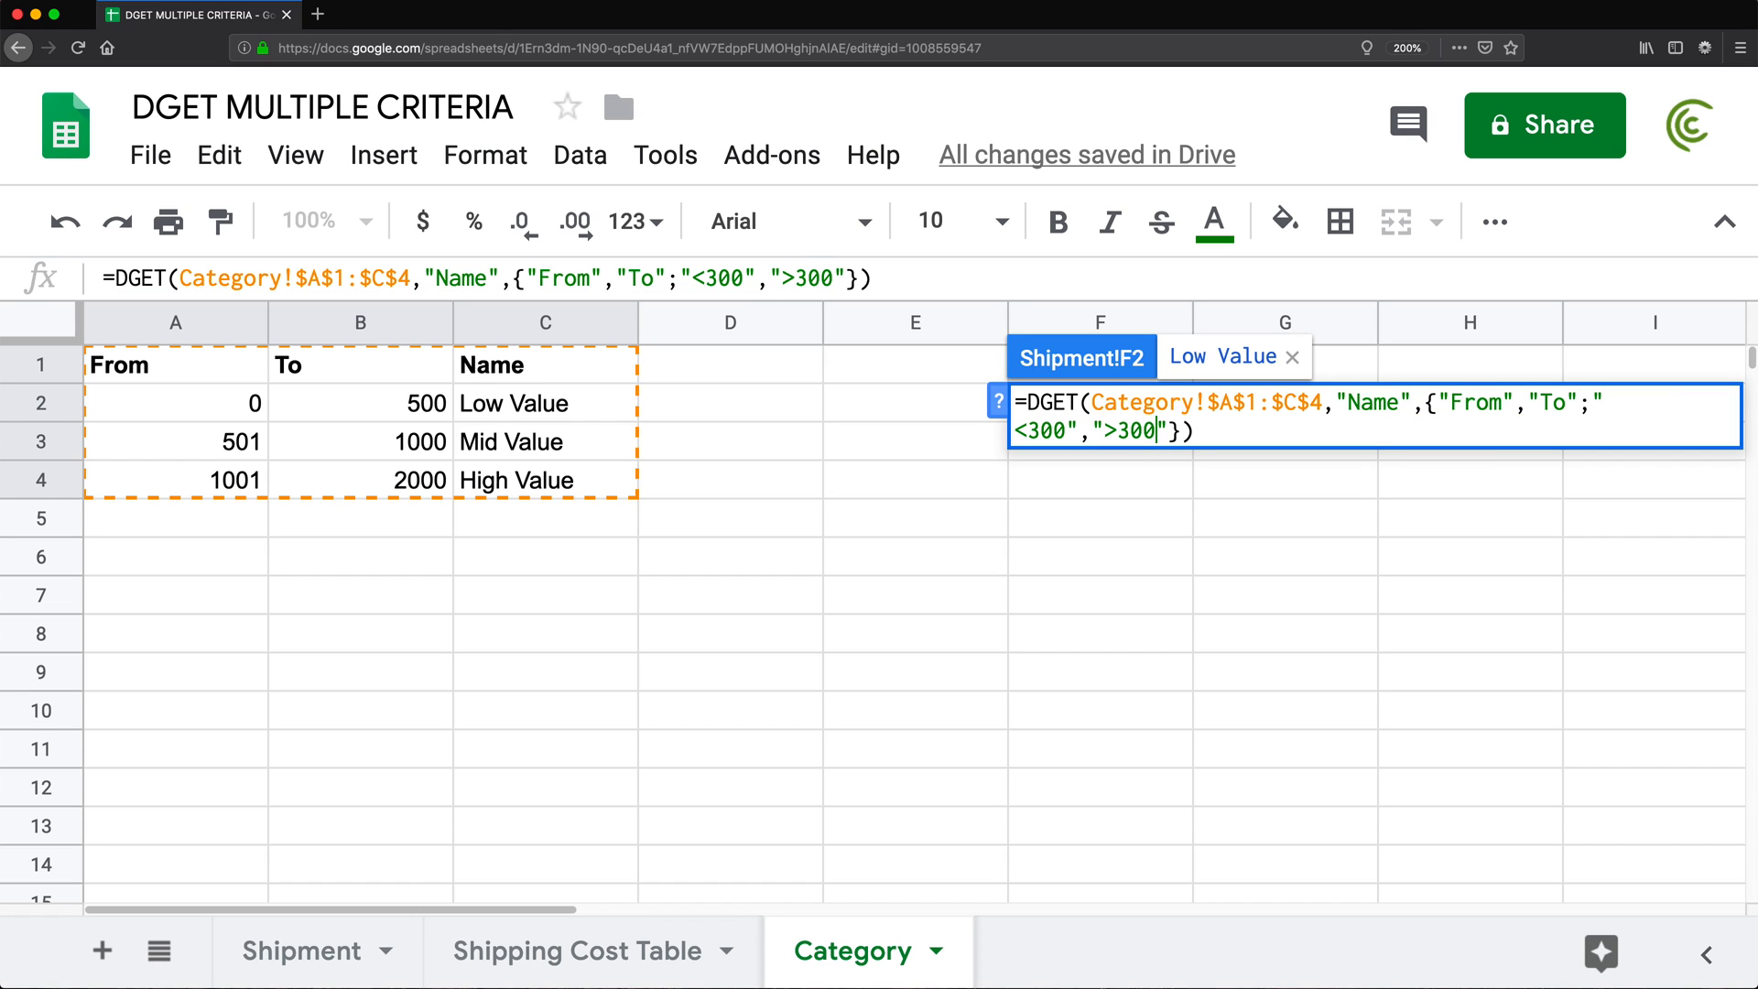
left_click(304, 950)
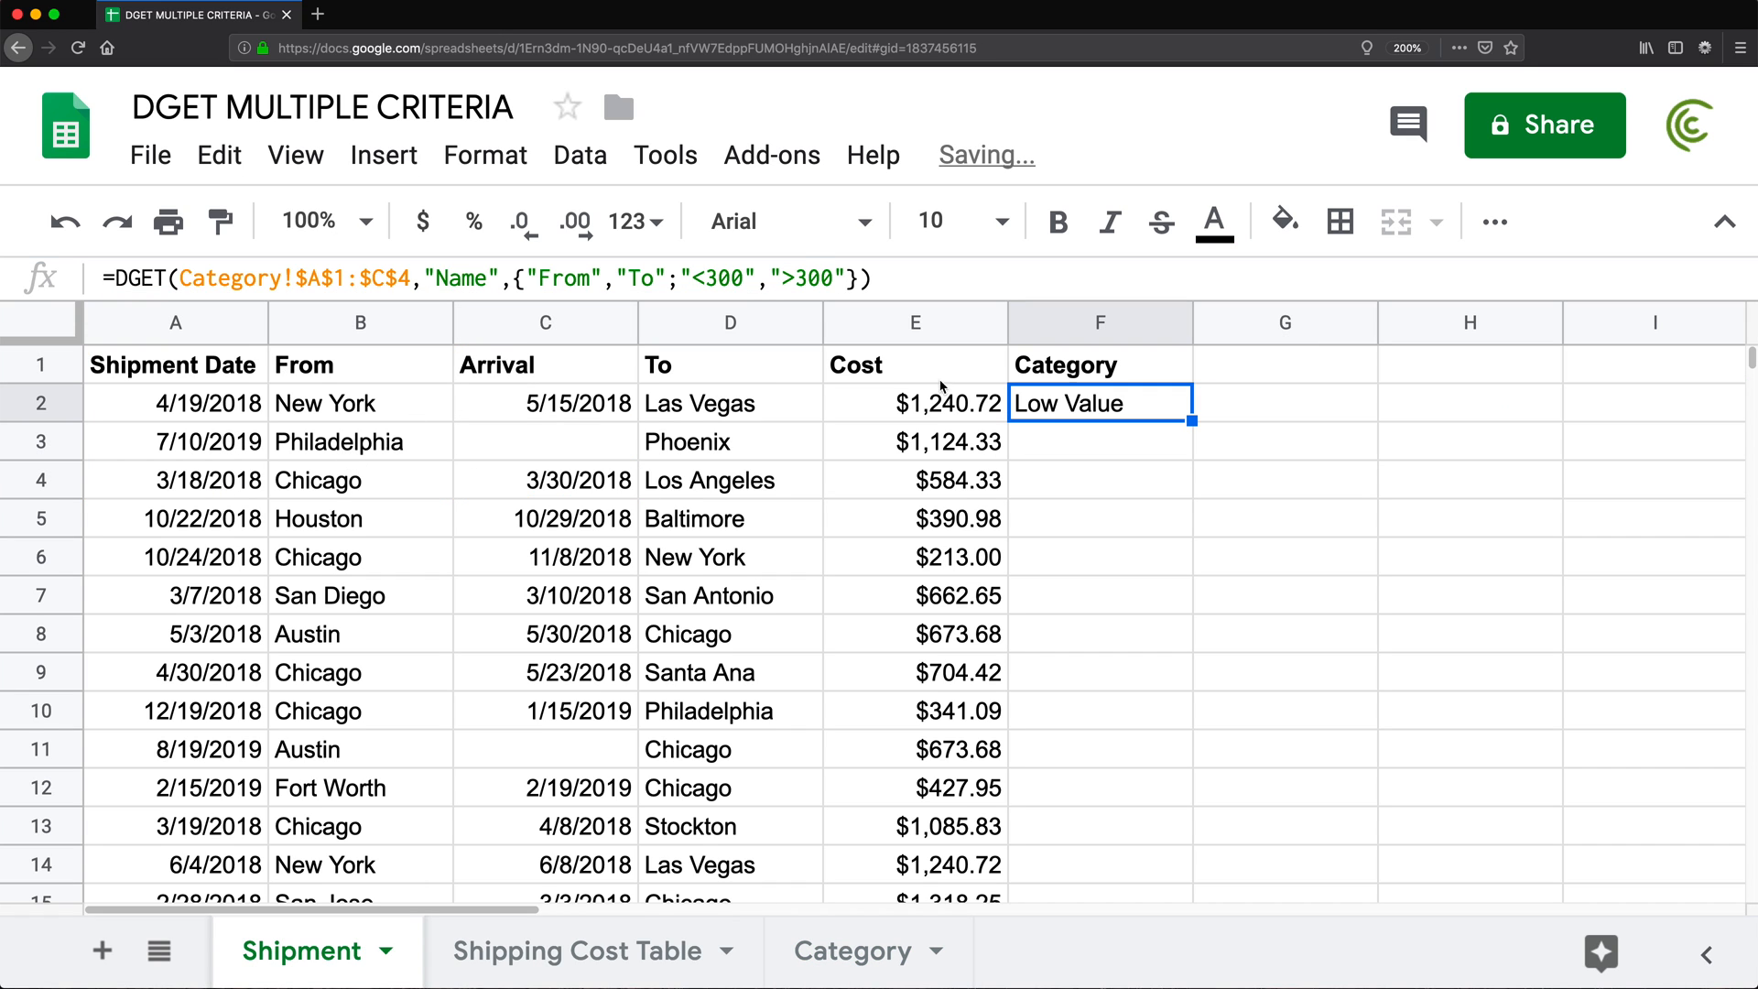
double_click(1099, 403)
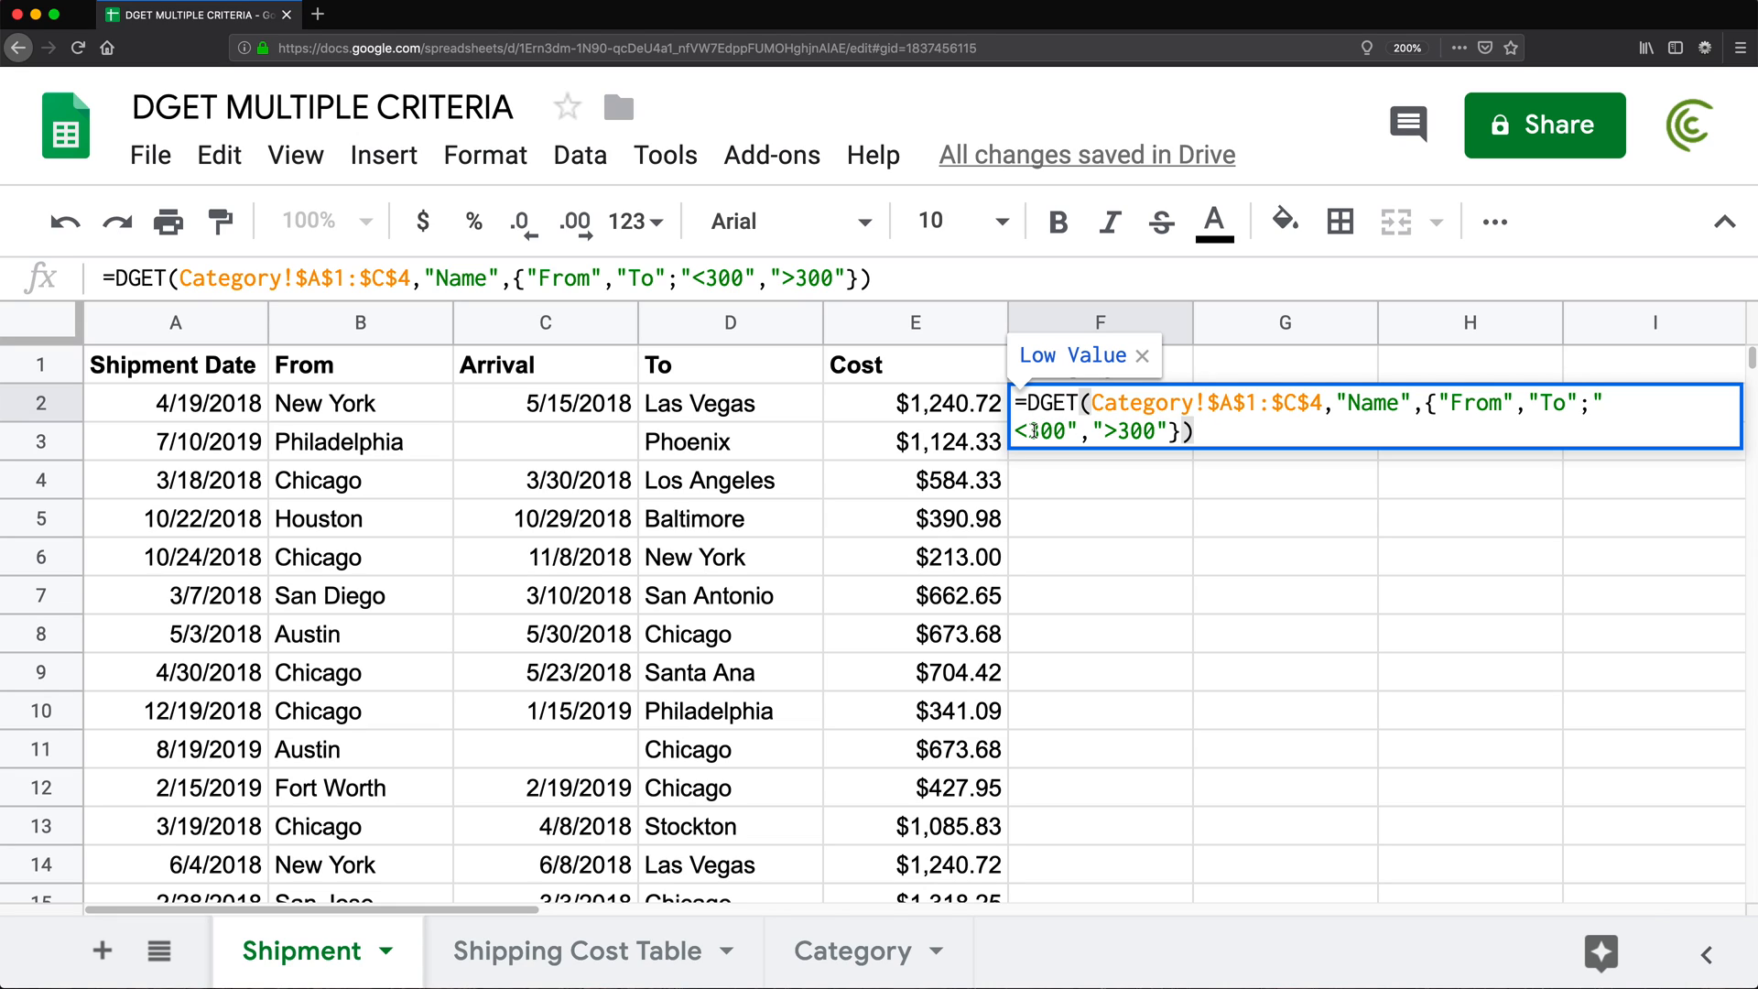
key("Enter")
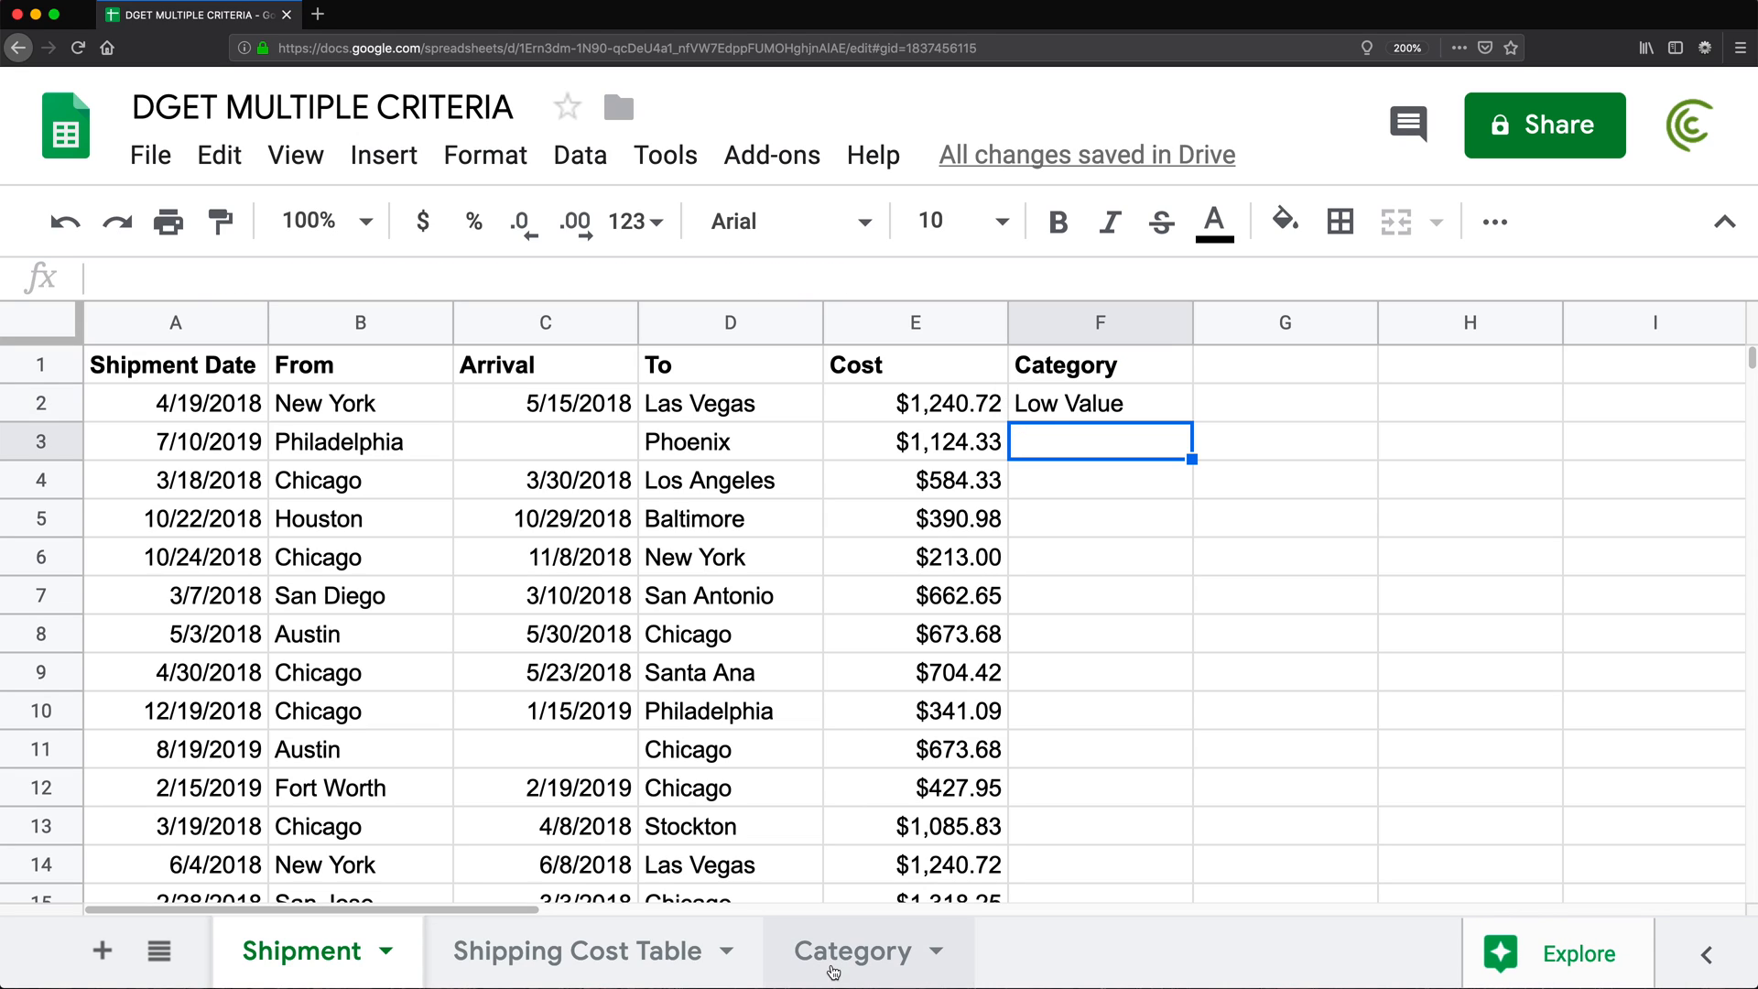
left_click(857, 952)
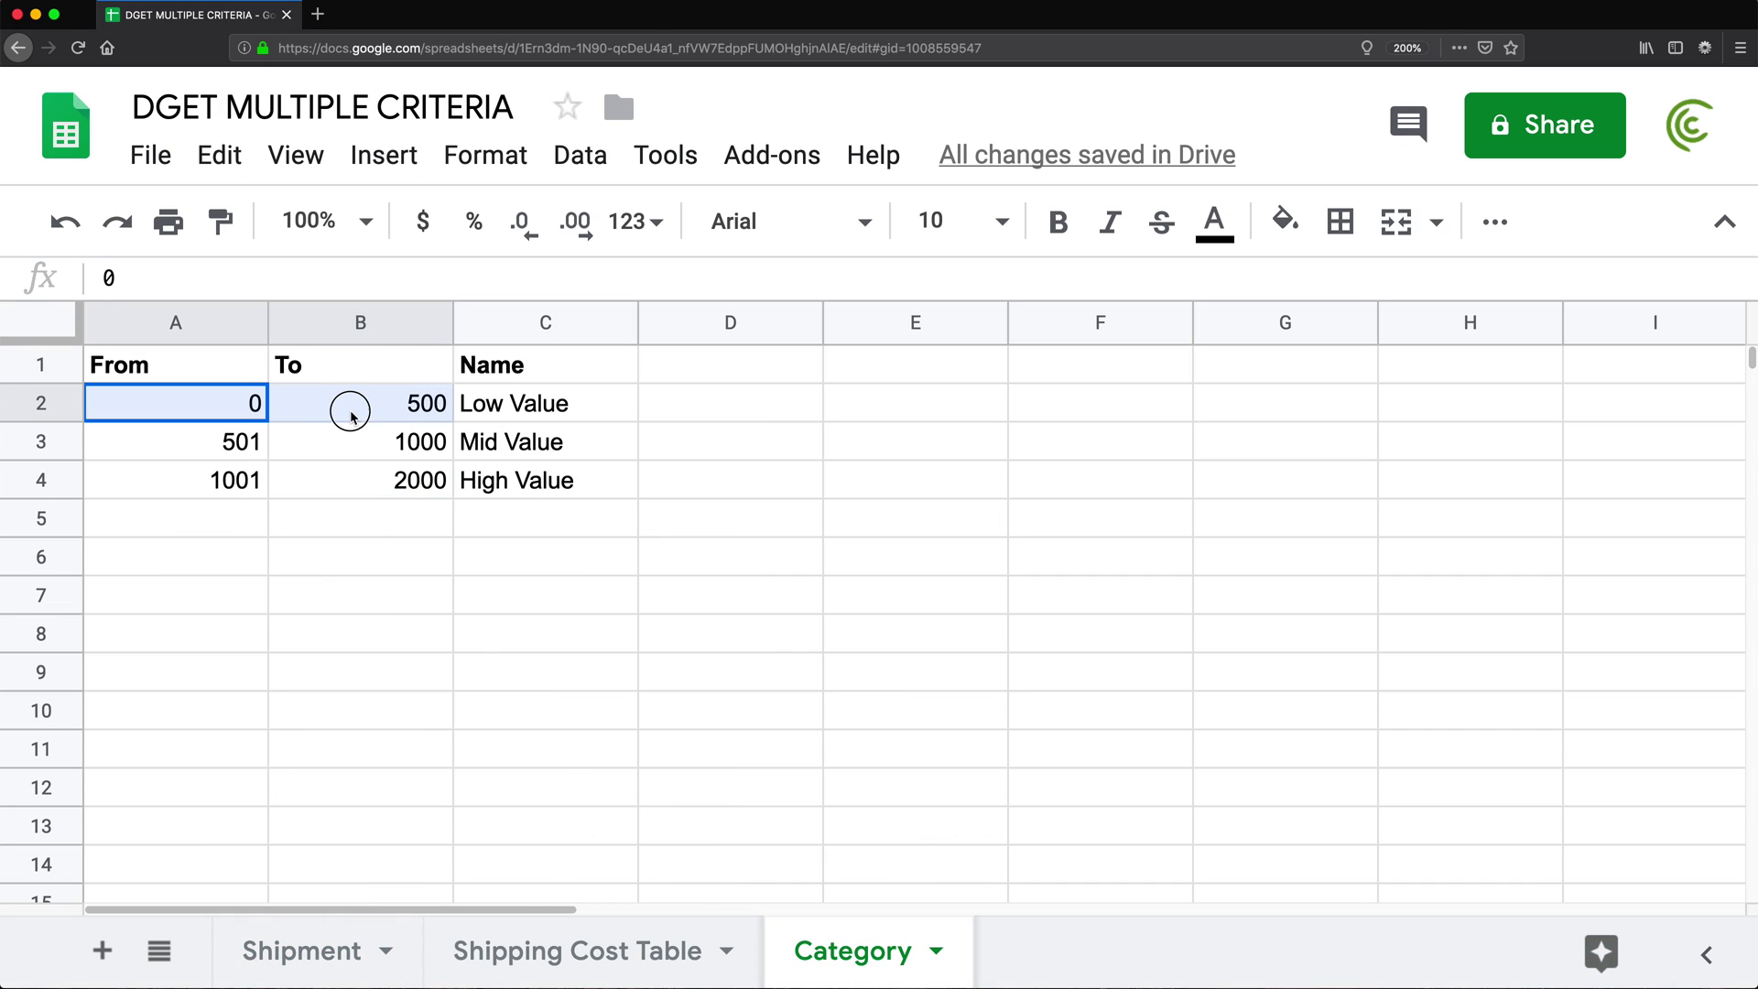
left_click(351, 403)
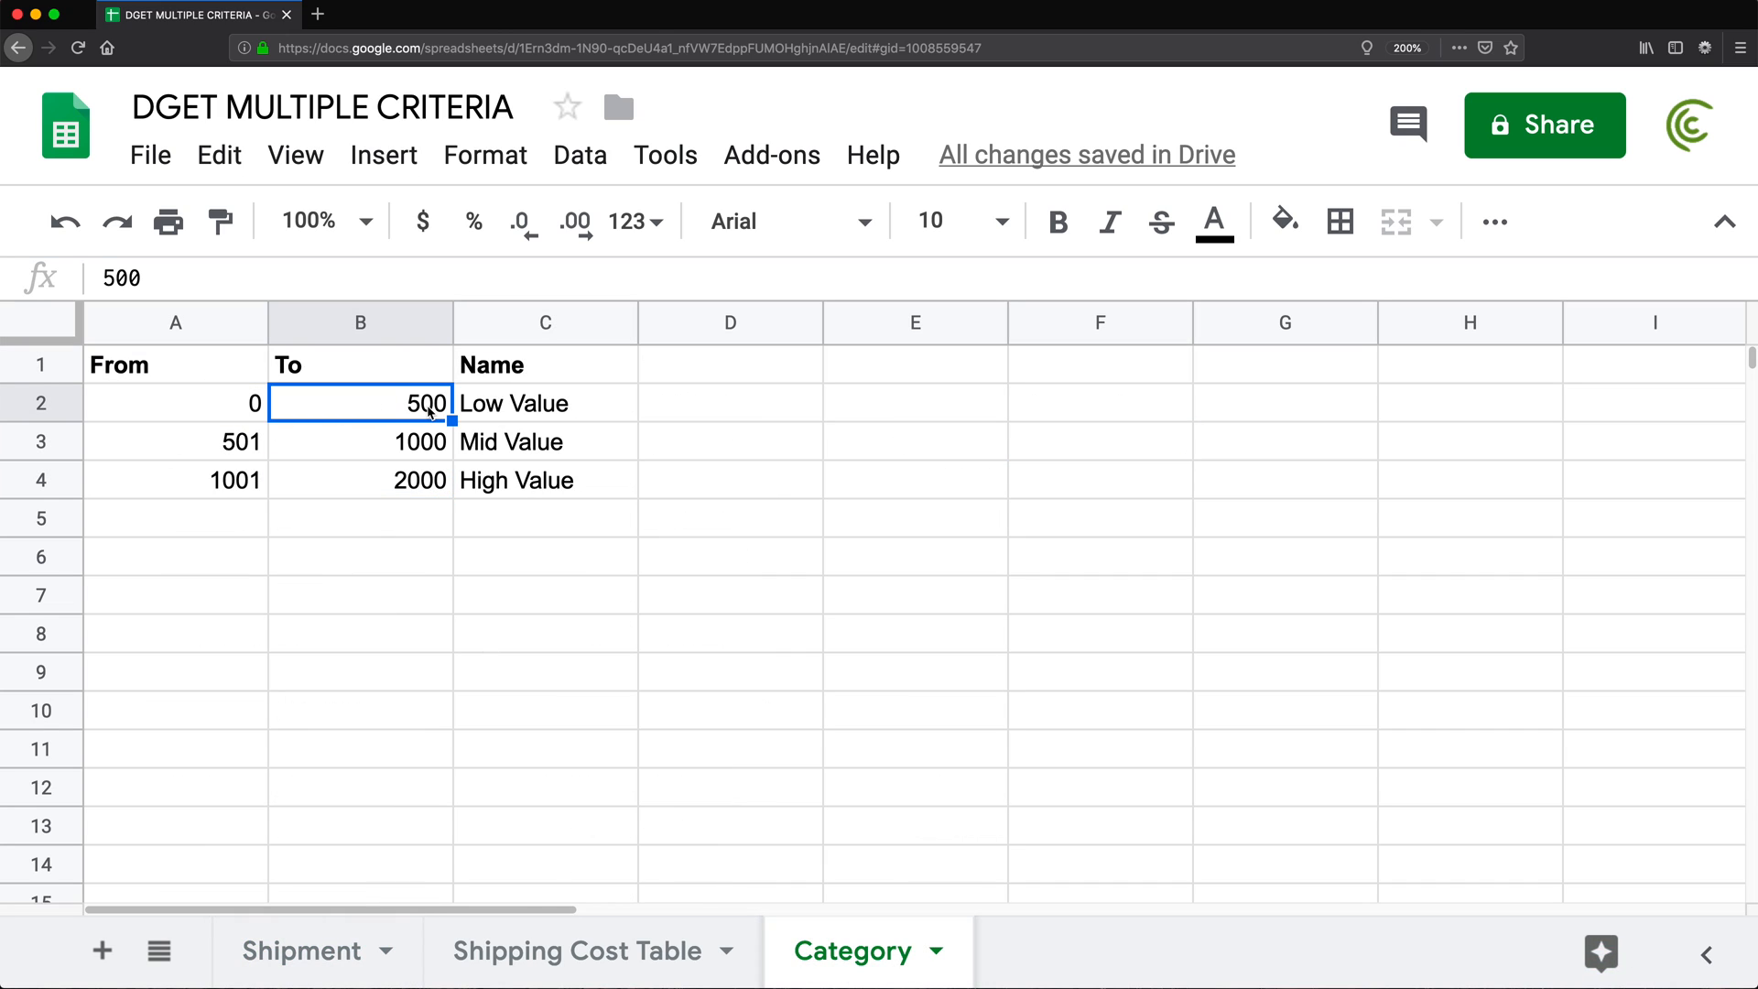
left_click(183, 403)
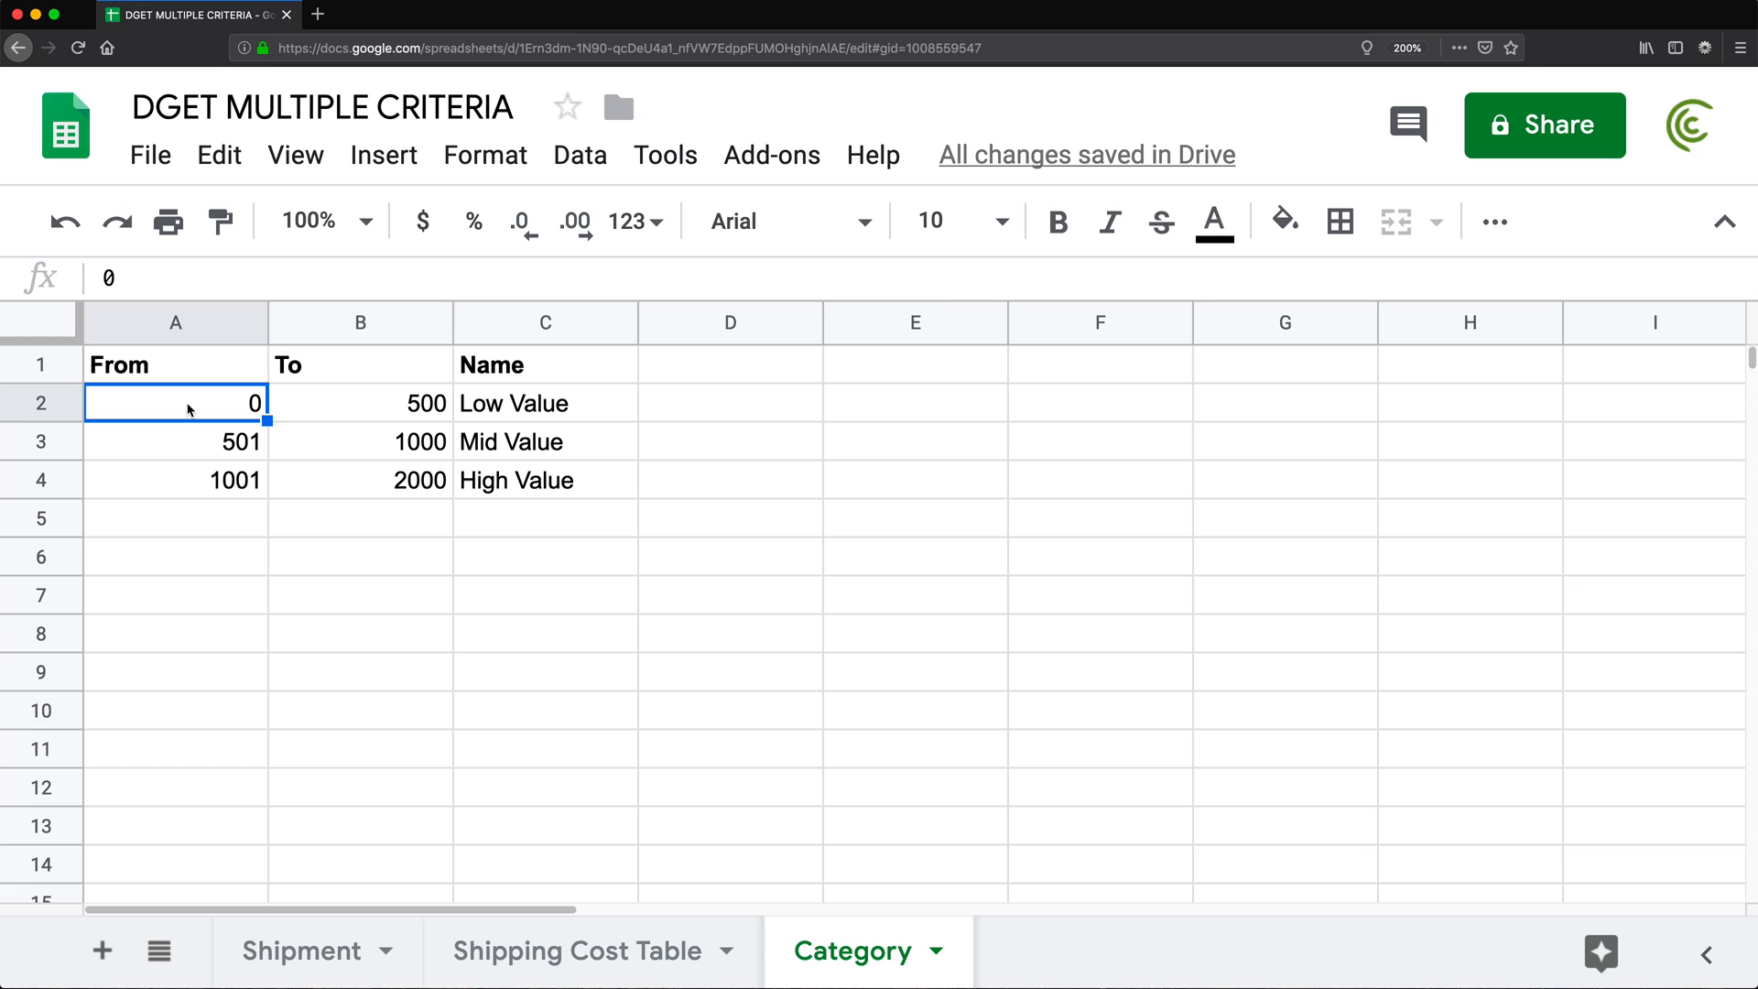
mouse_move(542, 410)
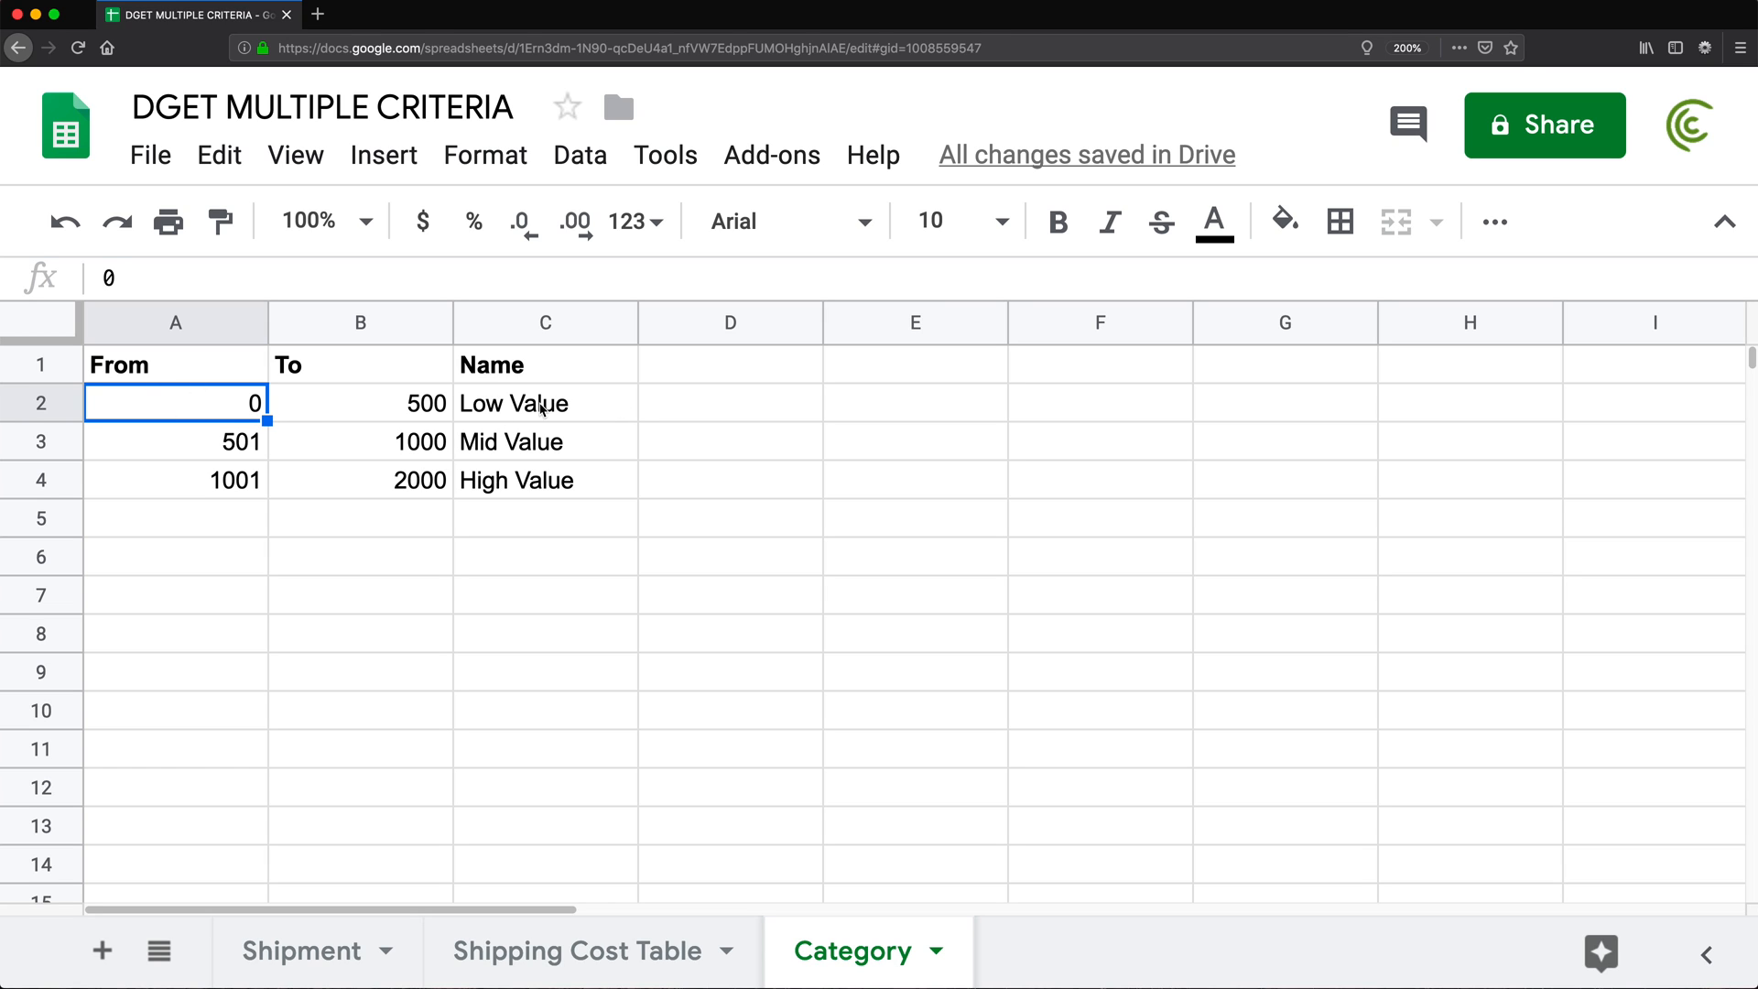
left_click(300, 952)
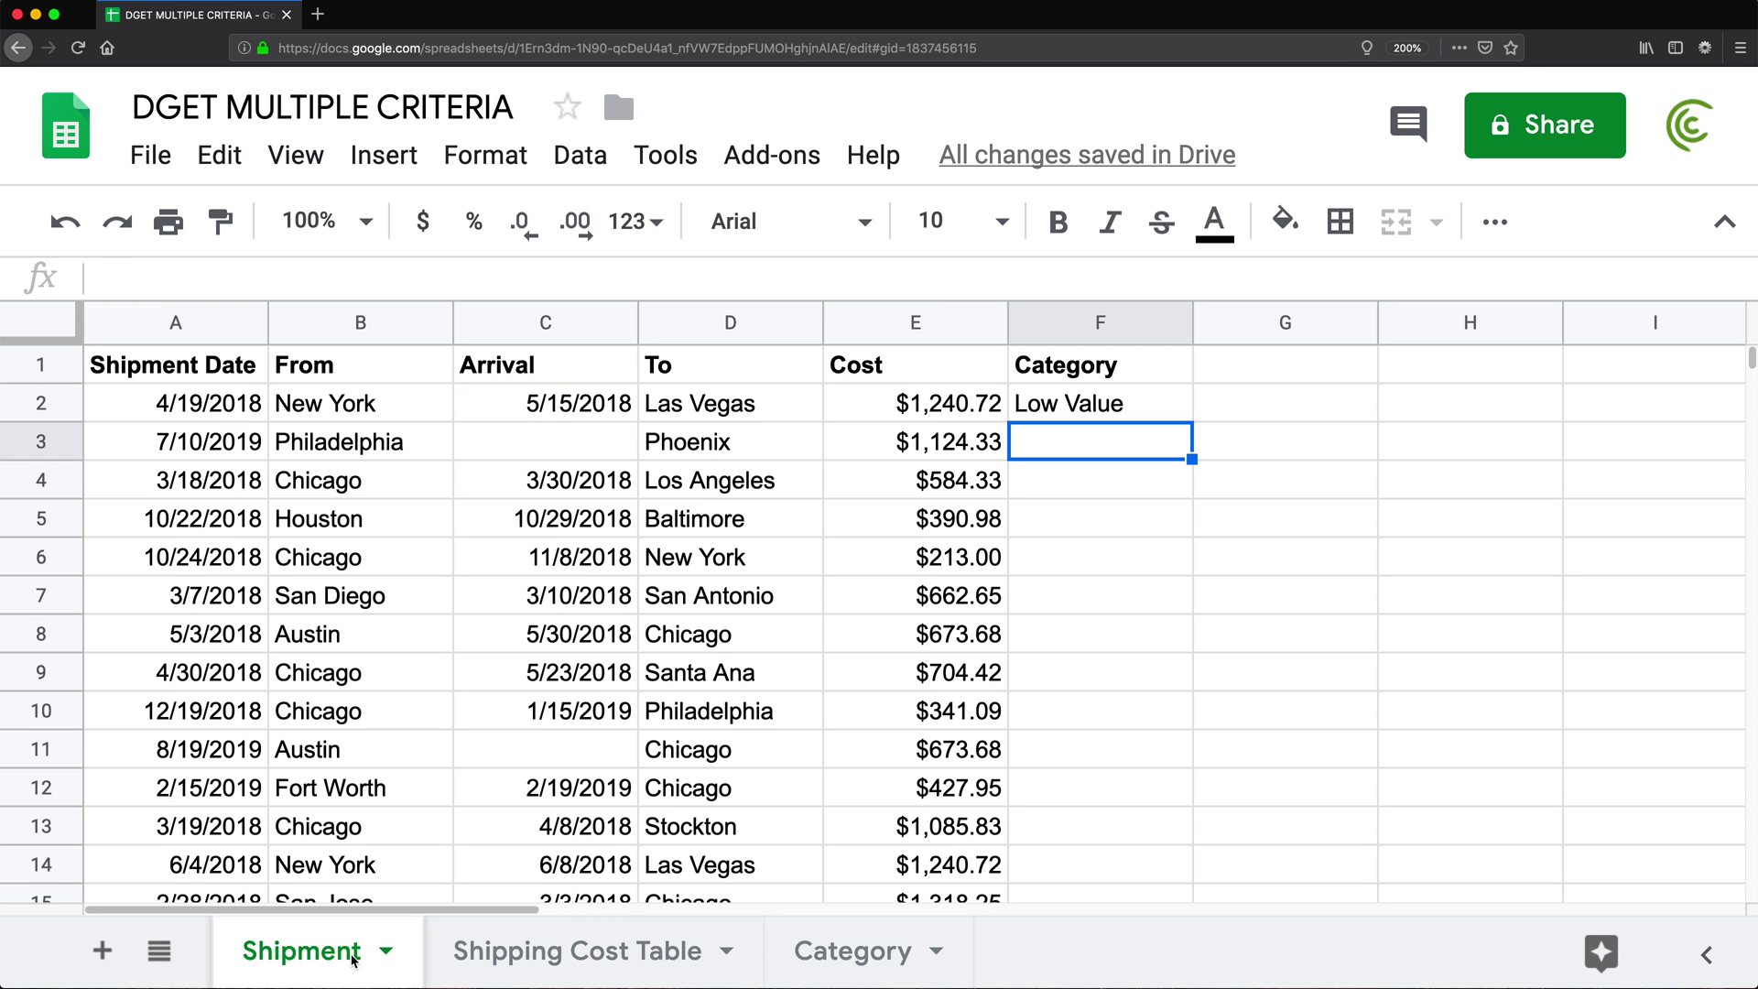
Replace the fixed 300 in both criteria with &E2 so F2 shows High Value
double_click(1098, 403)
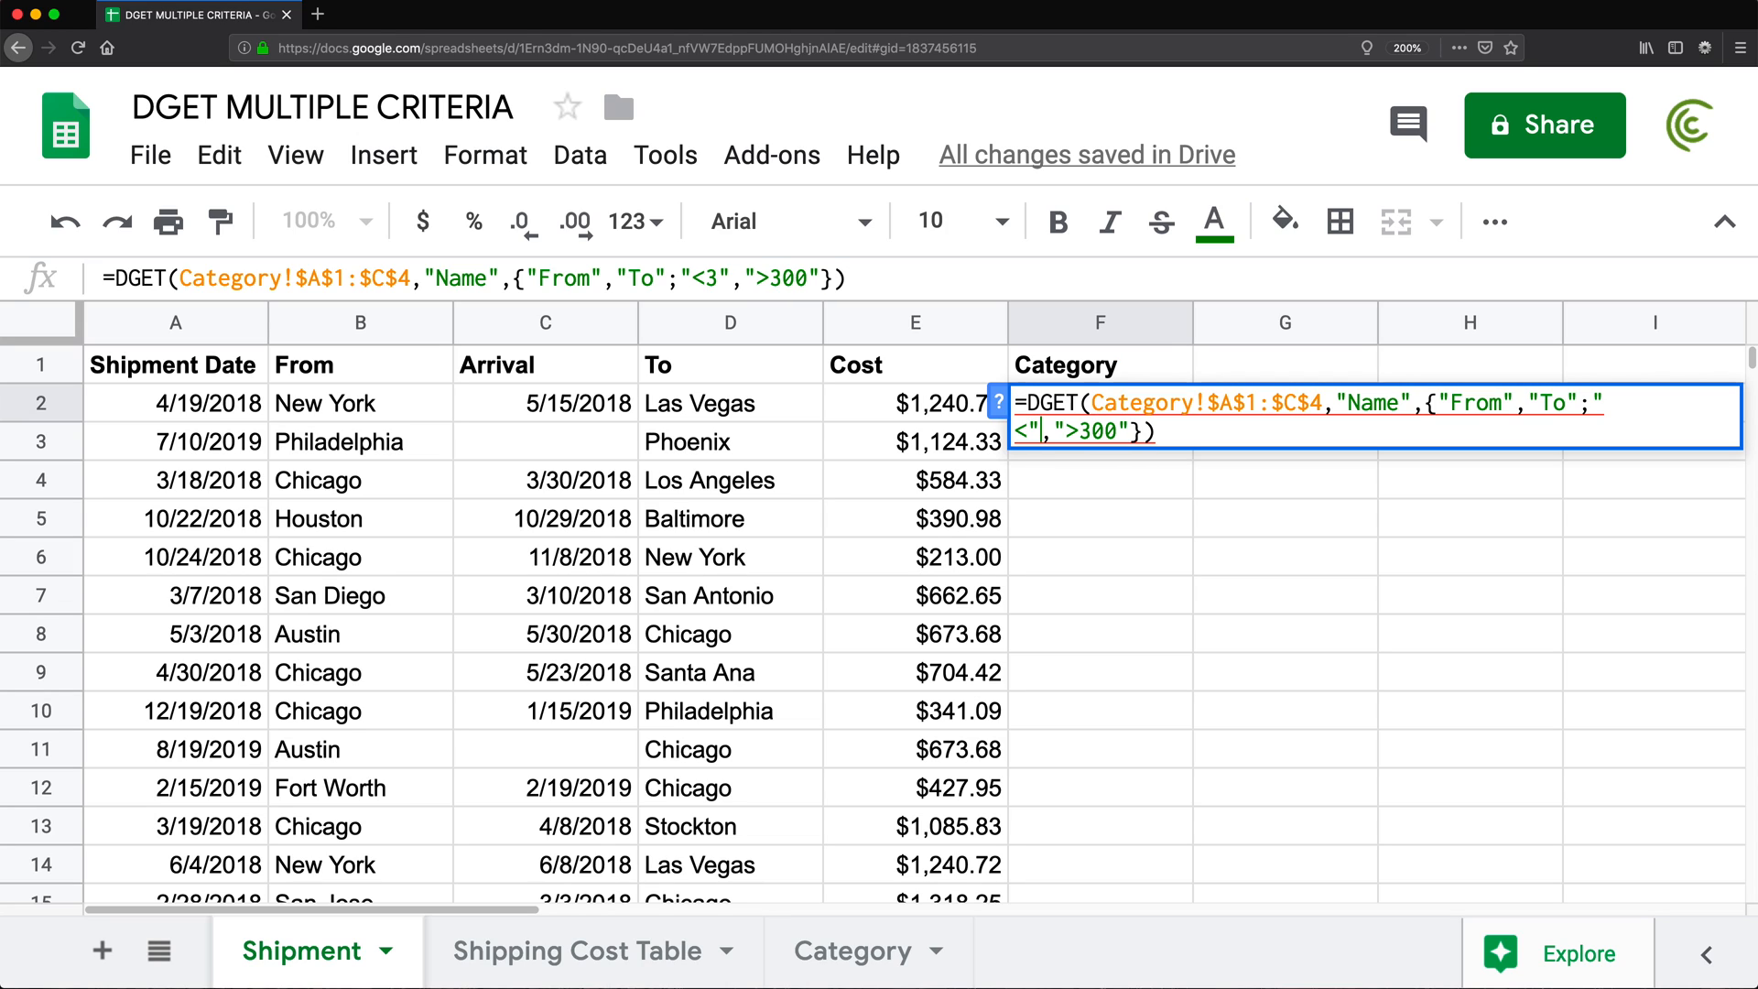
type("&")
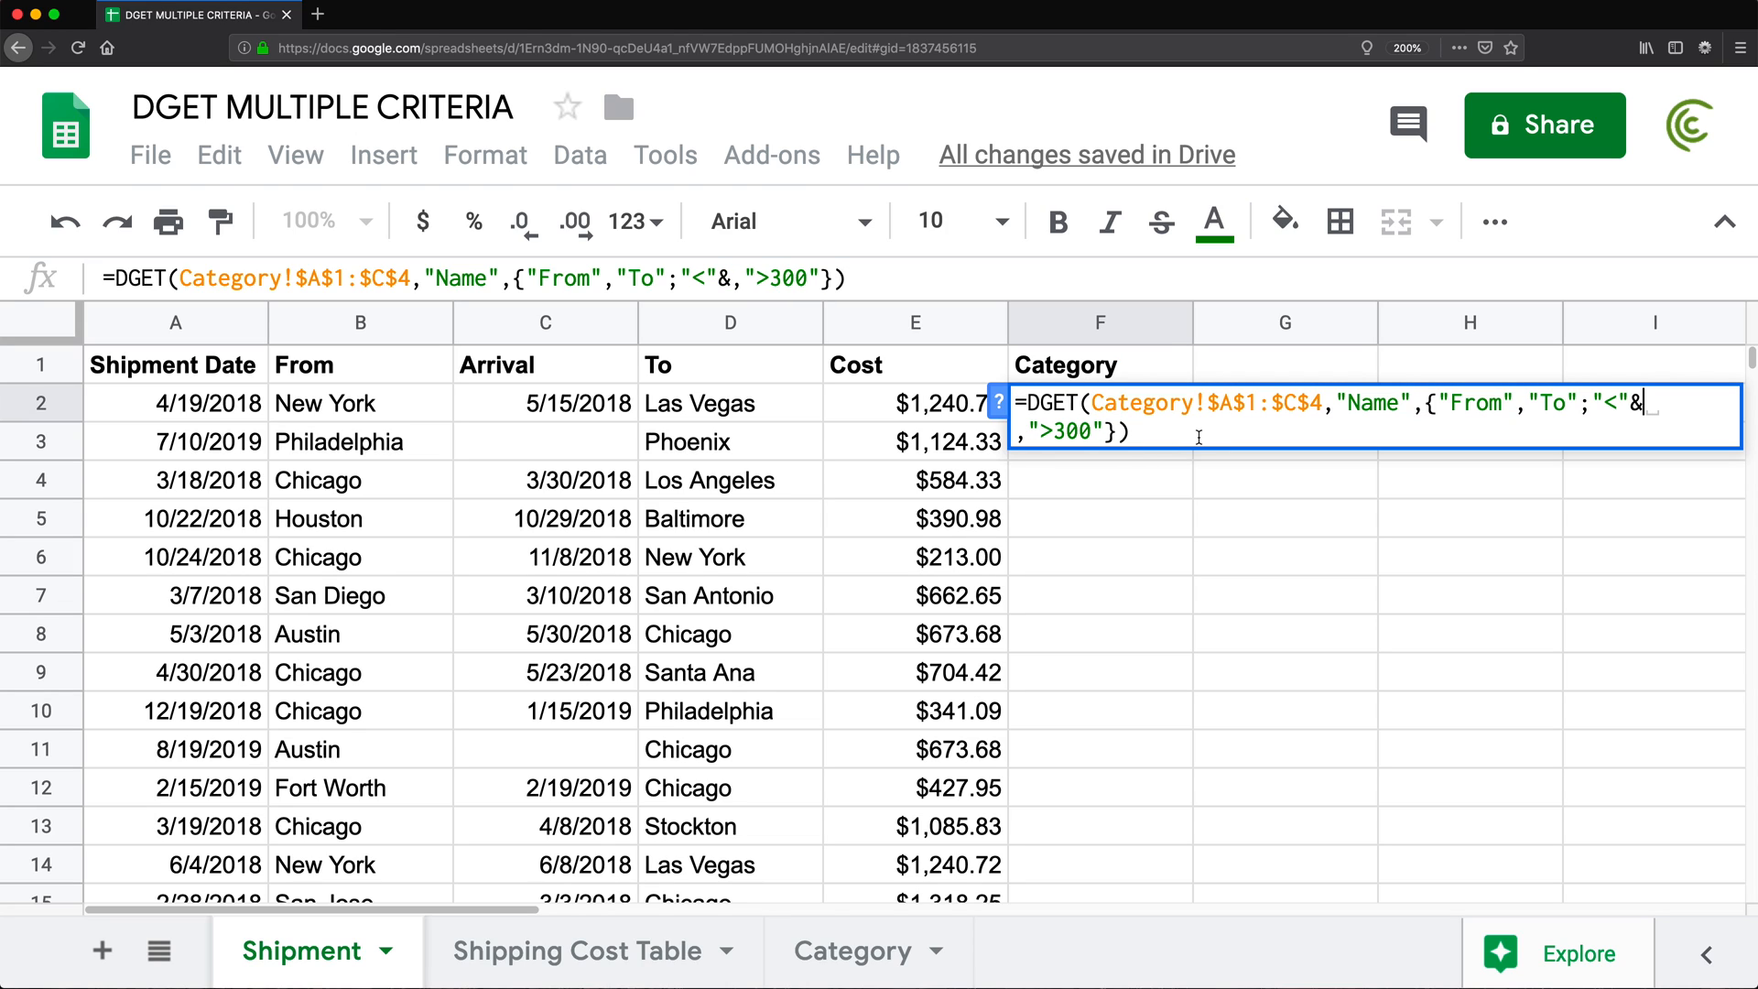
left_click(913, 402)
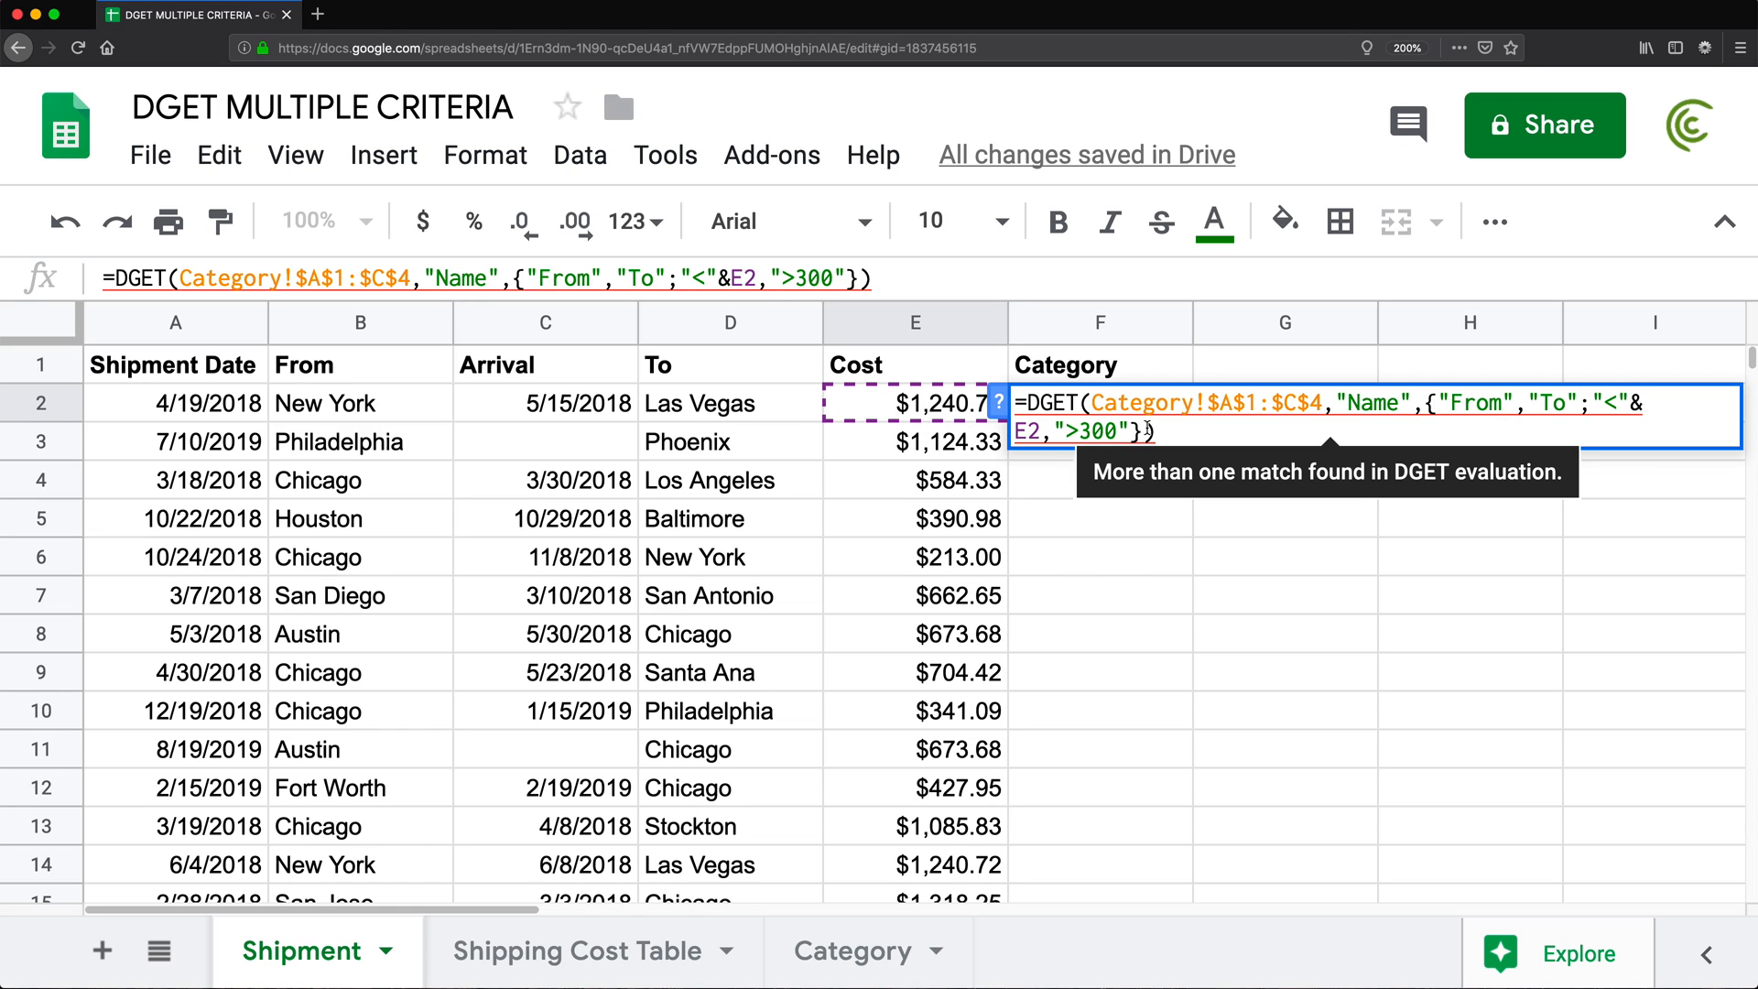
key("Backspace")
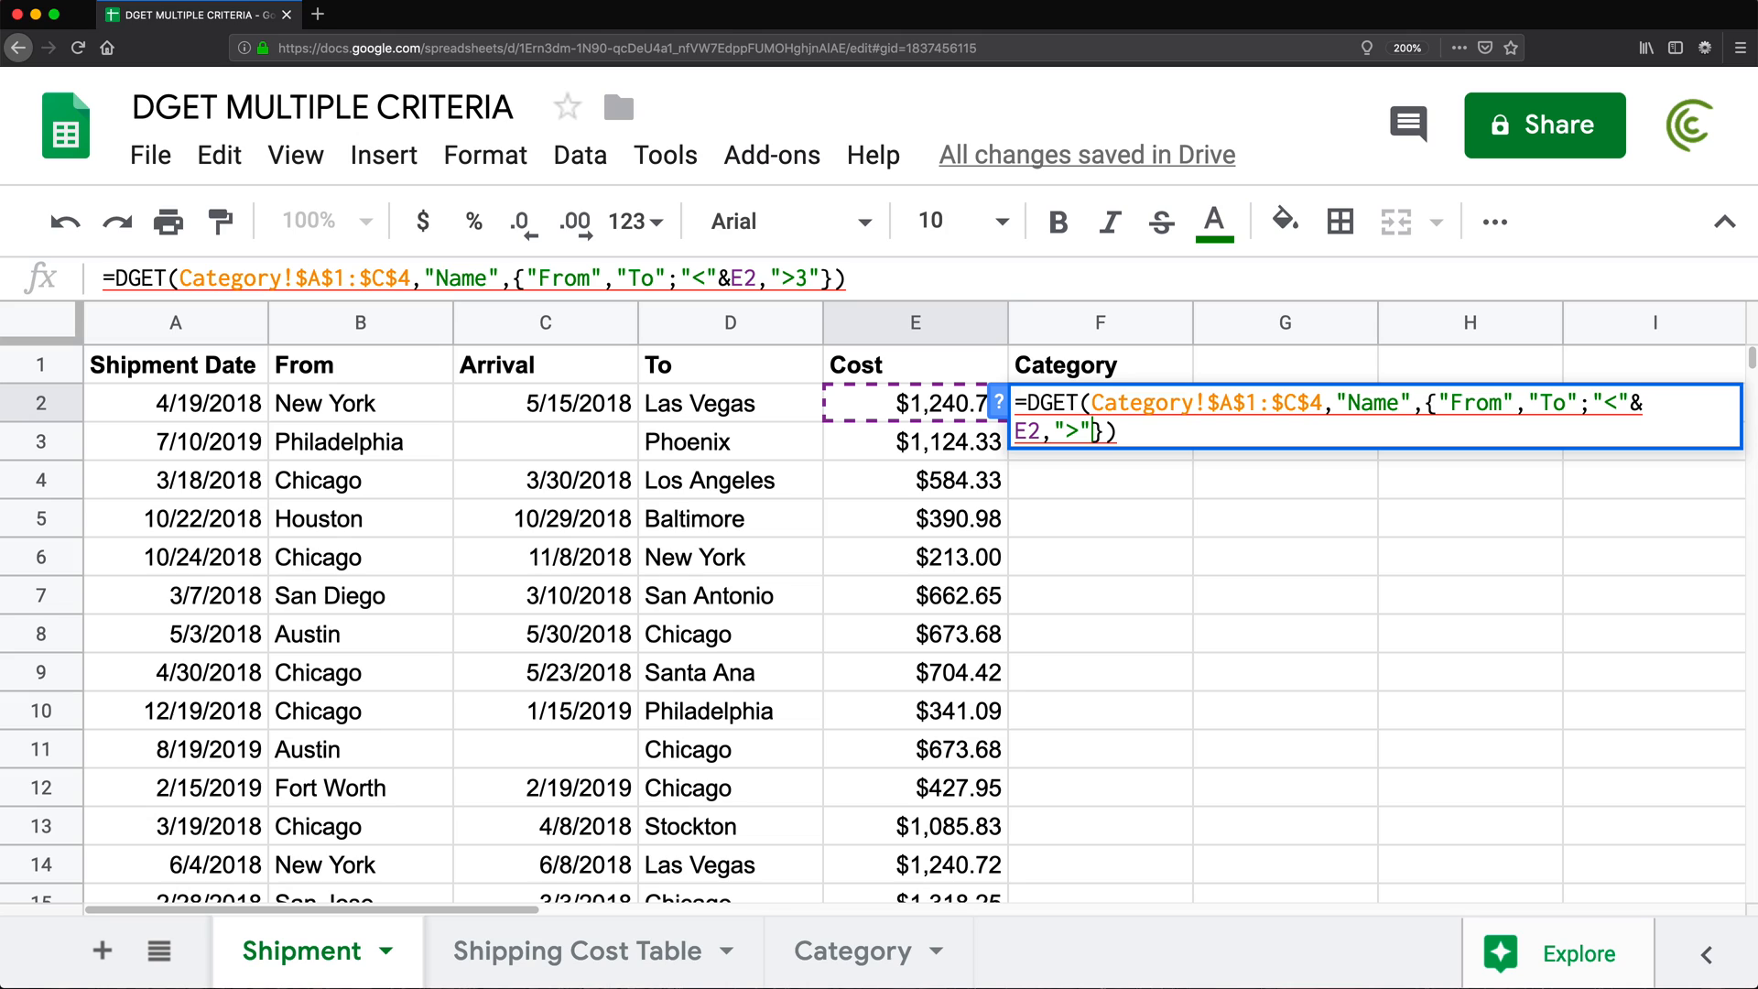
type("&E2")
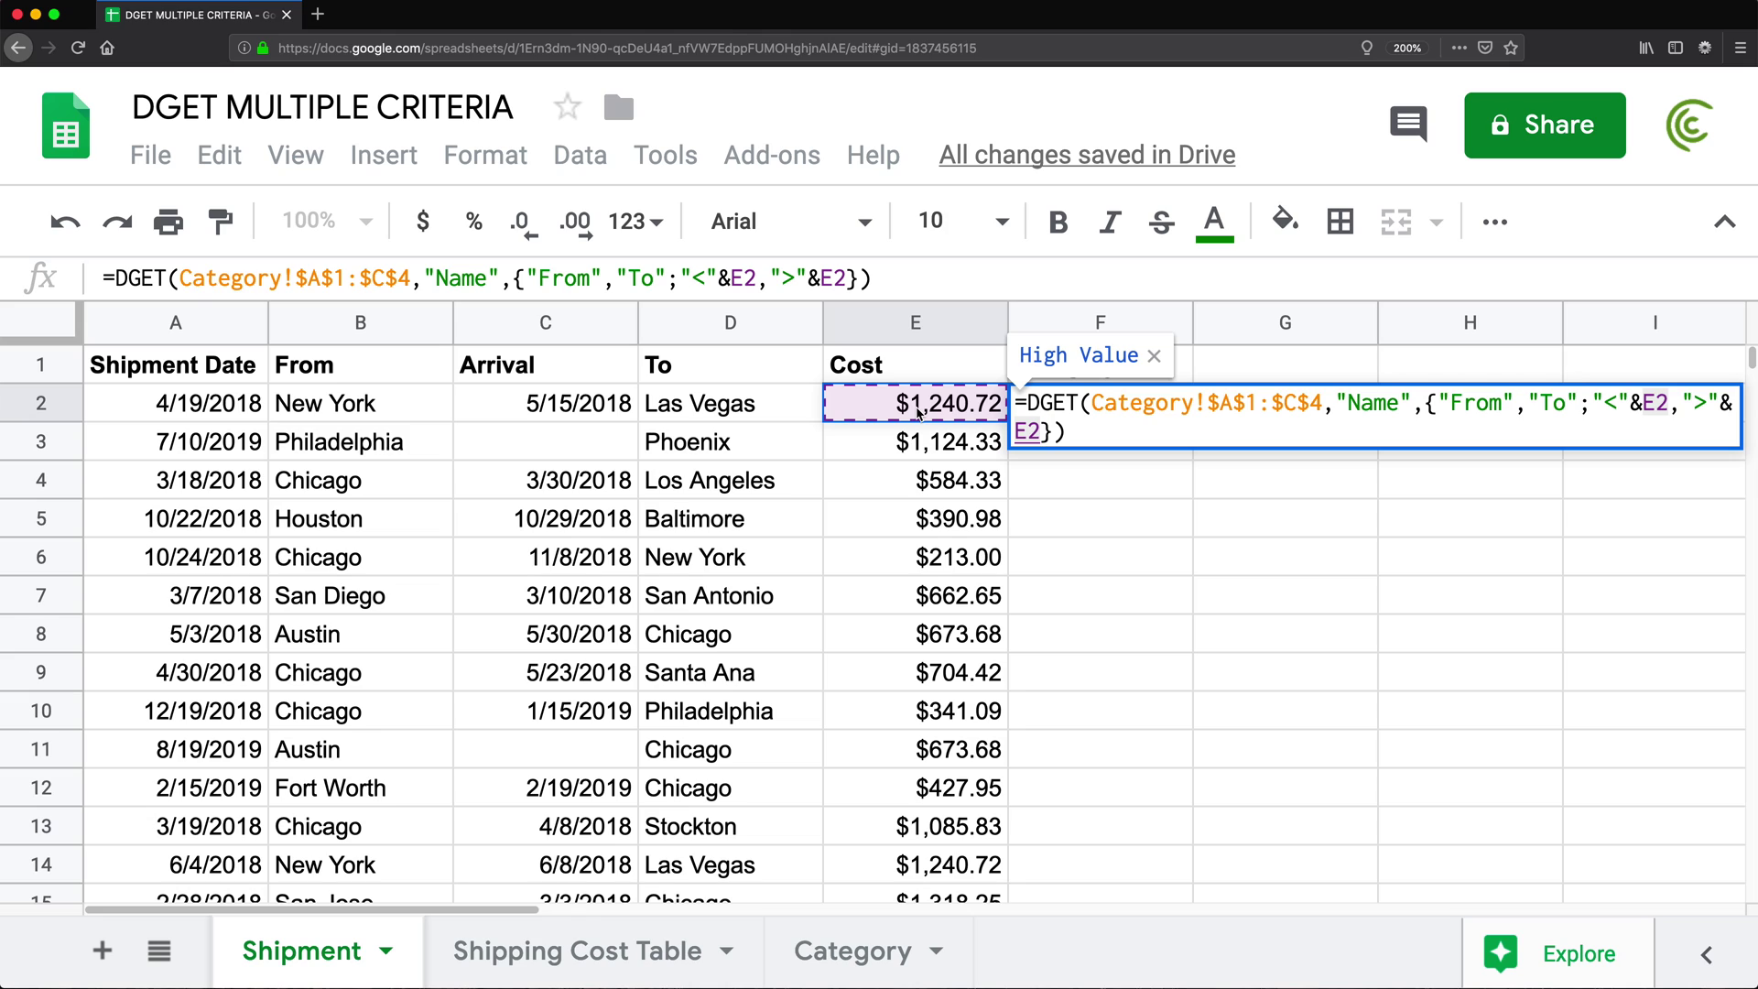
key("Enter")
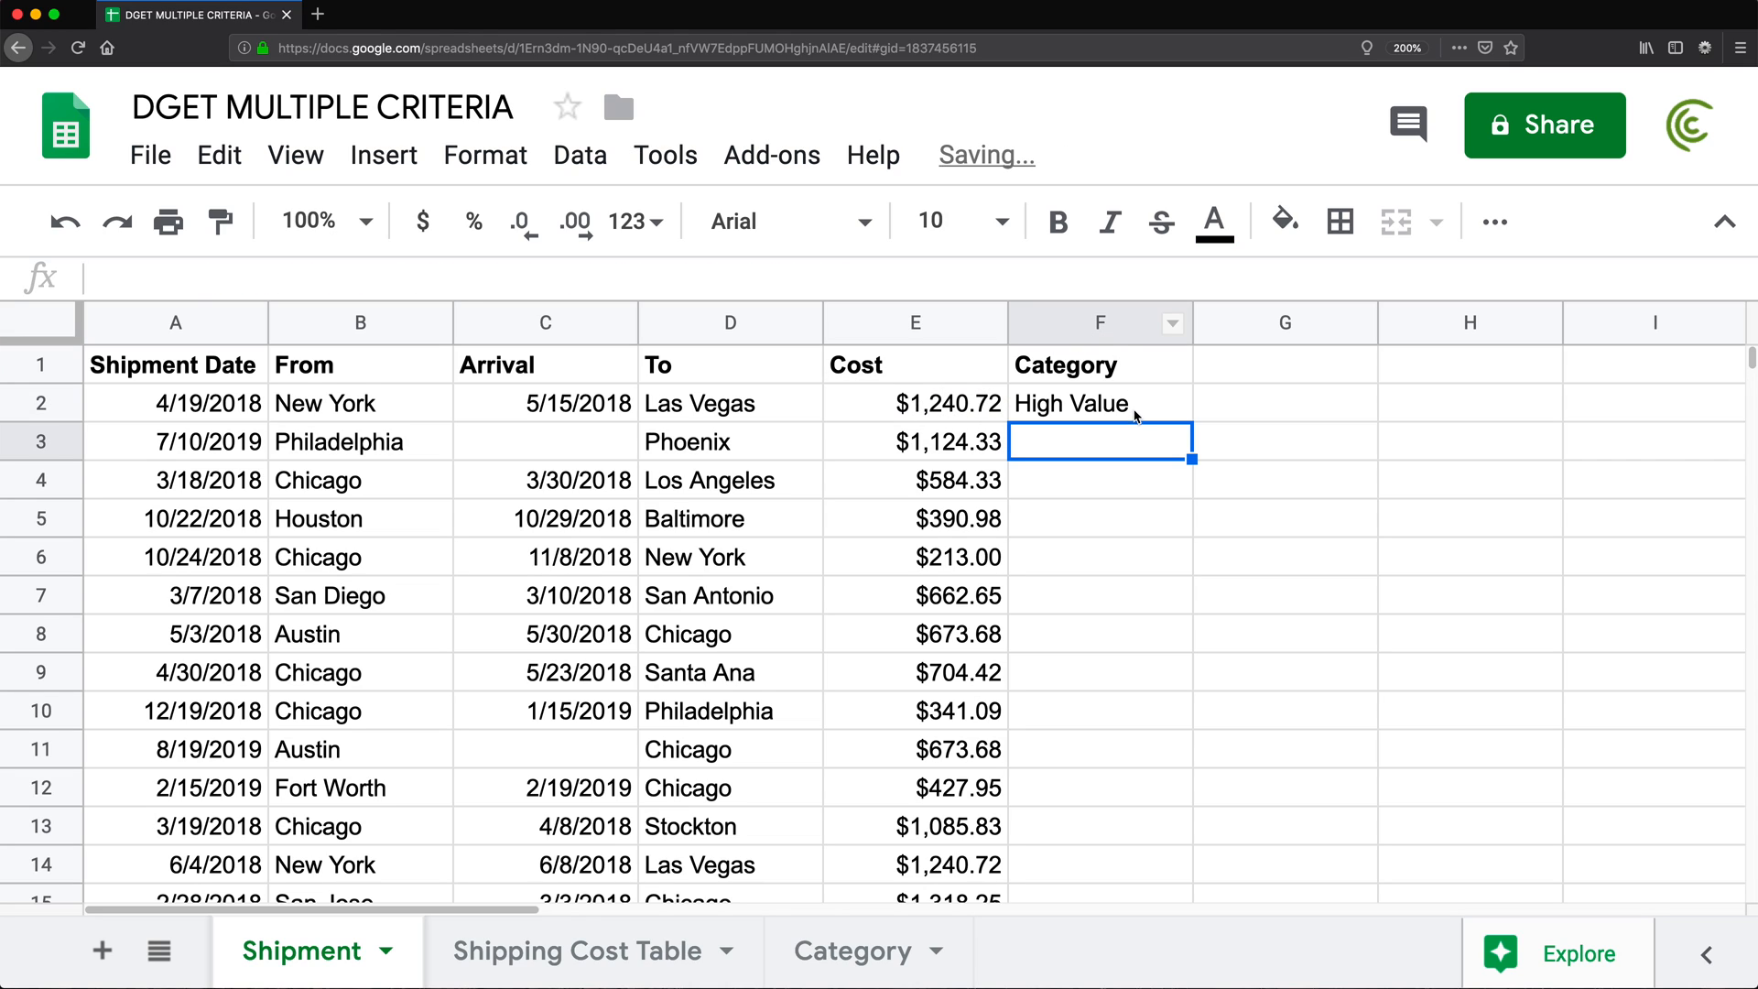
Make F2's criteria inclusive with "<="&E2 and ">="&E2
left_click(1099, 403)
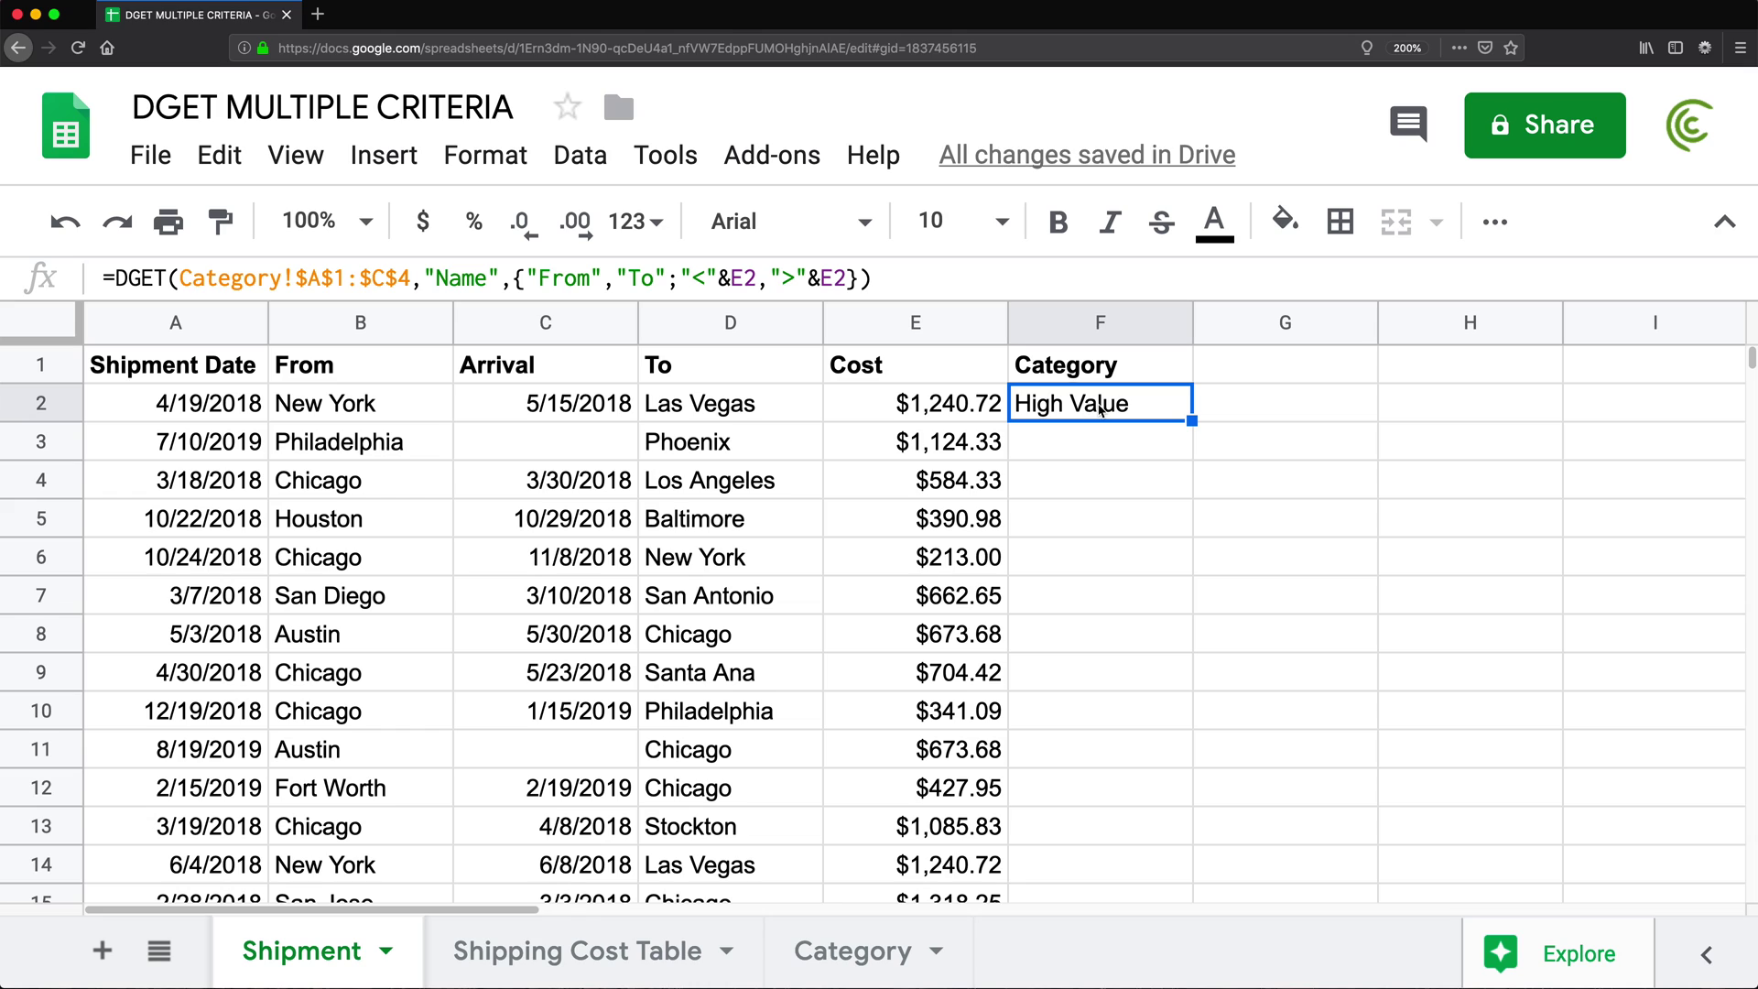
double_click(1098, 402)
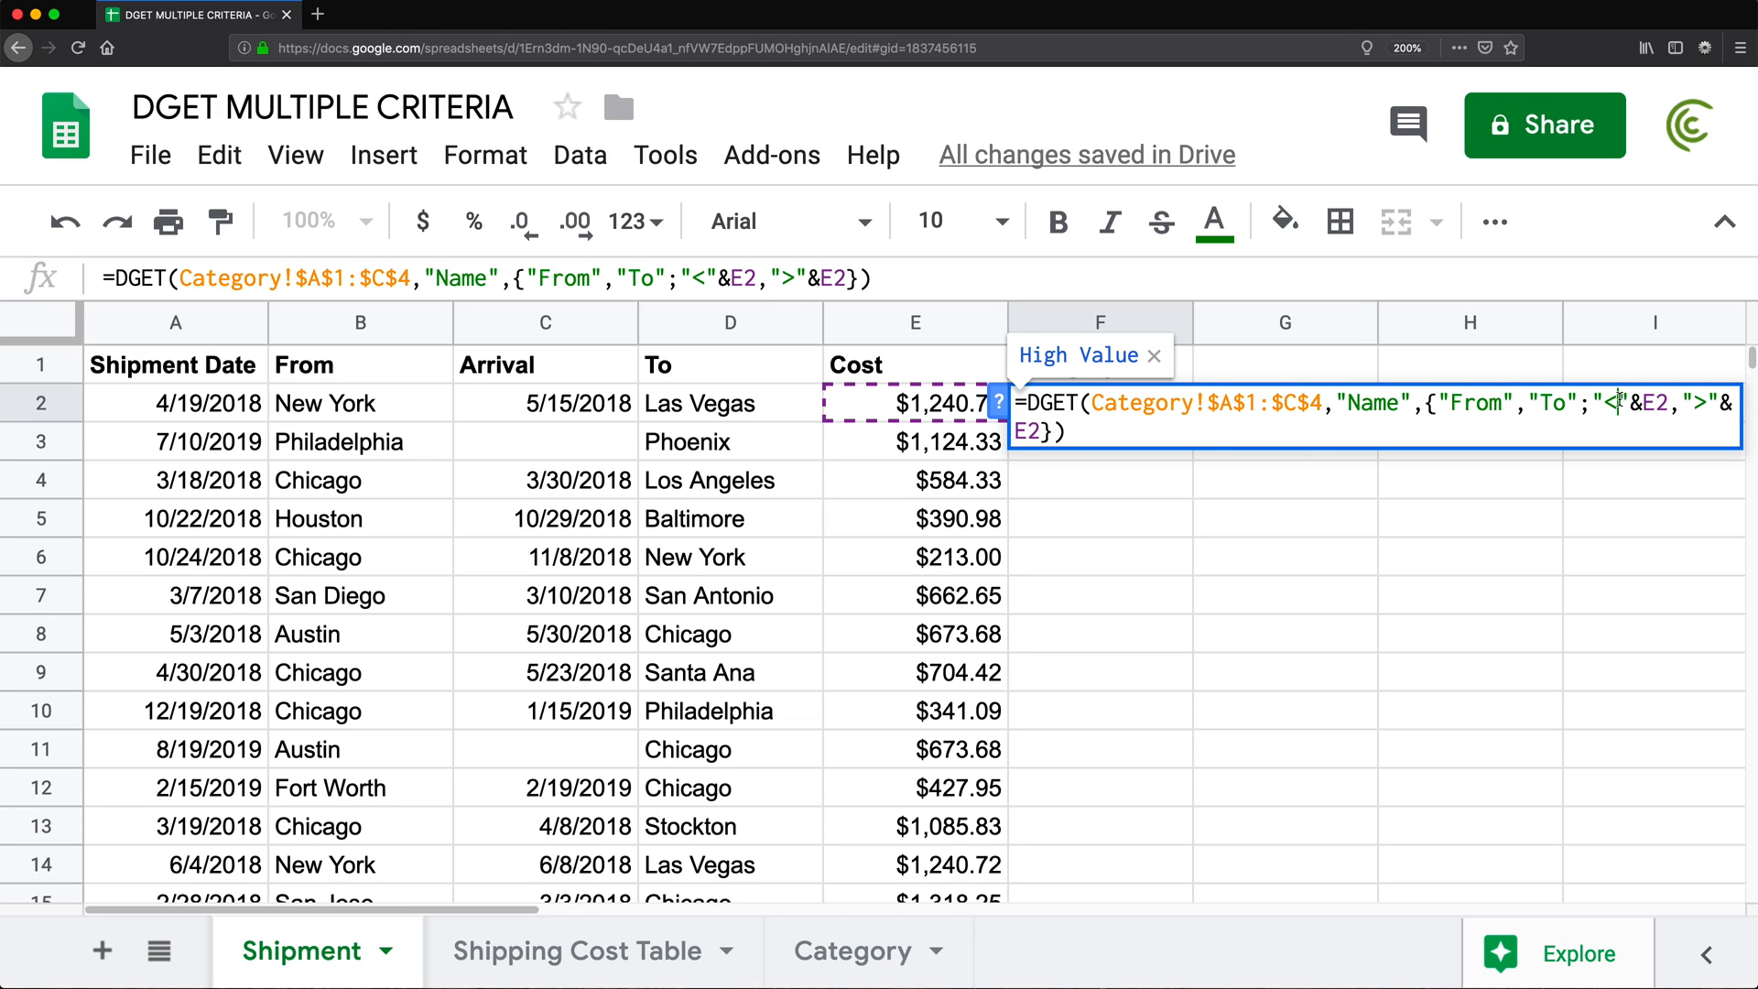
type("=")
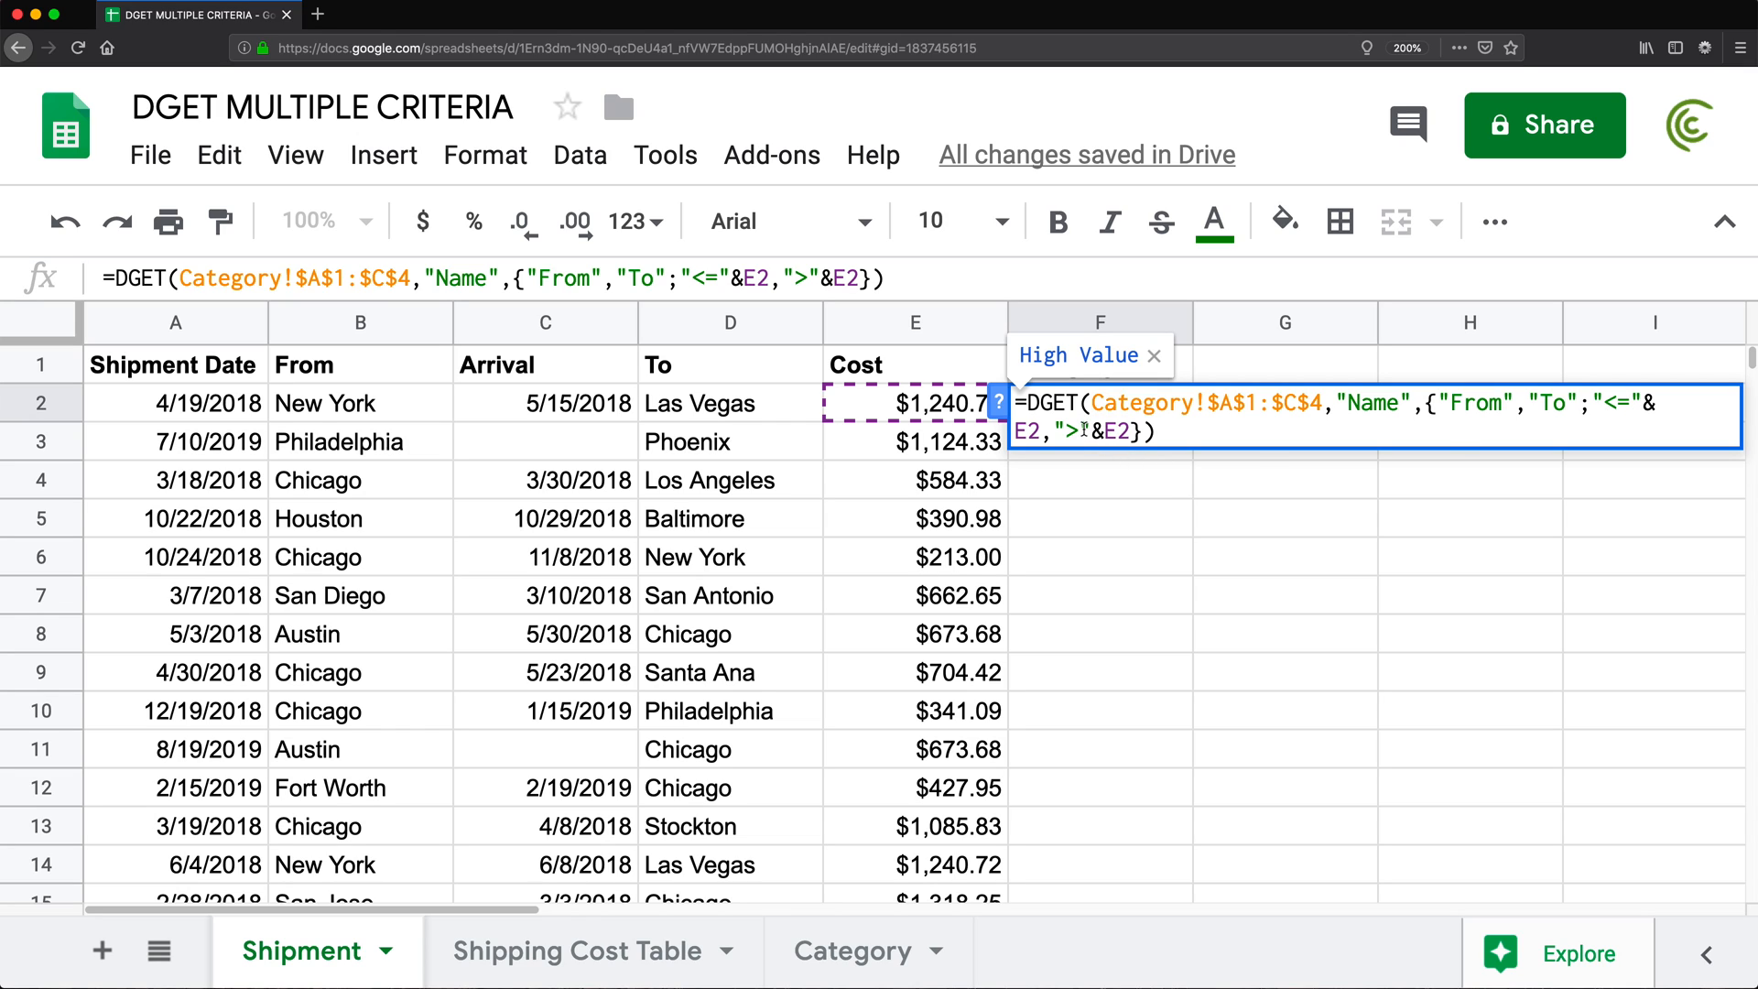
key("Enter")
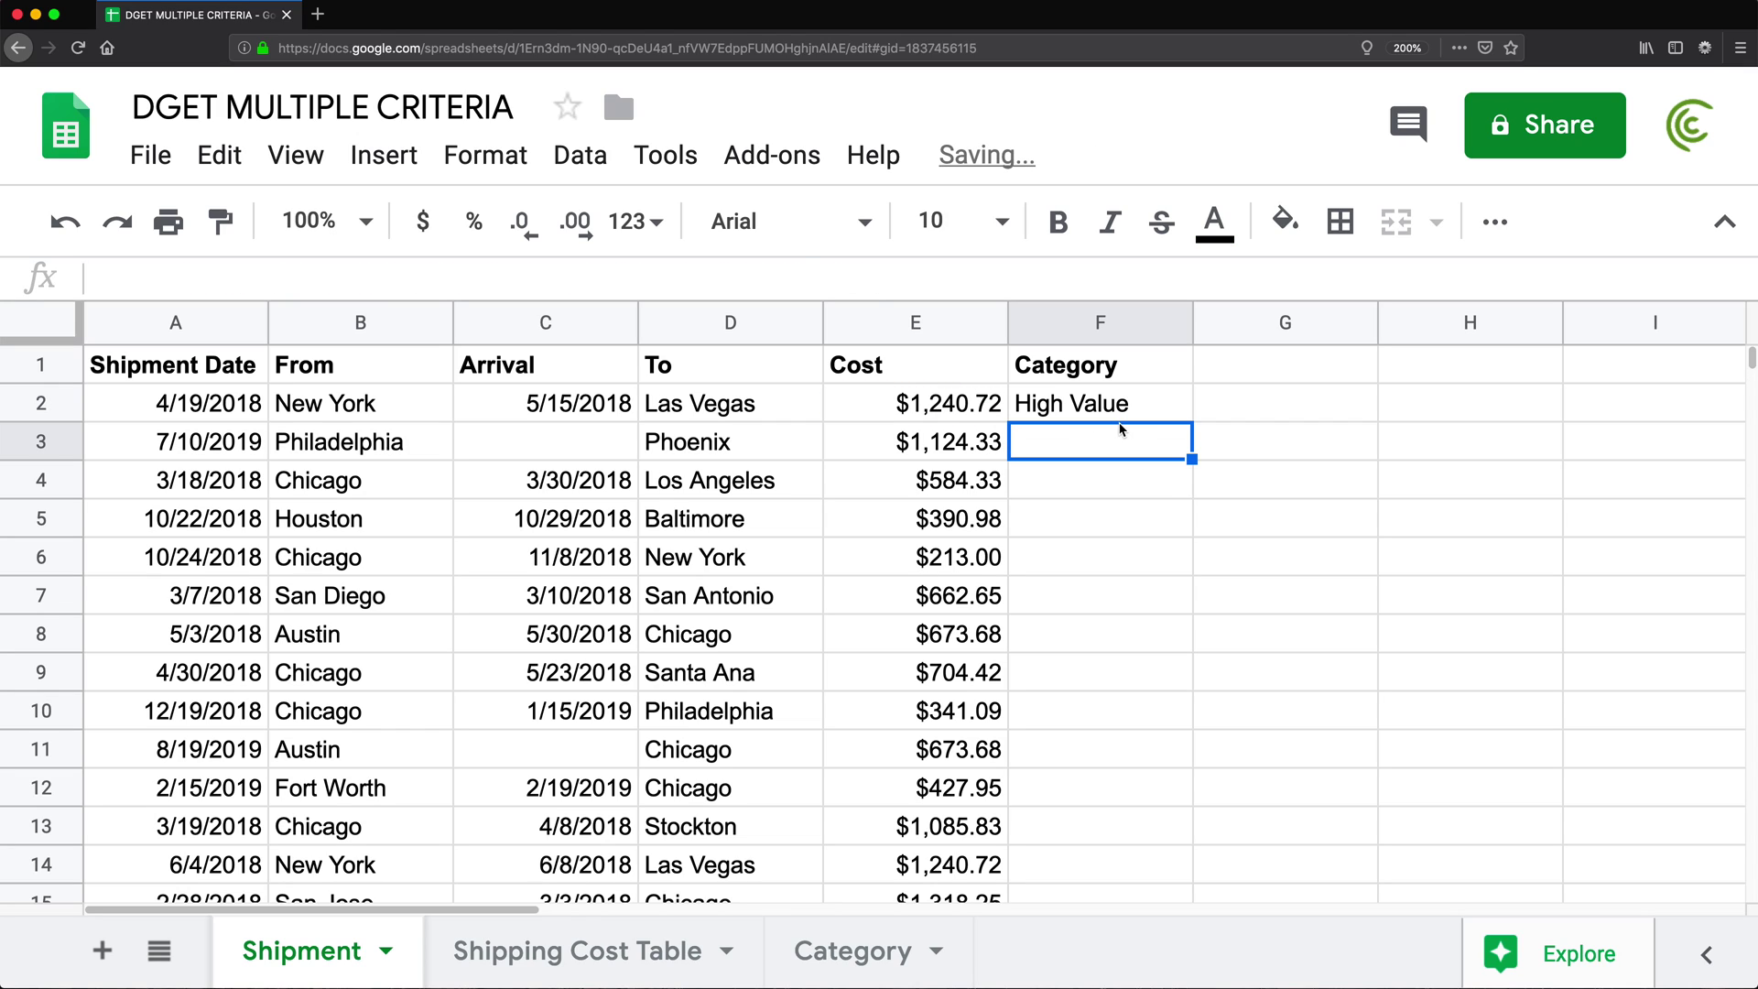
left_click(1098, 403)
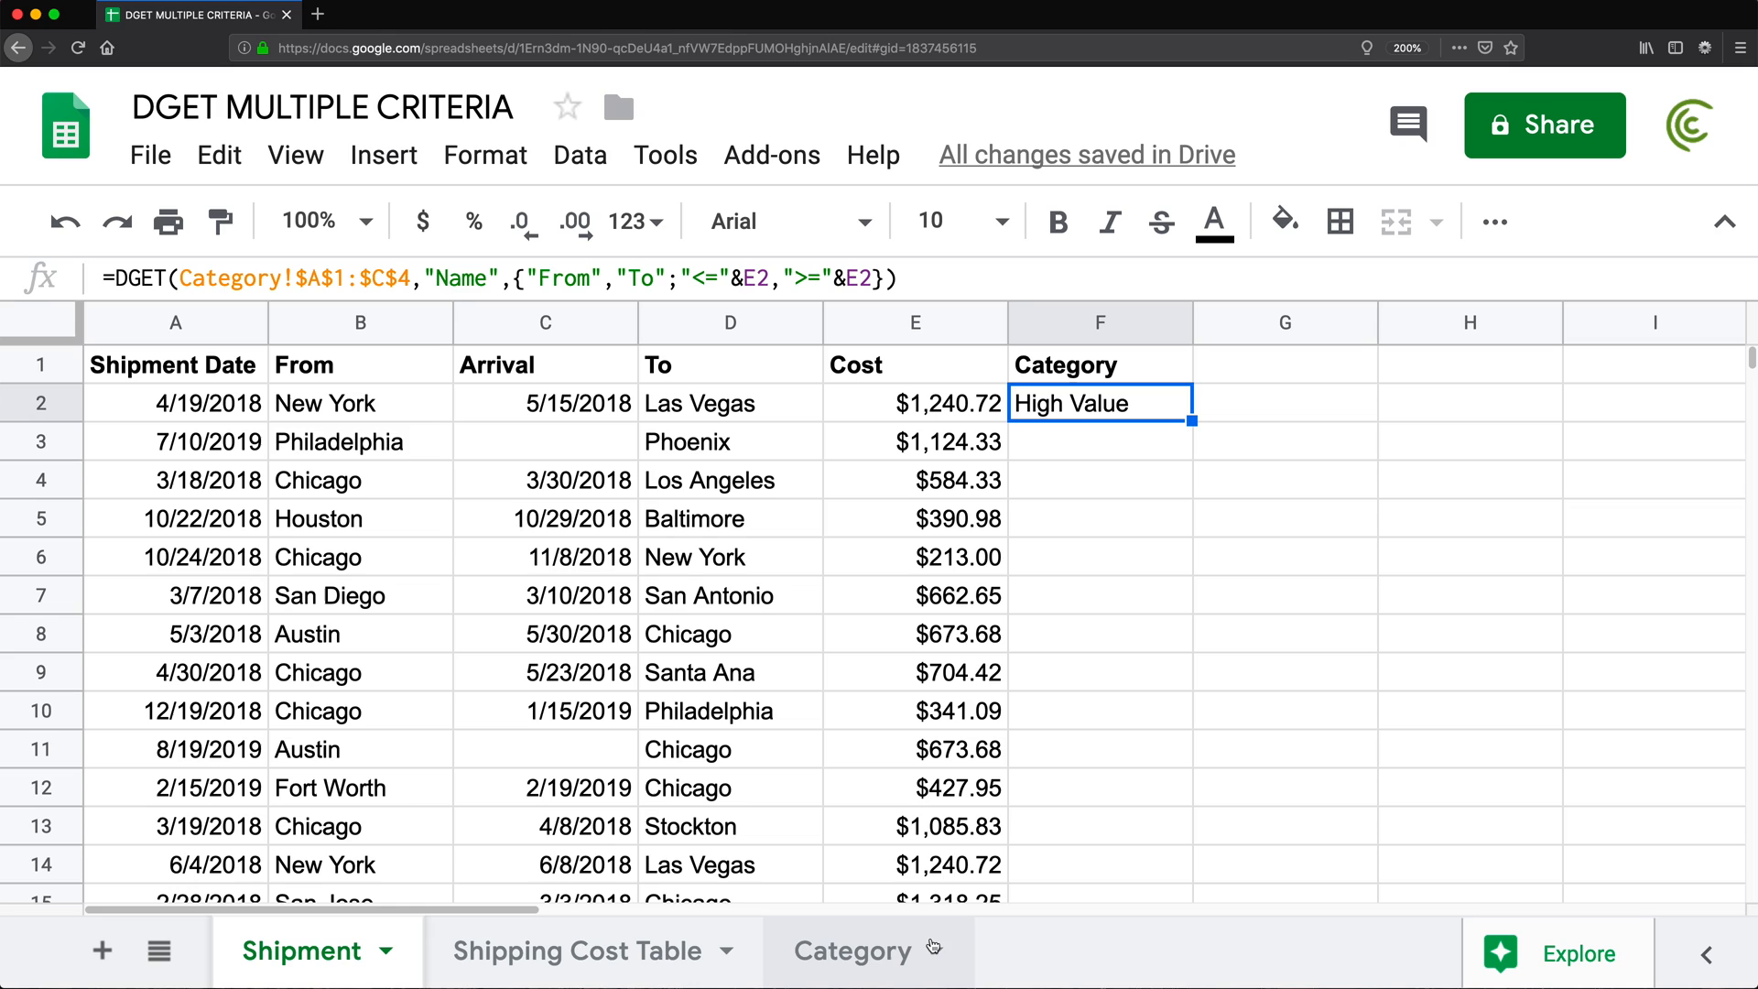
Check the Low Value band limits, then fill the DGET lookup down the Category column
left_click(853, 950)
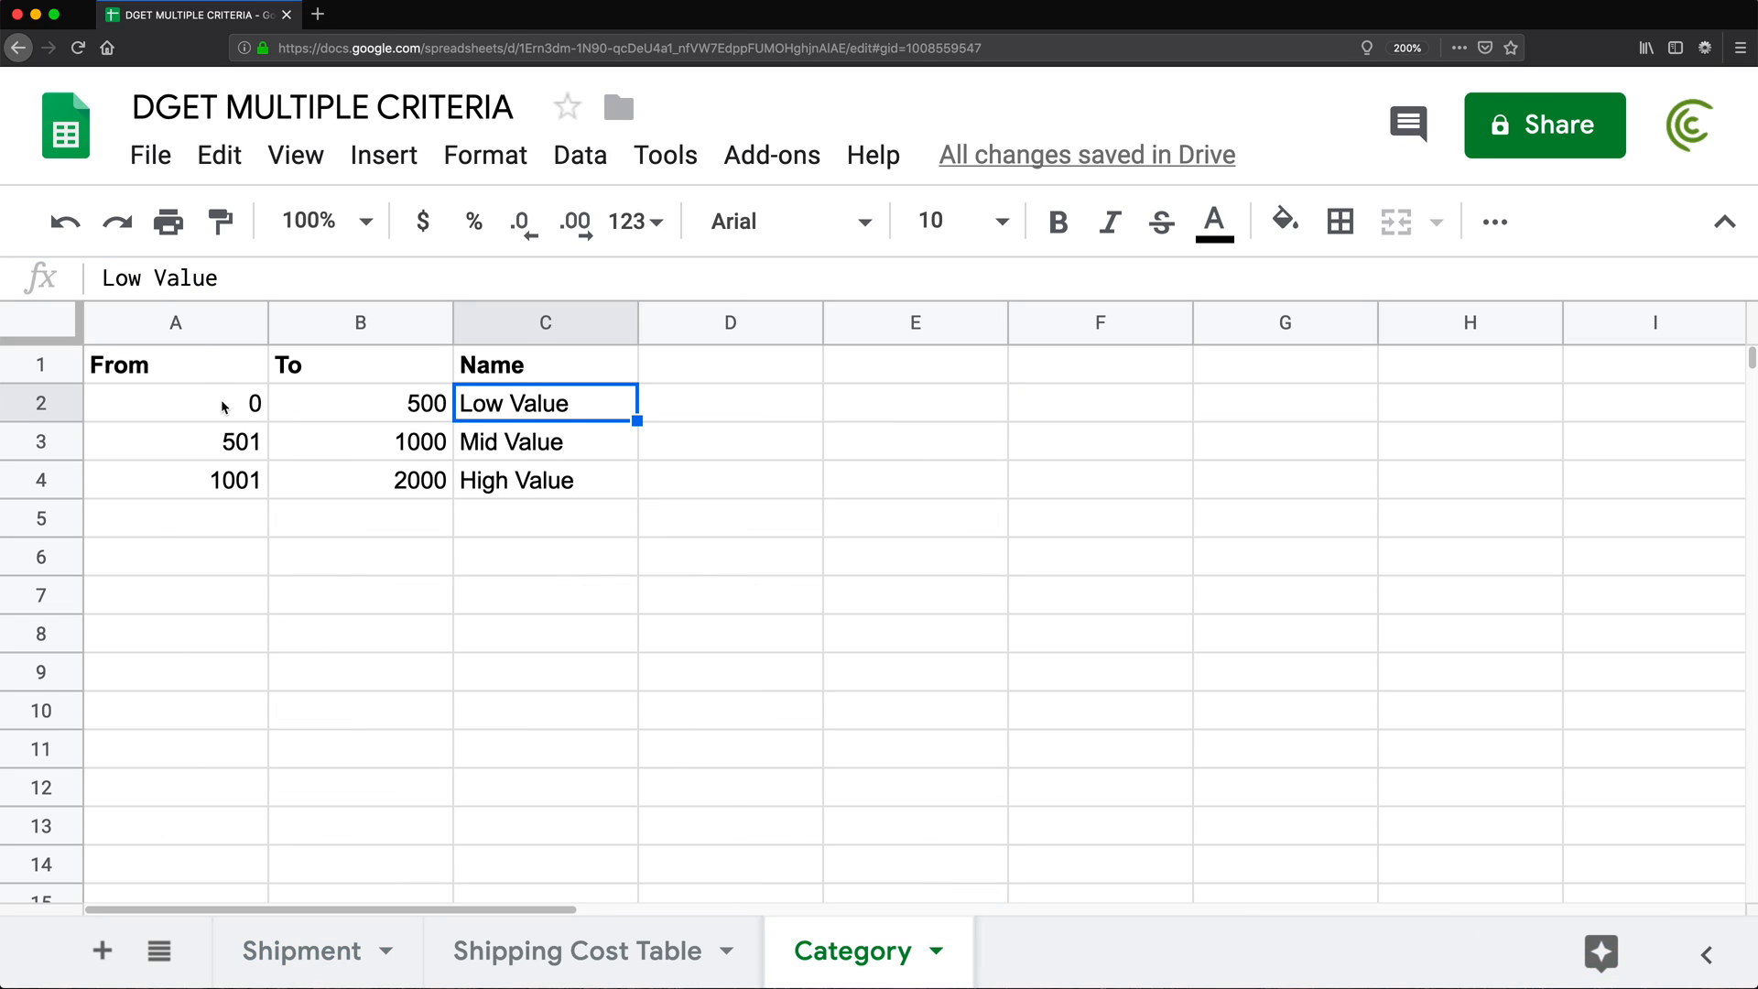
mouse_move(524, 414)
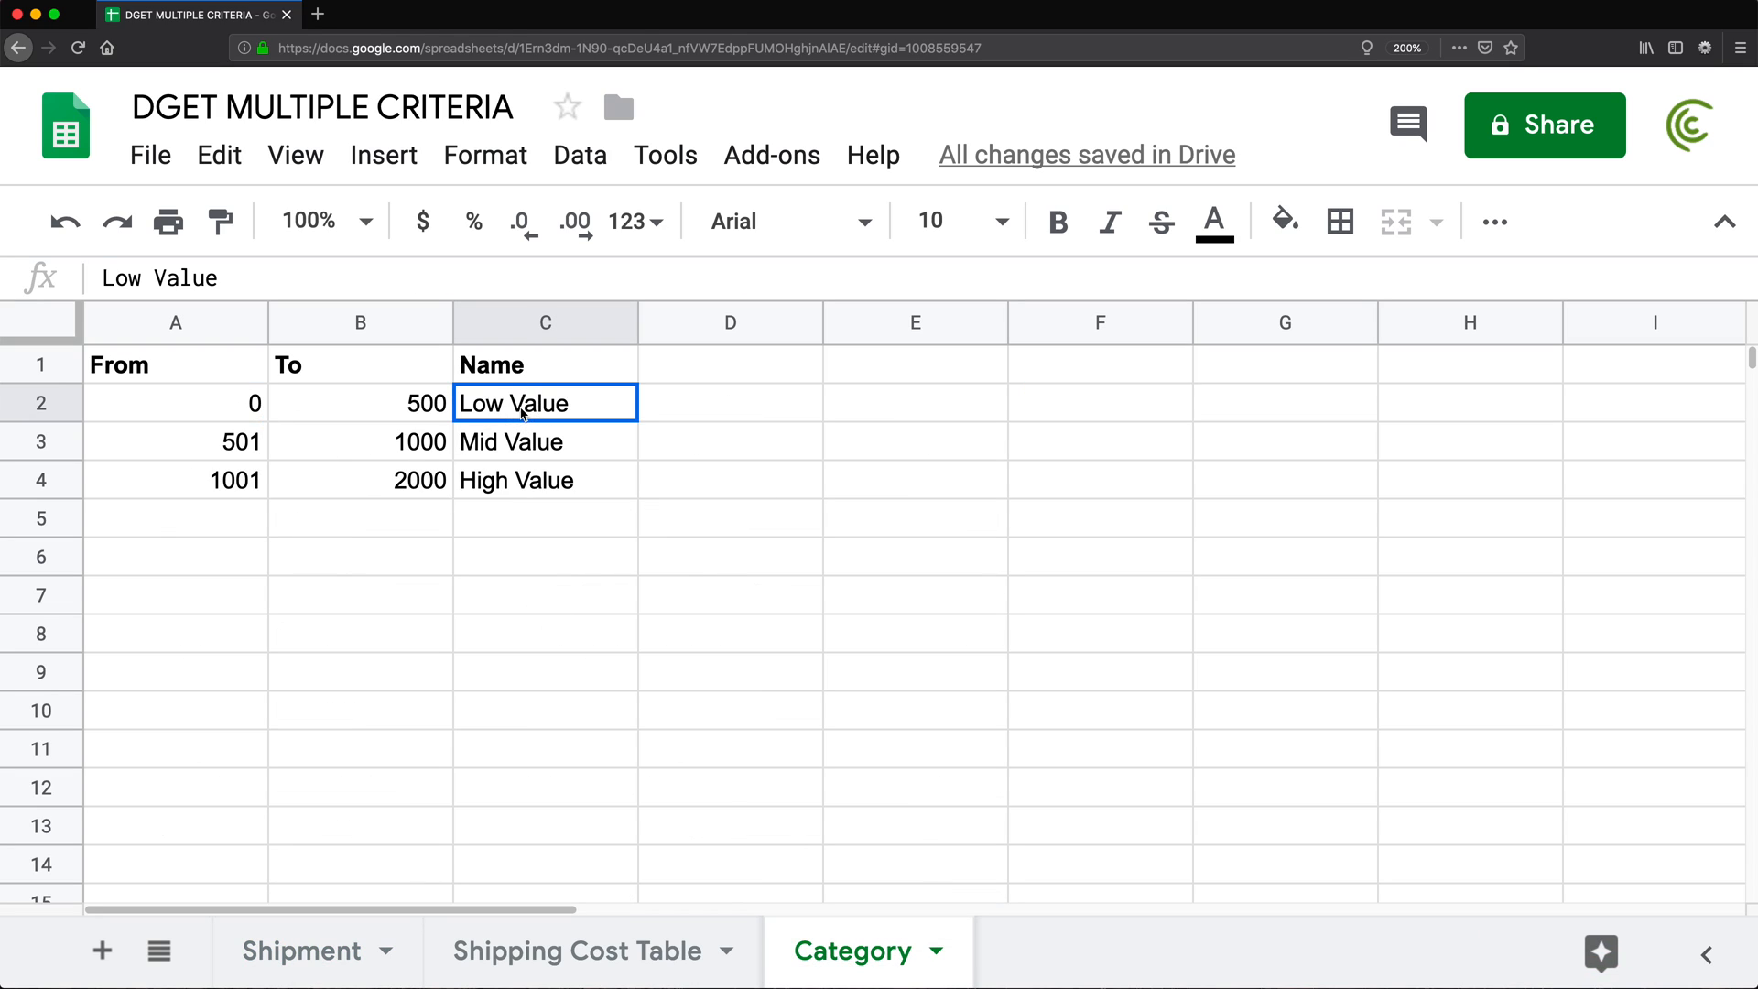
left_click(359, 403)
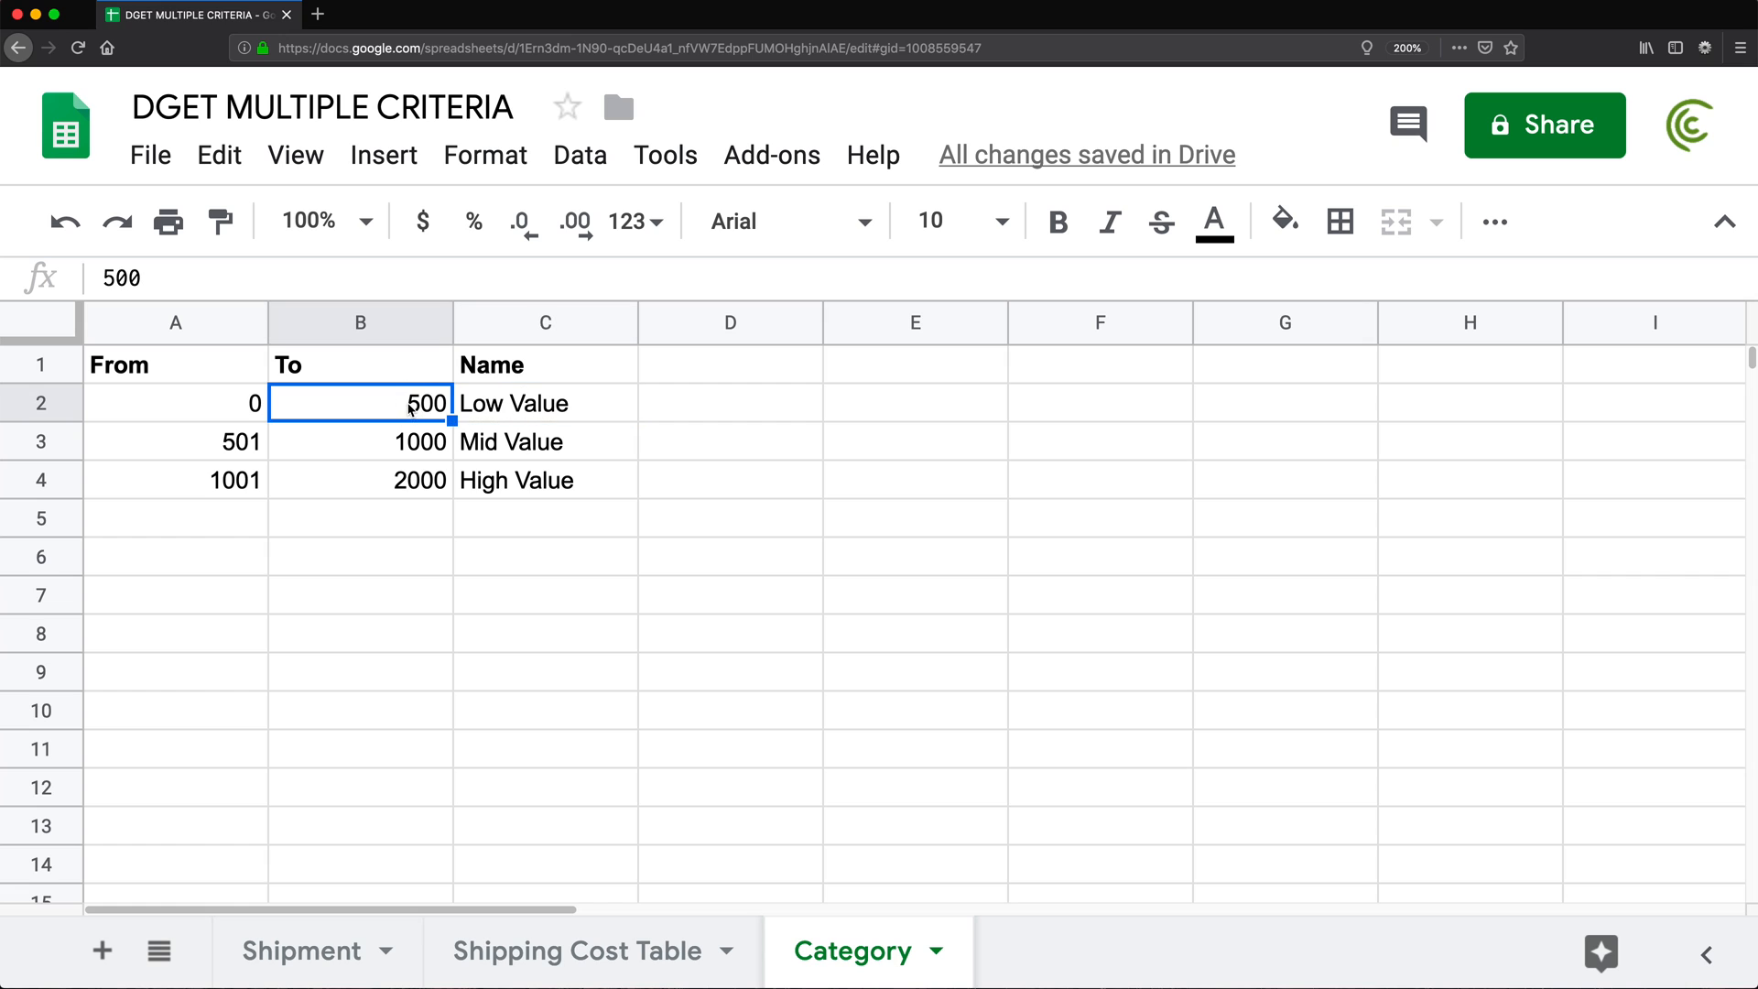
left_click(545, 403)
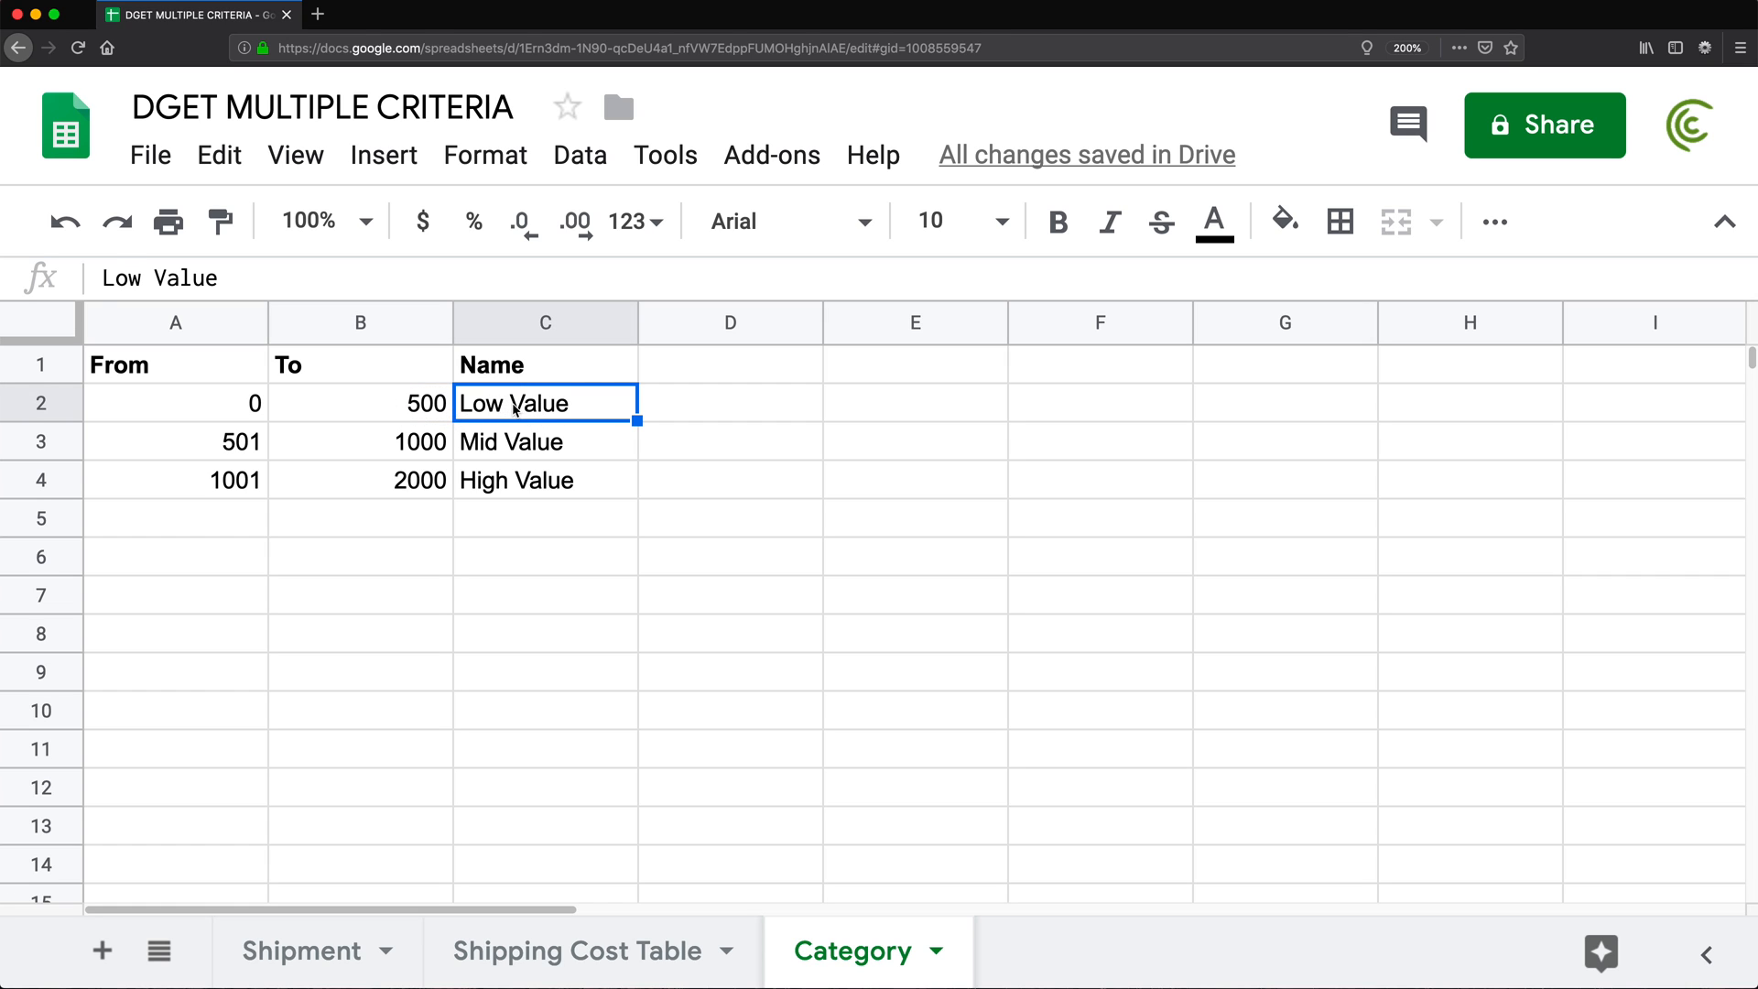
left_click(300, 950)
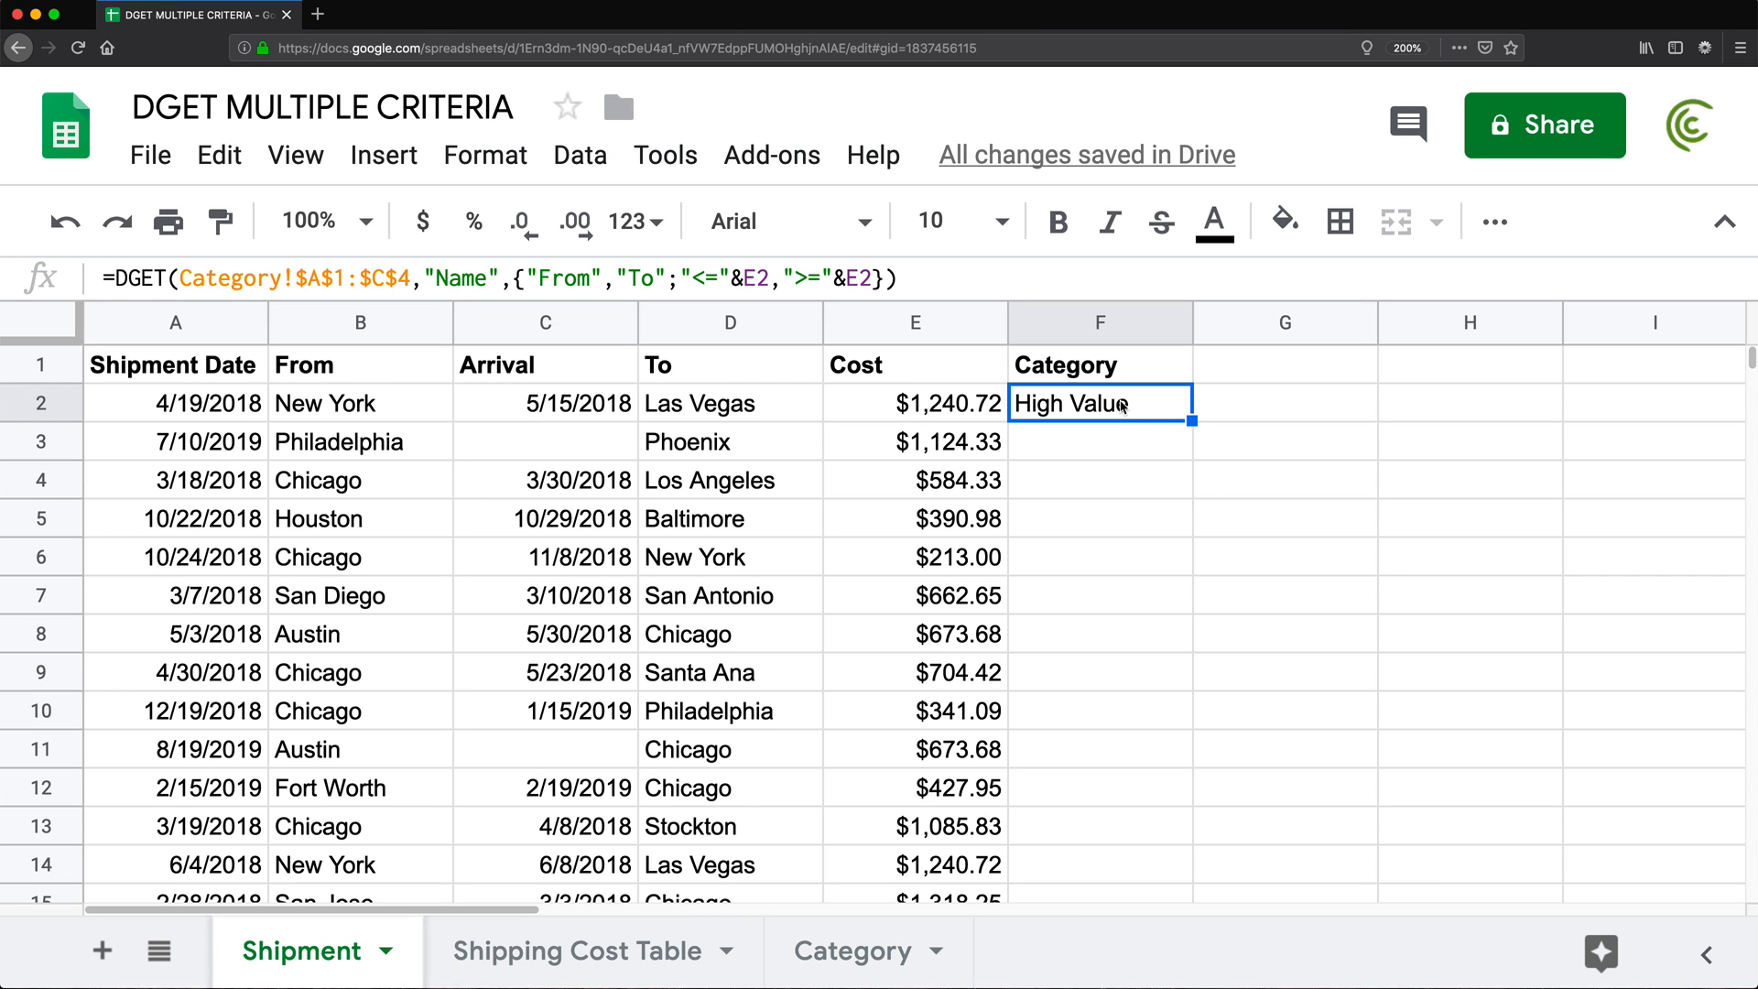
left_click_drag(1192, 415, 1192, 897)
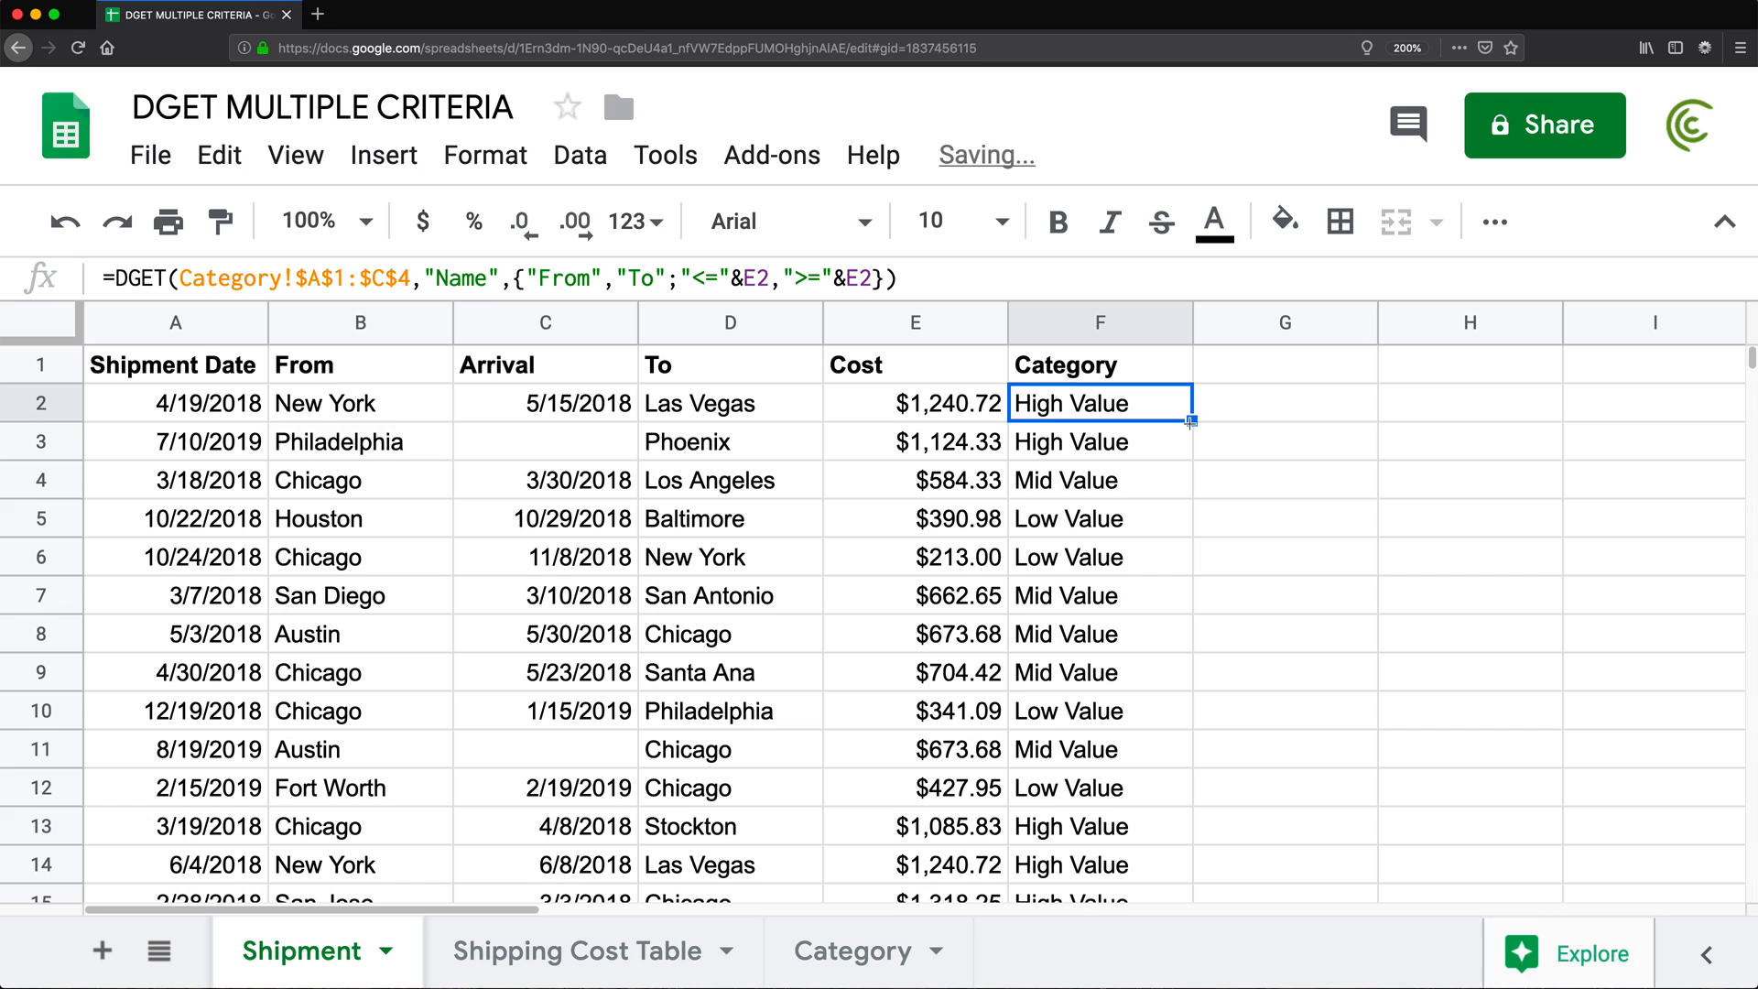